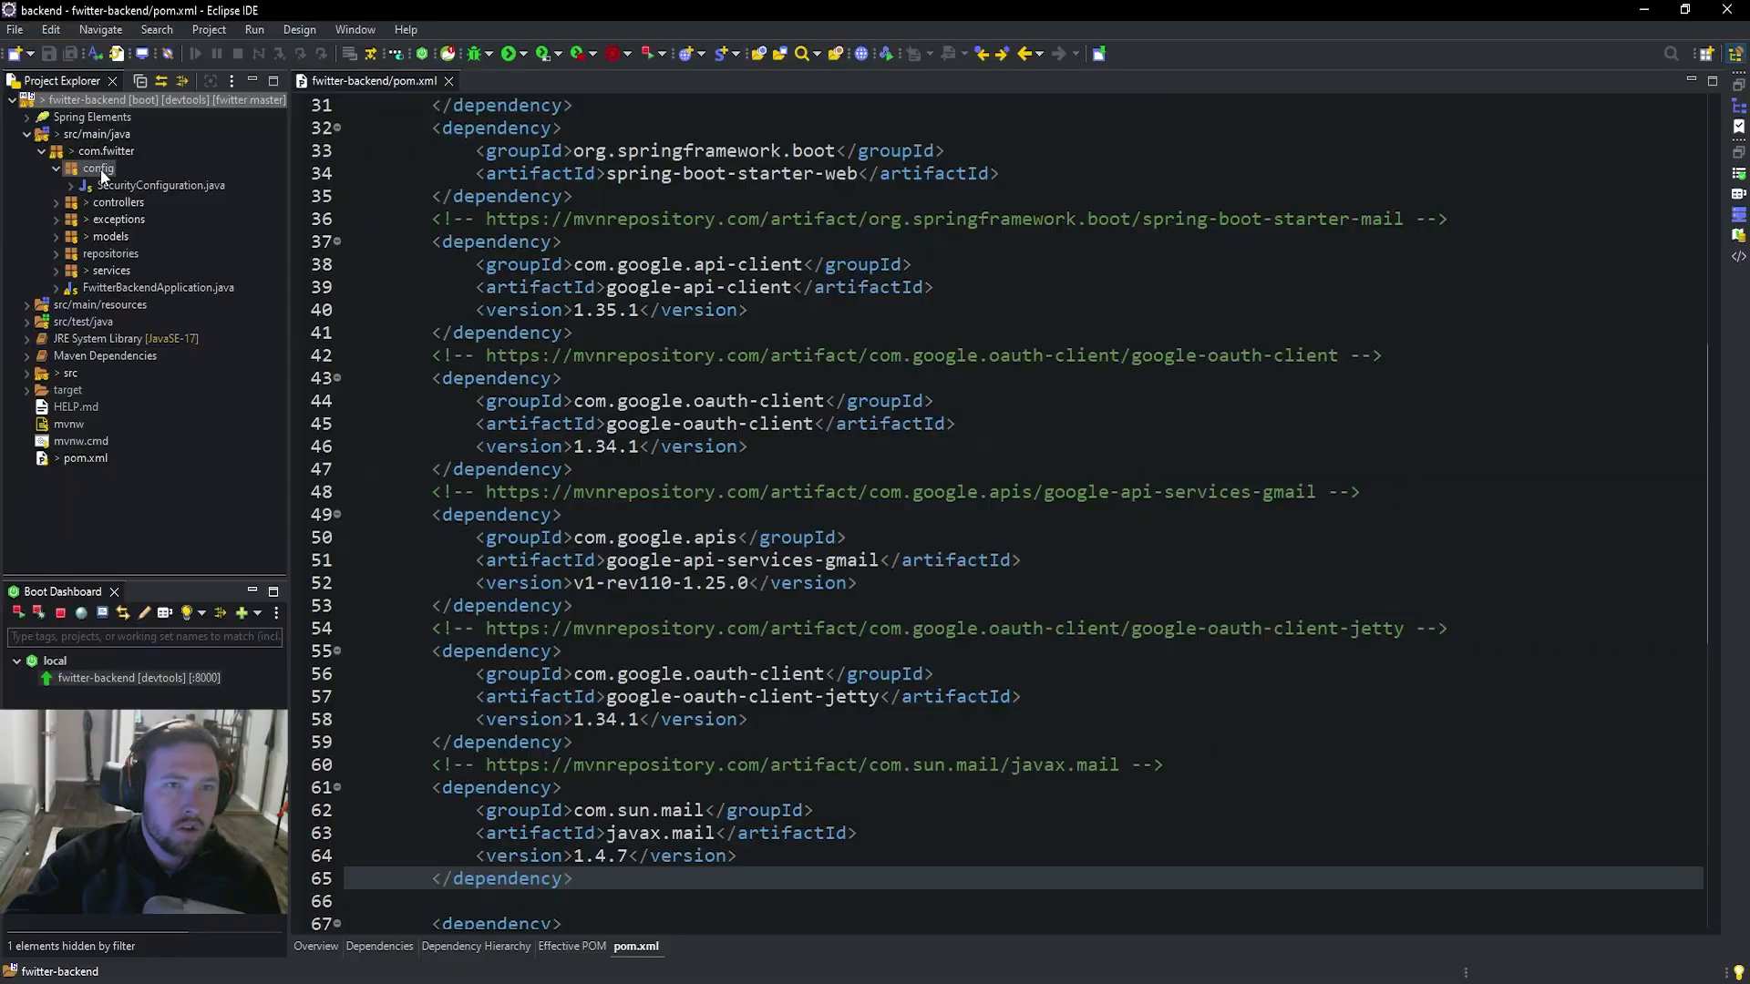
Create a new Java class named MailConfiguration in the com.fwitter.config package
right_click(98, 167)
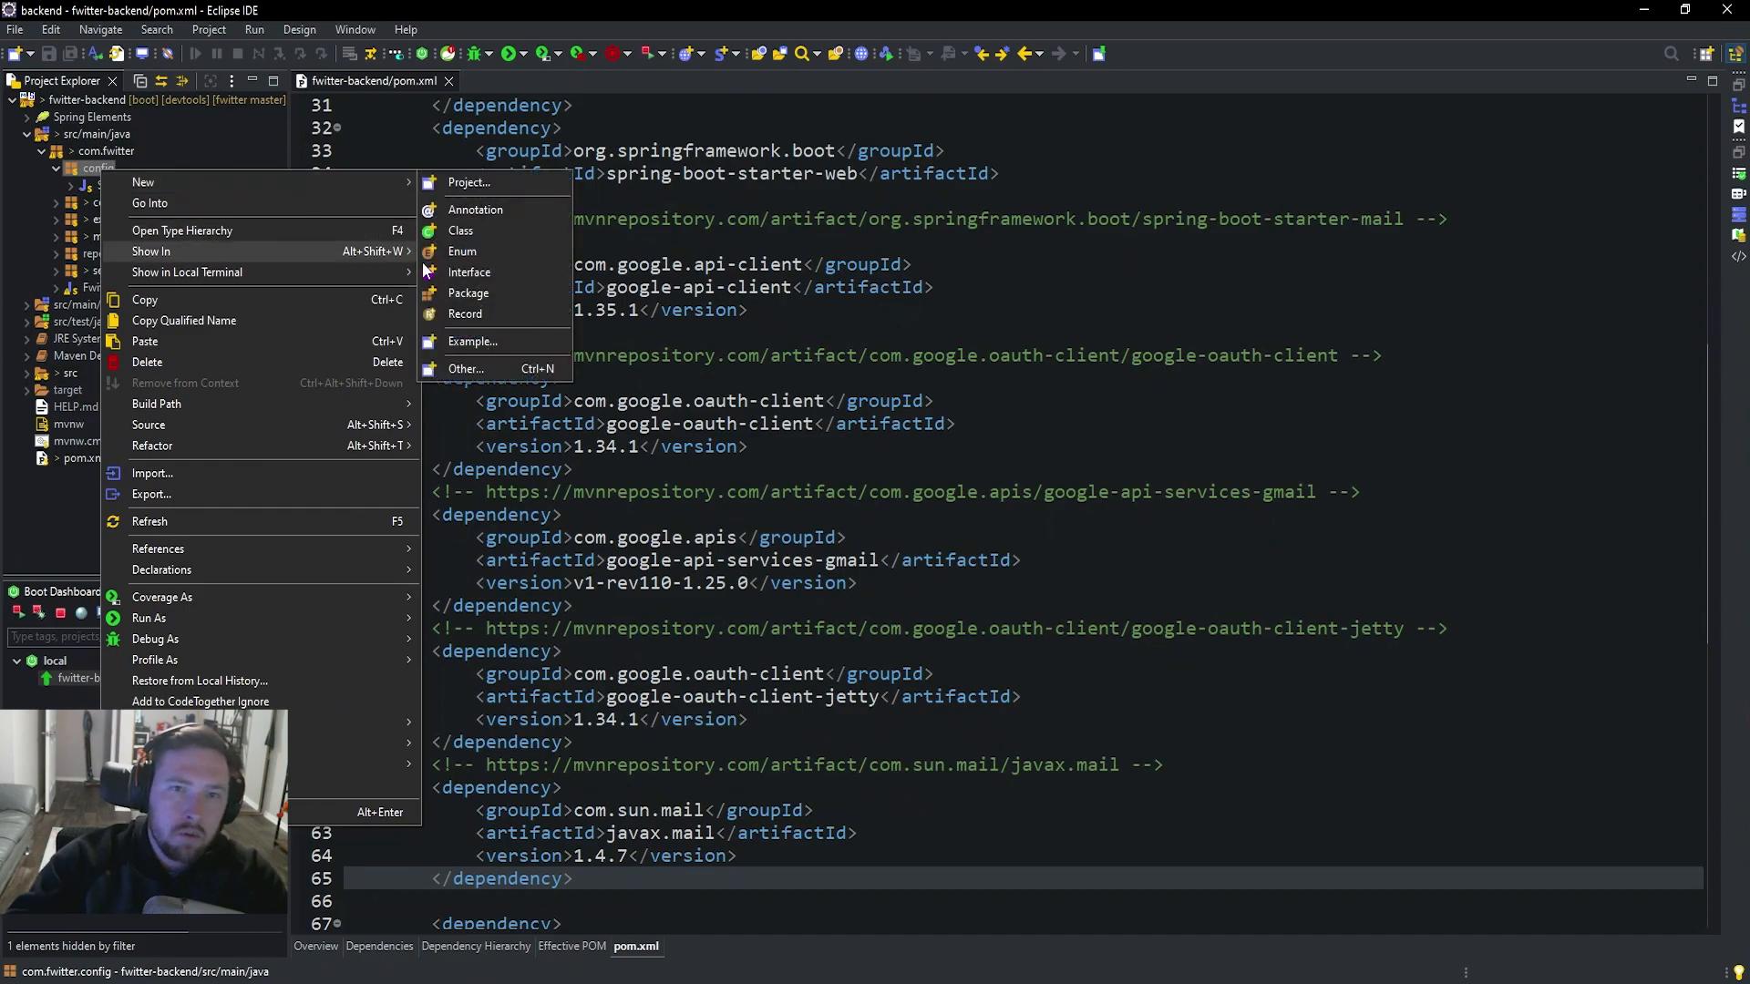
left_click(459, 230)
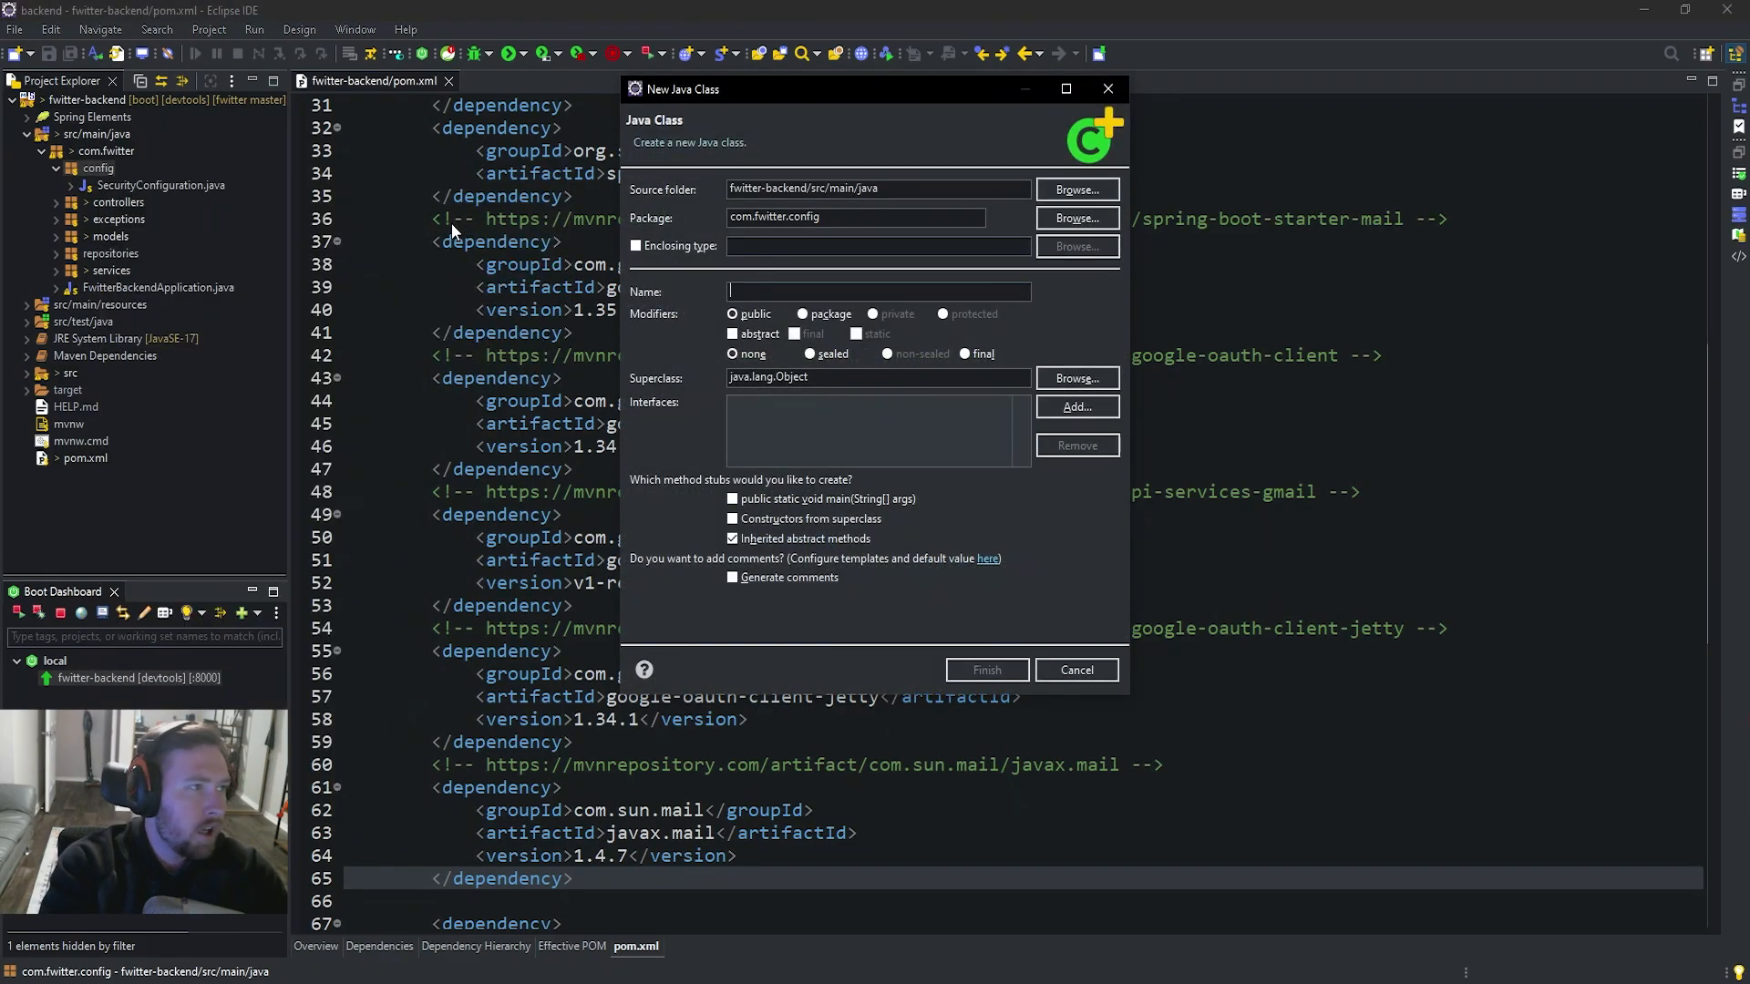
type("MailCon")
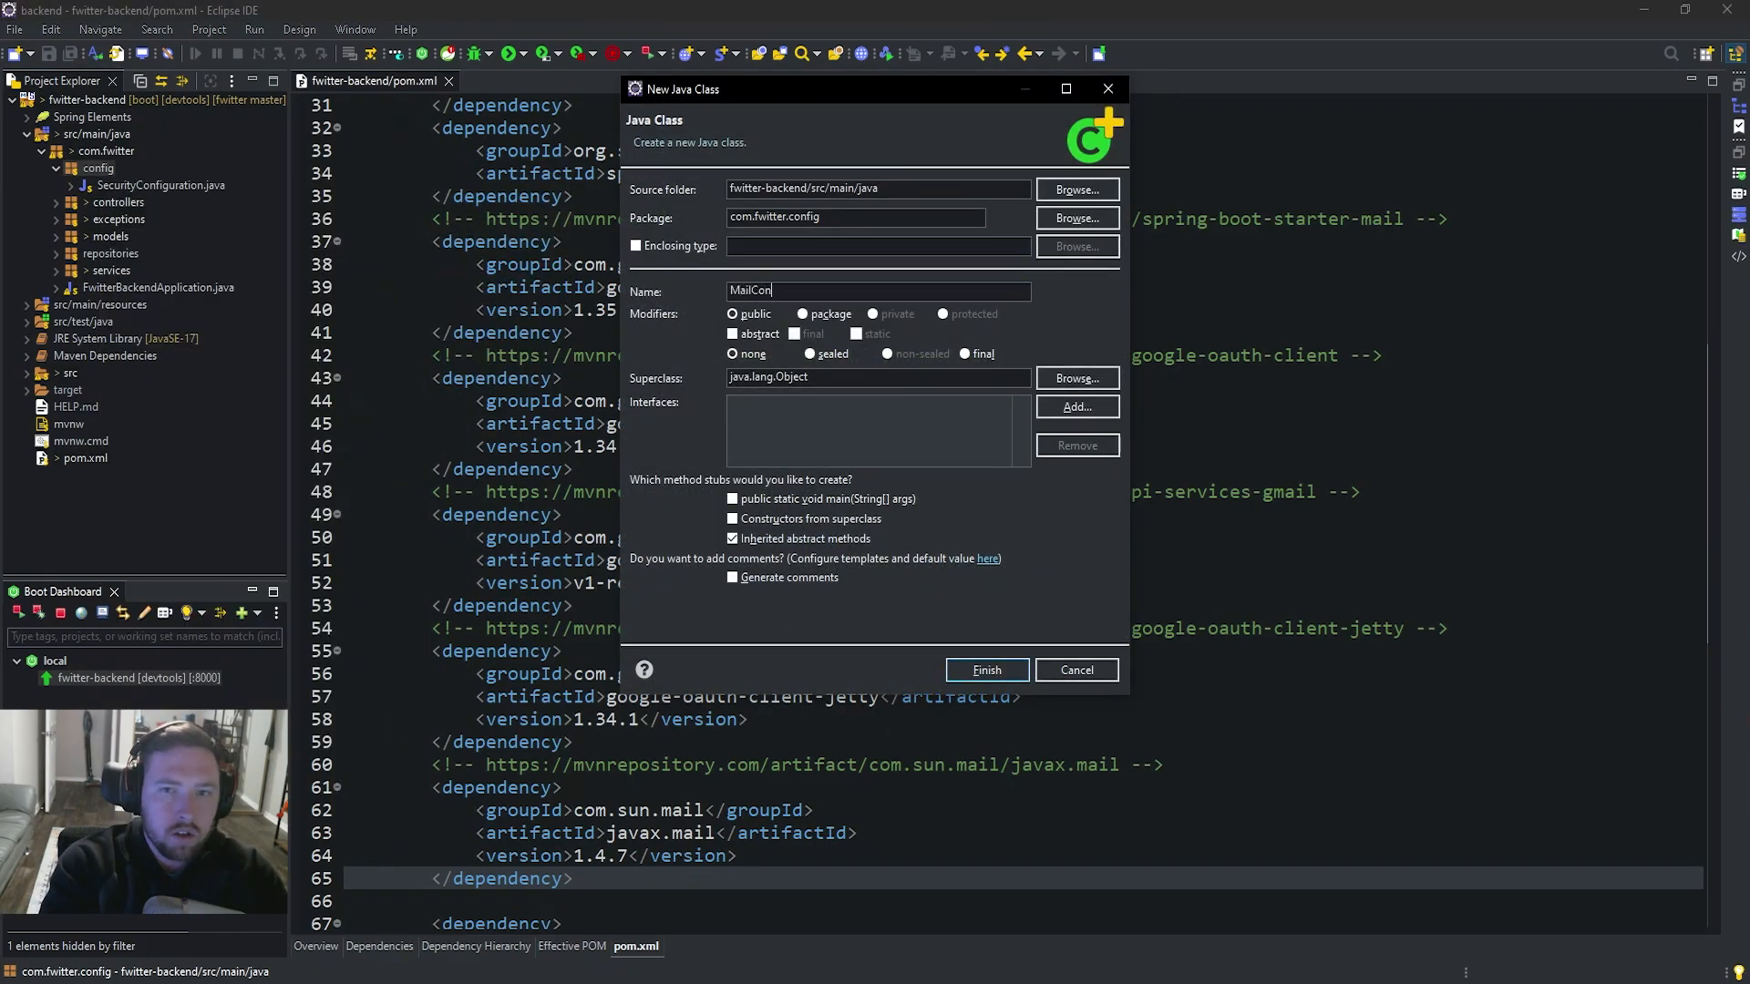
type("fi")
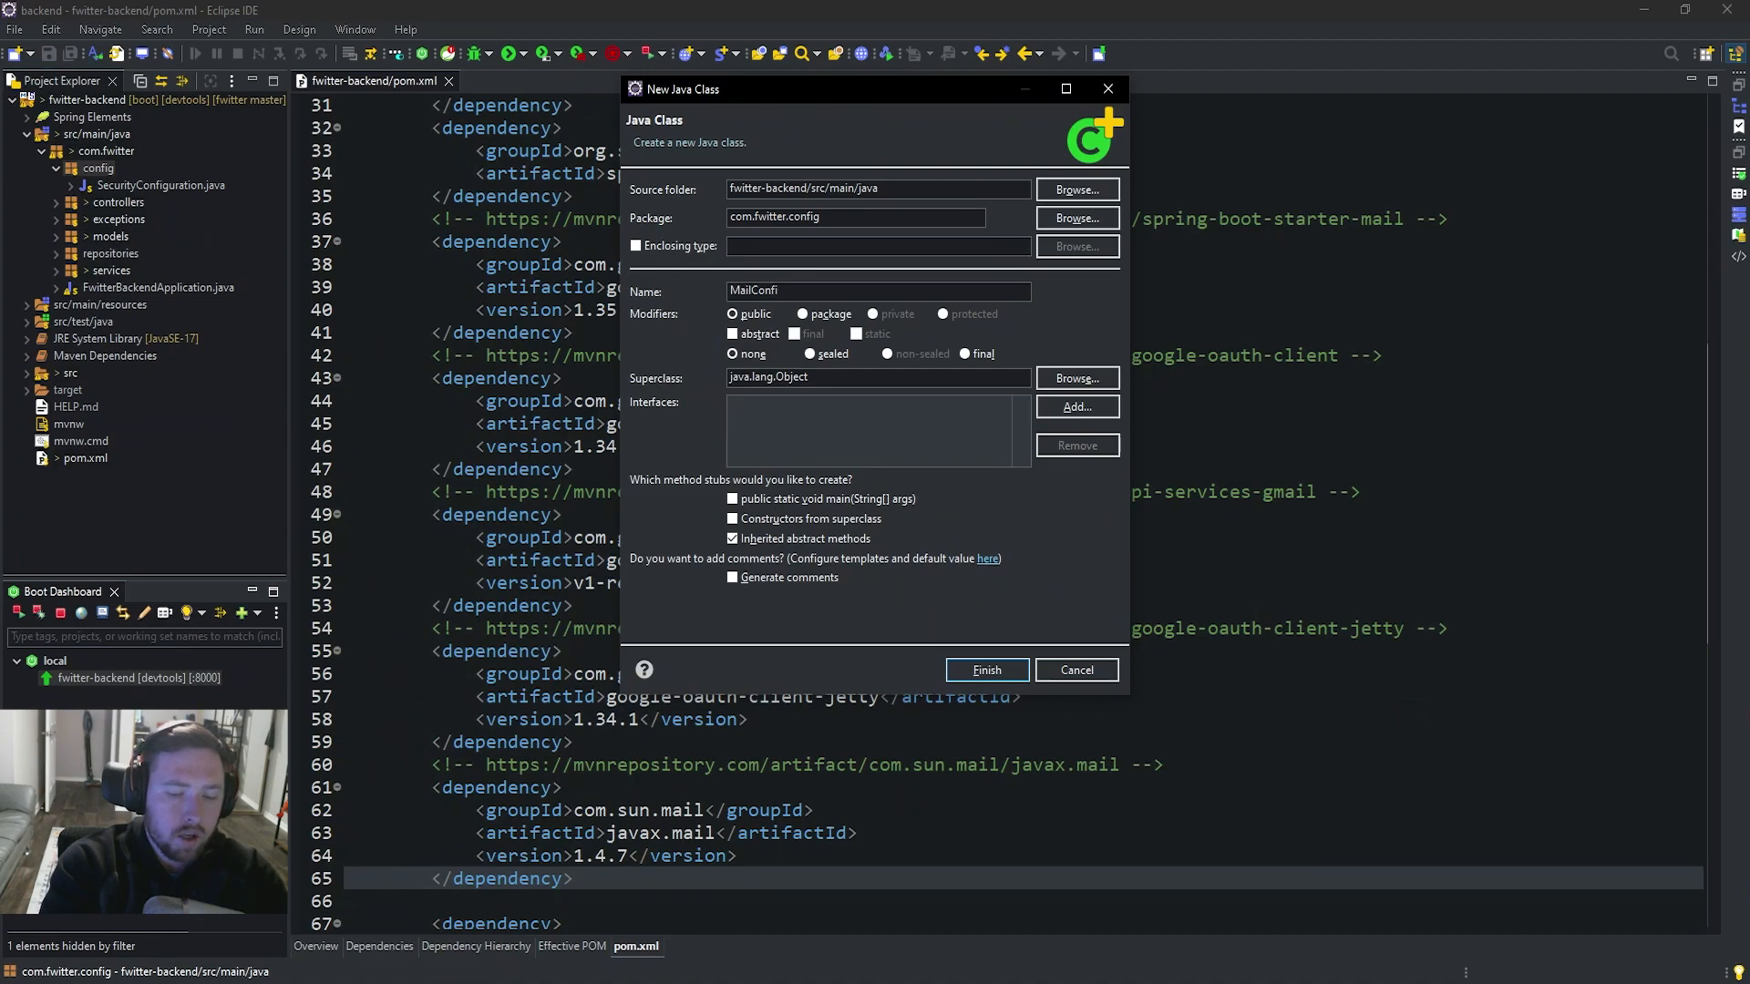
left_click(985, 670)
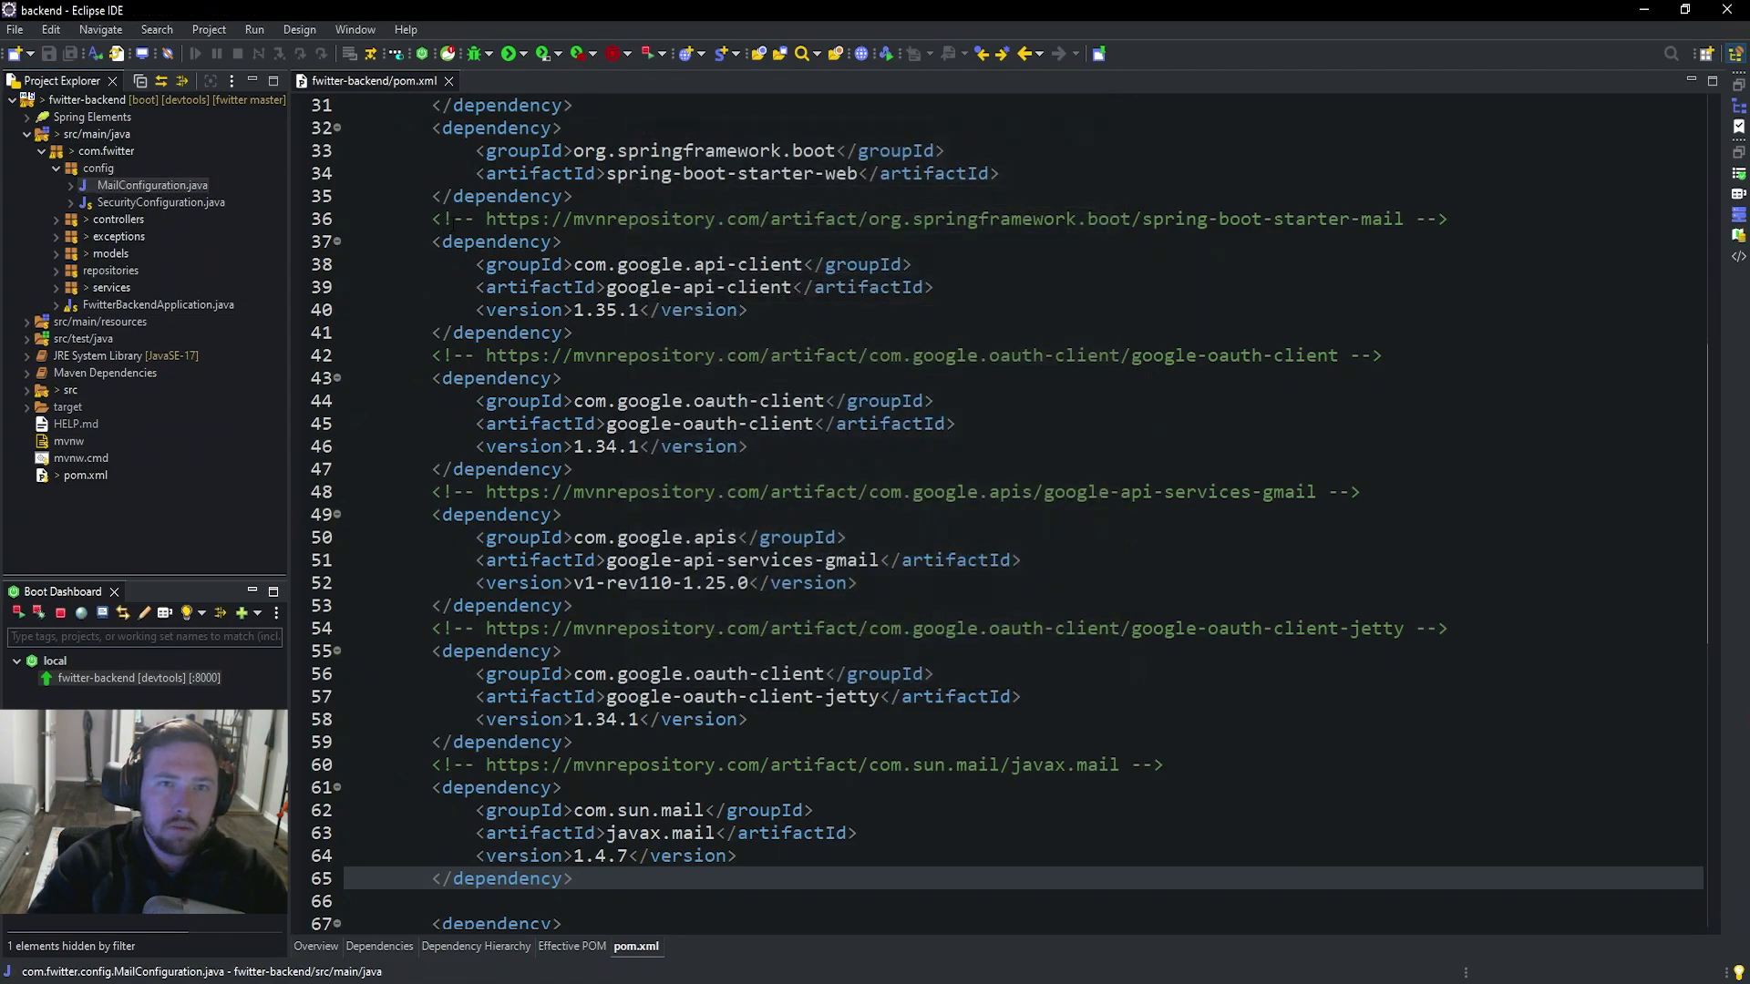
double_click(150, 184)
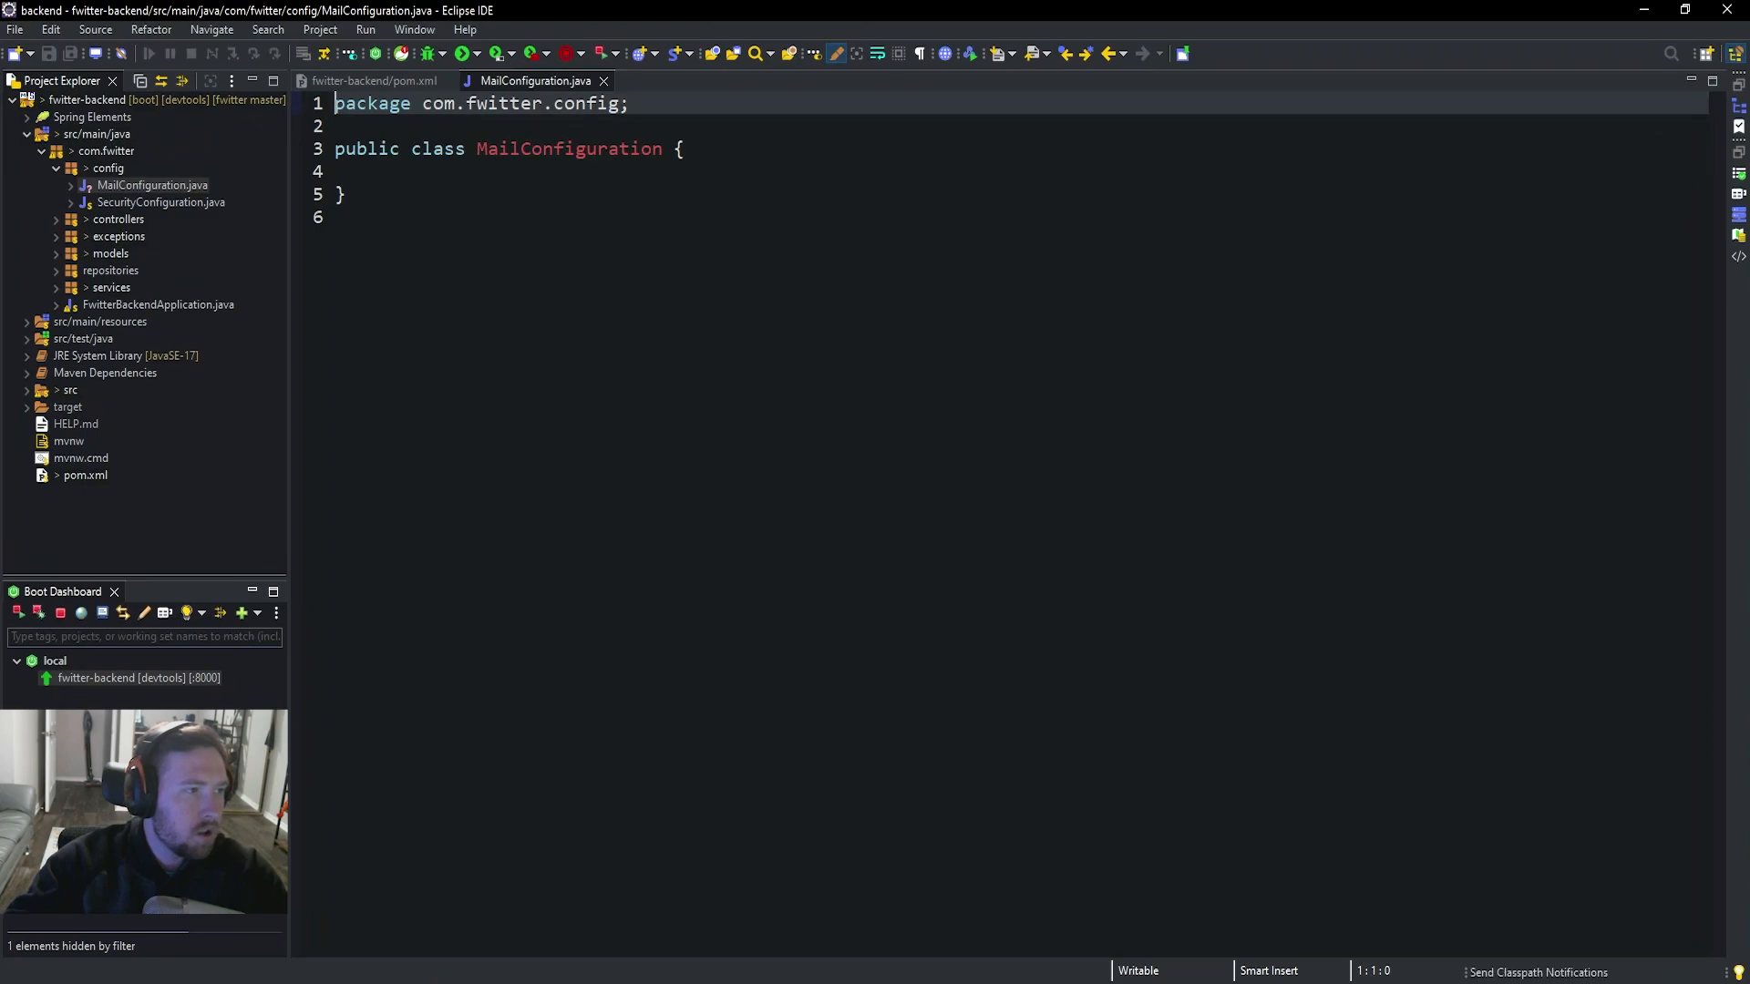
left_click(368, 126)
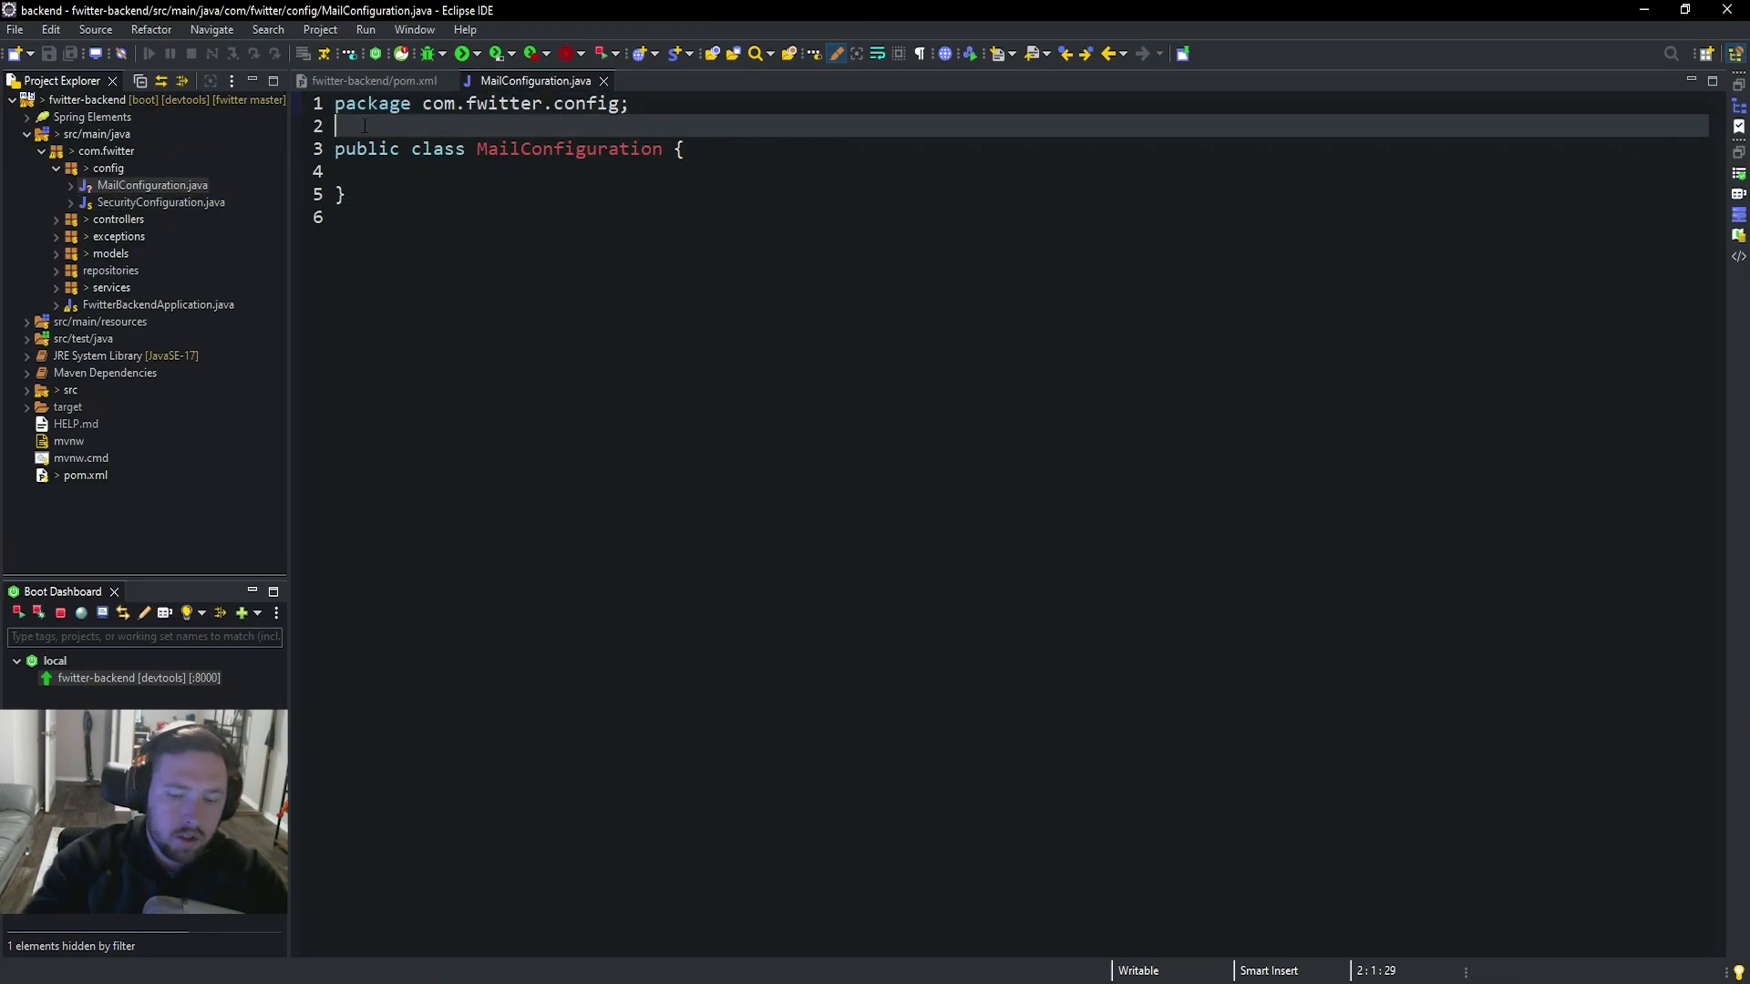
type("@Confi")
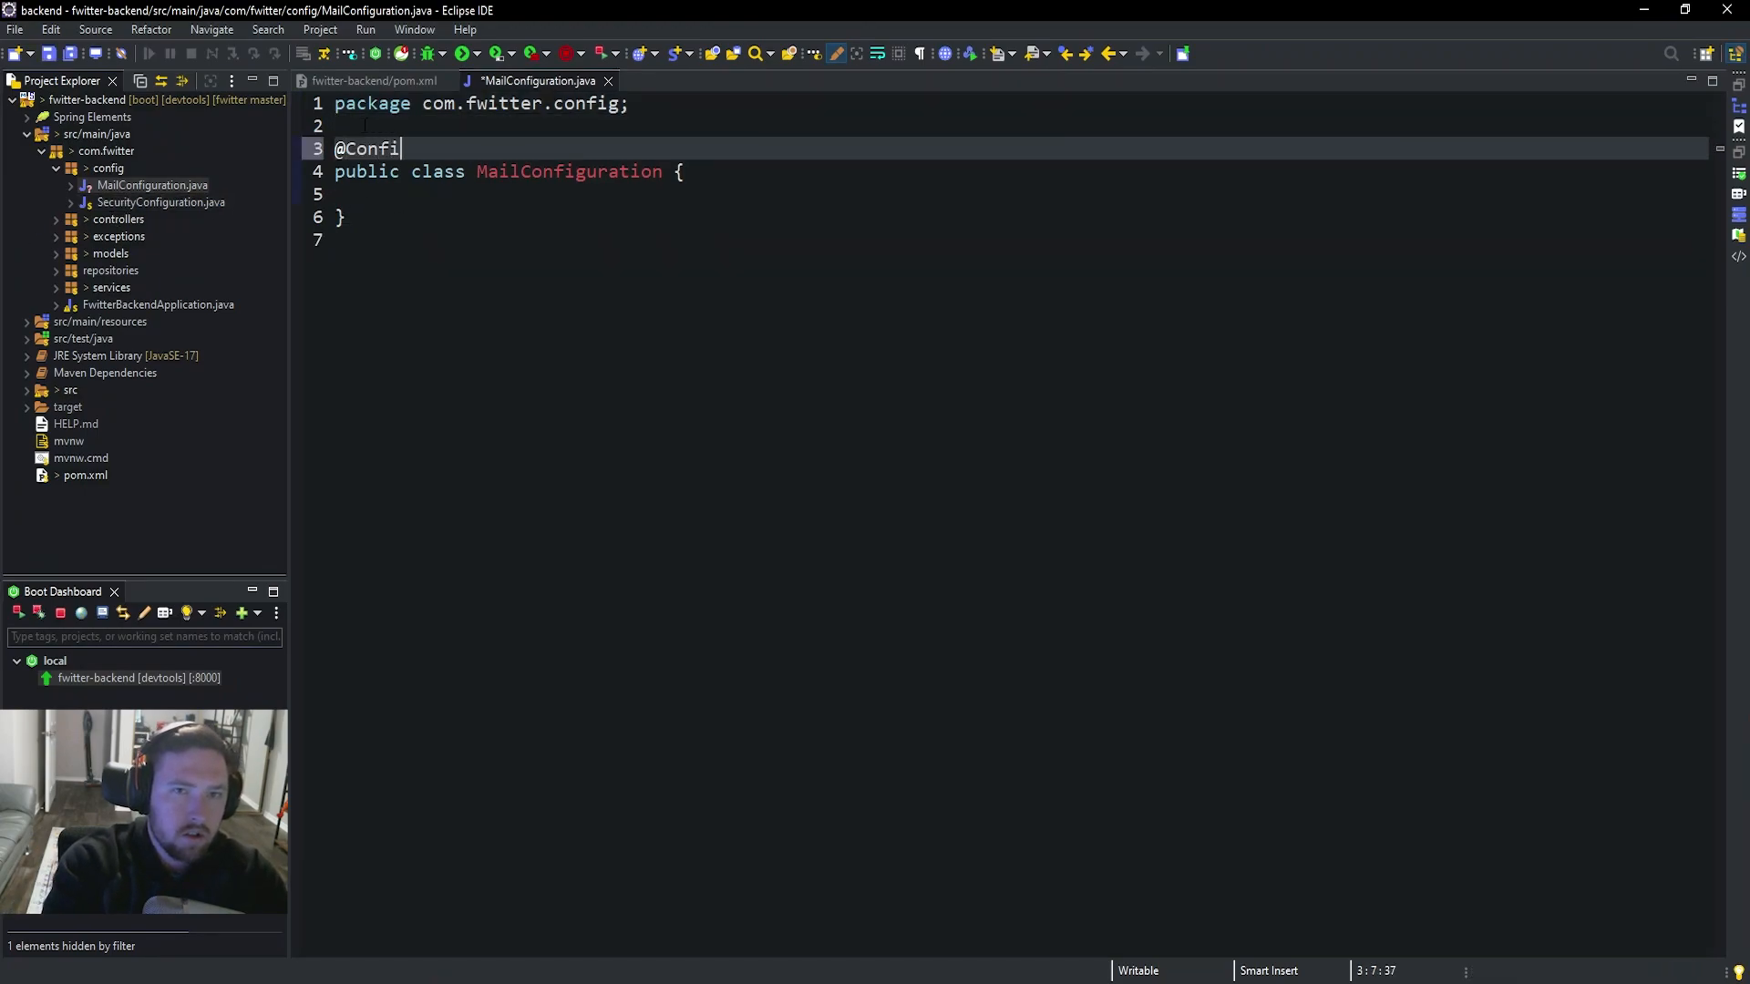
type("guraa")
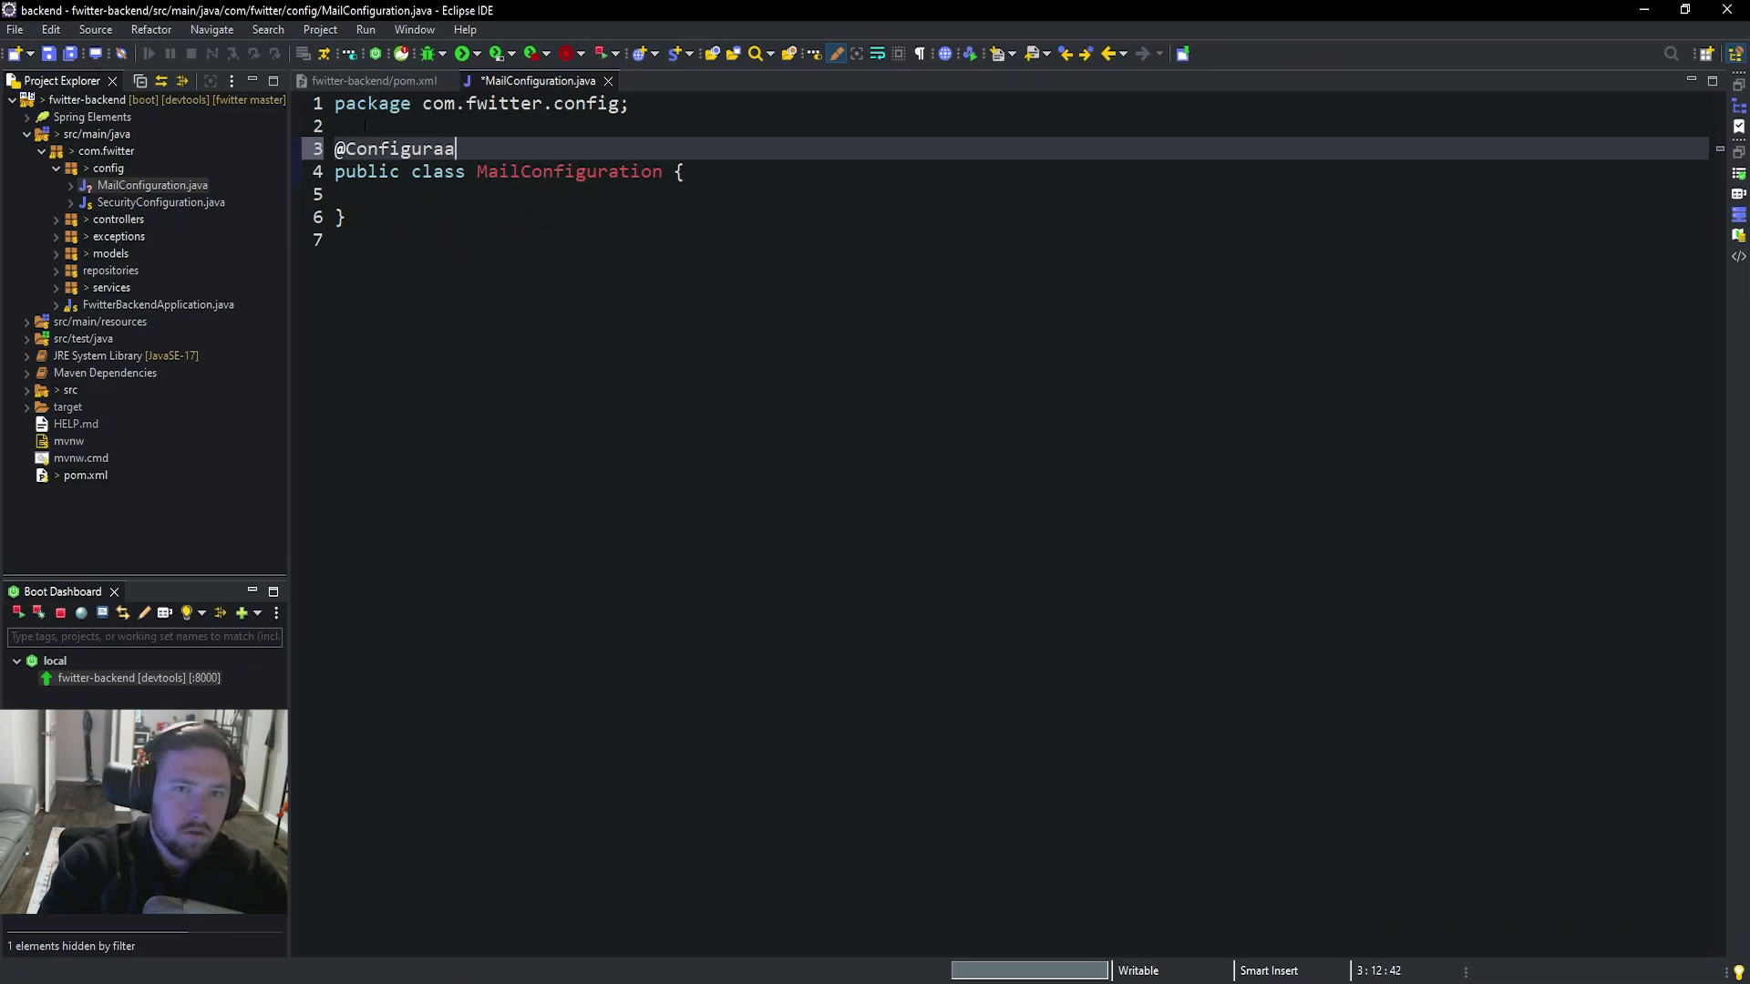
type("tion")
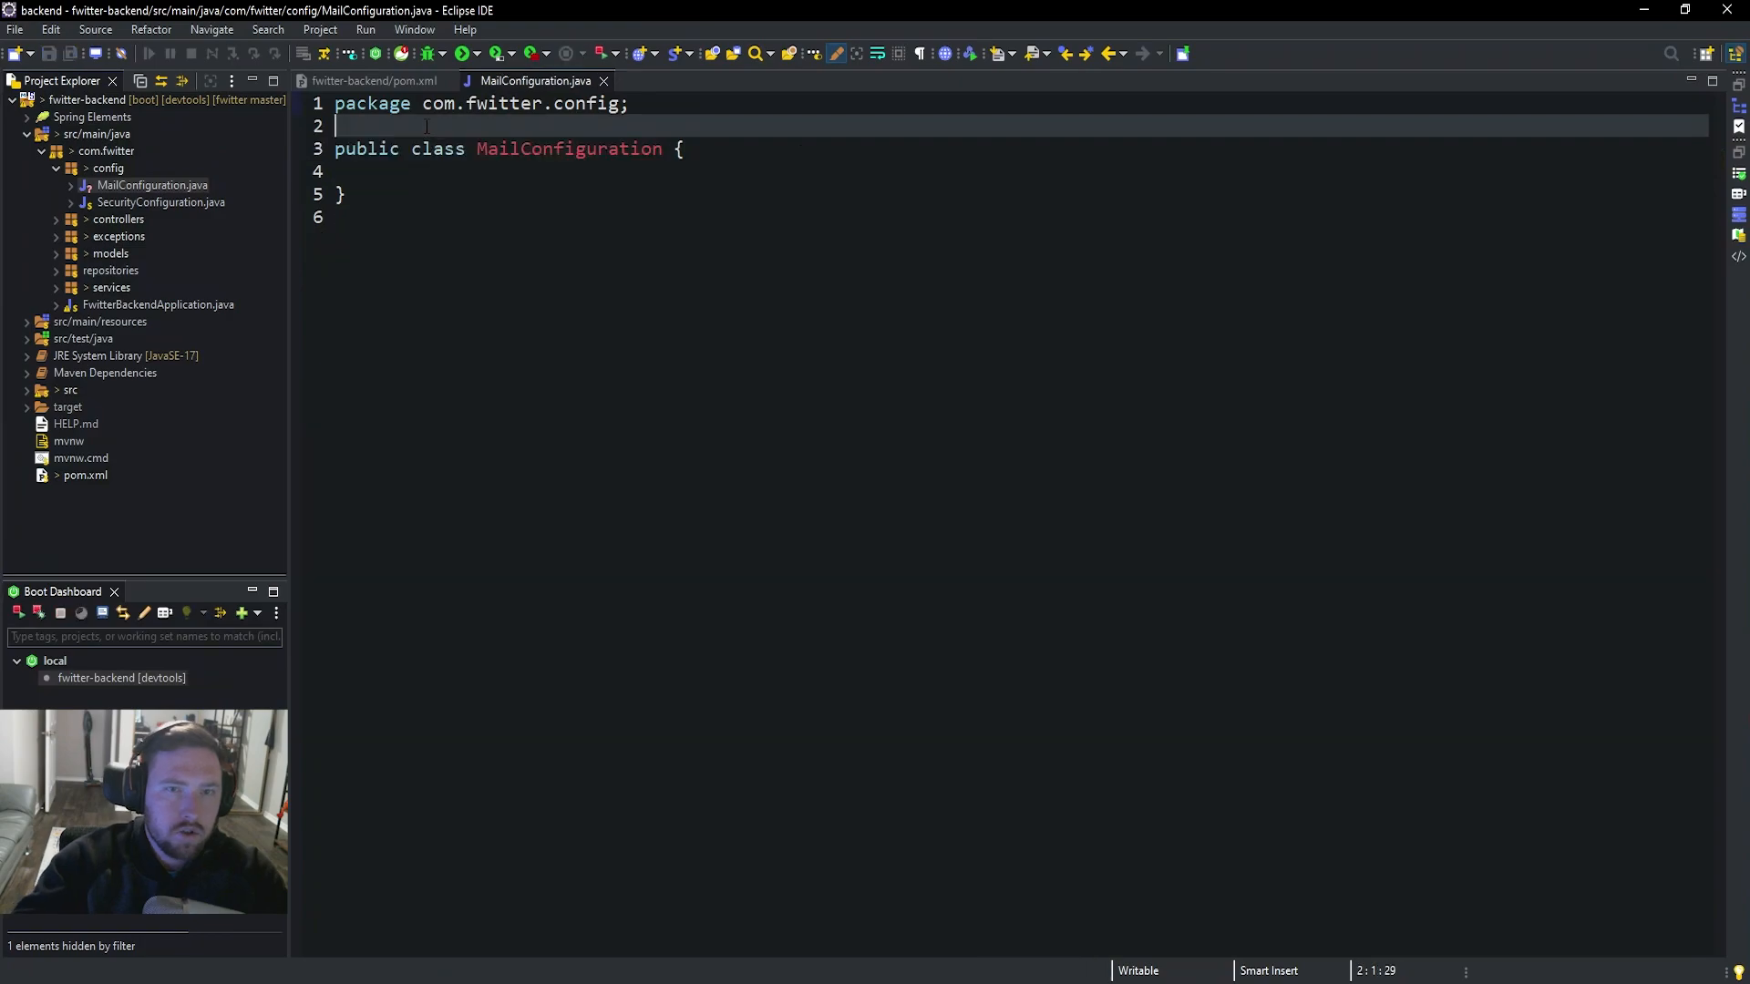
type("@Configuration")
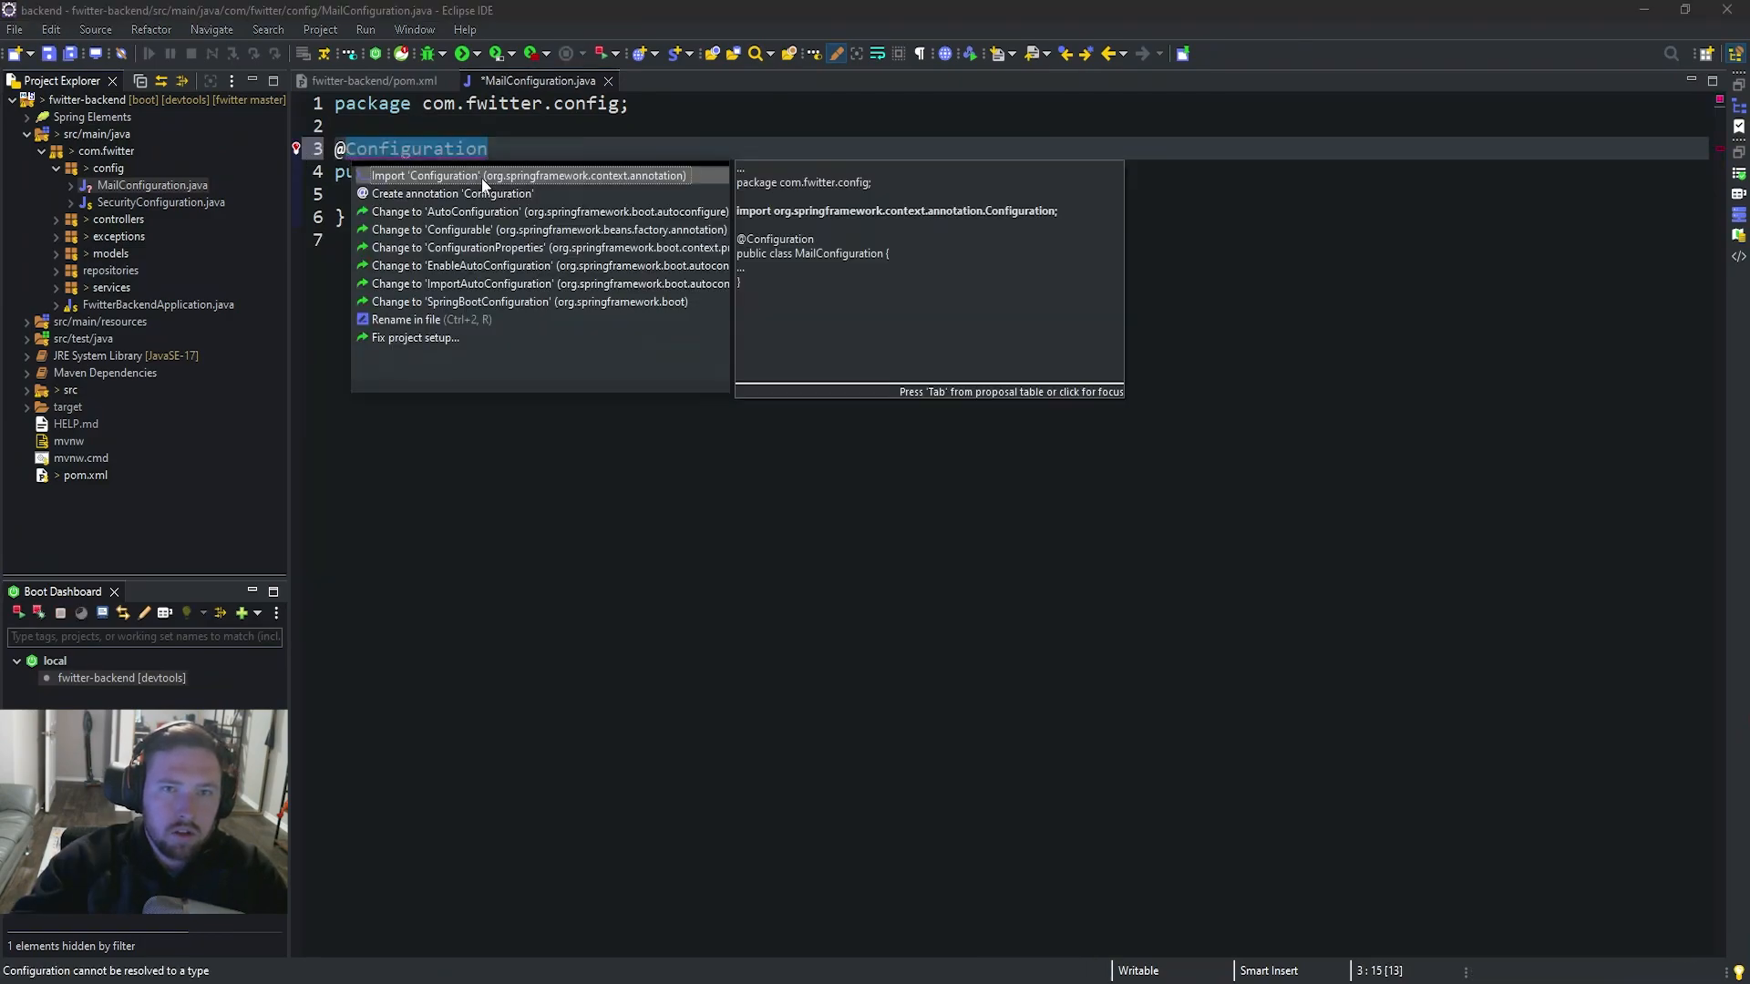
left_click(526, 175)
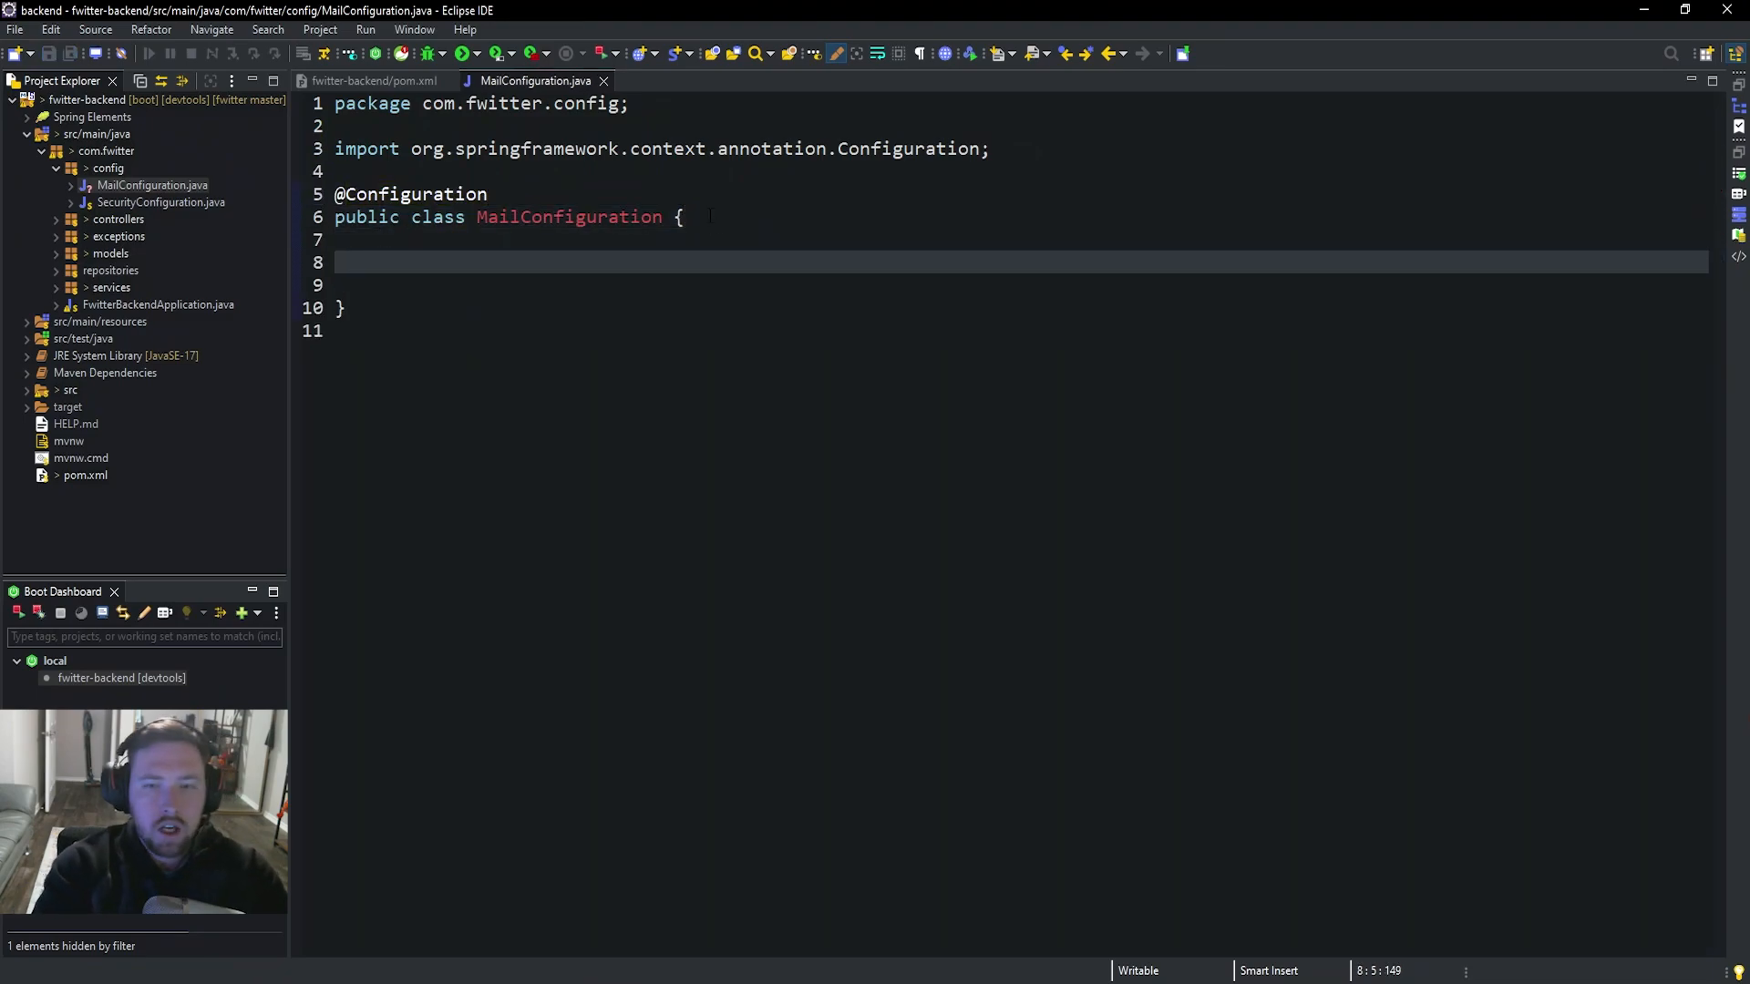
Declare a private static final String APPLICATION_NAME constant set to "Fwitter"
type("private stat")
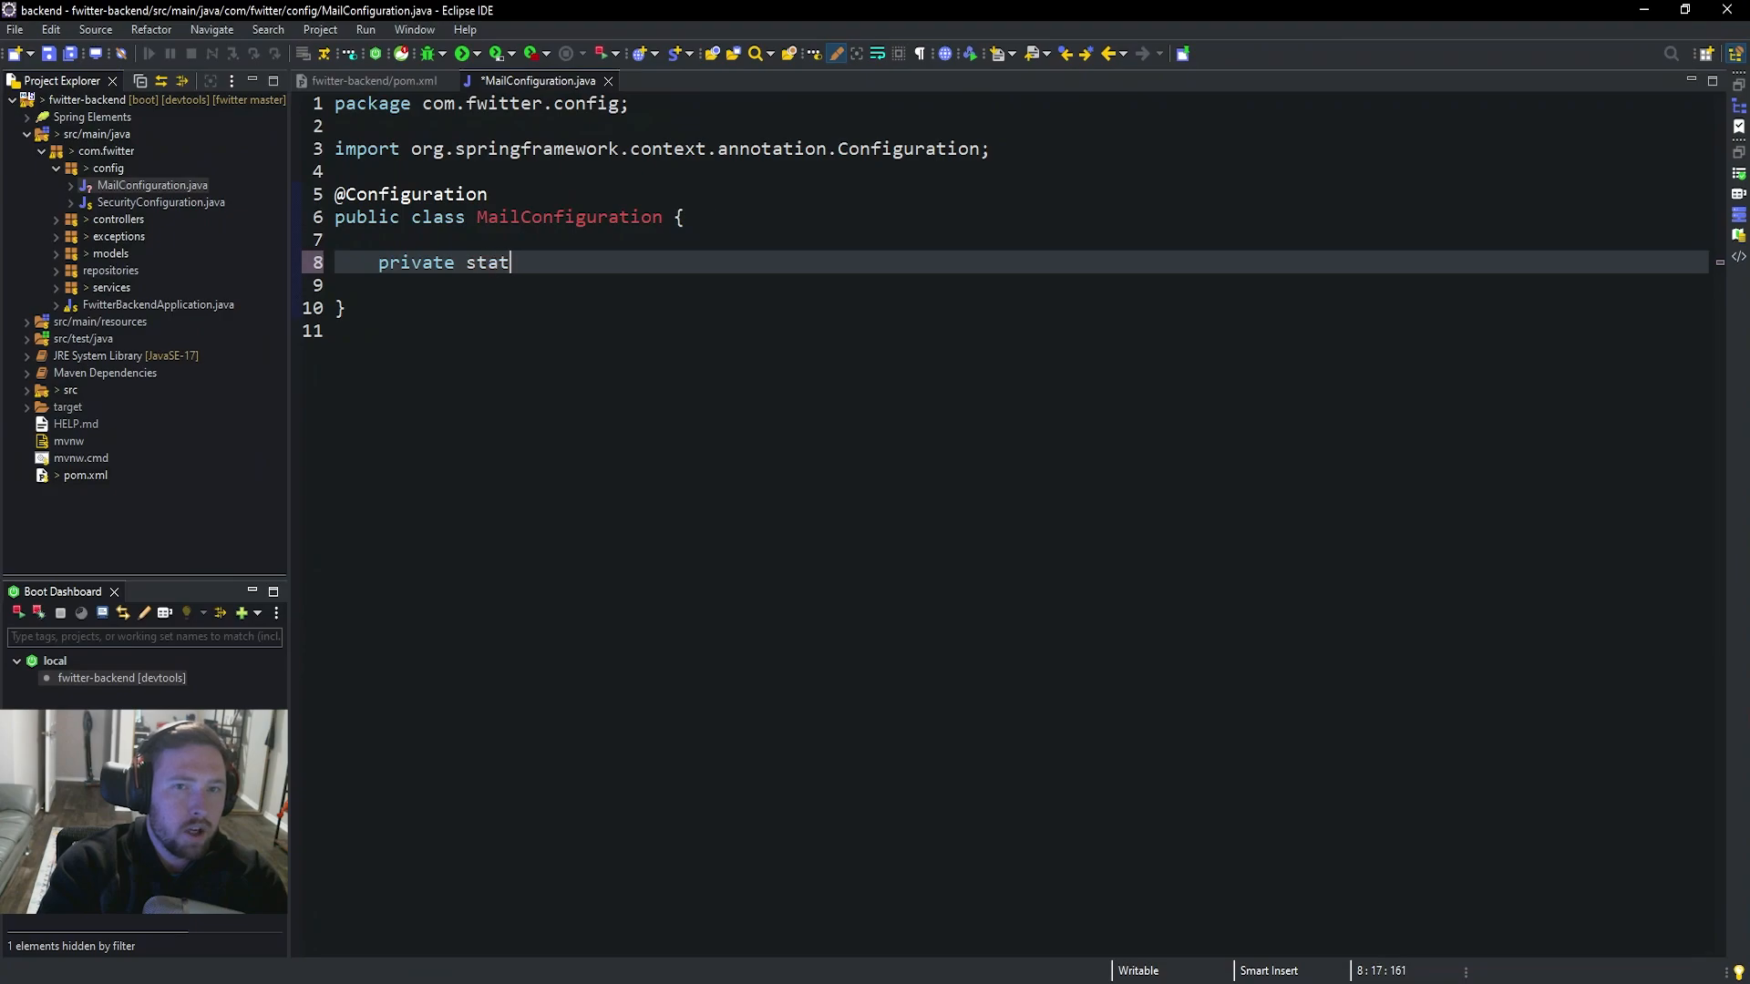
type("ic final String APPPL")
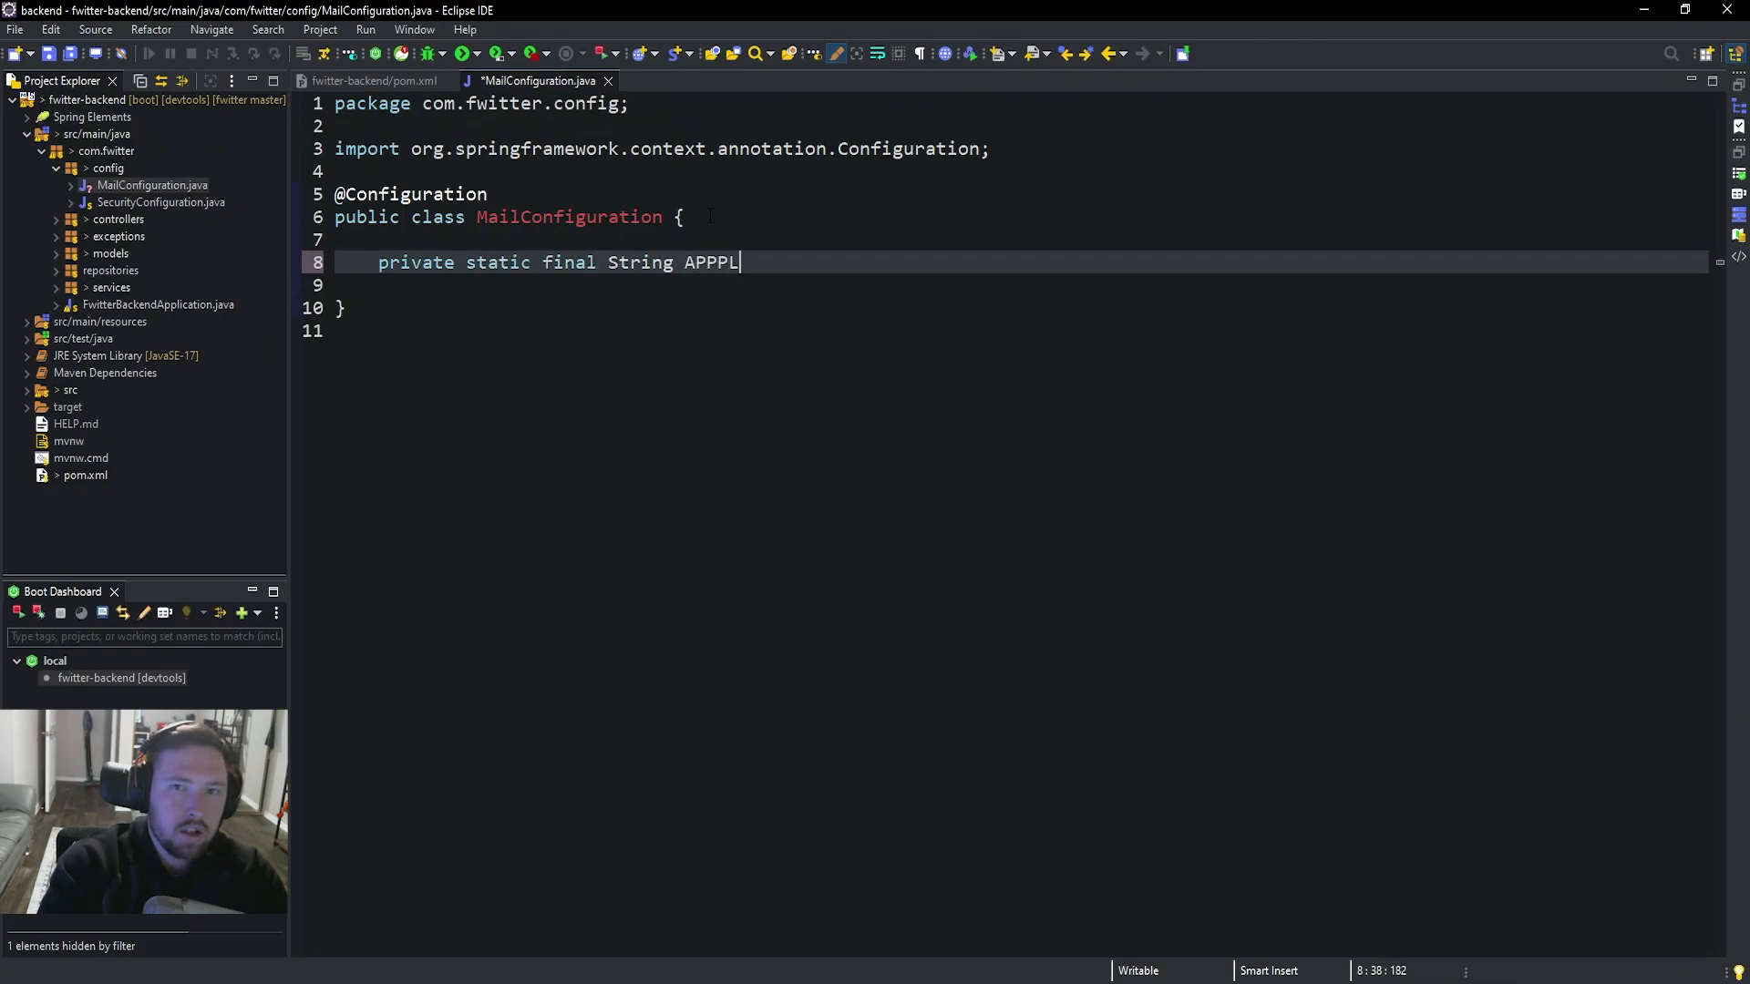
type("ICATION")
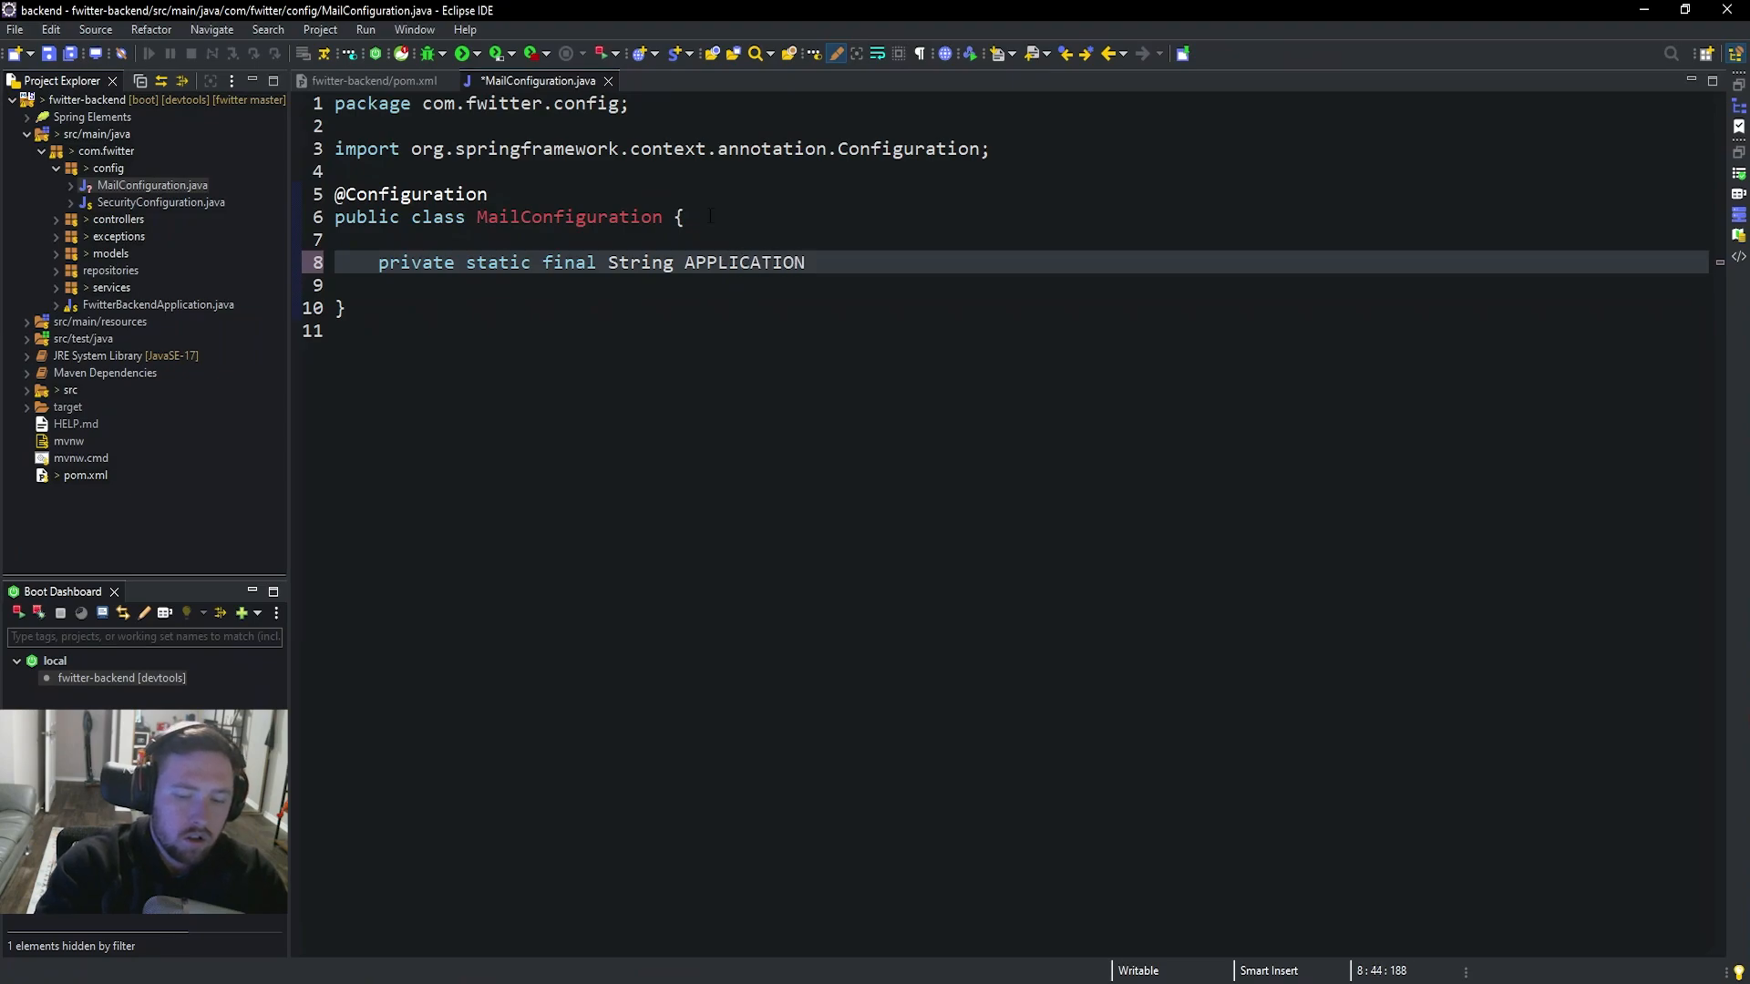
type("_NAME = \"\"")
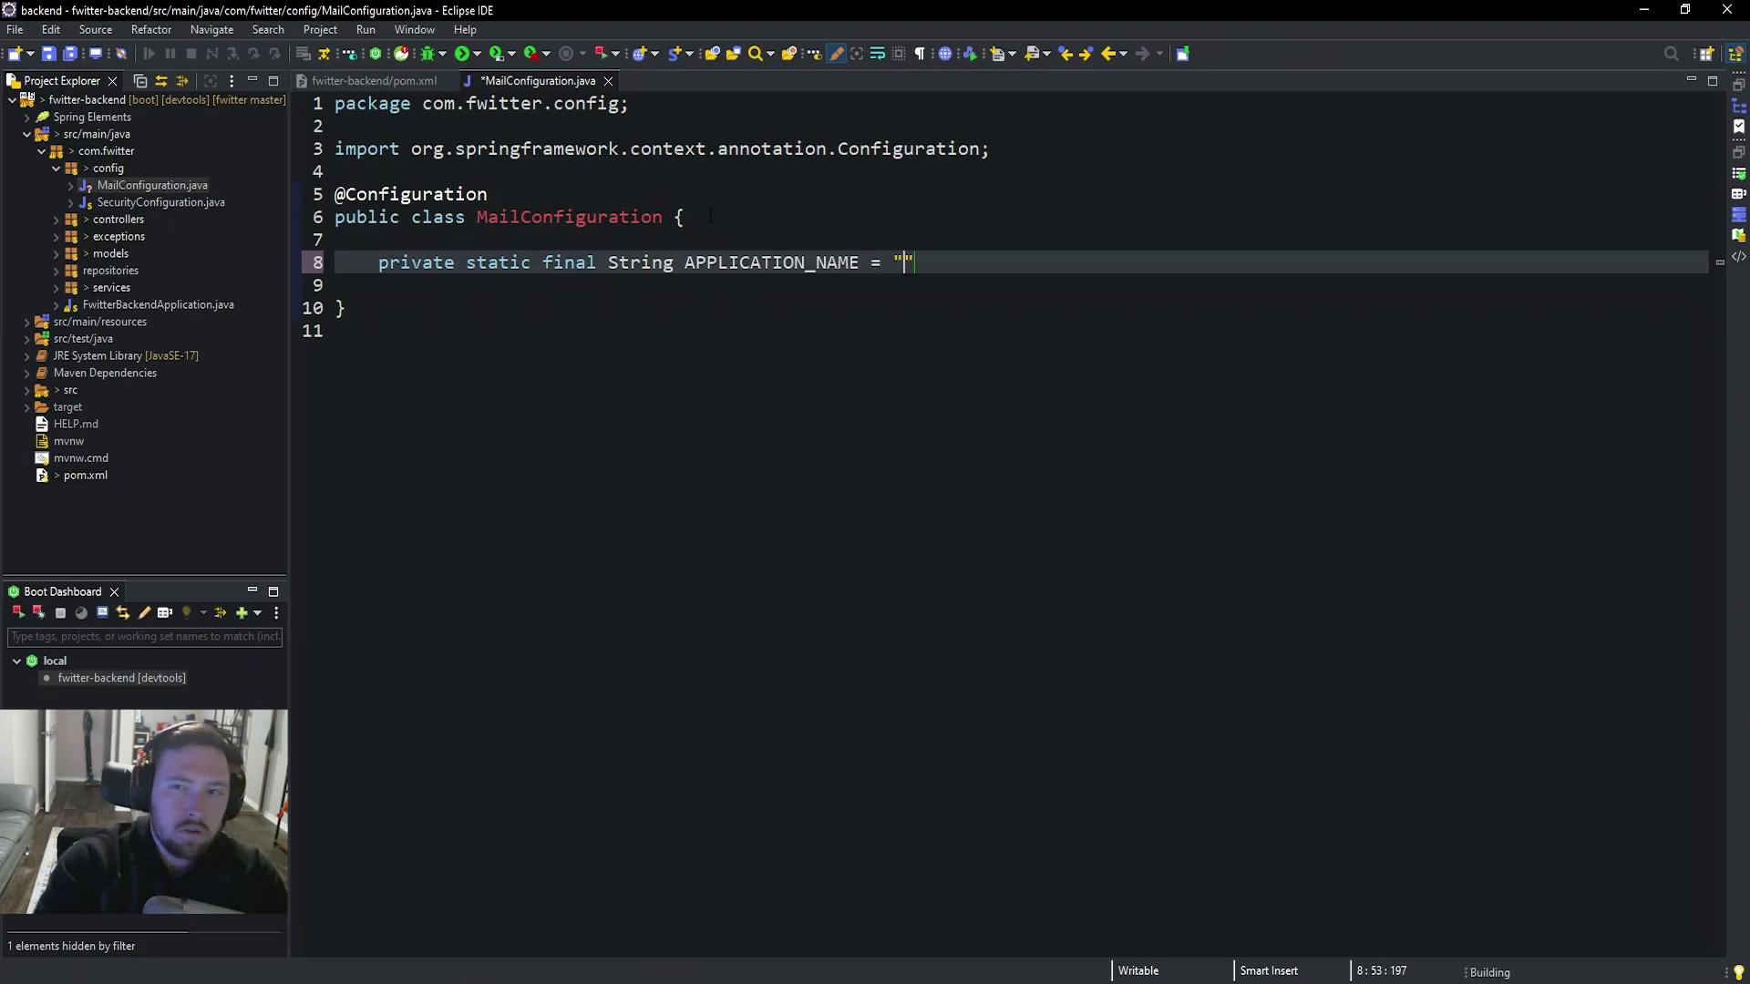
type("Fw")
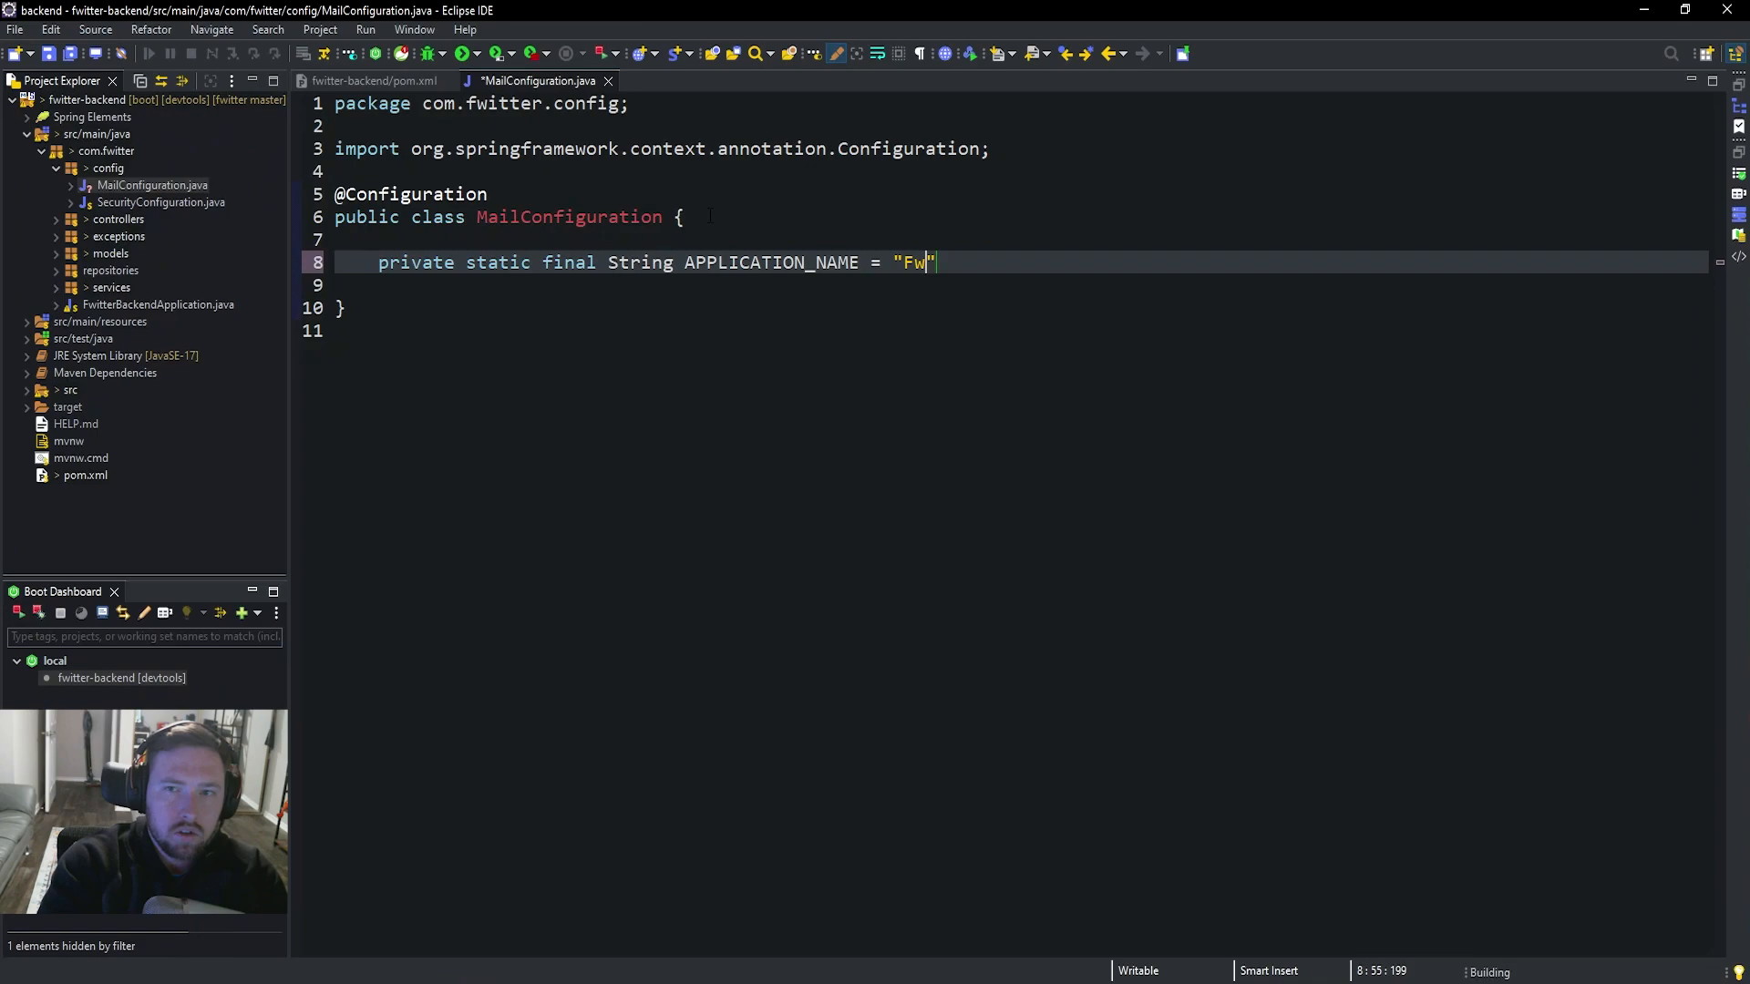
type("itter\";")
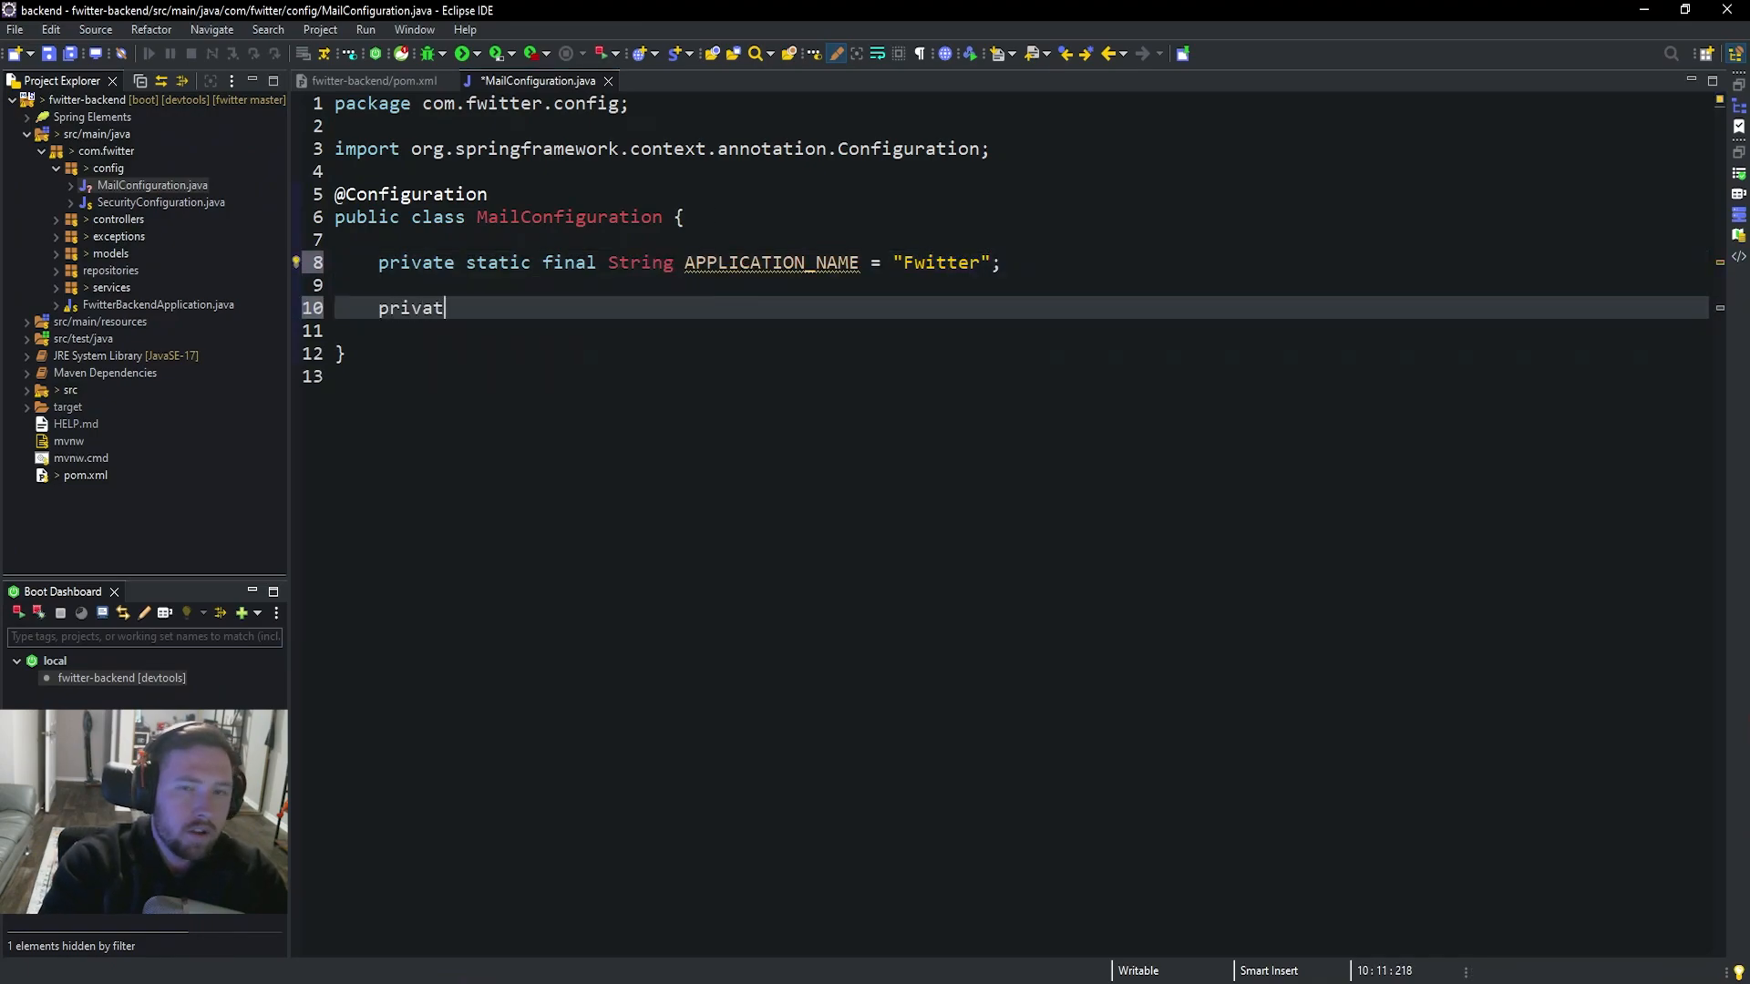
Declare JSON_FACTORY as GsonFactory.getDefaultInstance() and import com.google.api.client.json.JsonFactory
type("e state")
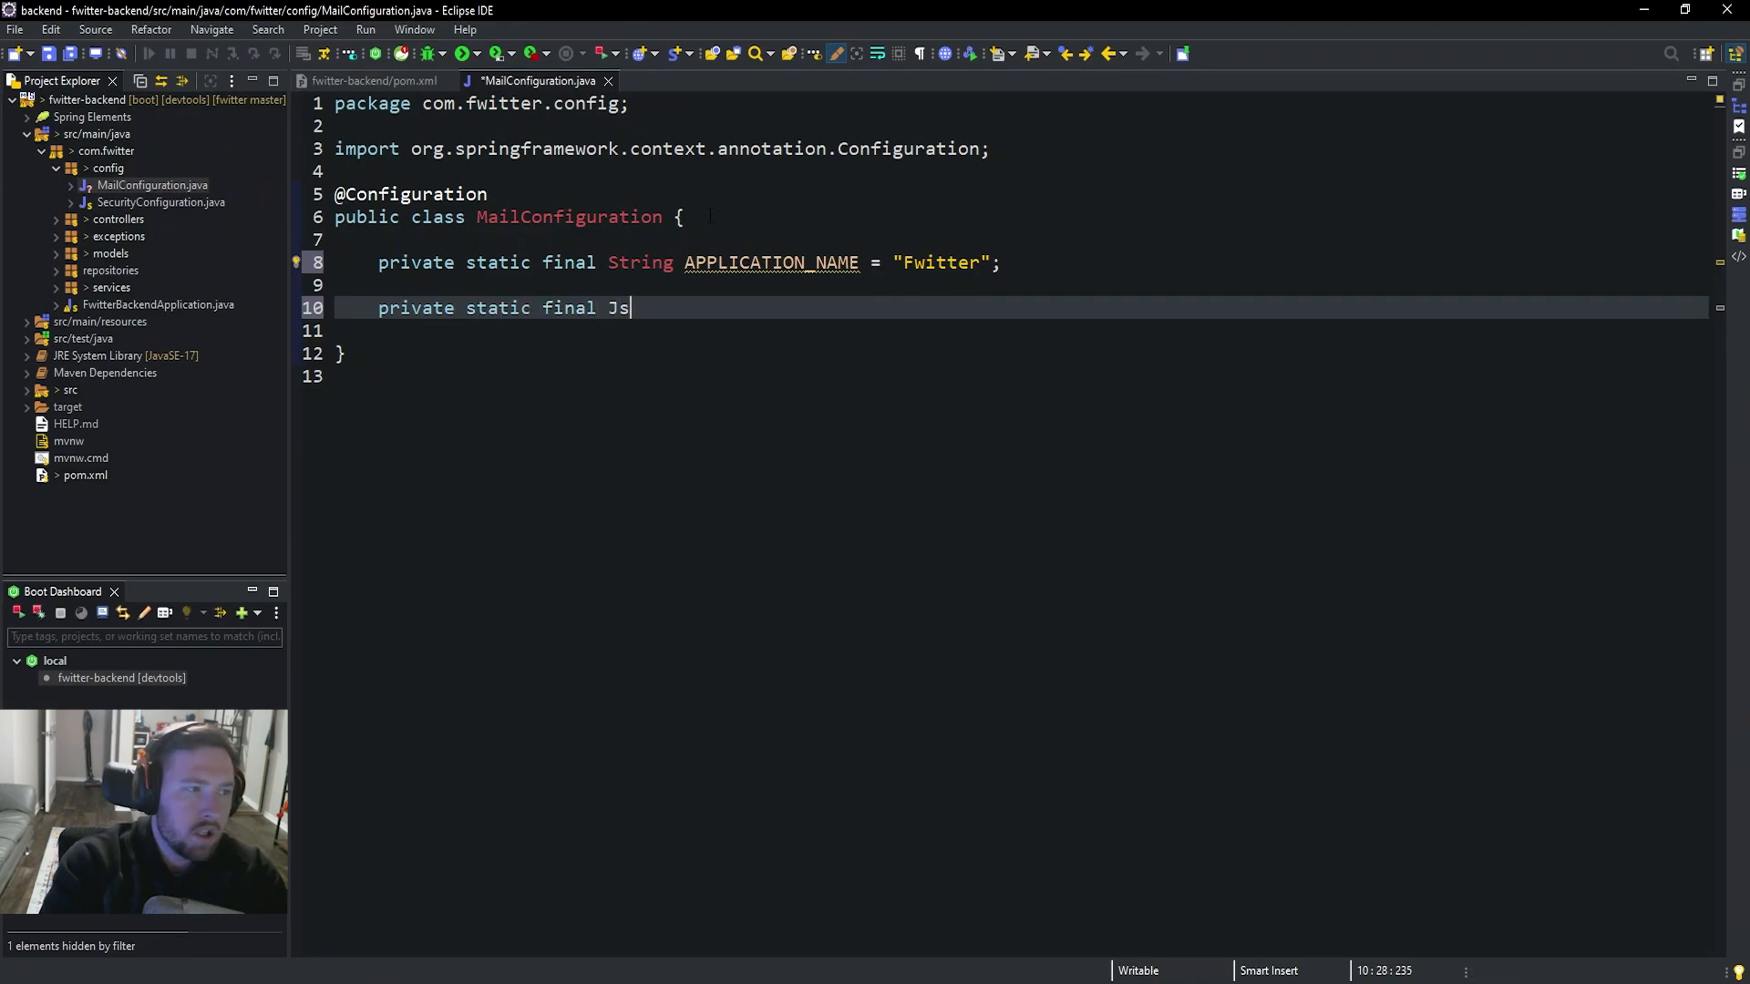
type("onFacto")
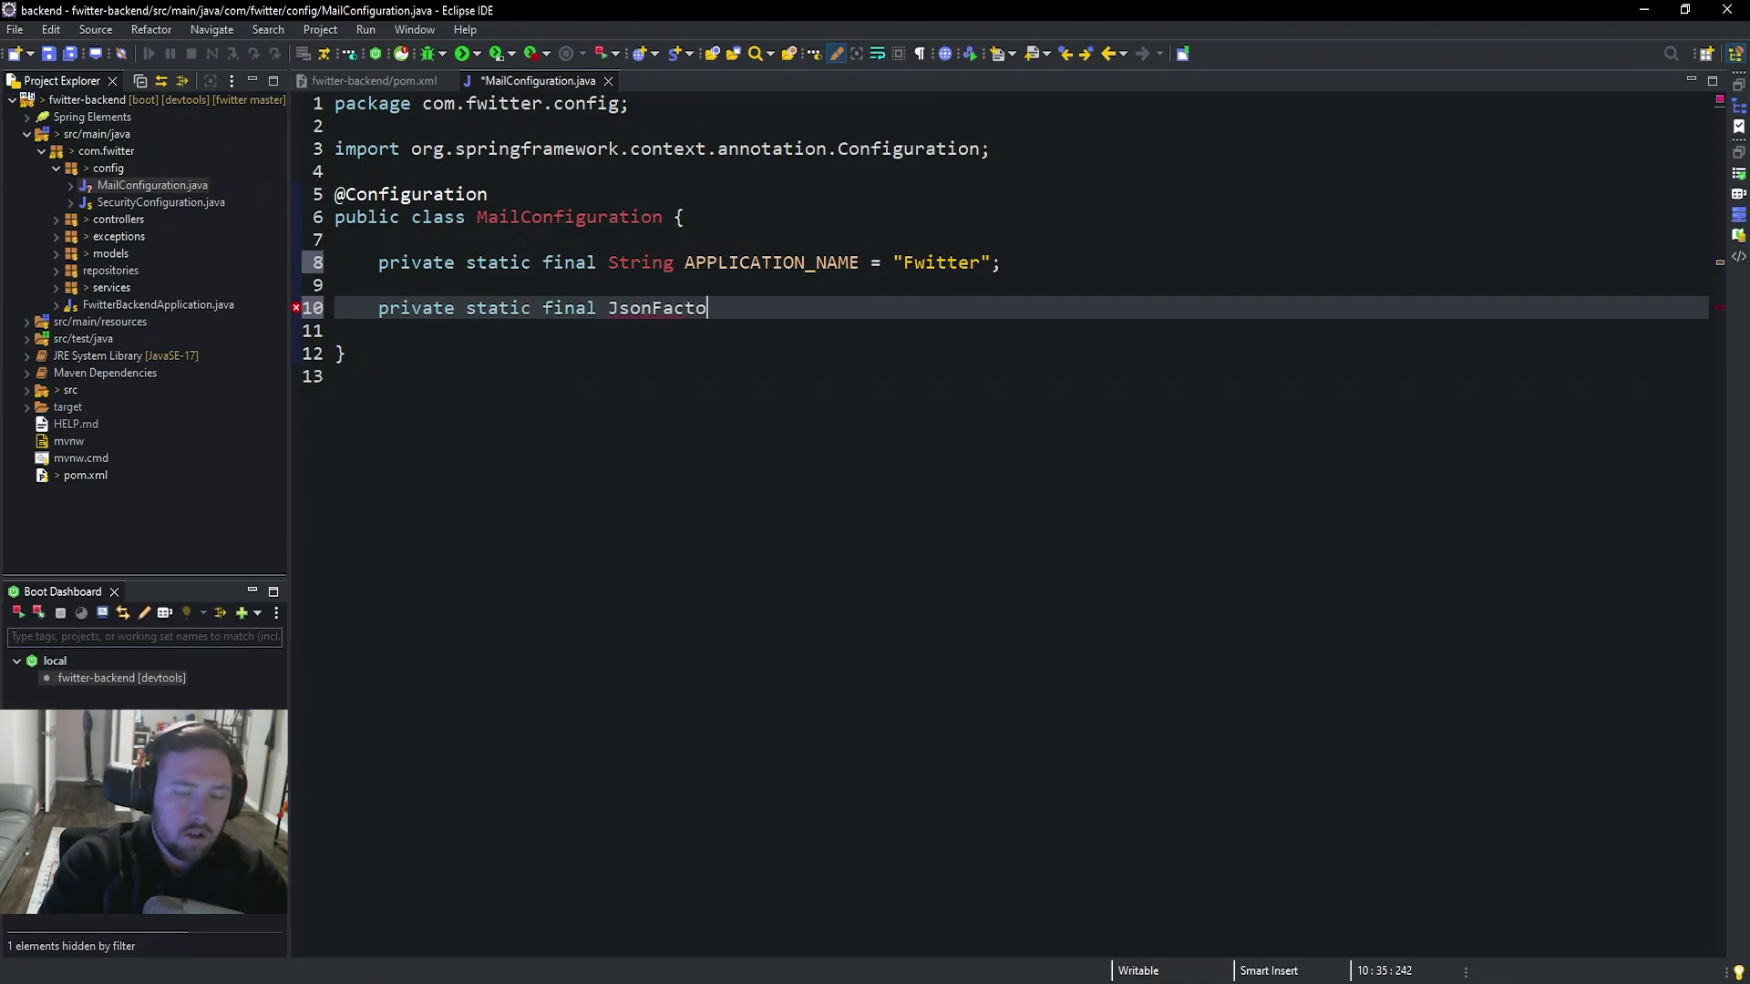
type("ry")
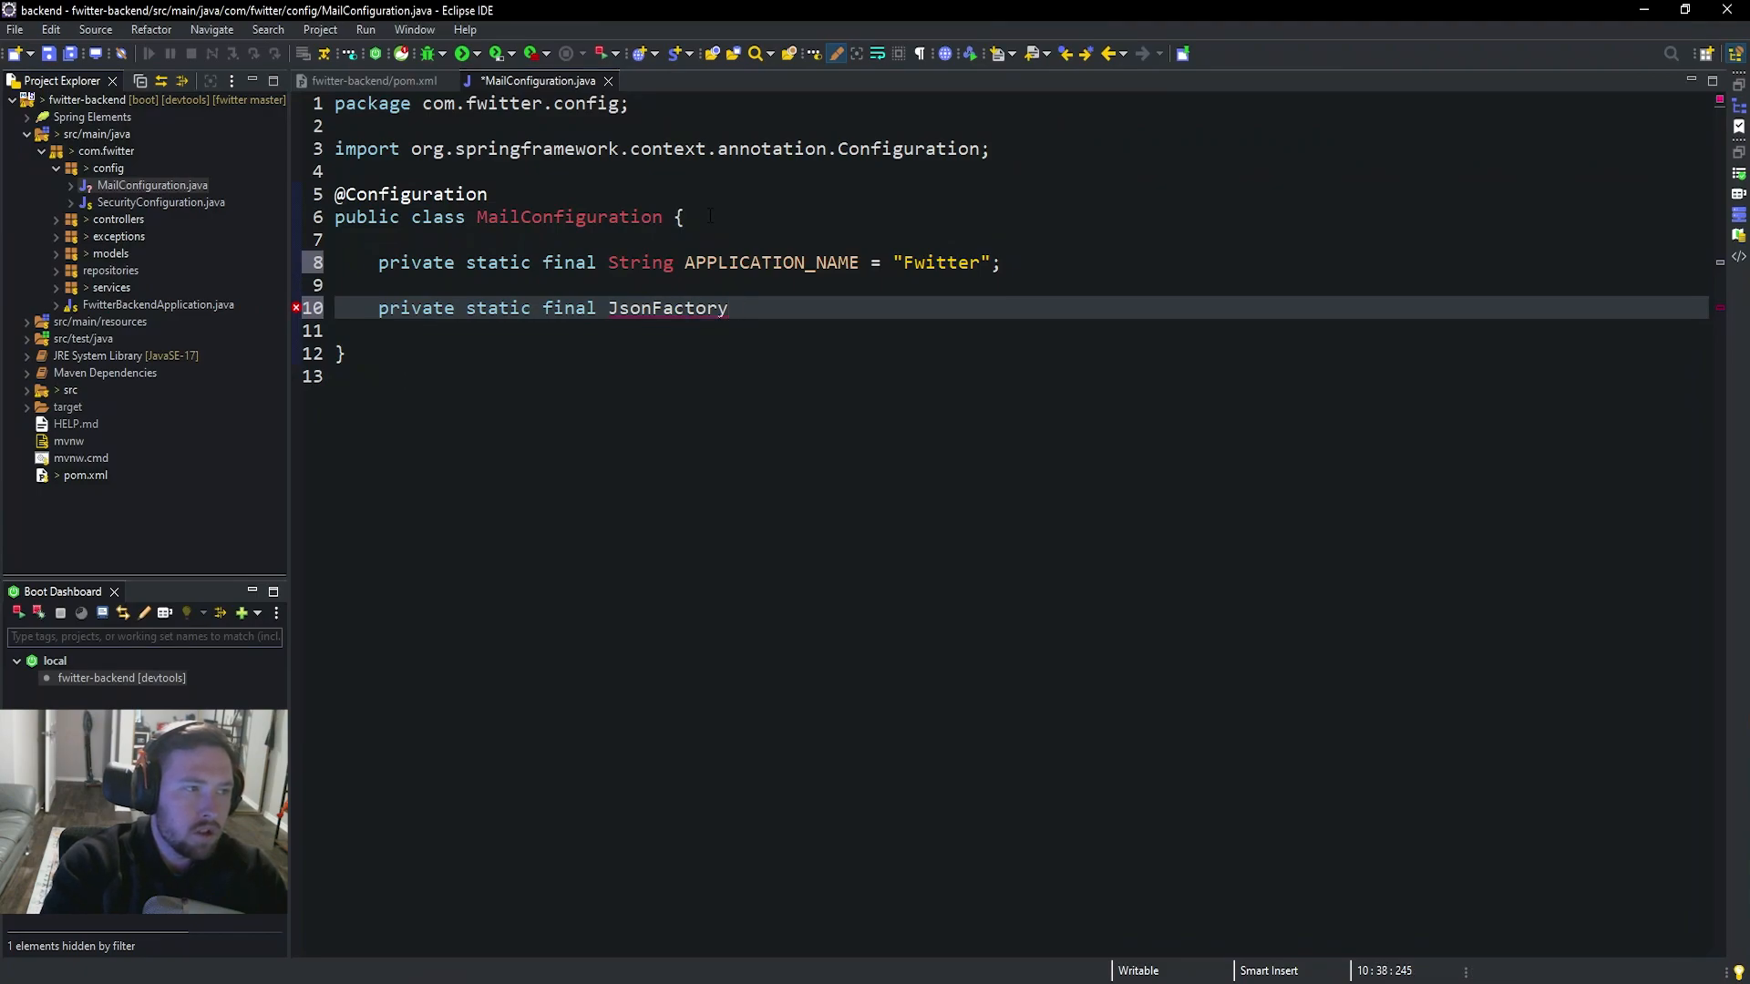
type("JSON_FAC")
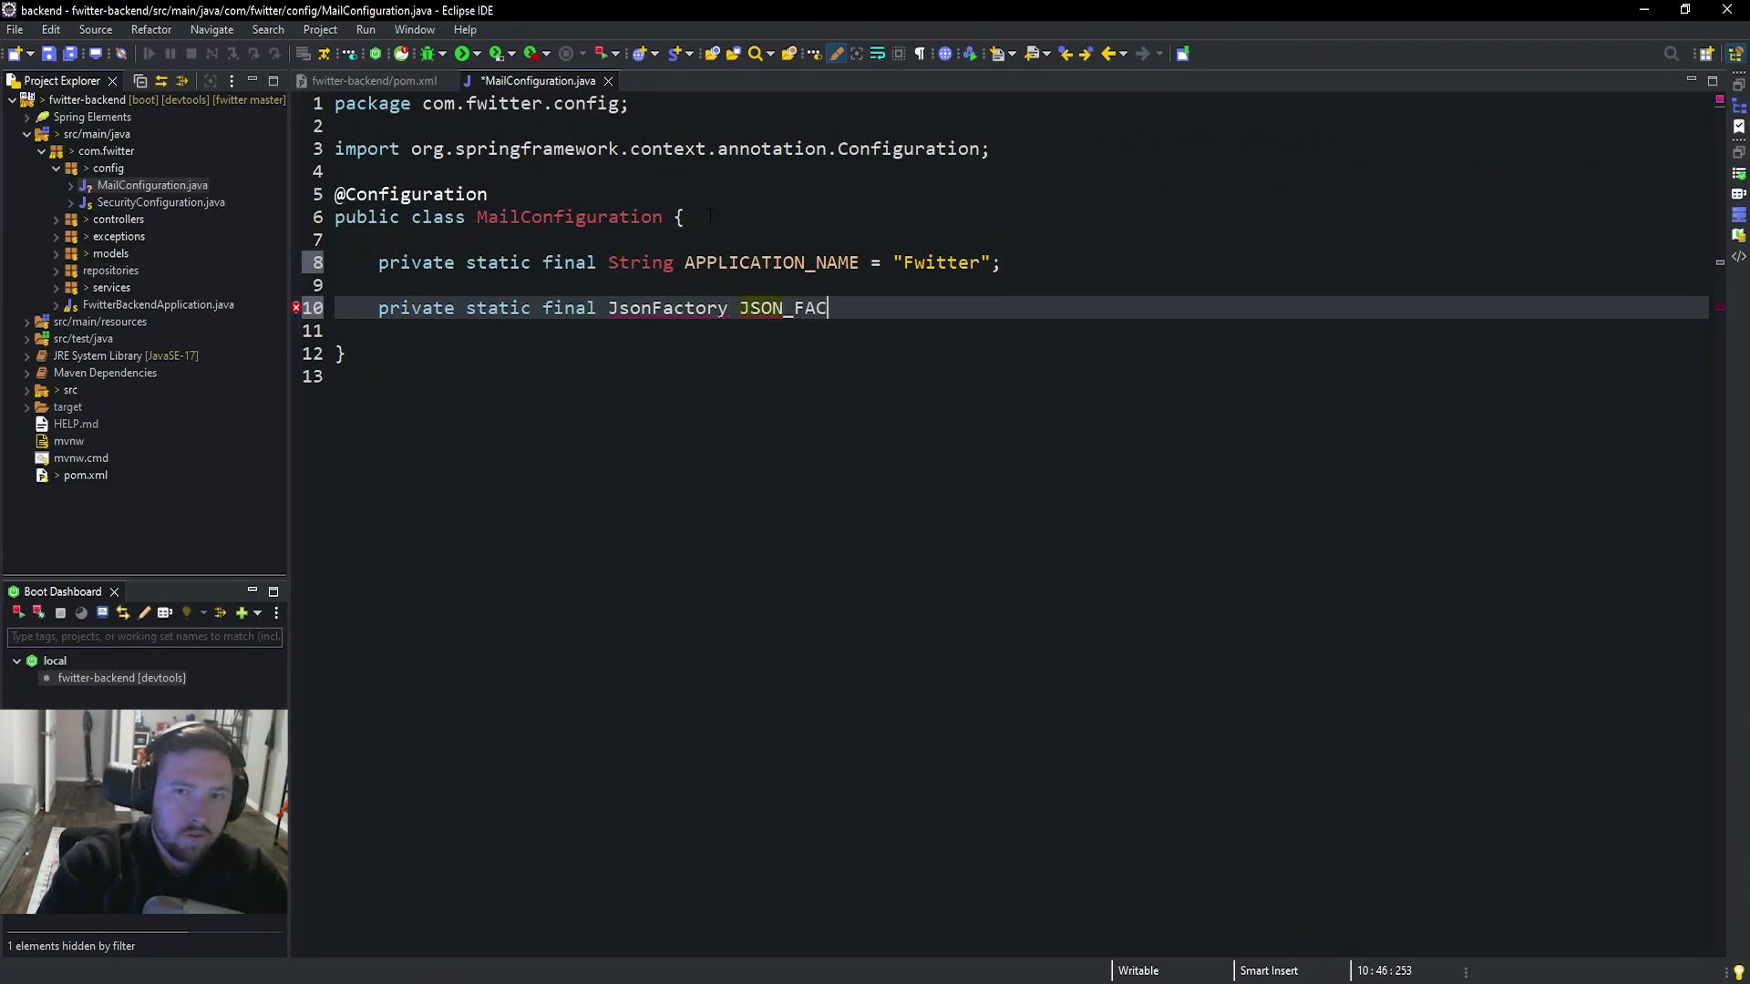
type("TORY =")
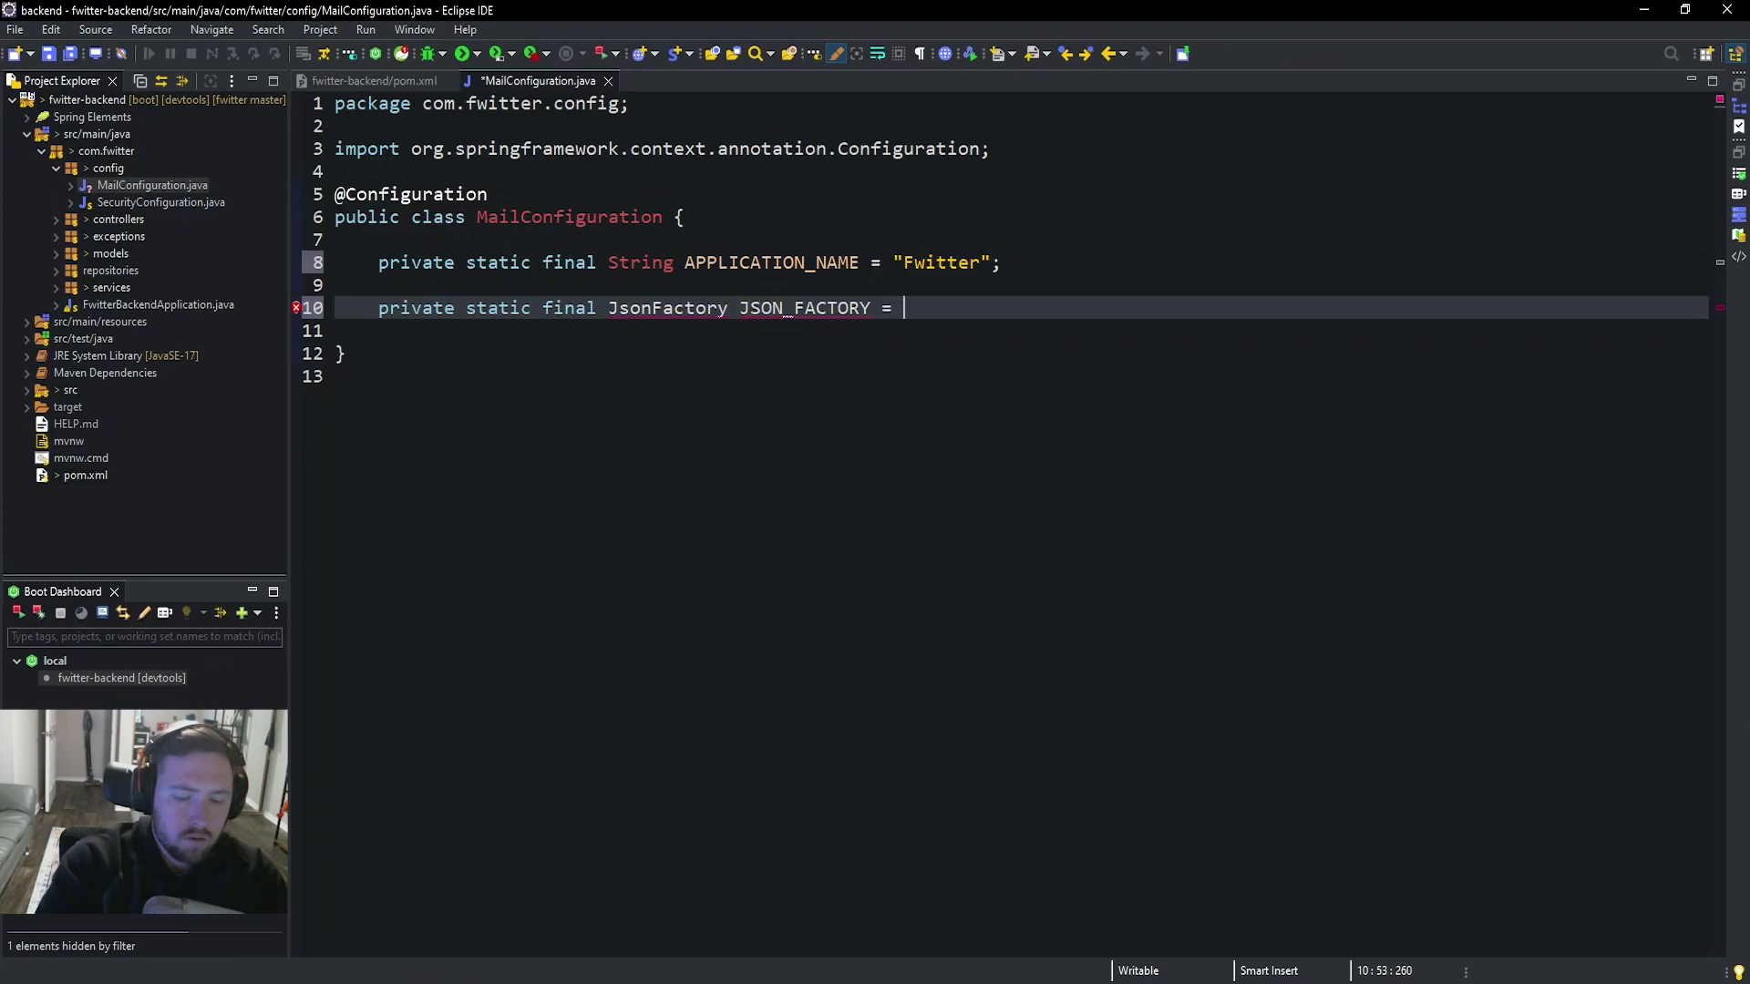
type("GsonFac")
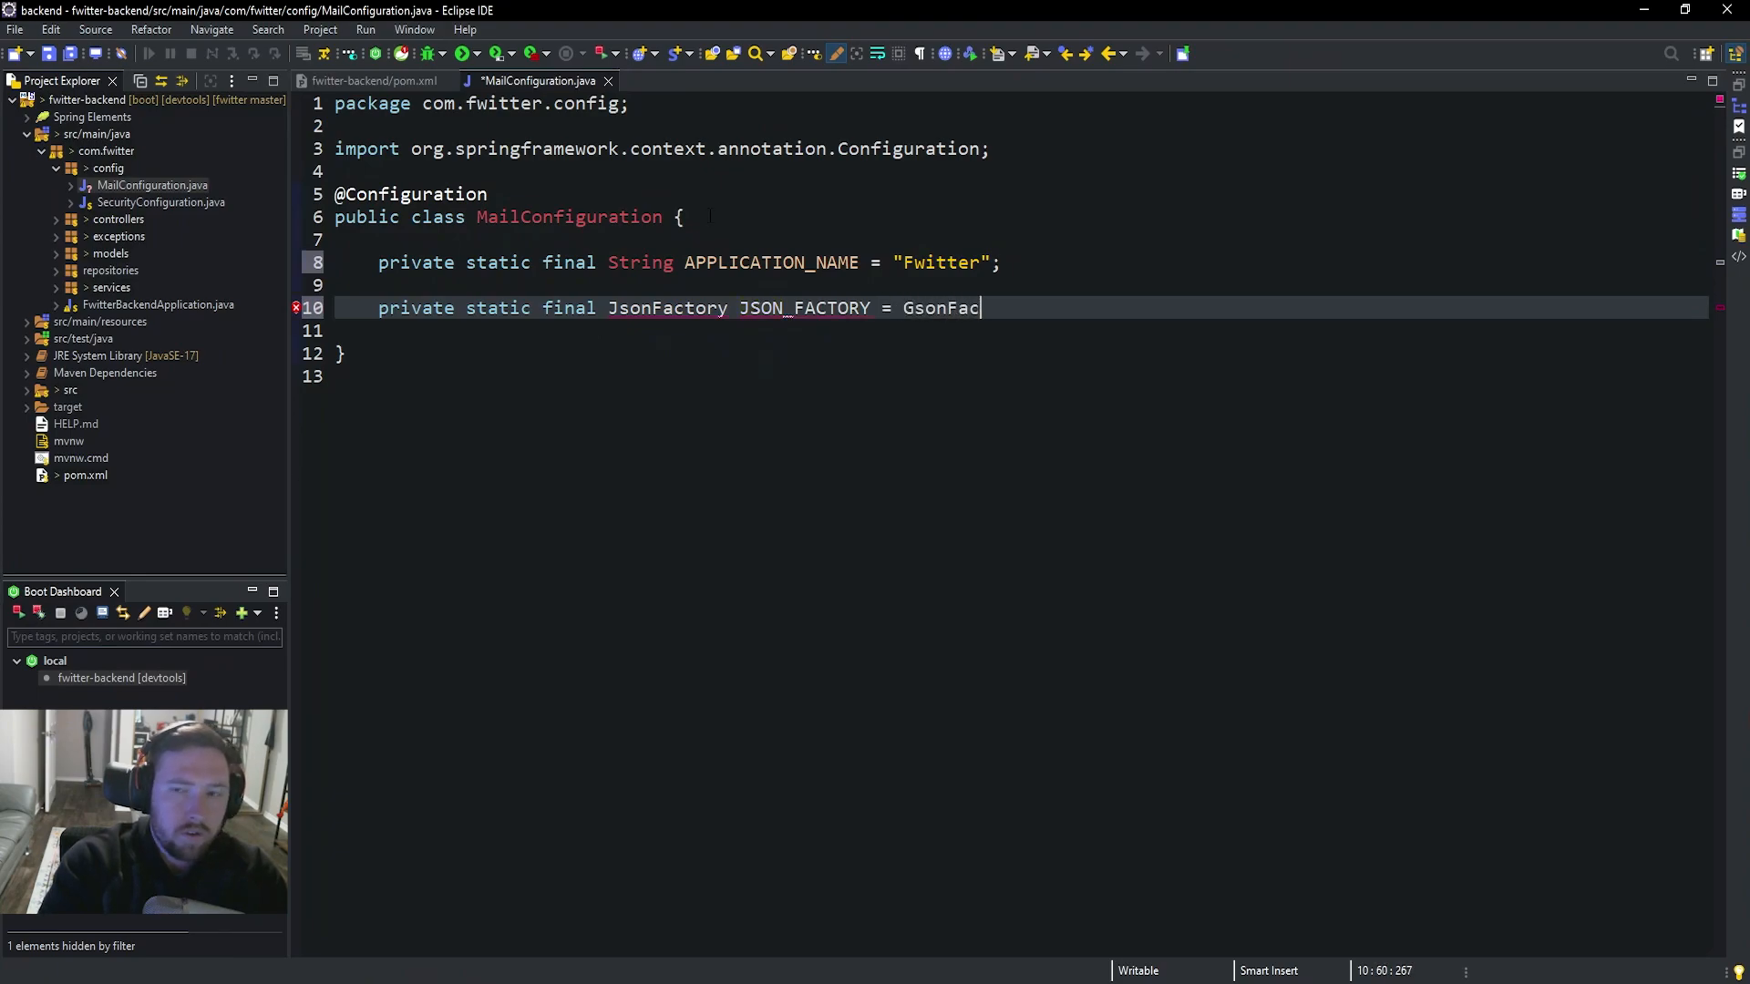
type("yo")
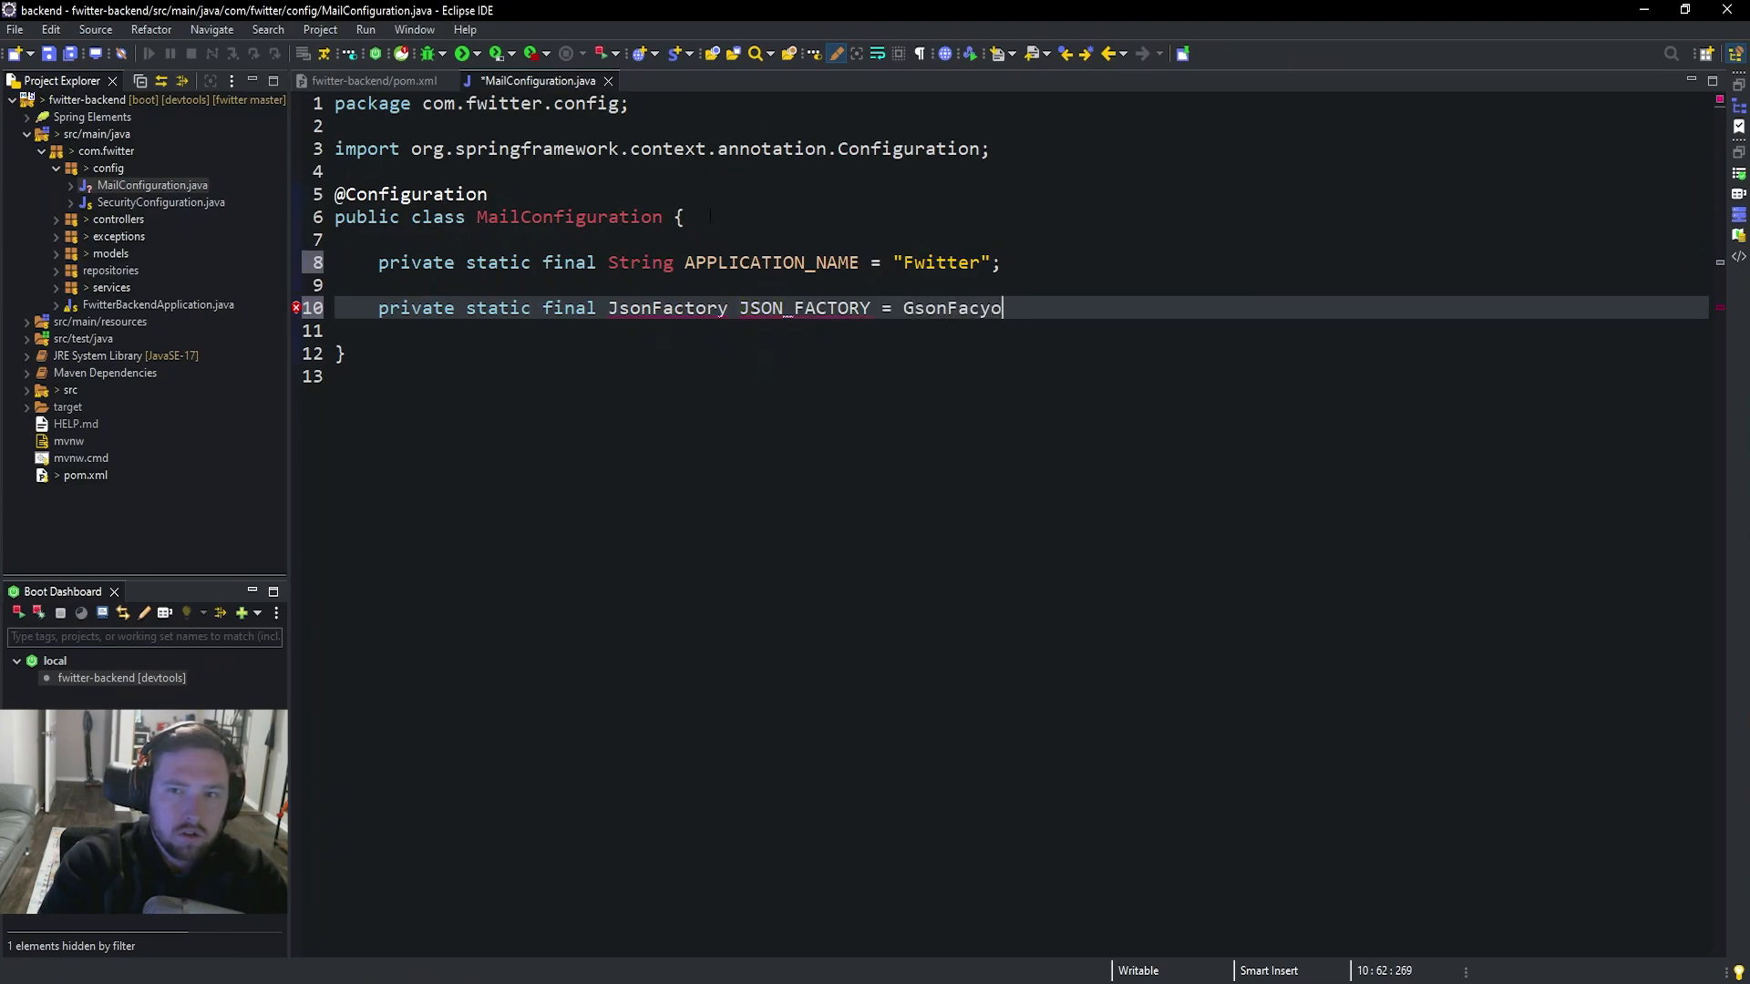
type("ry.getDefaultInstance(")
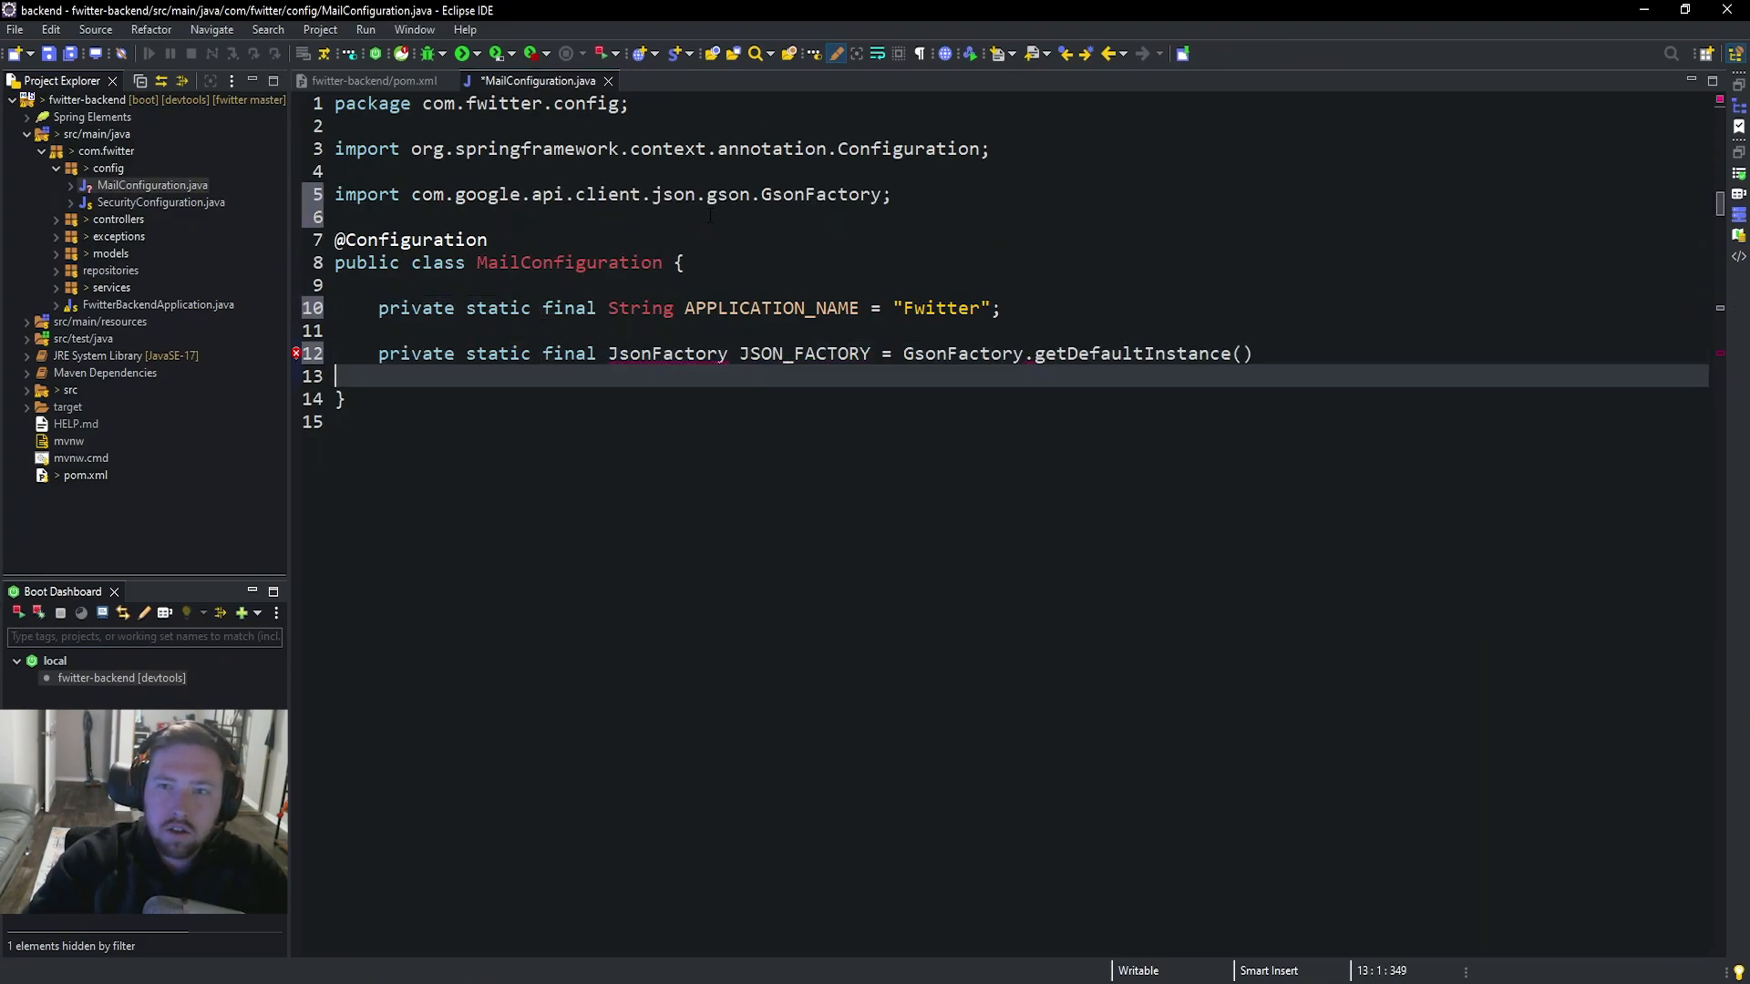
type(";")
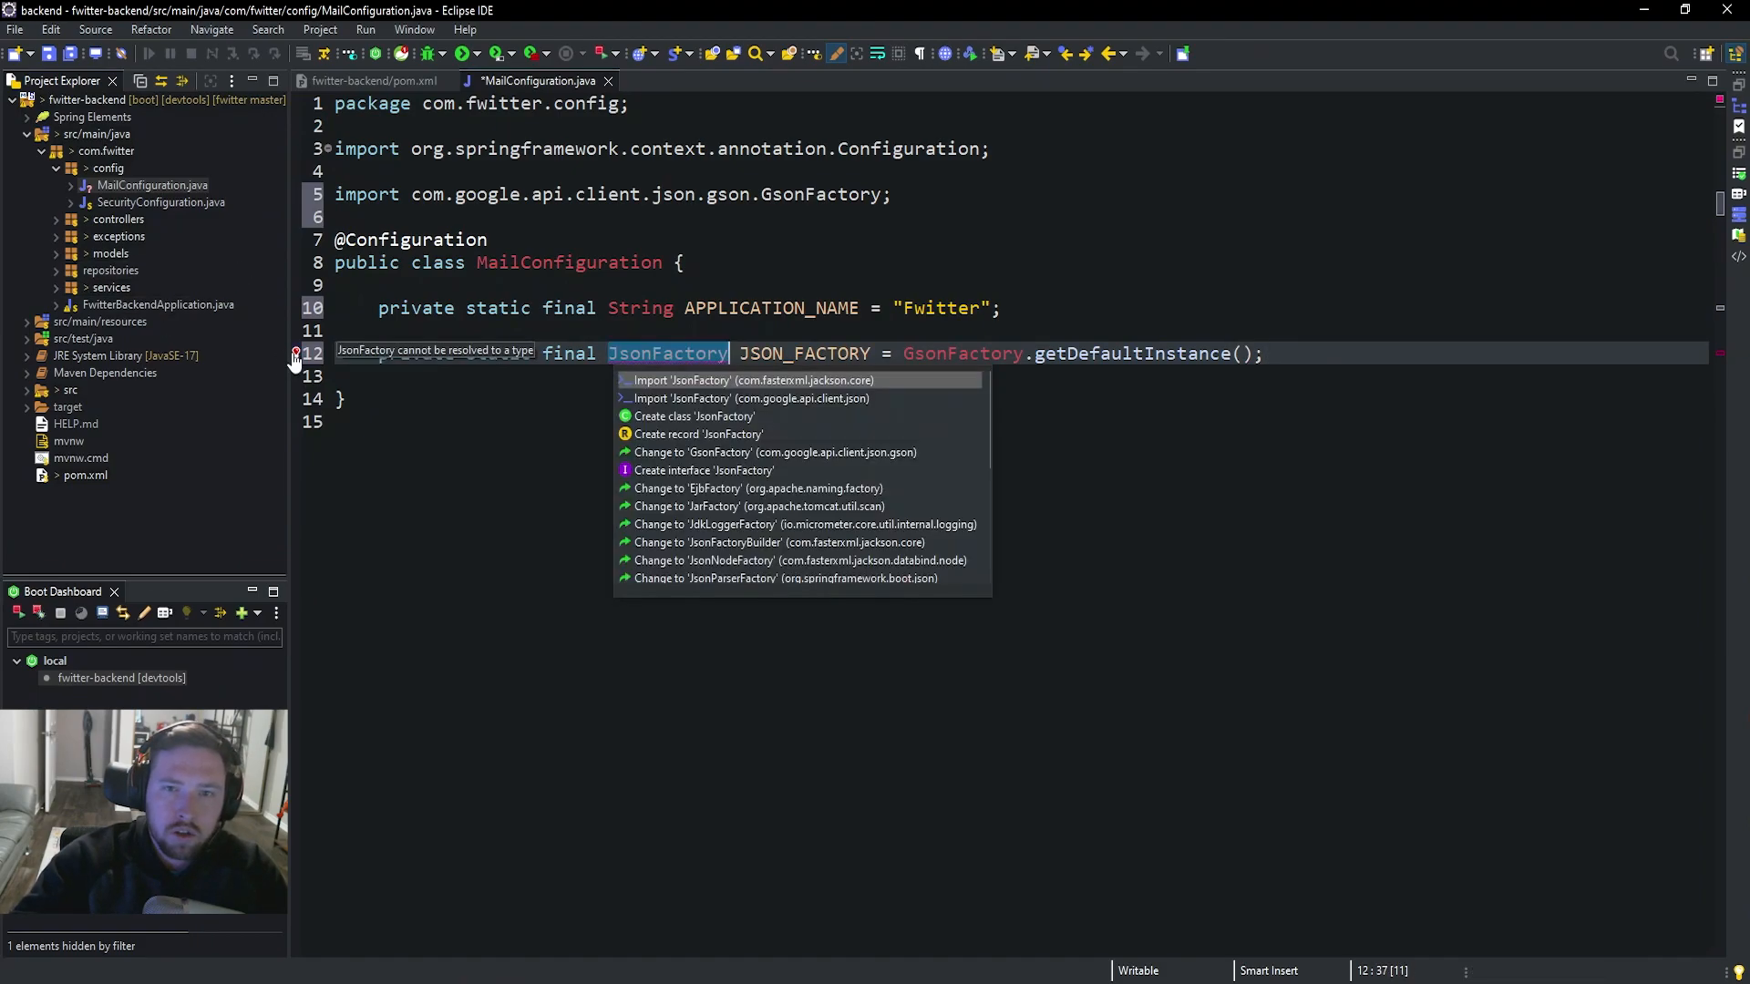
left_click(751, 398)
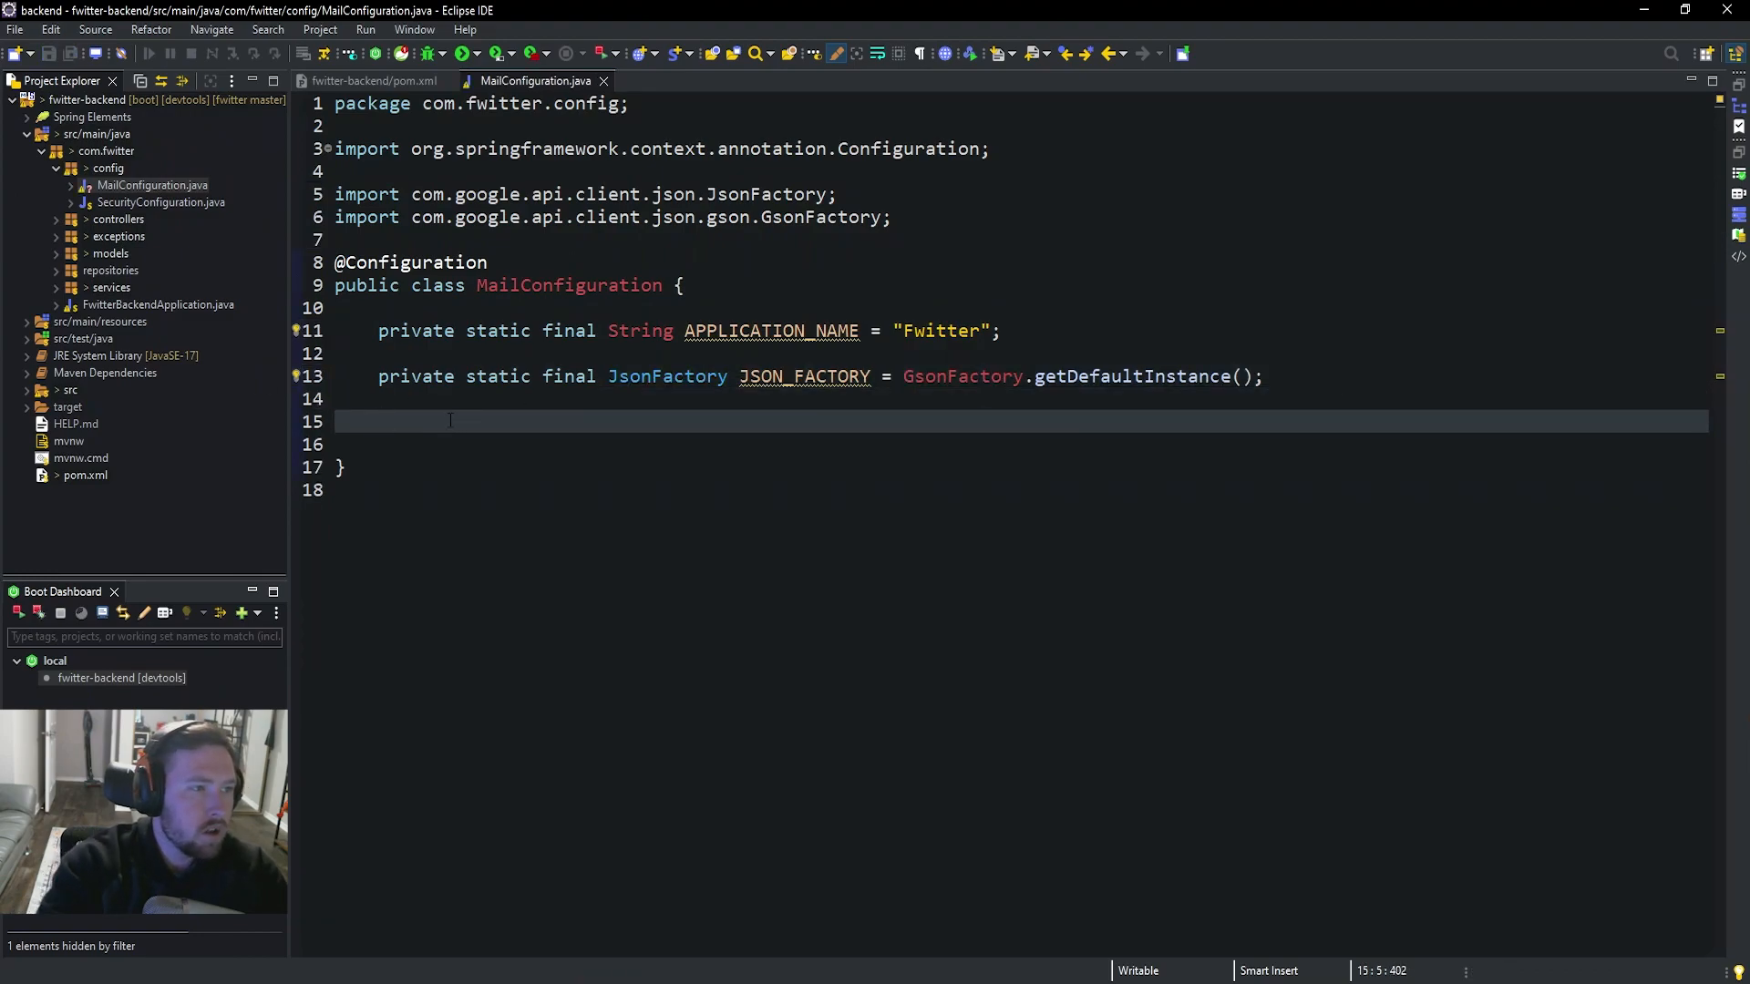
Declare private static final String TOKENS_DIRECTORY_PATH = "tokens" in MailConfiguration
type("pric")
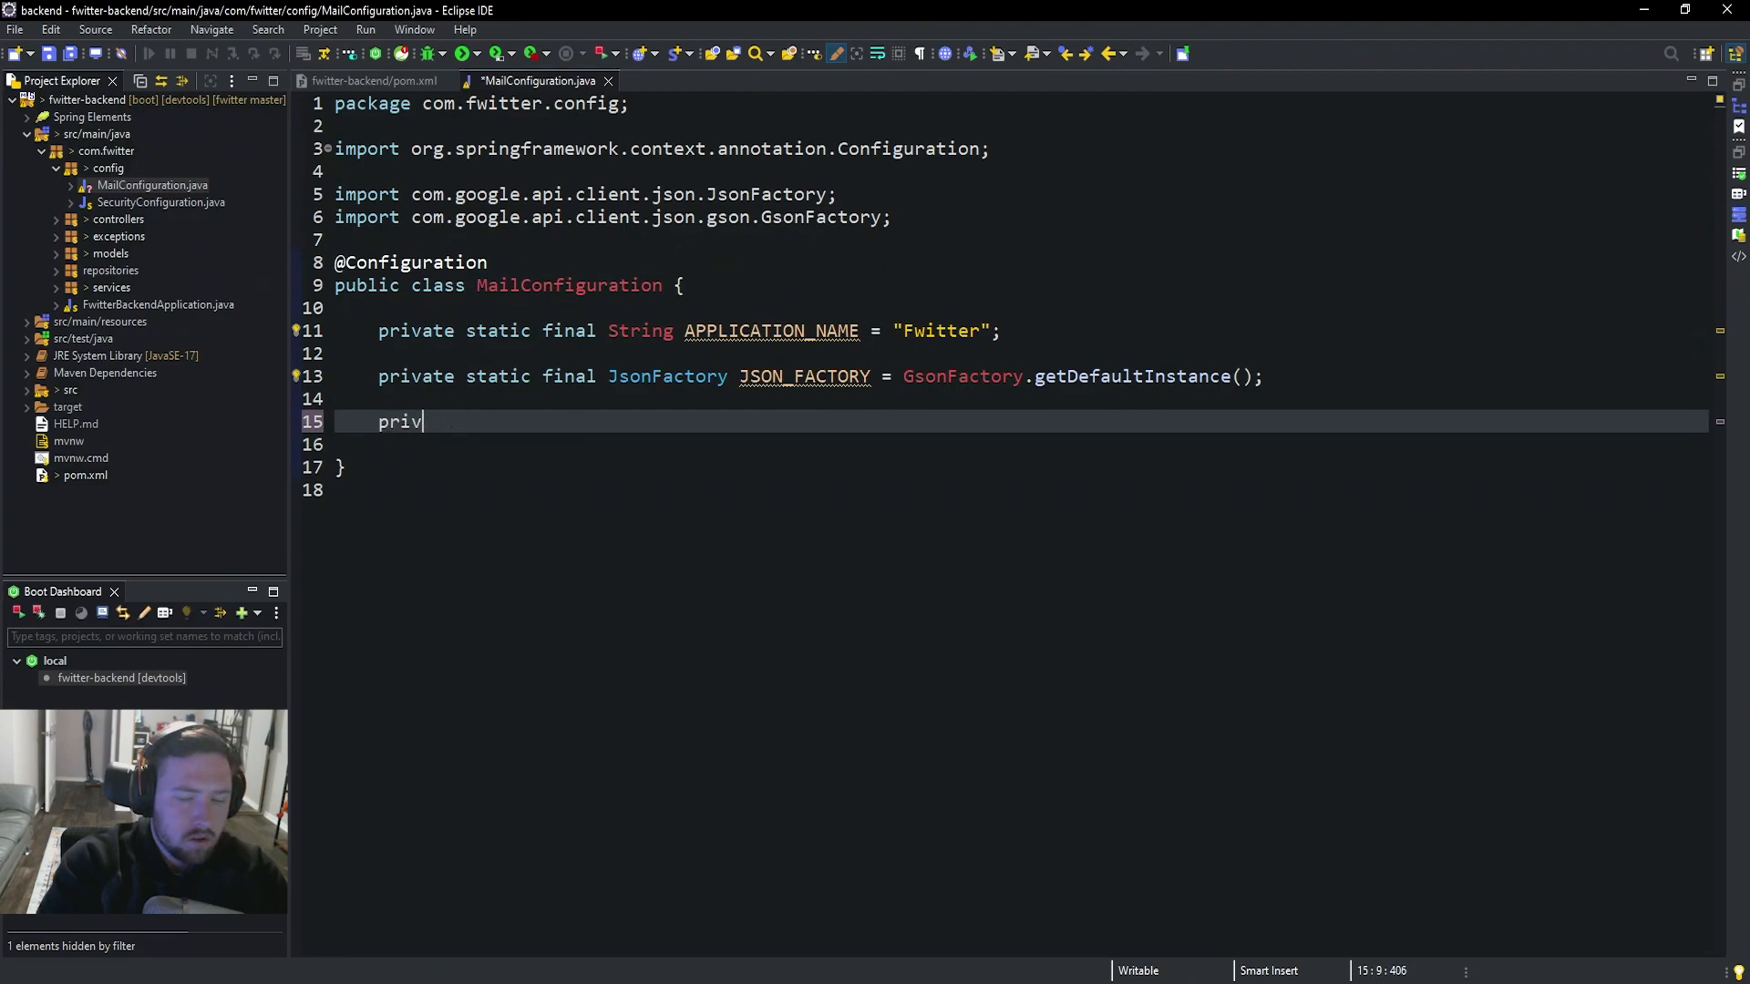
type("vate static final")
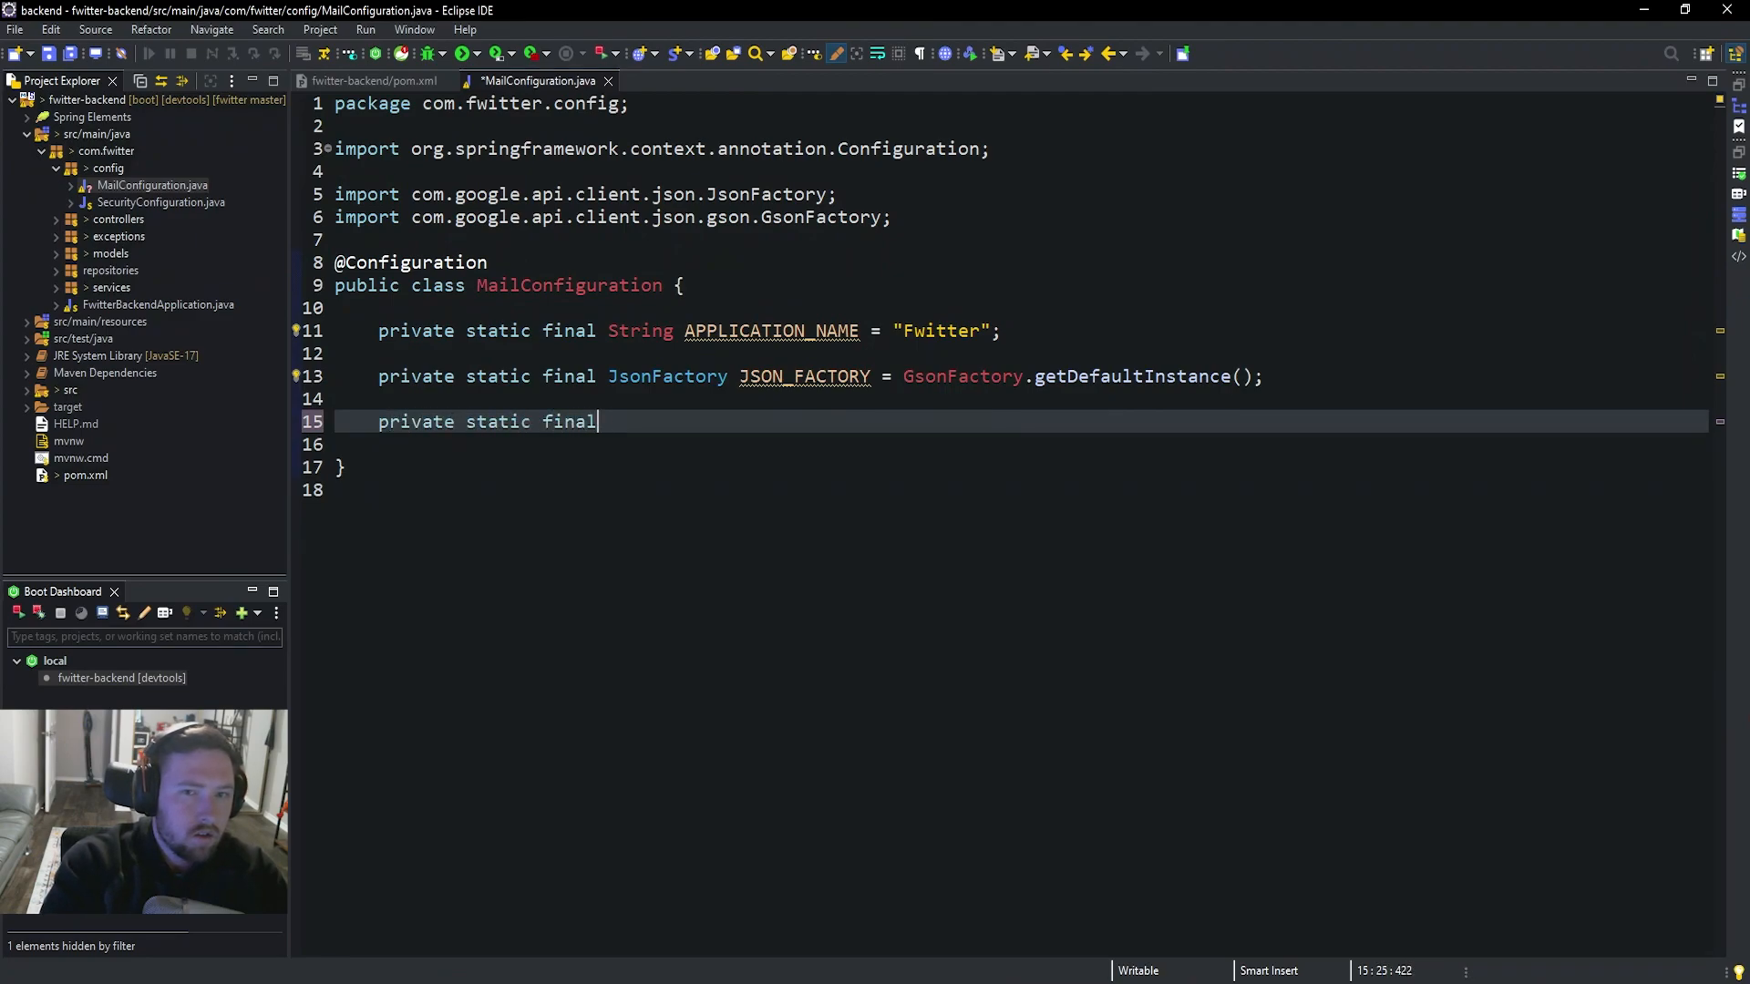
type("S")
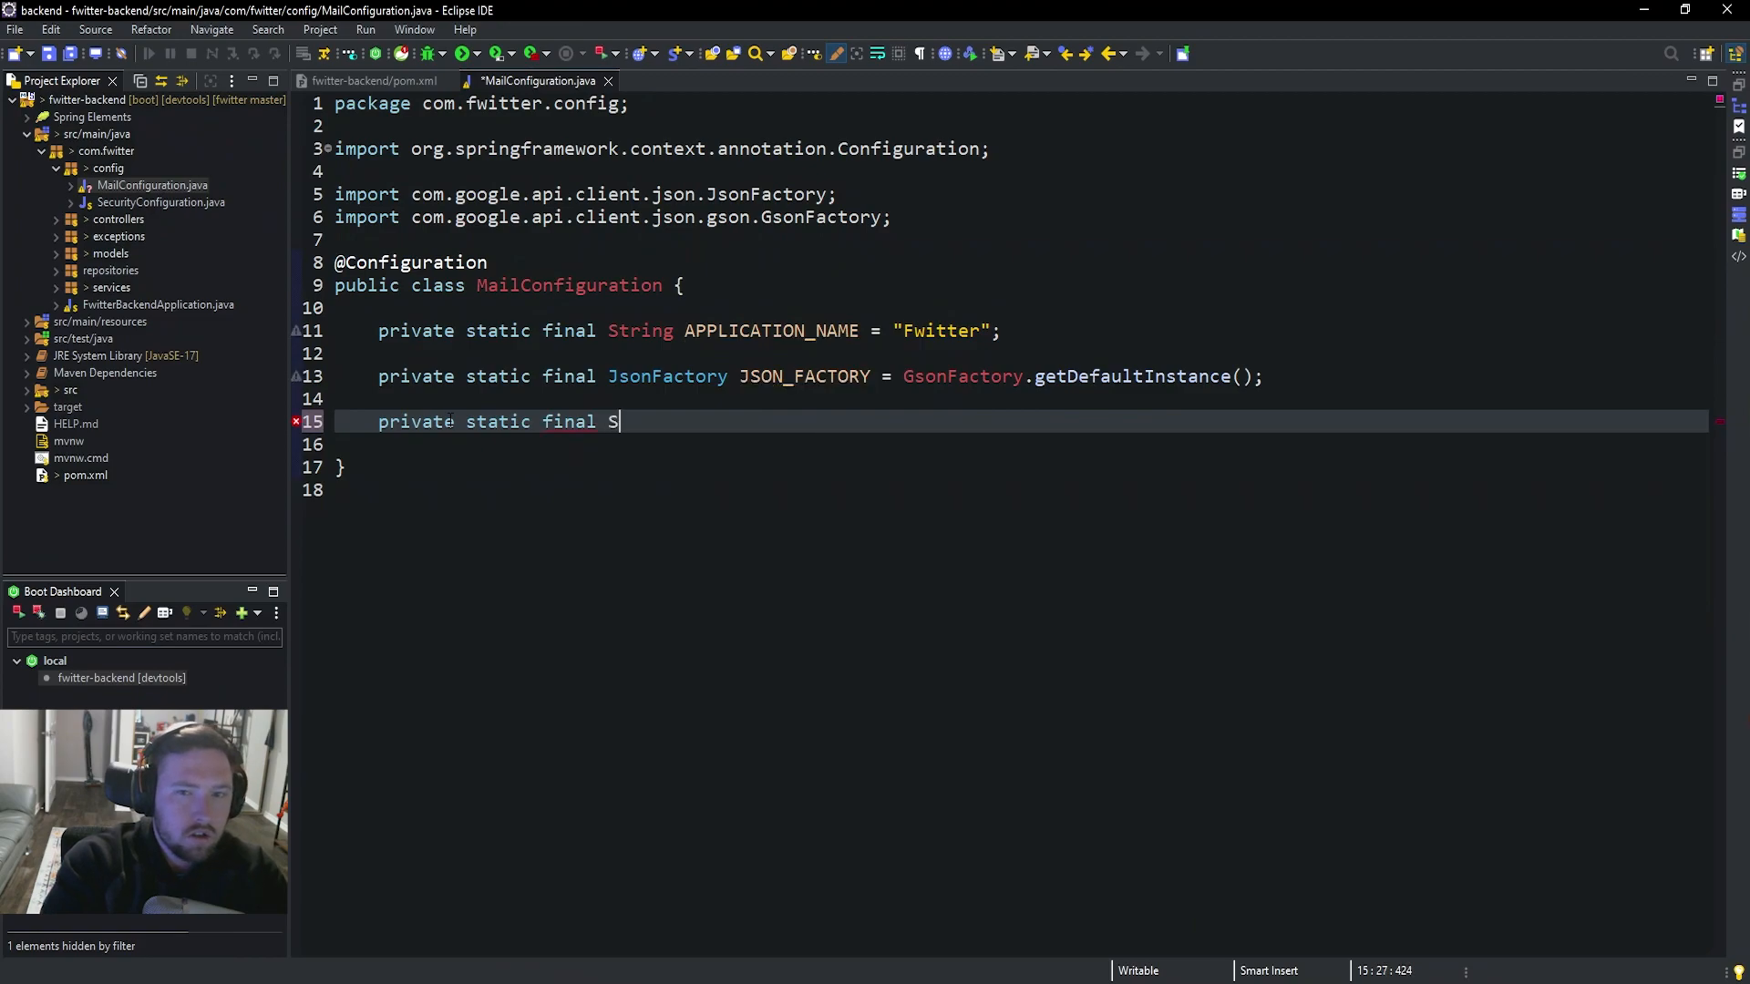
type("tring TO")
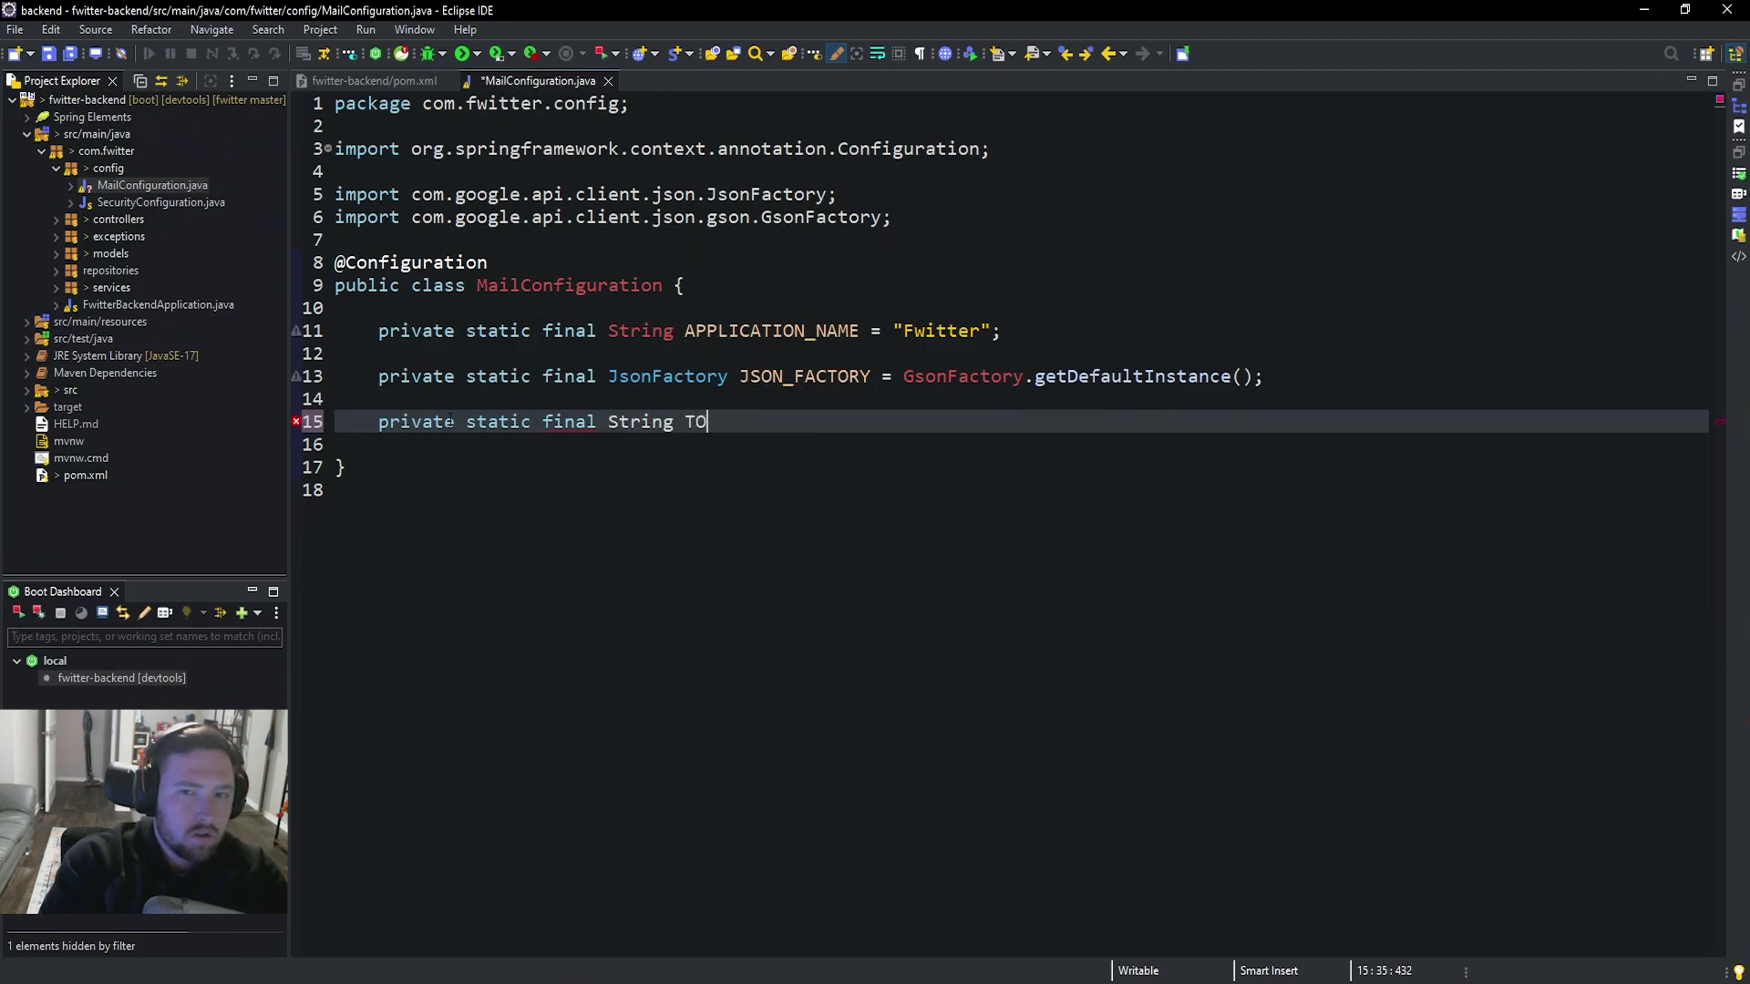
type("KENS_D")
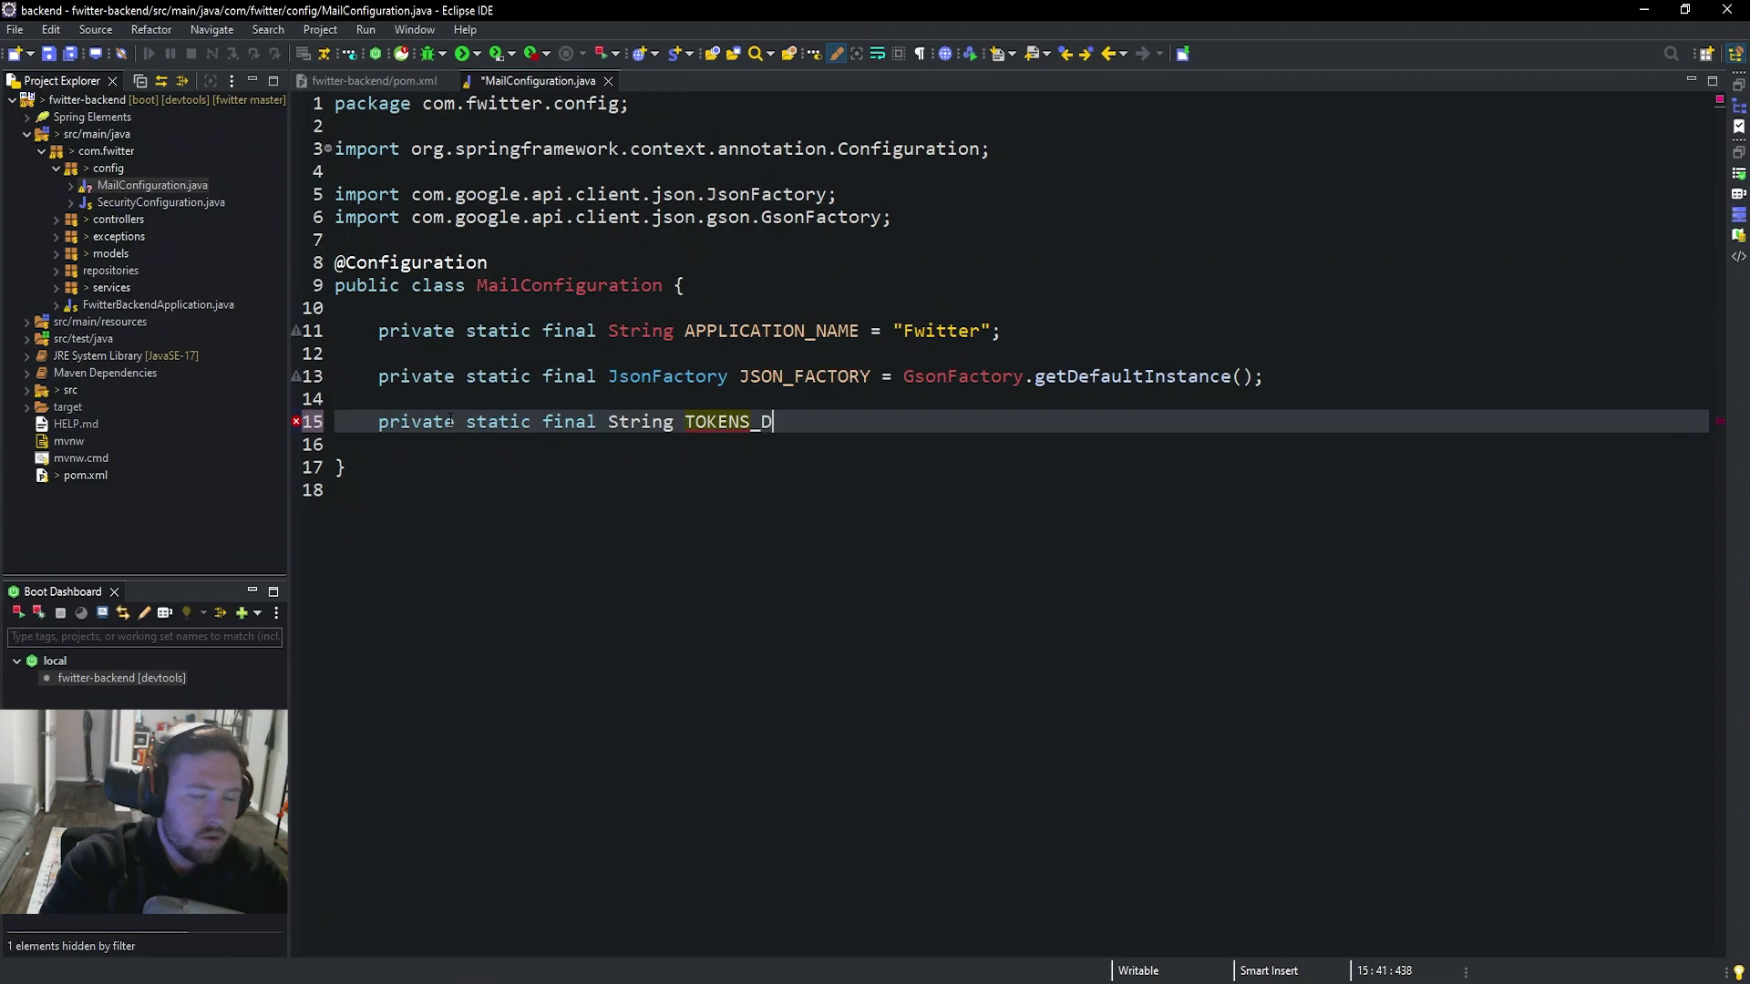
type("IRECTORY")
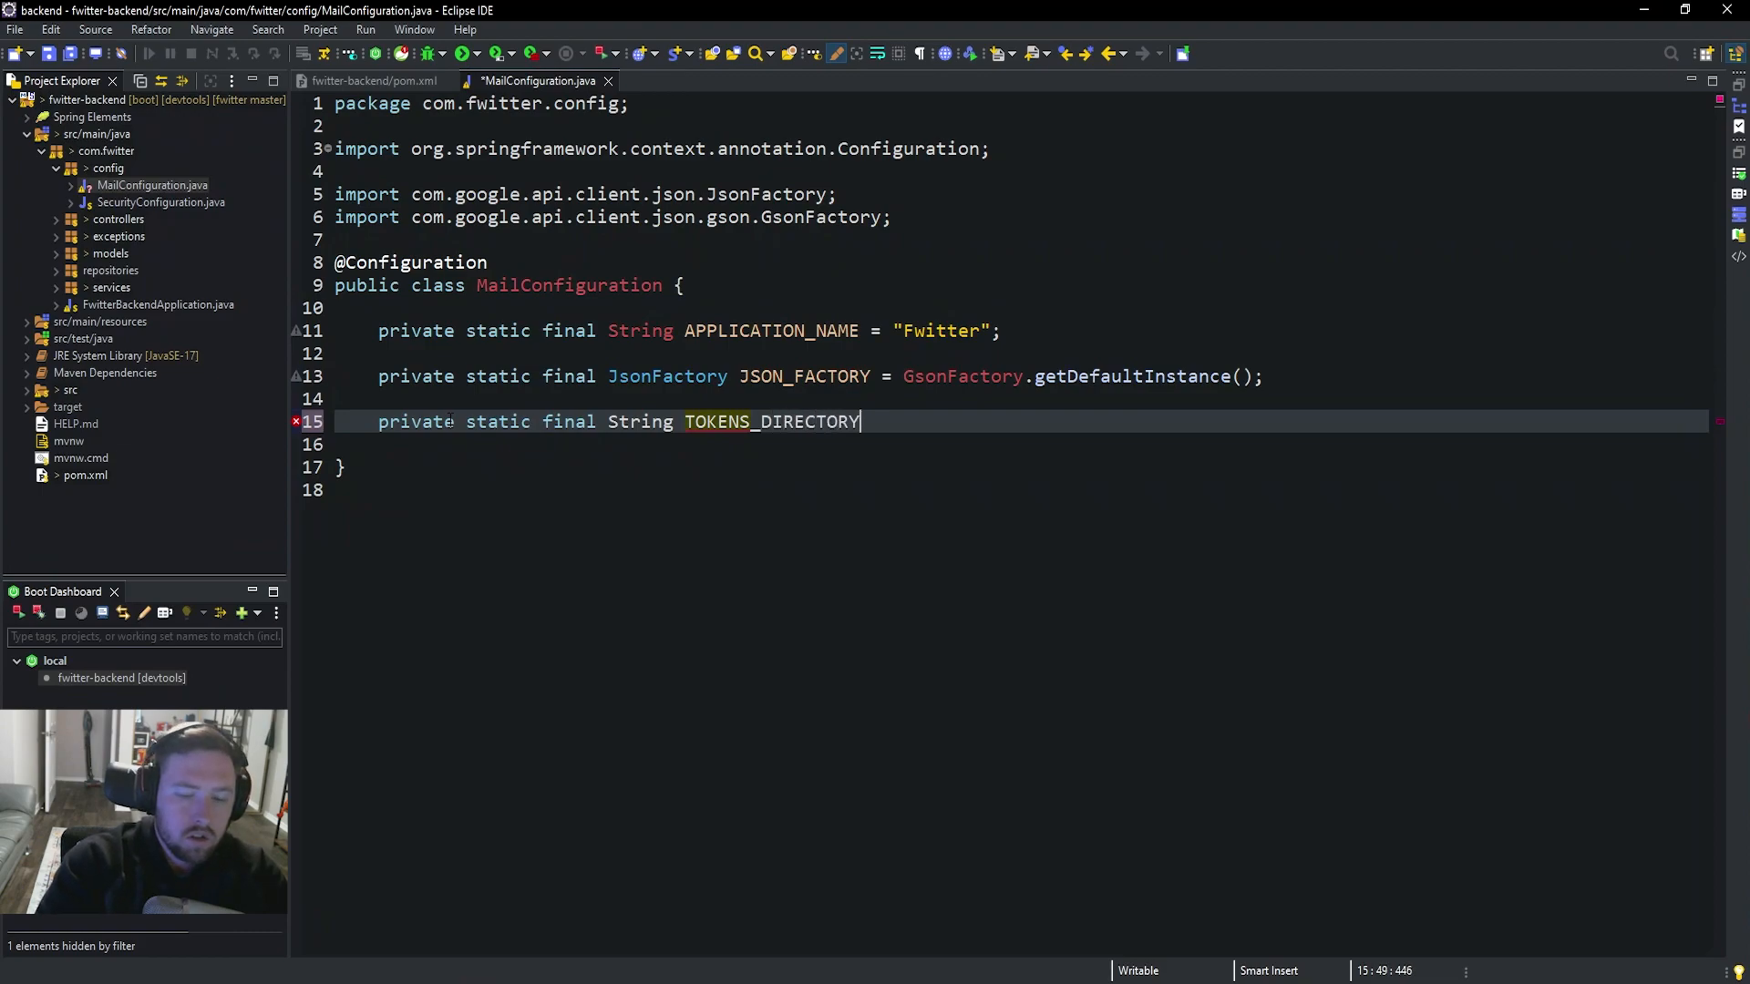
type("_PATH =")
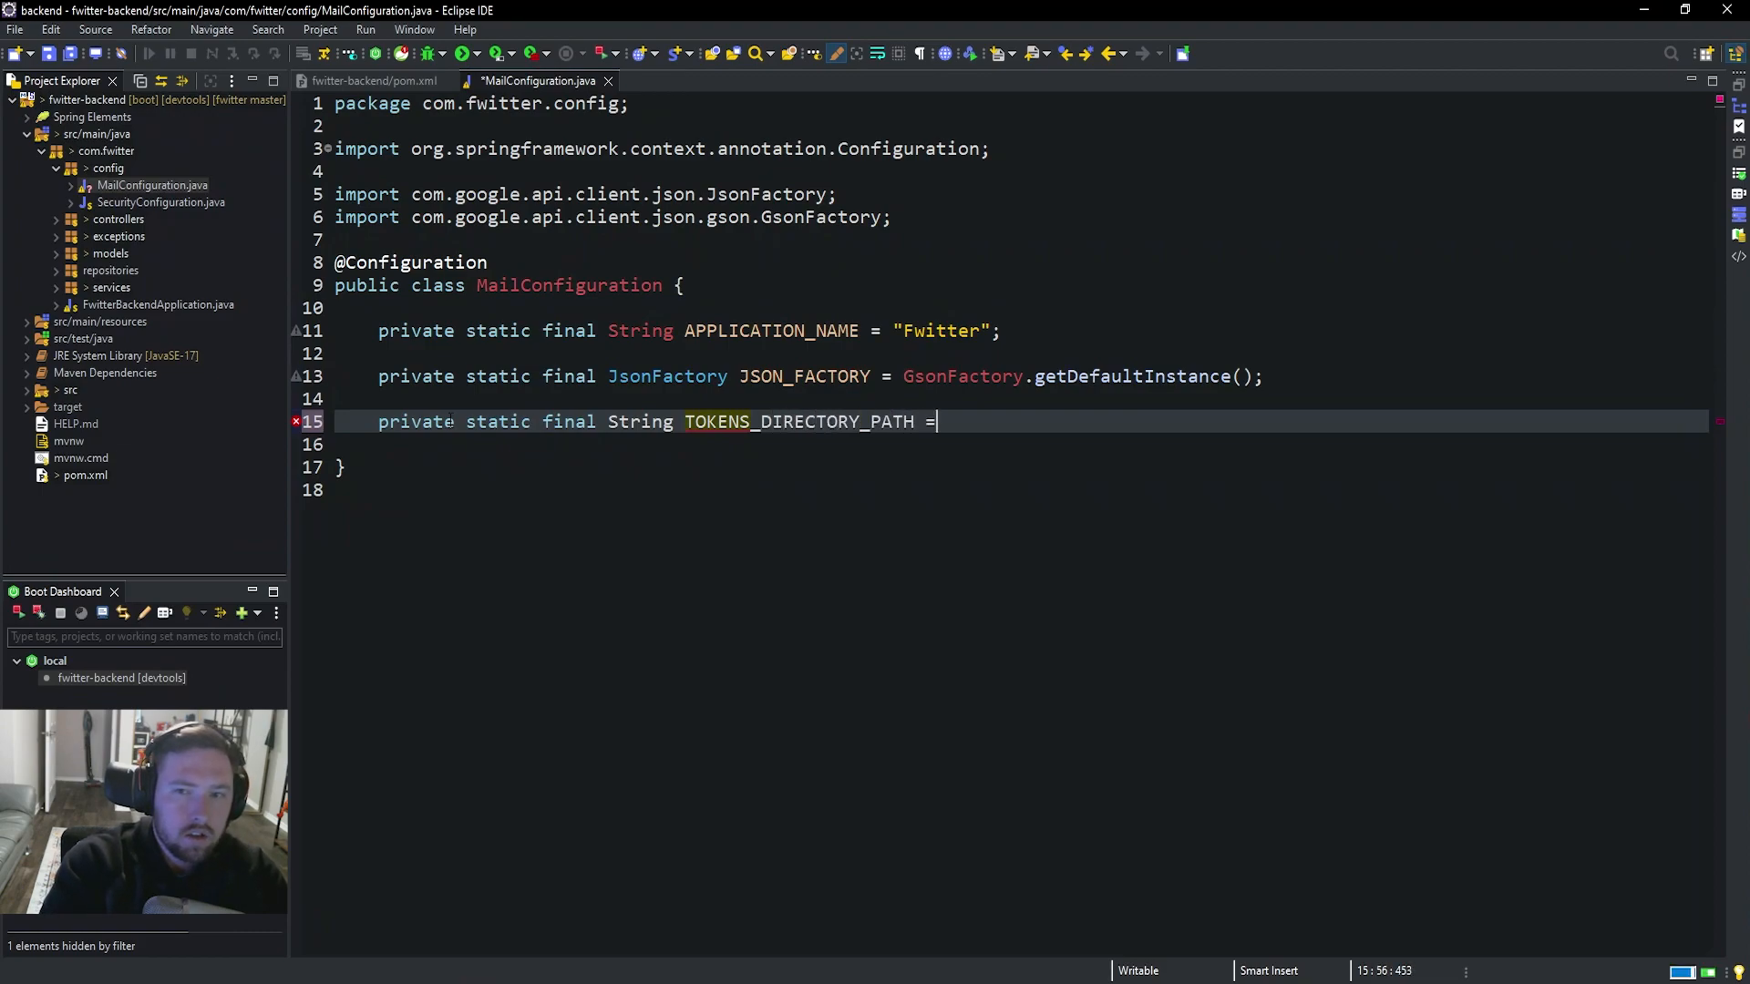
type("\"tokes\"")
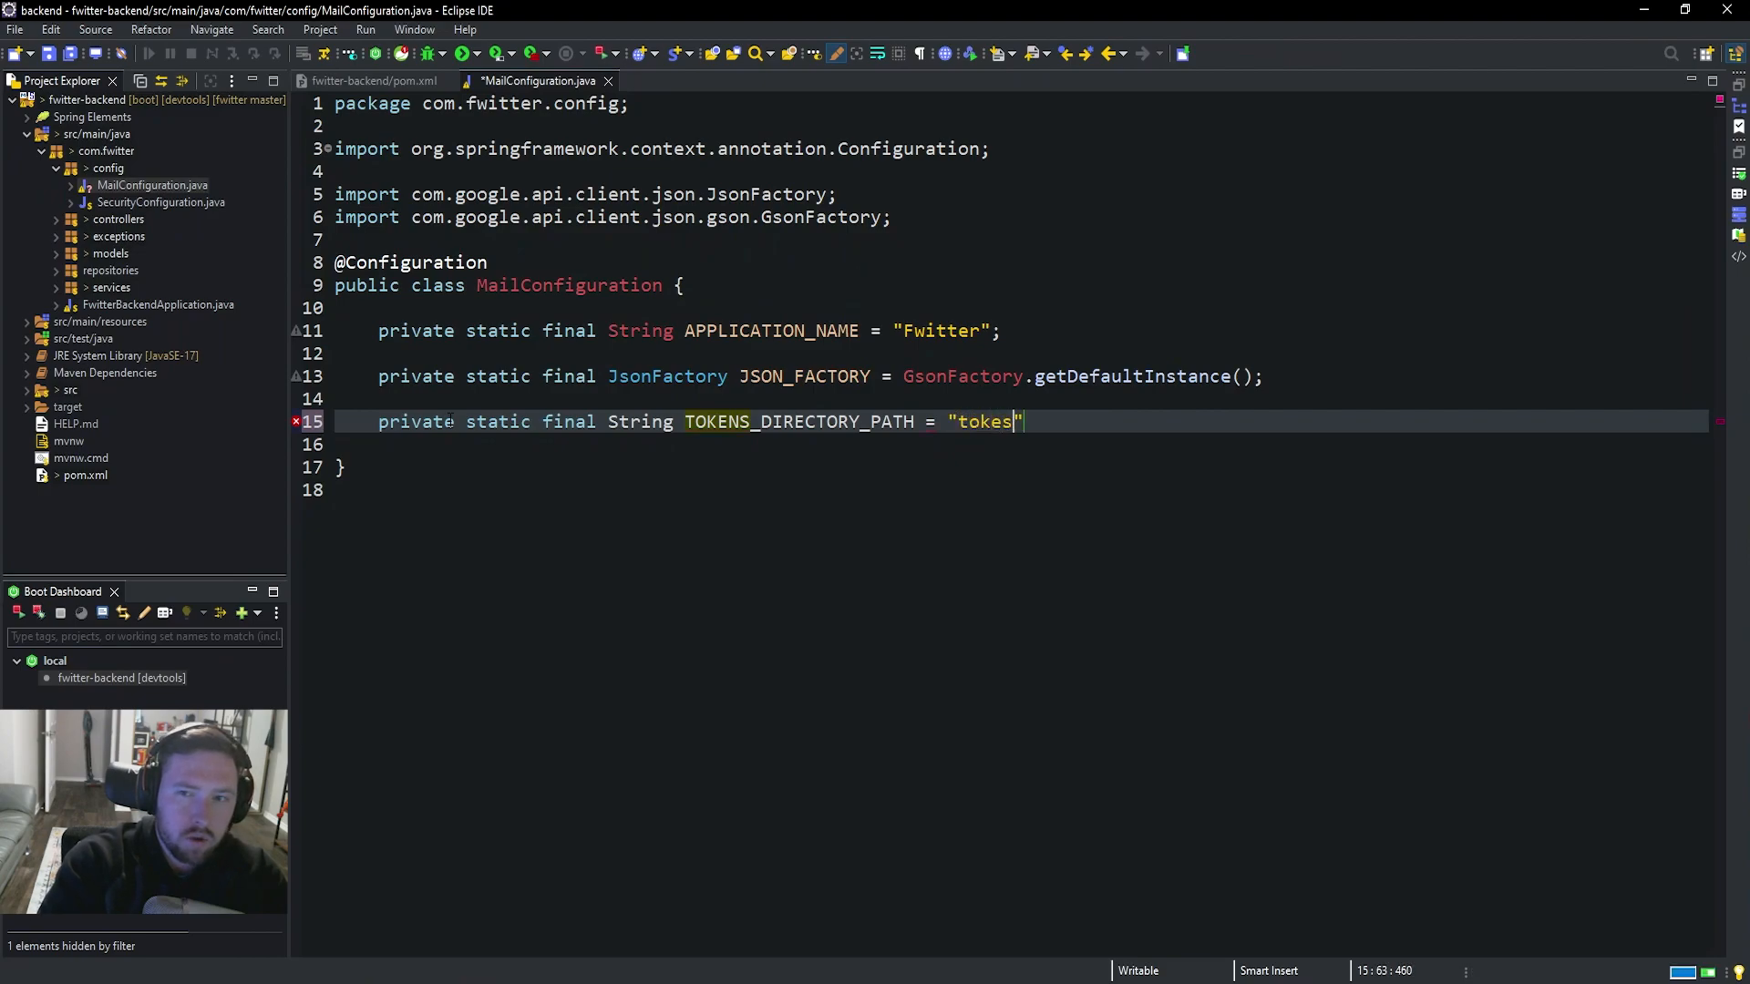
type("ns\";")
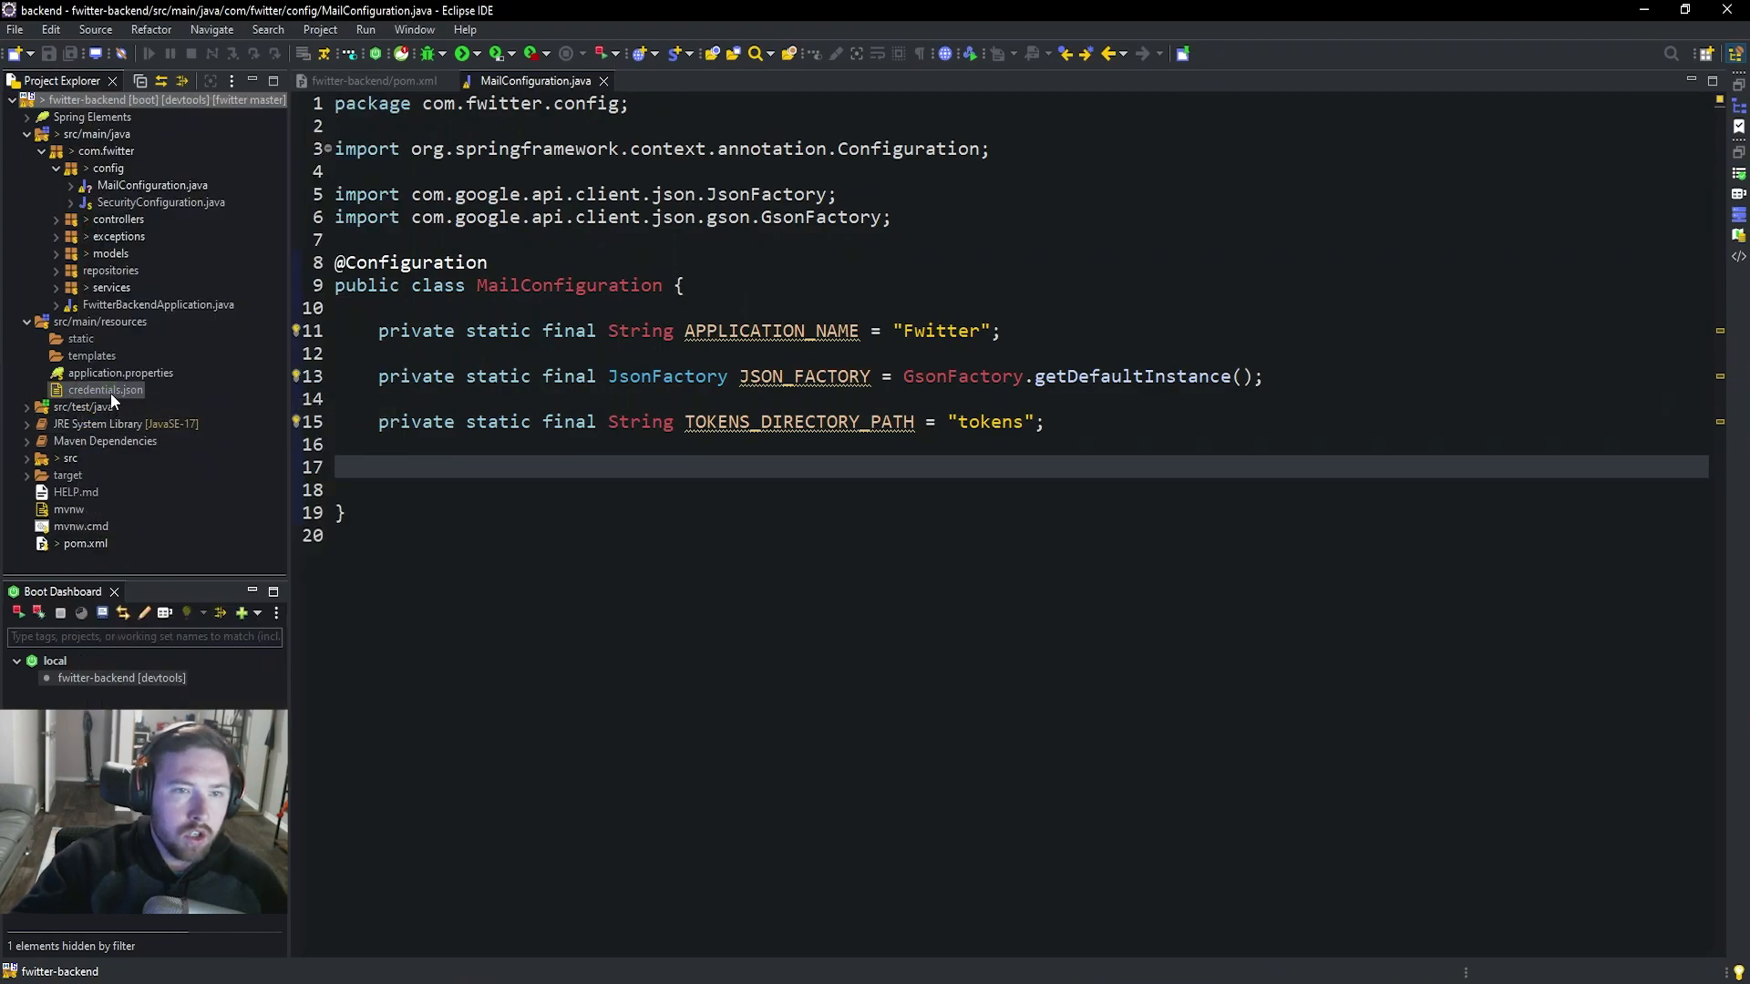
Start a private static final List<String> SCOPES field using Collections.singletonList
left_click(105, 389)
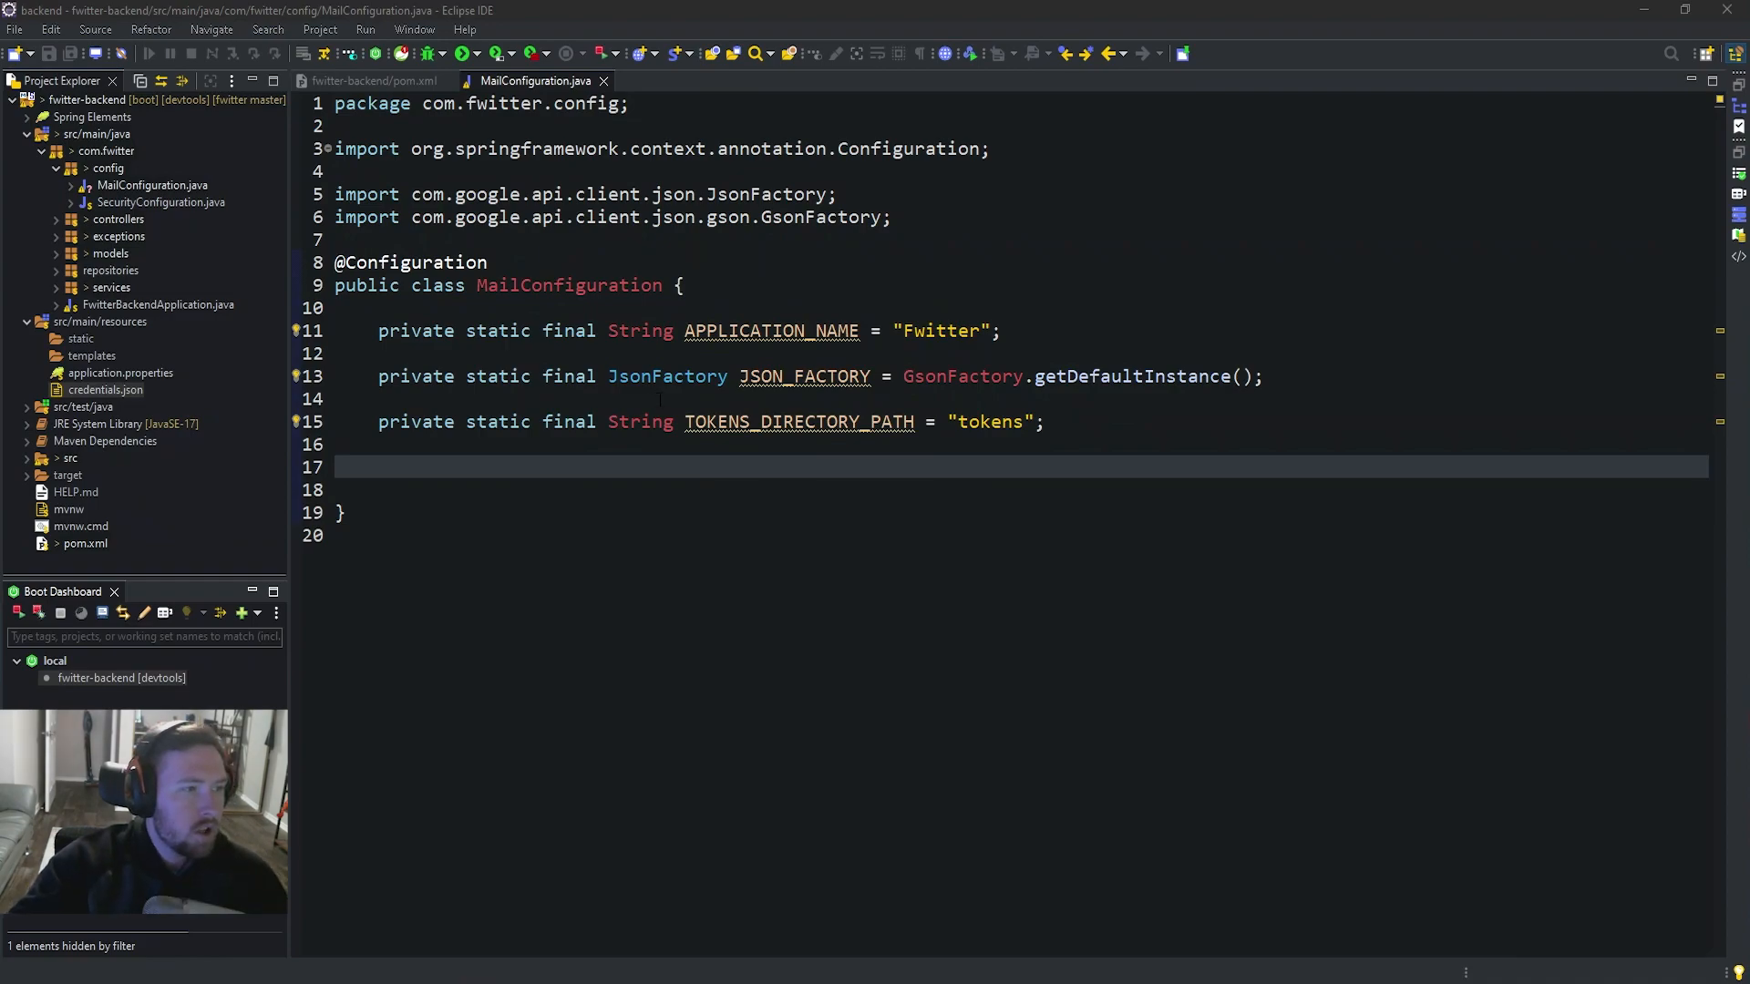
type("p")
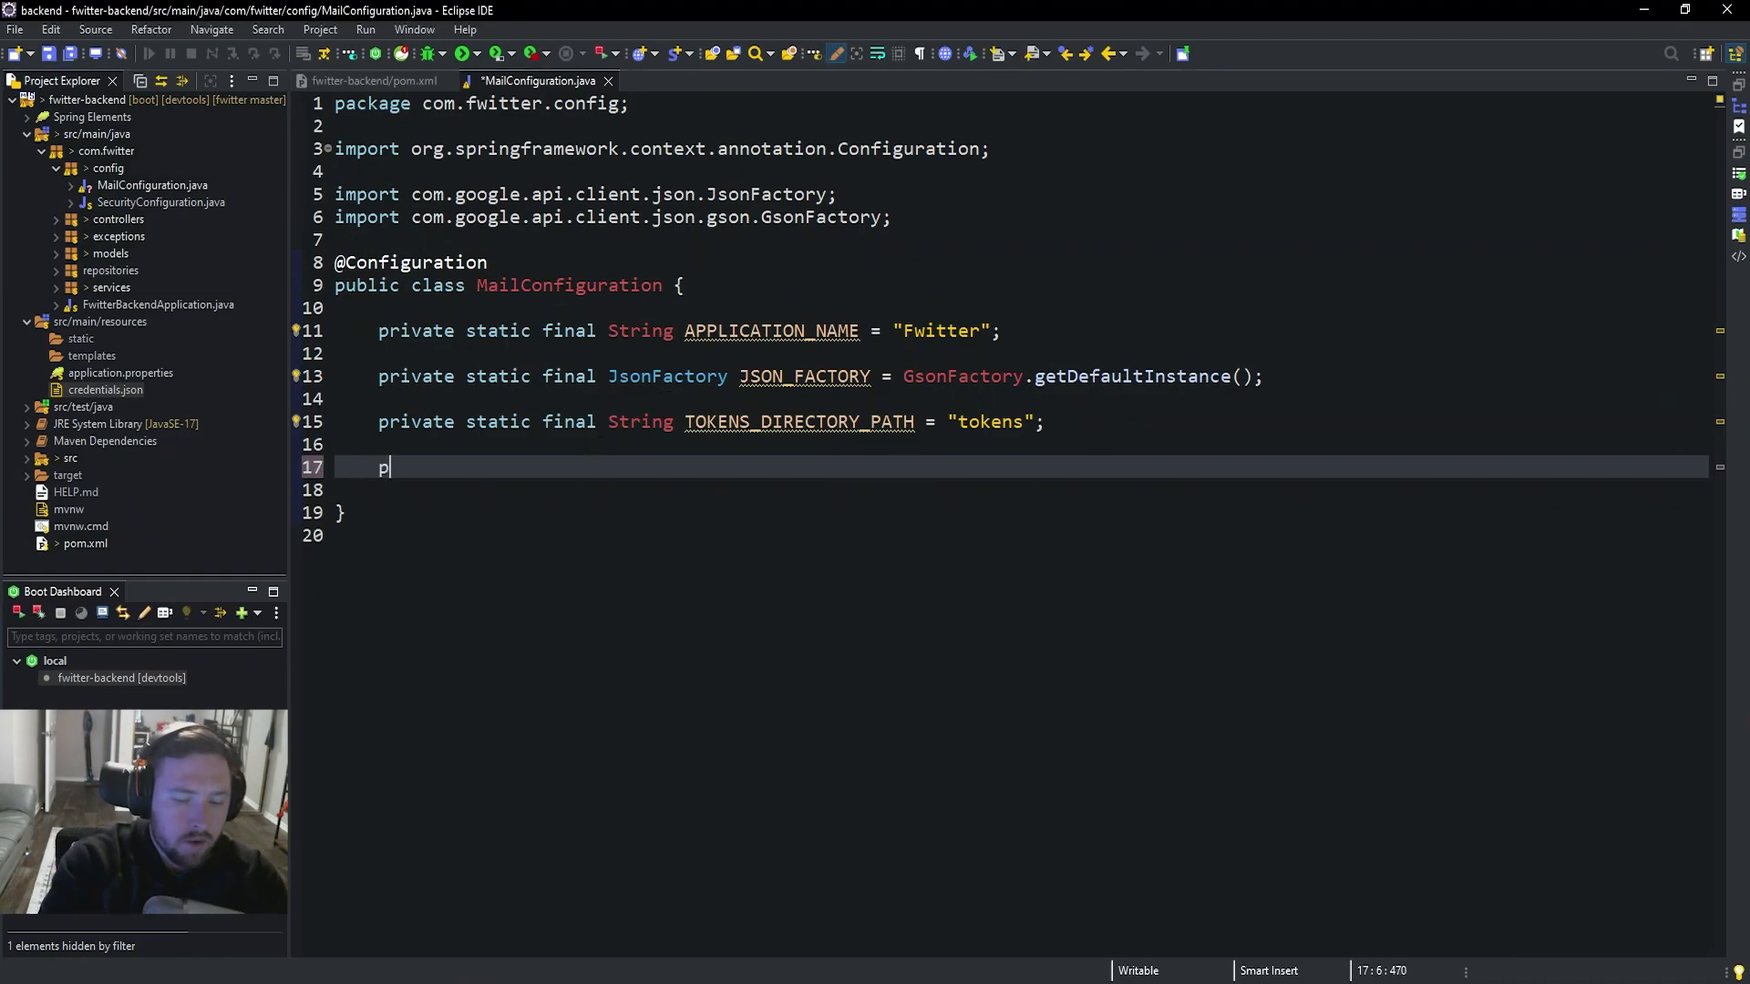
type("rivate static")
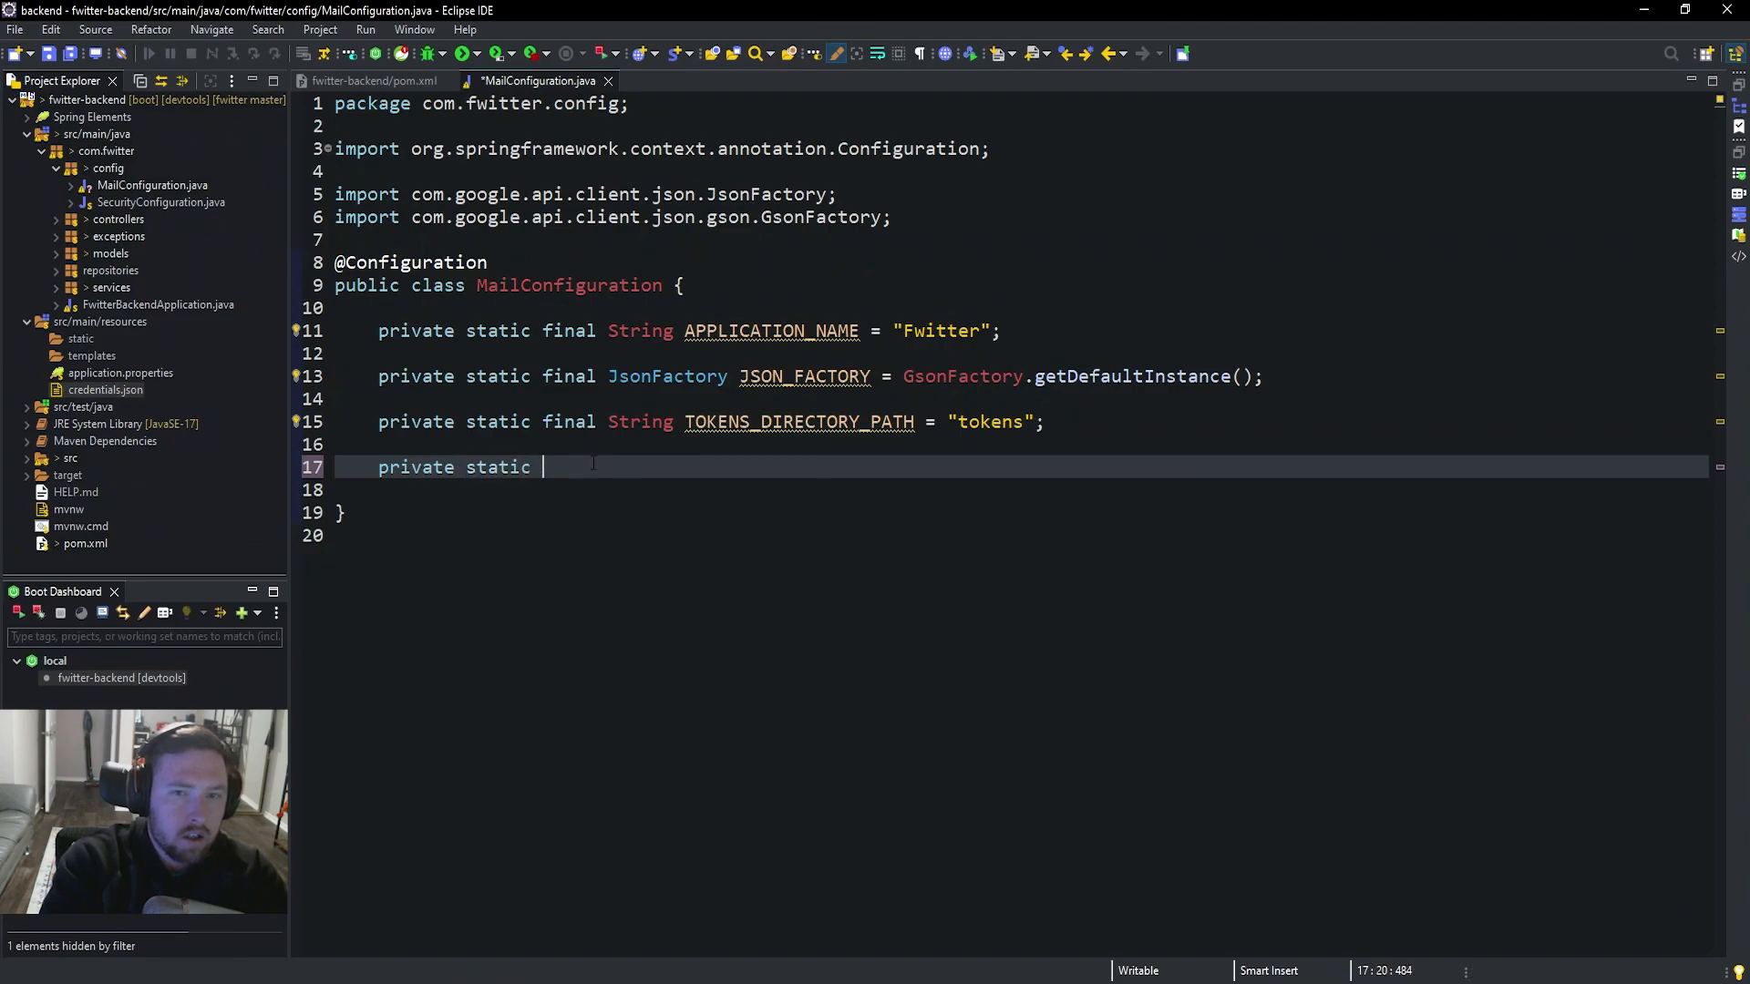
type("final Lis")
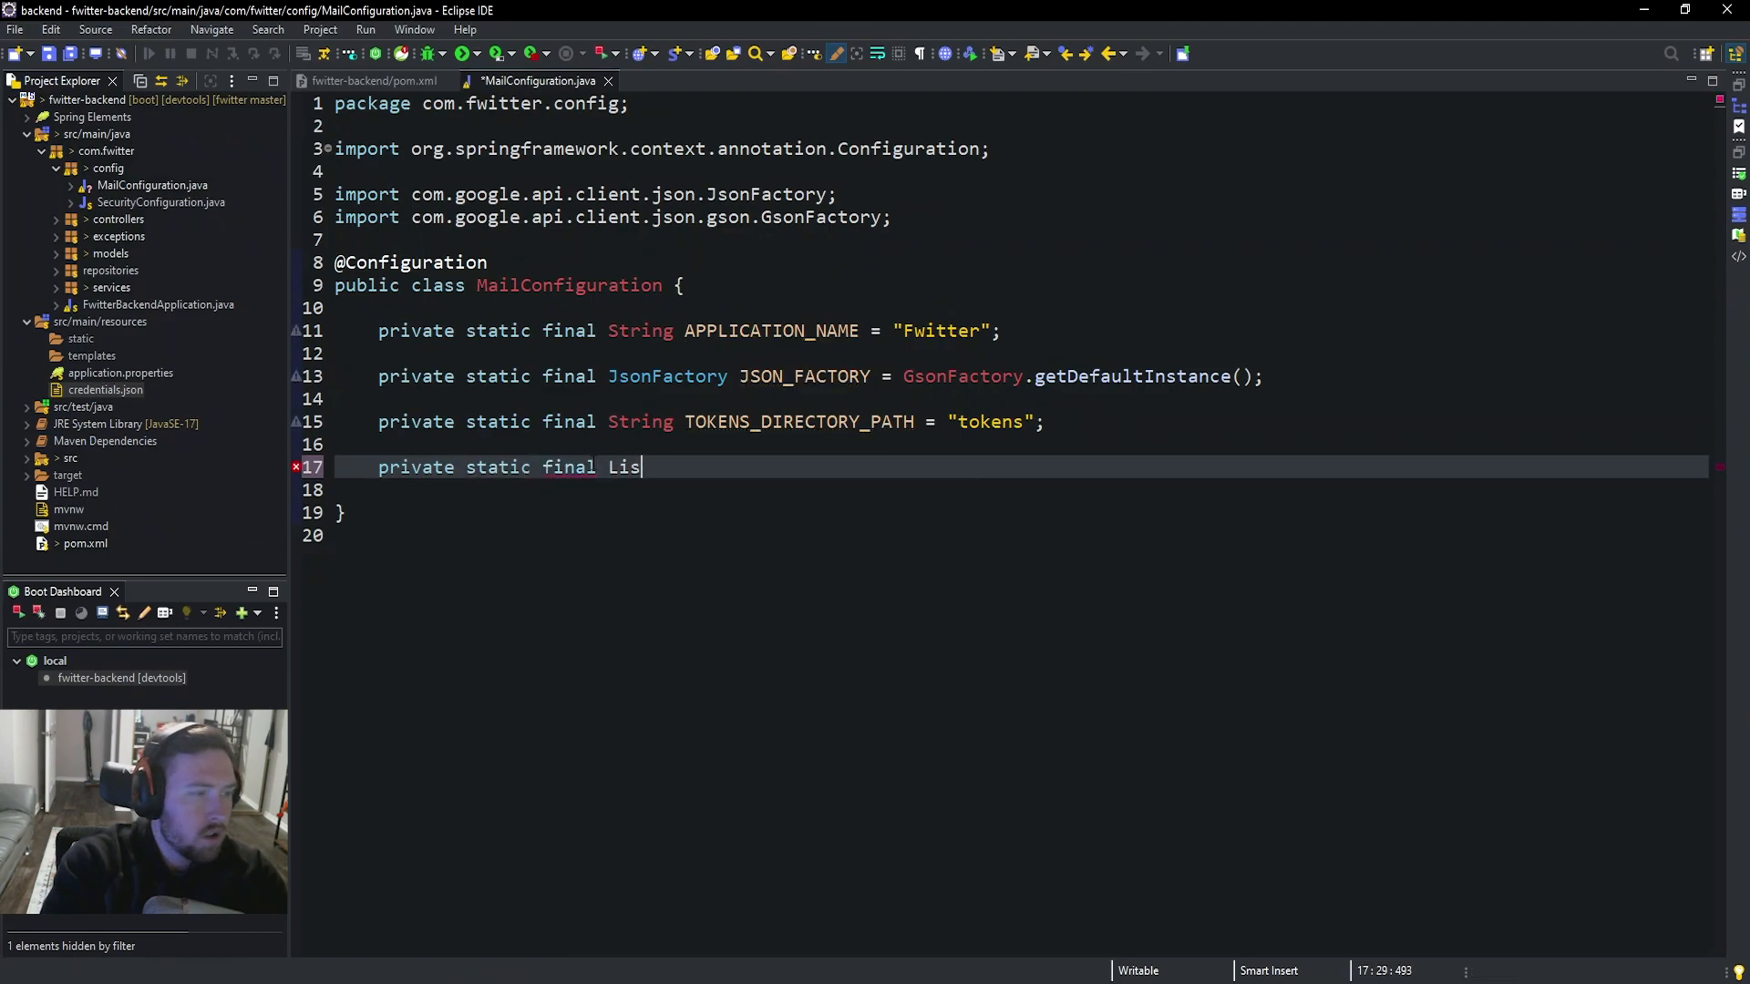
type("t<String>")
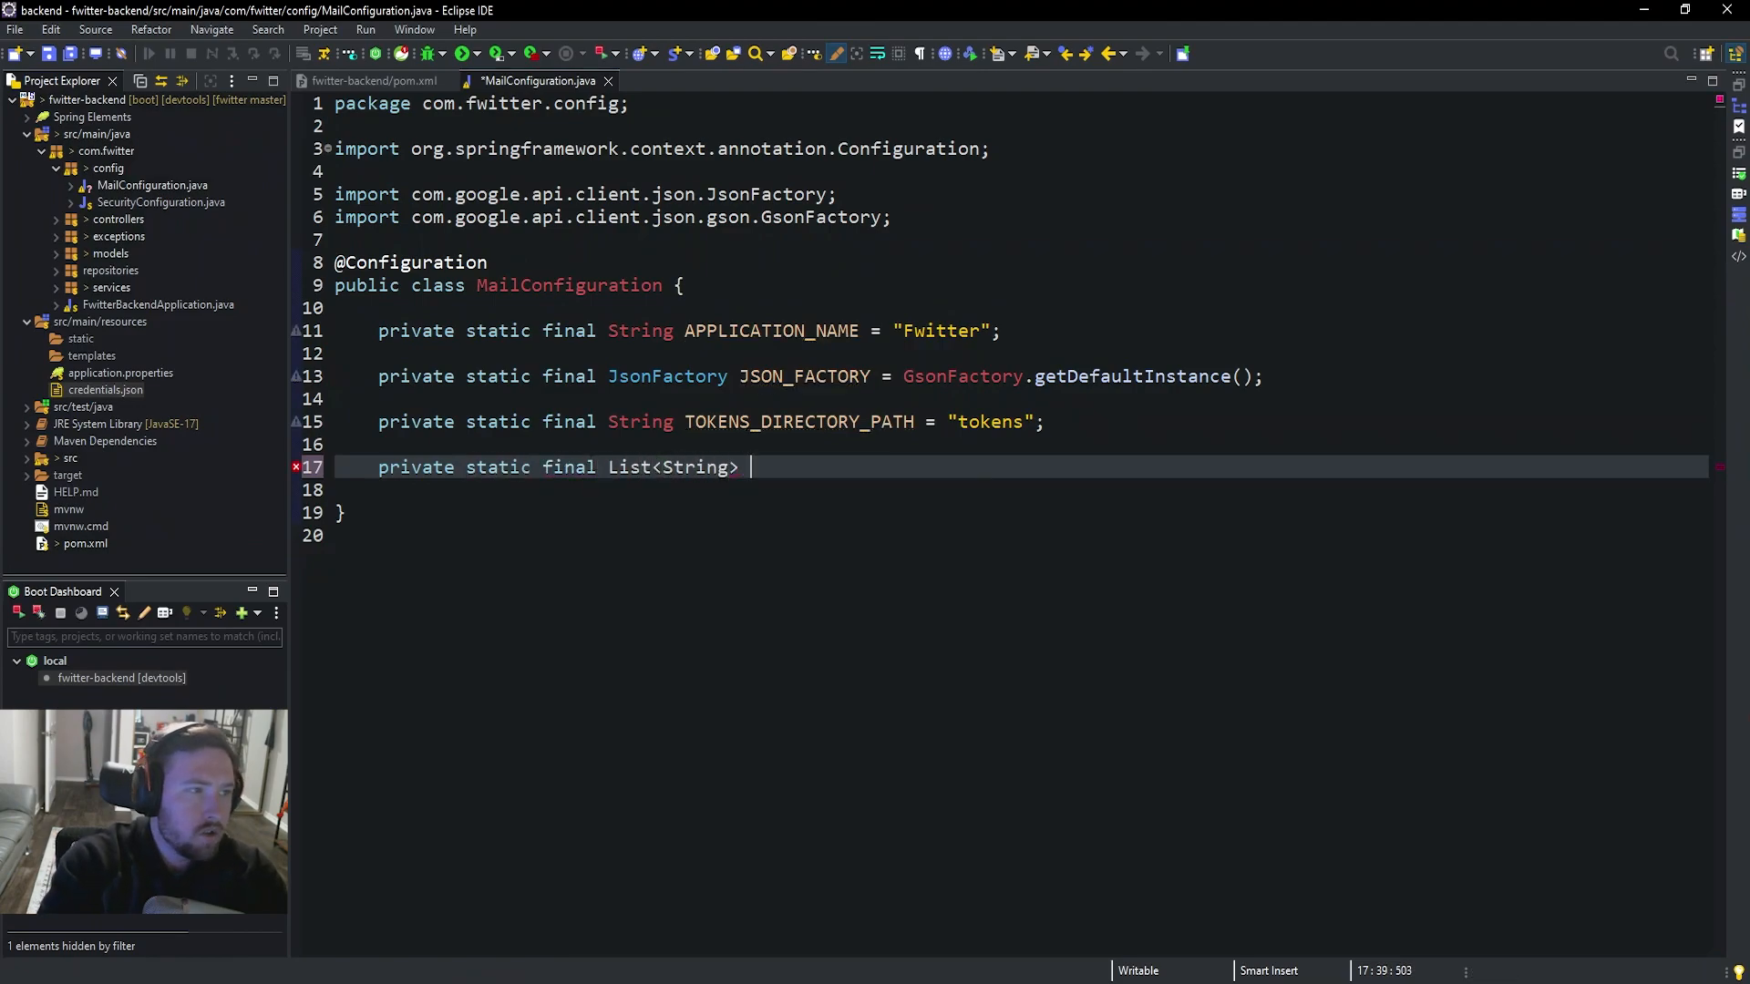
type("SCOPES = C")
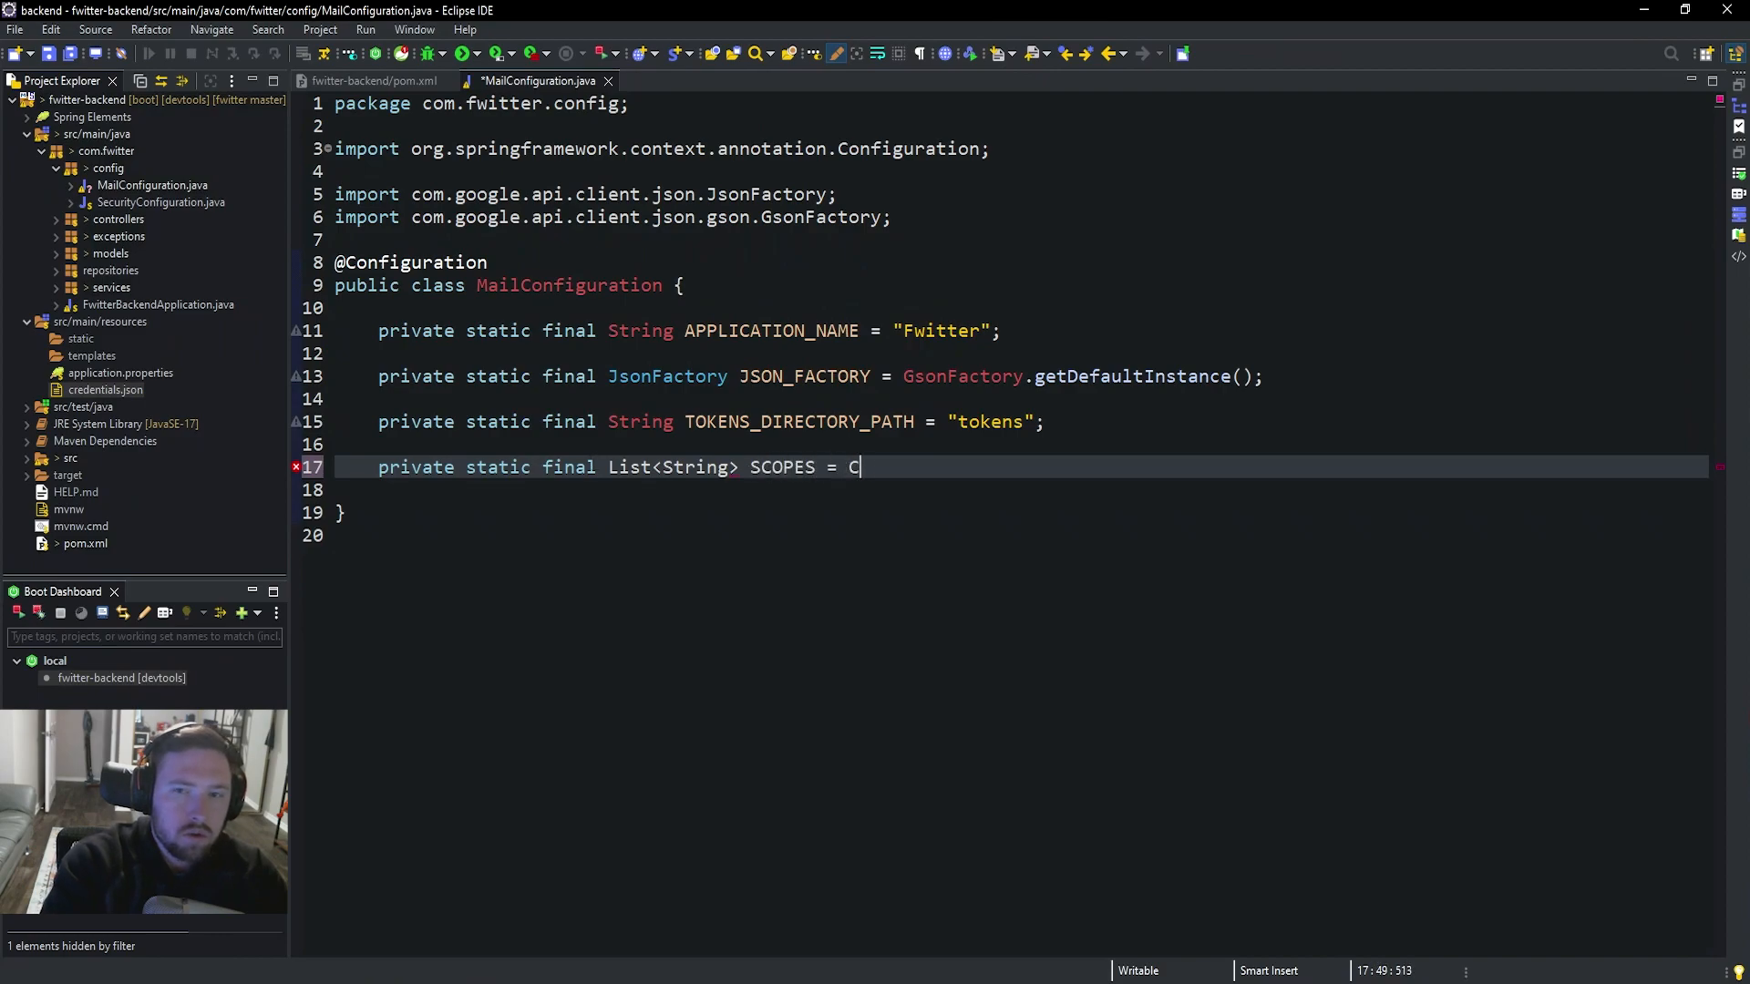
type("ollections")
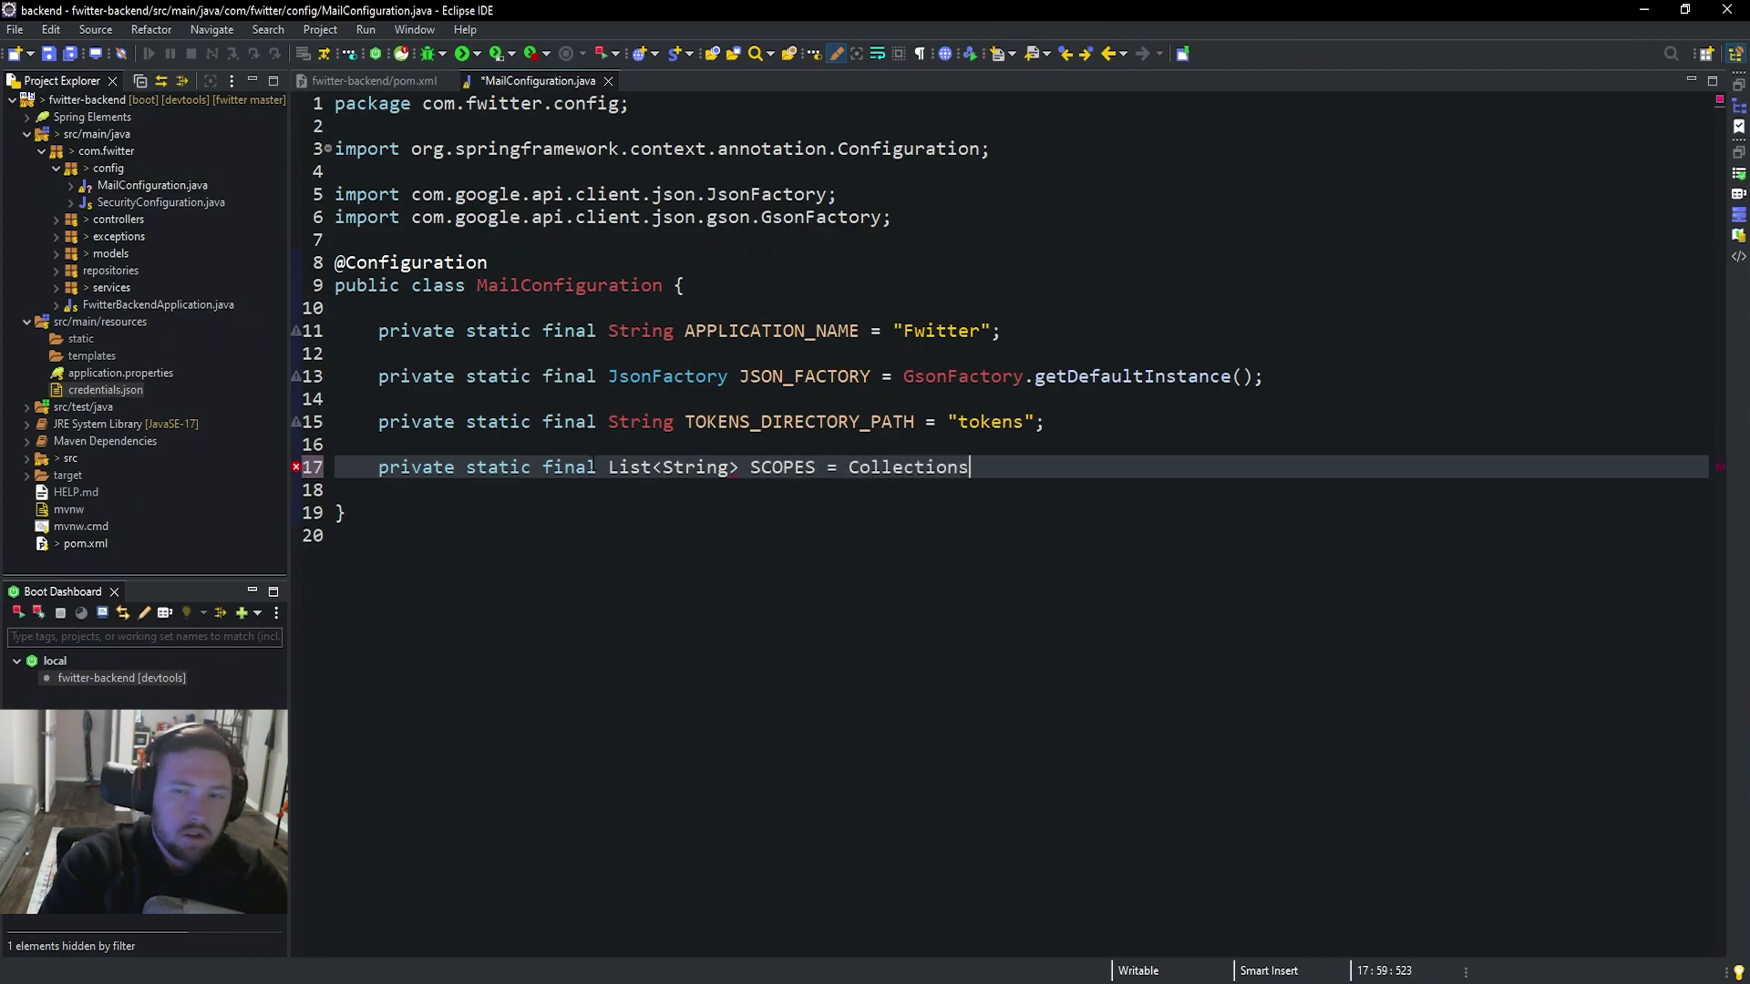
type(".singletonList(null)")
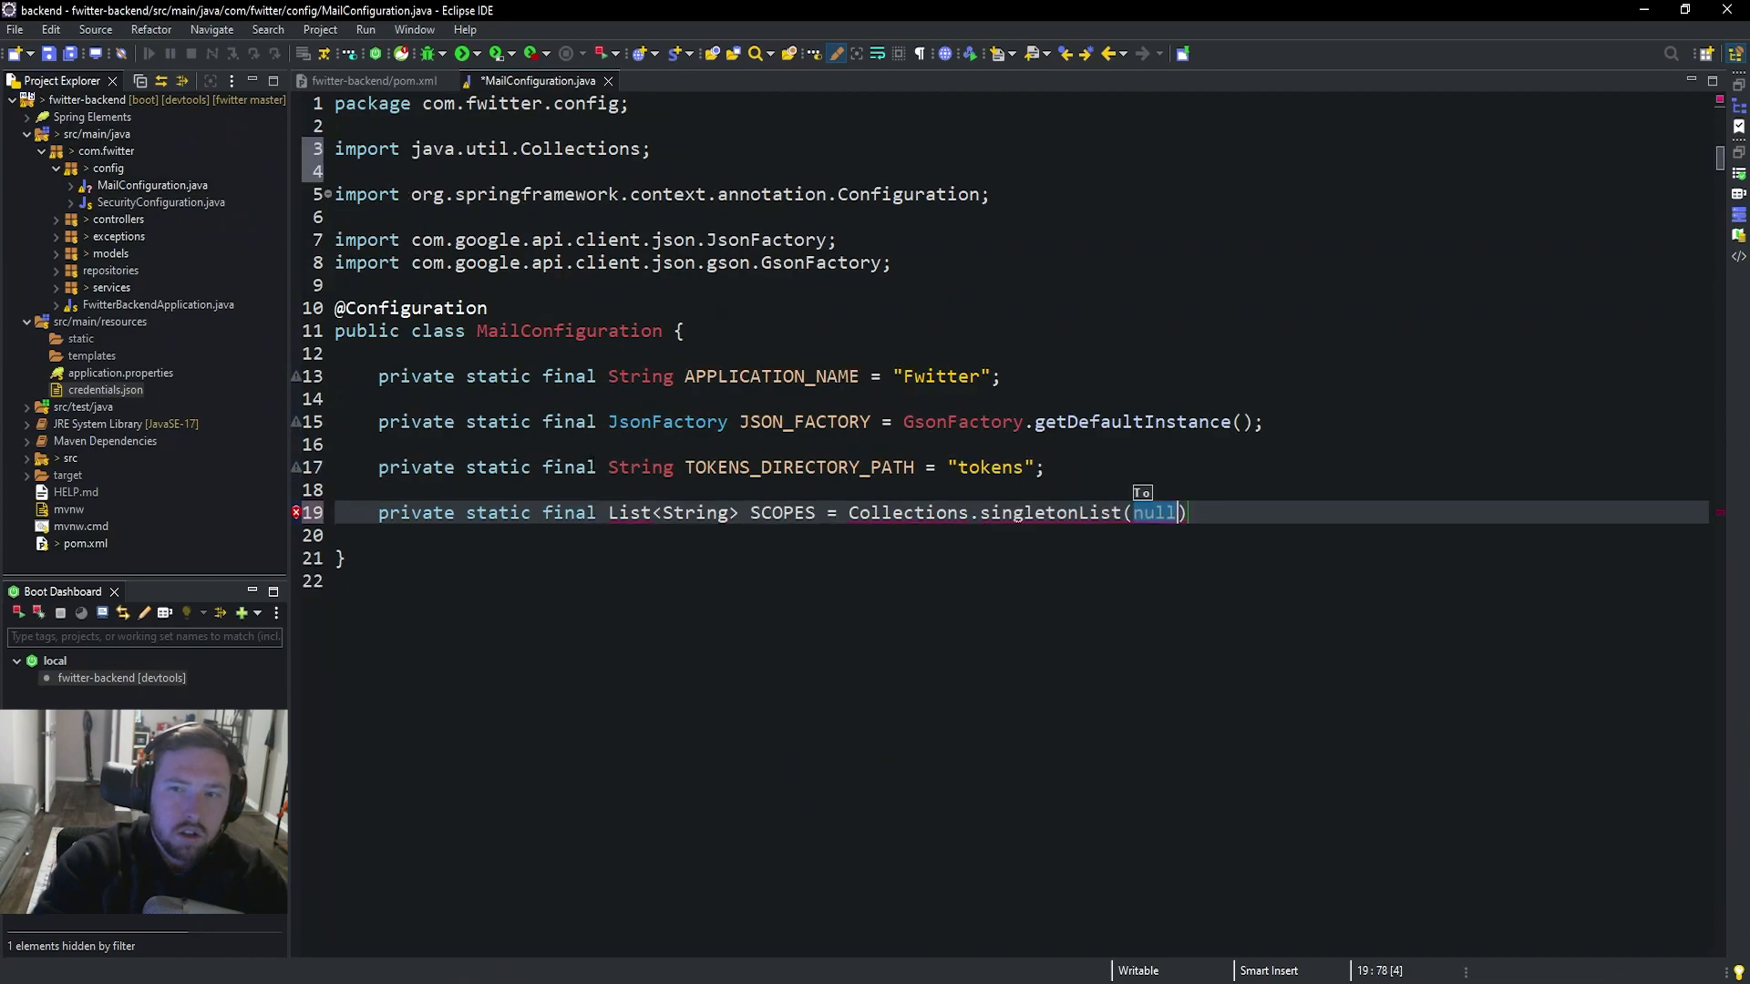
Use GmailScopes.GMAIL_SEND as the single scope, resolve the imports, and save
type("G")
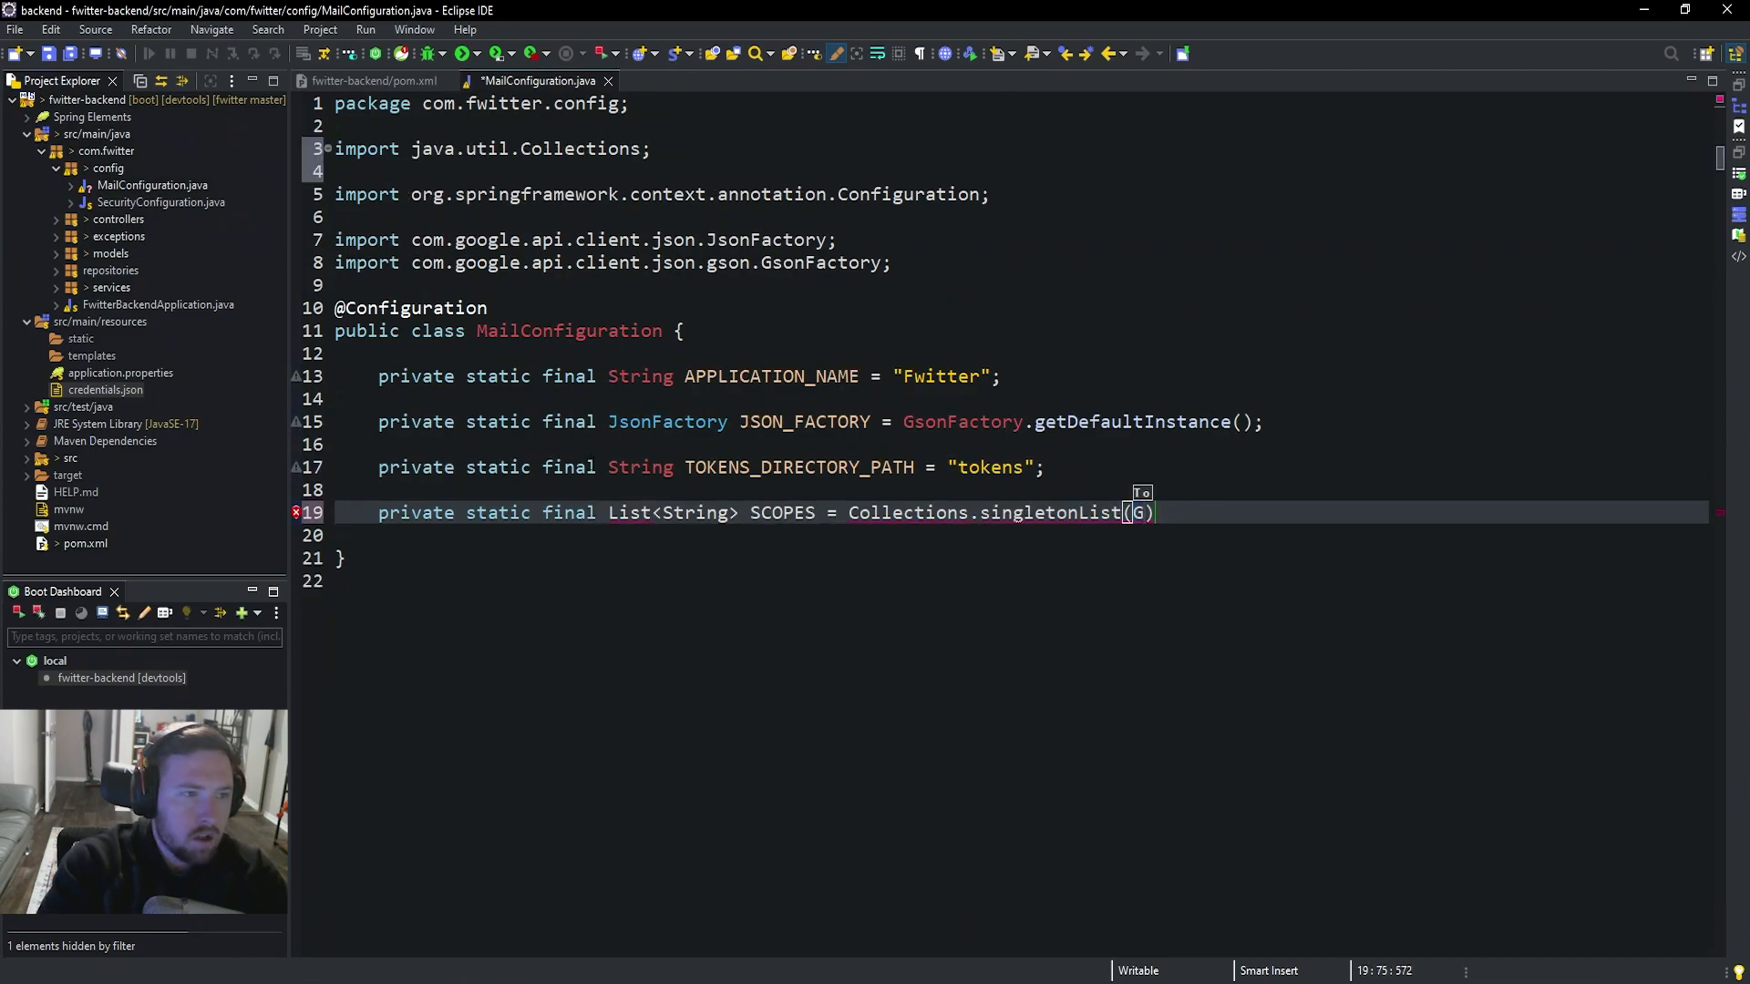
type("mailScopes.")
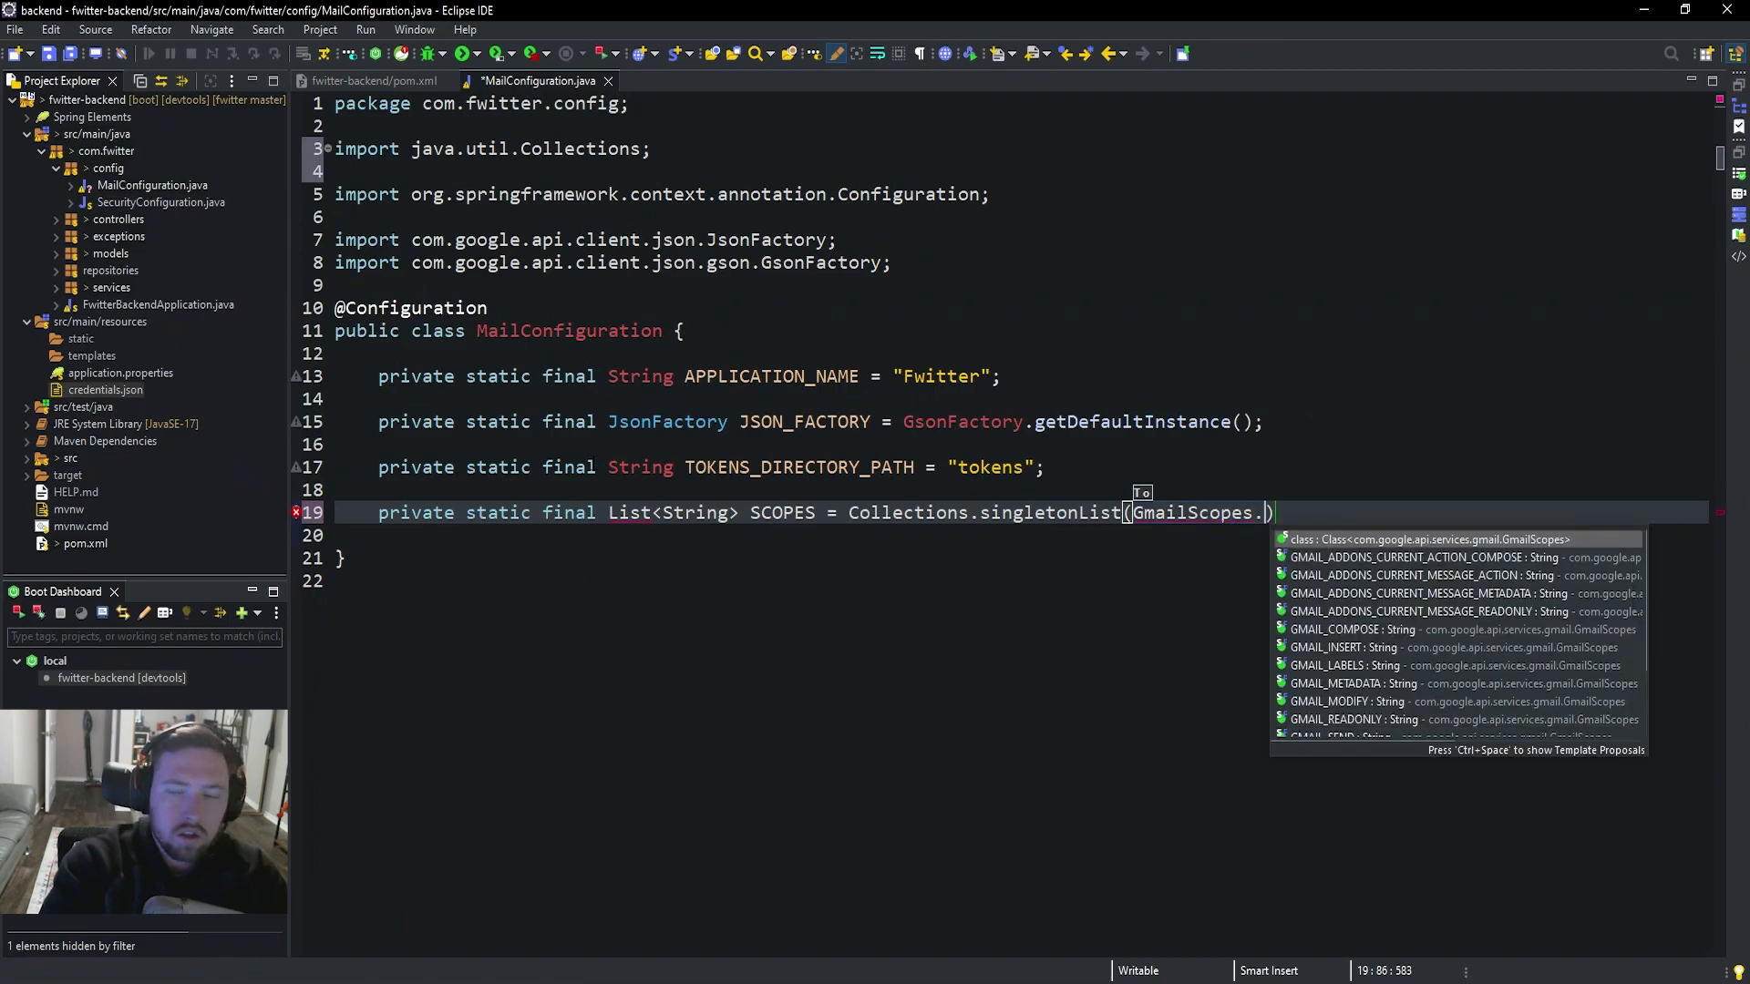
type("GM")
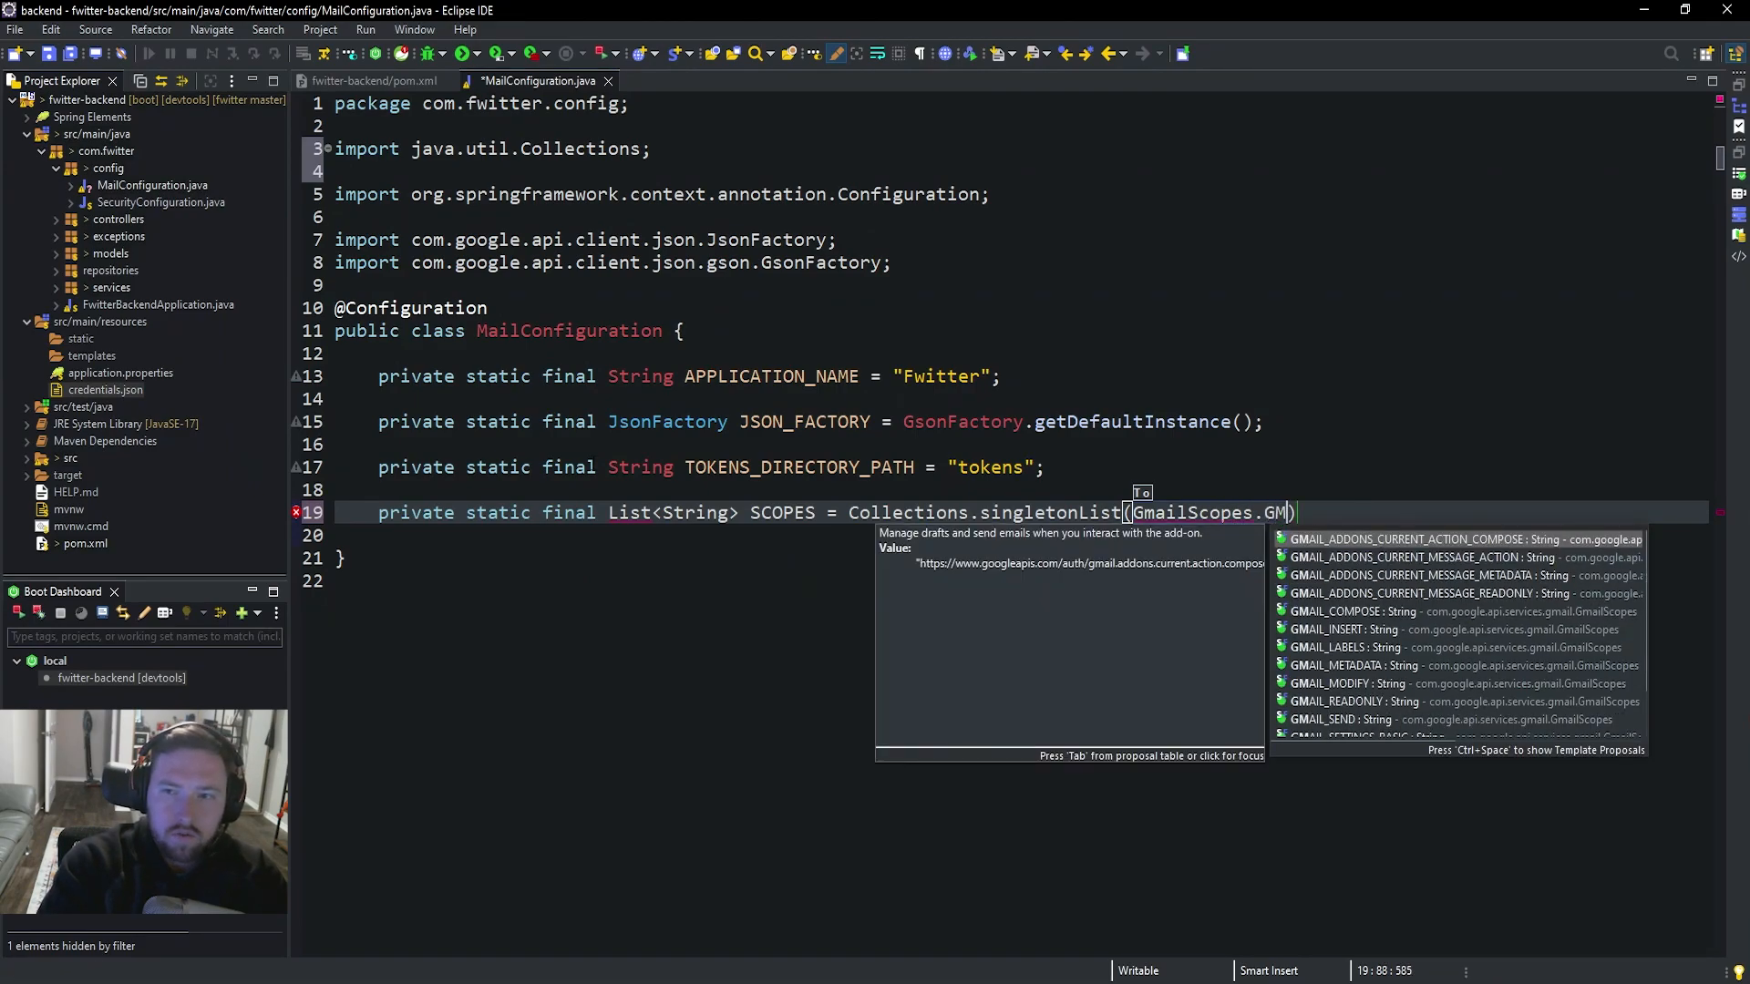
type("AIL_SEND")
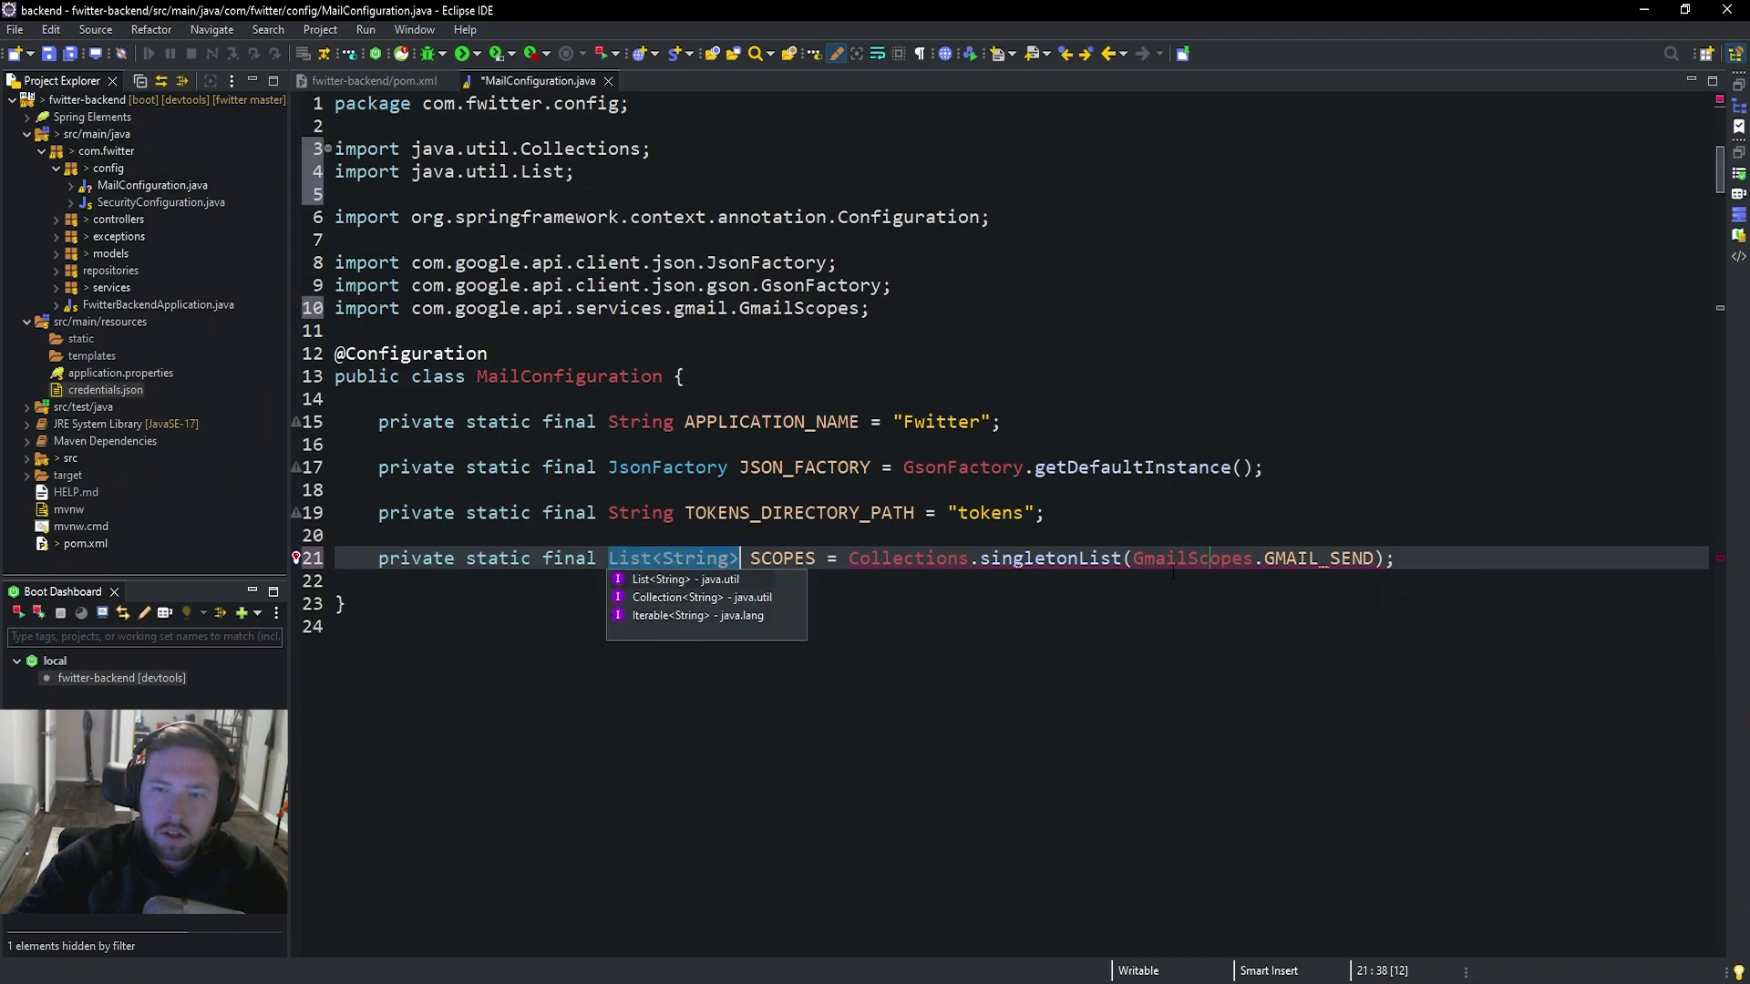
key("Escape")
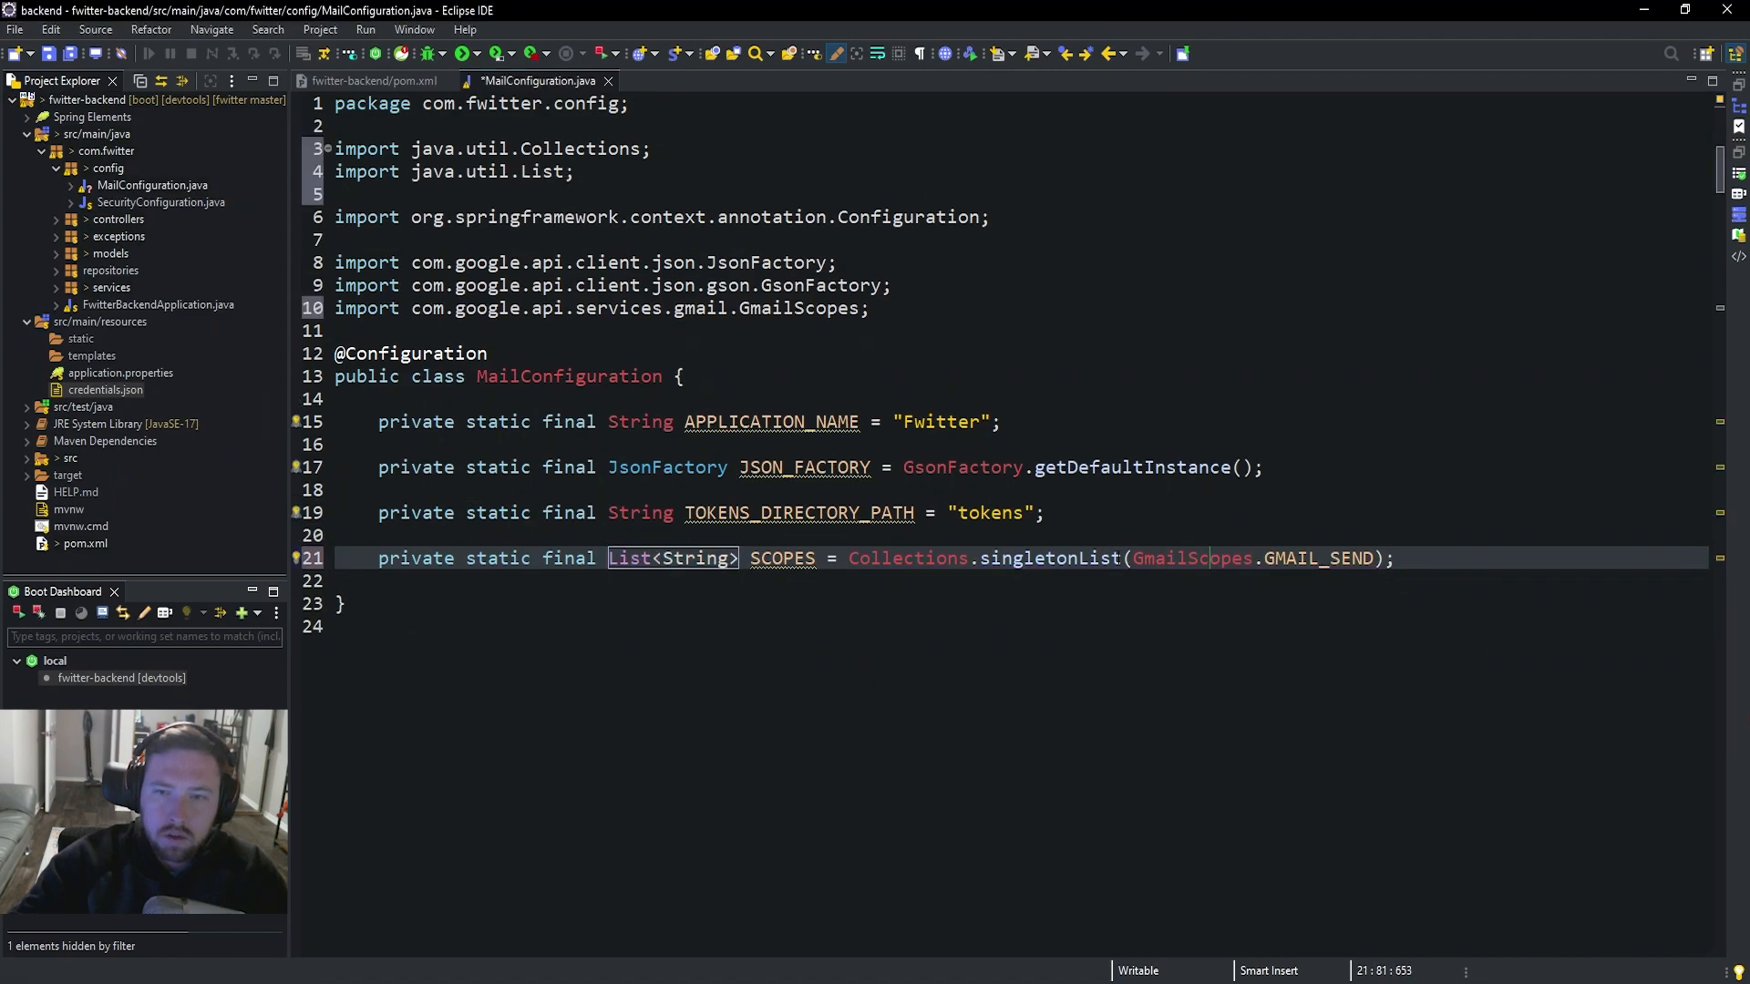
key("Return")
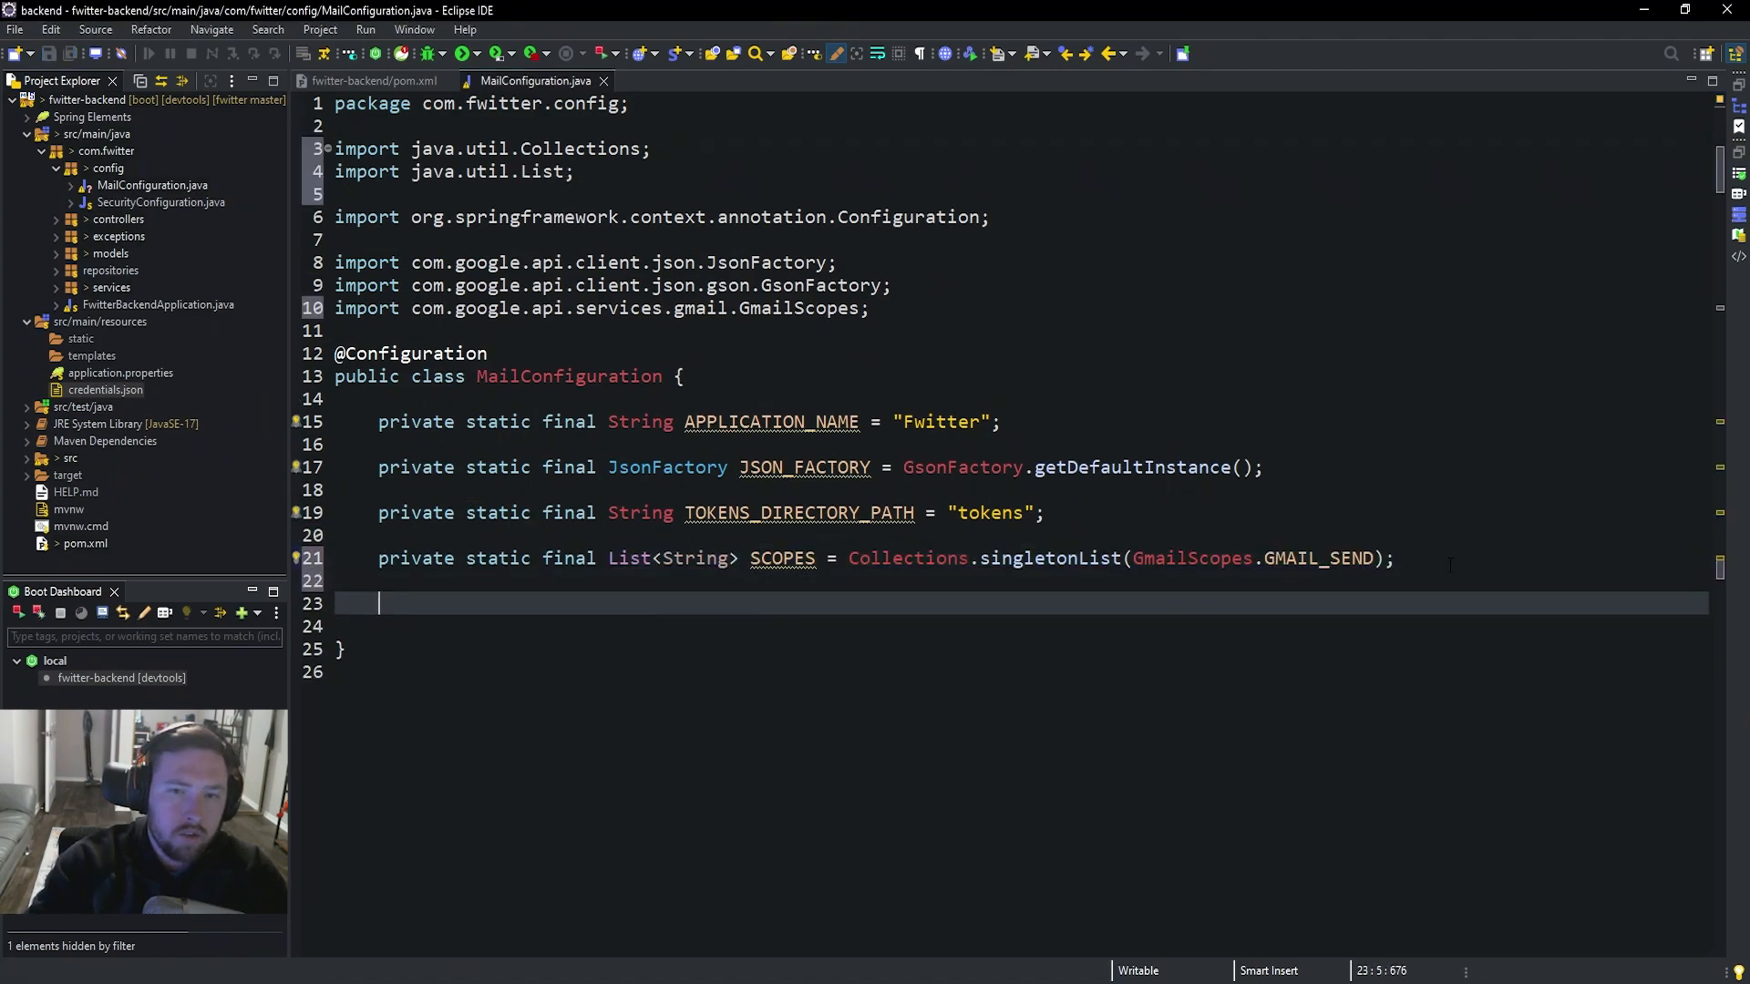
Declare a private static final String CREDENTIALS_FILE set to "/credentials.json" and save
type("pri")
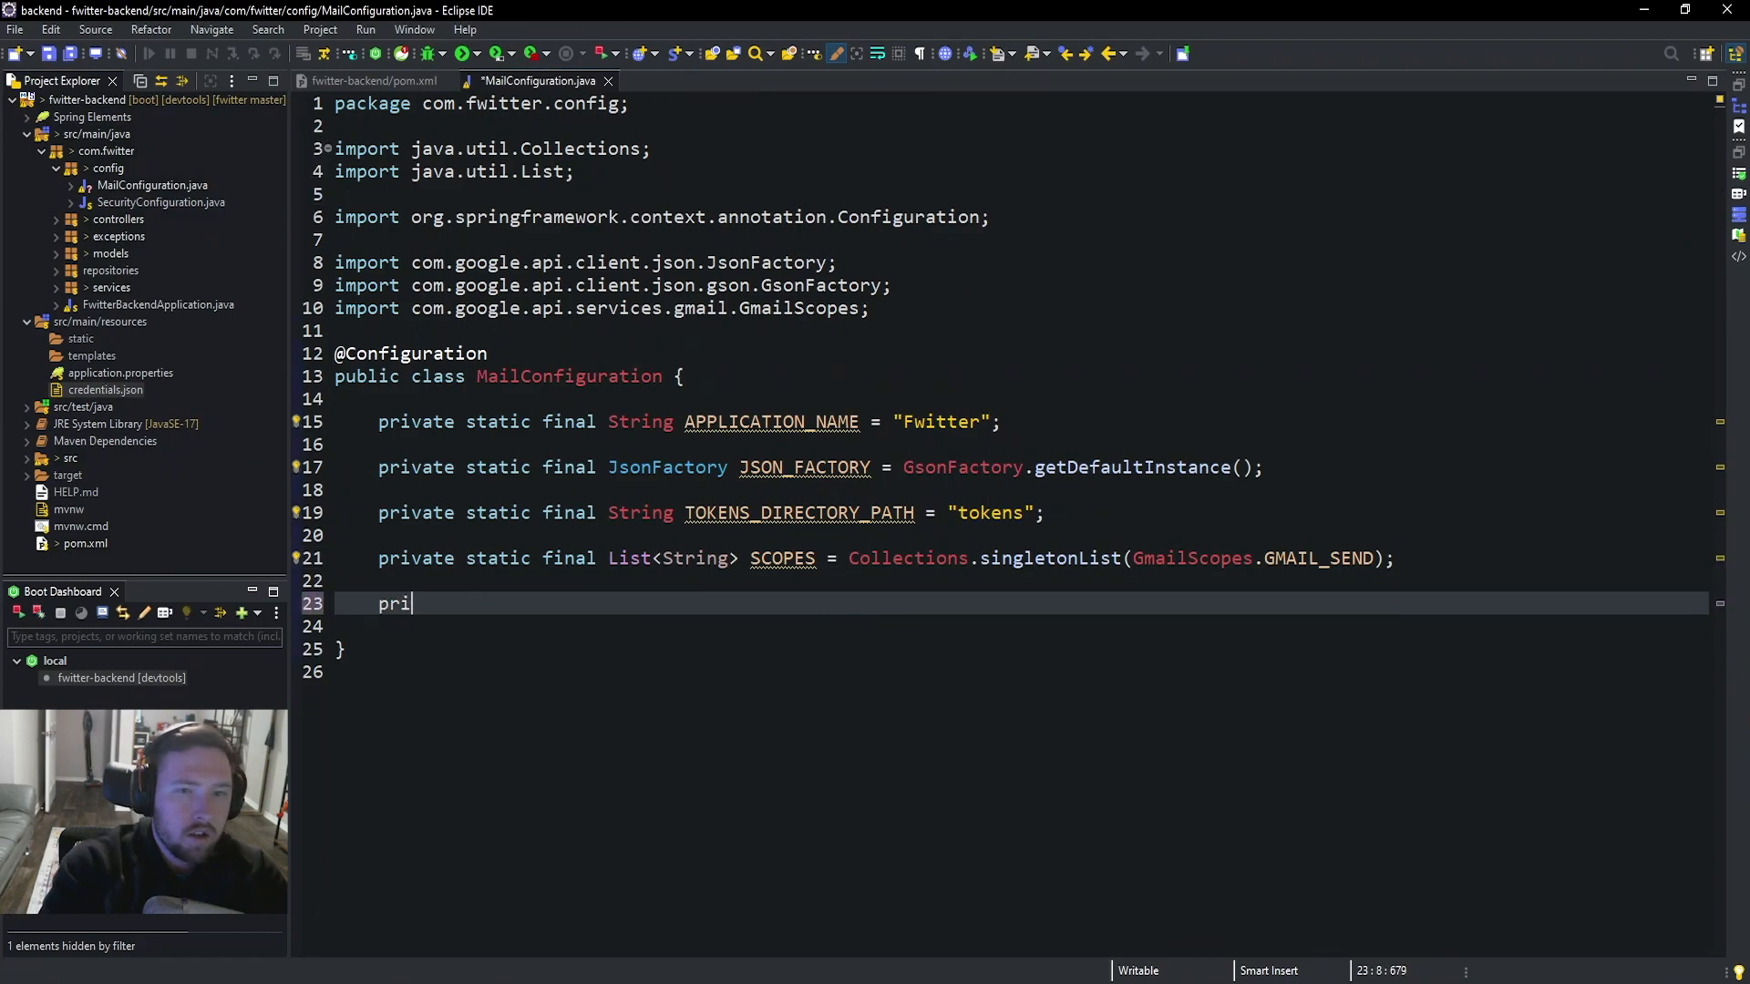
type("vate stat6")
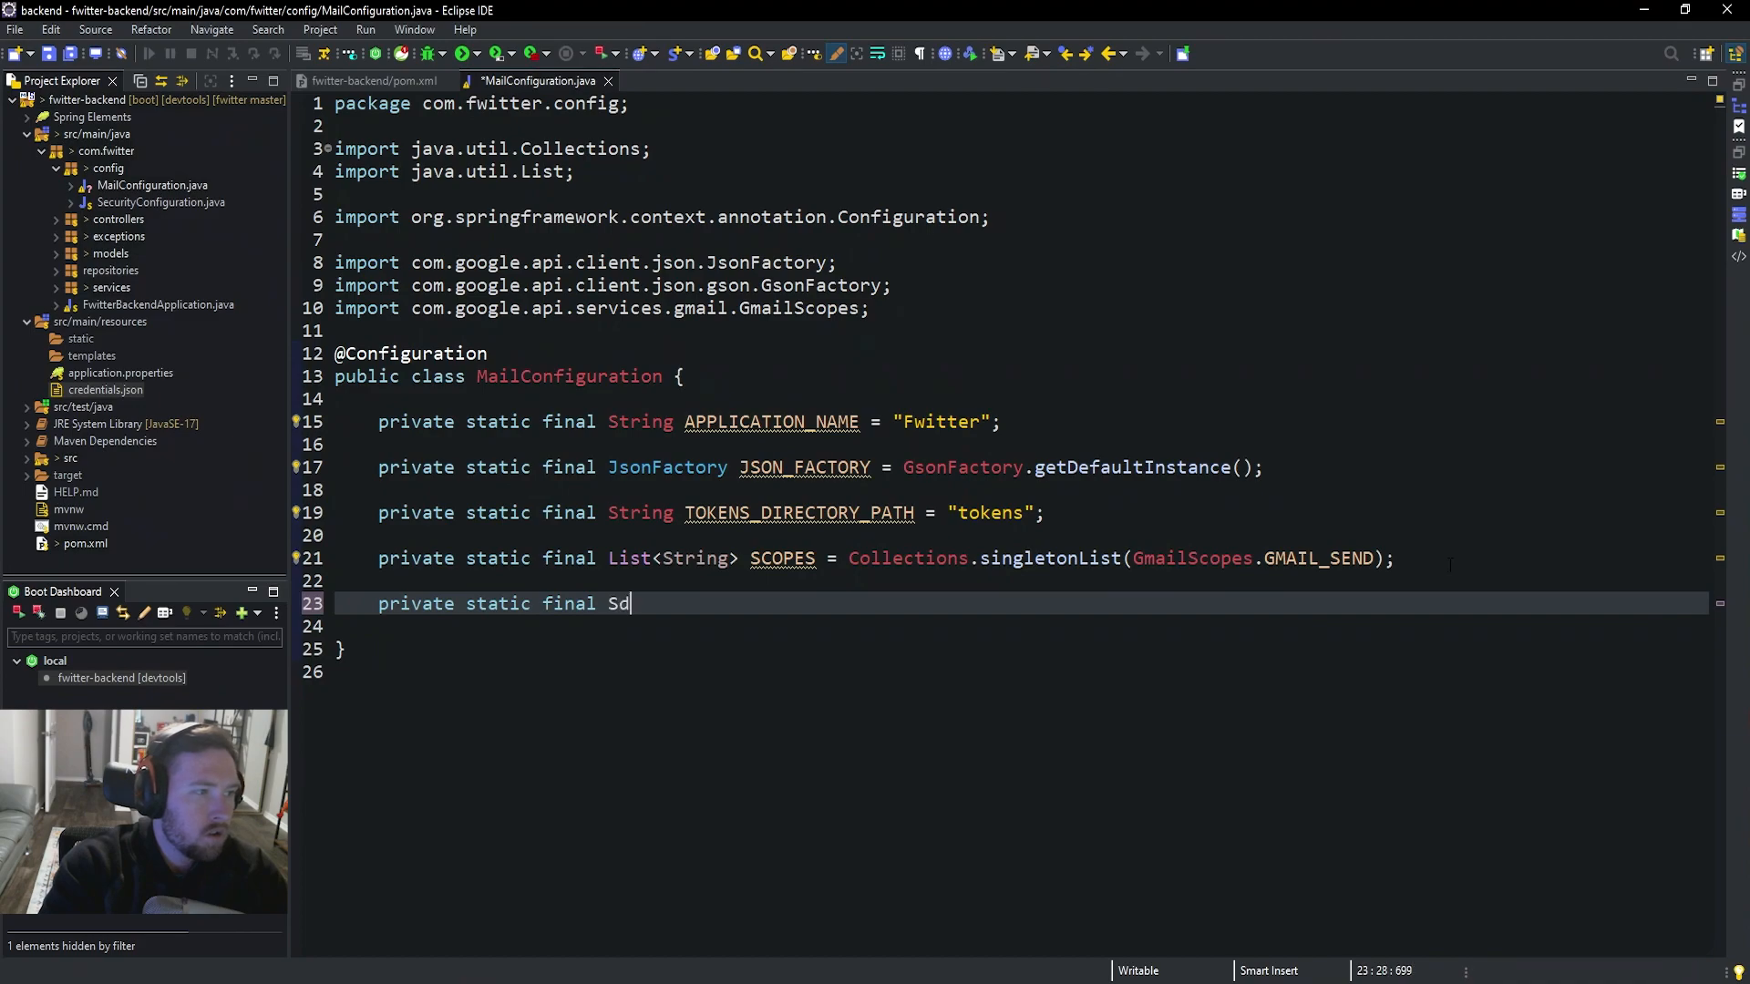
type("tring")
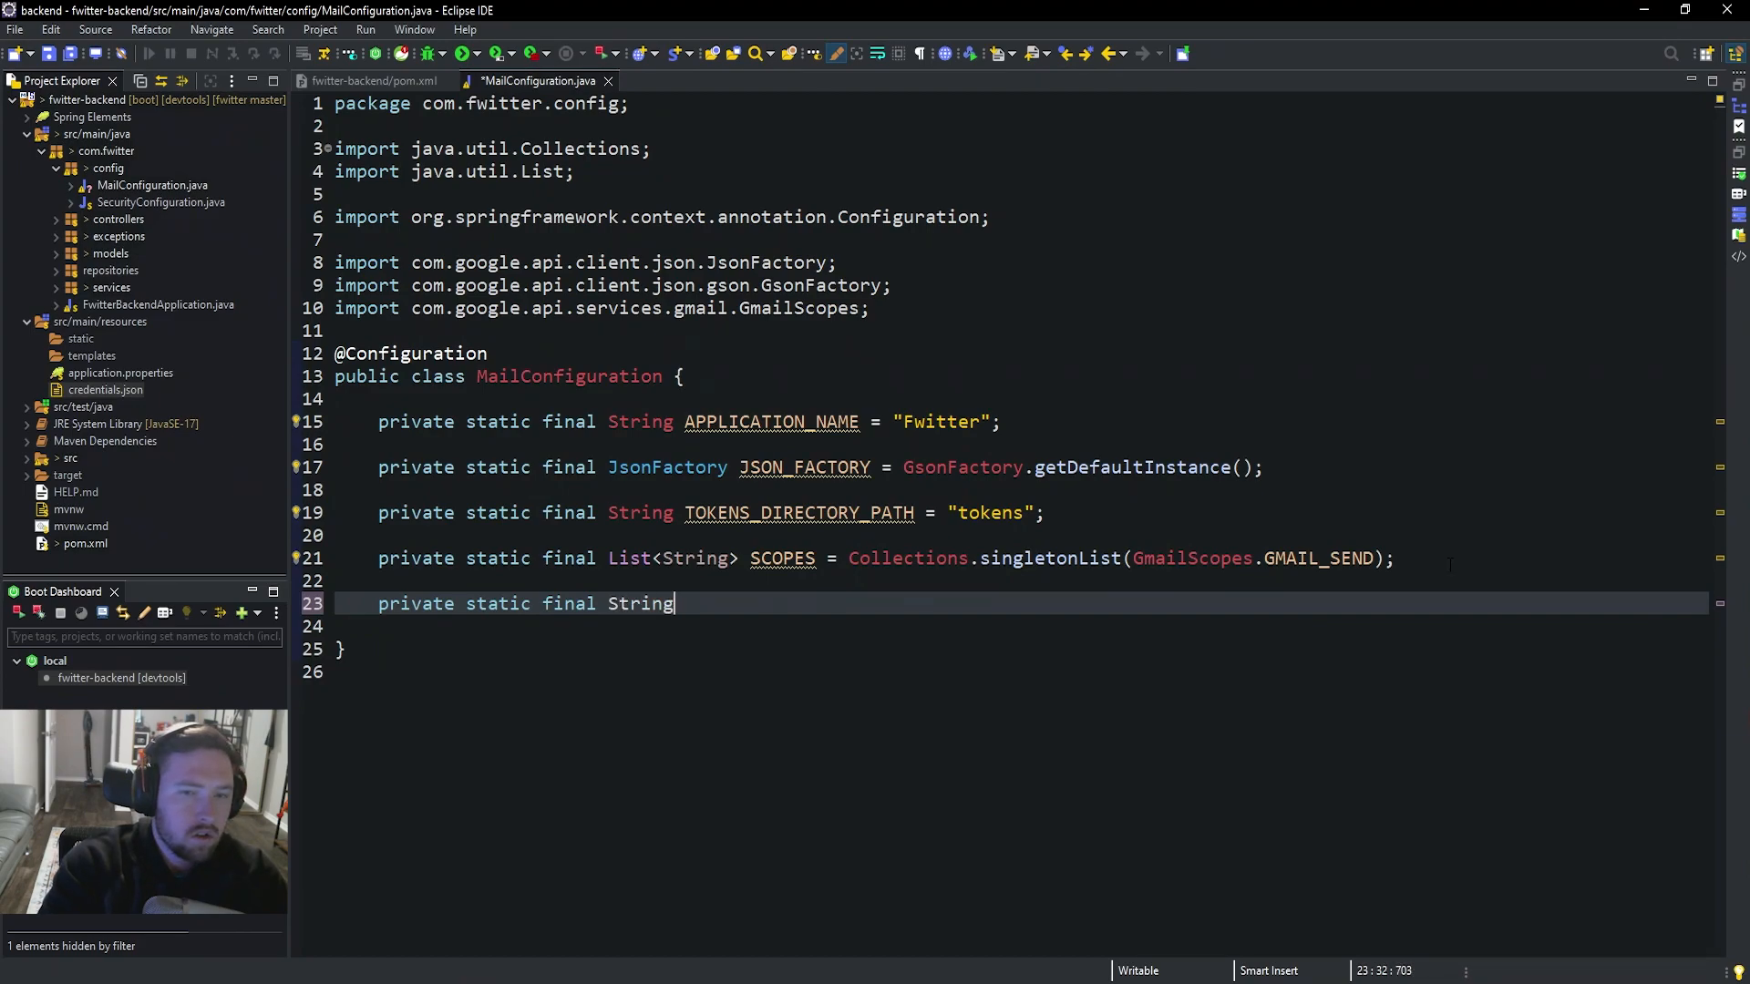
type("CRE")
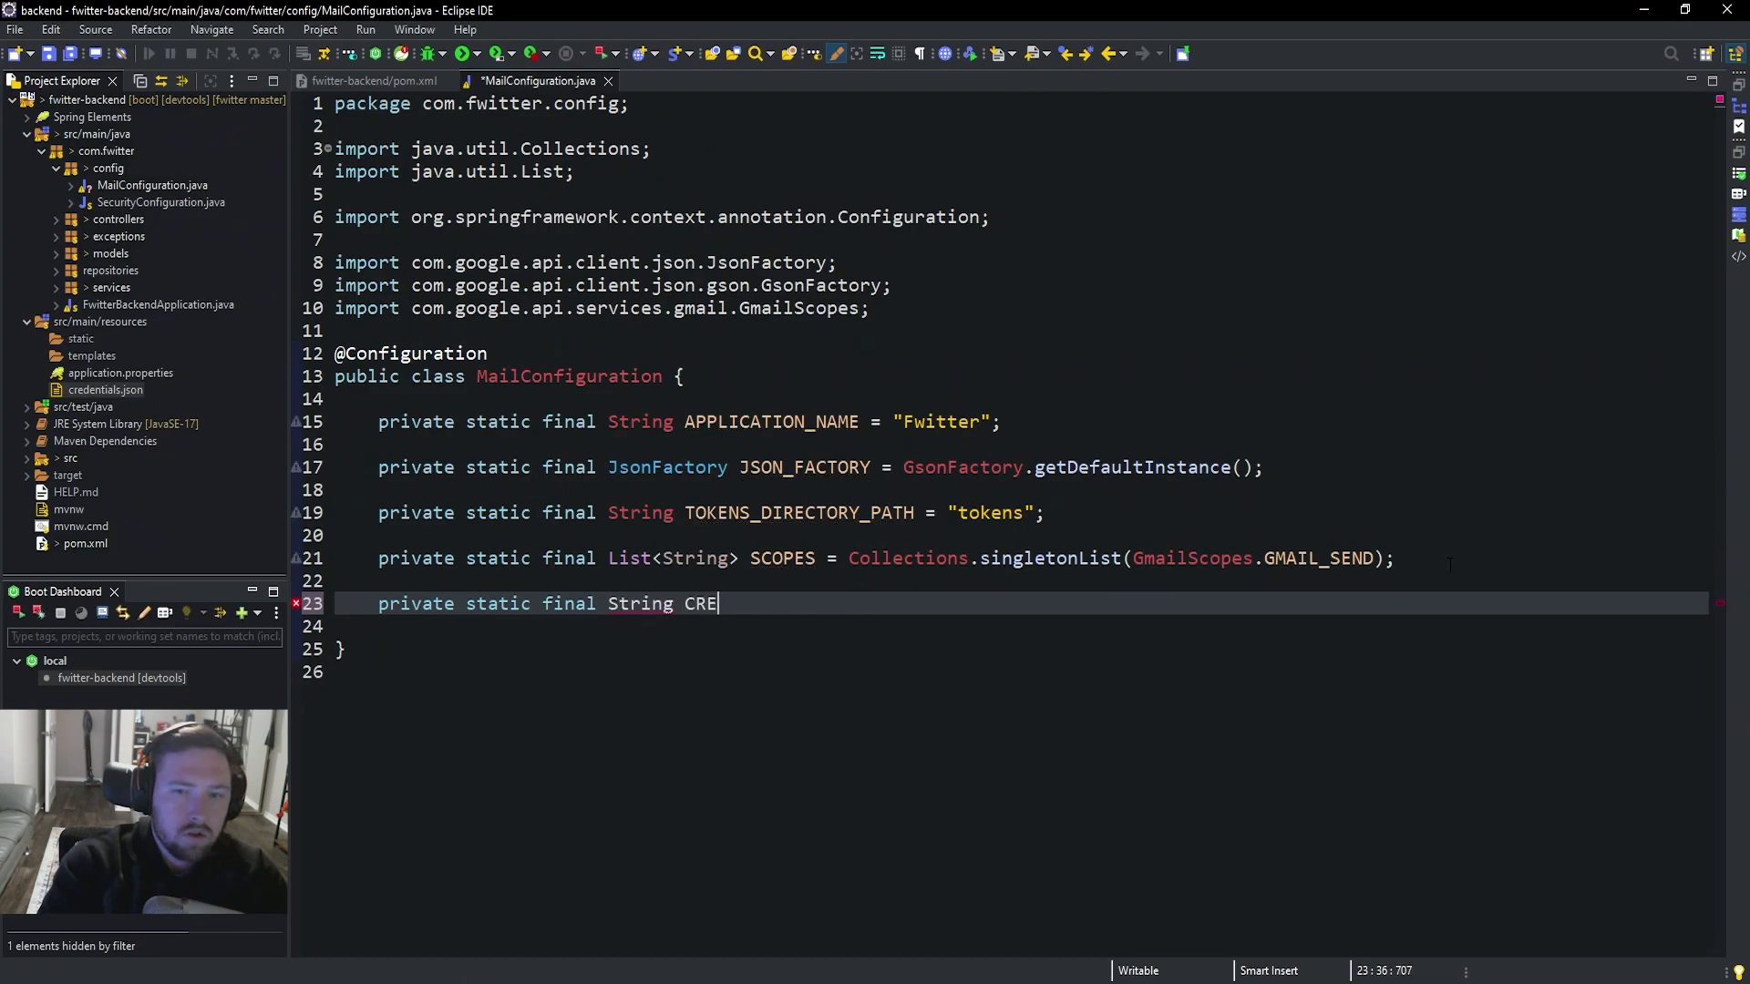
type("DENTIAL")
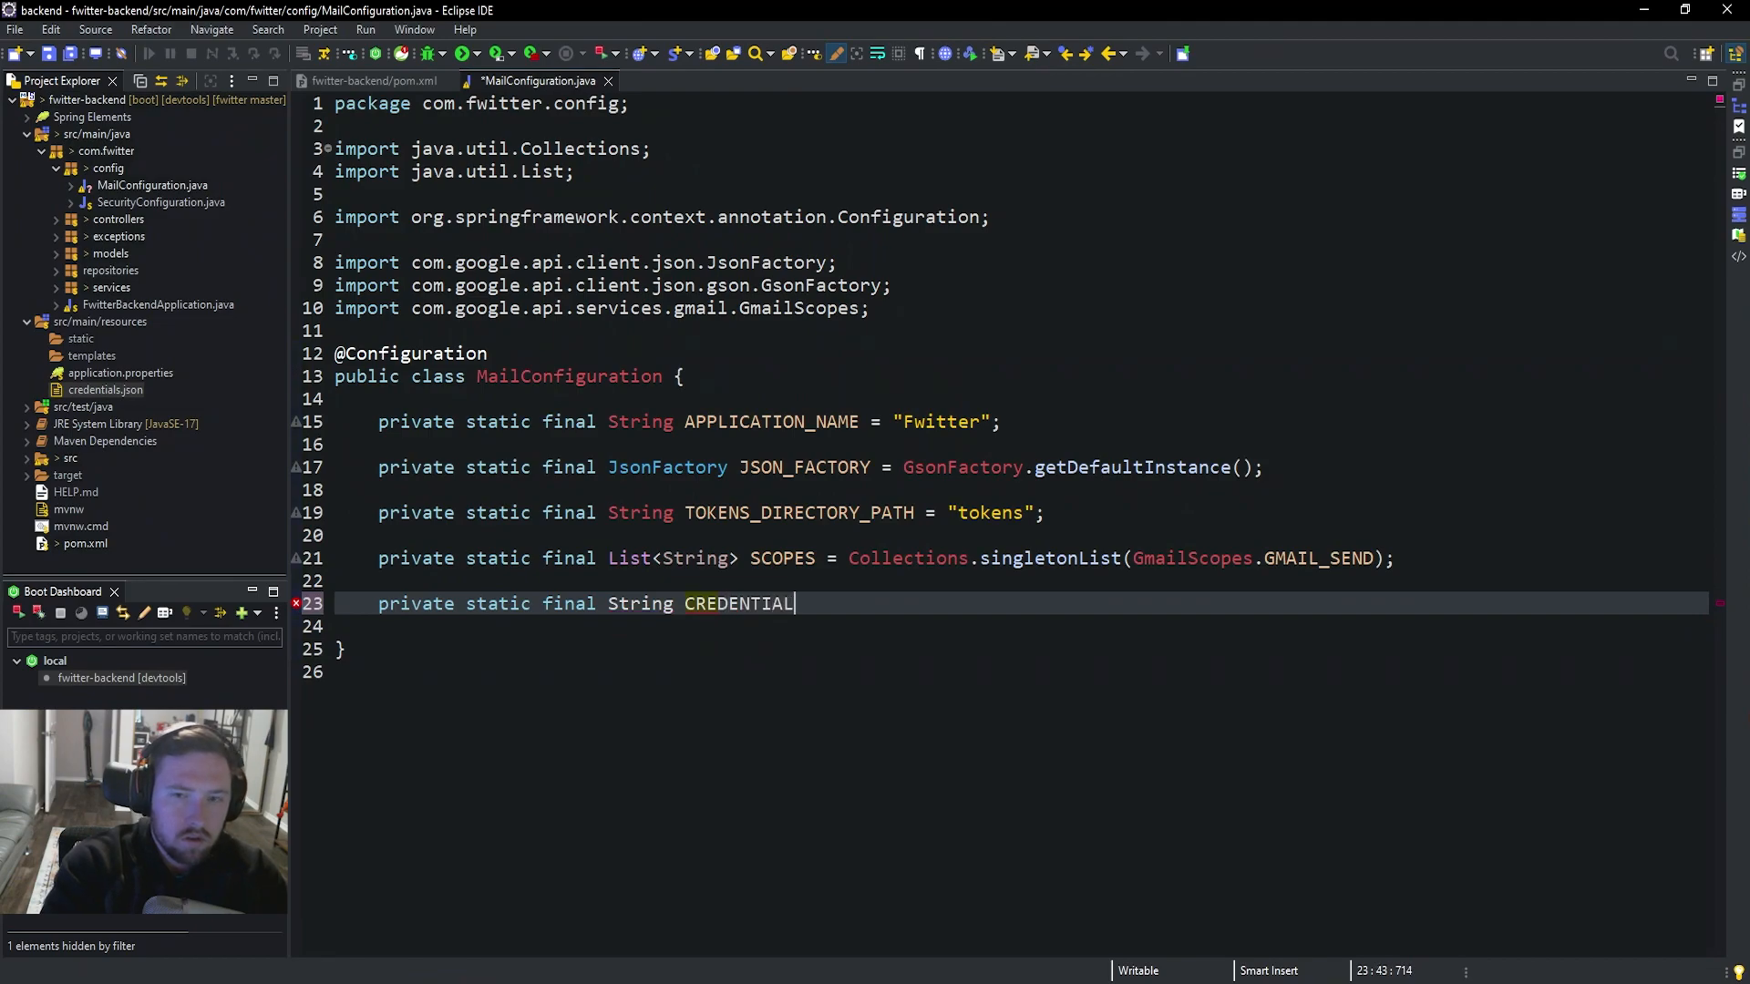
type("S_FILE = \"")
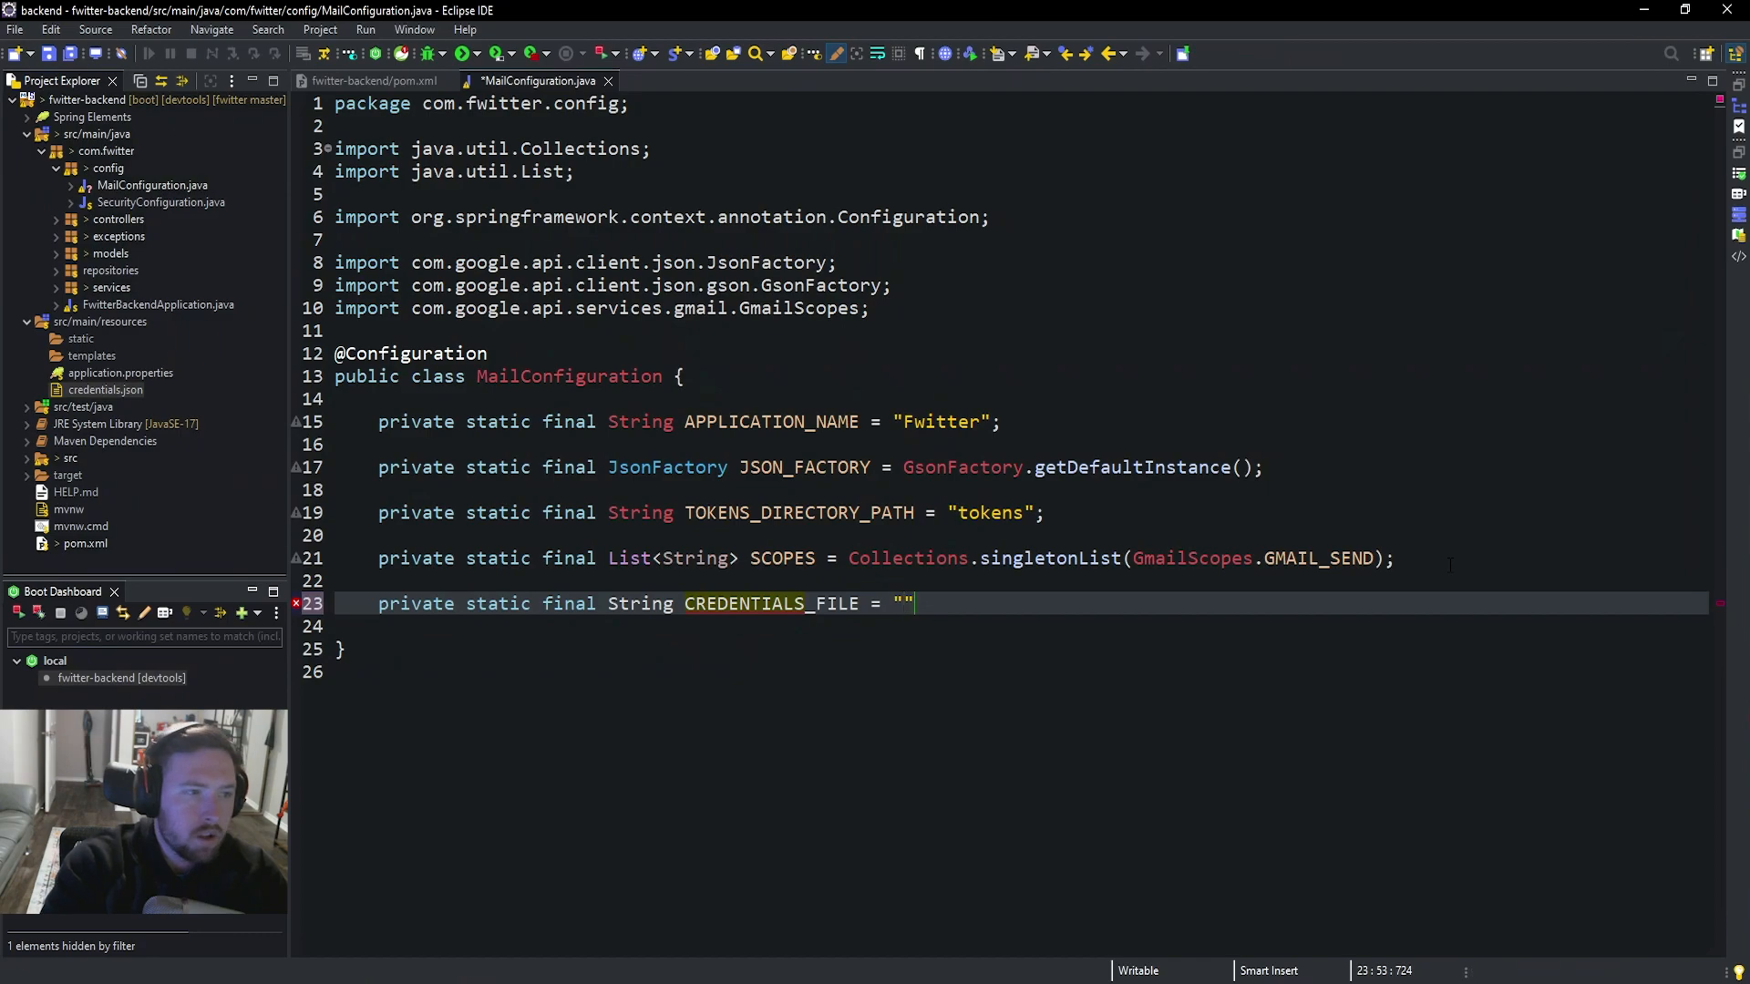
type("/credentials.json")
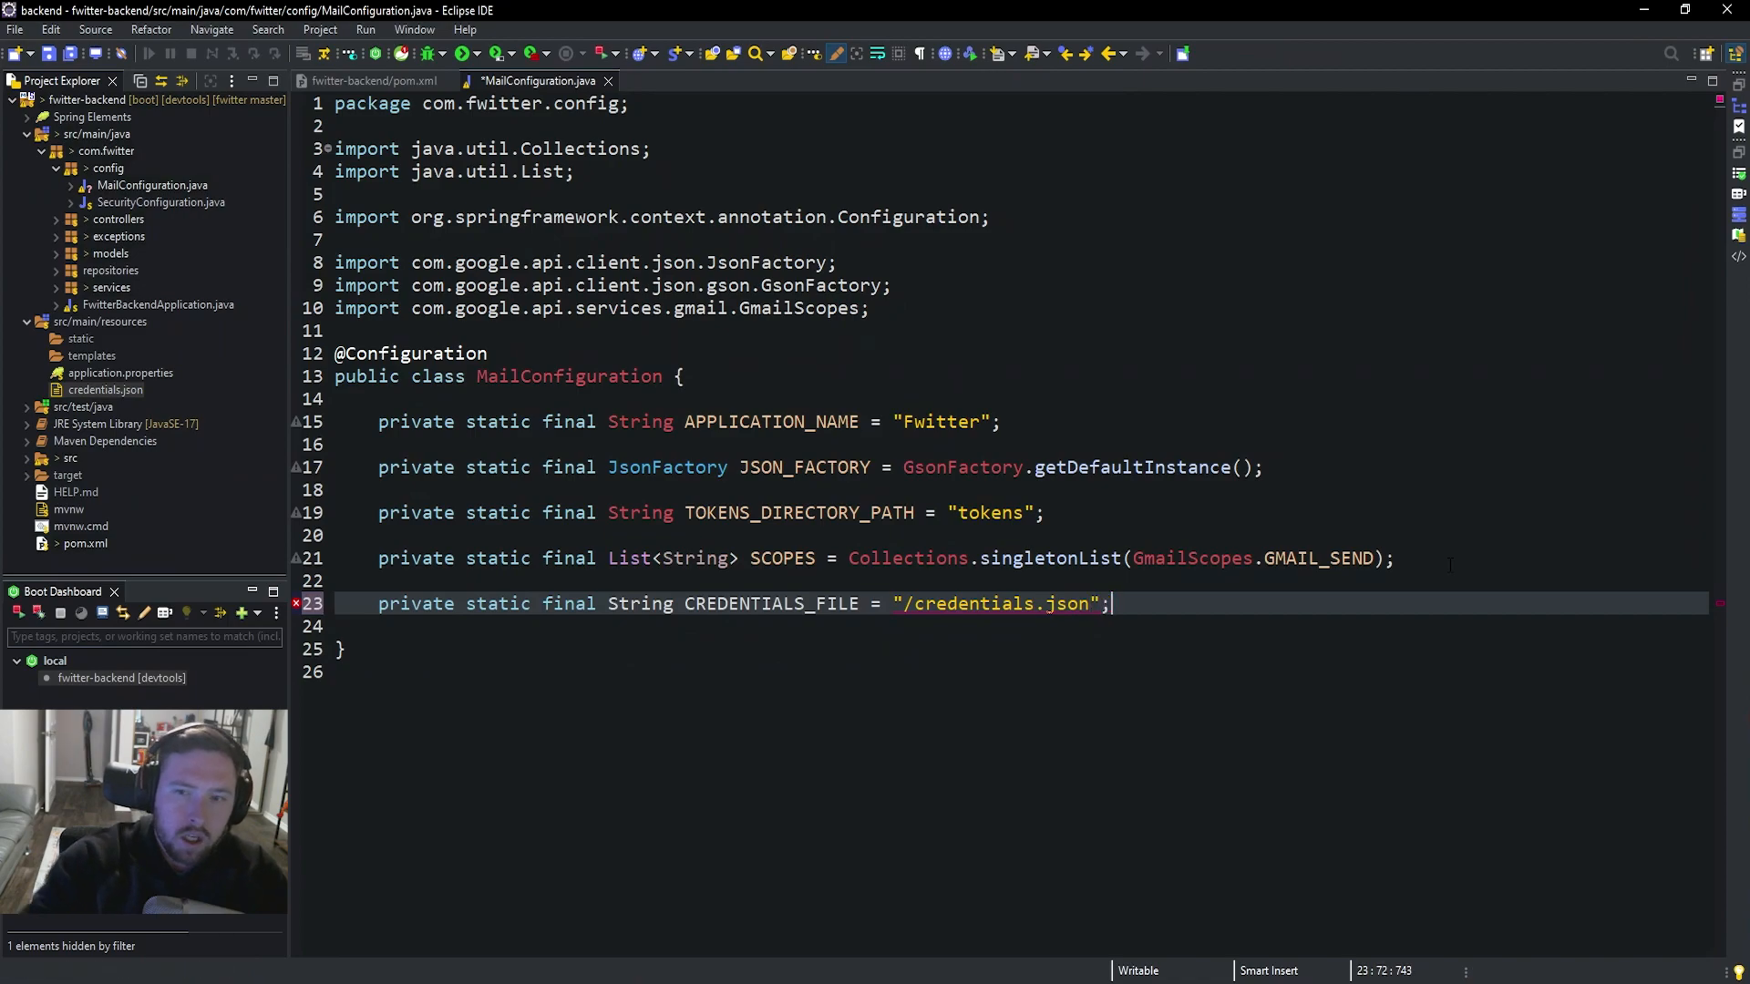
key("ctrl+s")
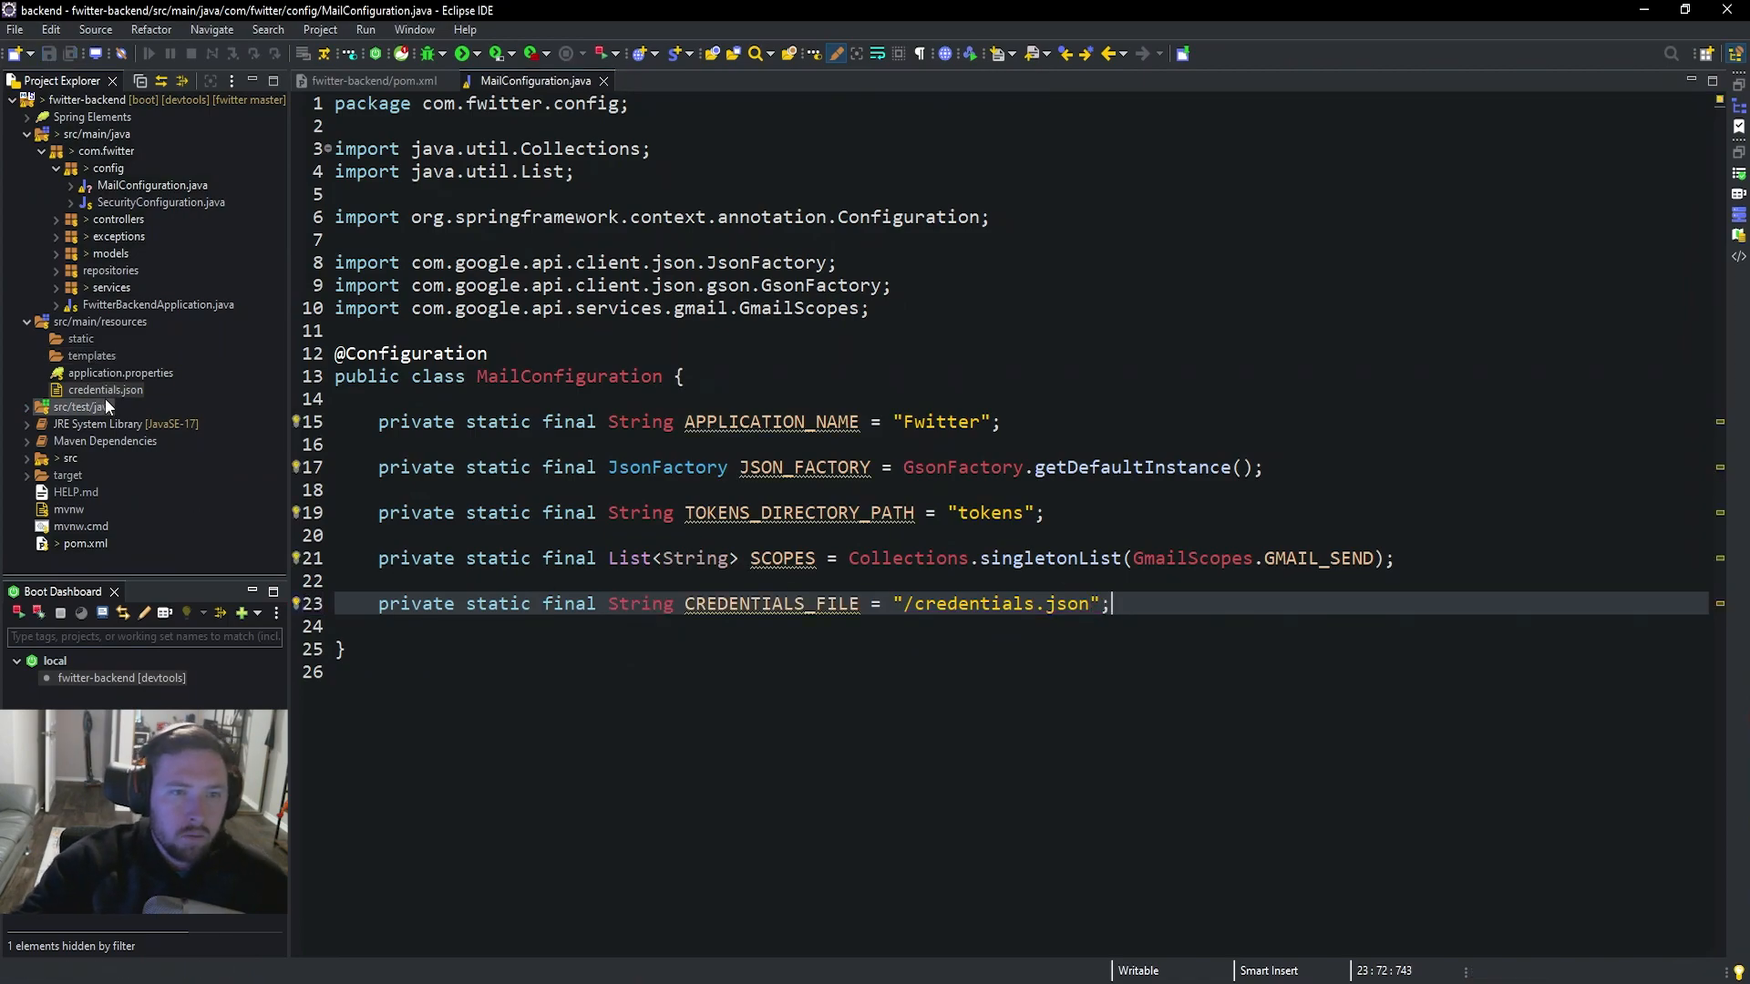
left_click(105, 390)
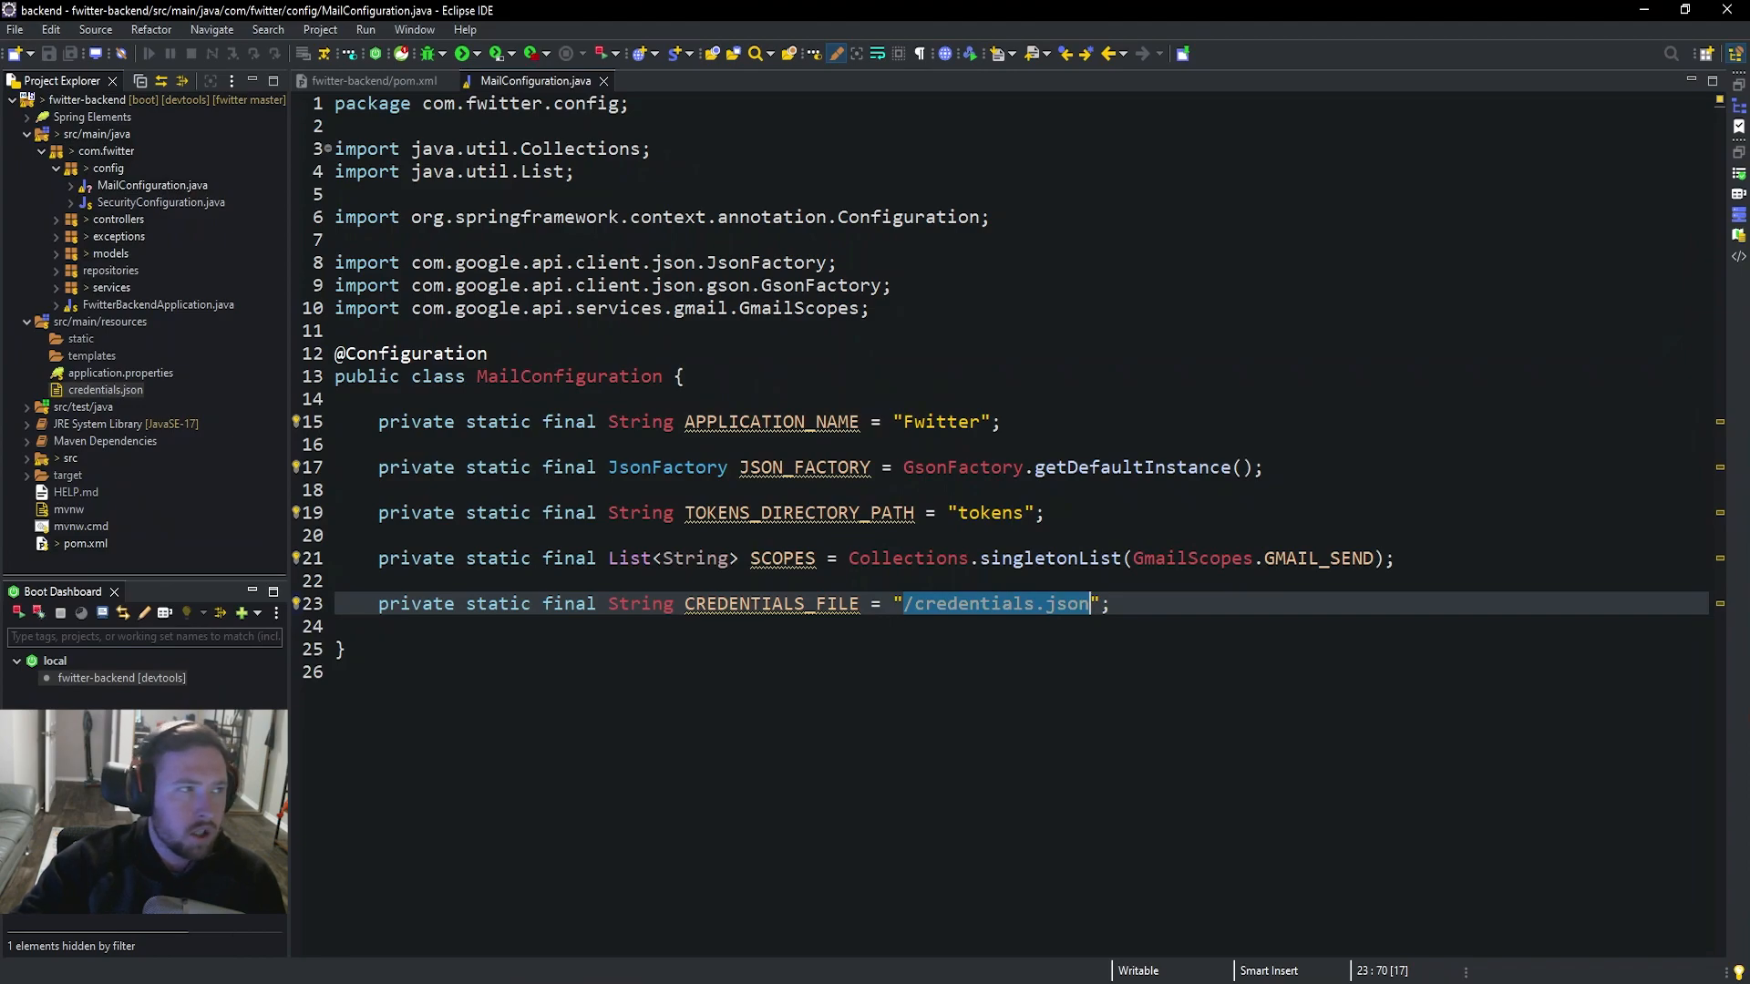
key("Return")
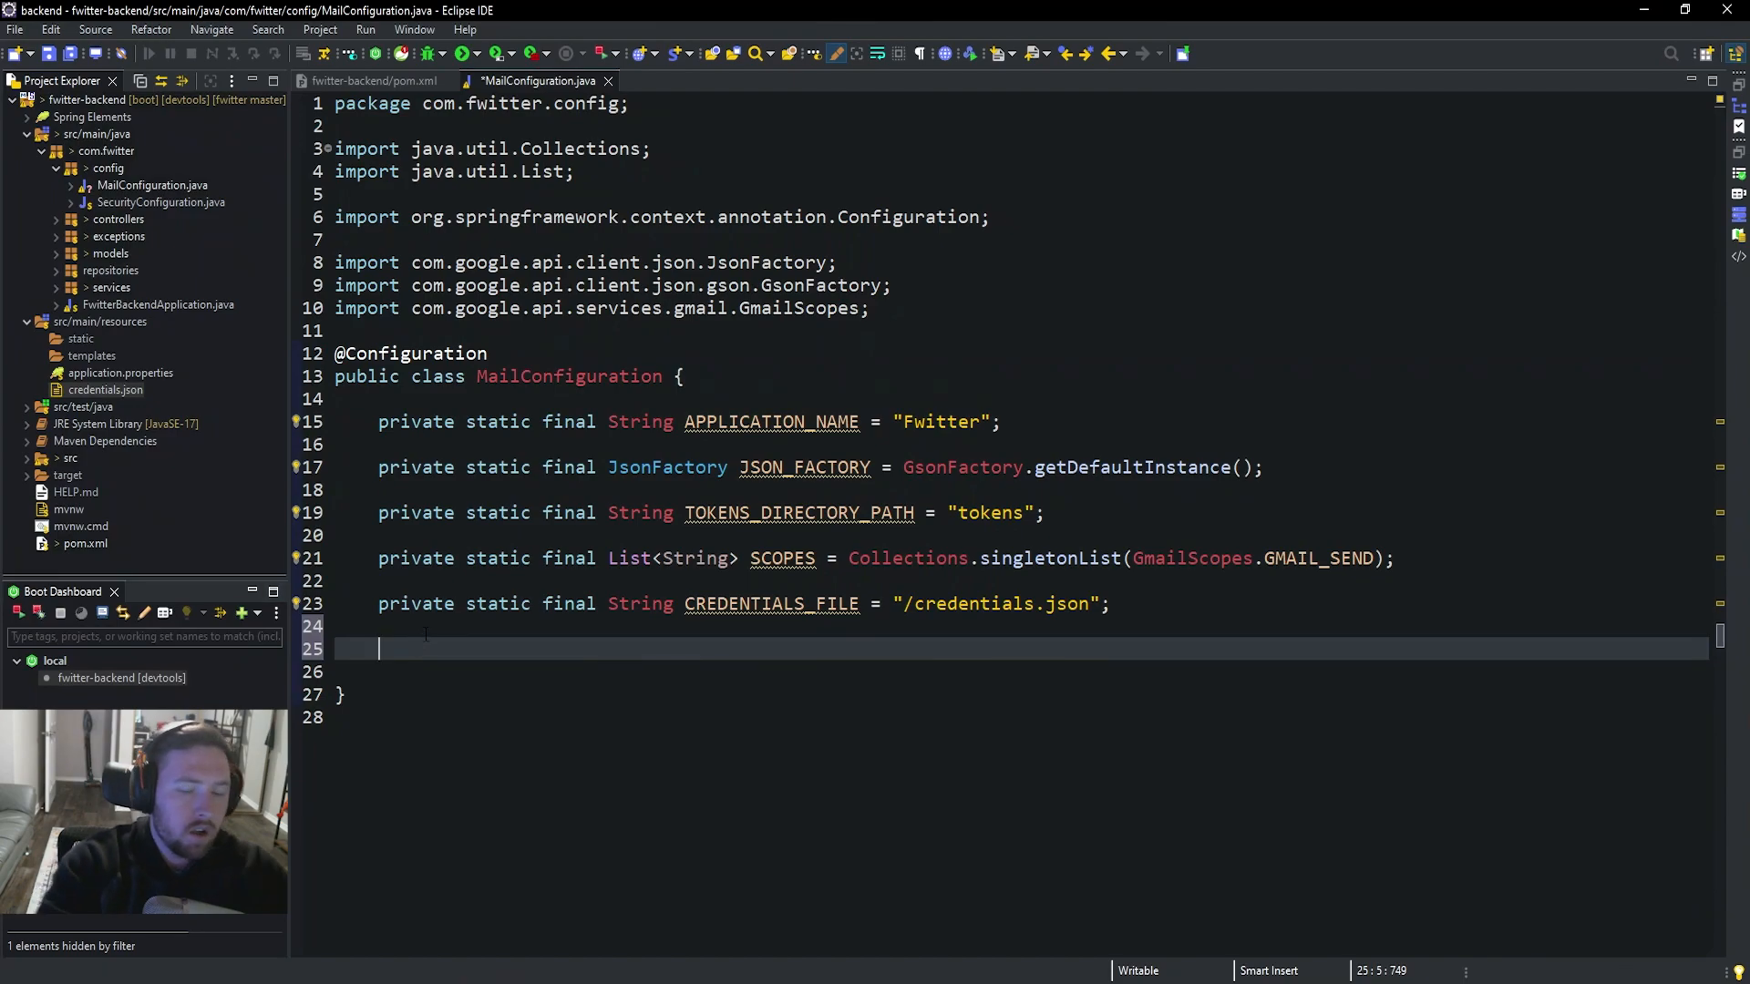
Write the private Credential getCredentials(final NetHttpTransport HTTP_TRANSPORT) throws IOException stub
type("private")
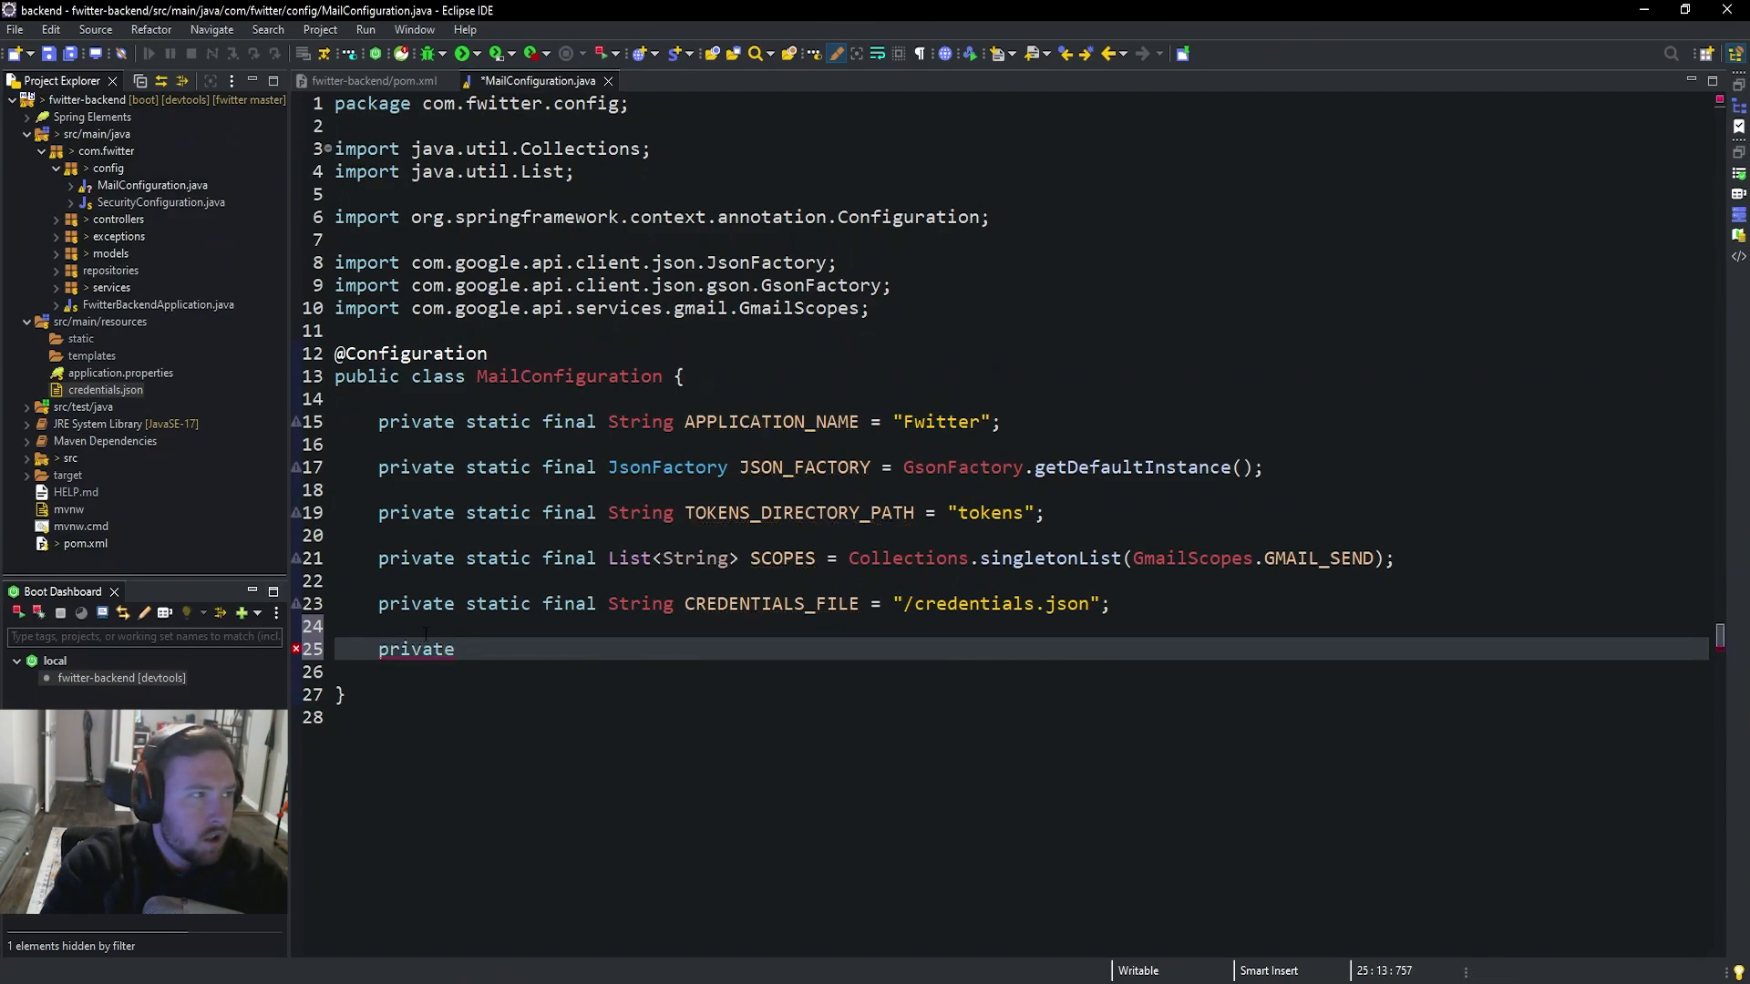
type("Credentia")
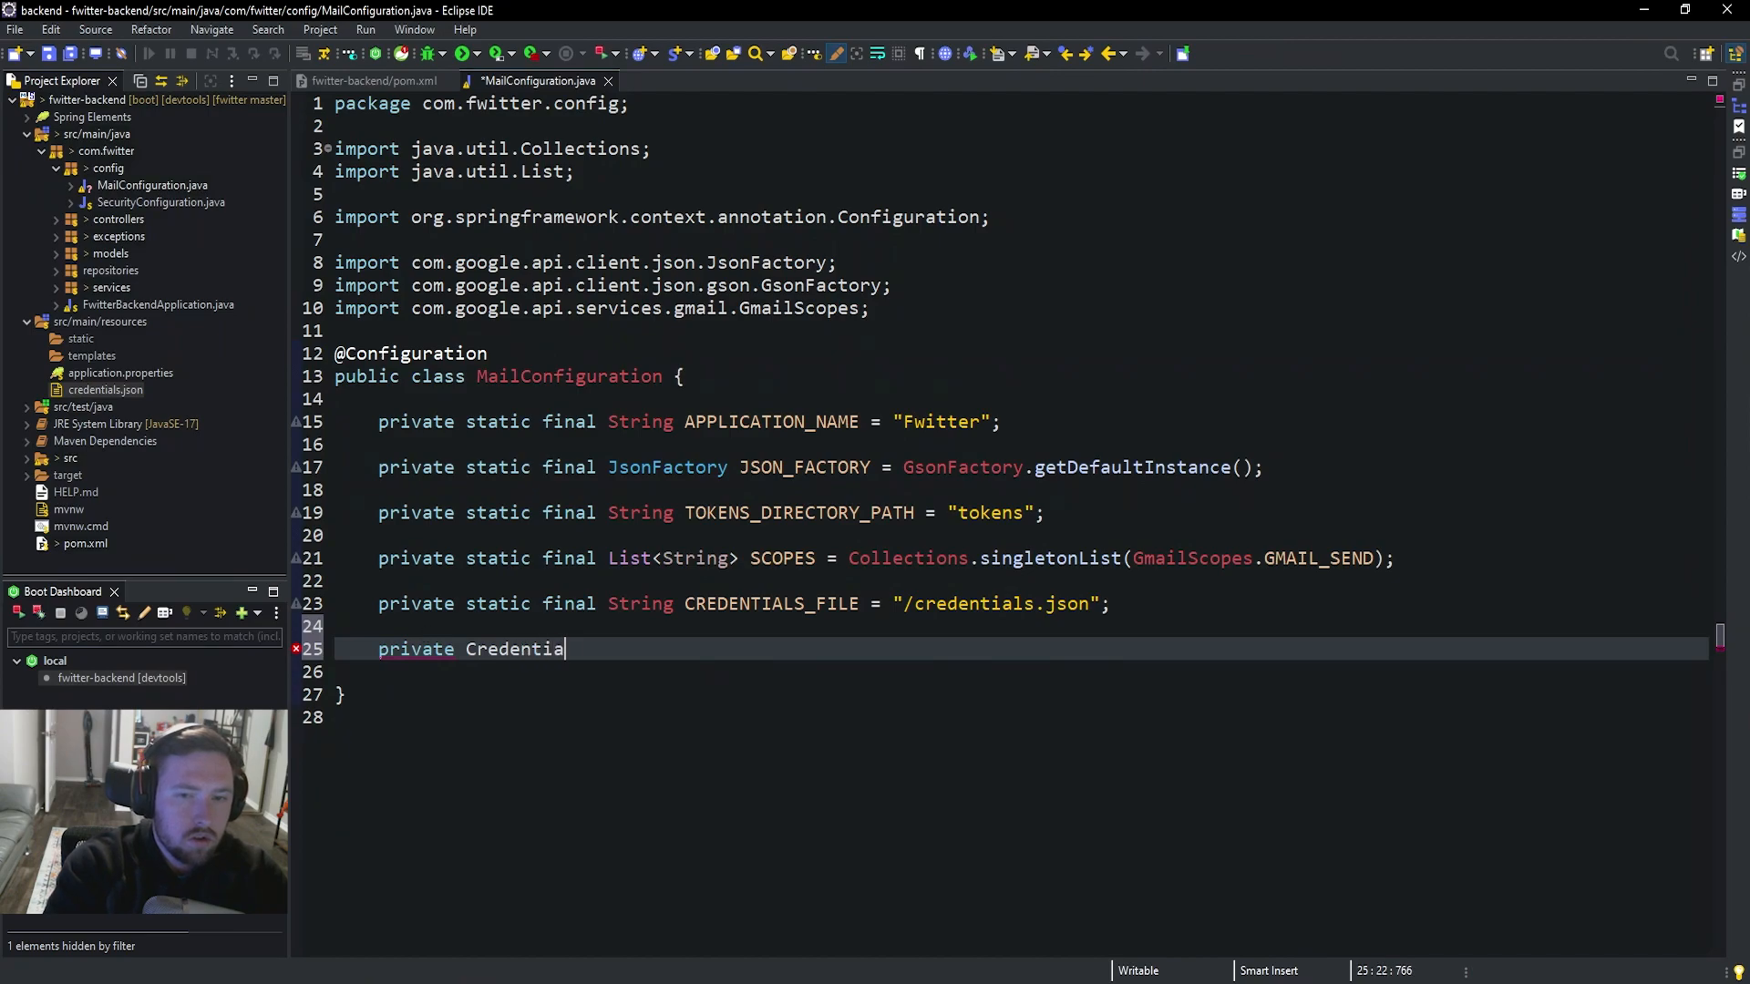
type("getCr")
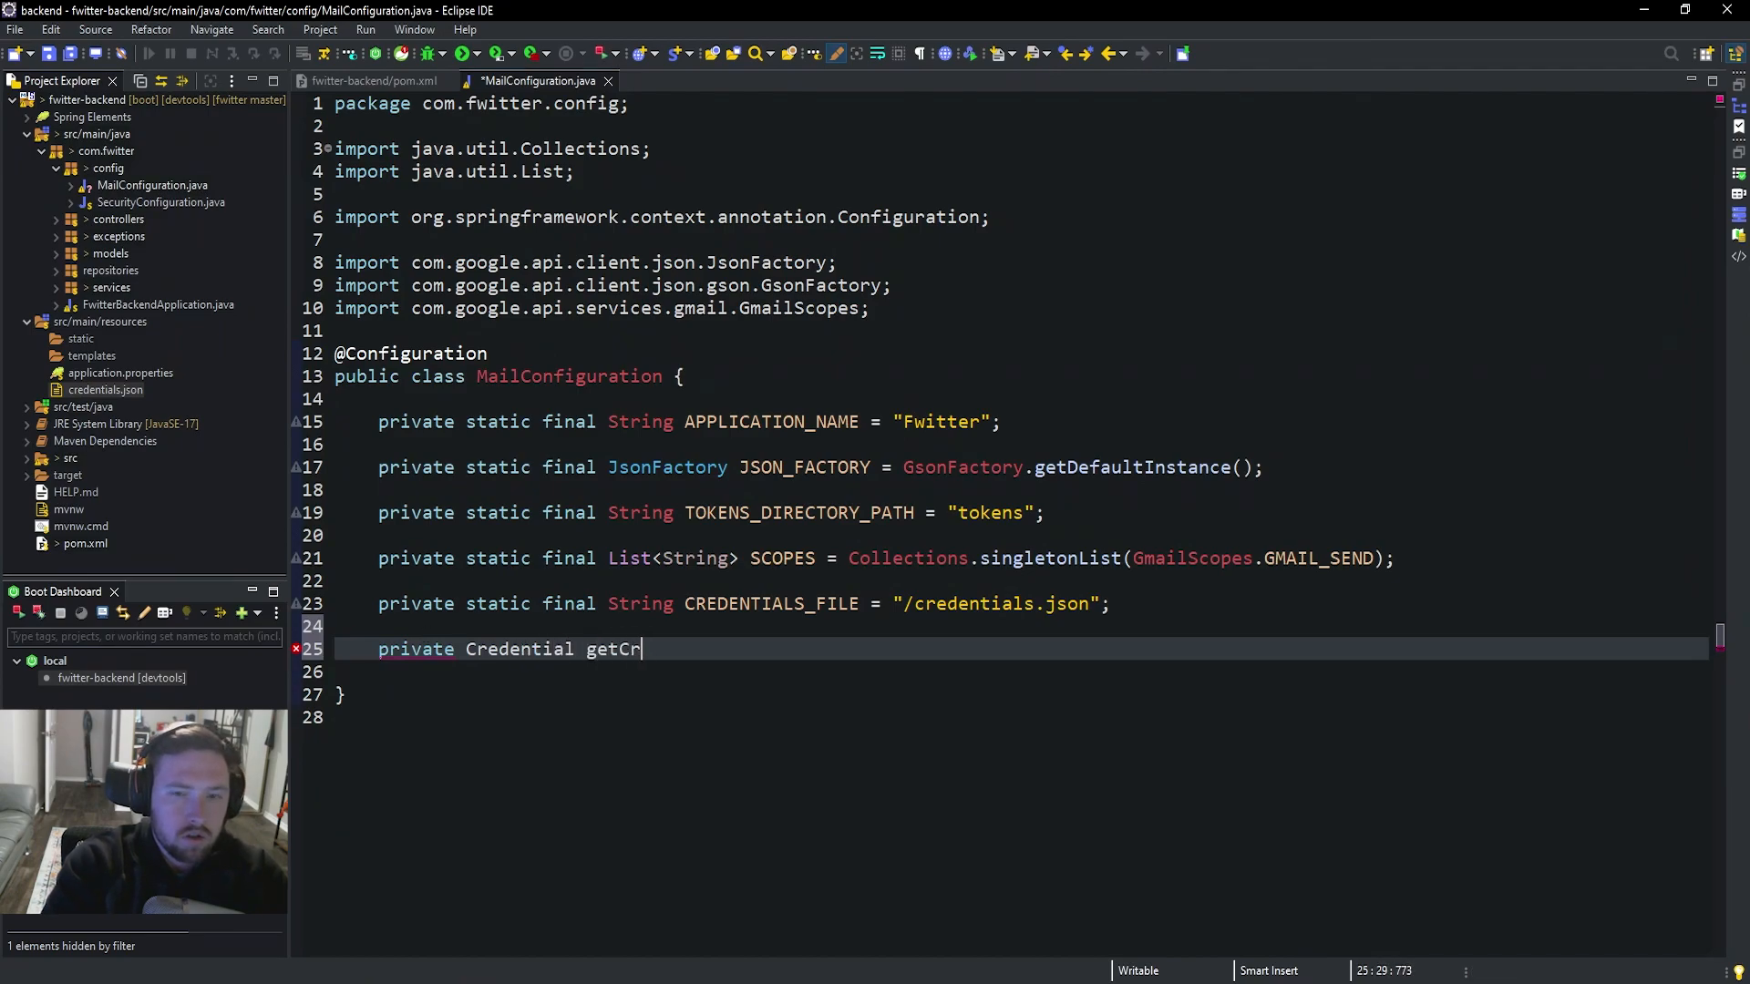
type("edentials")
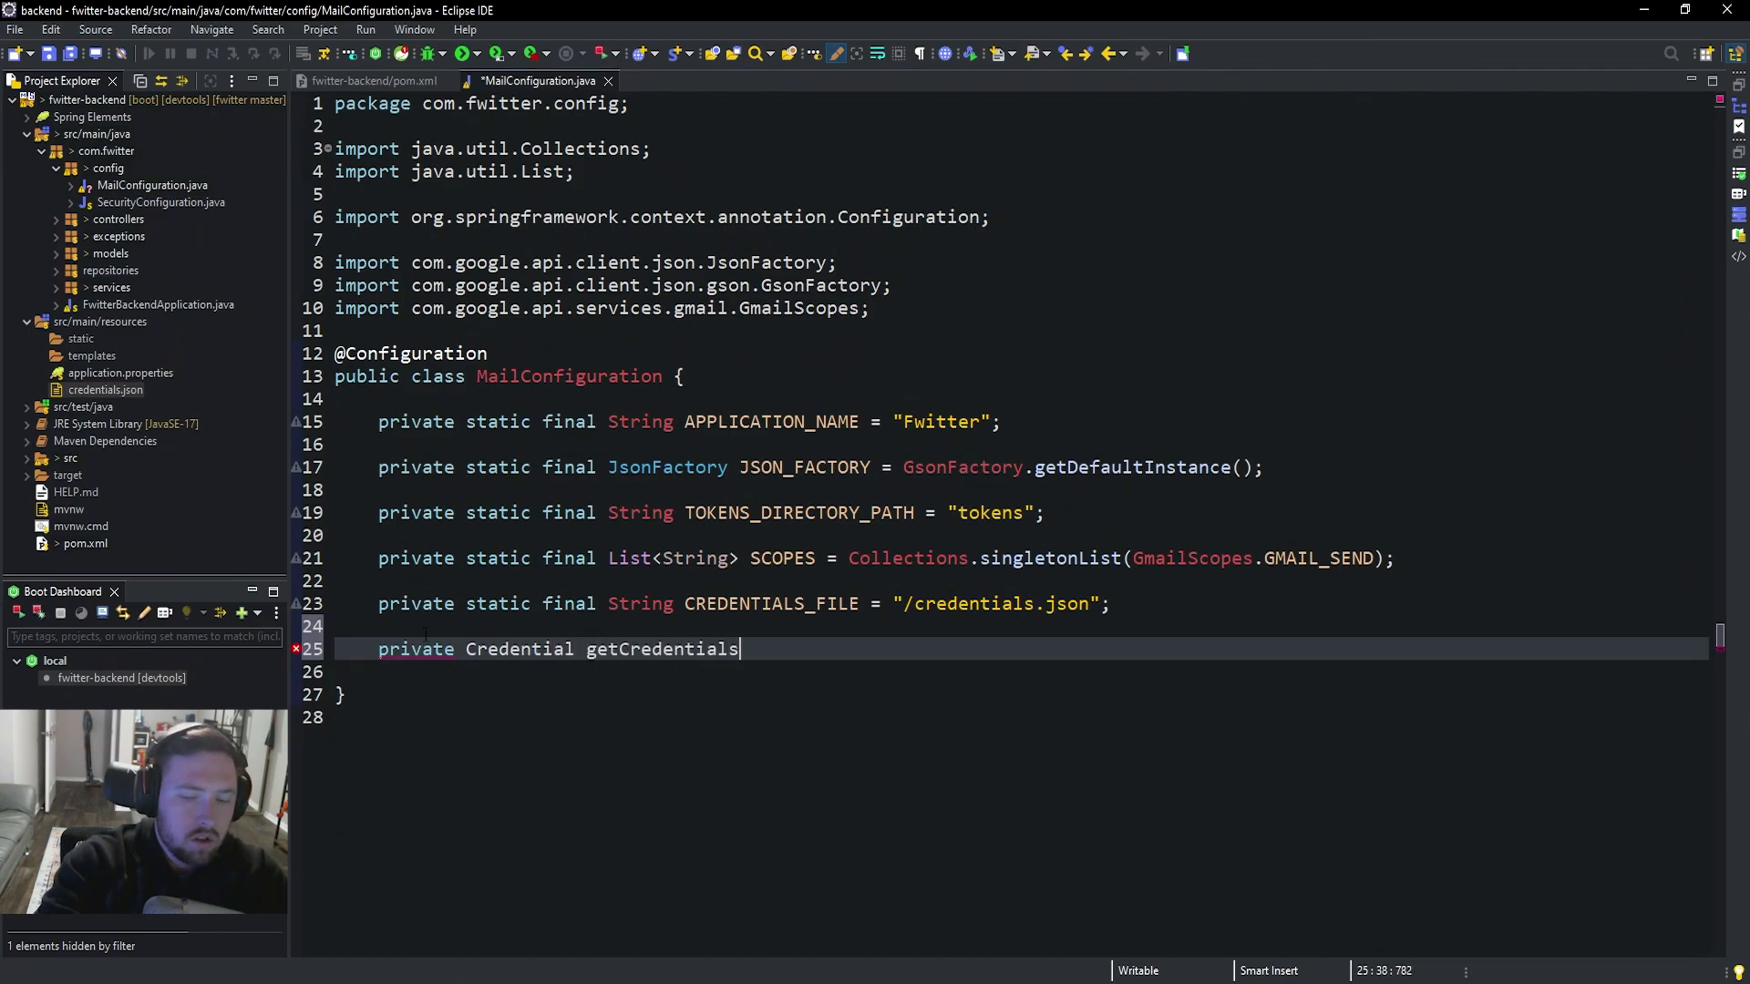
type("(final H")
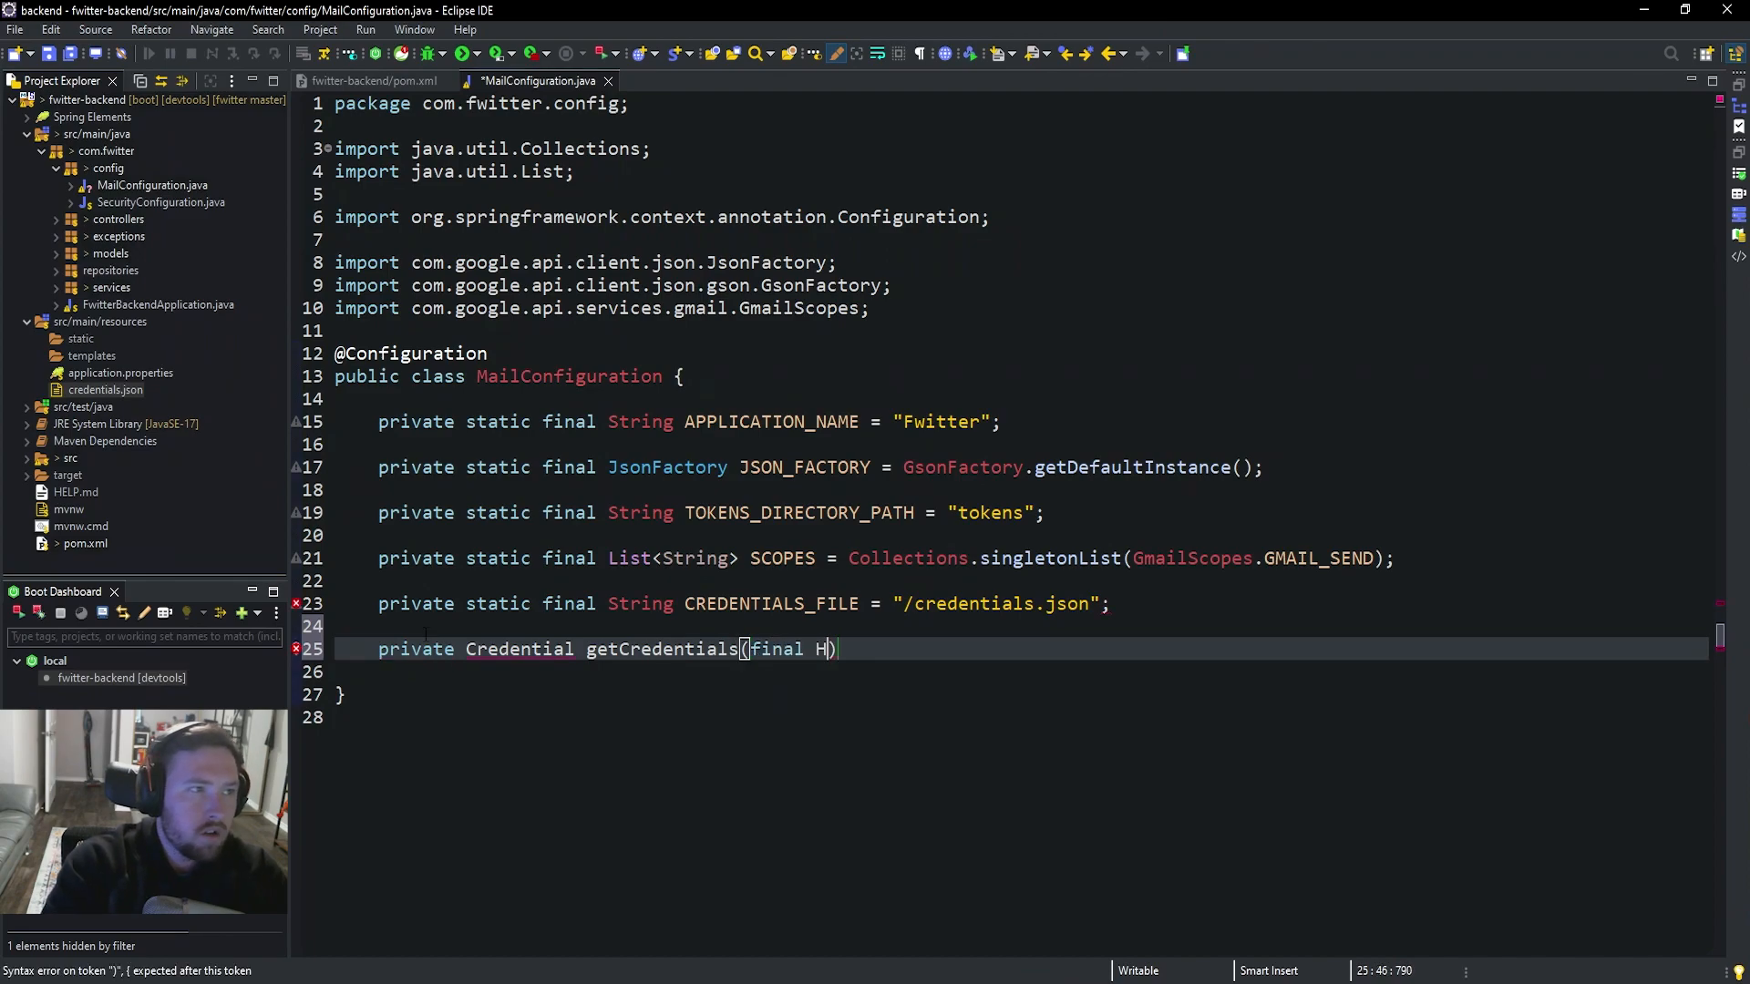
type("etHttp")
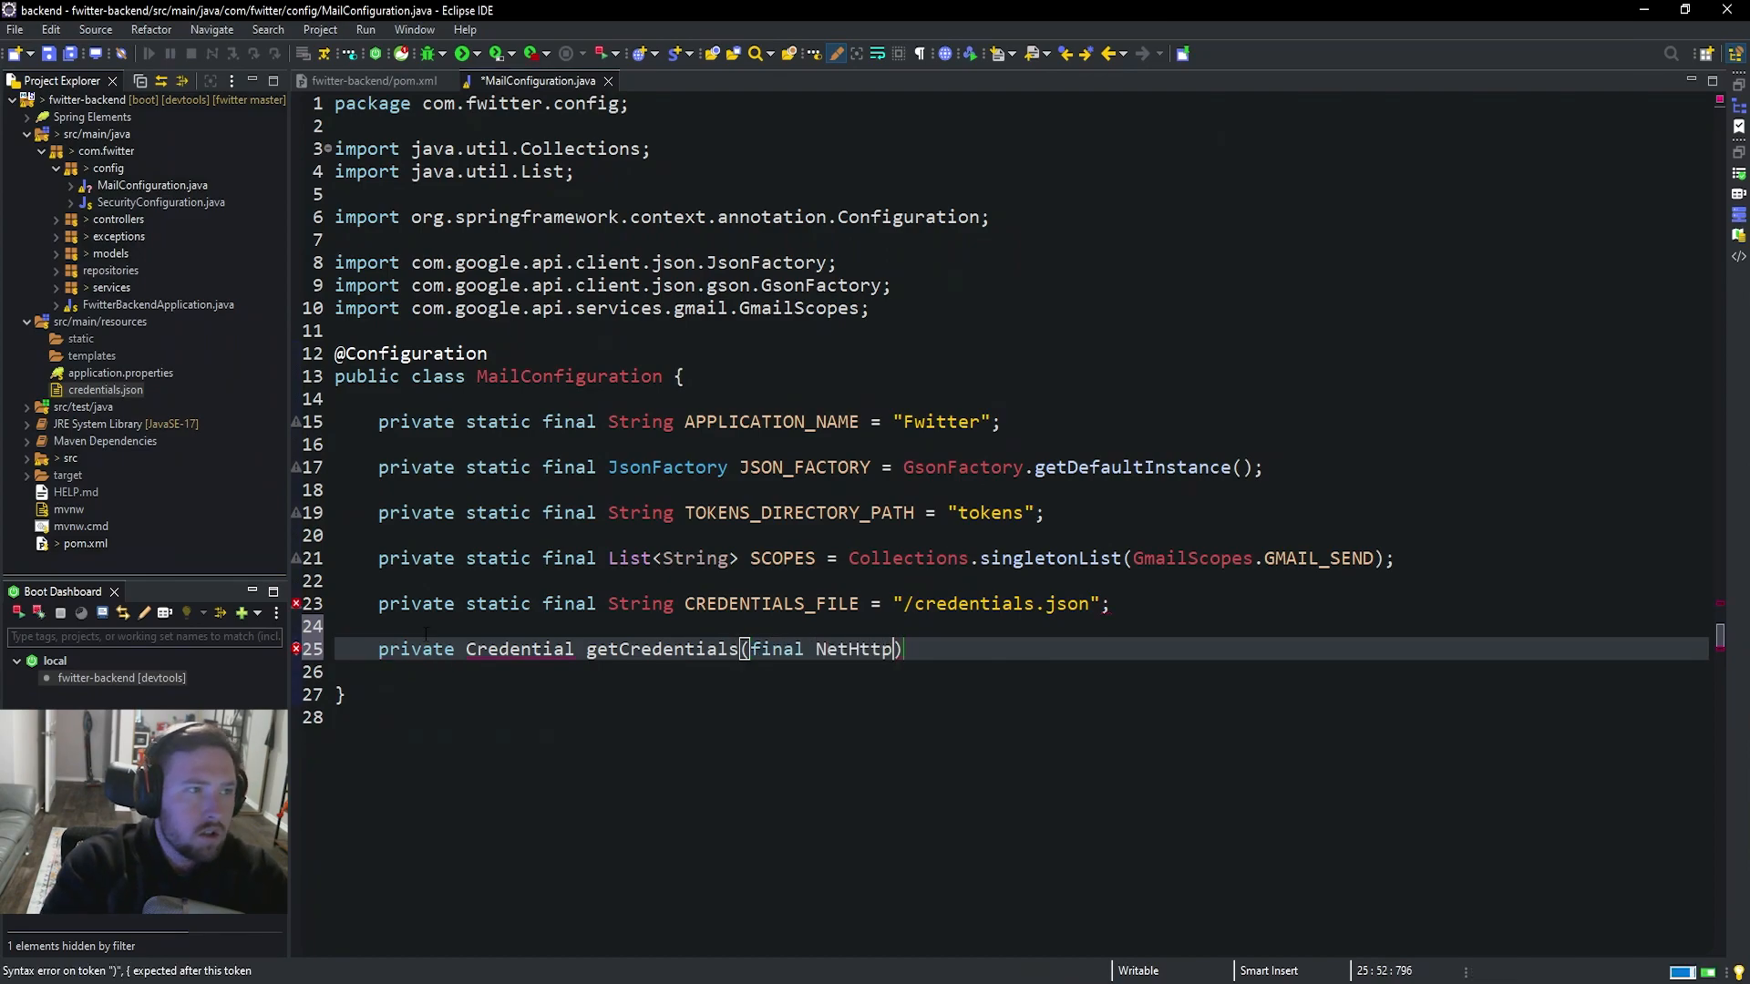
type("Transport")
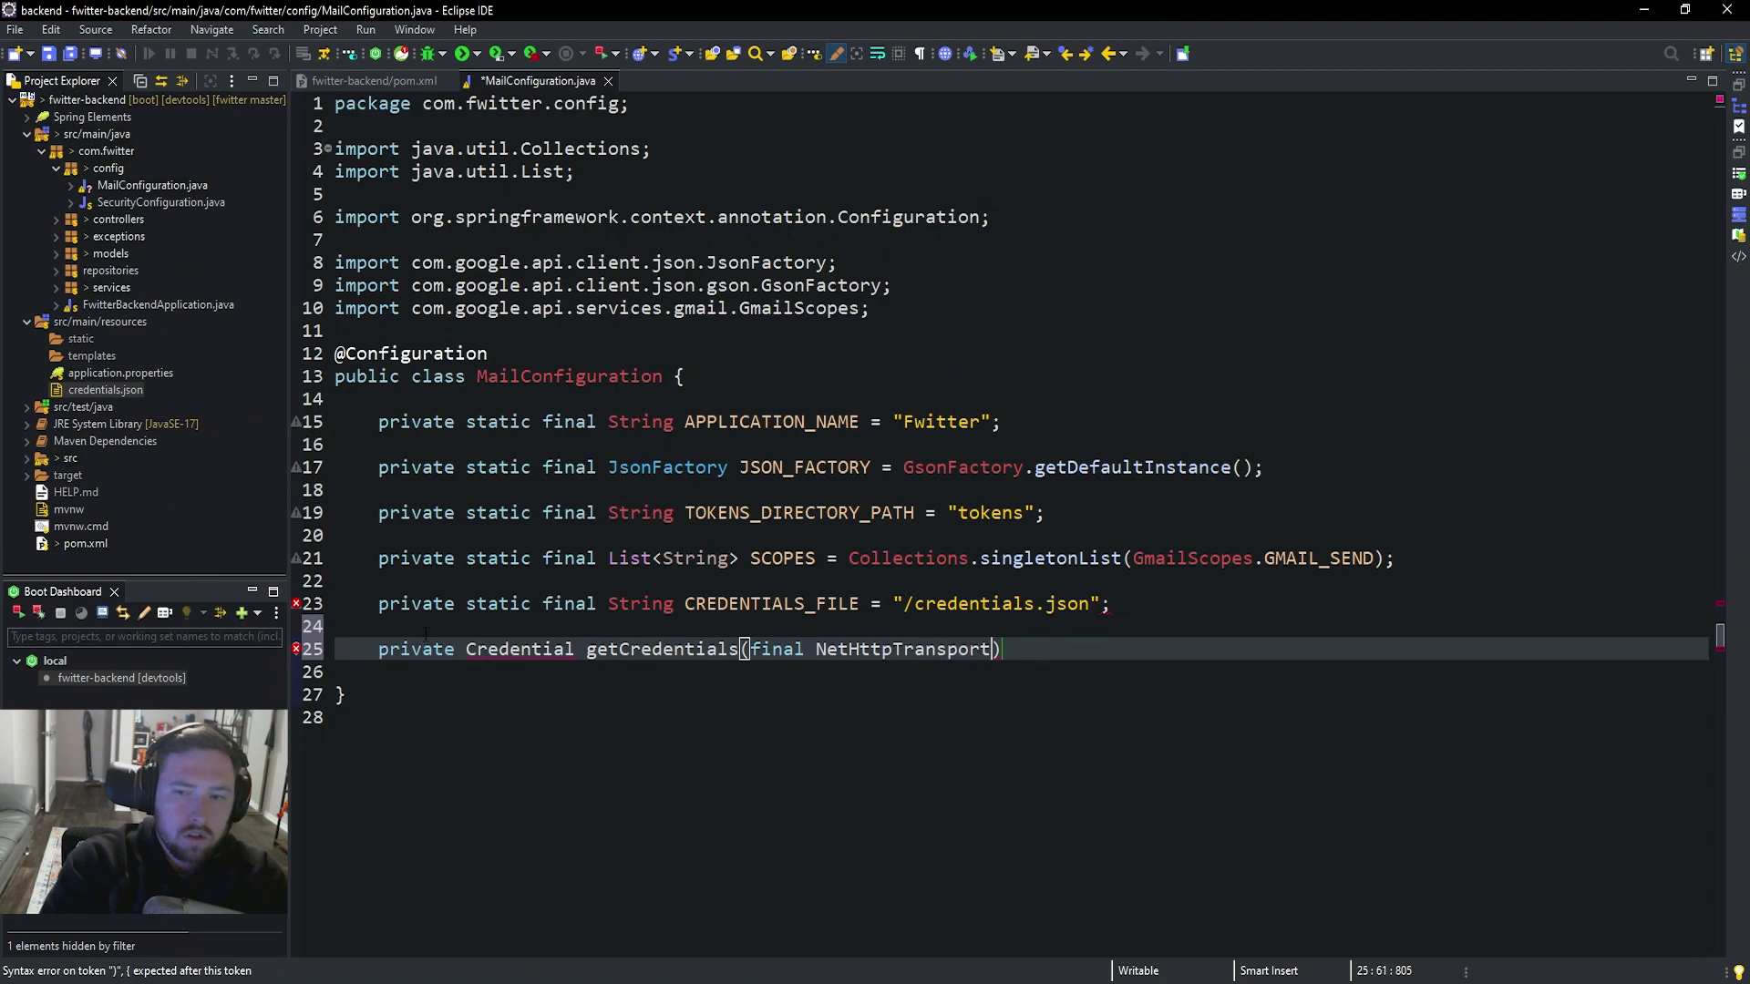
type("H")
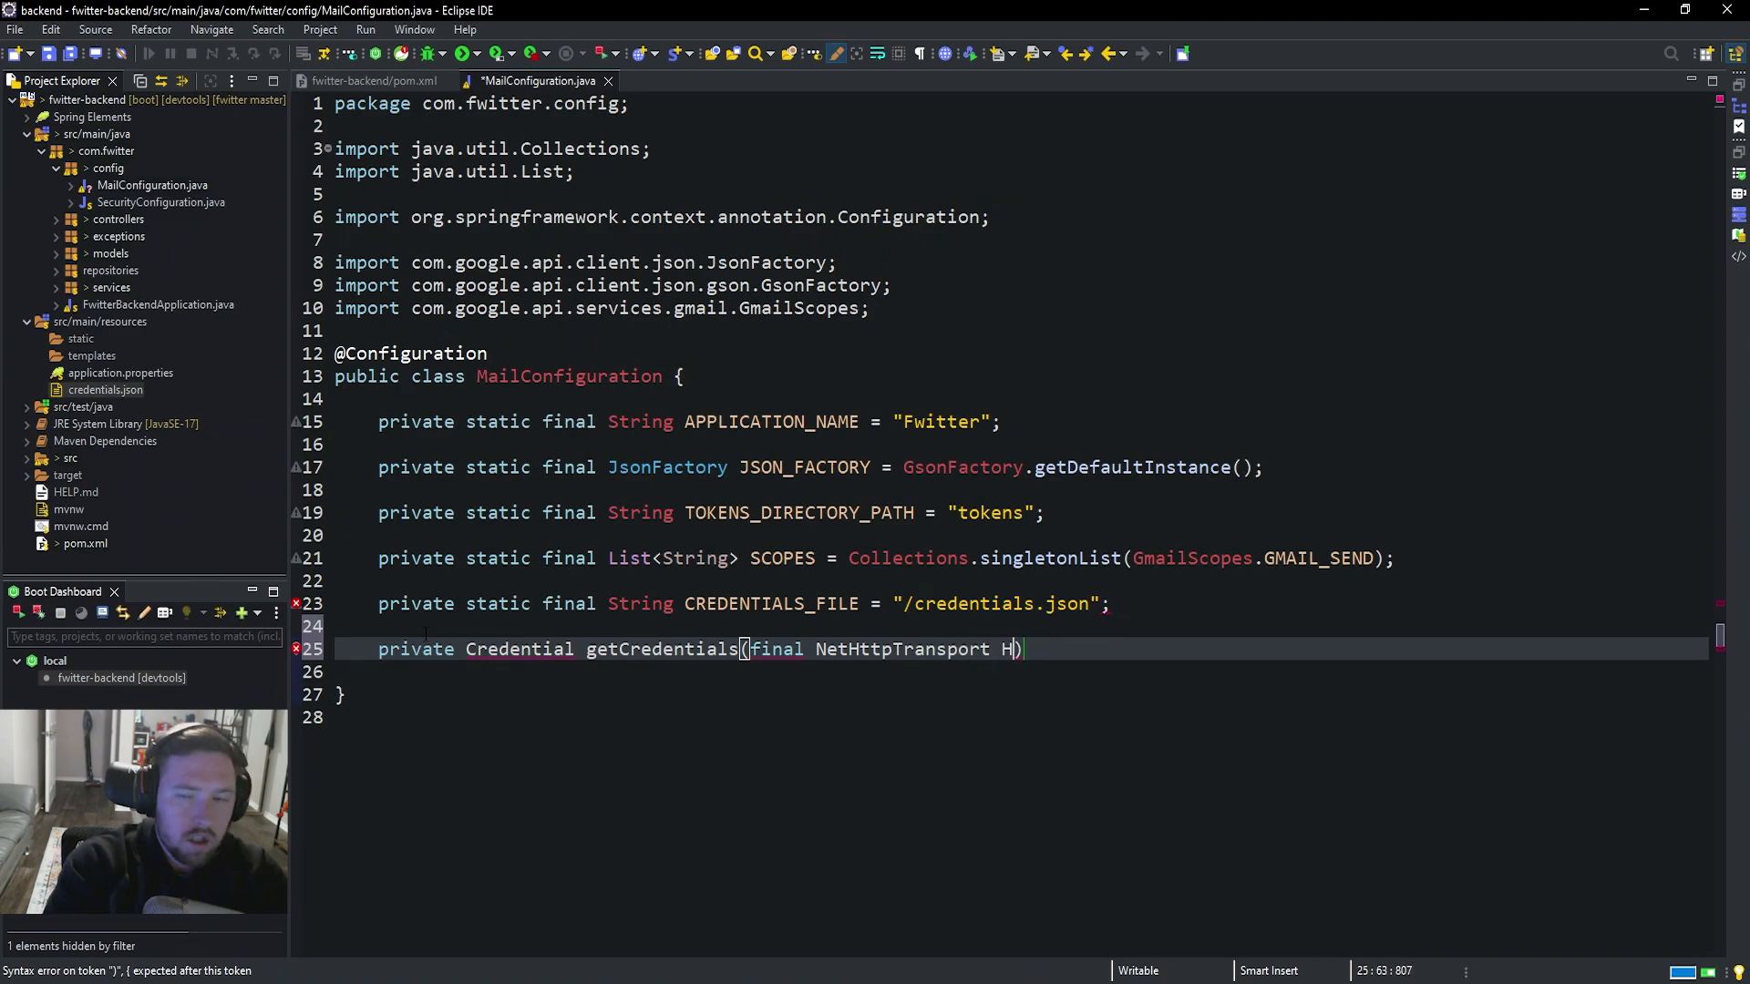
type("TTP_TRANSPORT")
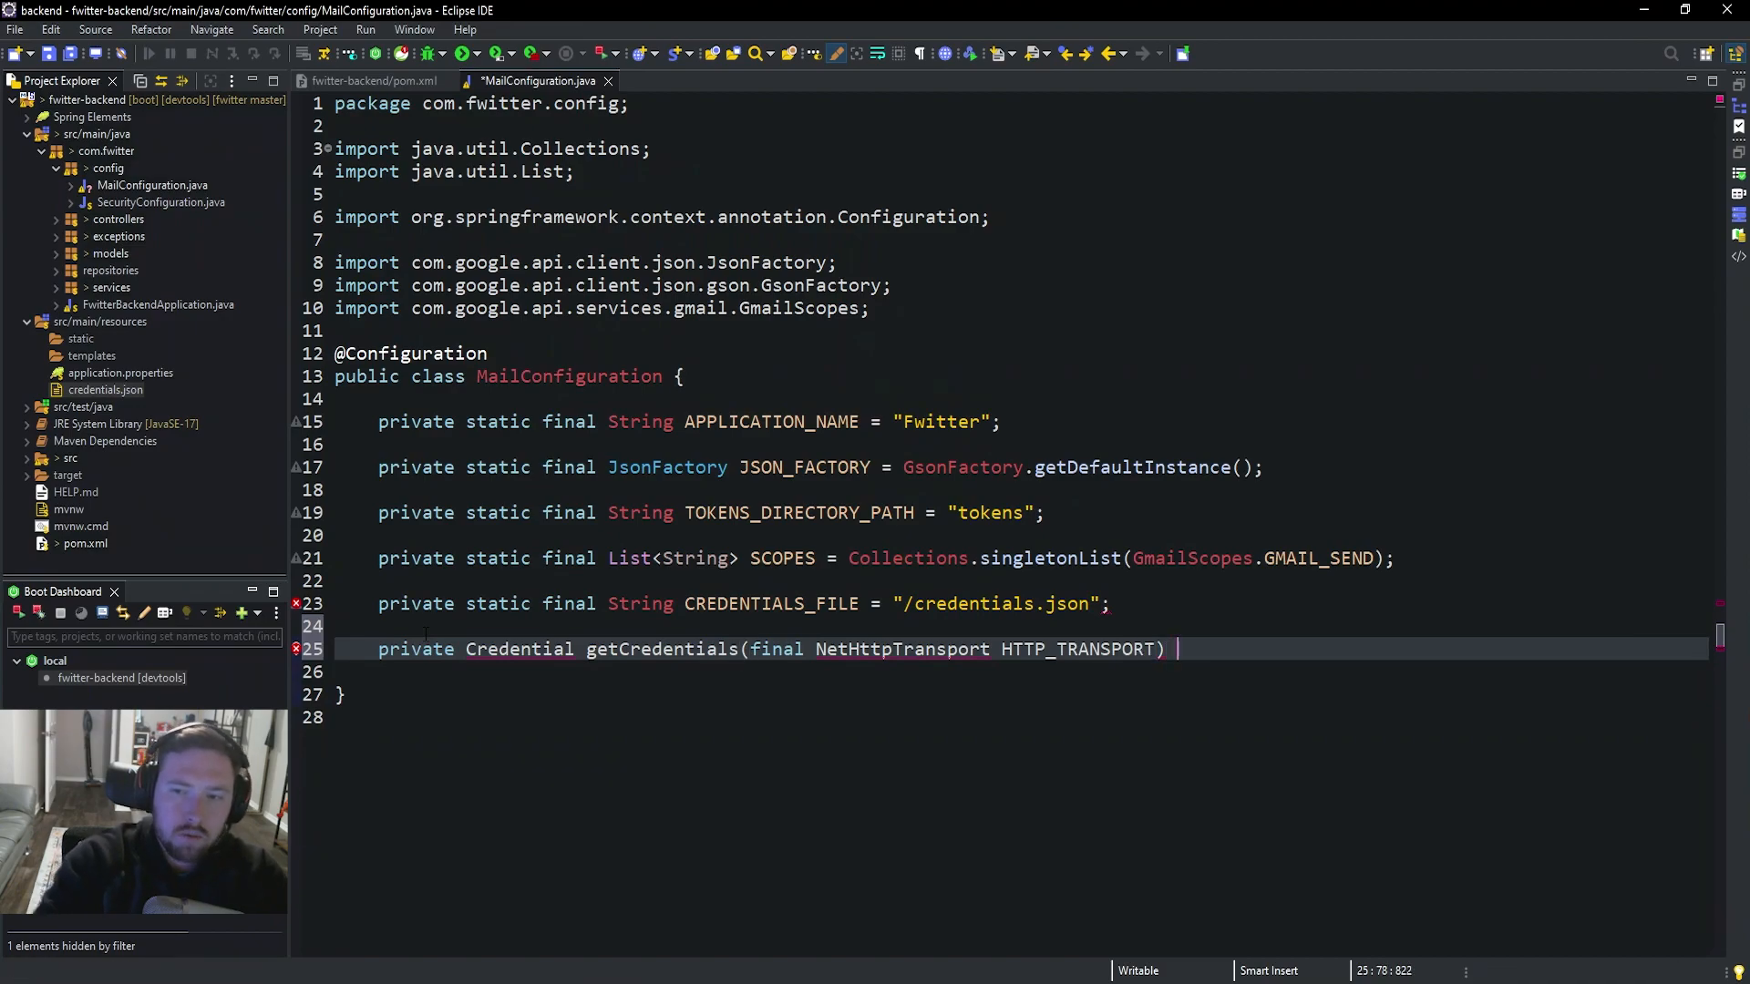
type("thrwo")
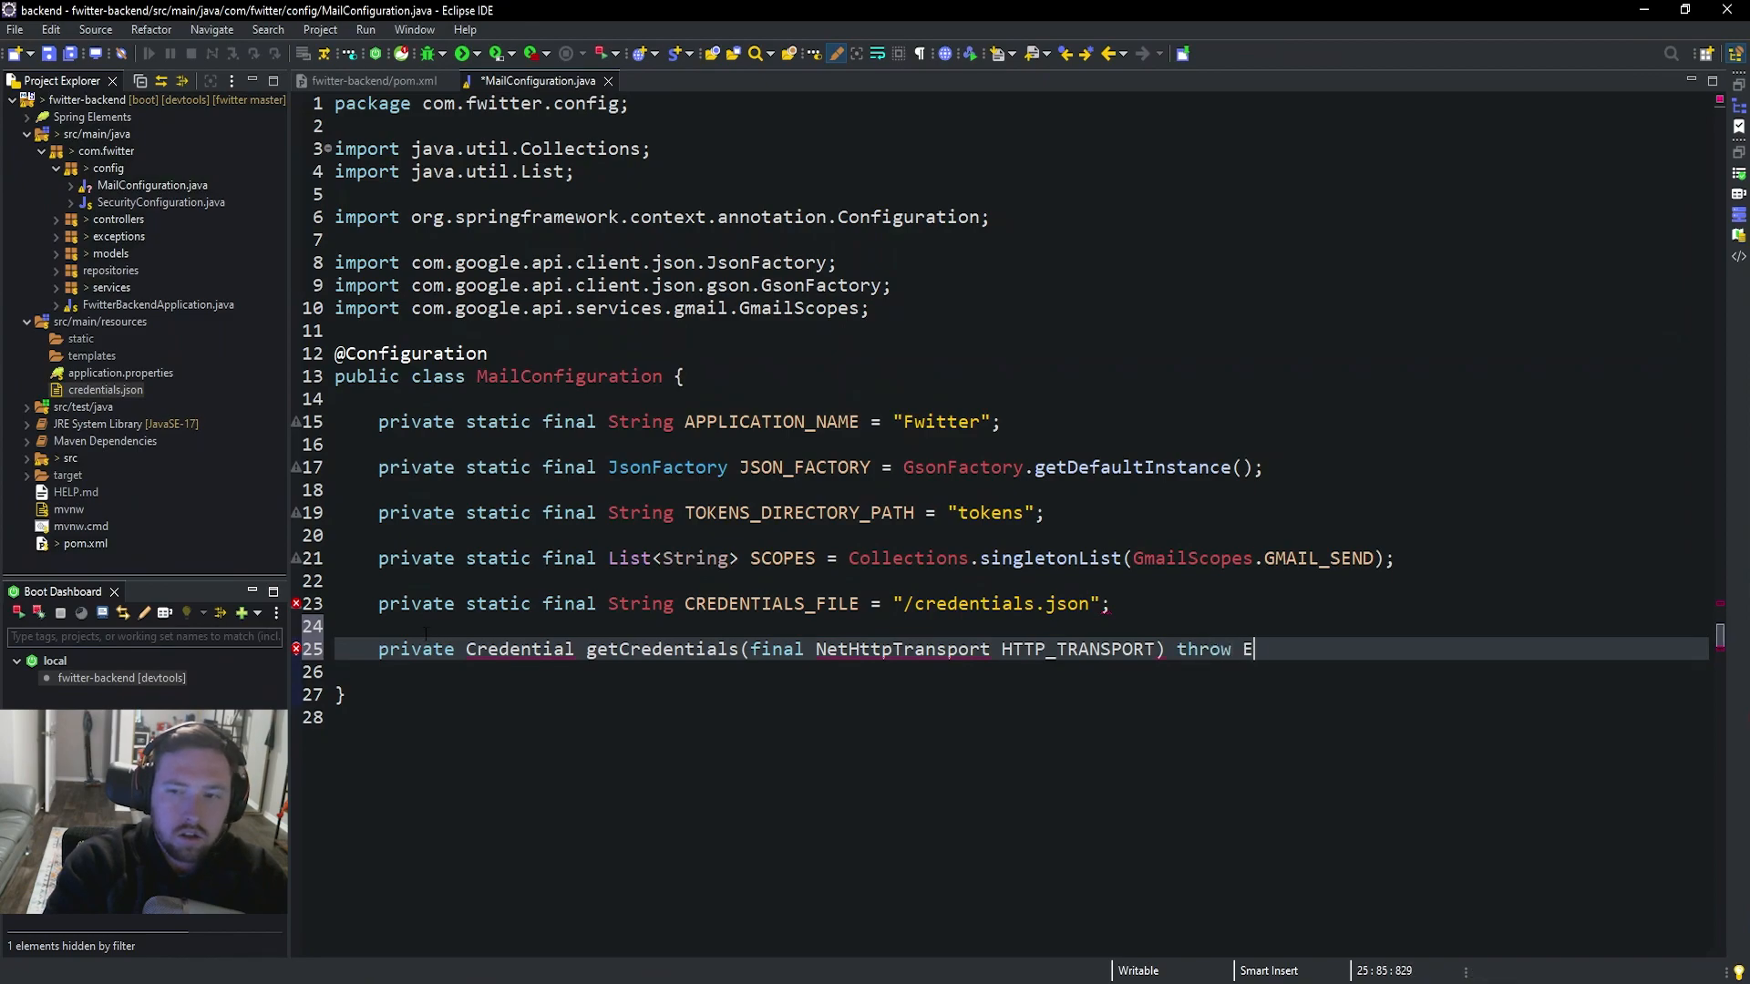
type("OExceptio")
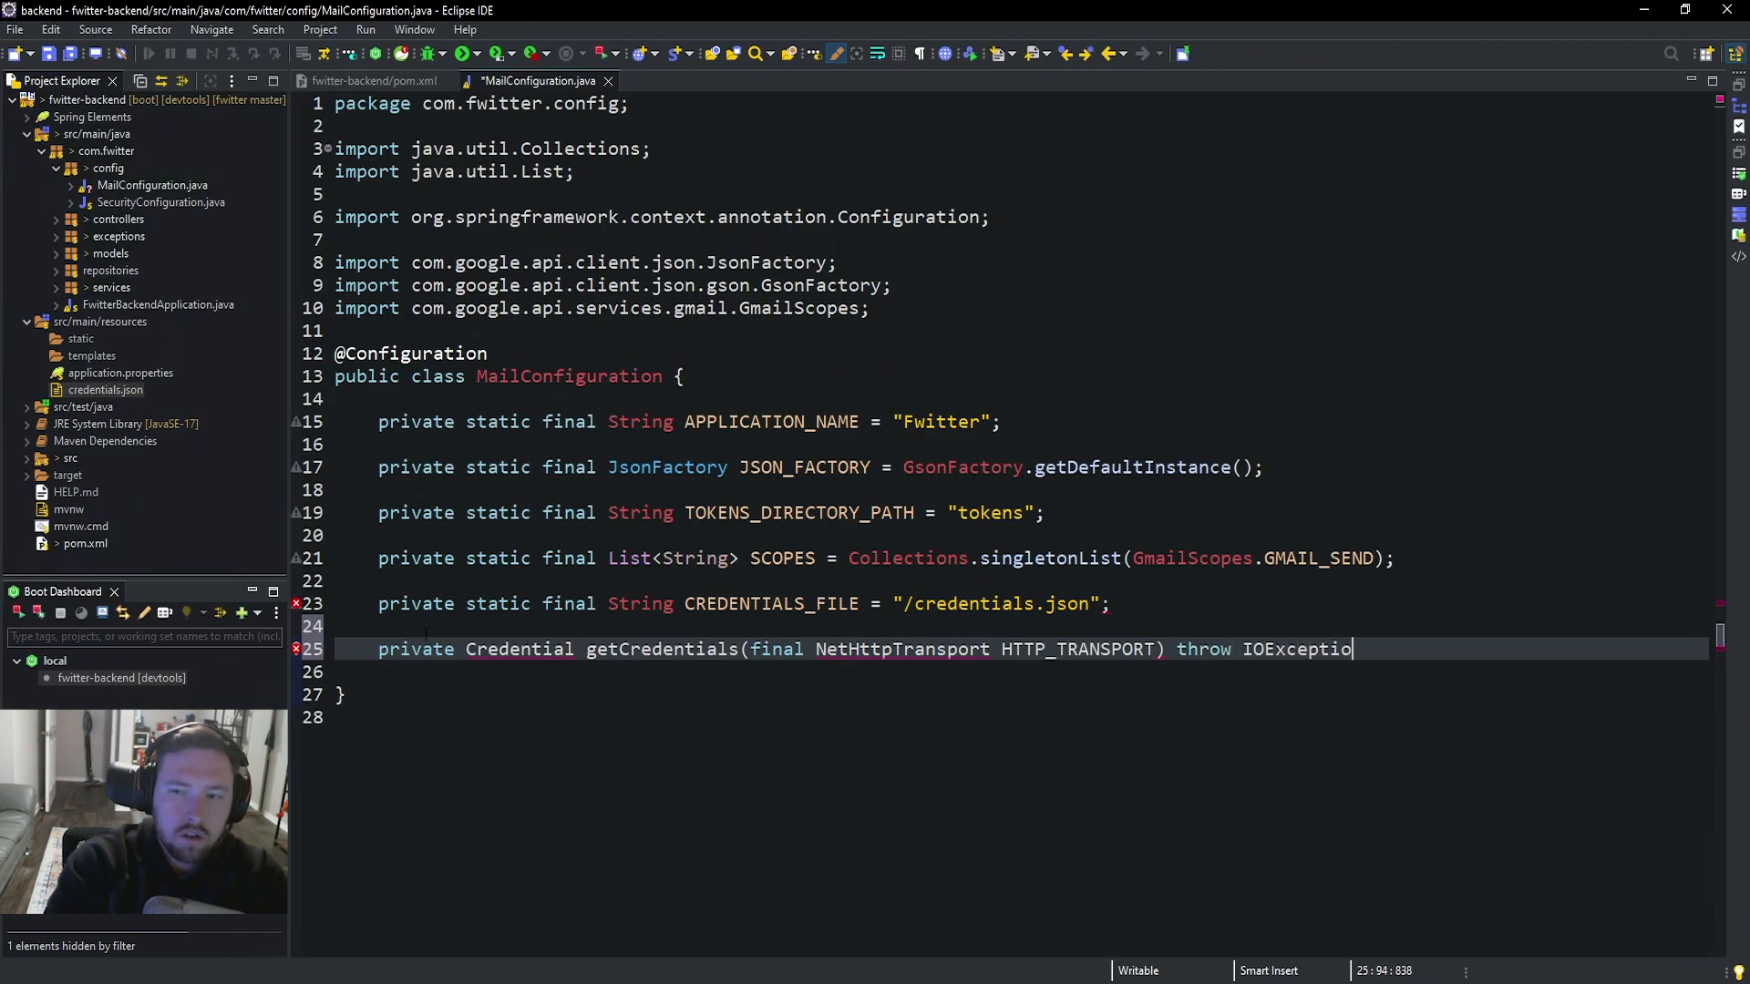
type("n{")
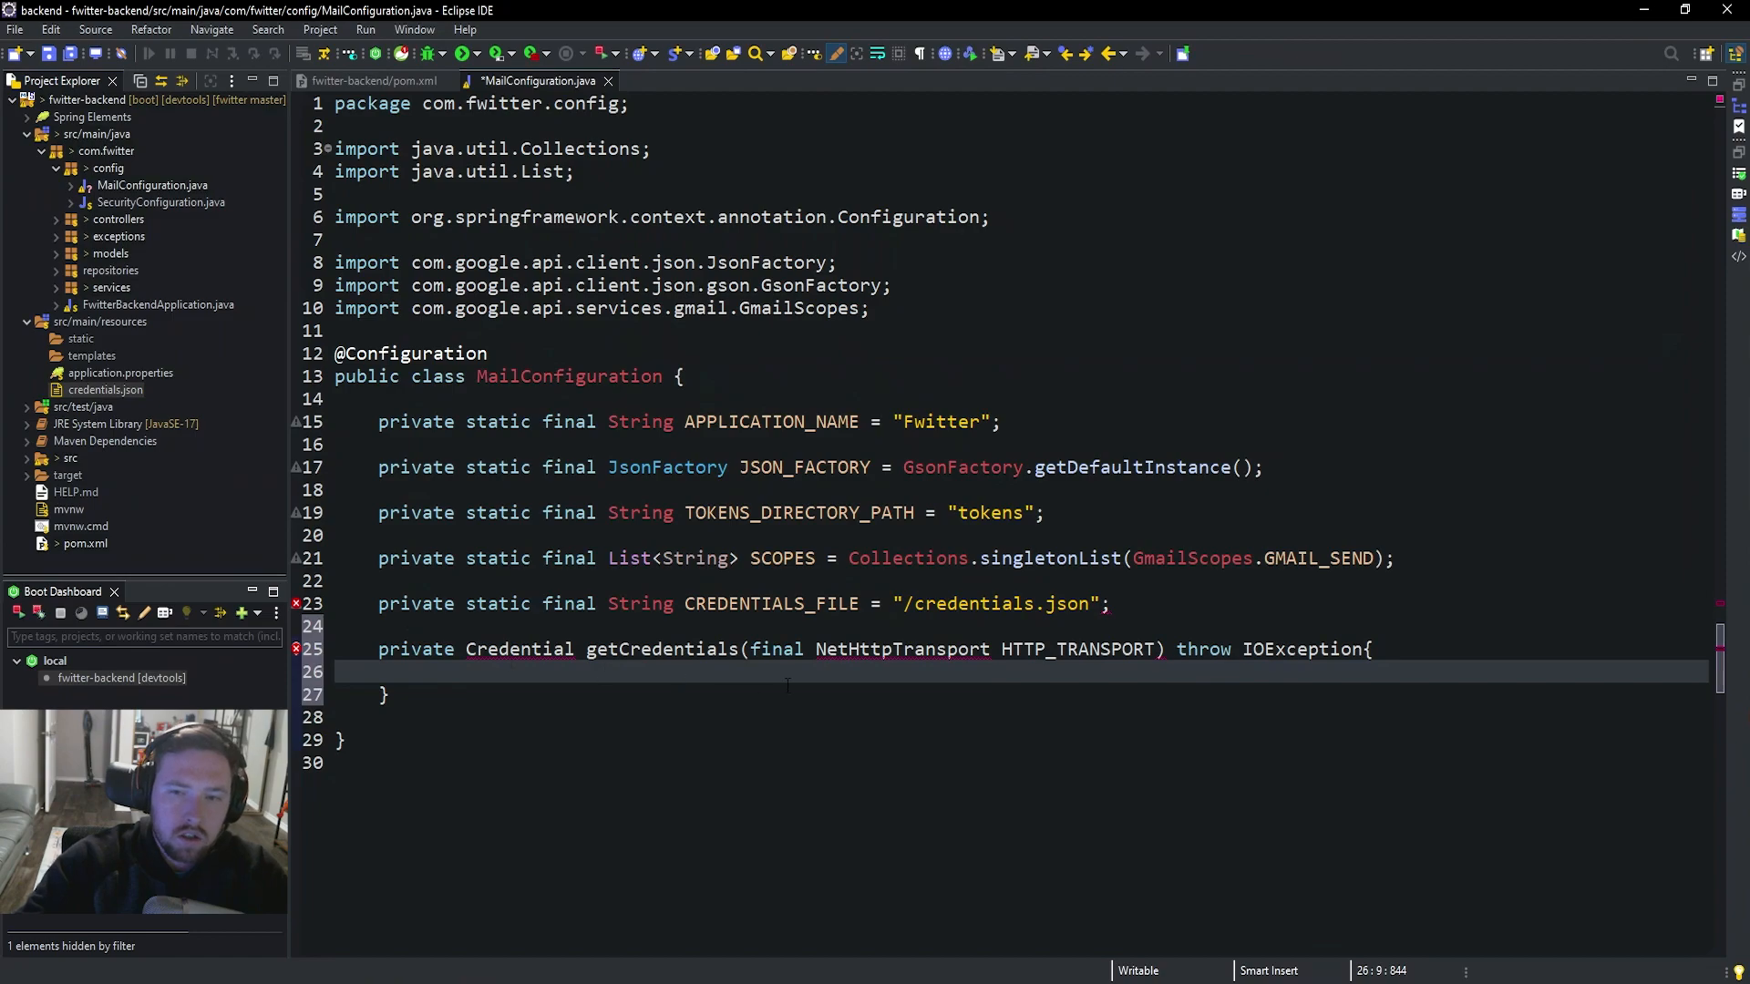
type("s")
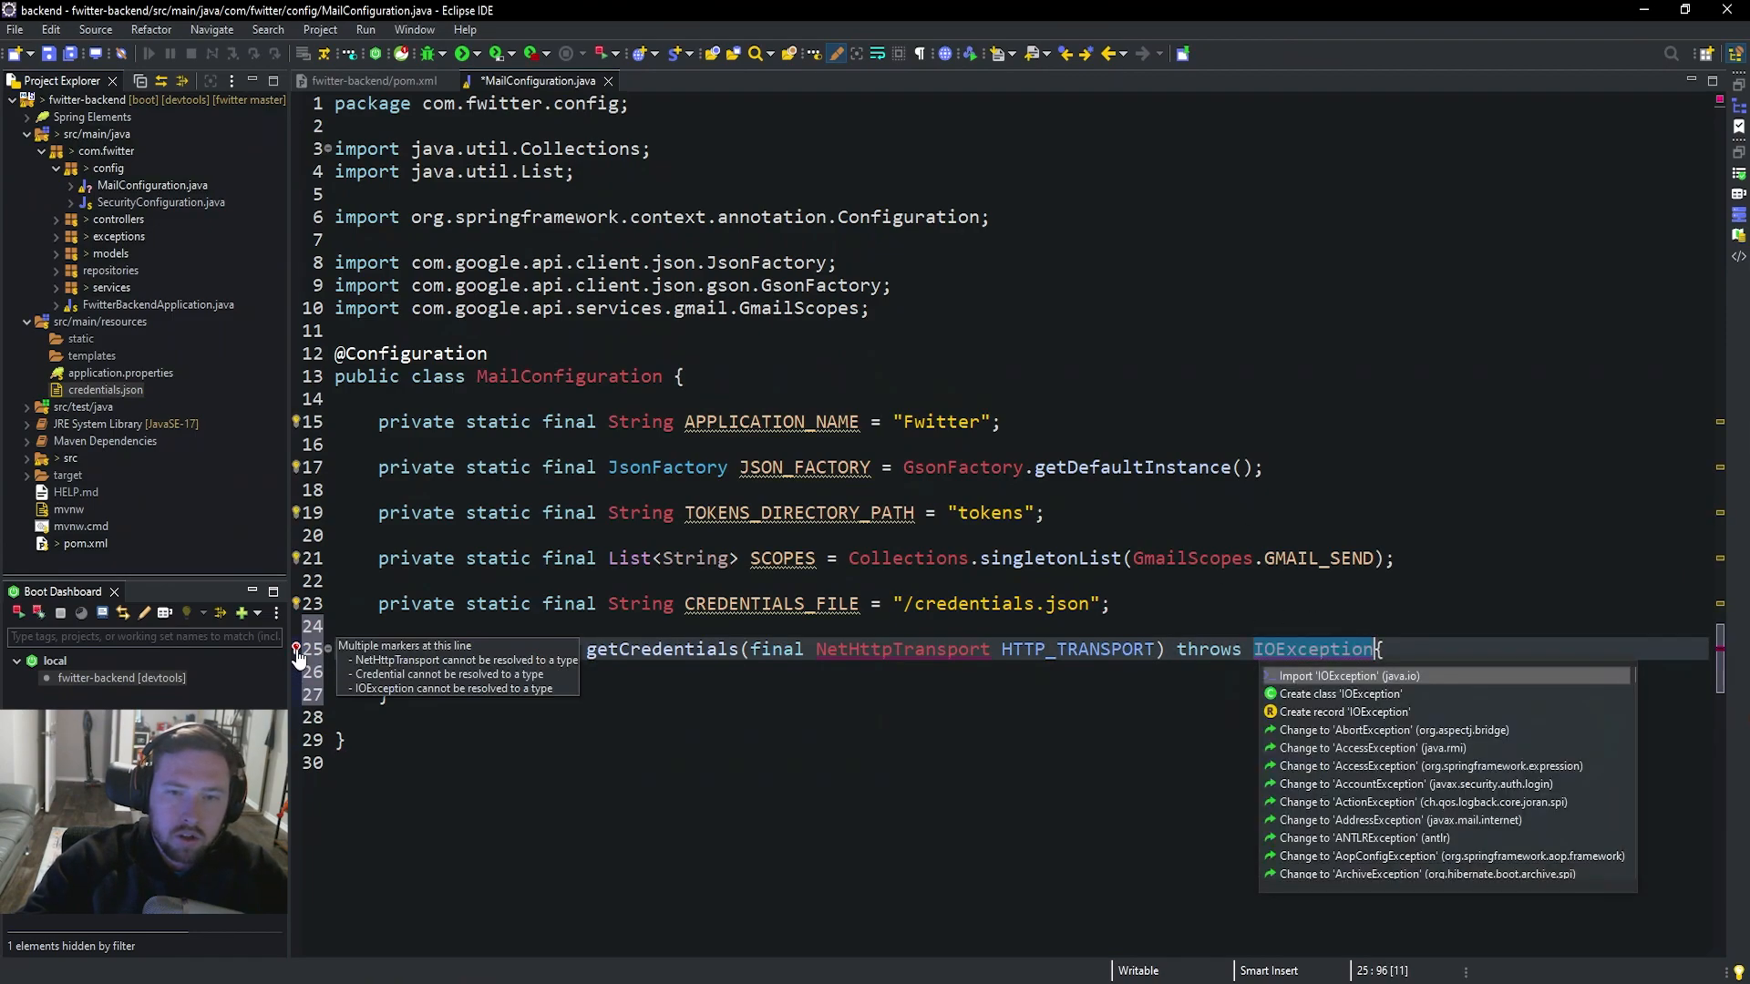
Import java.io.IOException, javanet NetHttpTransport and the oauth2 Credential class
left_click(1347, 675)
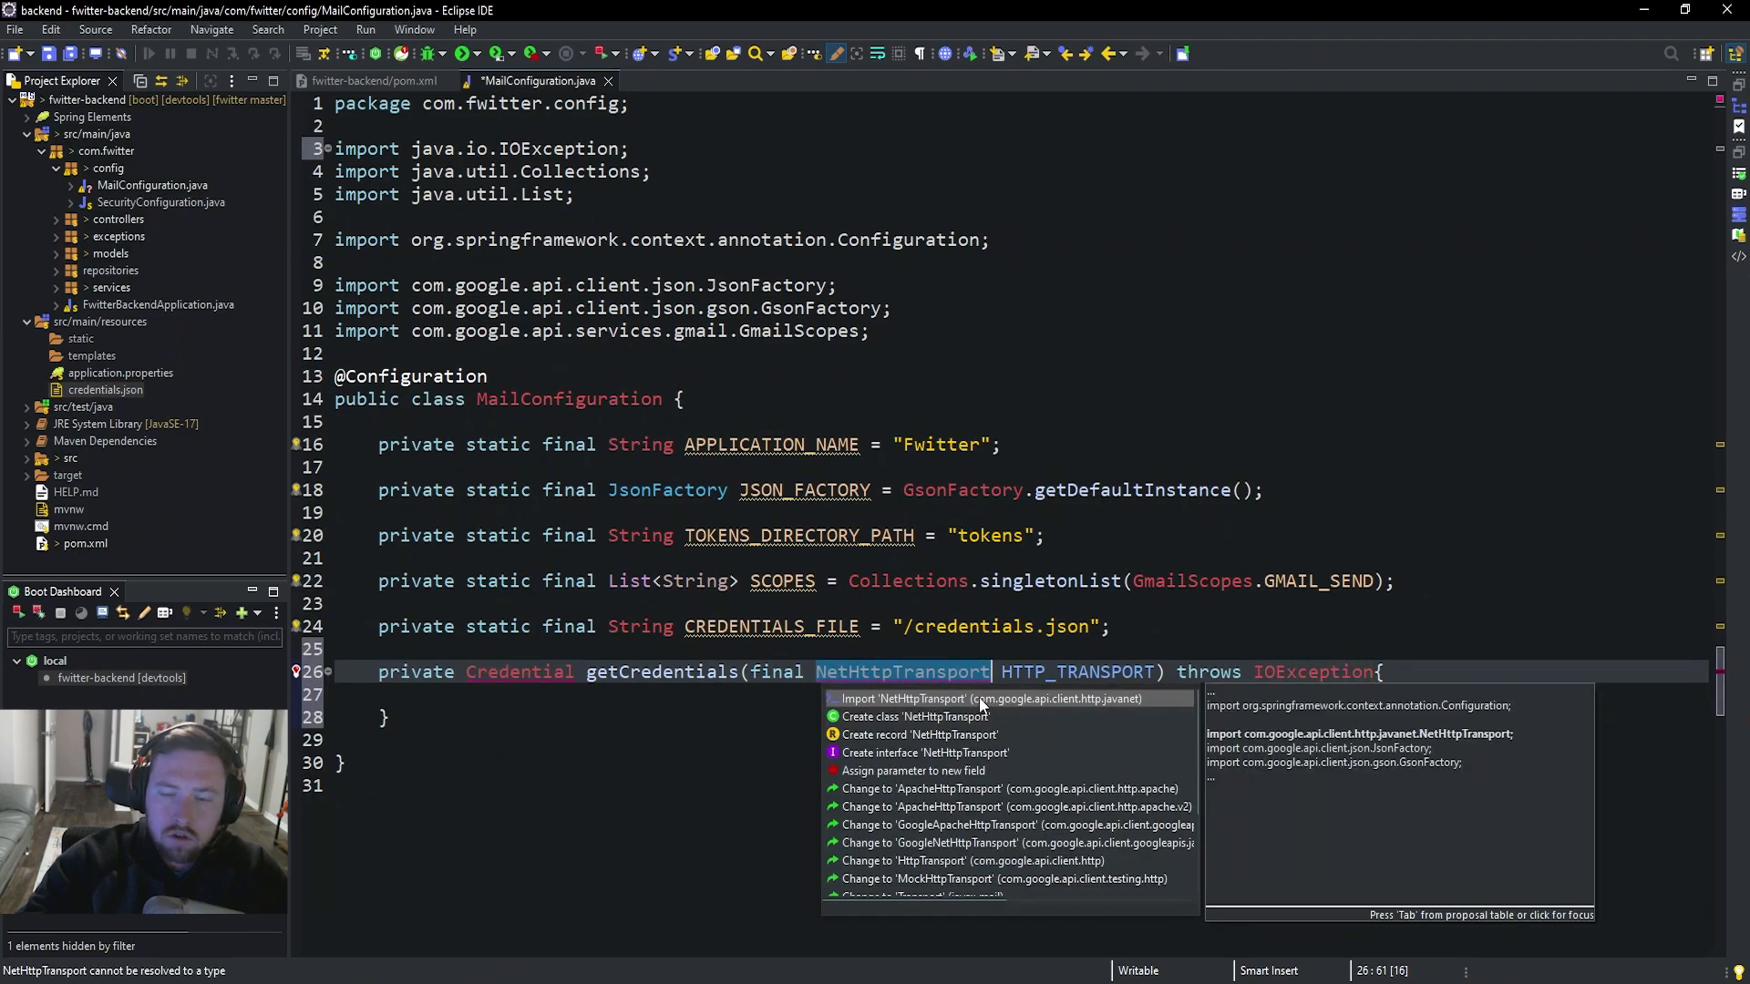
left_click(969, 699)
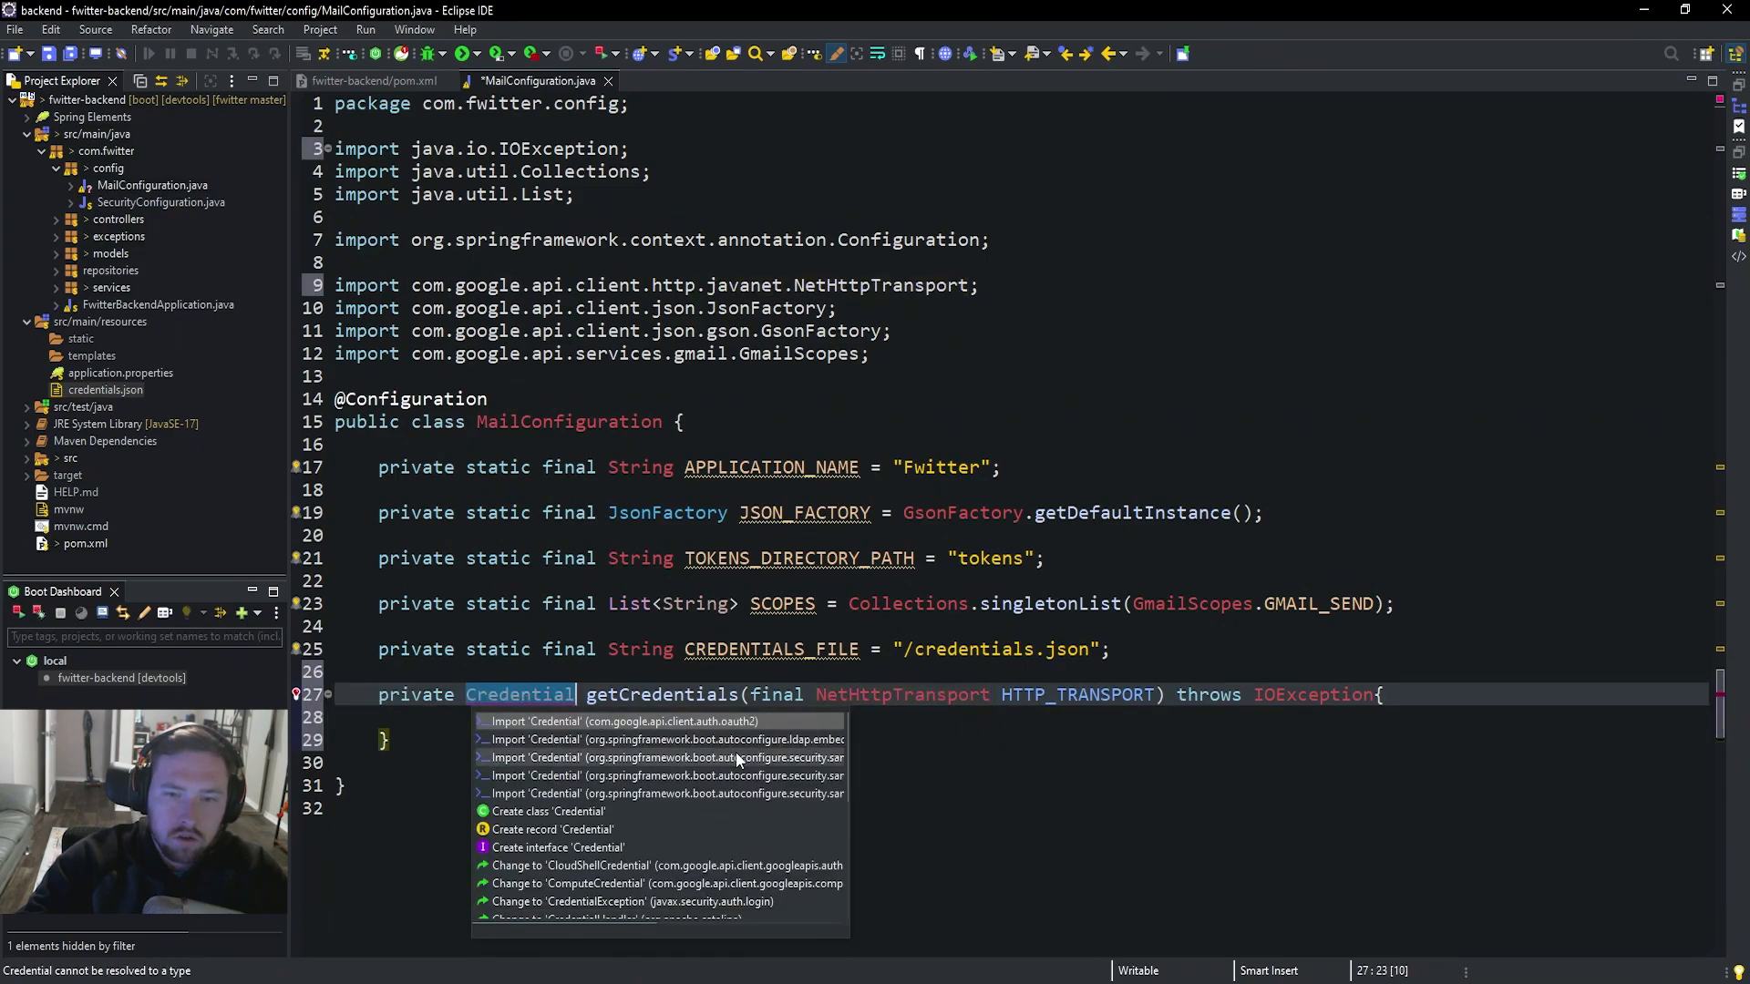
left_click(621, 721)
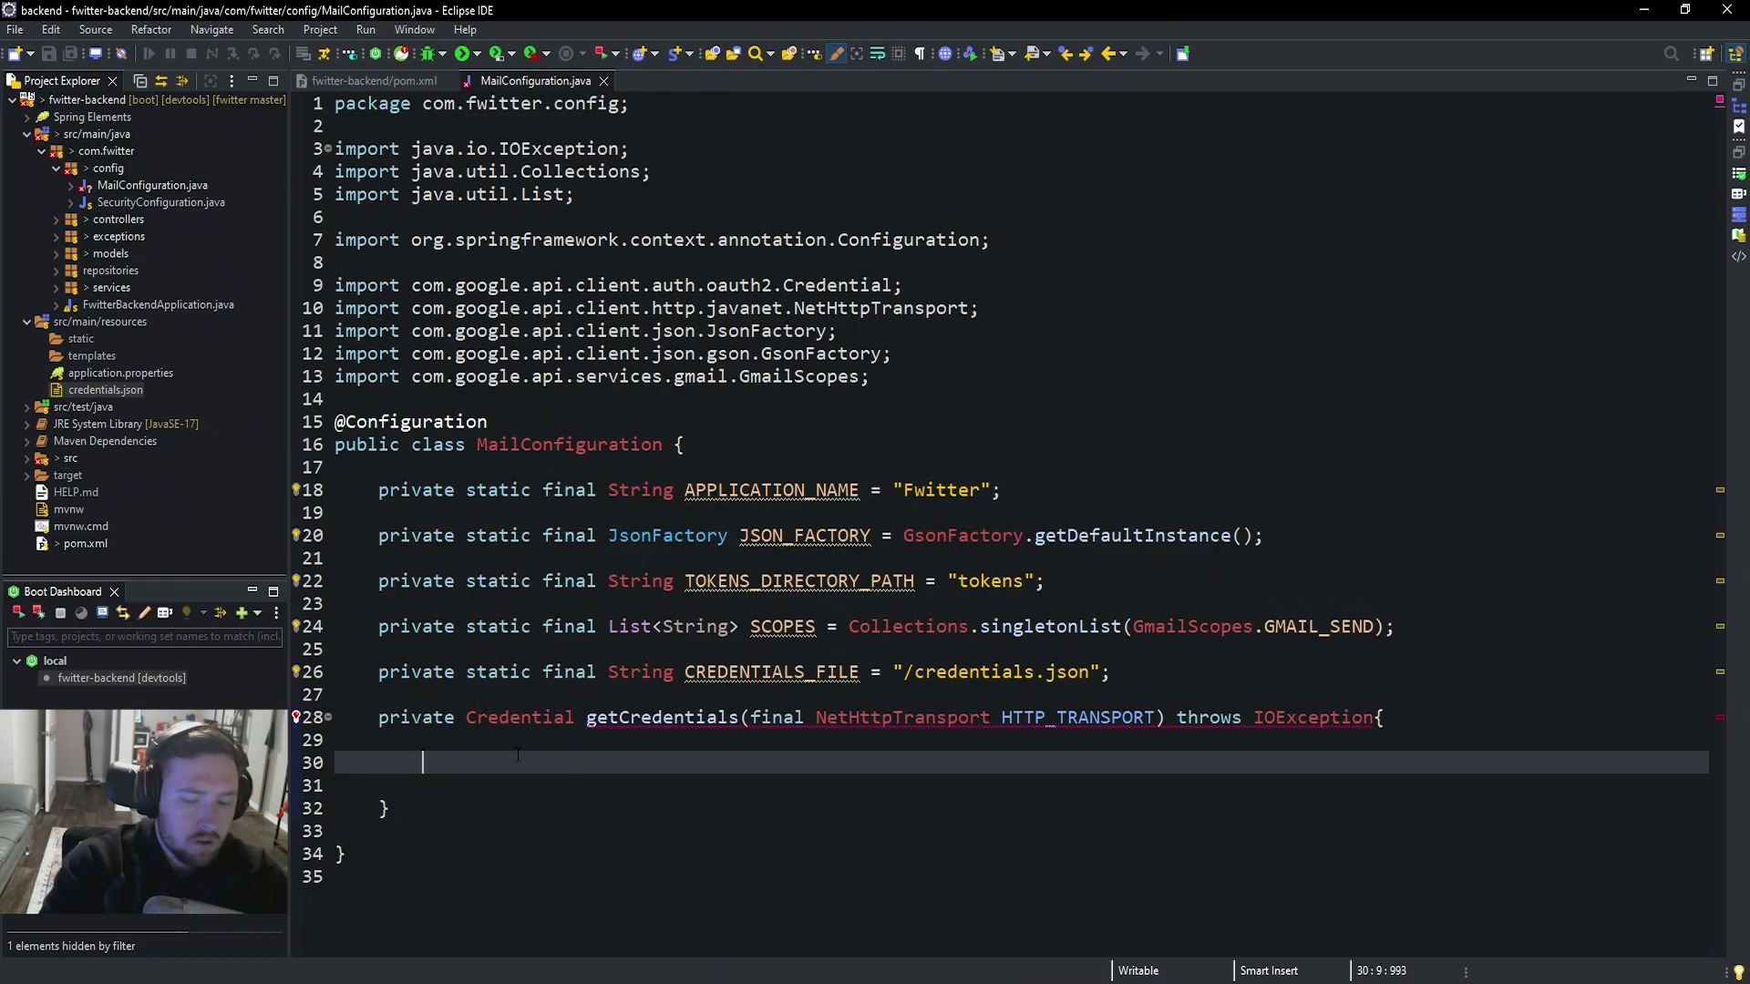
Add InputStream in = MailConfiguration.class.getResourceAsStream(CREDENTIALS_FILE_PATH) inside getCredentials
type("InputStre")
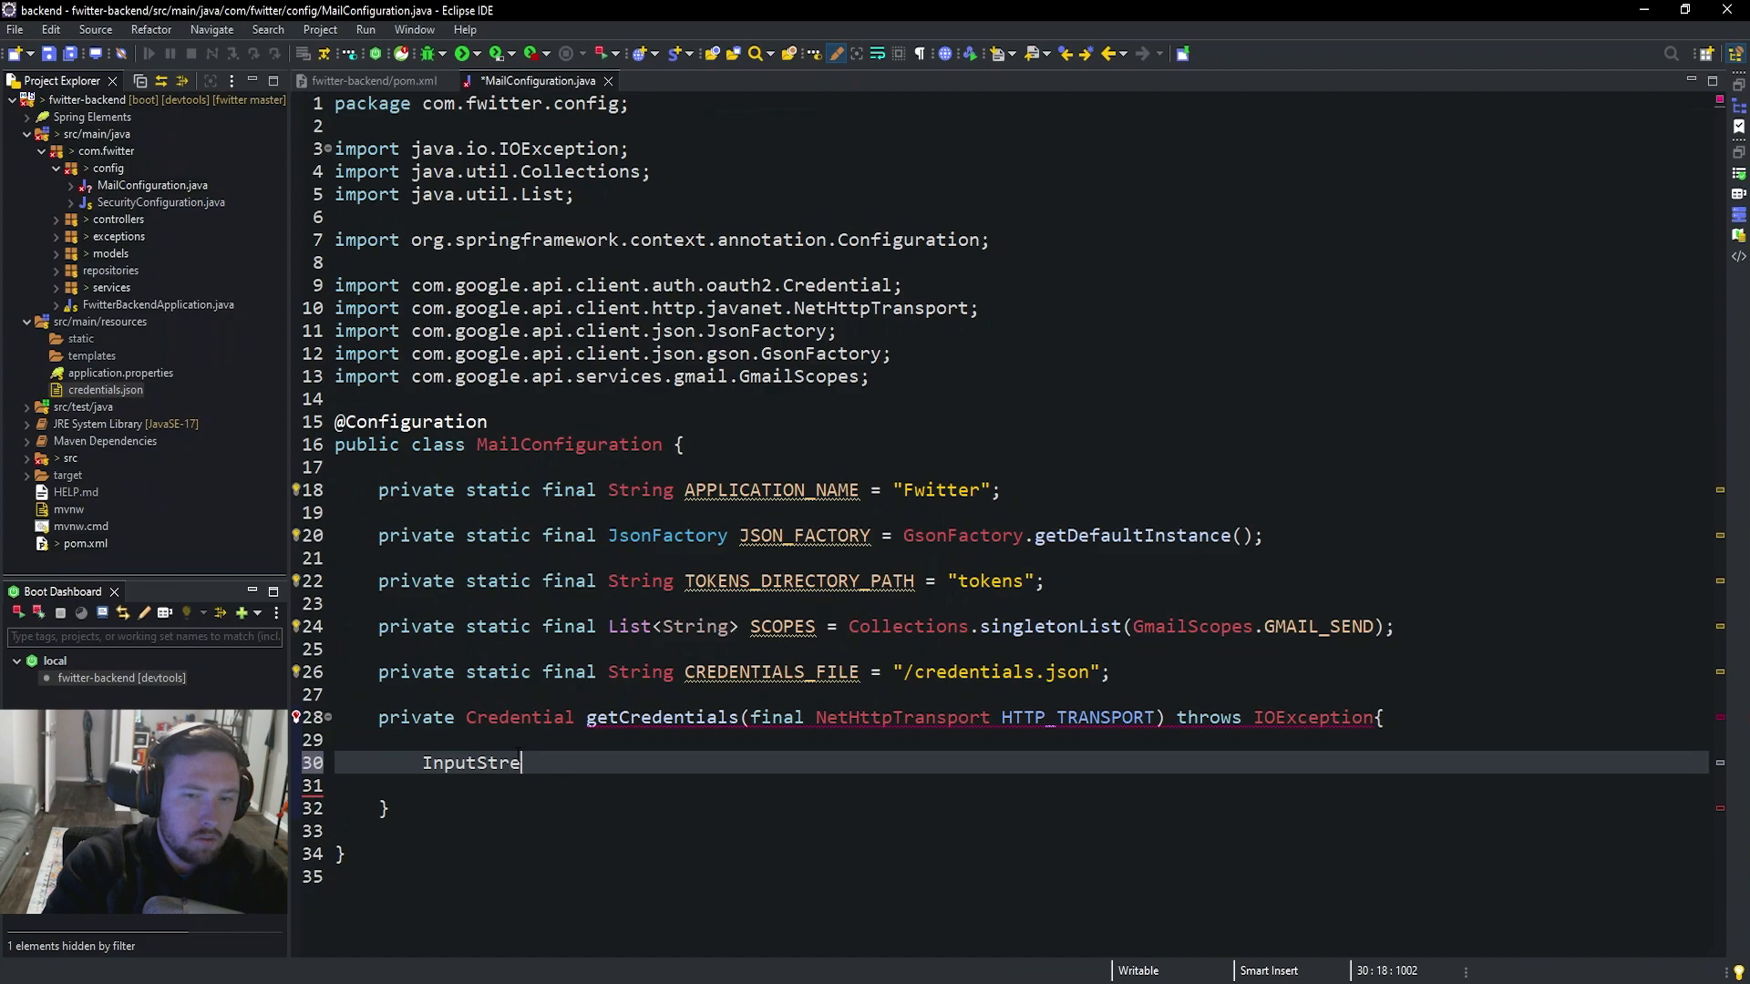
type("am in = M")
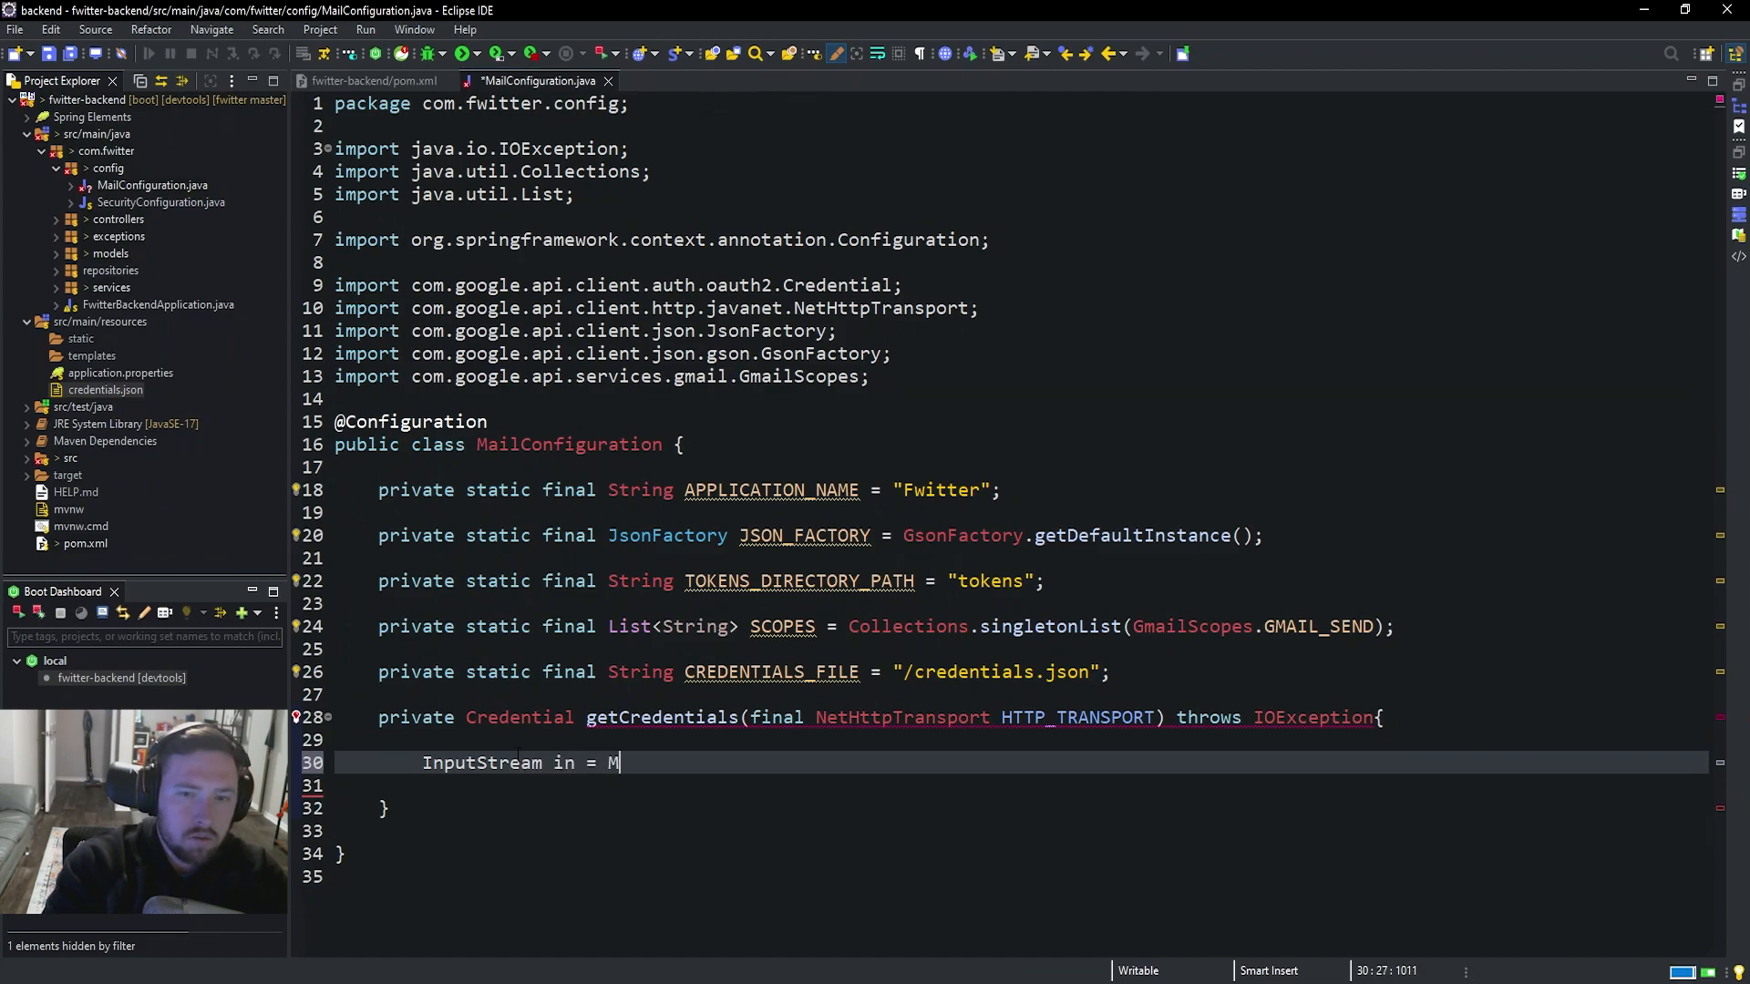
type("ailConfiguration.class.s")
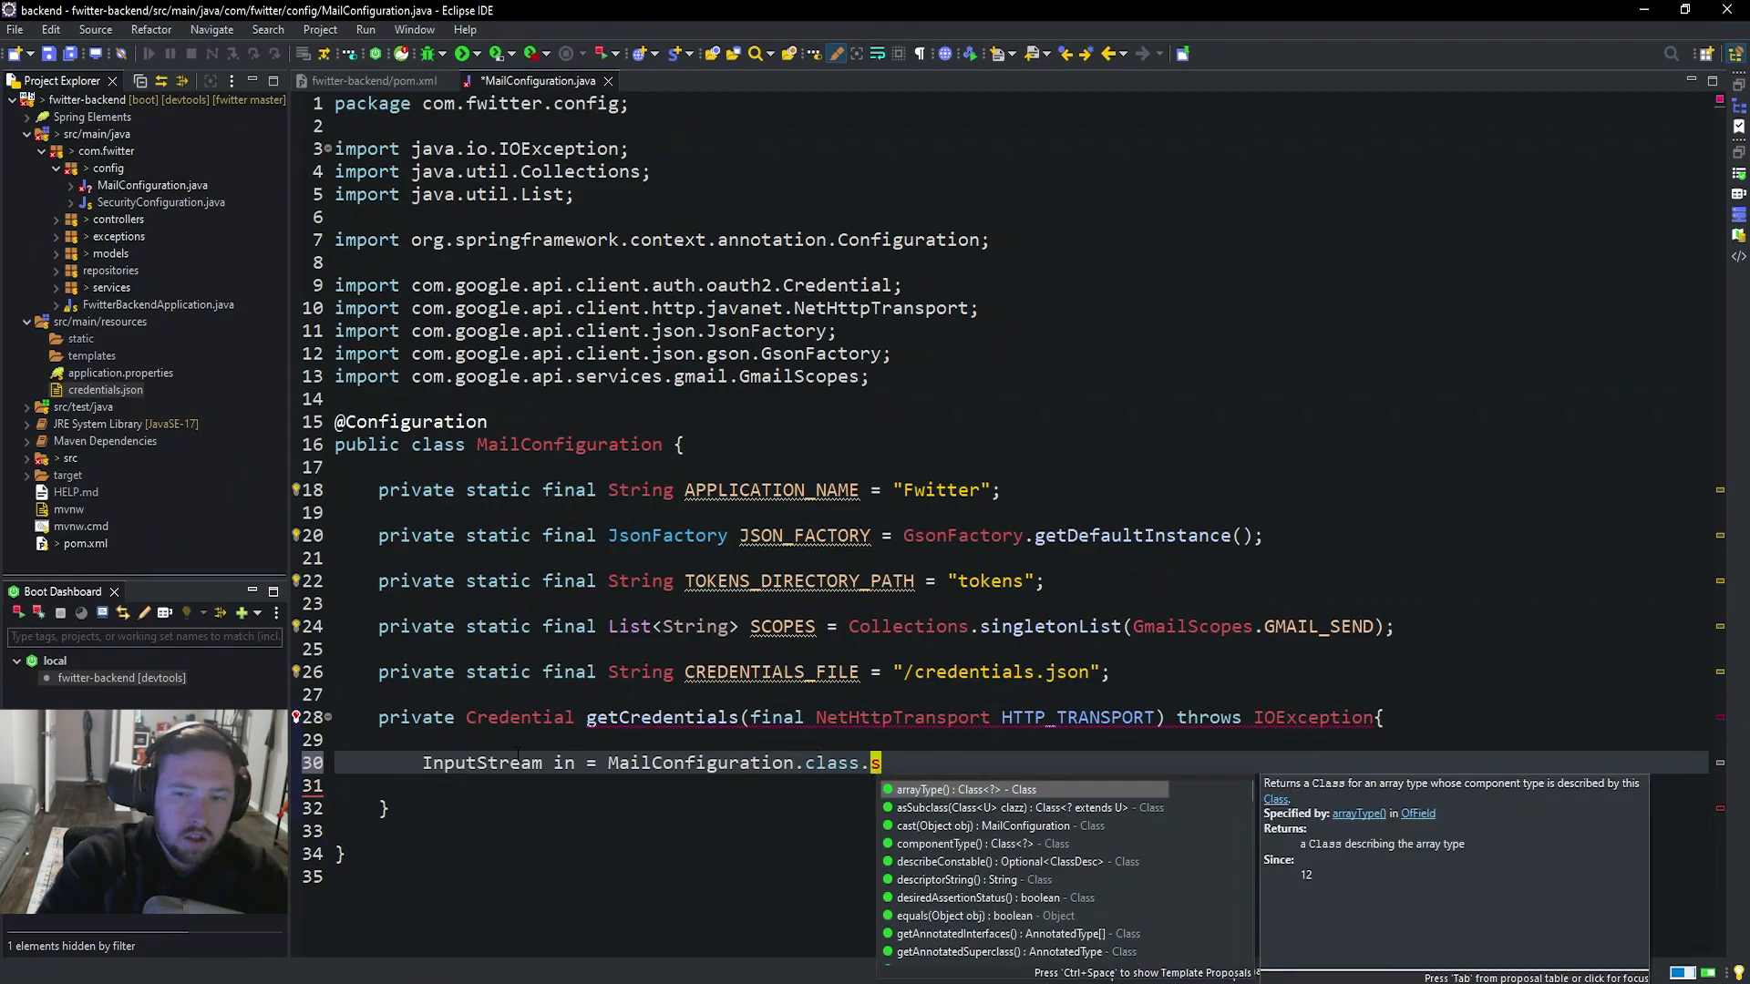
type("get")
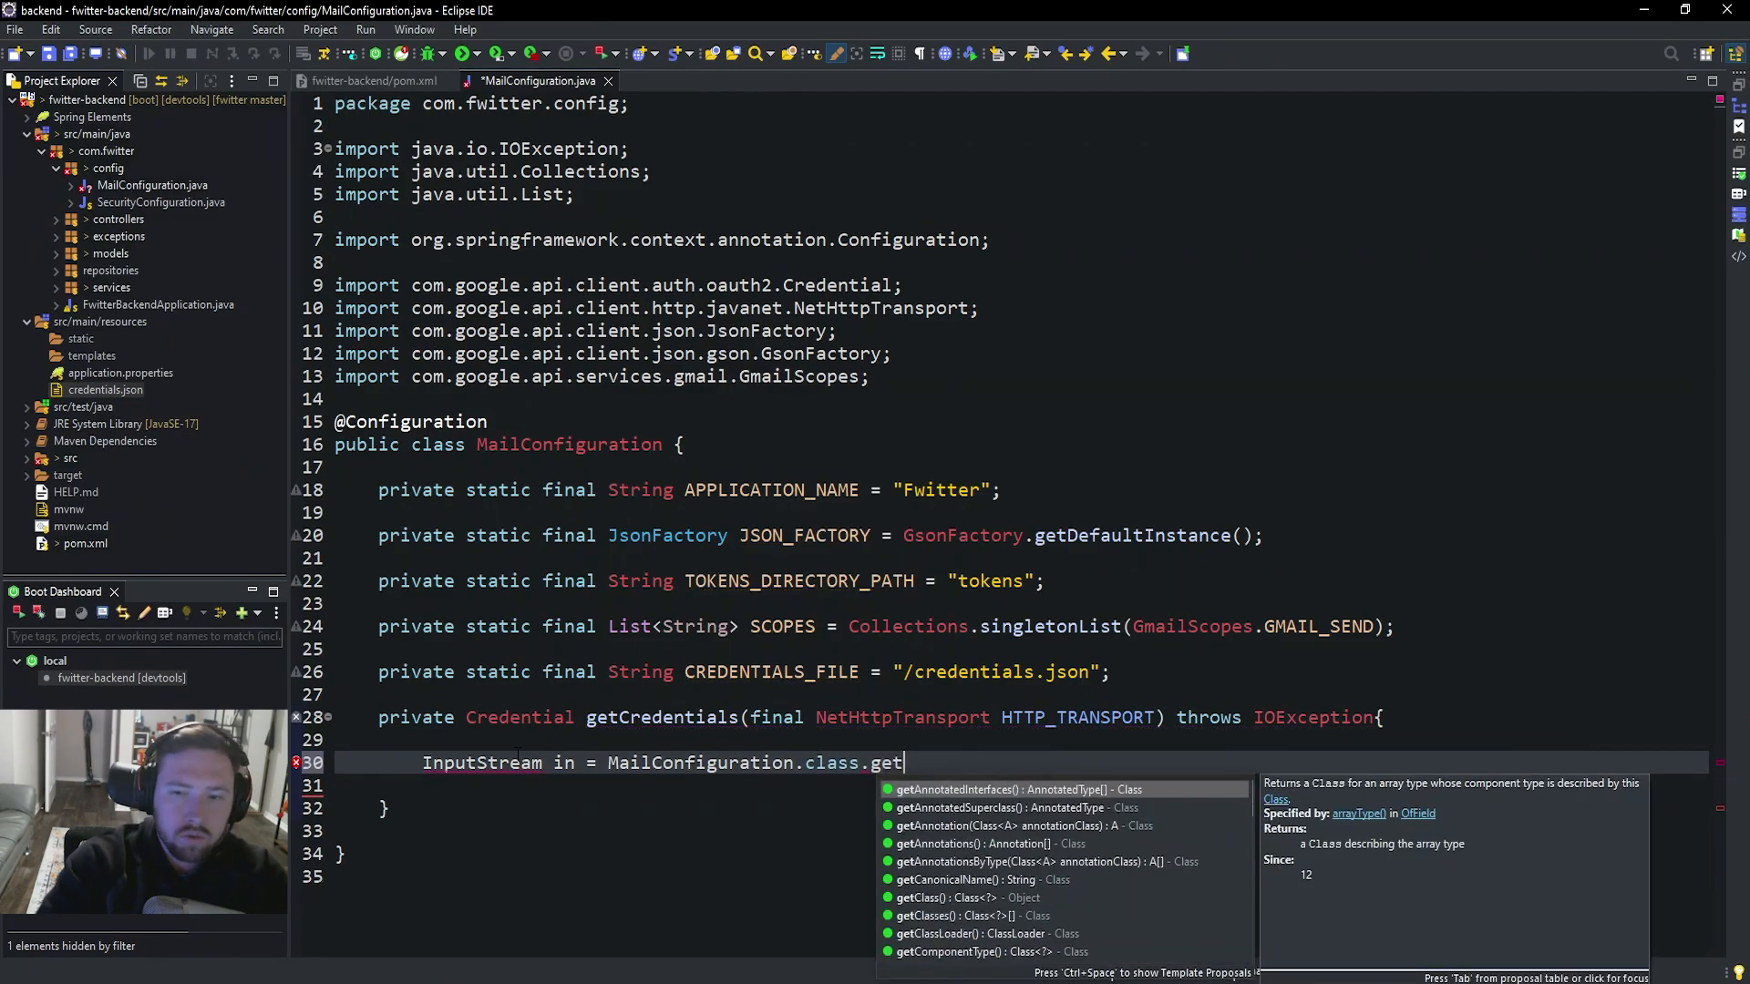
type("ResourceAsStream(CREDENTIALS")
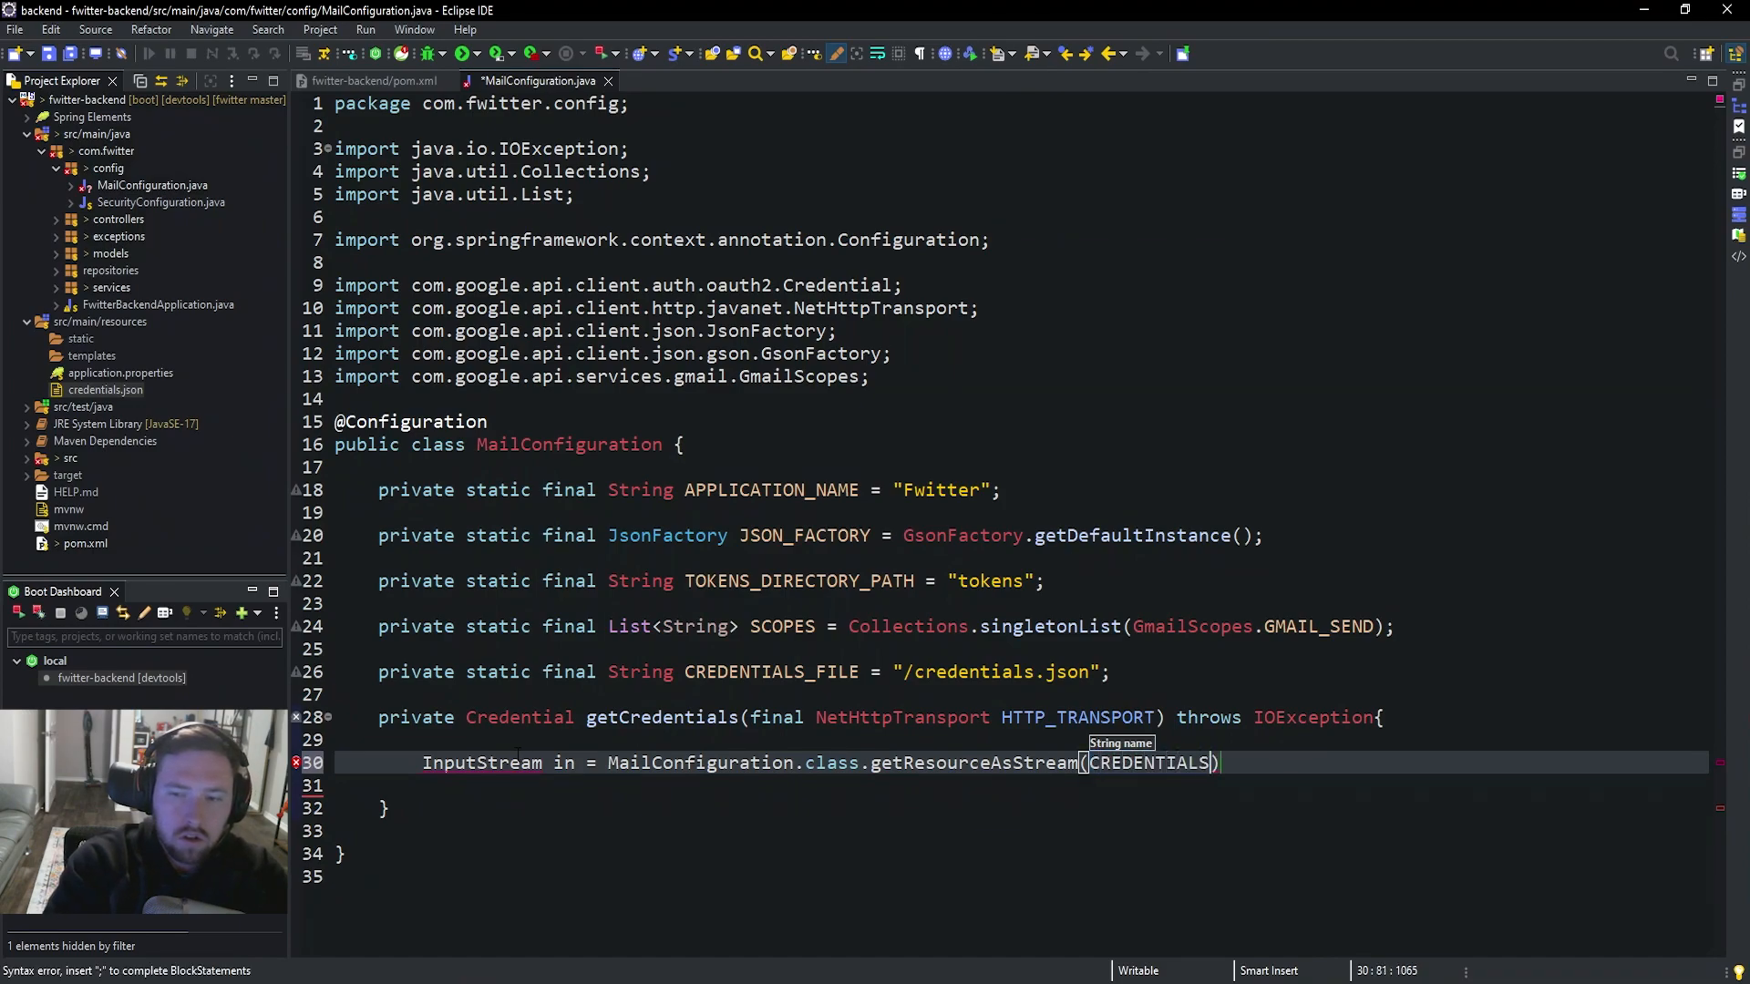
type("+")
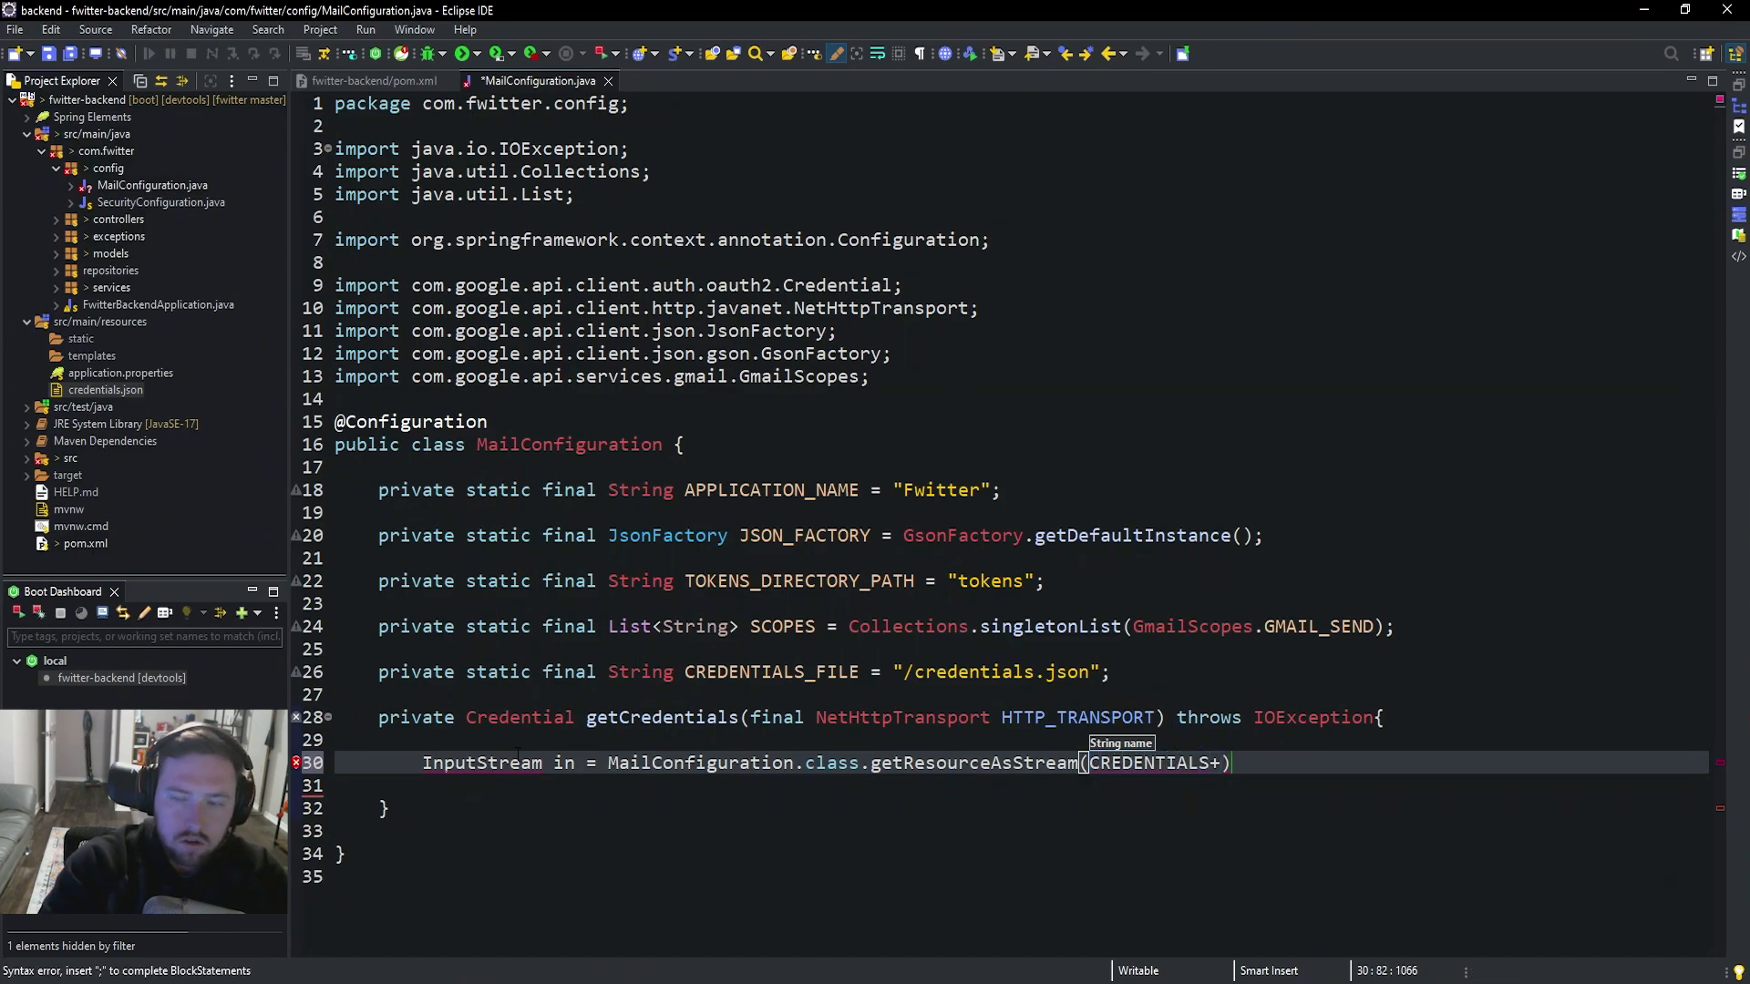
type("_FILE_PATH")
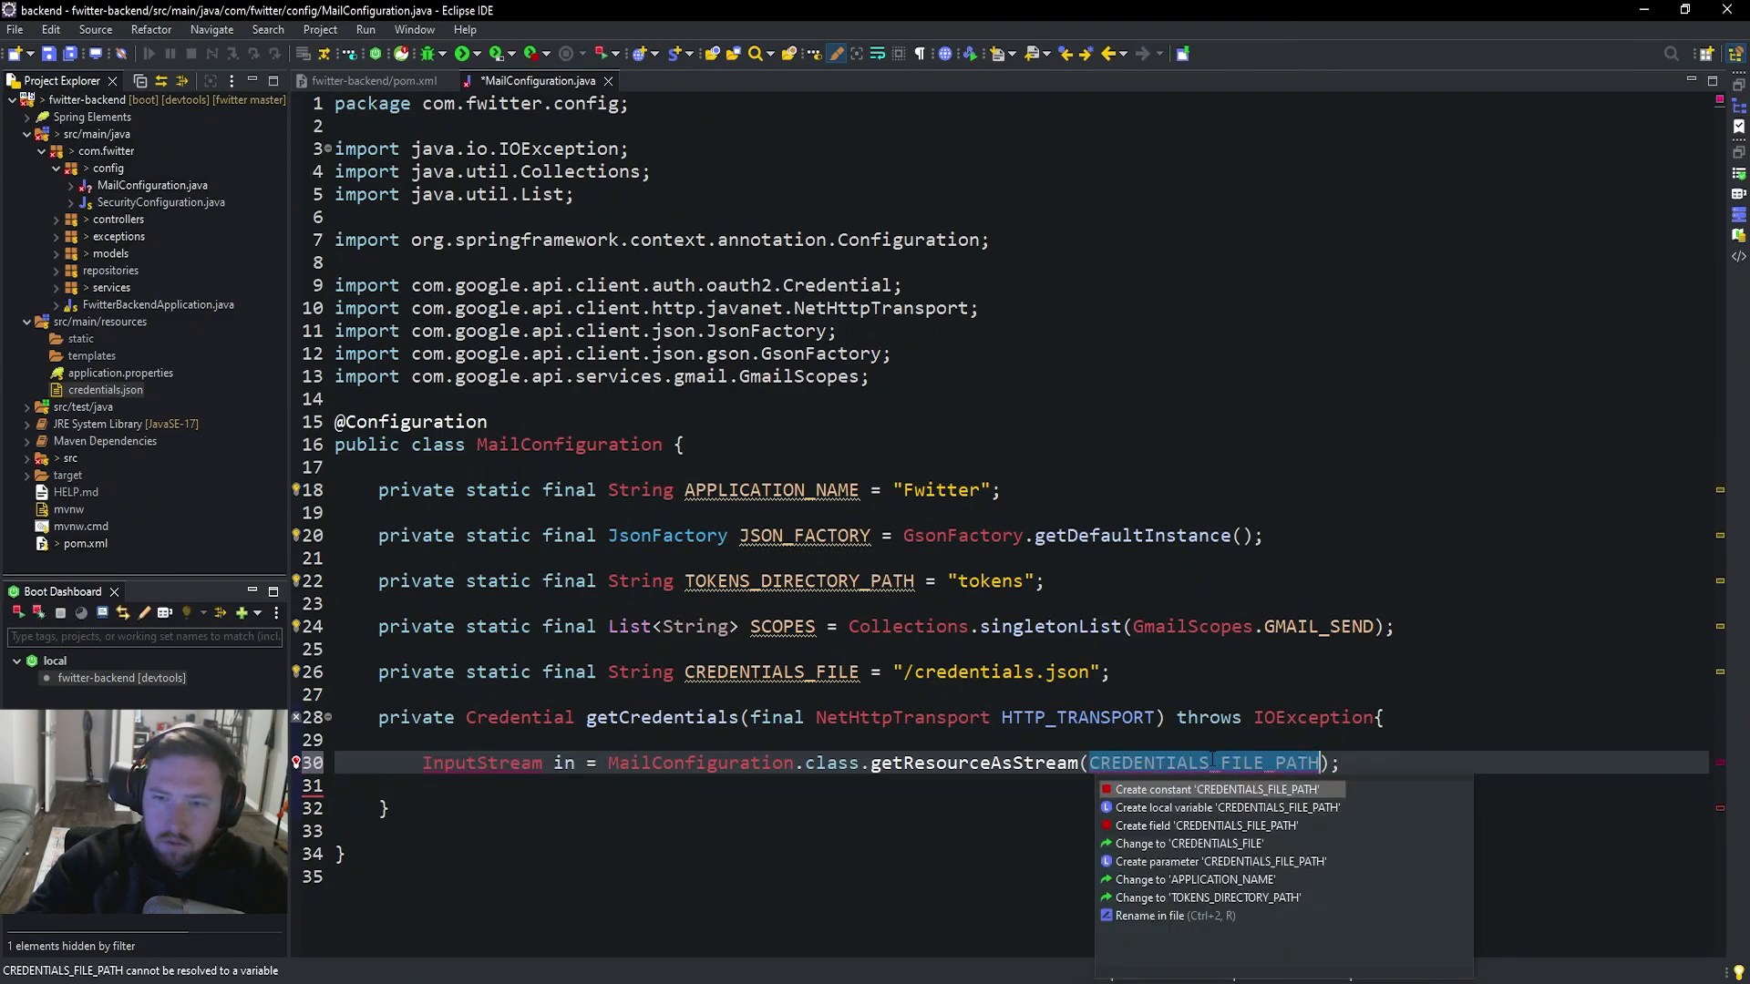
key("Escape")
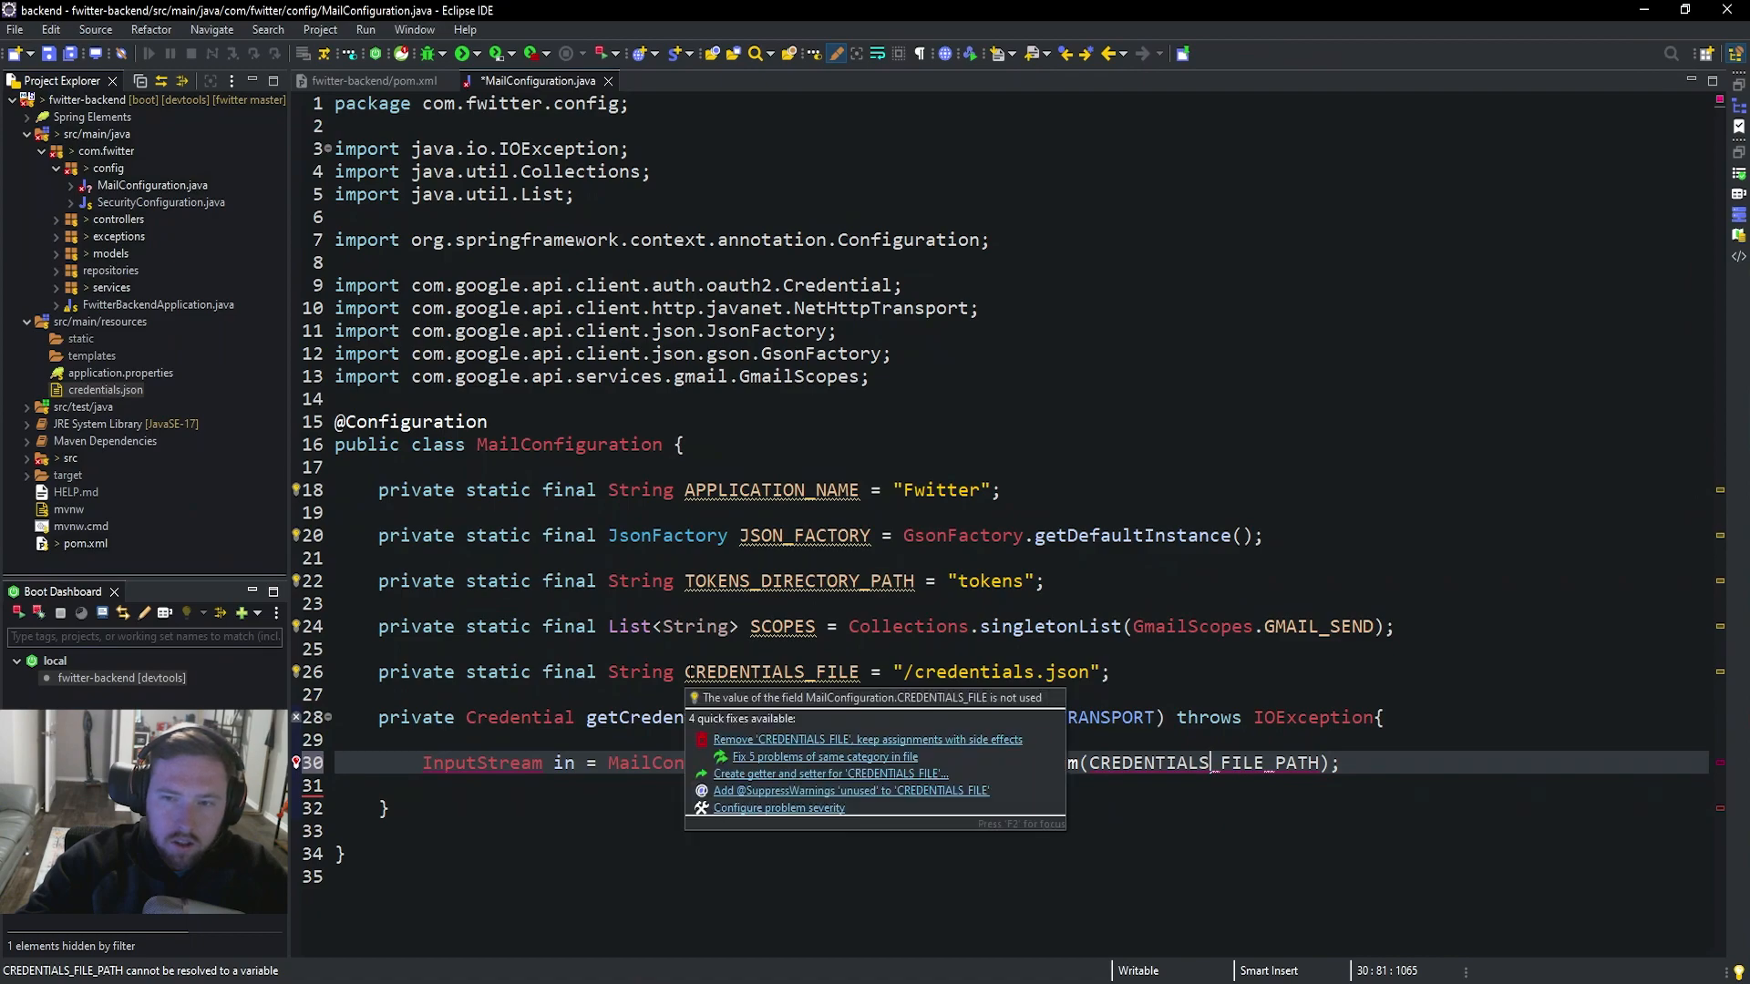
key("Escape")
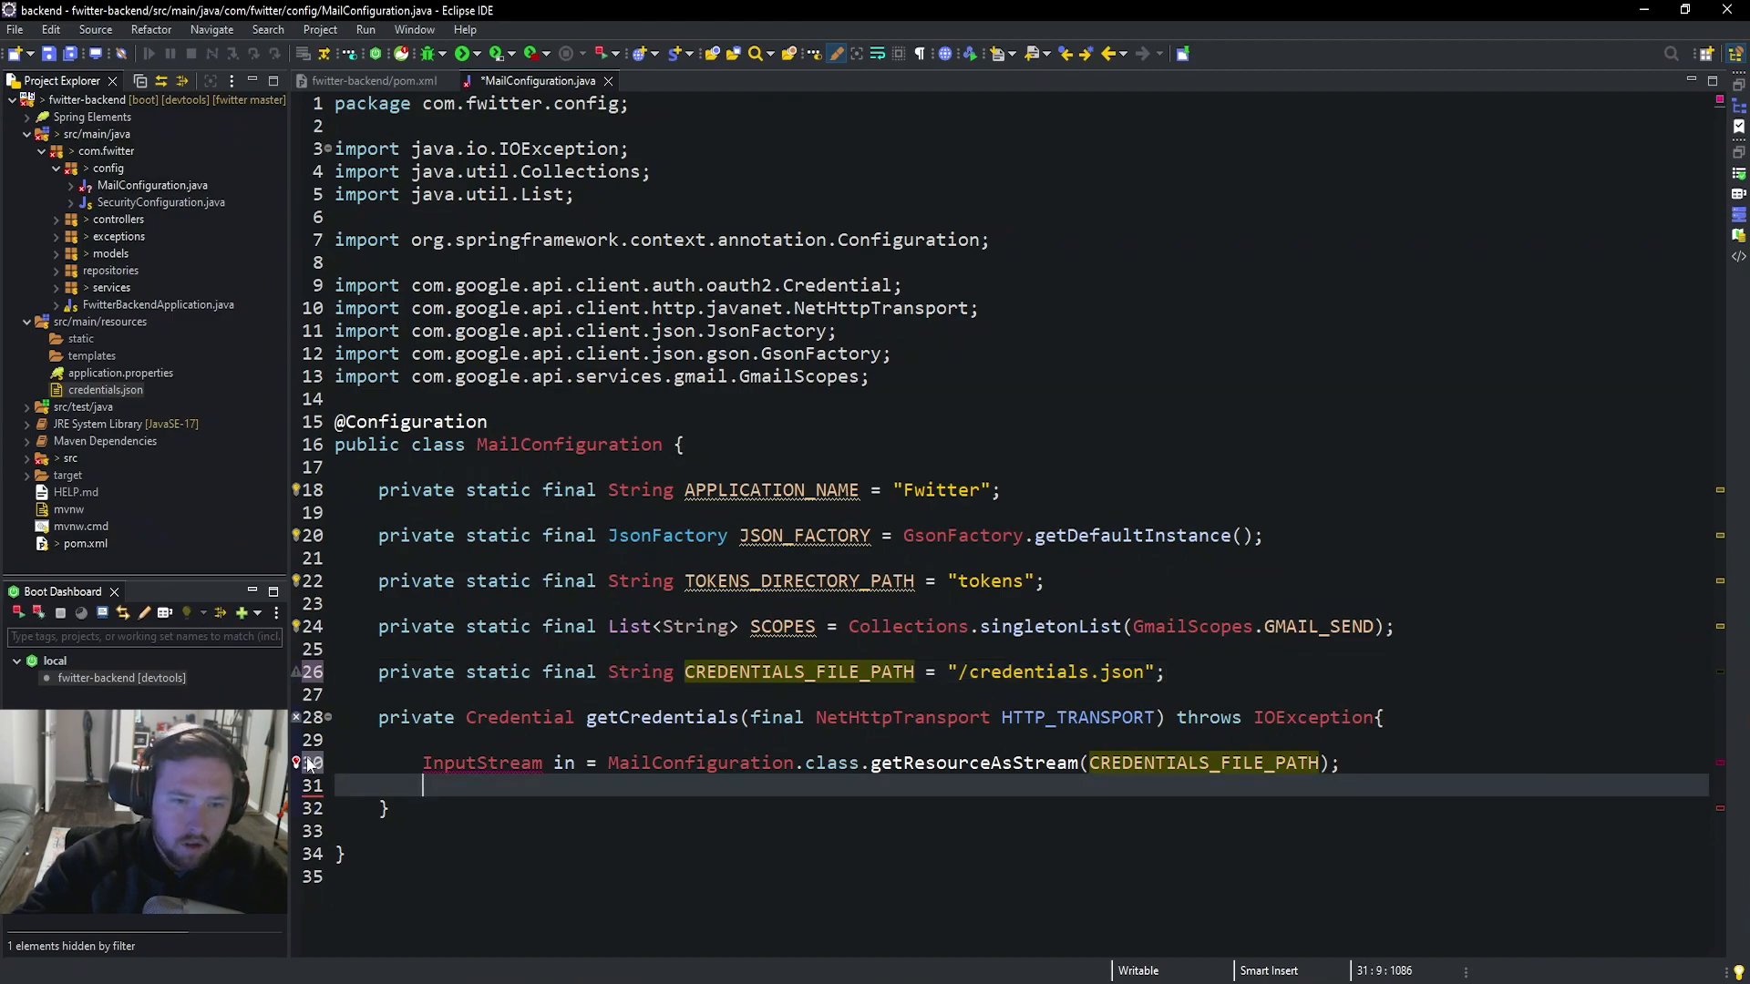
Add an if (in == null) check that throws a new FileNotFoundException
double_click(482, 762)
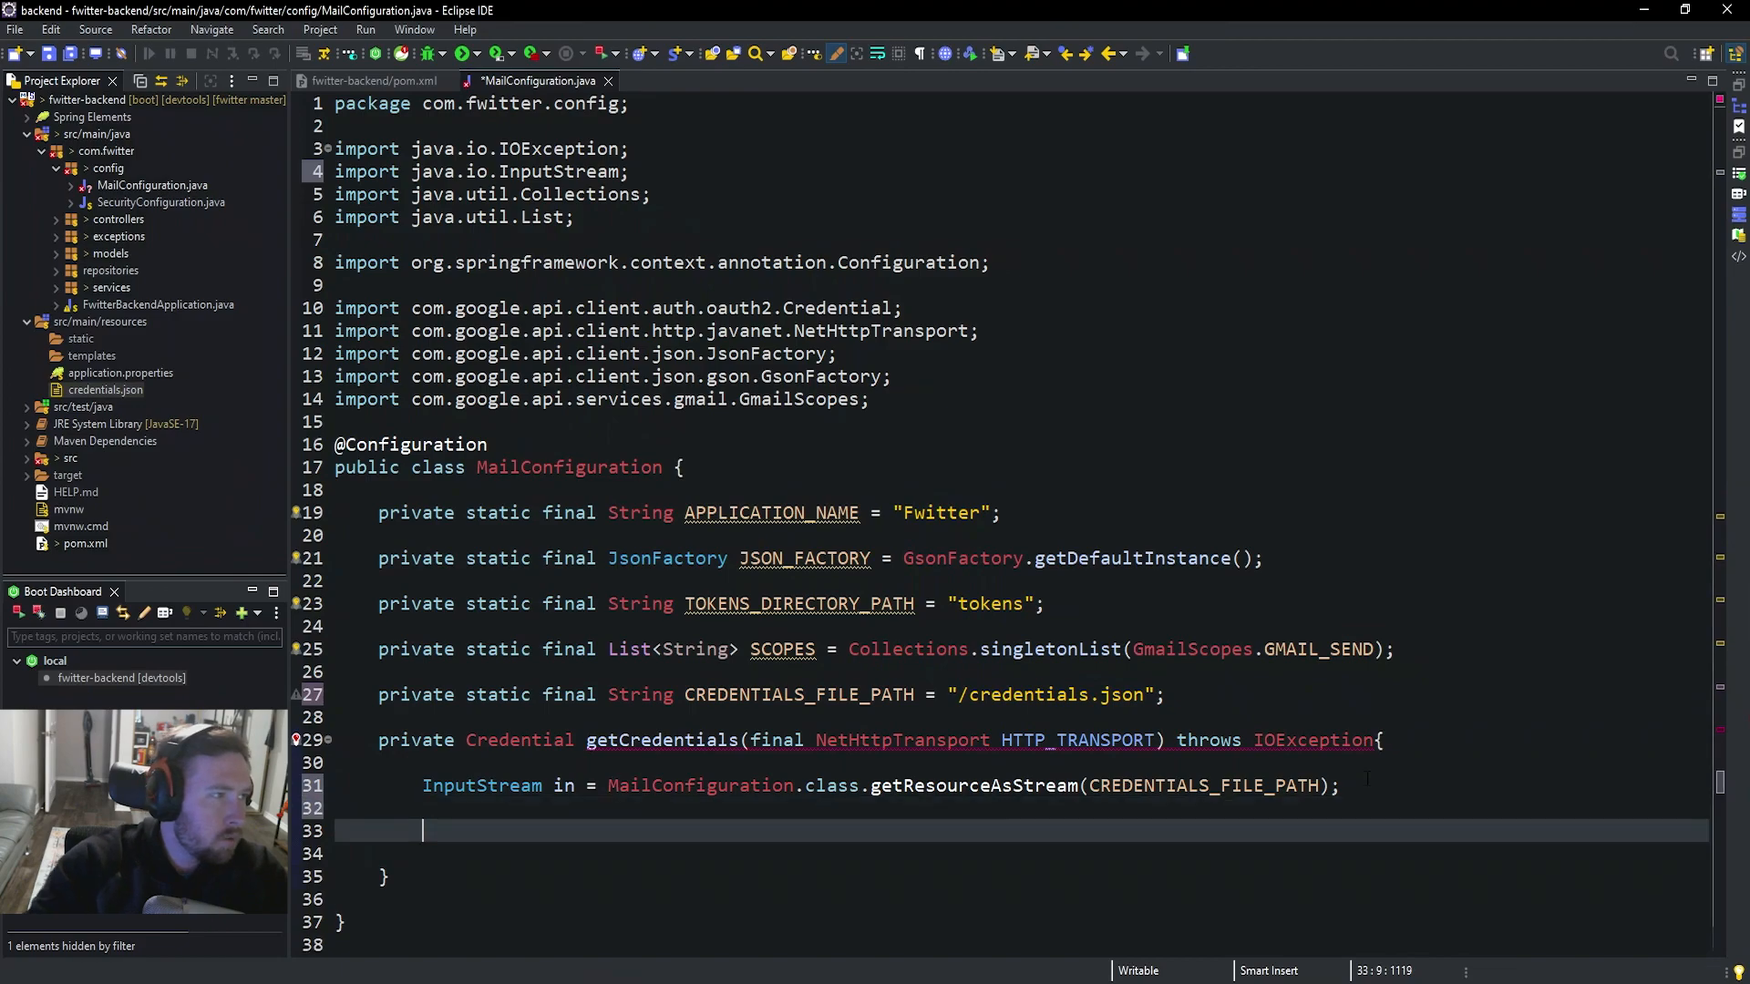
type("if(in)")
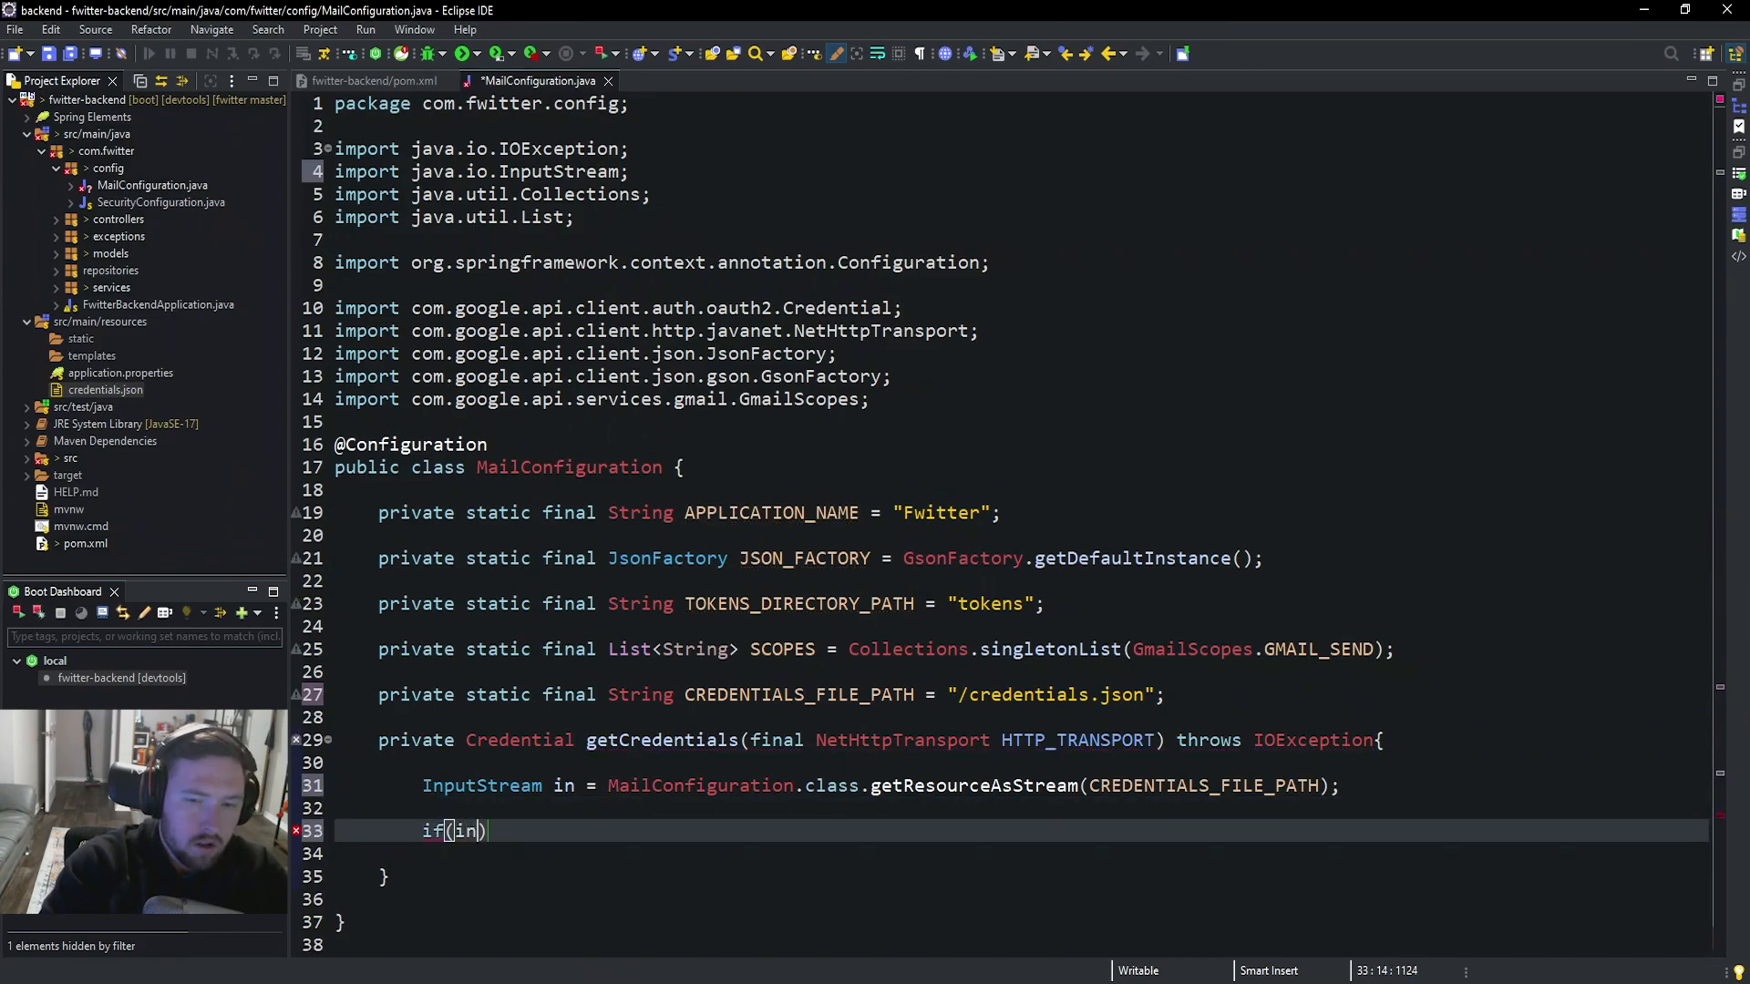
type("== null")
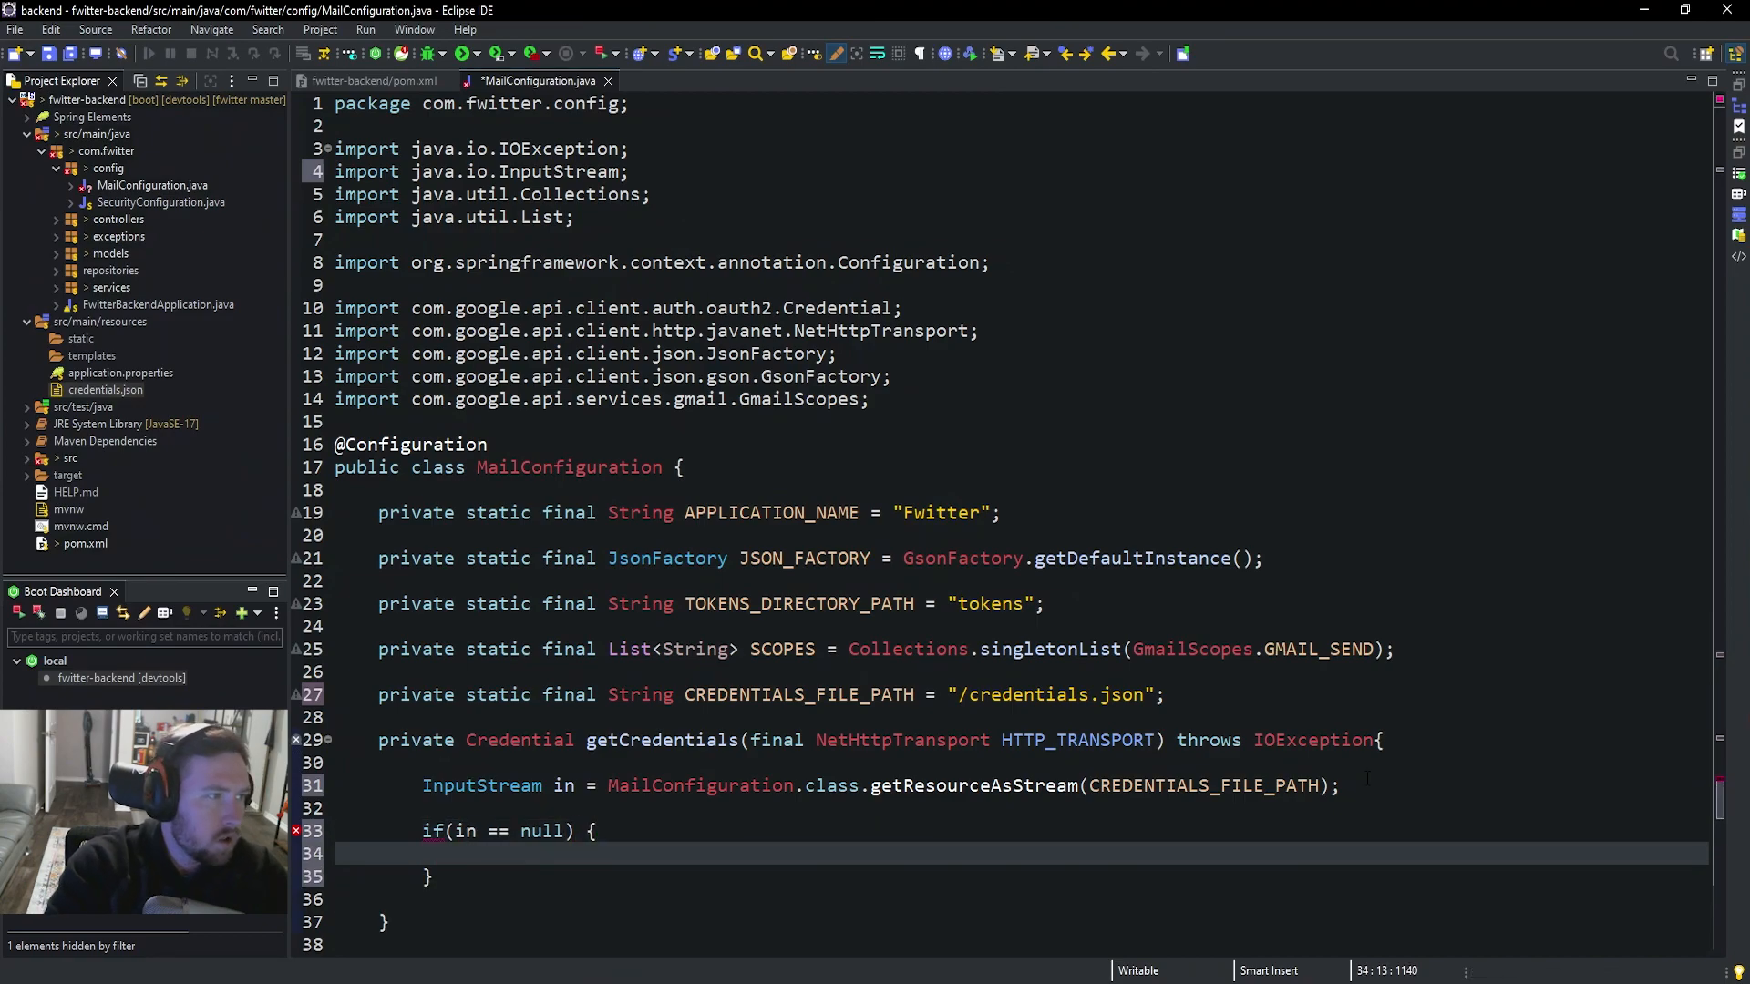
type("throw a")
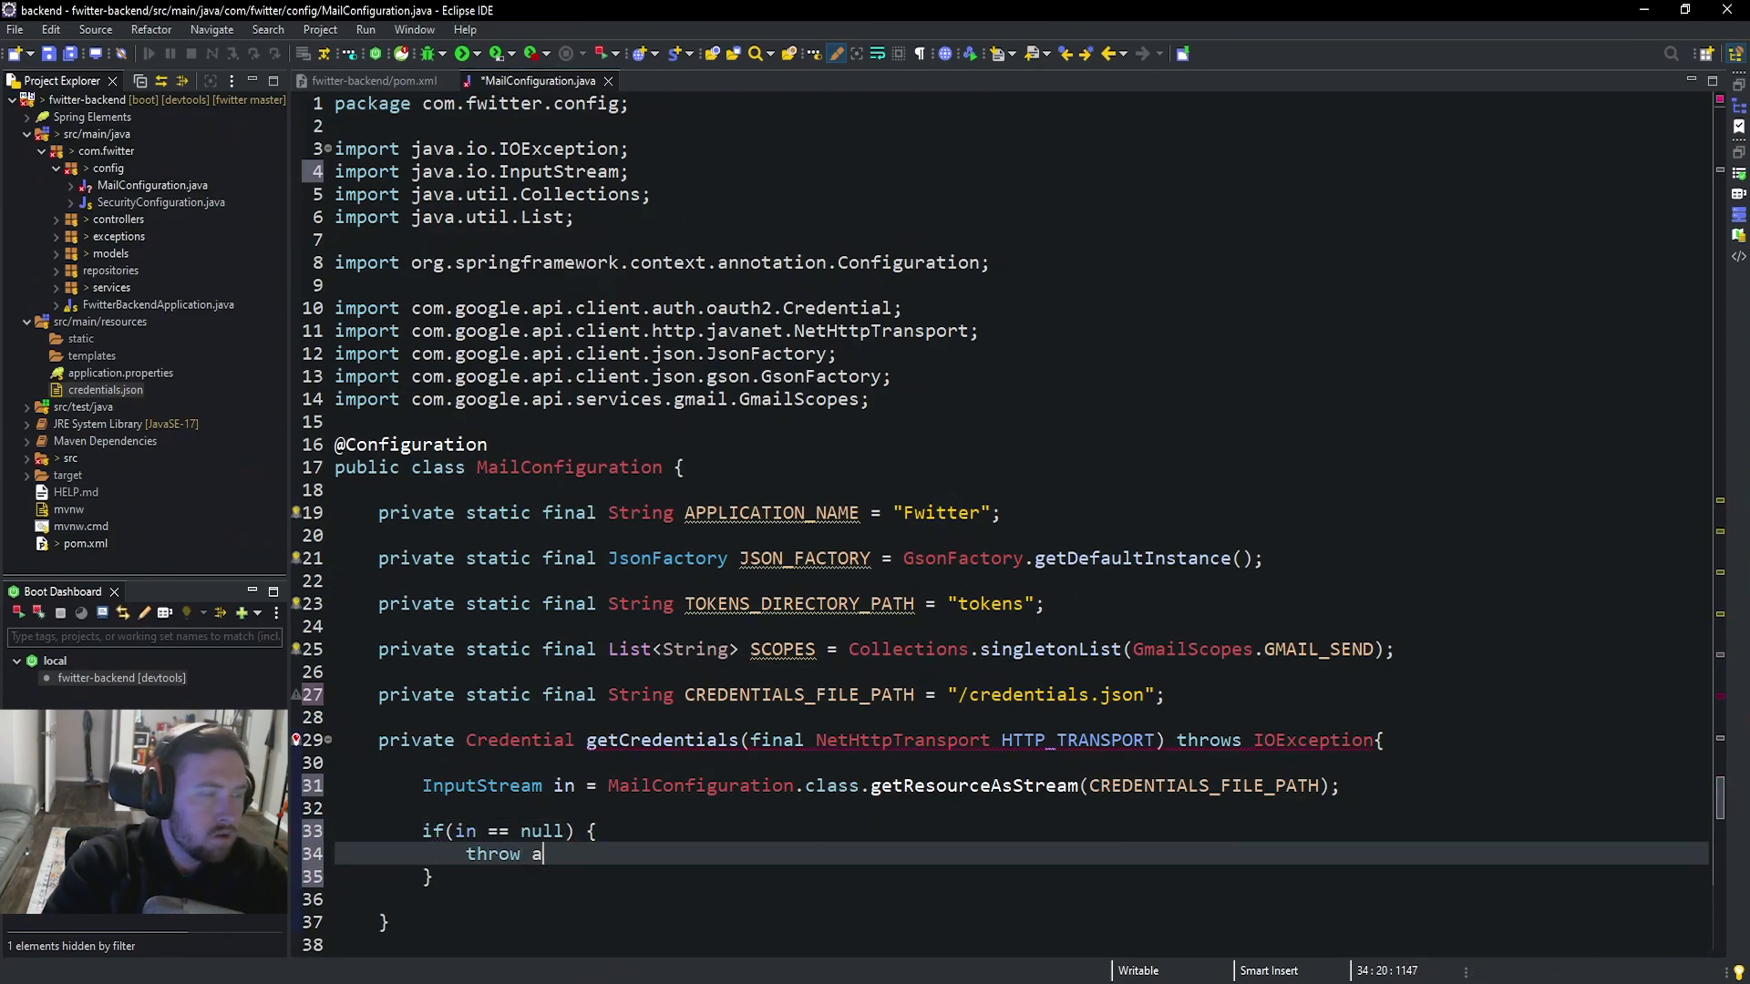
type("new FileNotF")
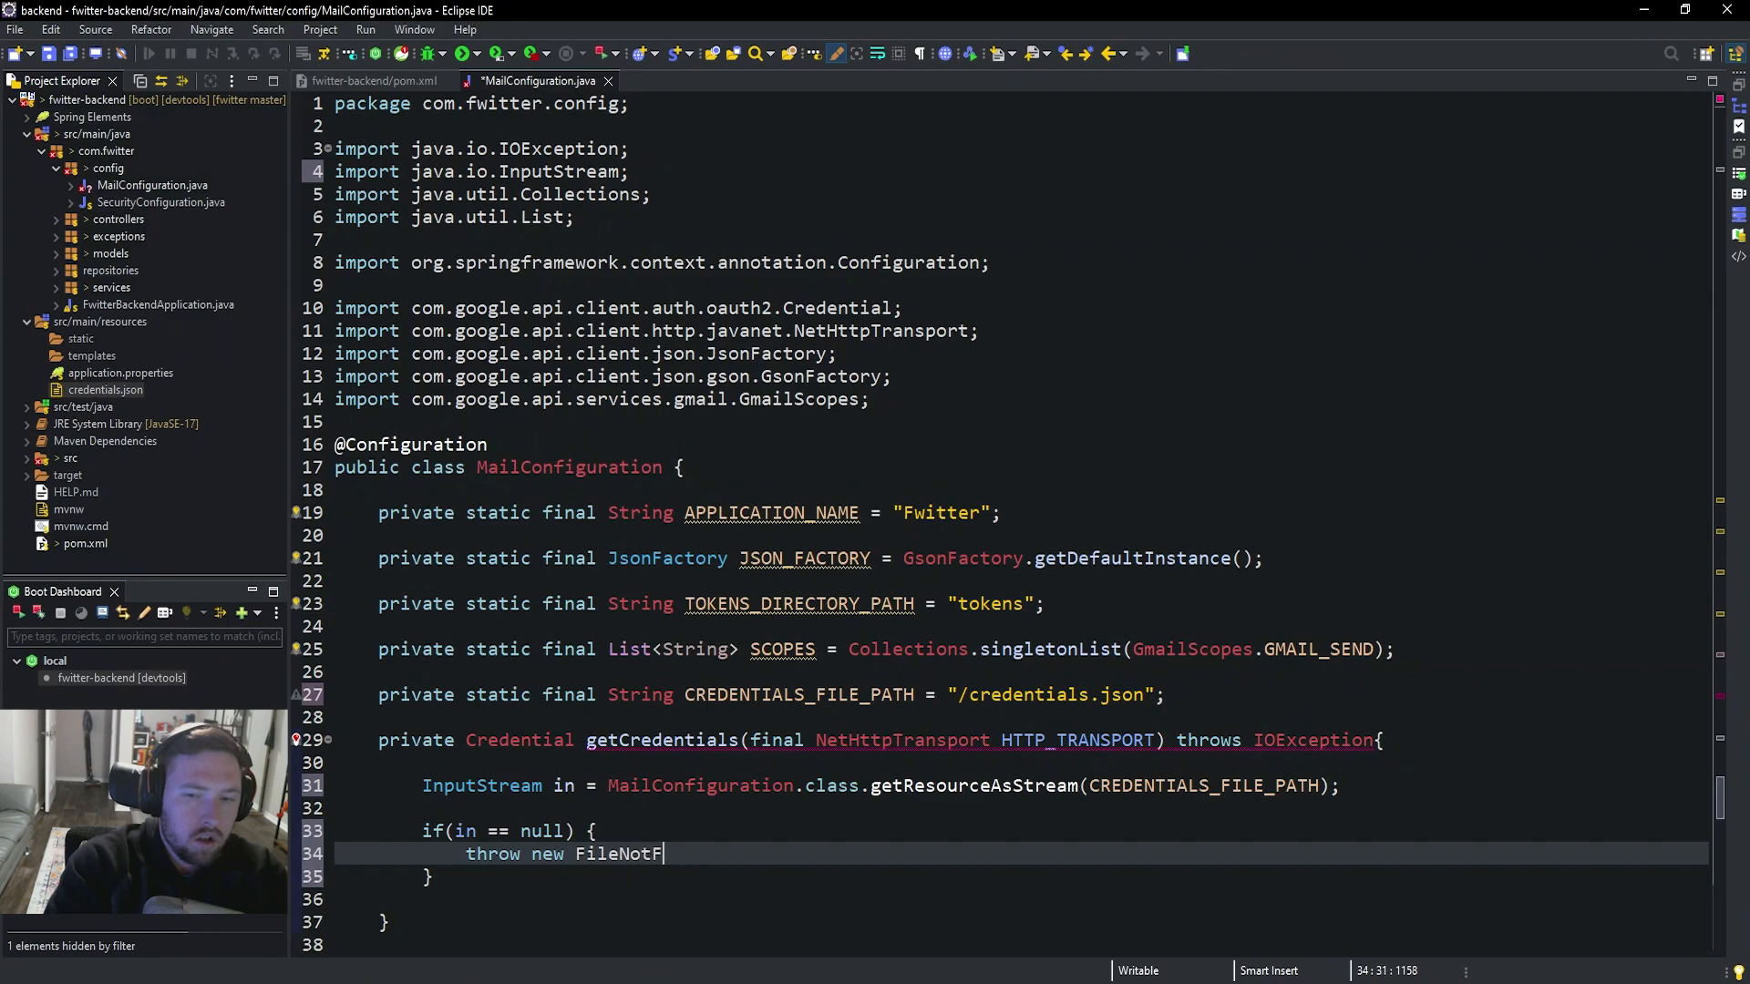
type("oundEx")
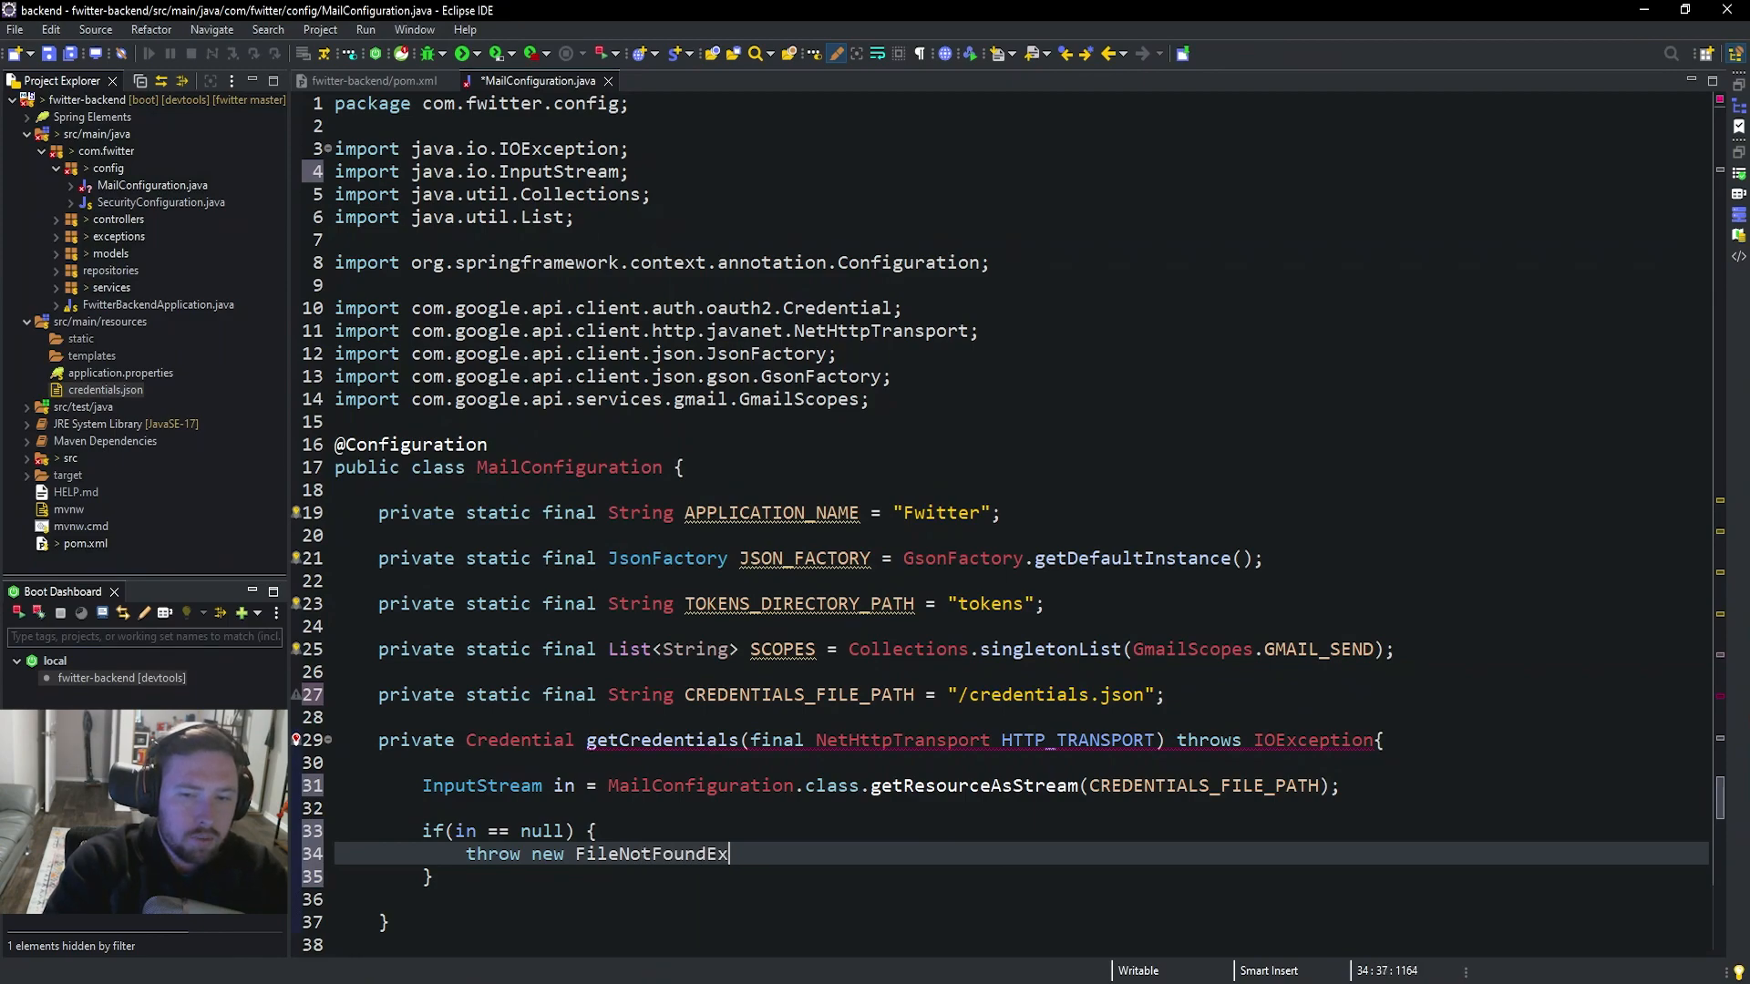
type("ception()")
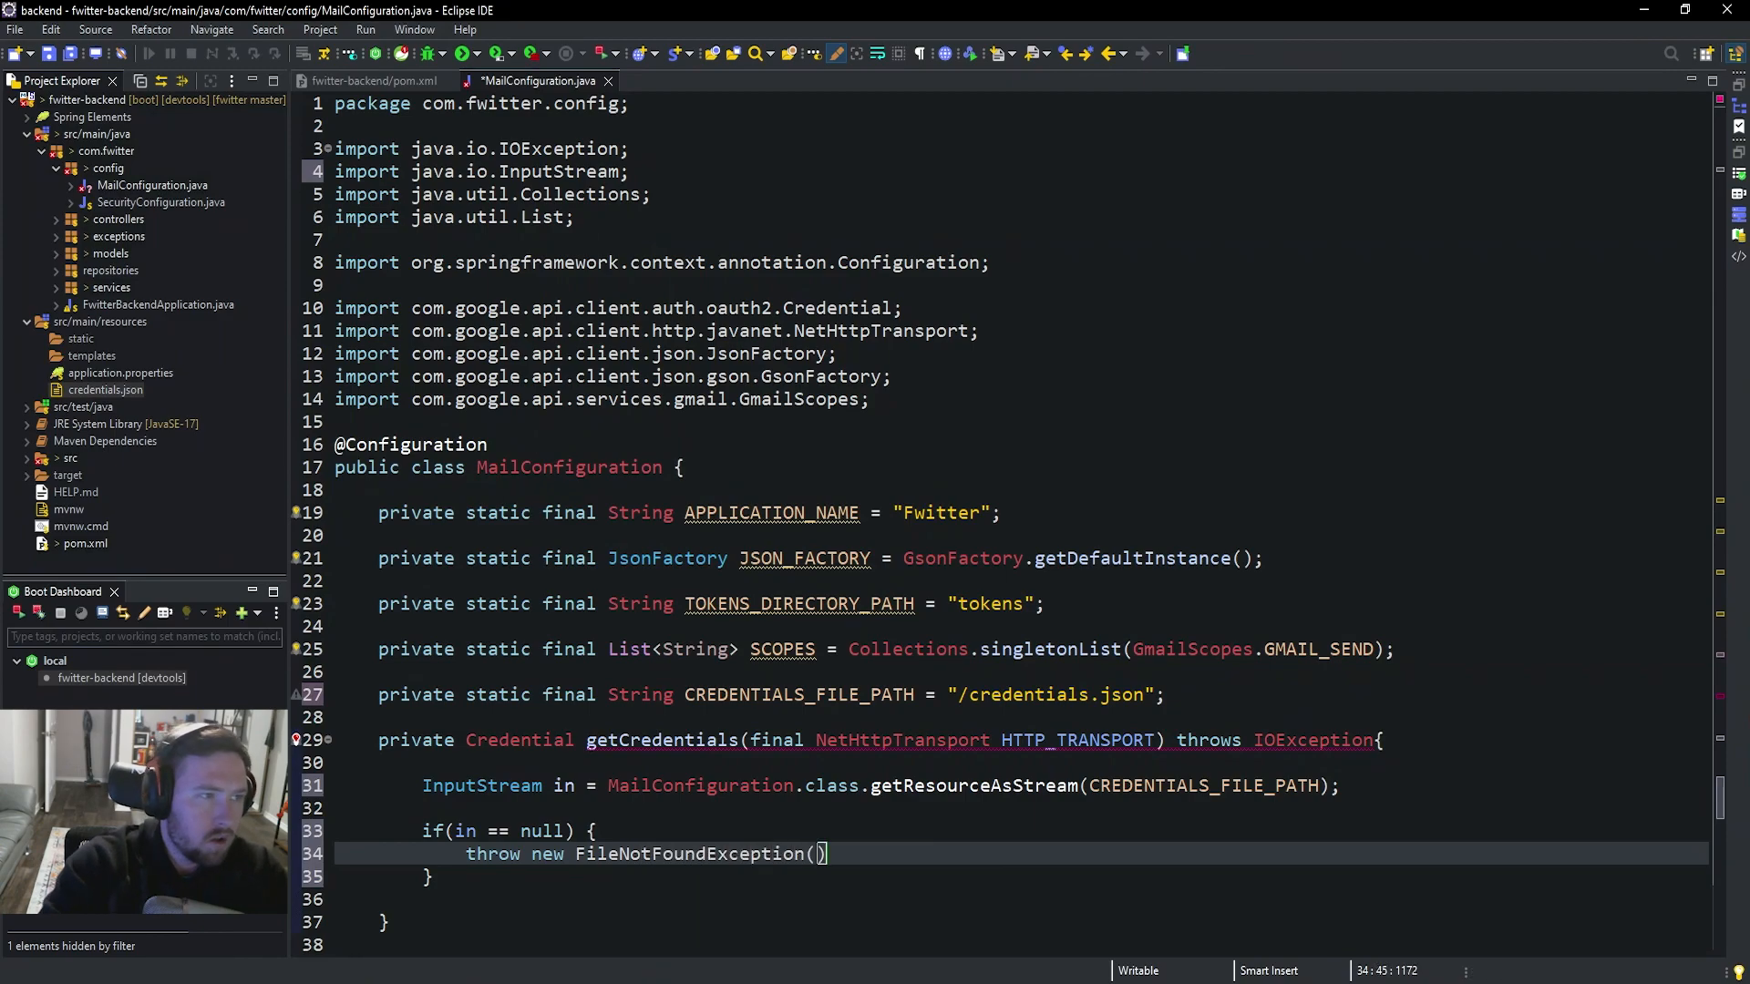
Give the exception the message "Credentials file not found" and import FileNotFoundException from java.io
type("\"")
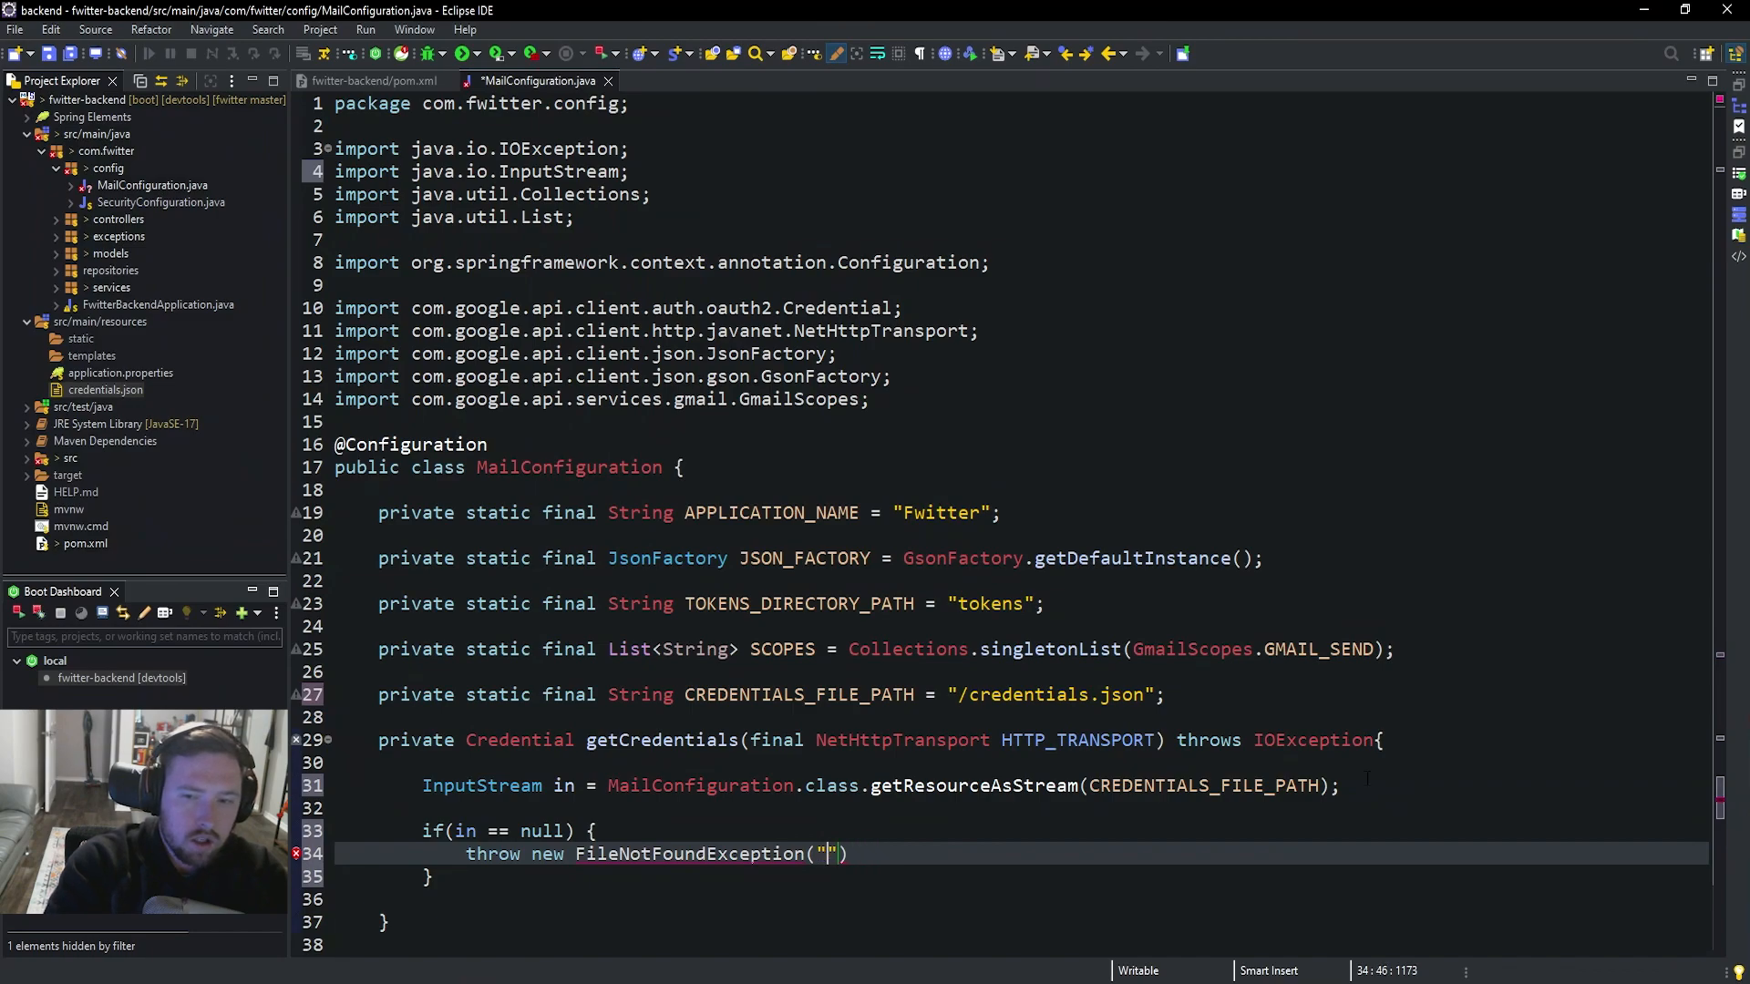
type("Credentials")
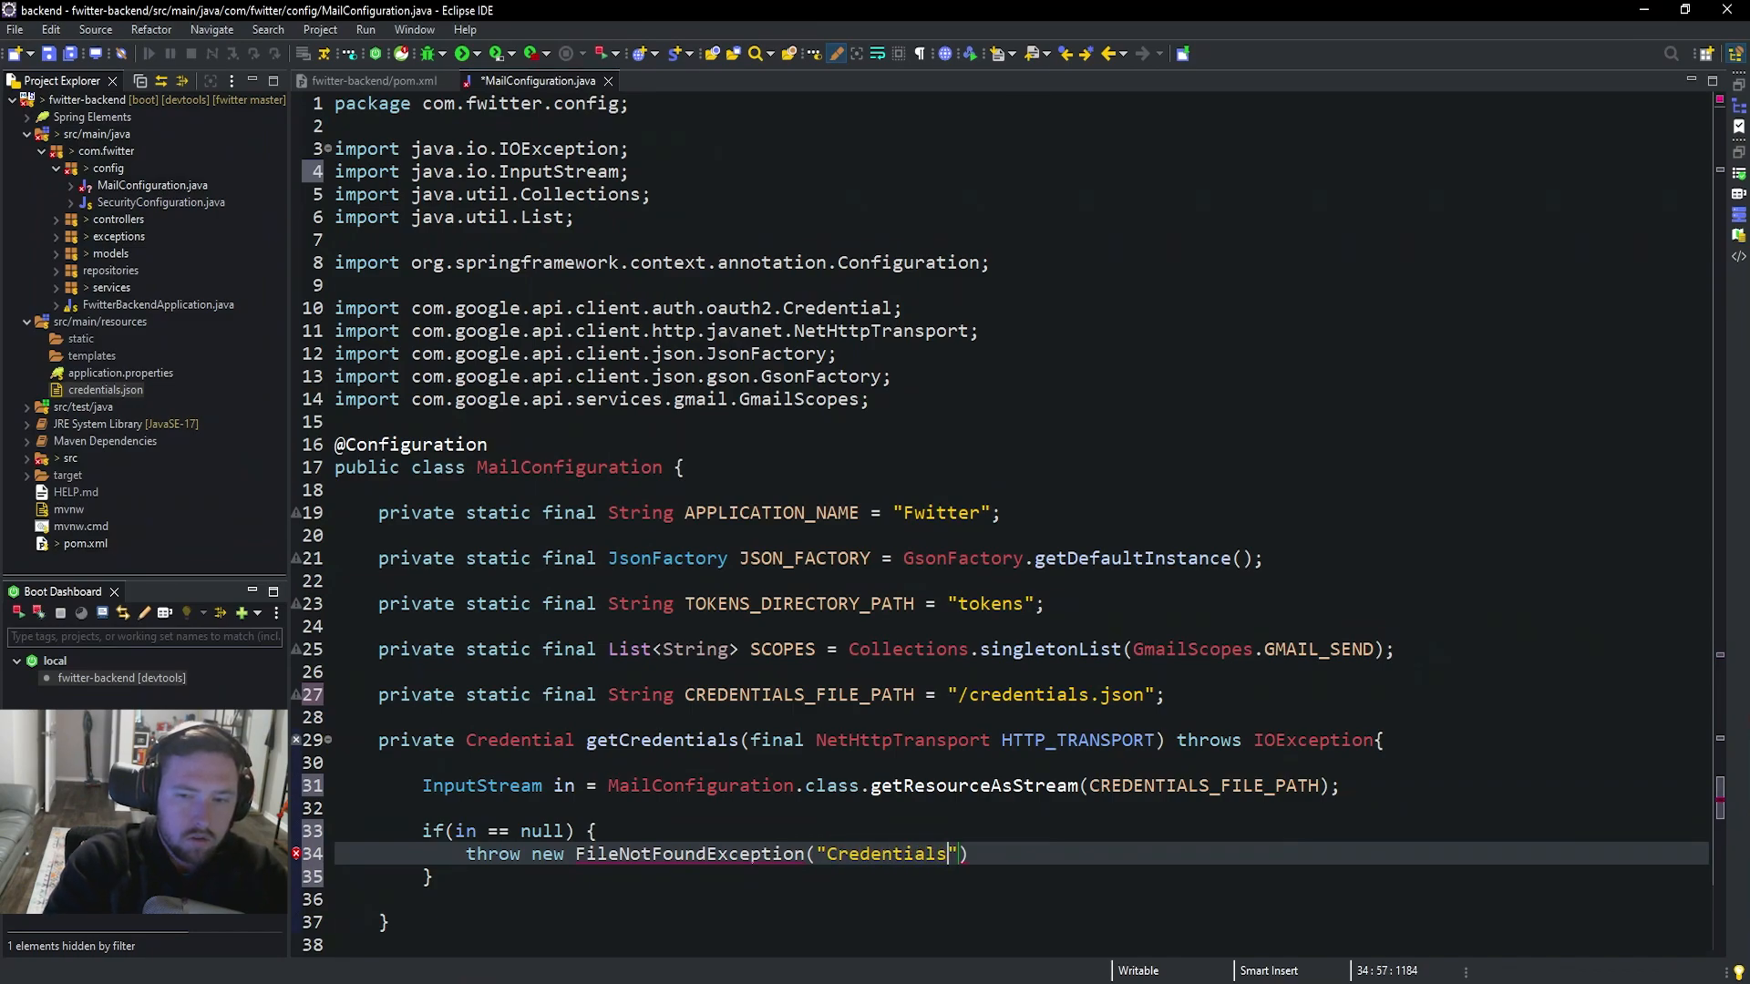
type("f")
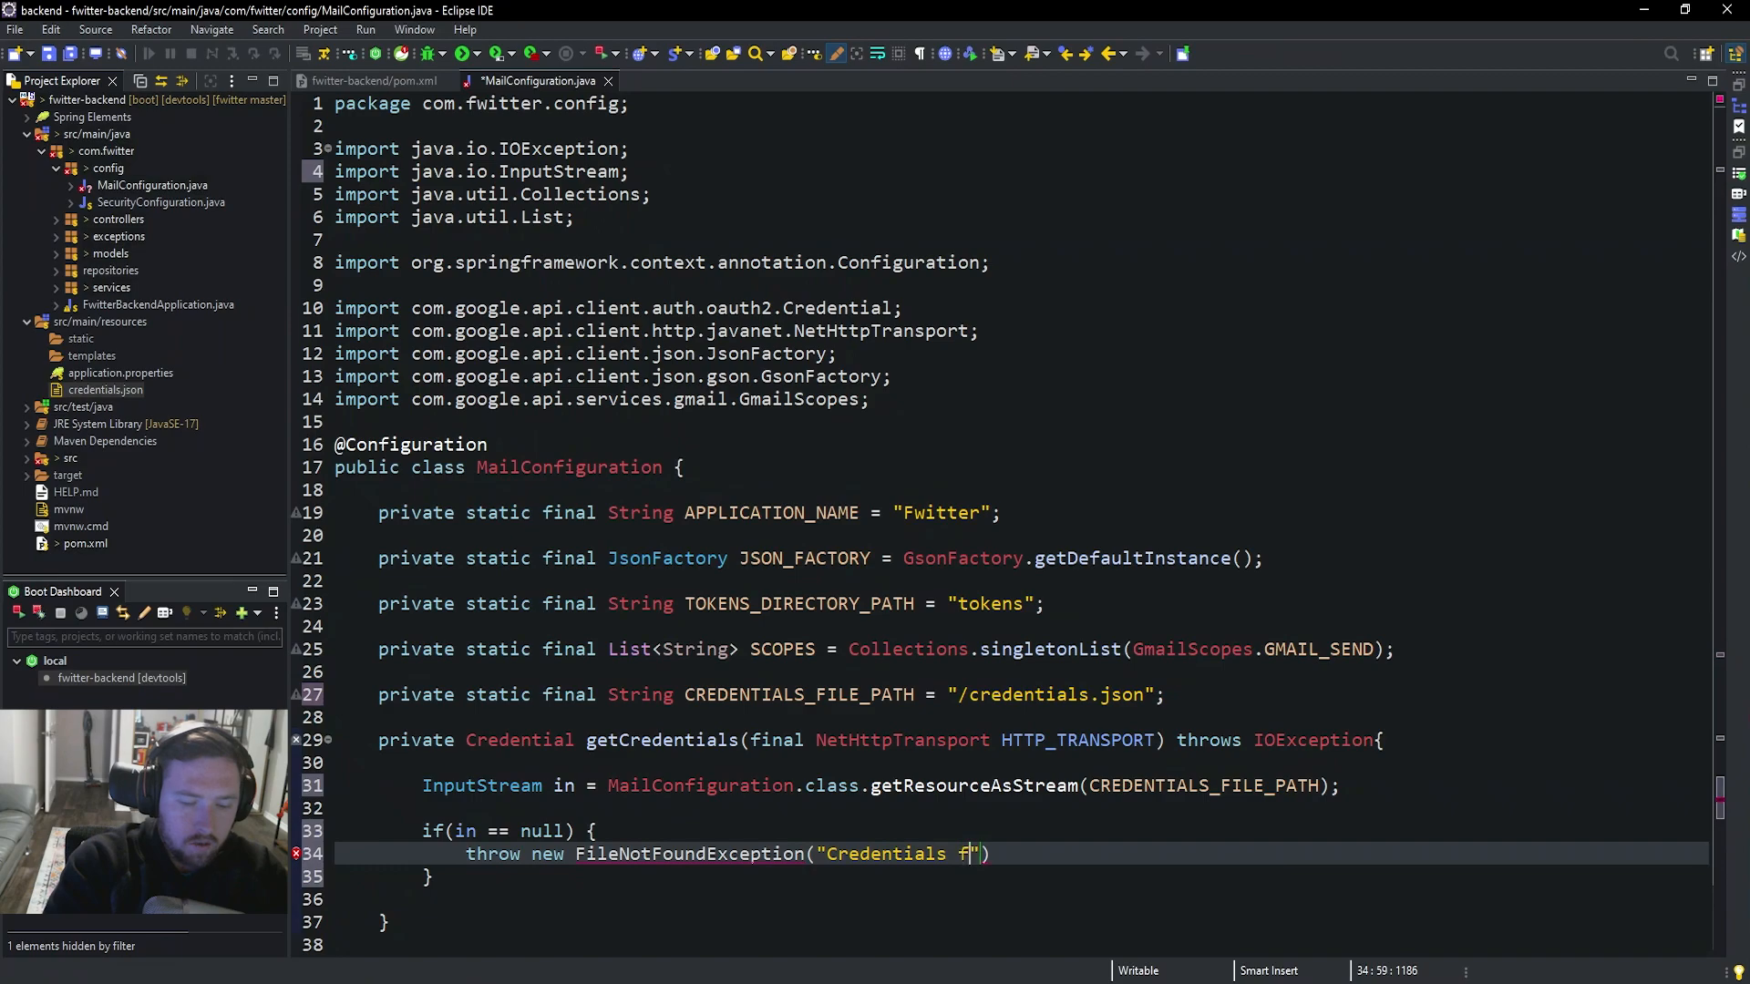
type("ile not founed")
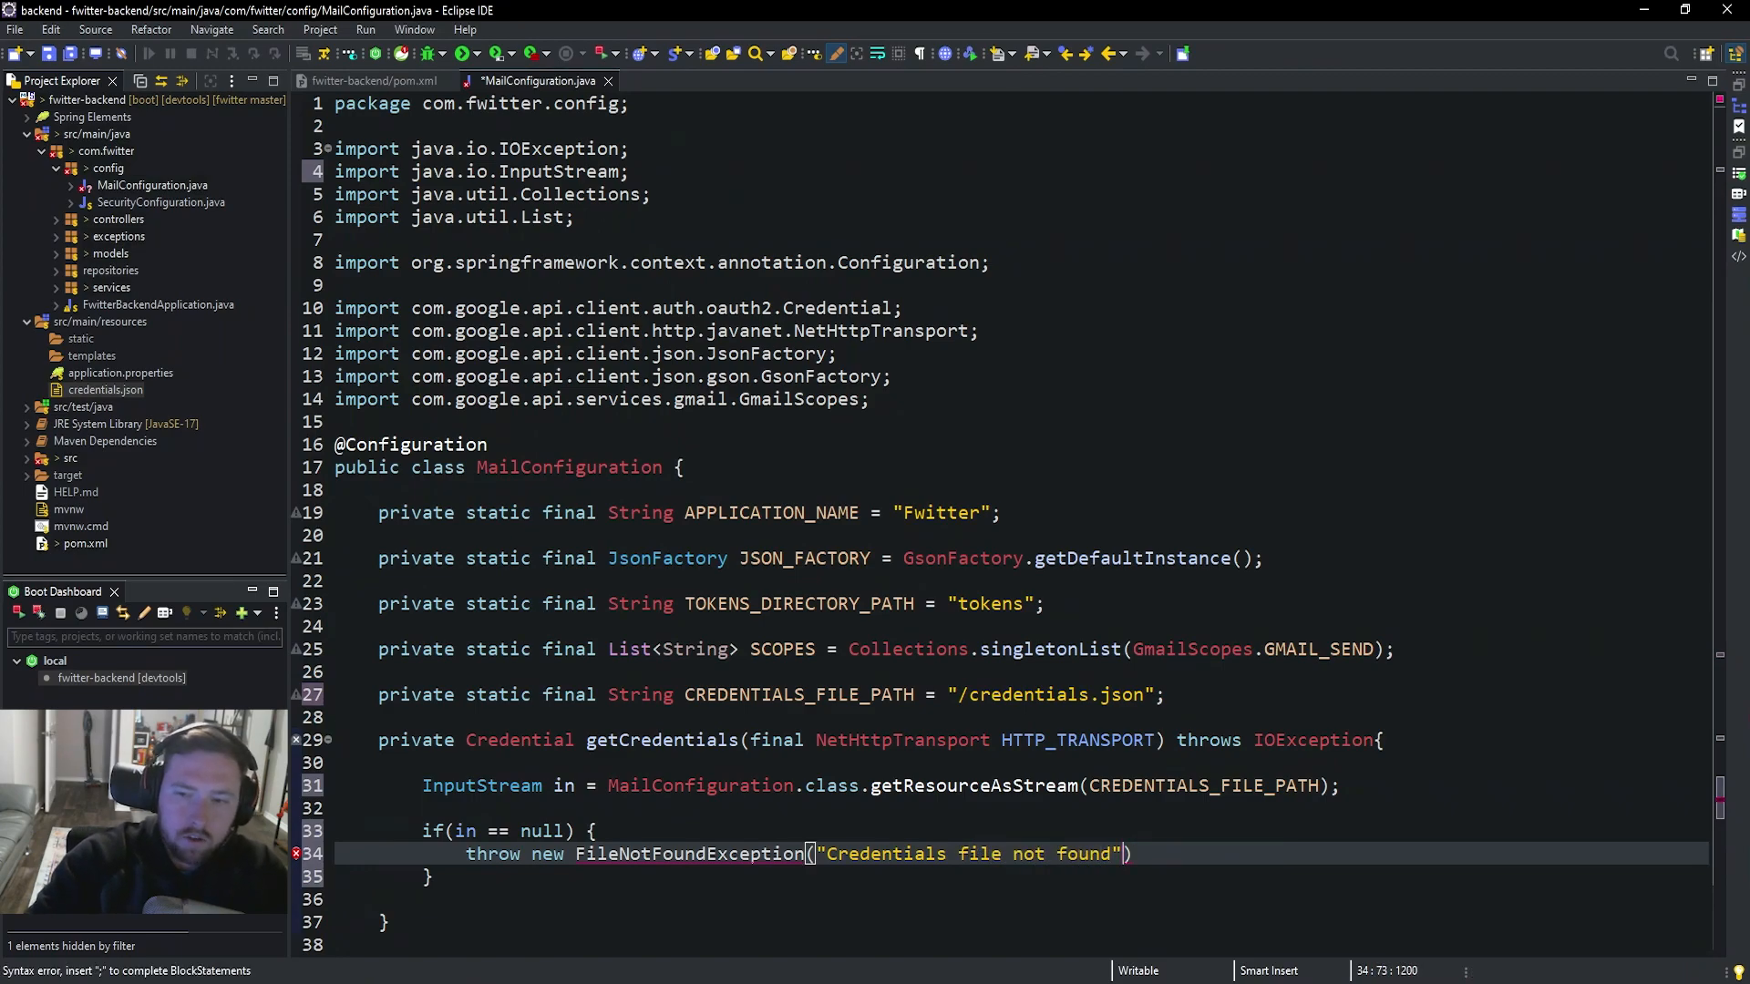
type(";")
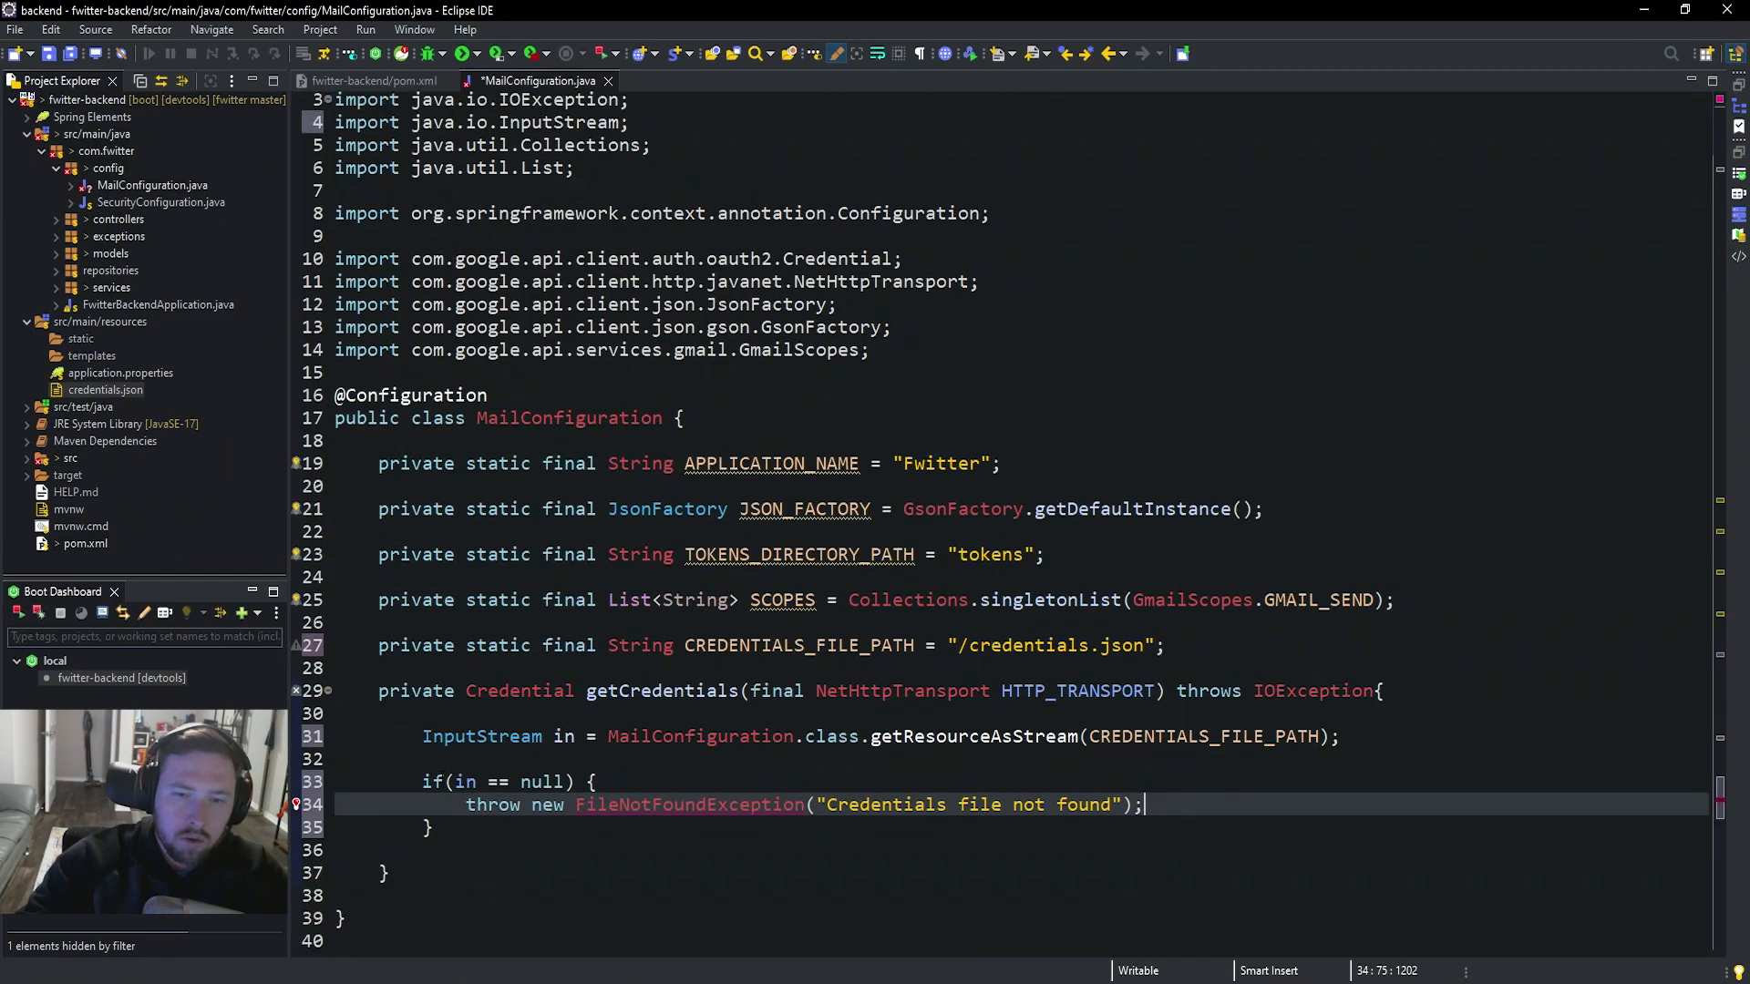
left_click(689, 805)
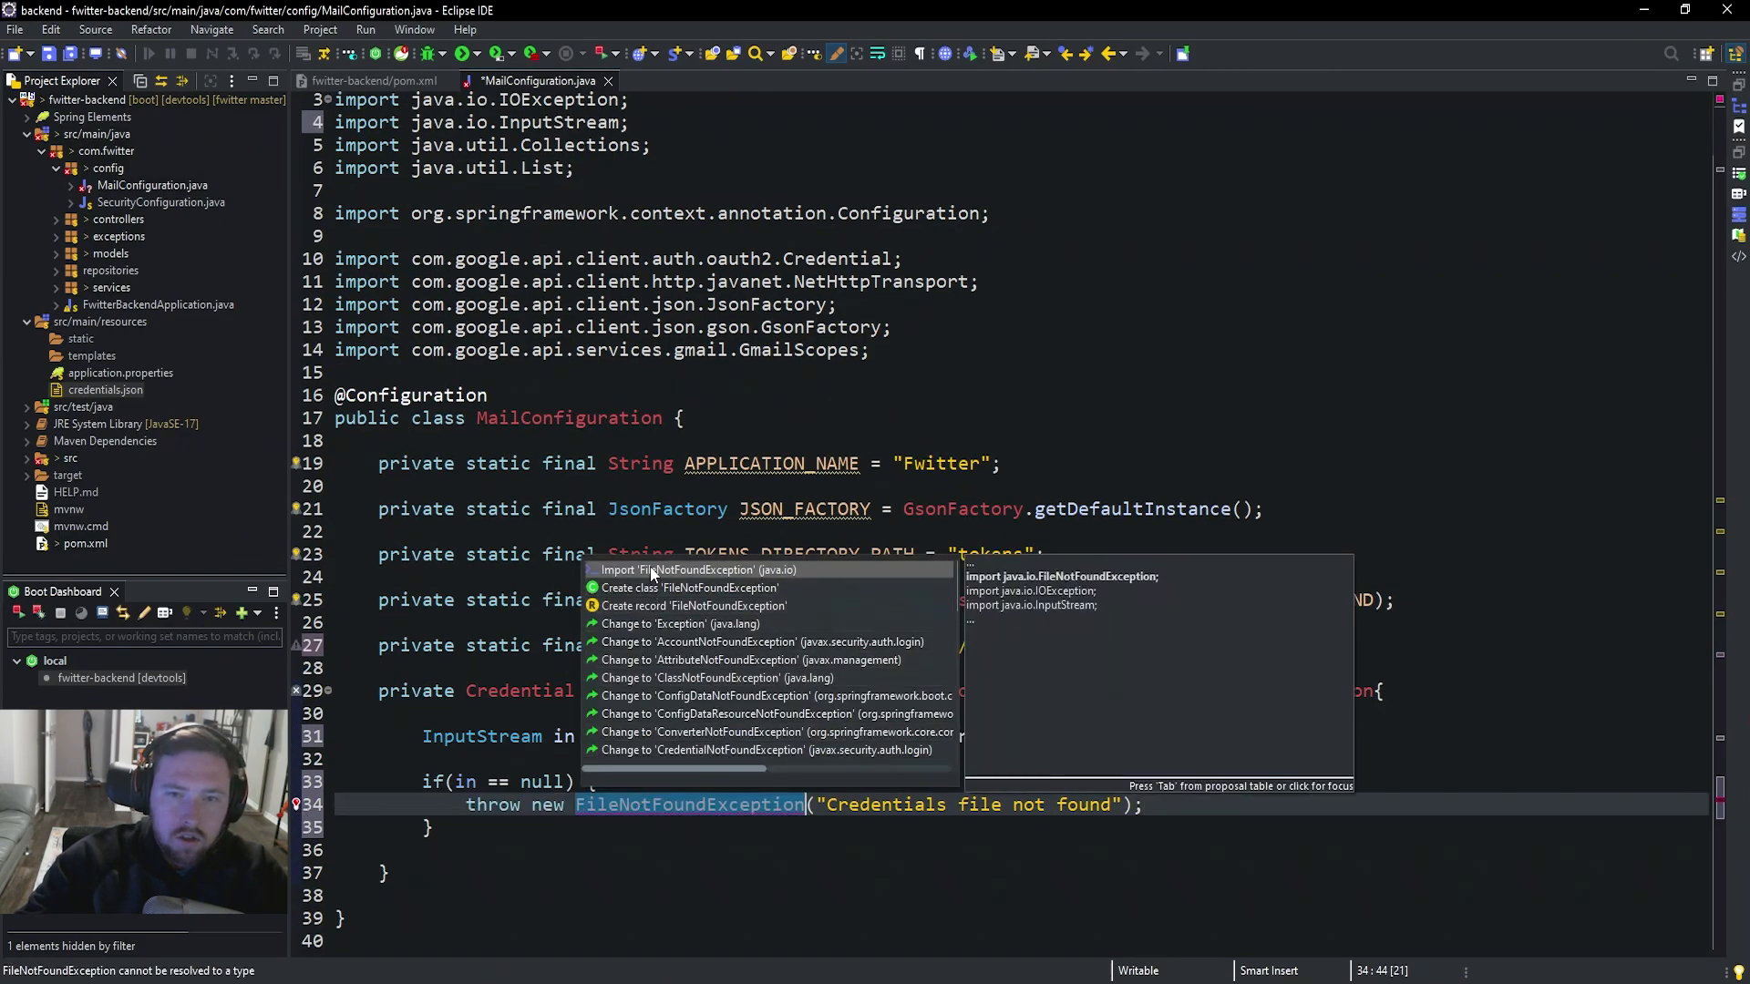
left_click(702, 571)
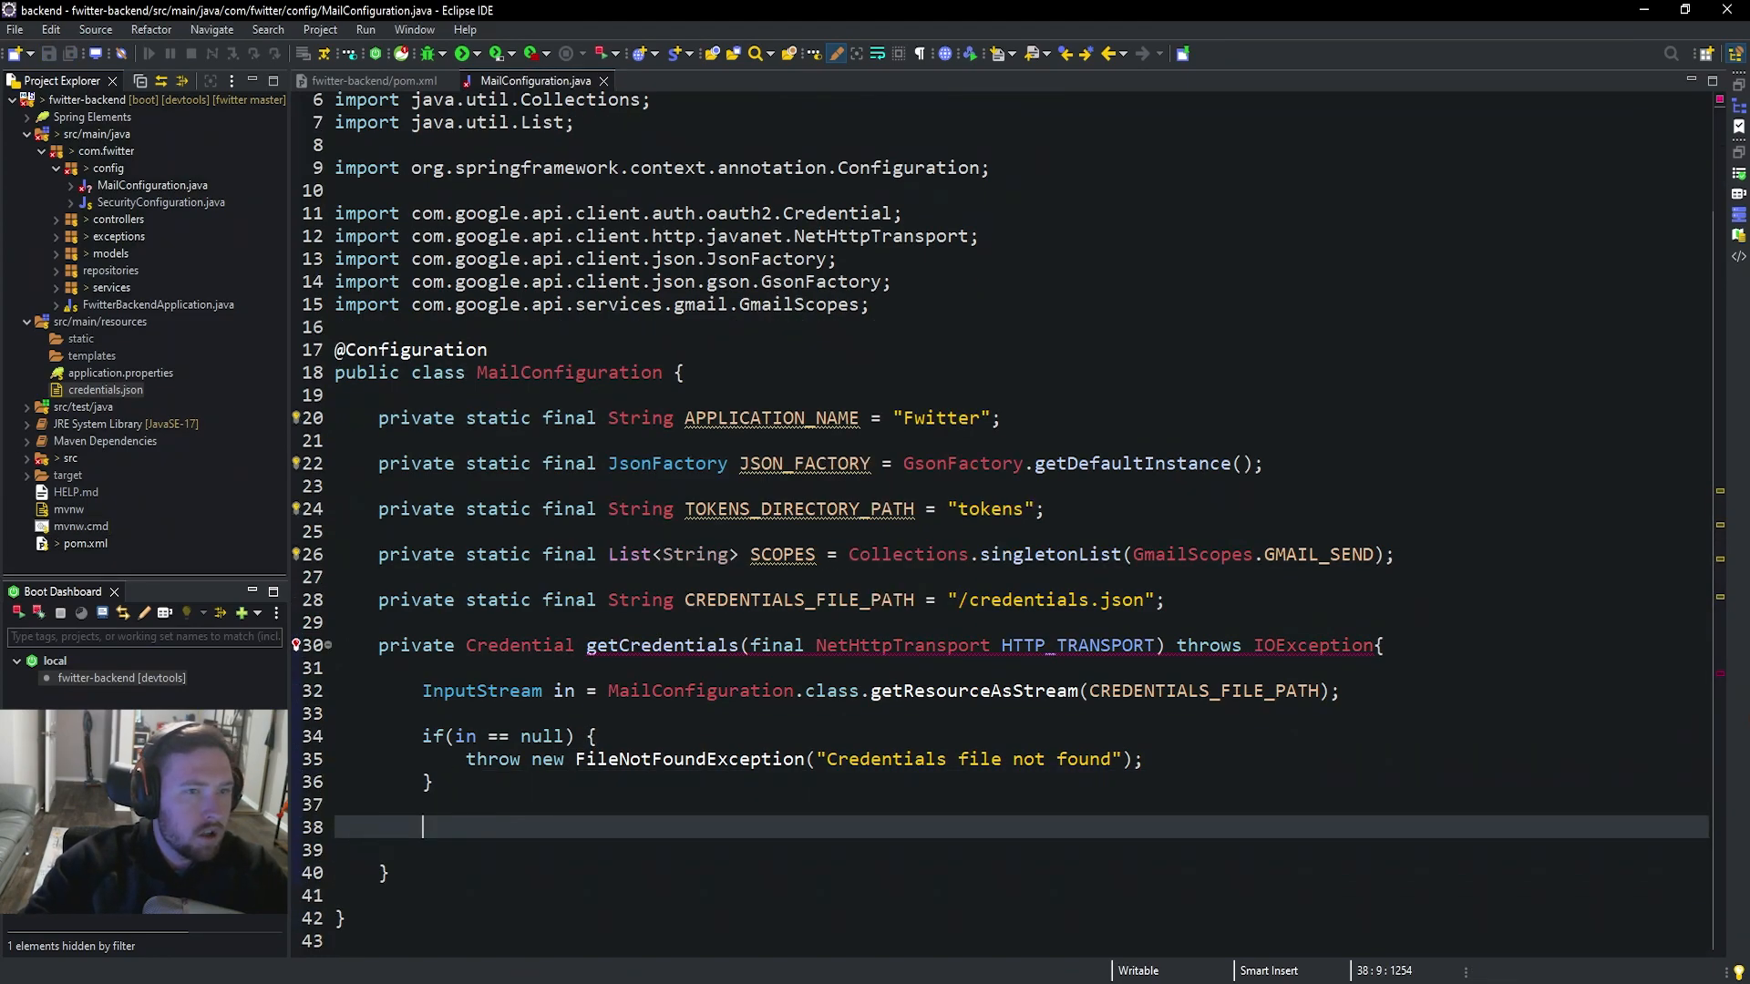
Write clientSecrets = GoogleClientSecrets.load(JSON_FACTORY, new InputStreamReader(in));
type("GoogleClientSe")
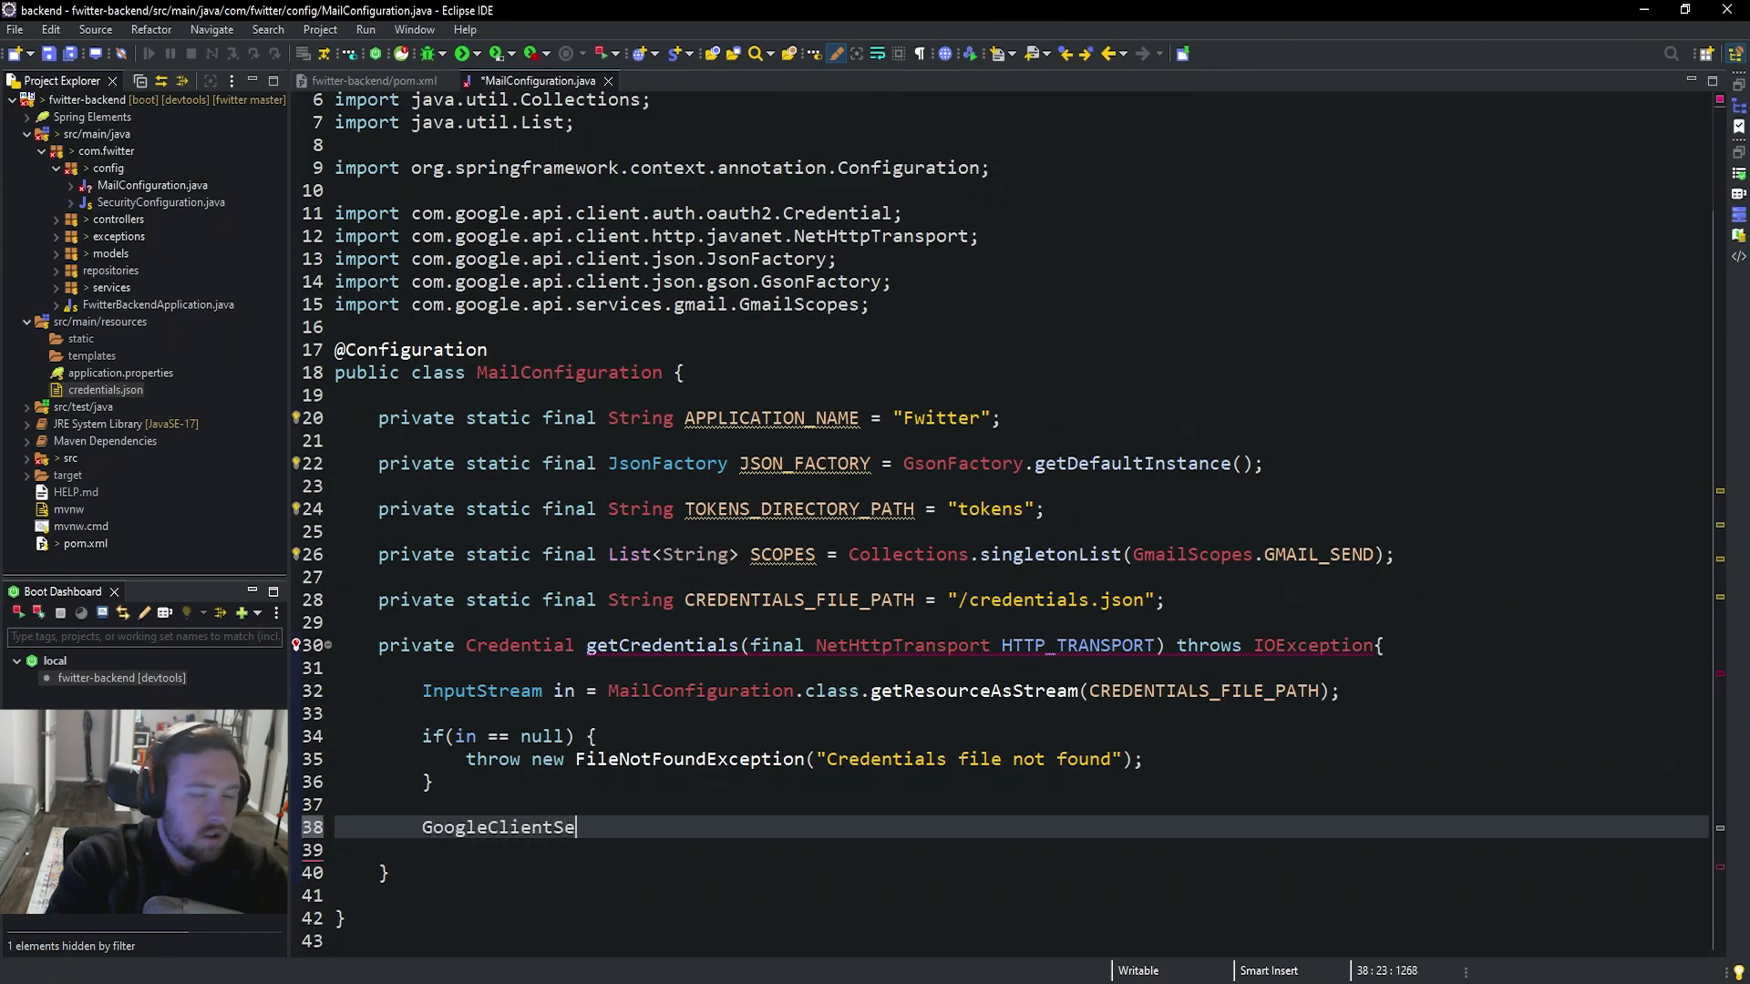
type("cret")
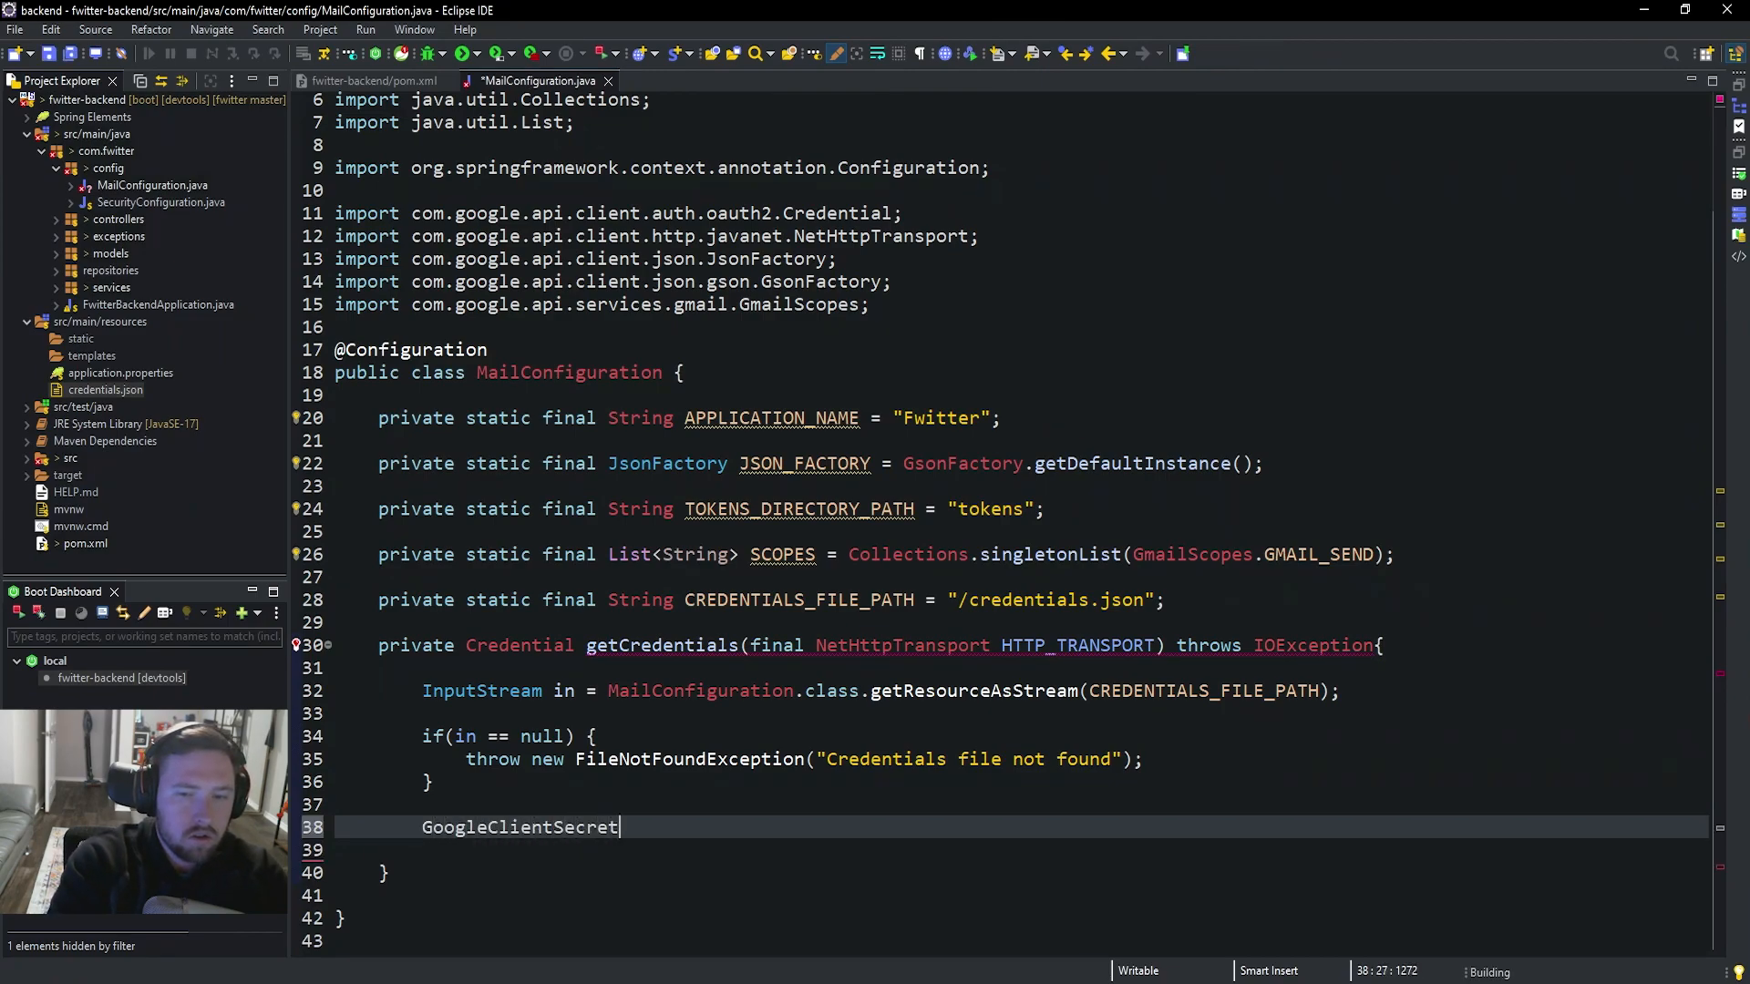
type("s clio")
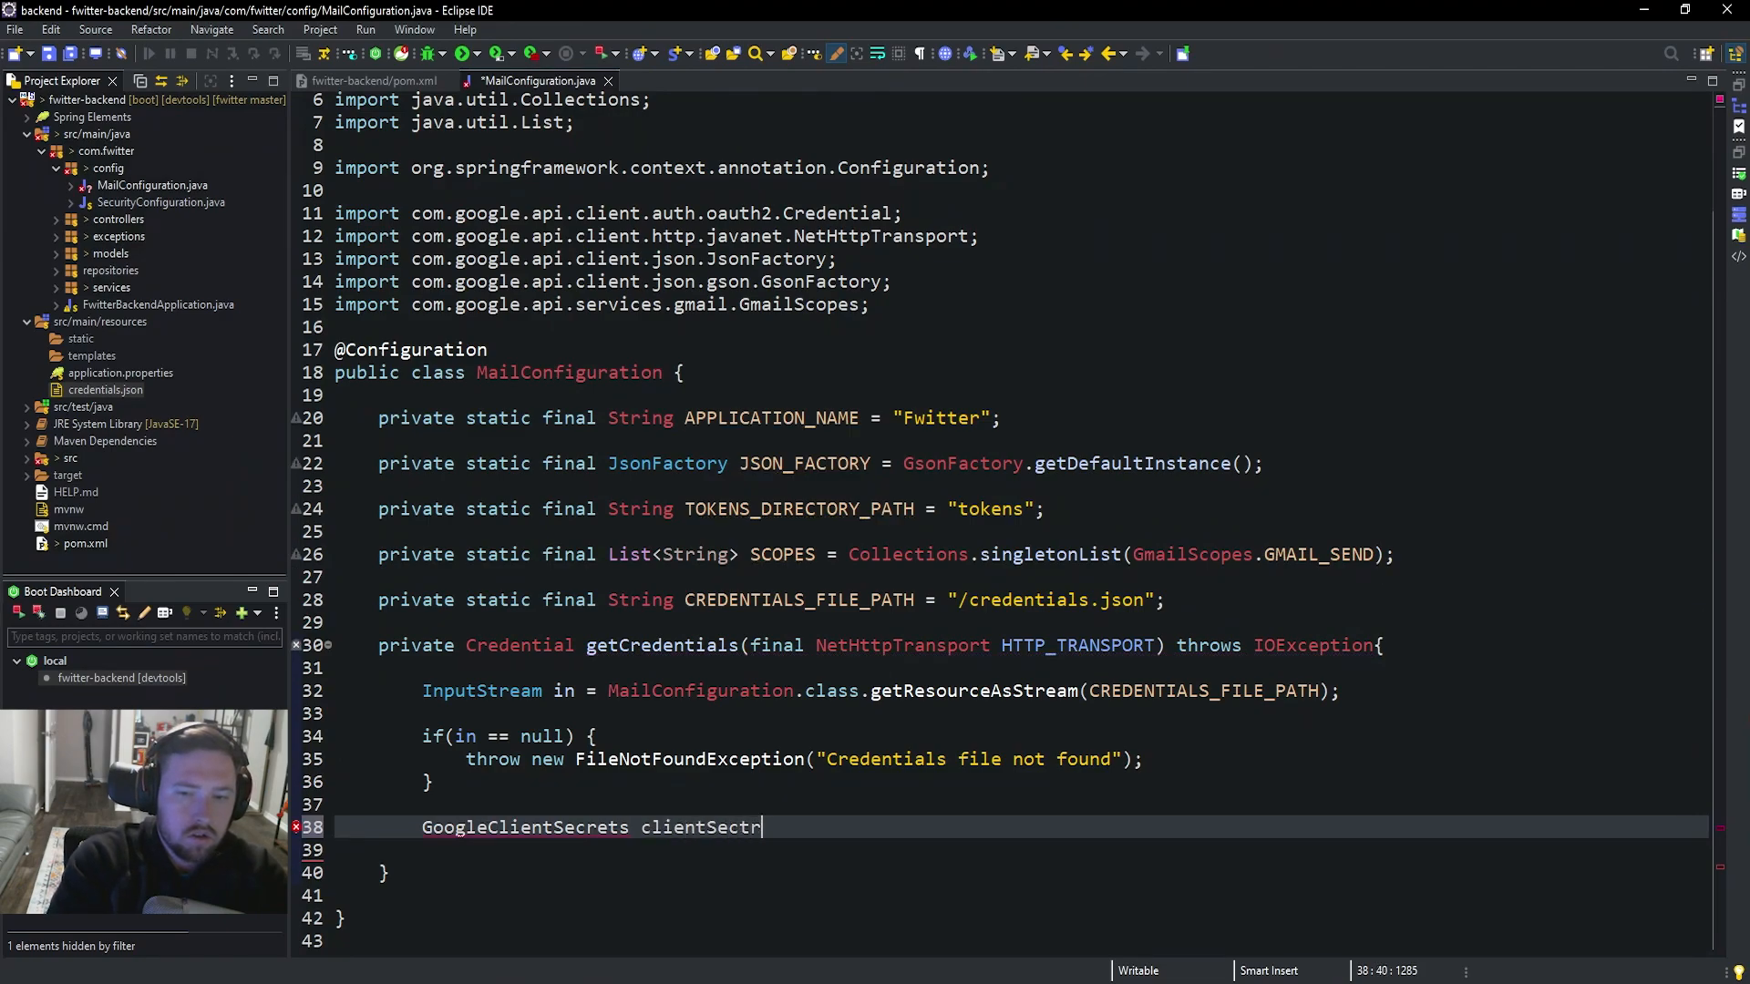
key("Backspace")
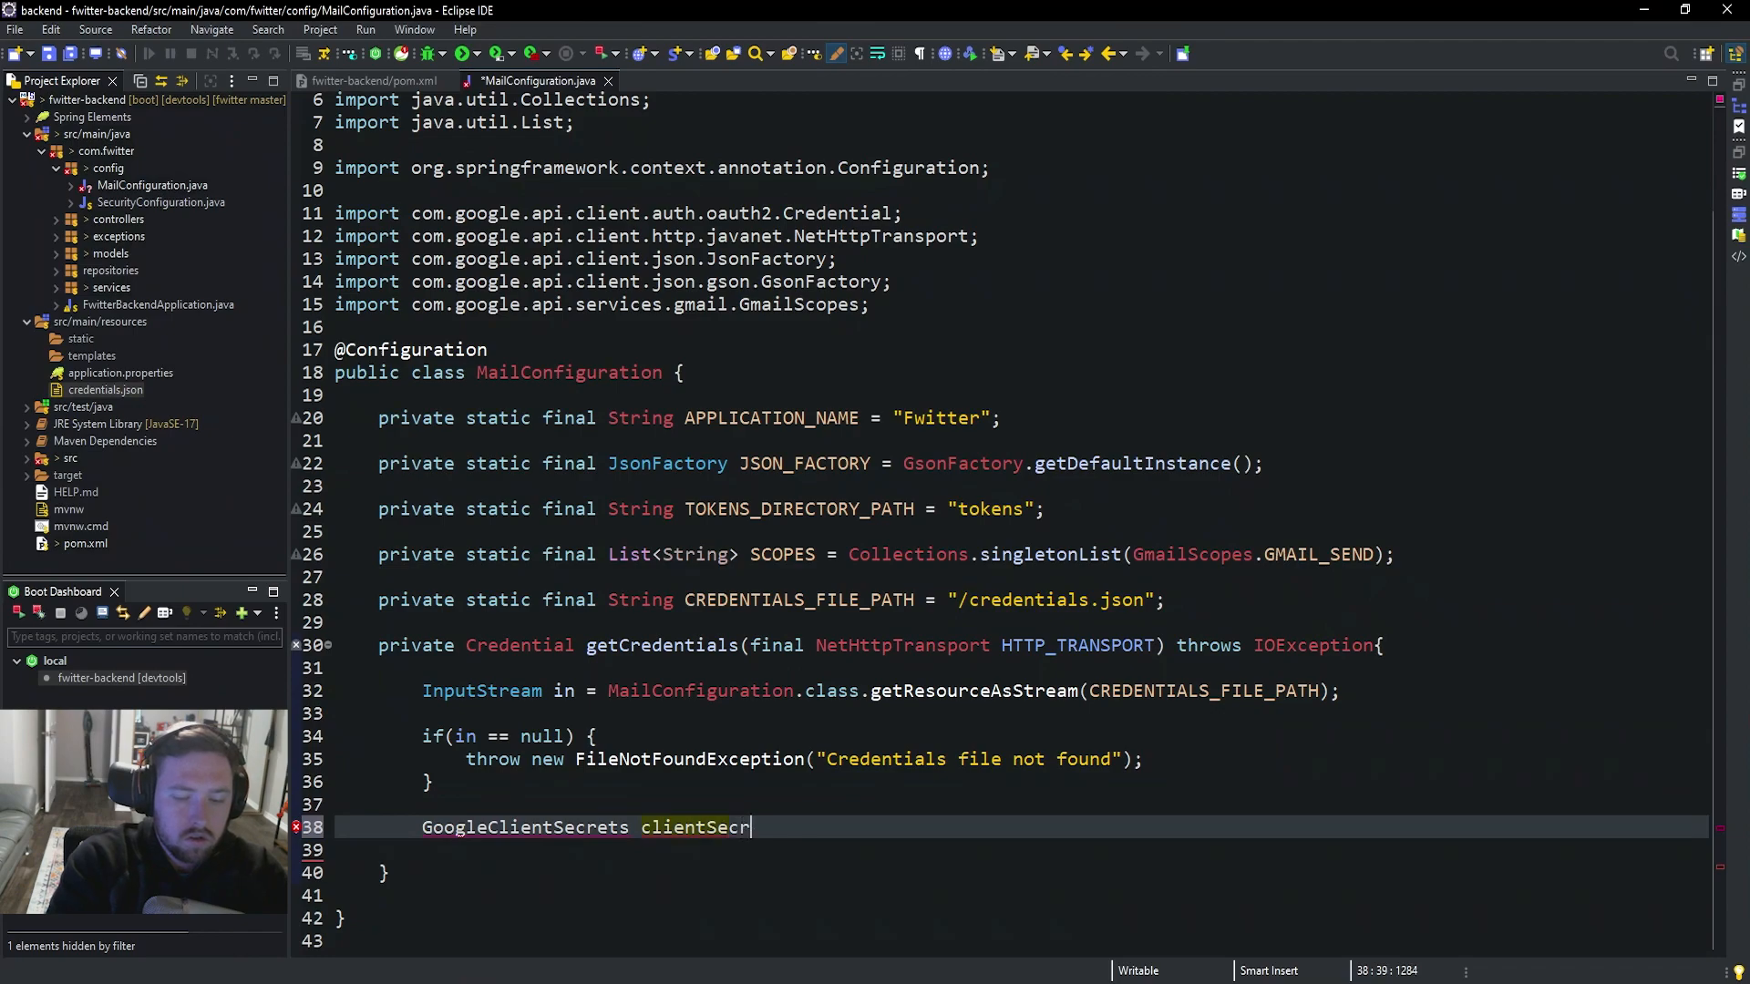
type("ets =")
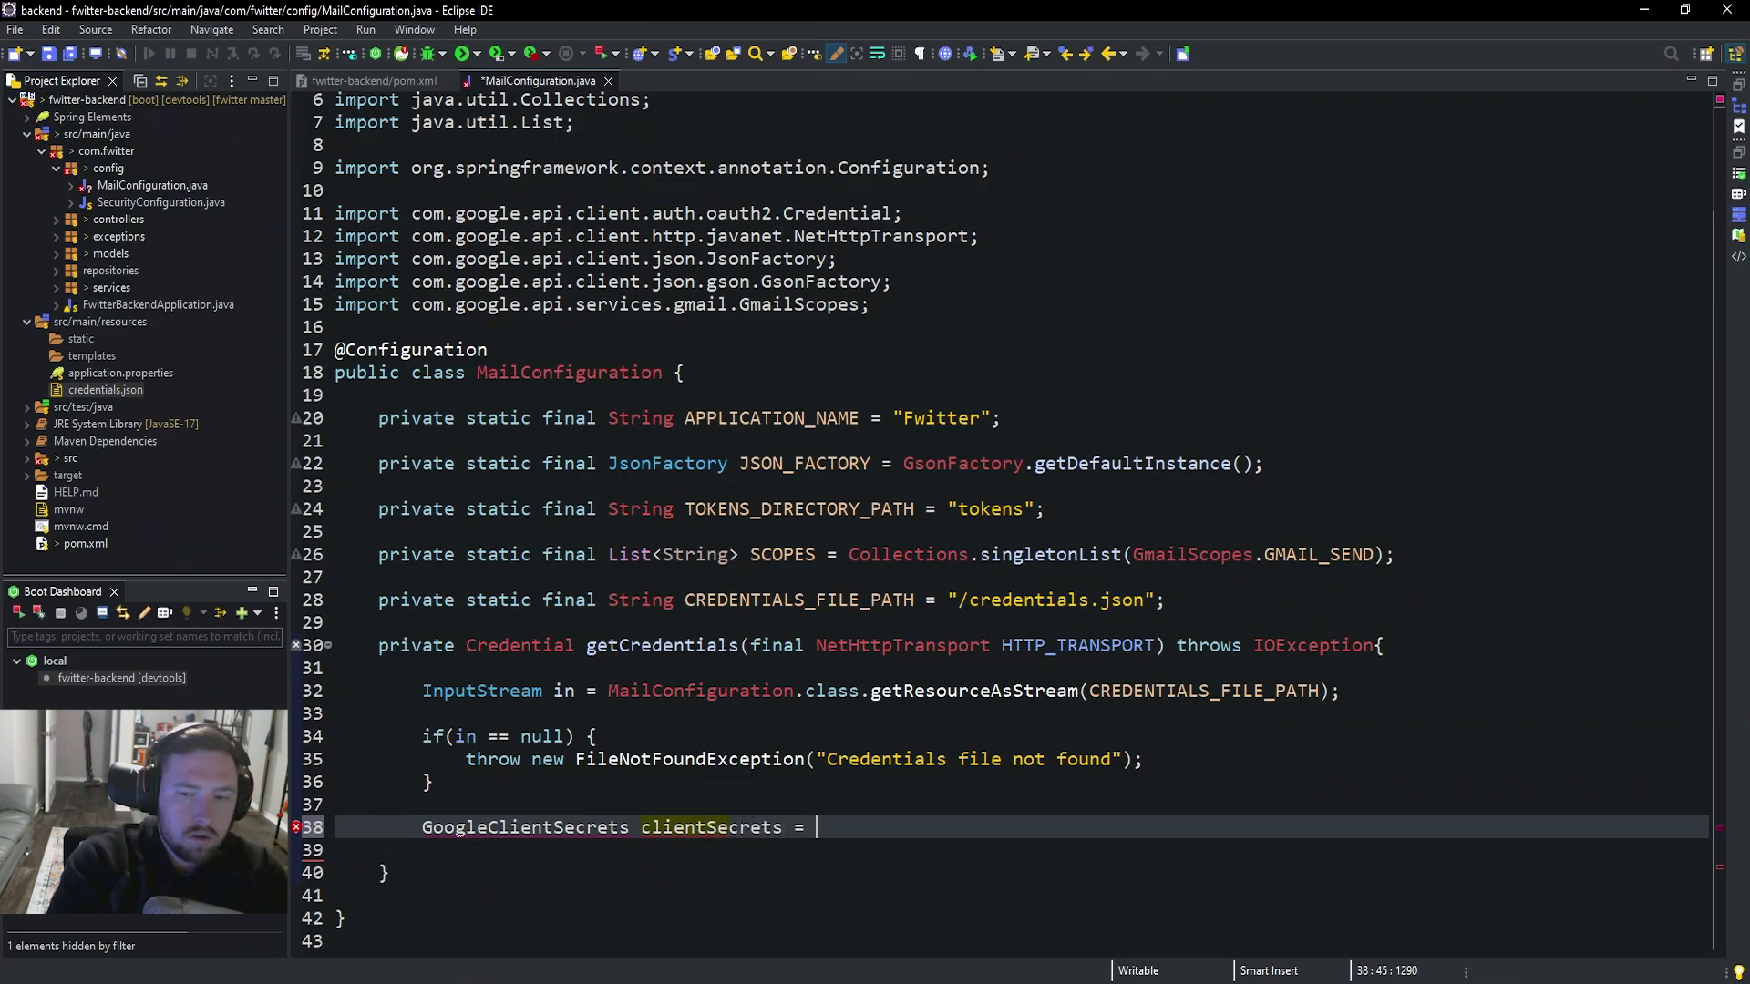
type("GoogleClientSecrets.load(JSON, null")
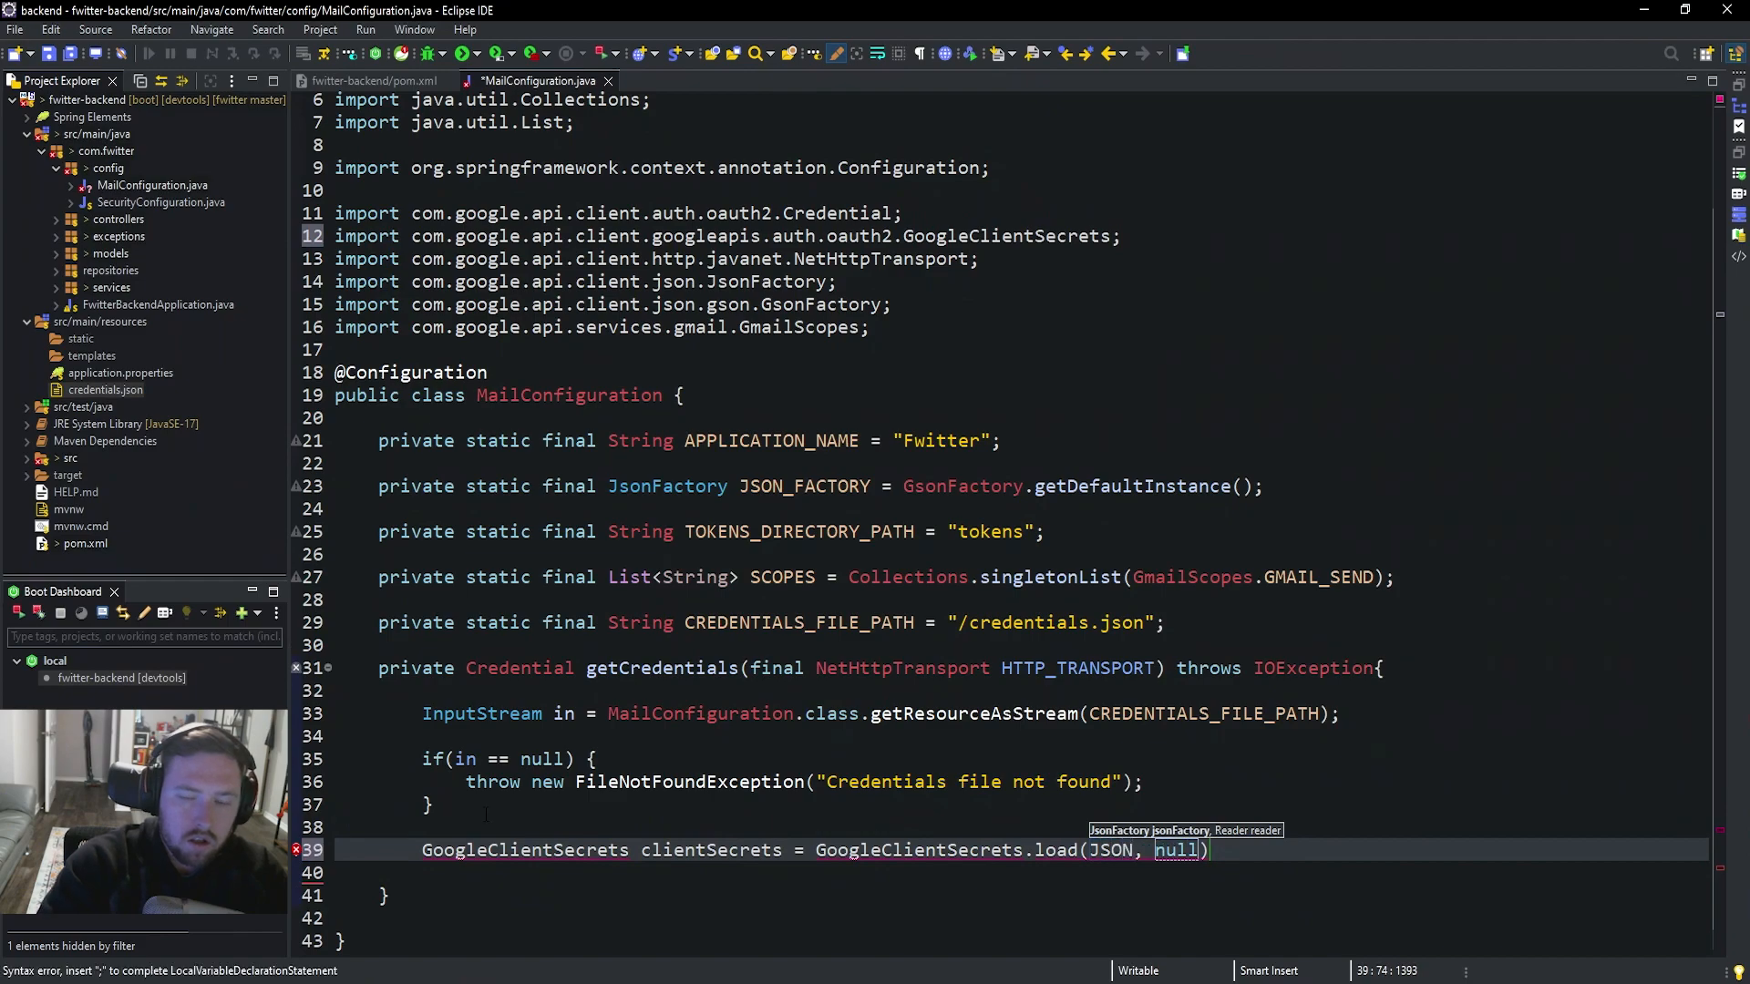
type("+")
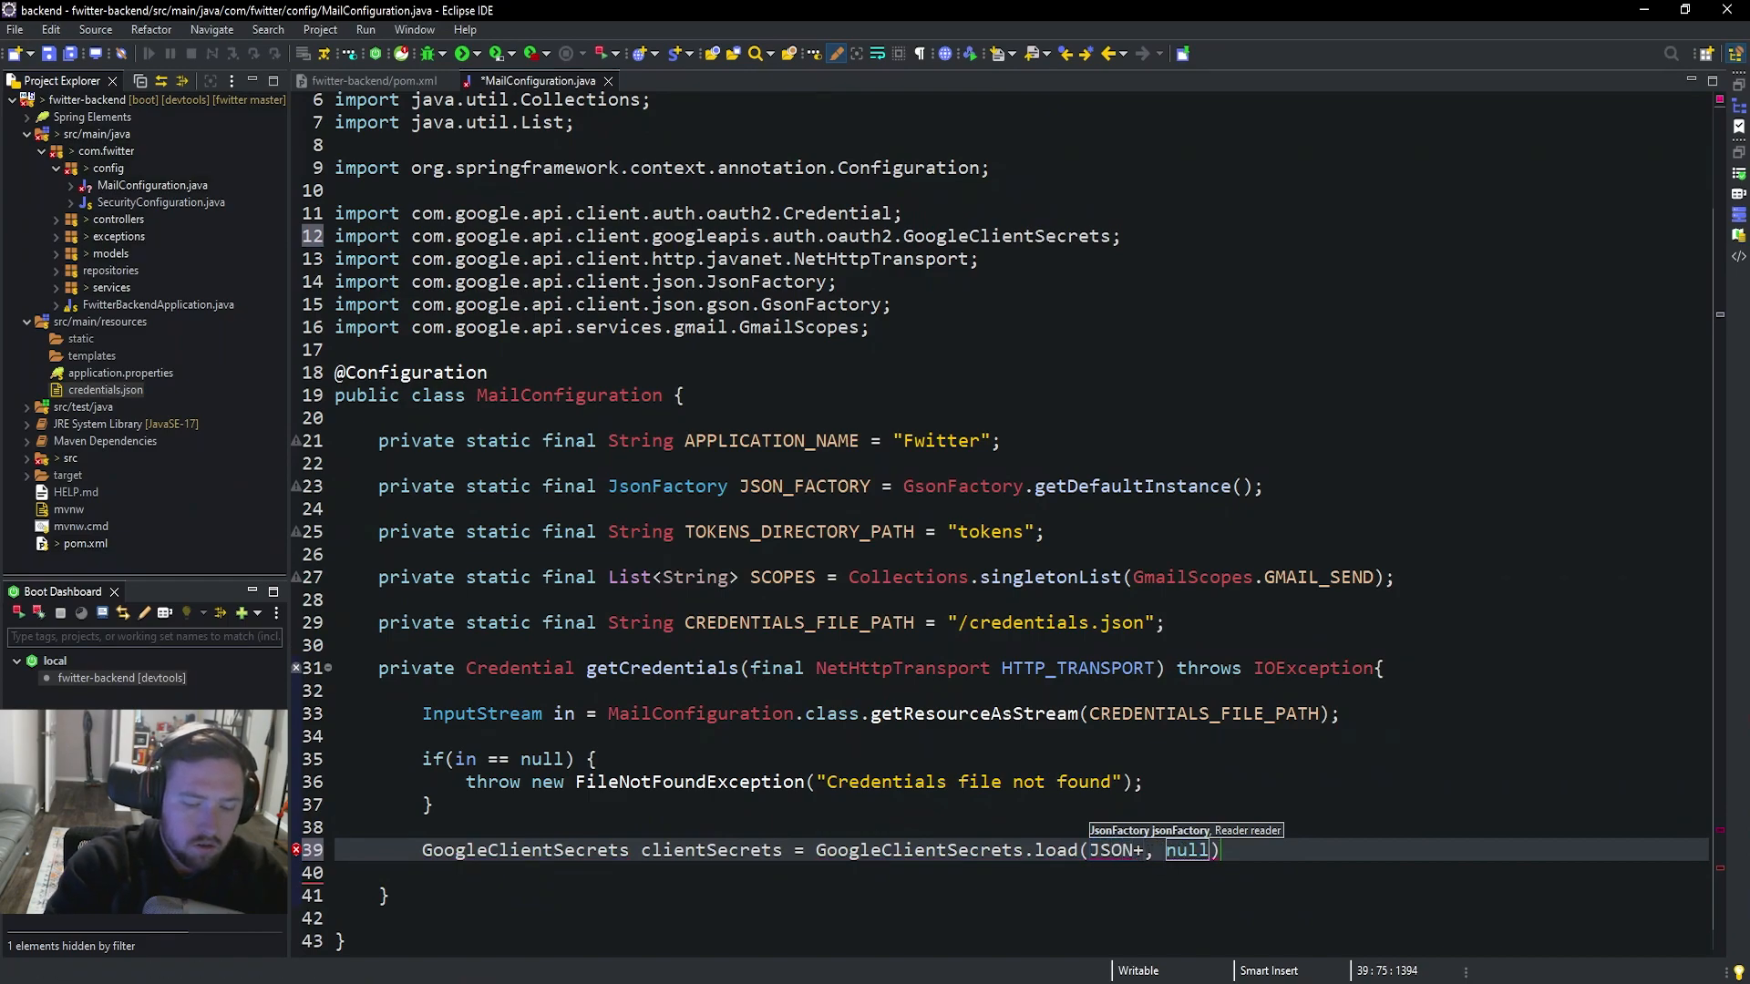
type("FACTORY")
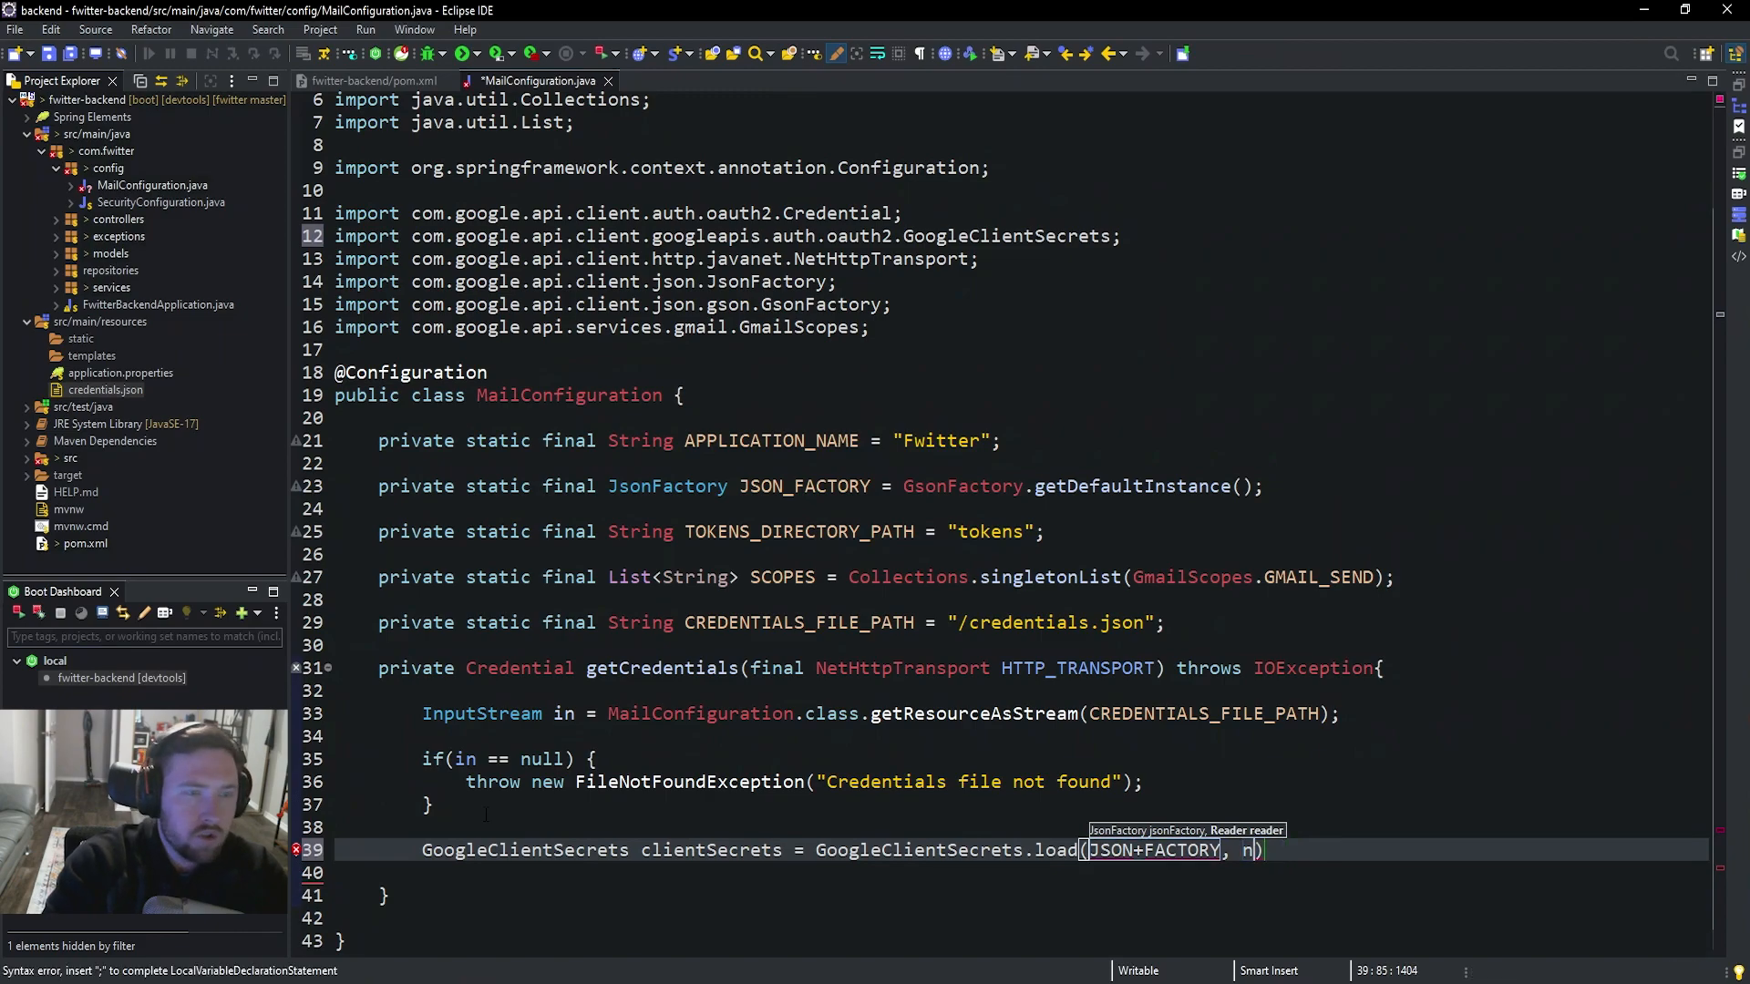
type("ew I")
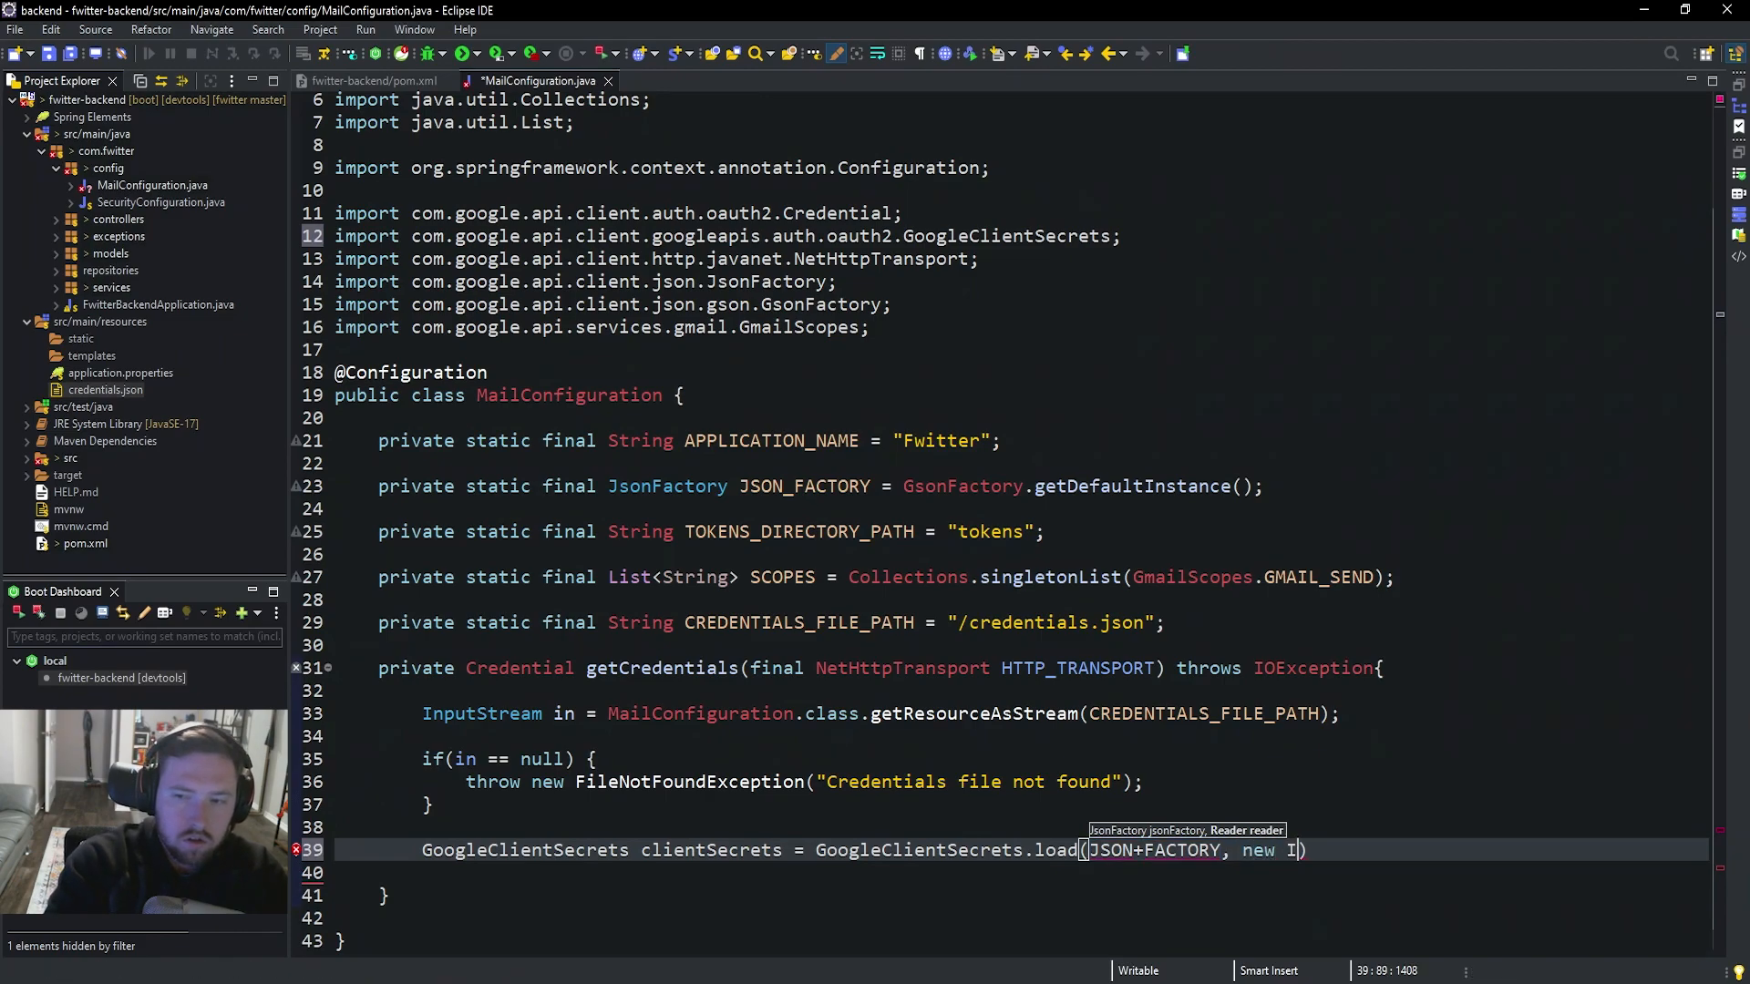
type("nputStreamR")
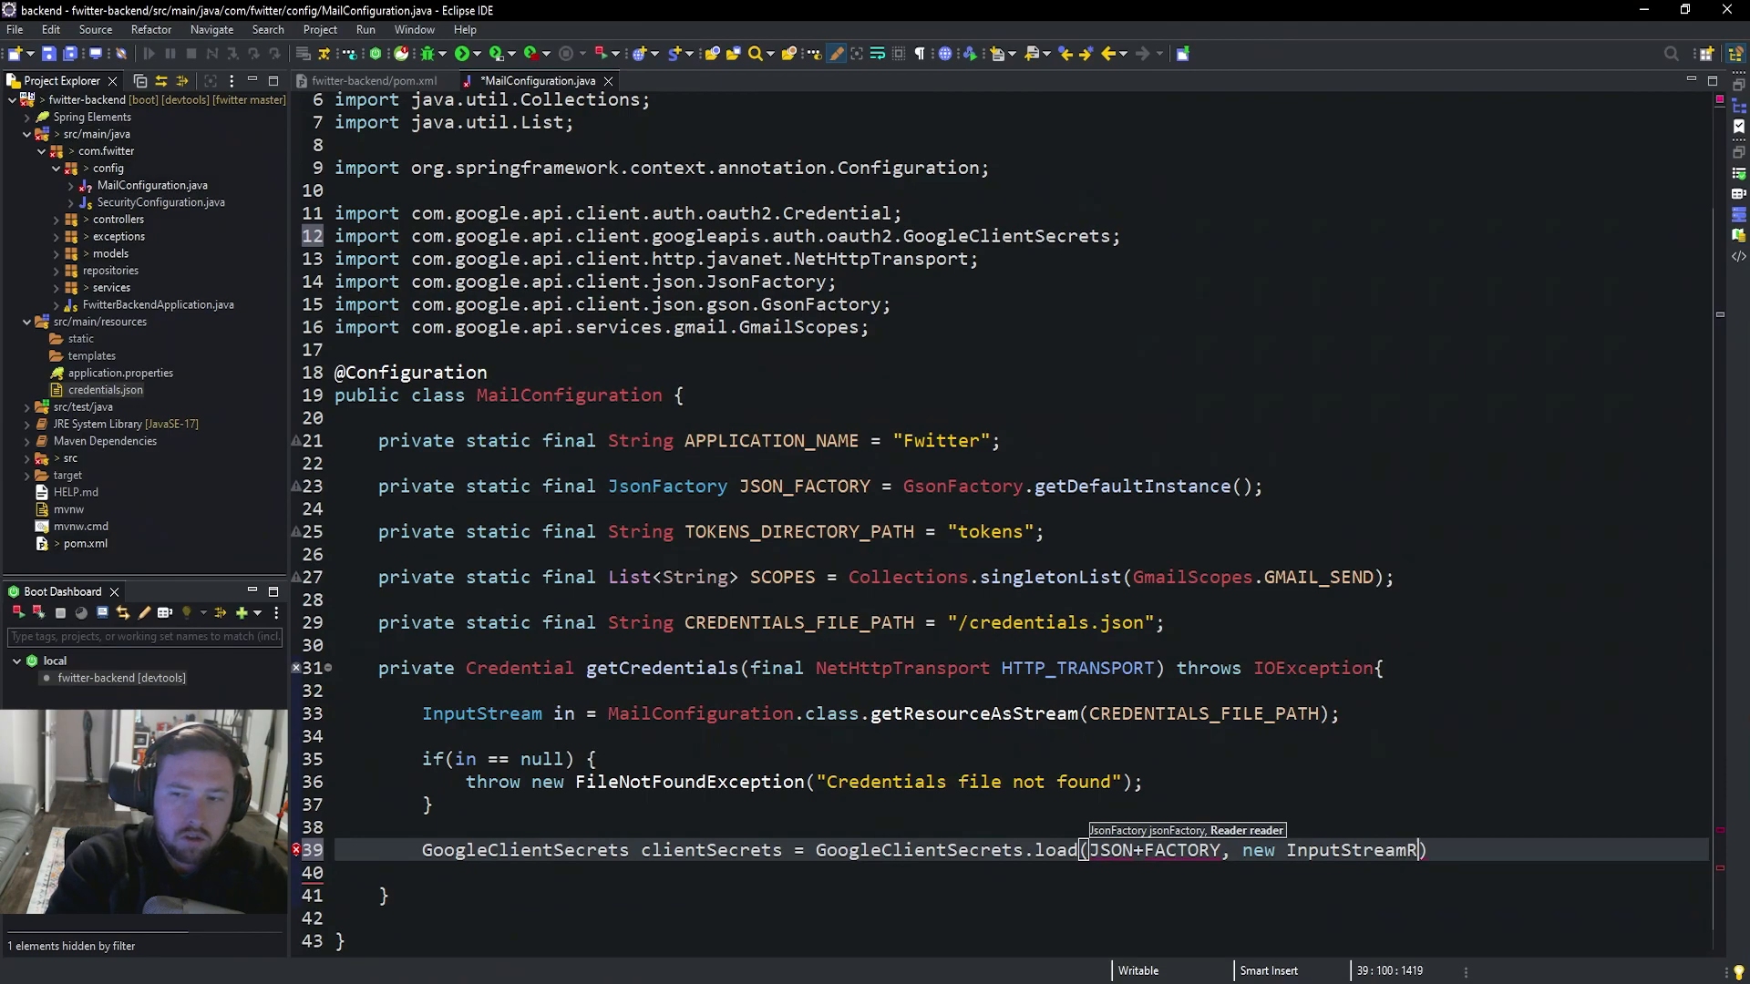
type("eader)")
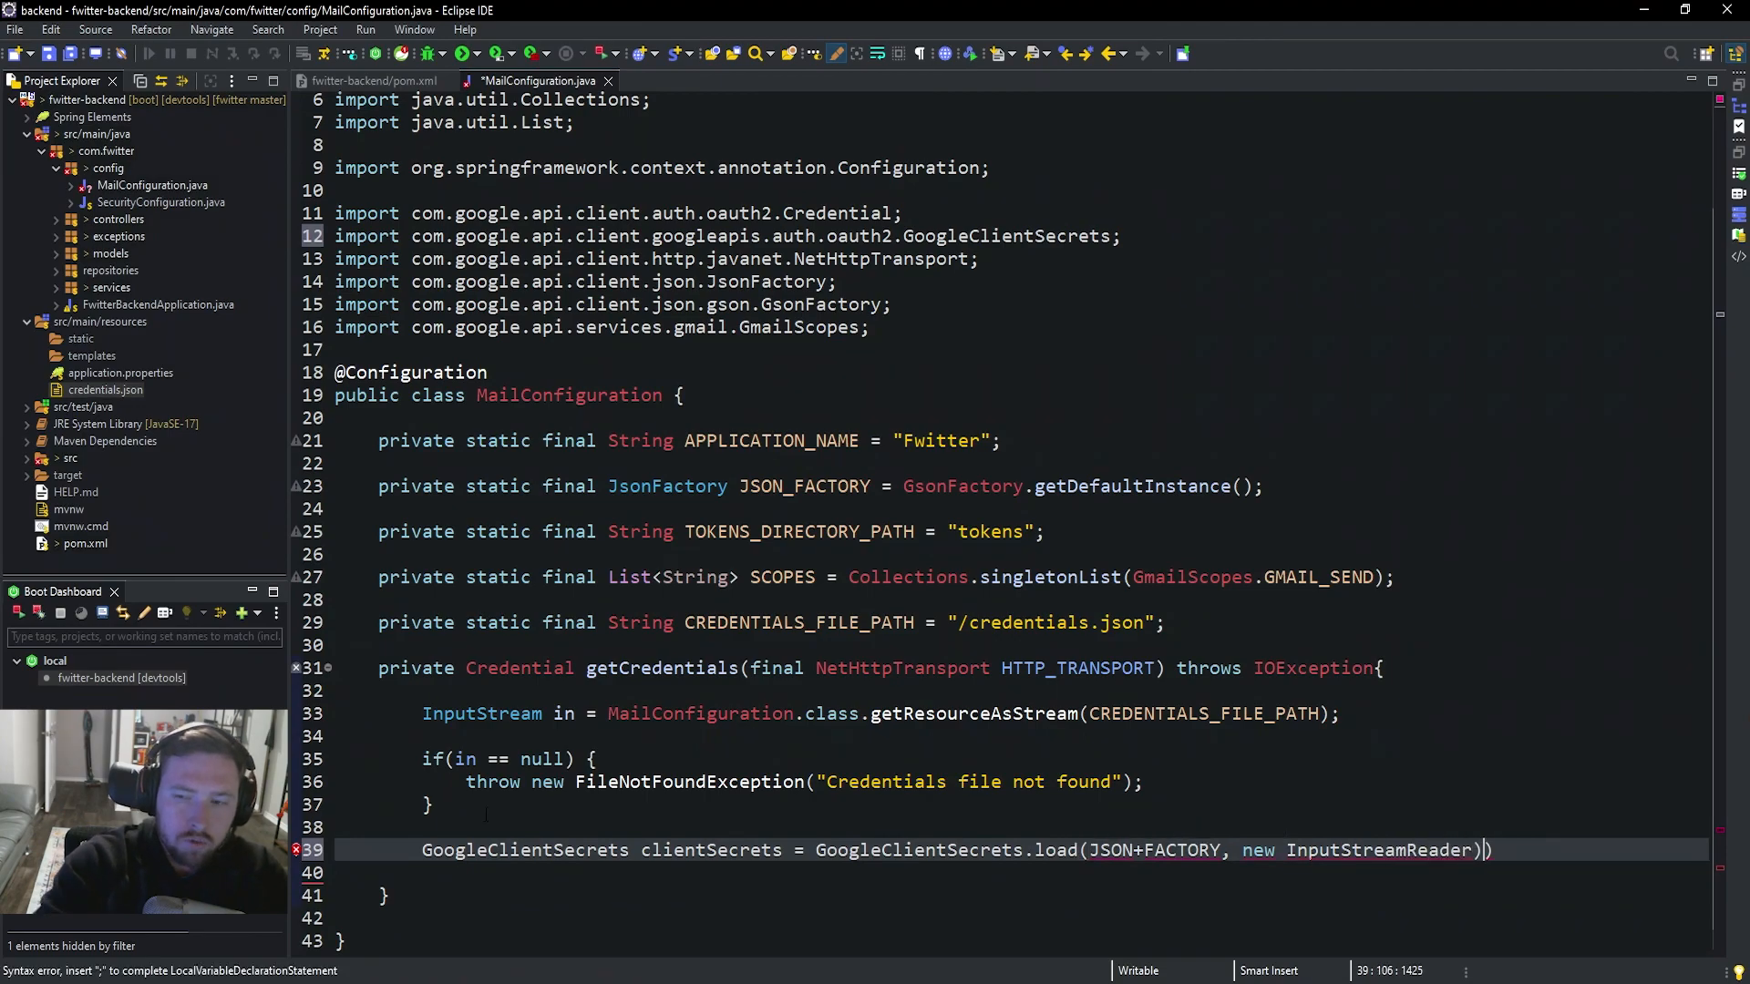
type("()")
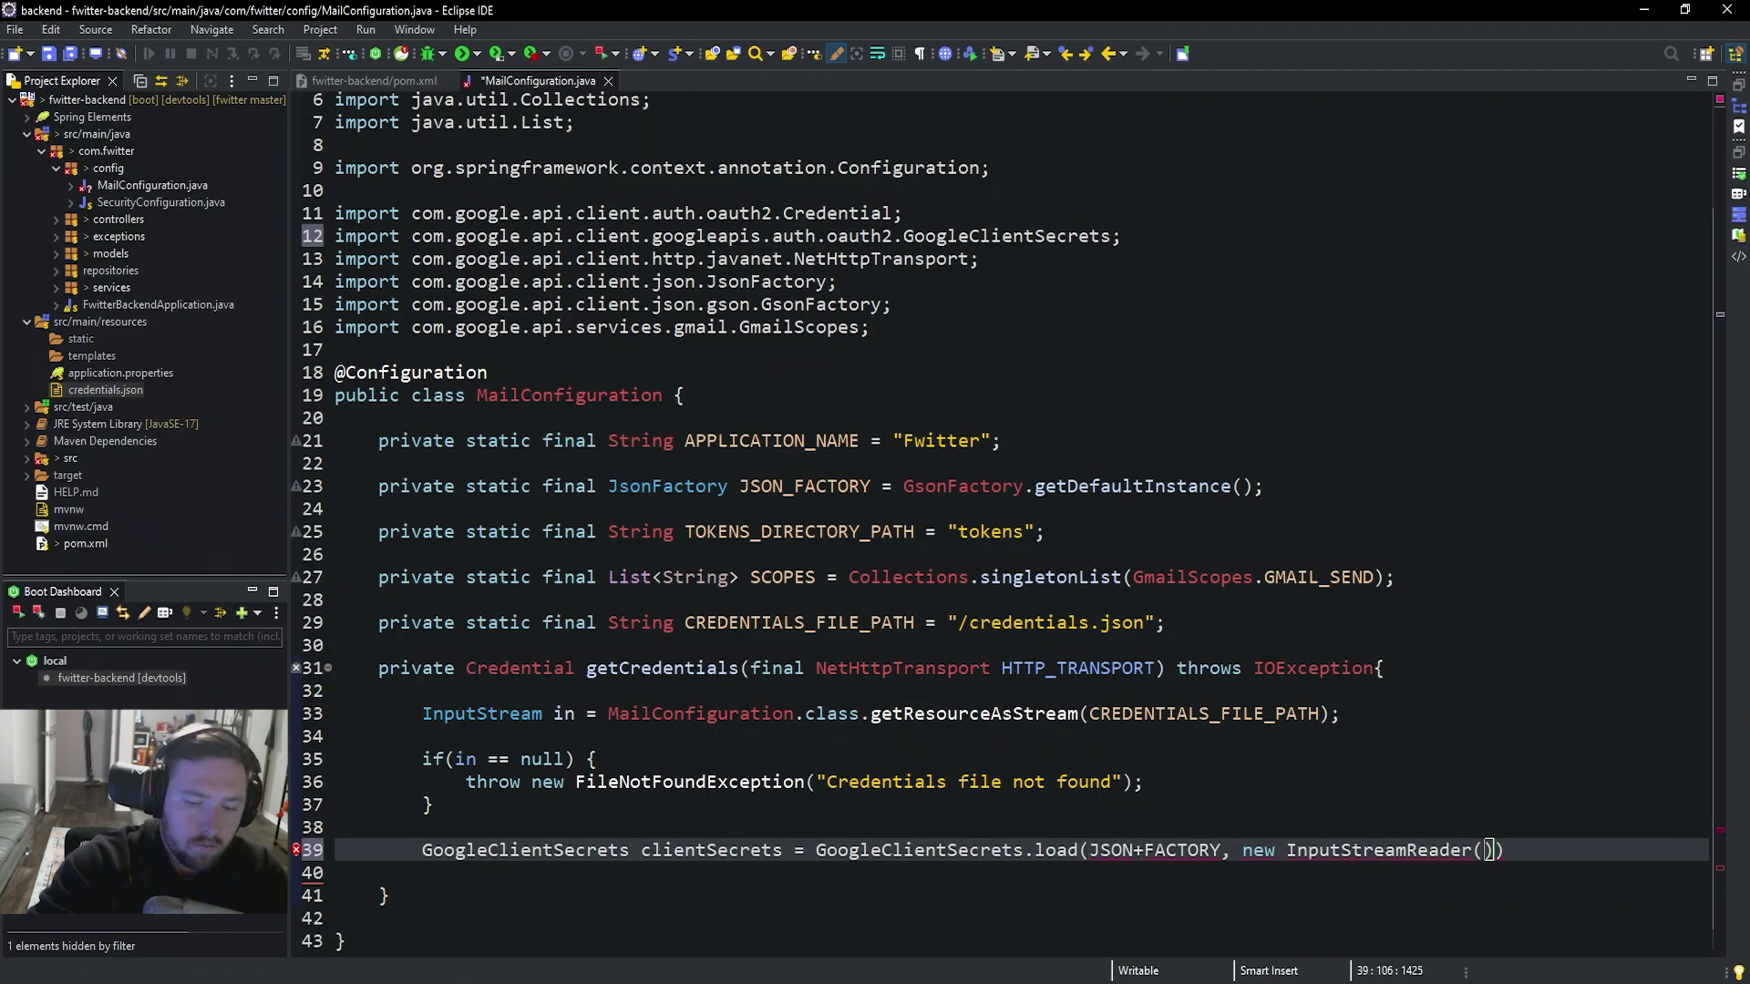
type("in);")
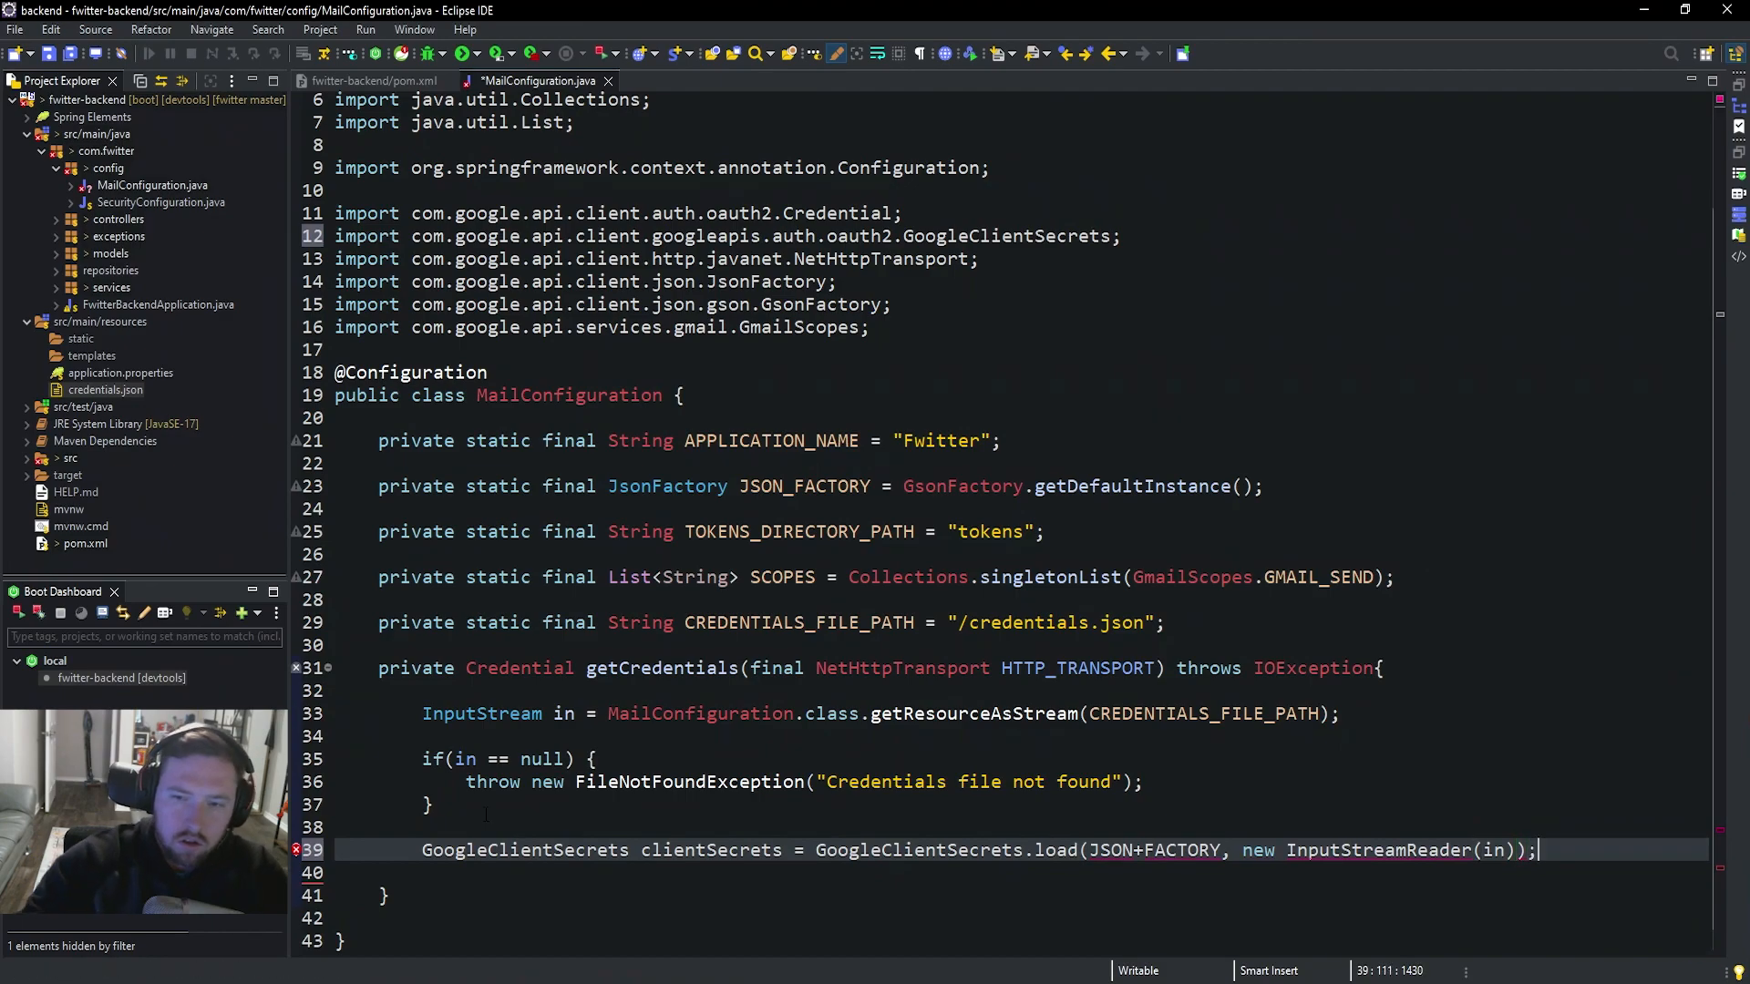
Correct the JSON+FACTORY typo to JSON_FACTORY and save the file
left_click(1143, 849)
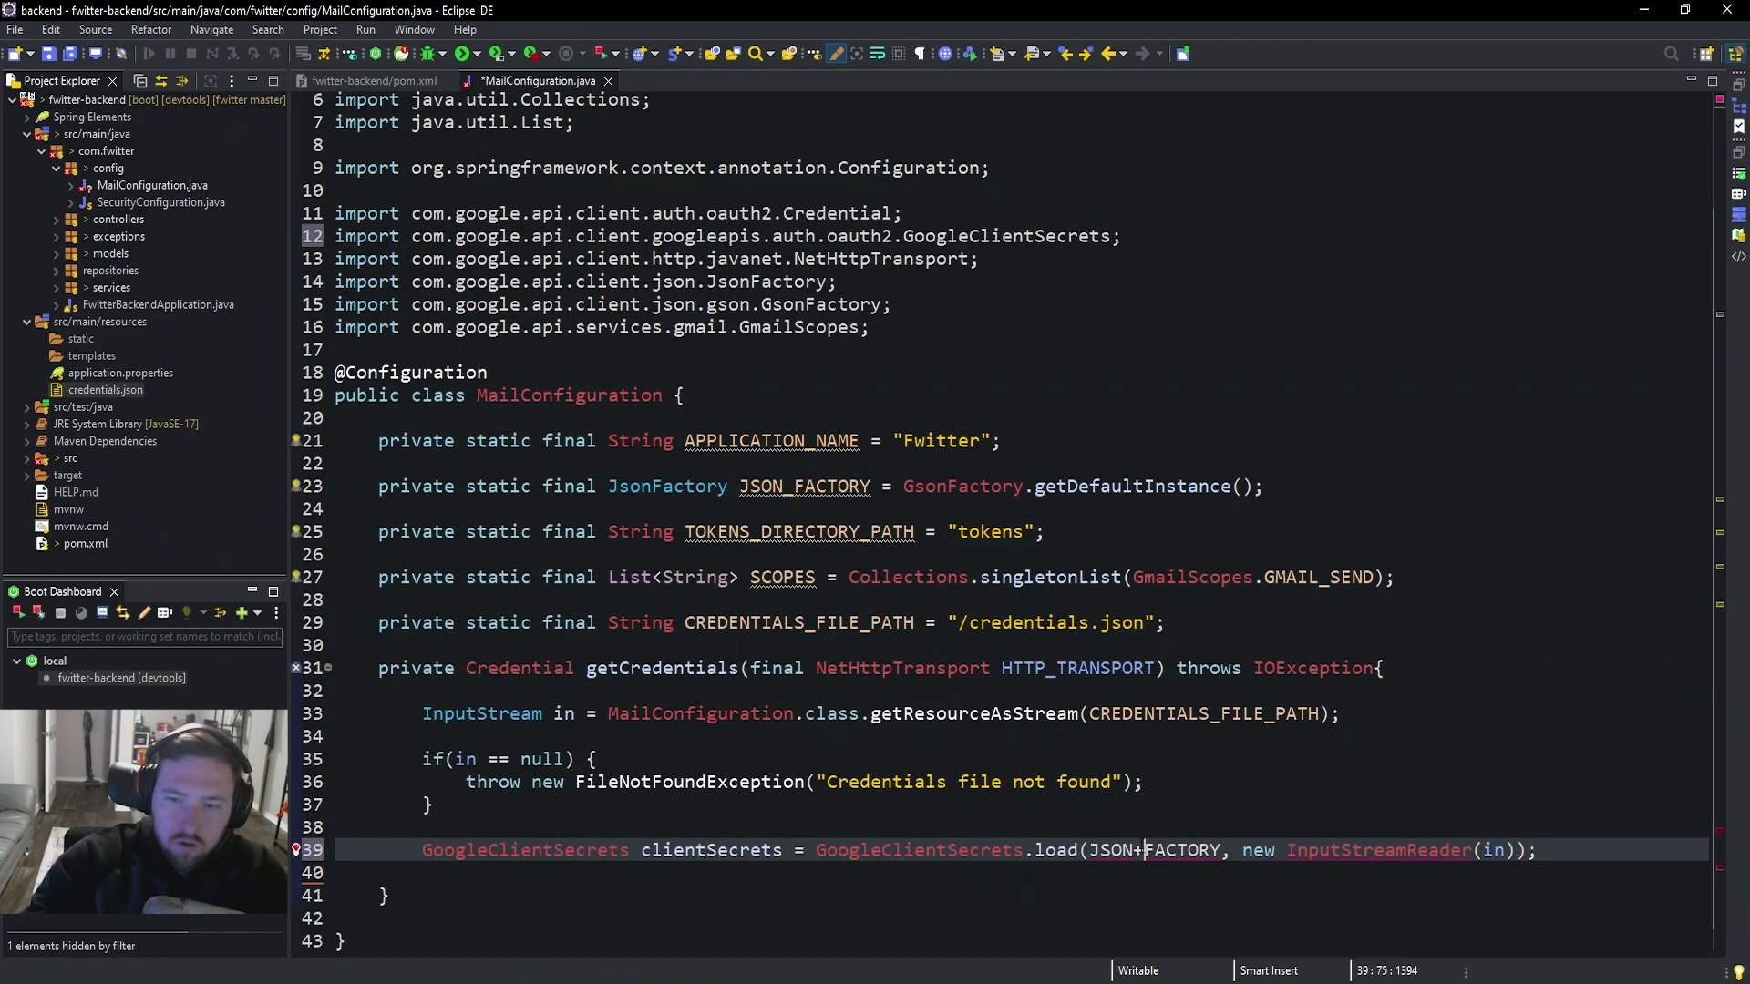
type("_")
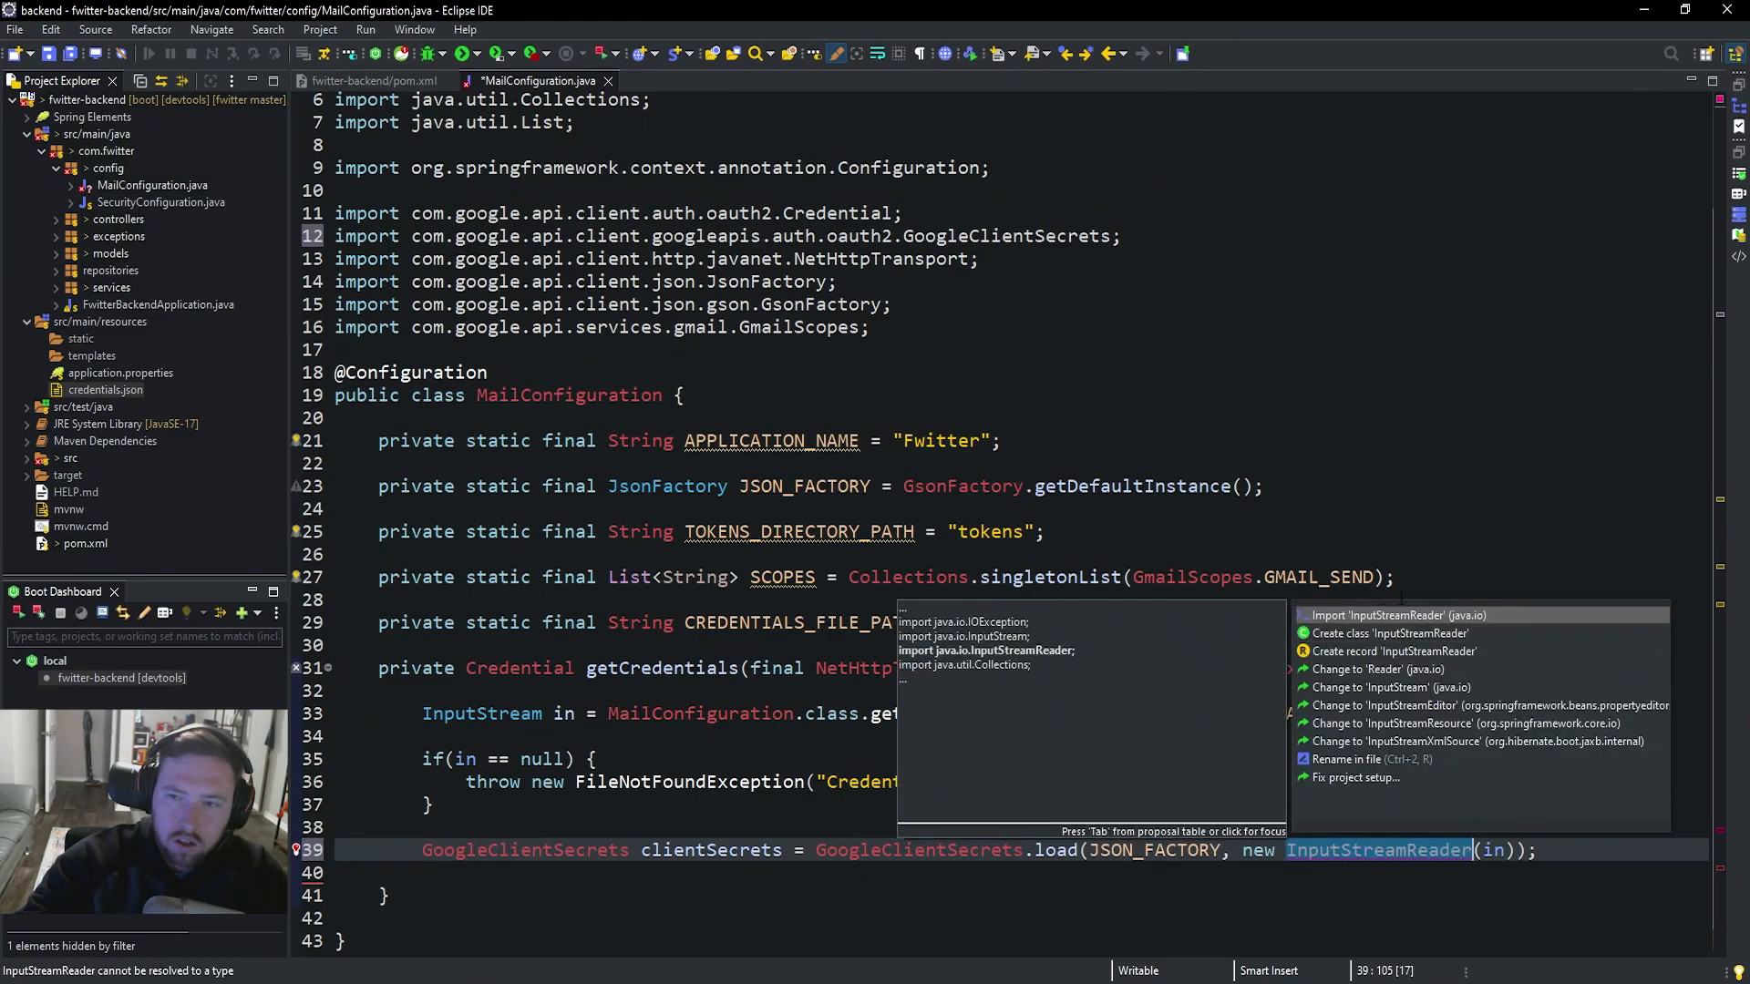
left_click(1396, 615)
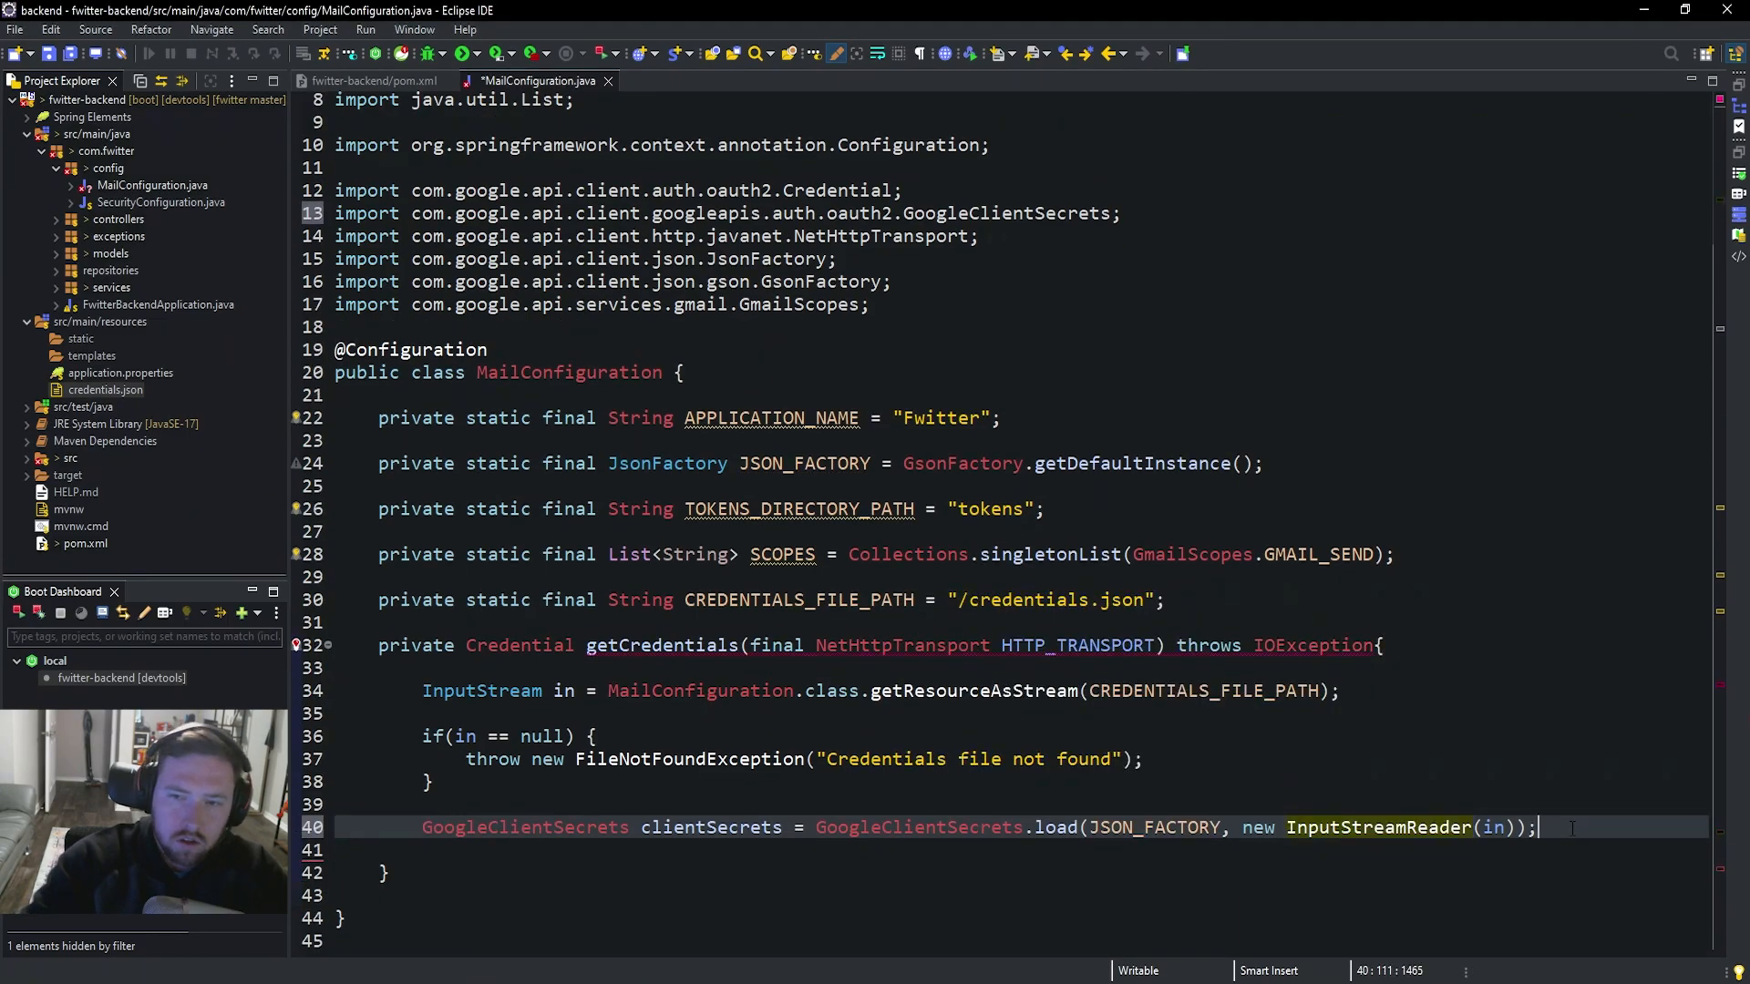
key("ctrl+s")
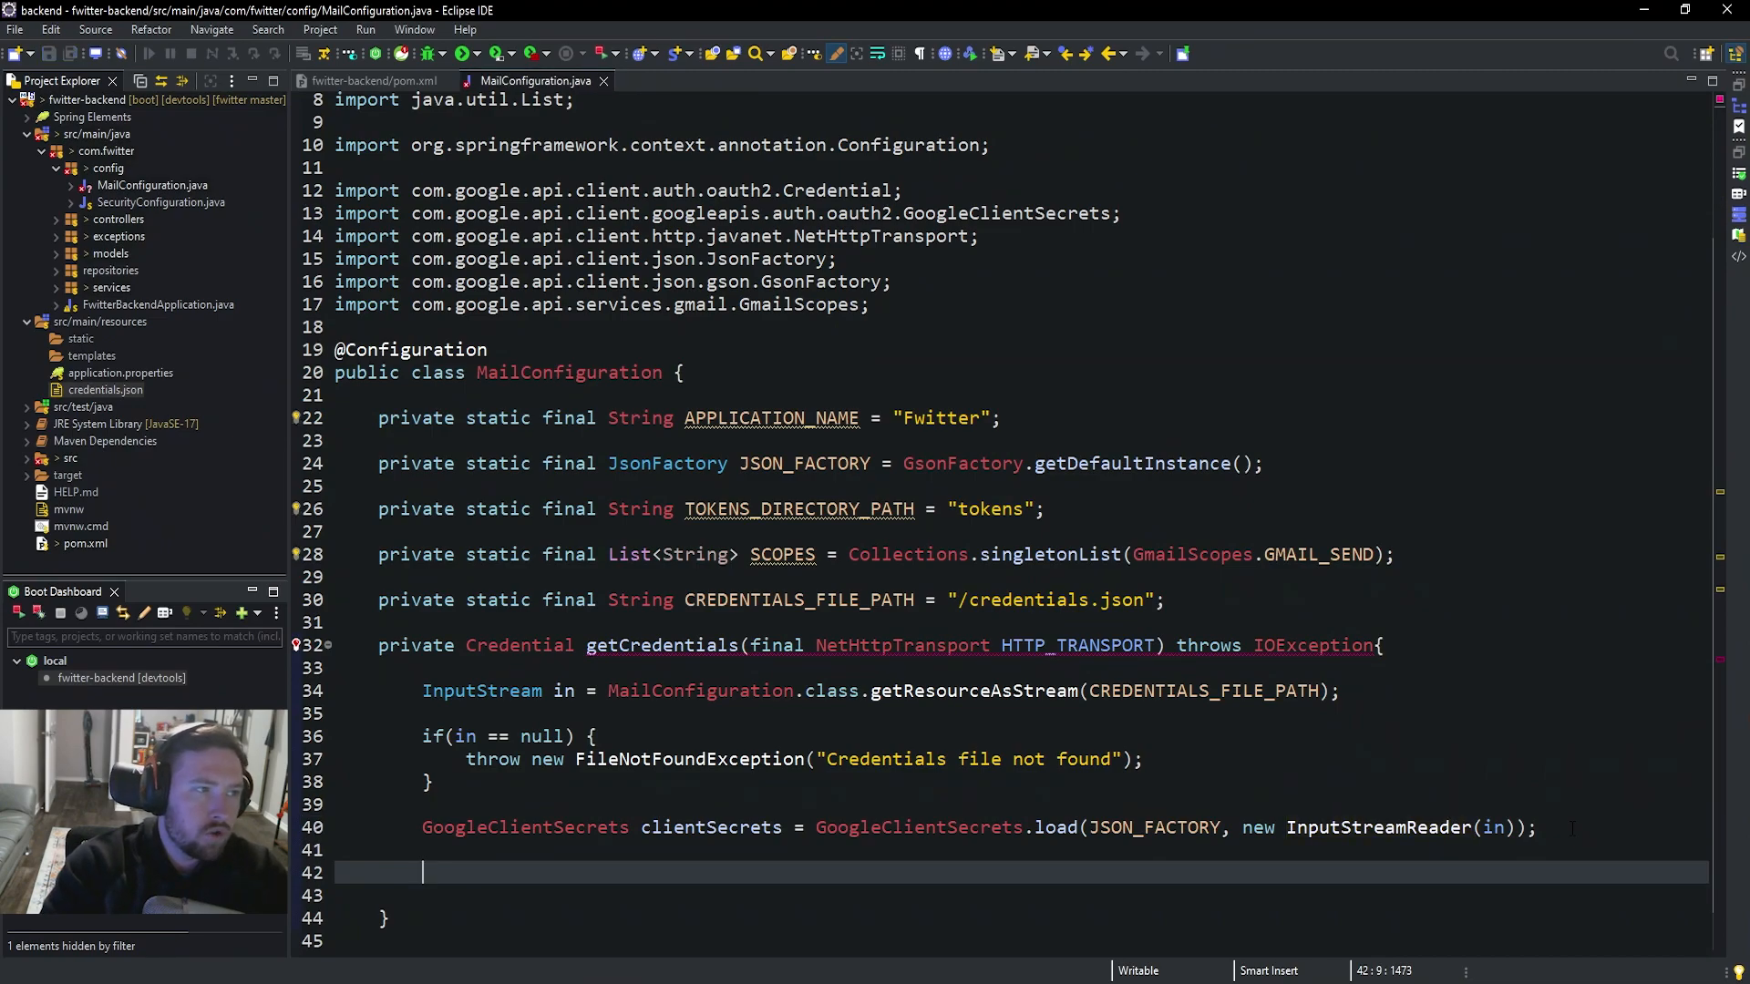
Start the GoogleAuthorizationCodeFlow flow builder with setDataStoreFactory(new FileDataStoreFactory(...))
type("GoogleAuthorization")
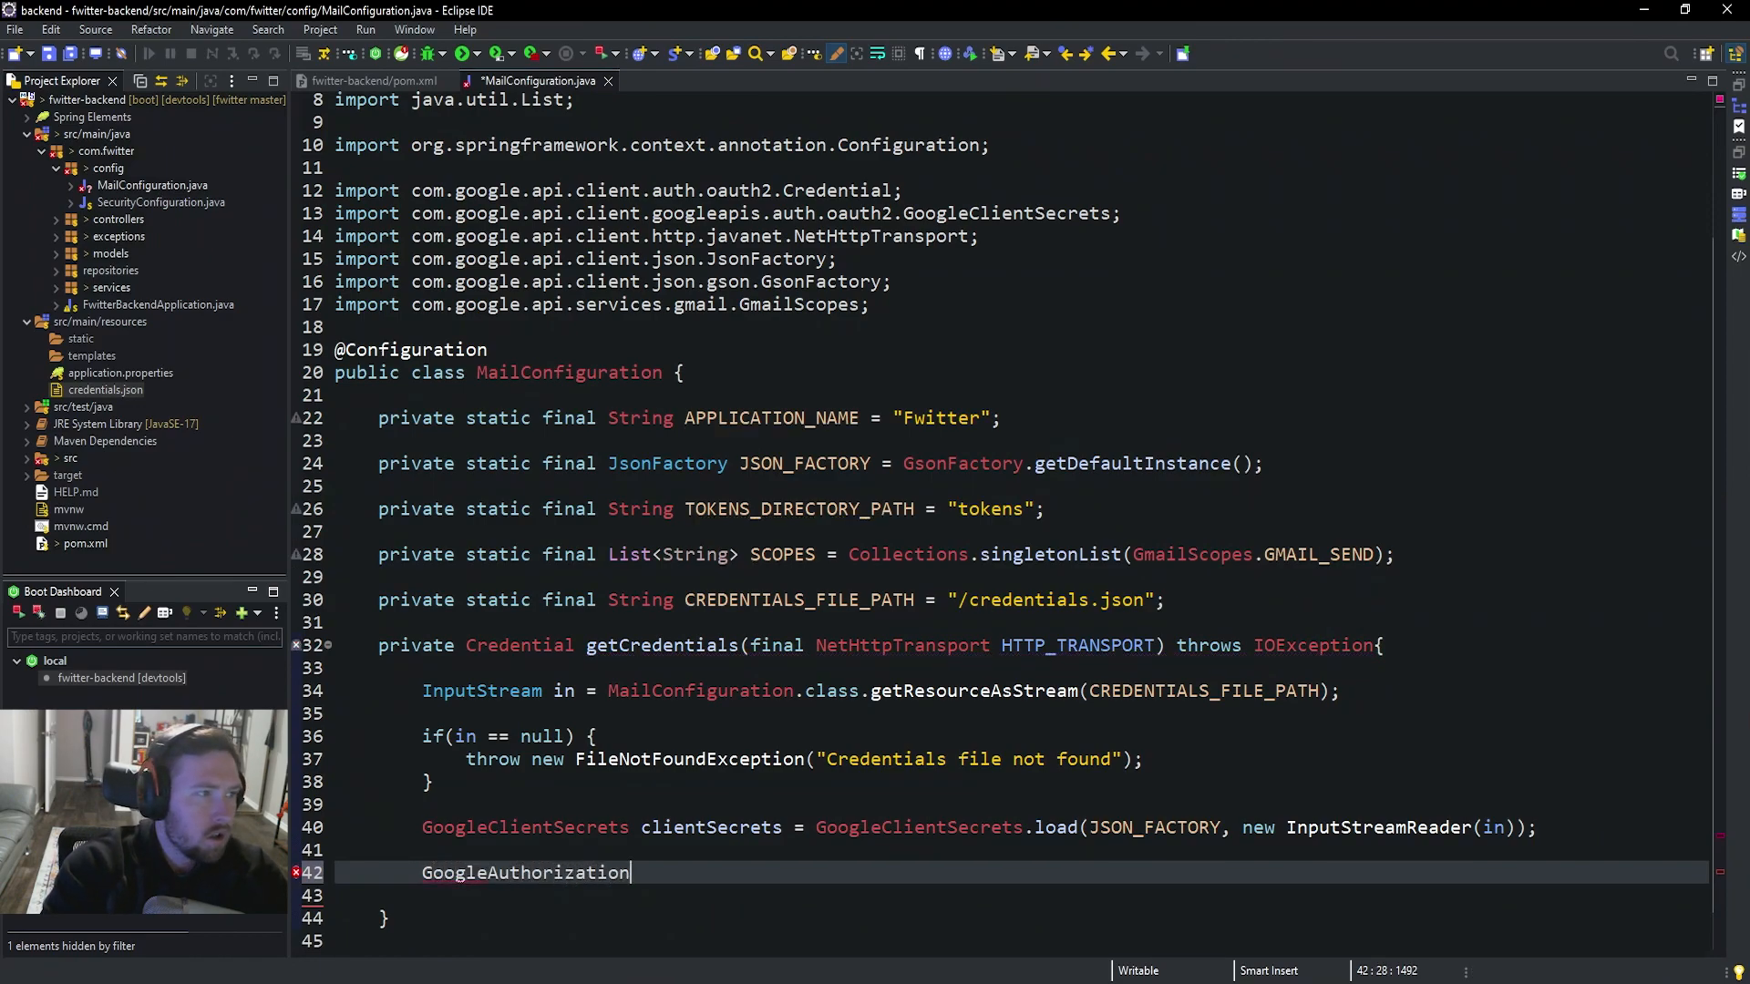
type("Cod")
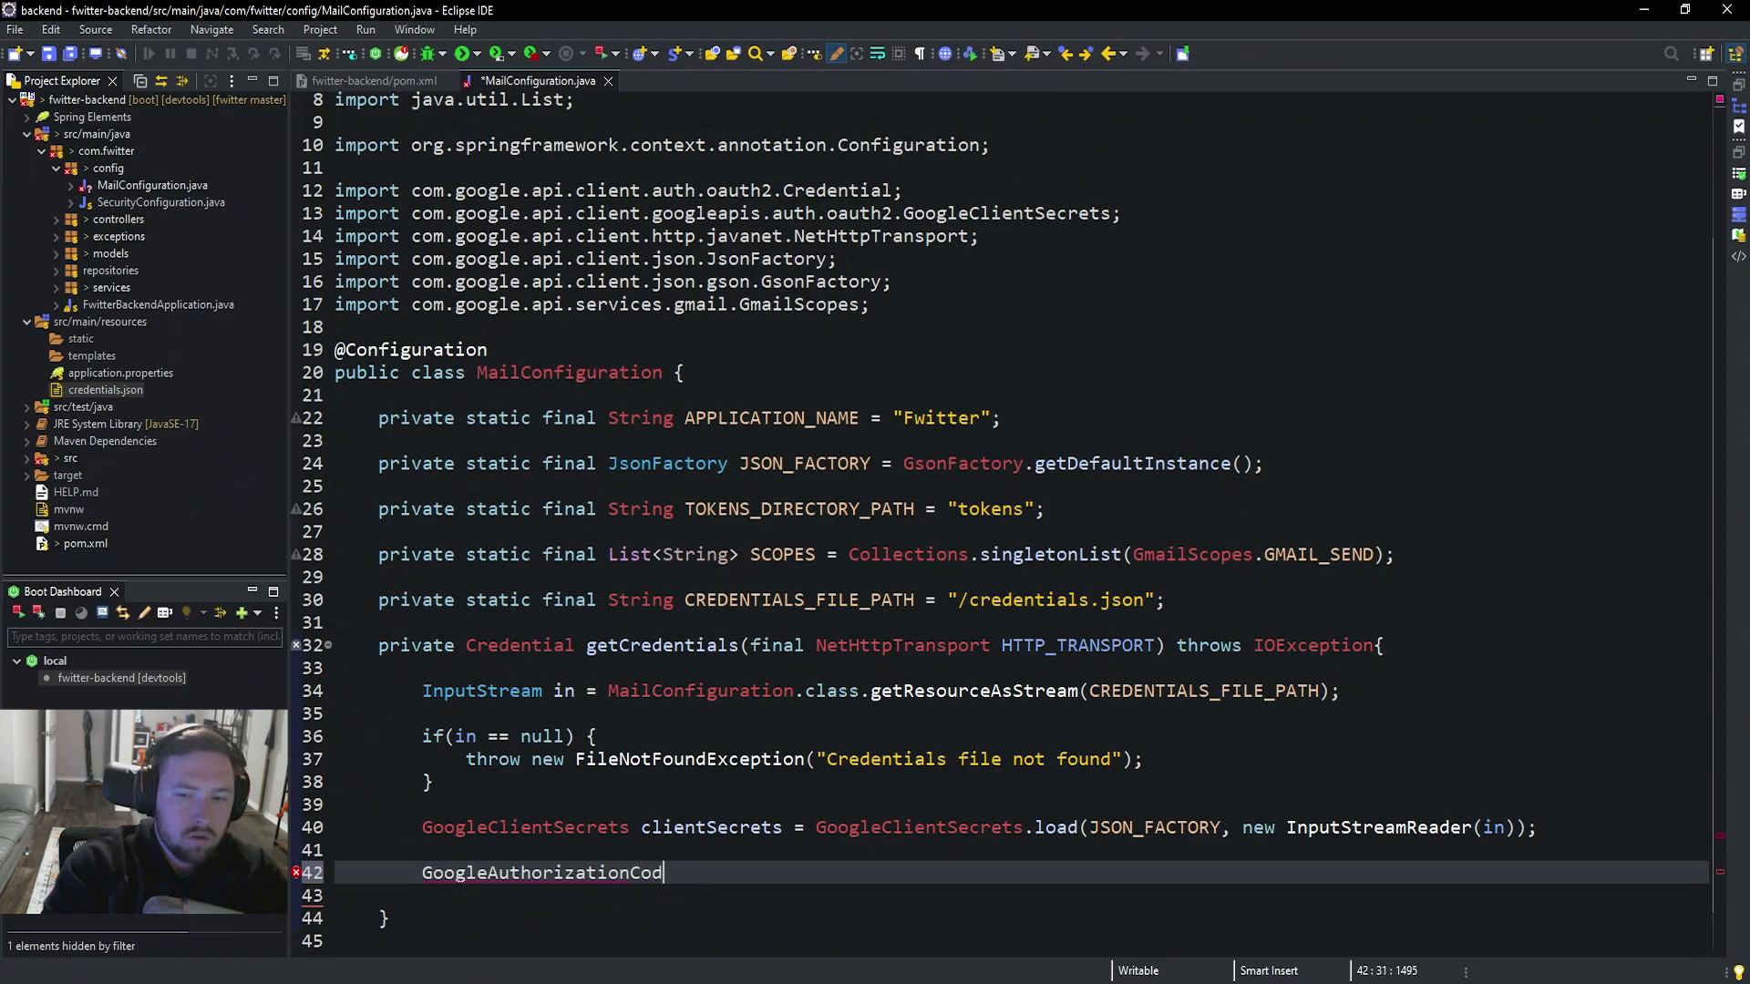
type("Flow co")
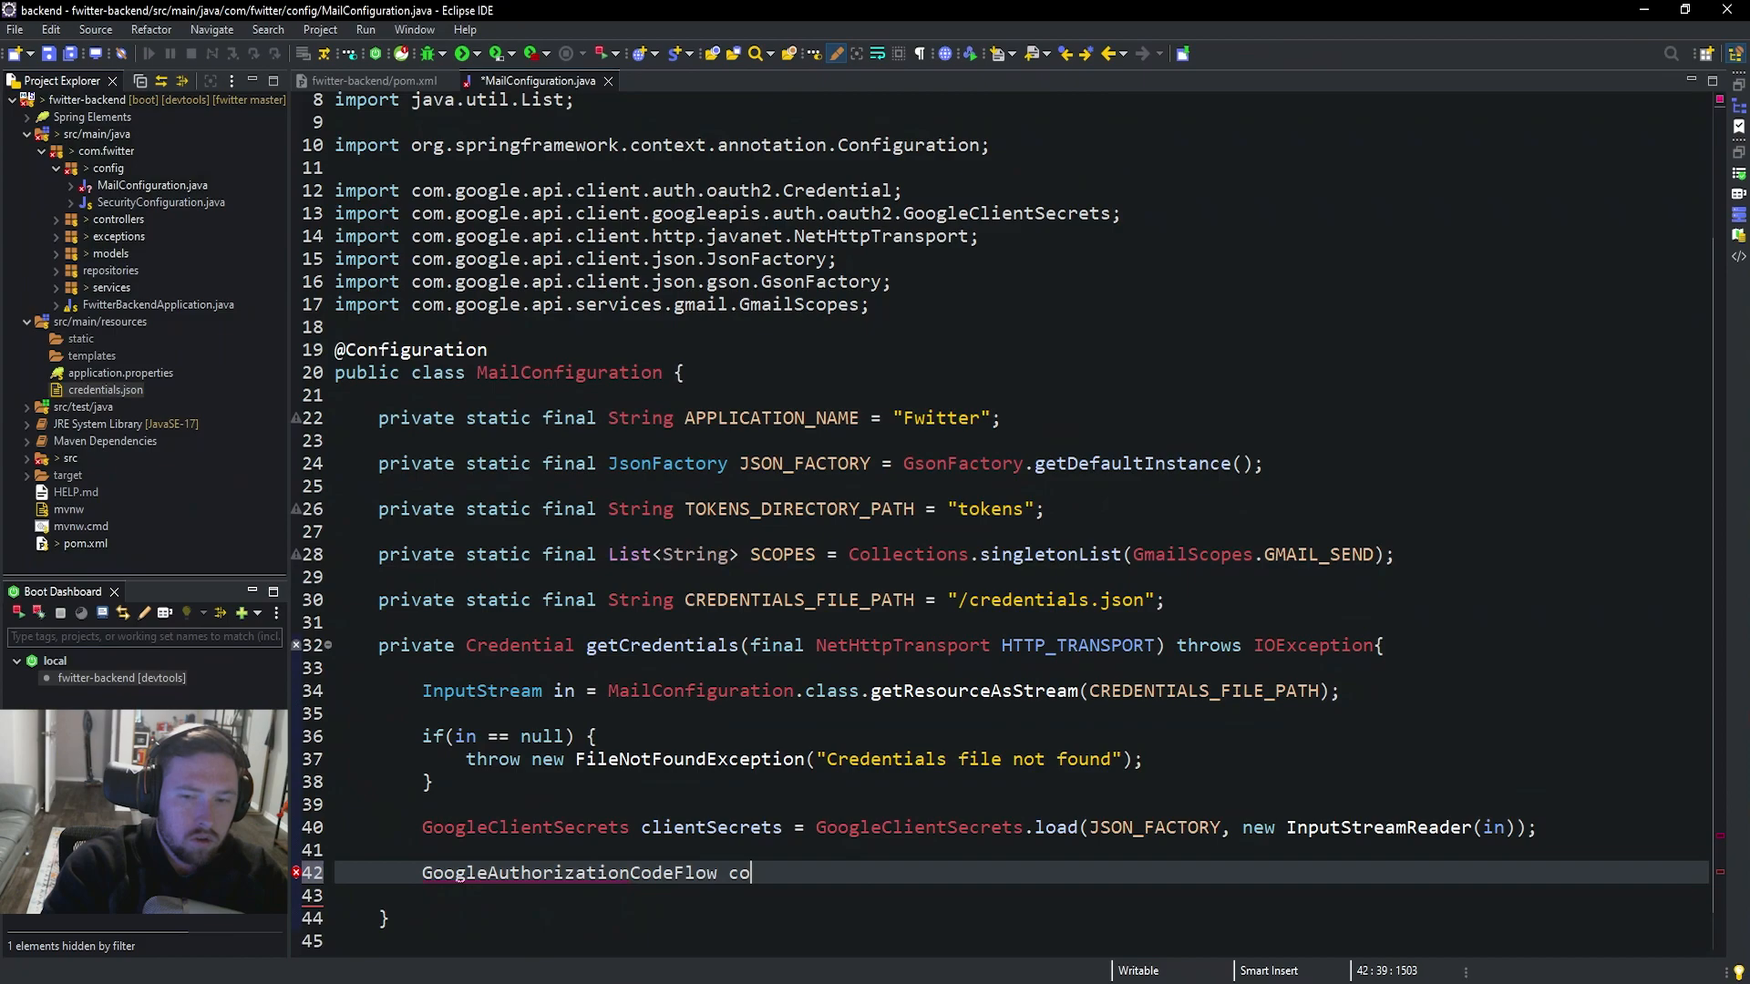
type("flow =")
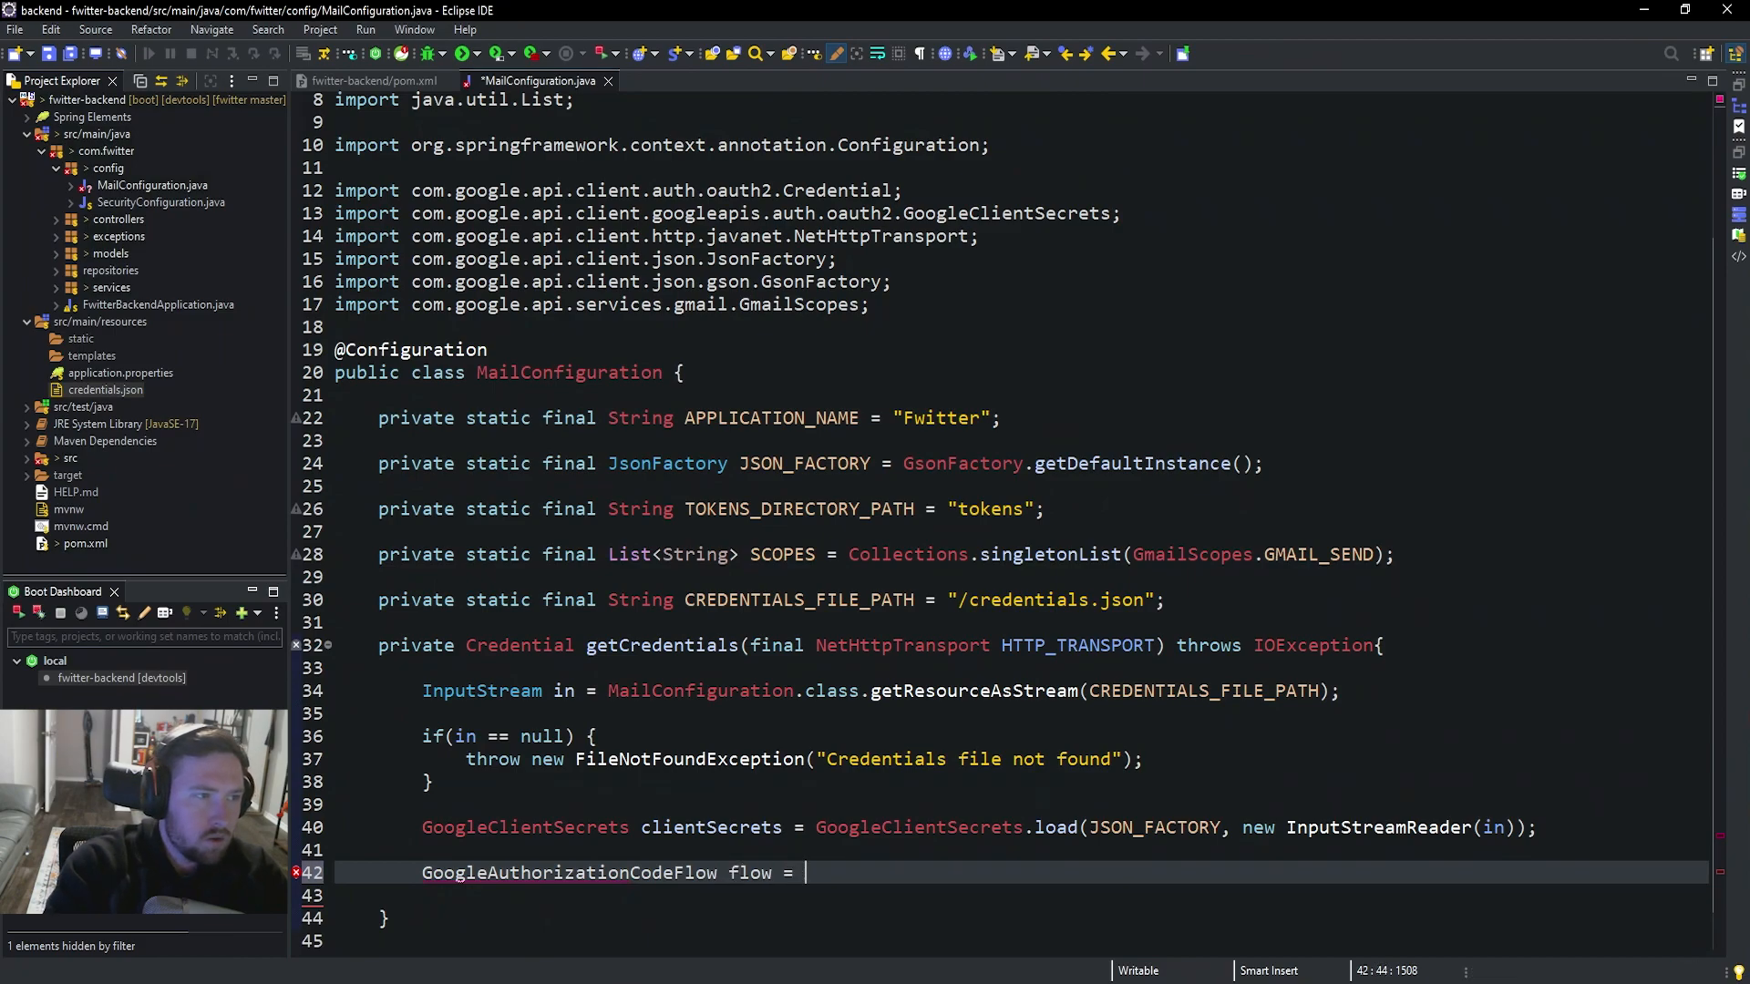
type("new GoogleAuthorizationCodeFlow.Builder(HTTP_TRANSPORT, JSON_FACTORY, clientSecrets")
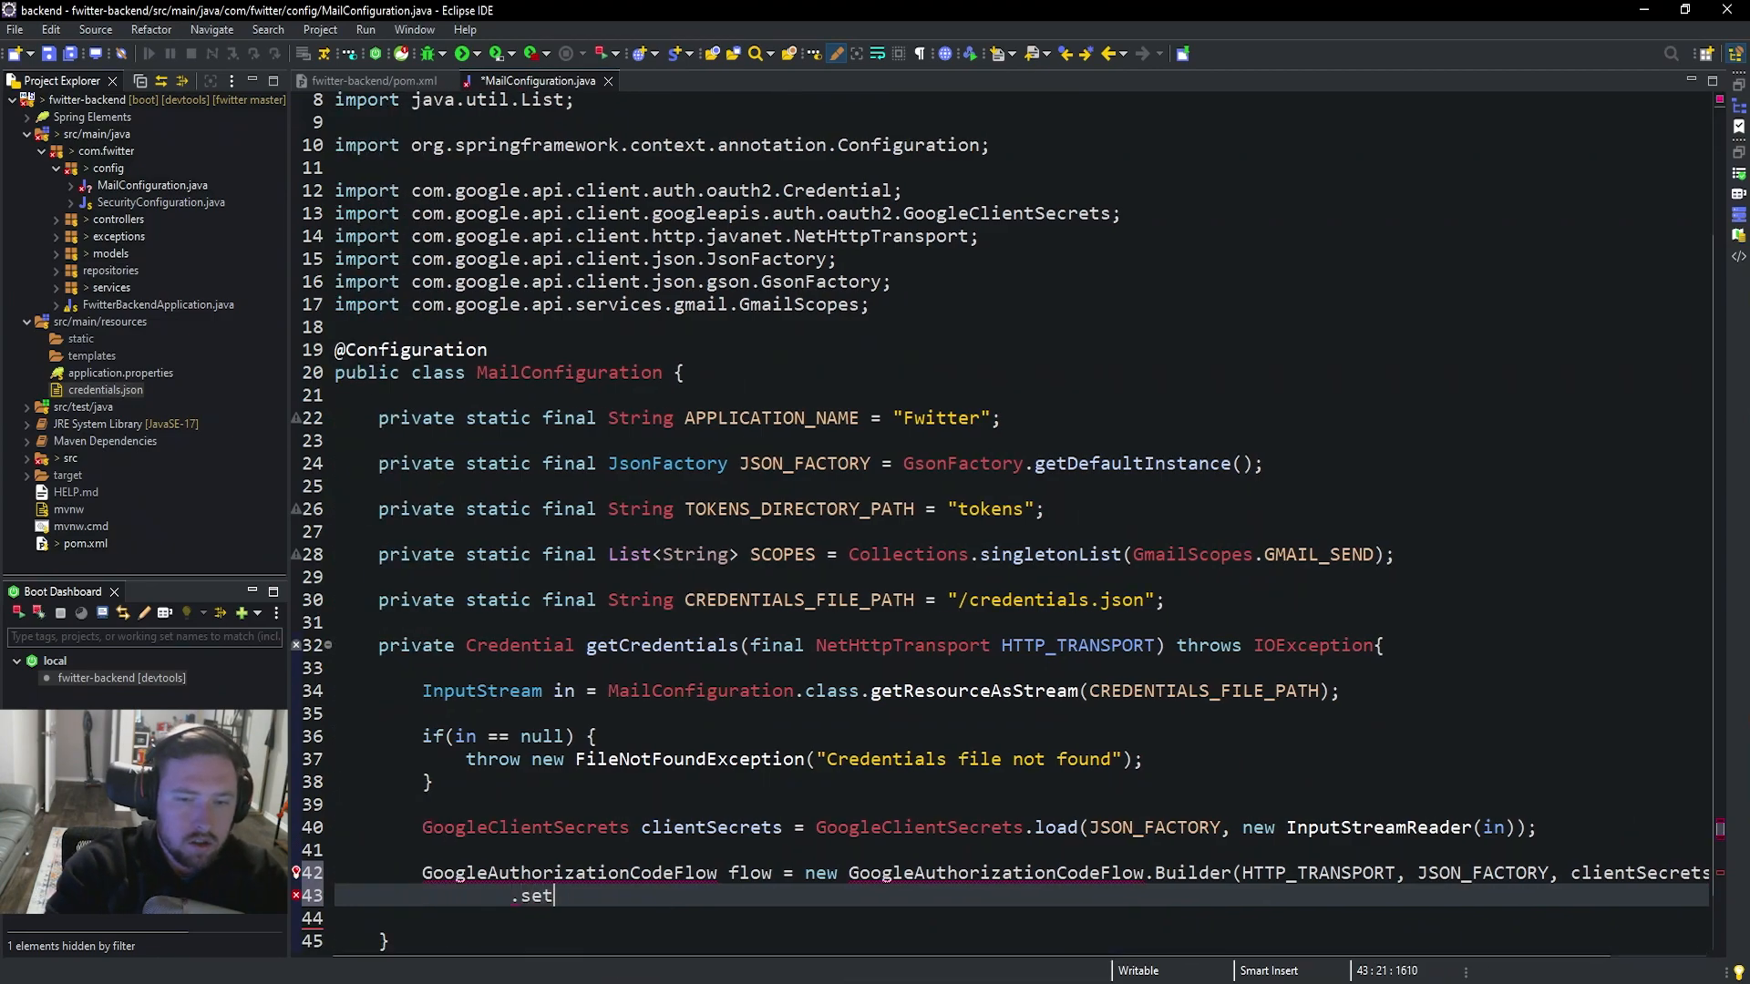
type("DataS")
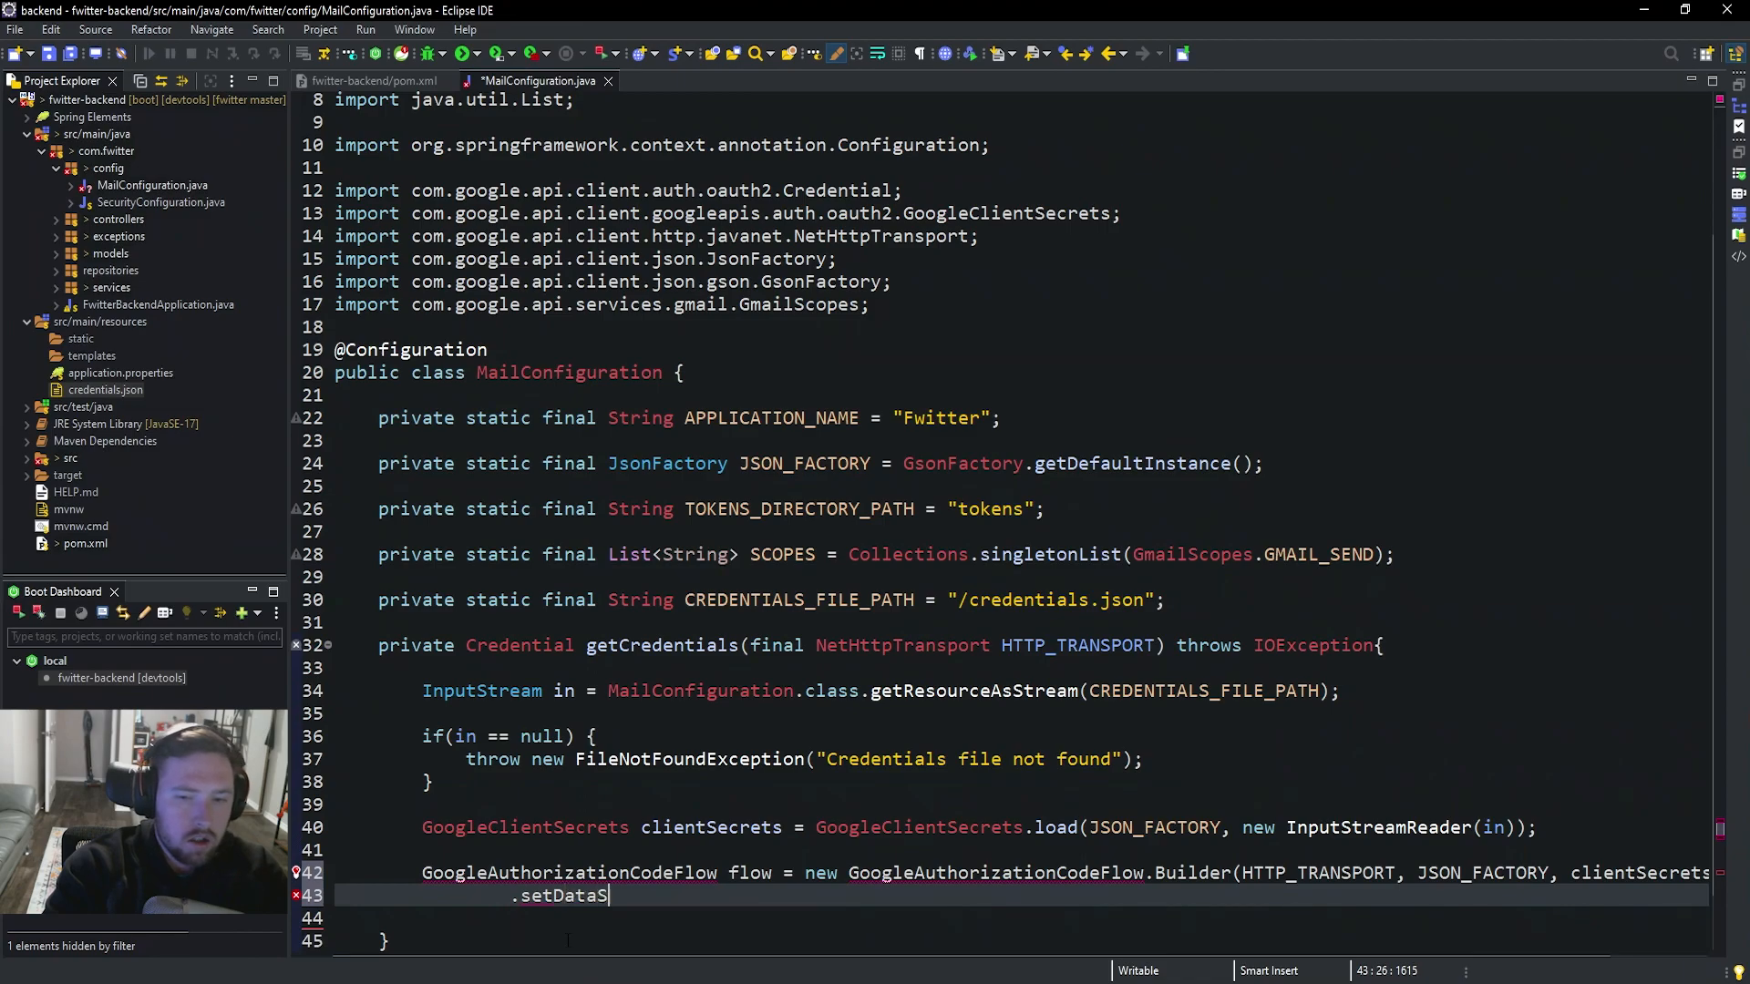
type("toreFactory")
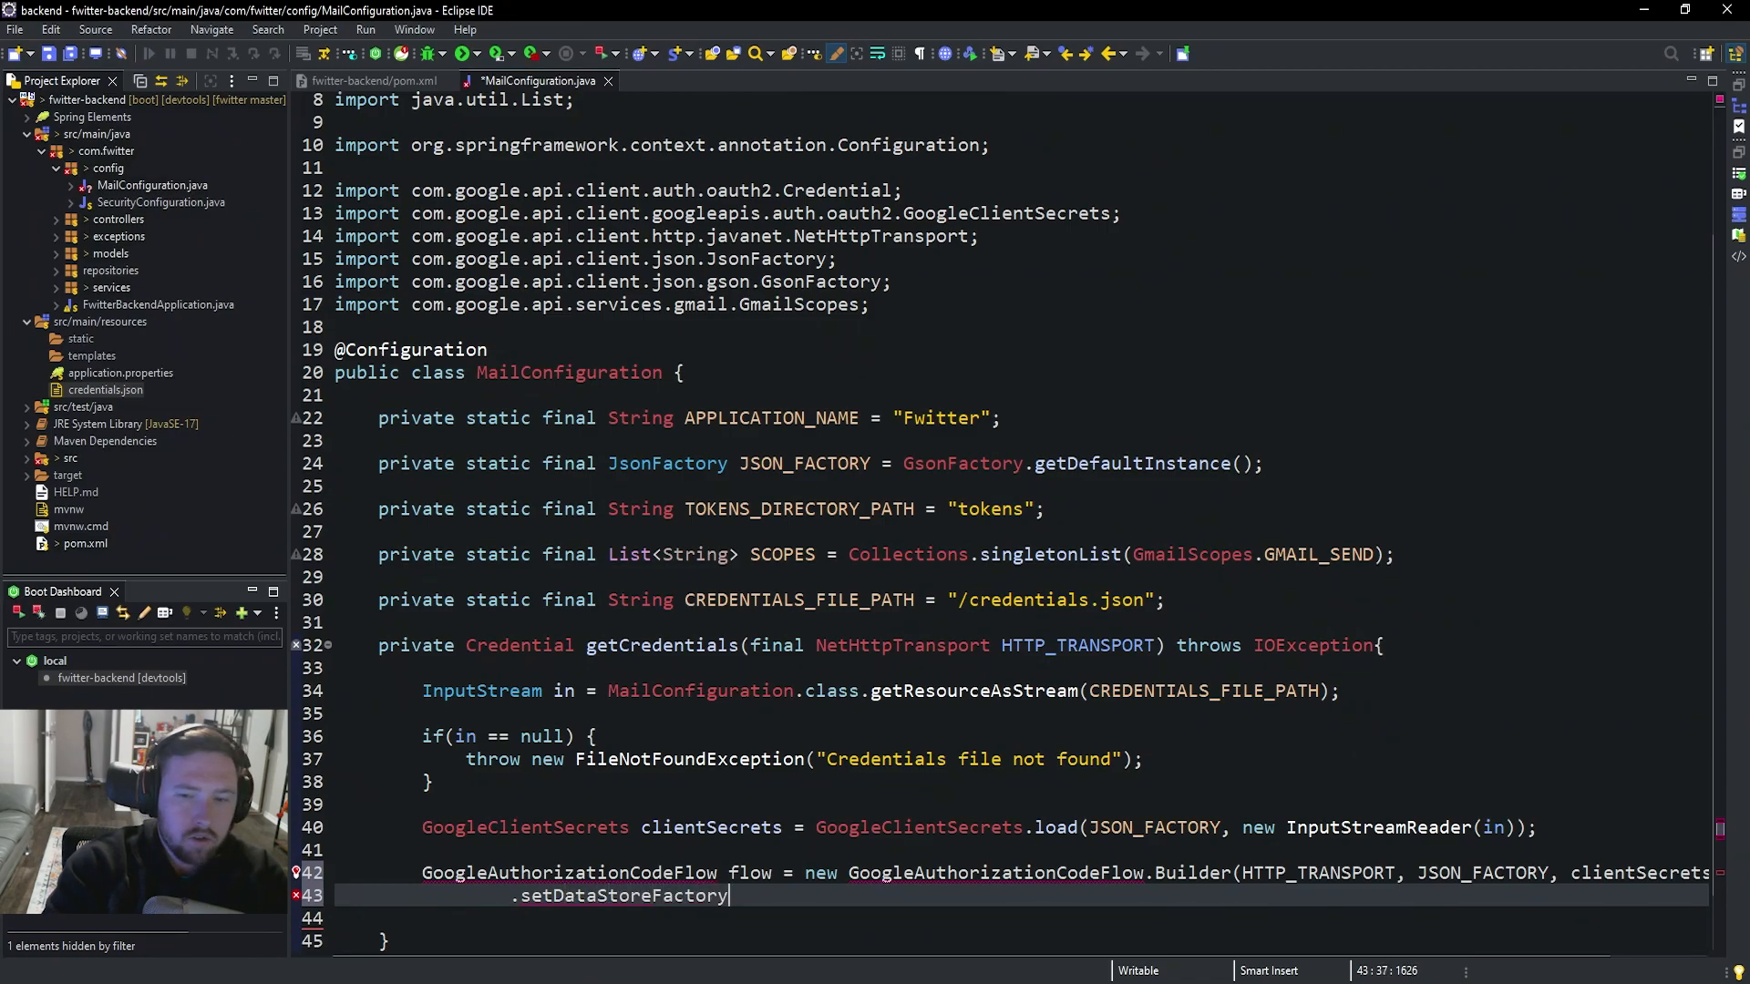
type("(new )")
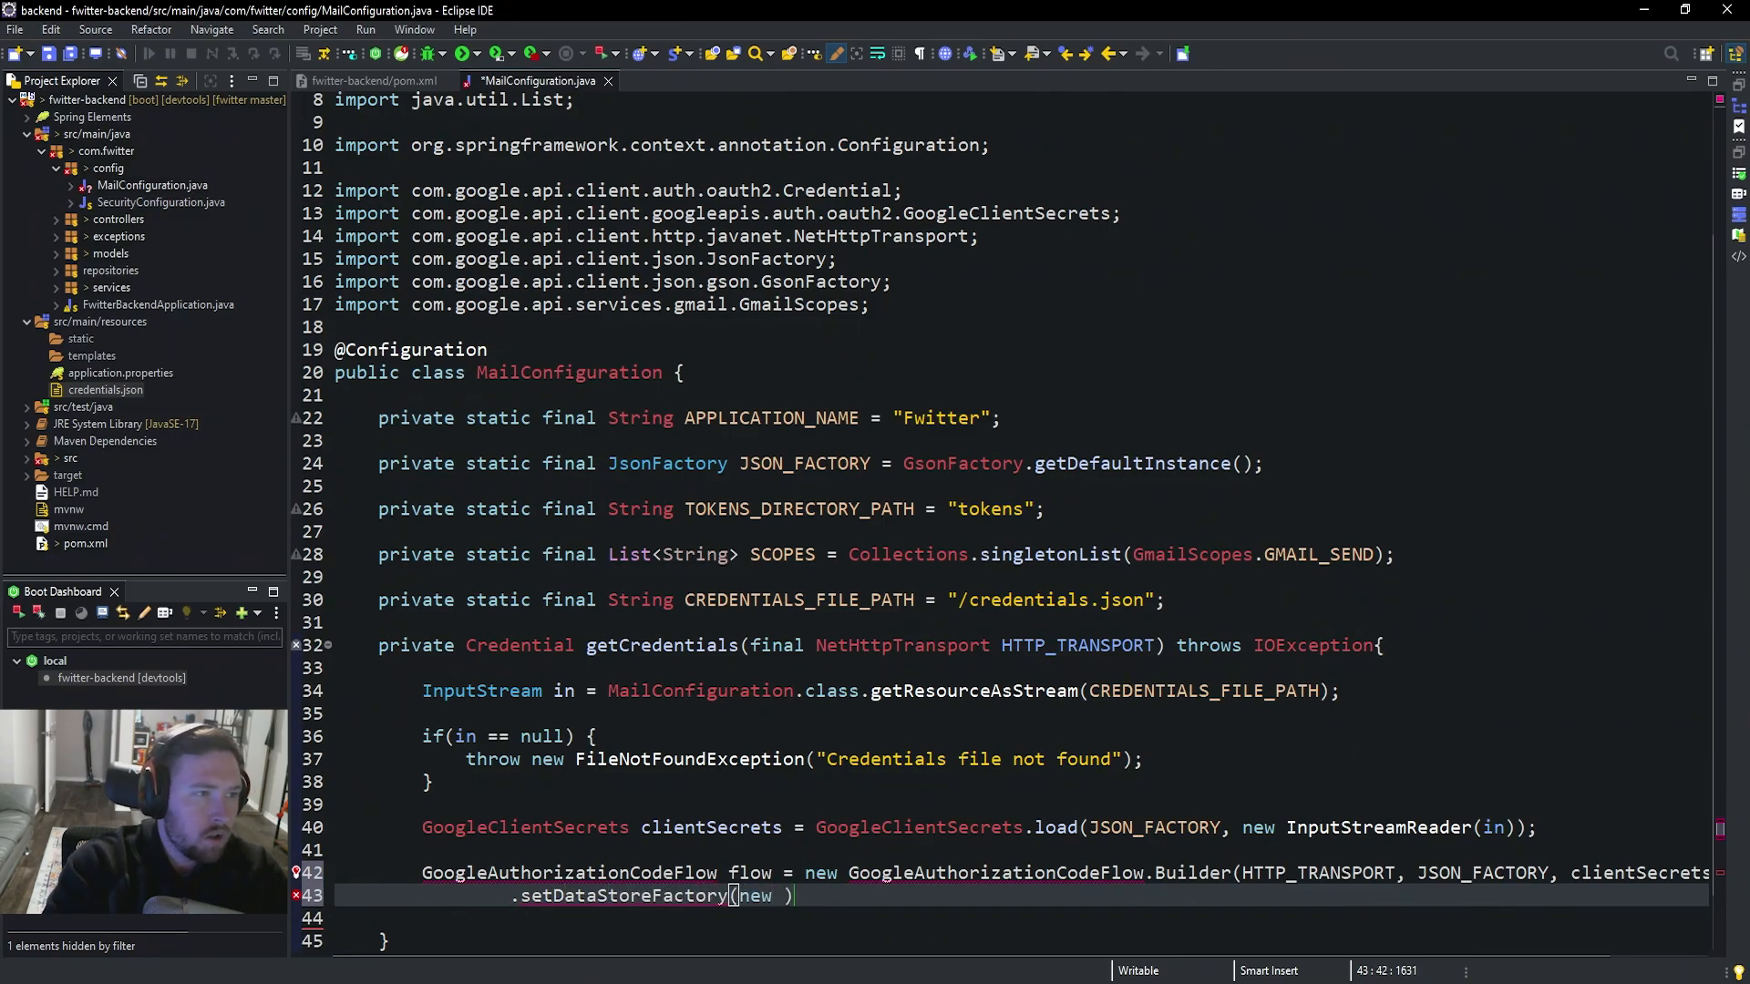
type("FileDataS")
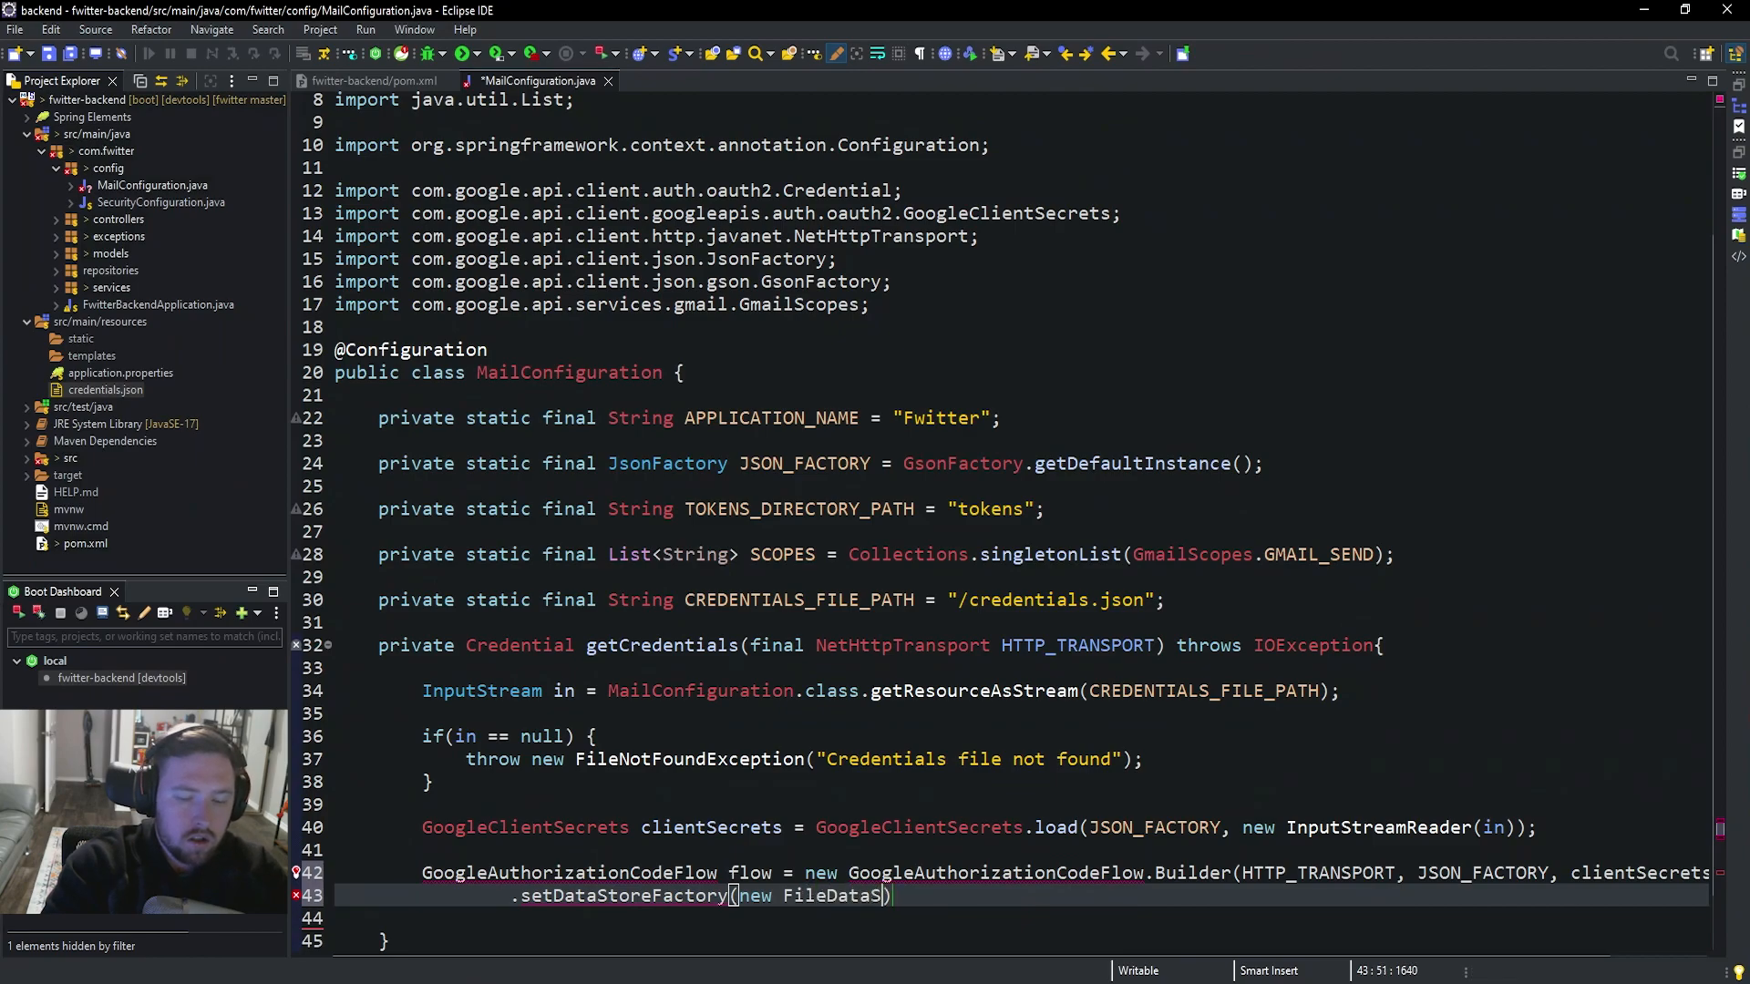
type("toreFac")
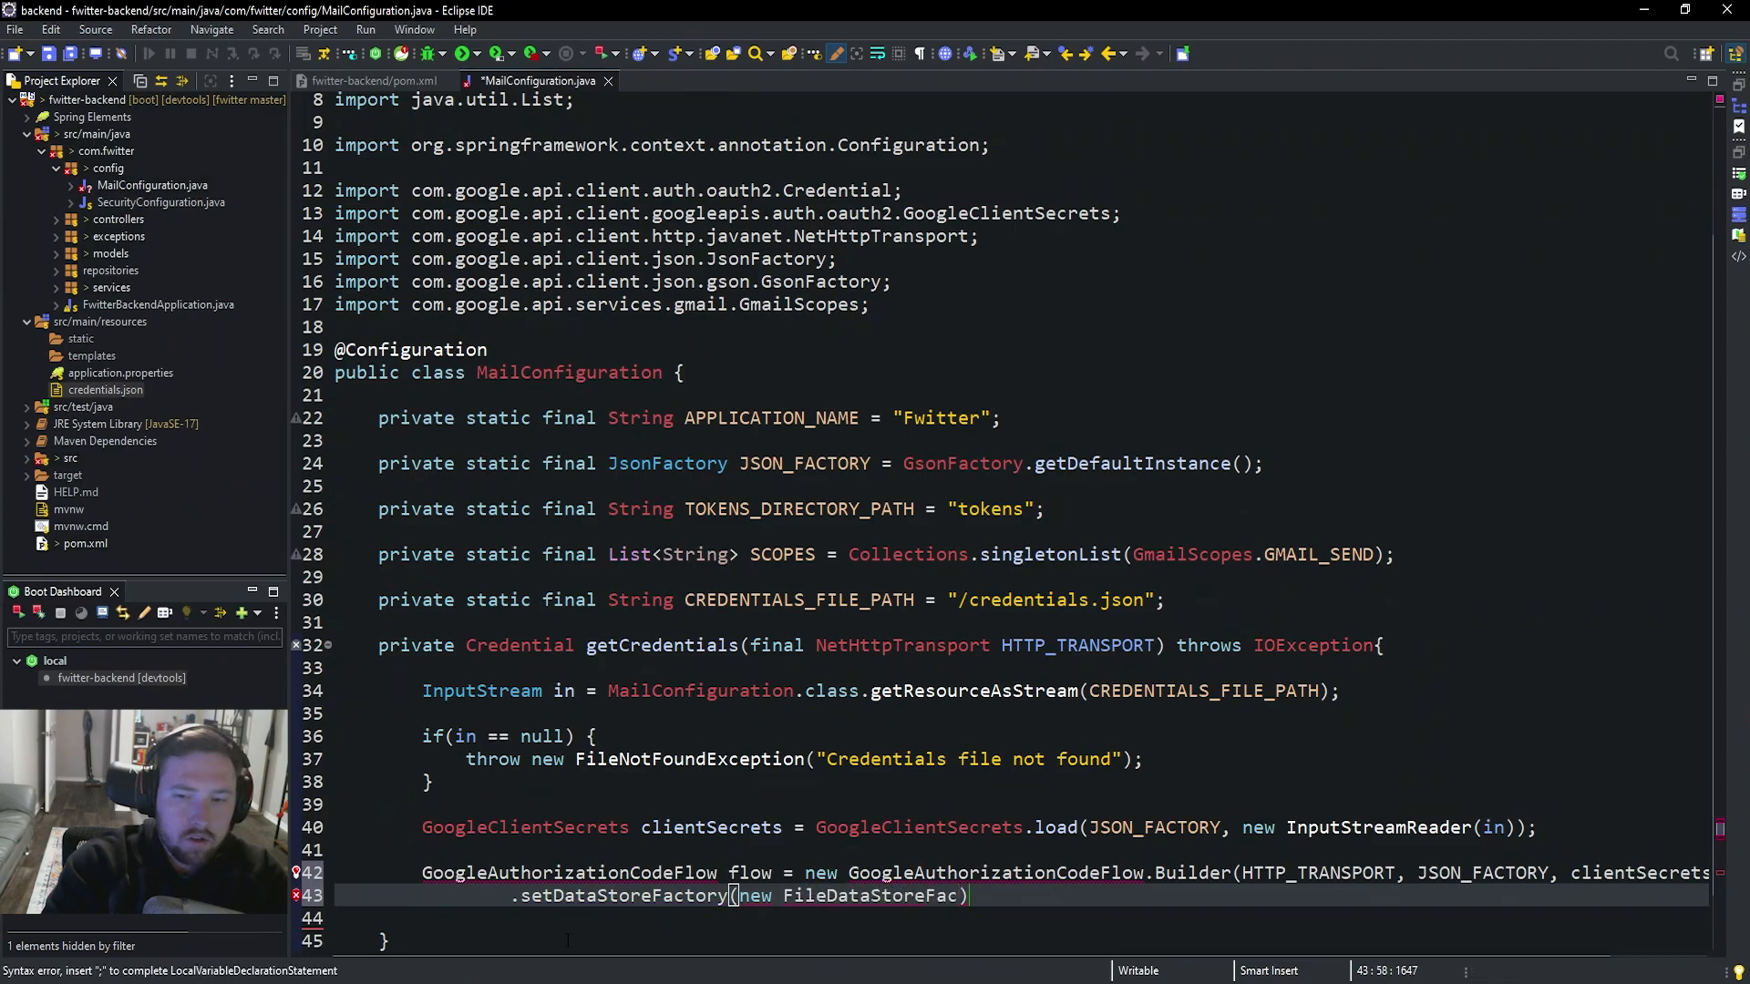
type("tory(nmew")
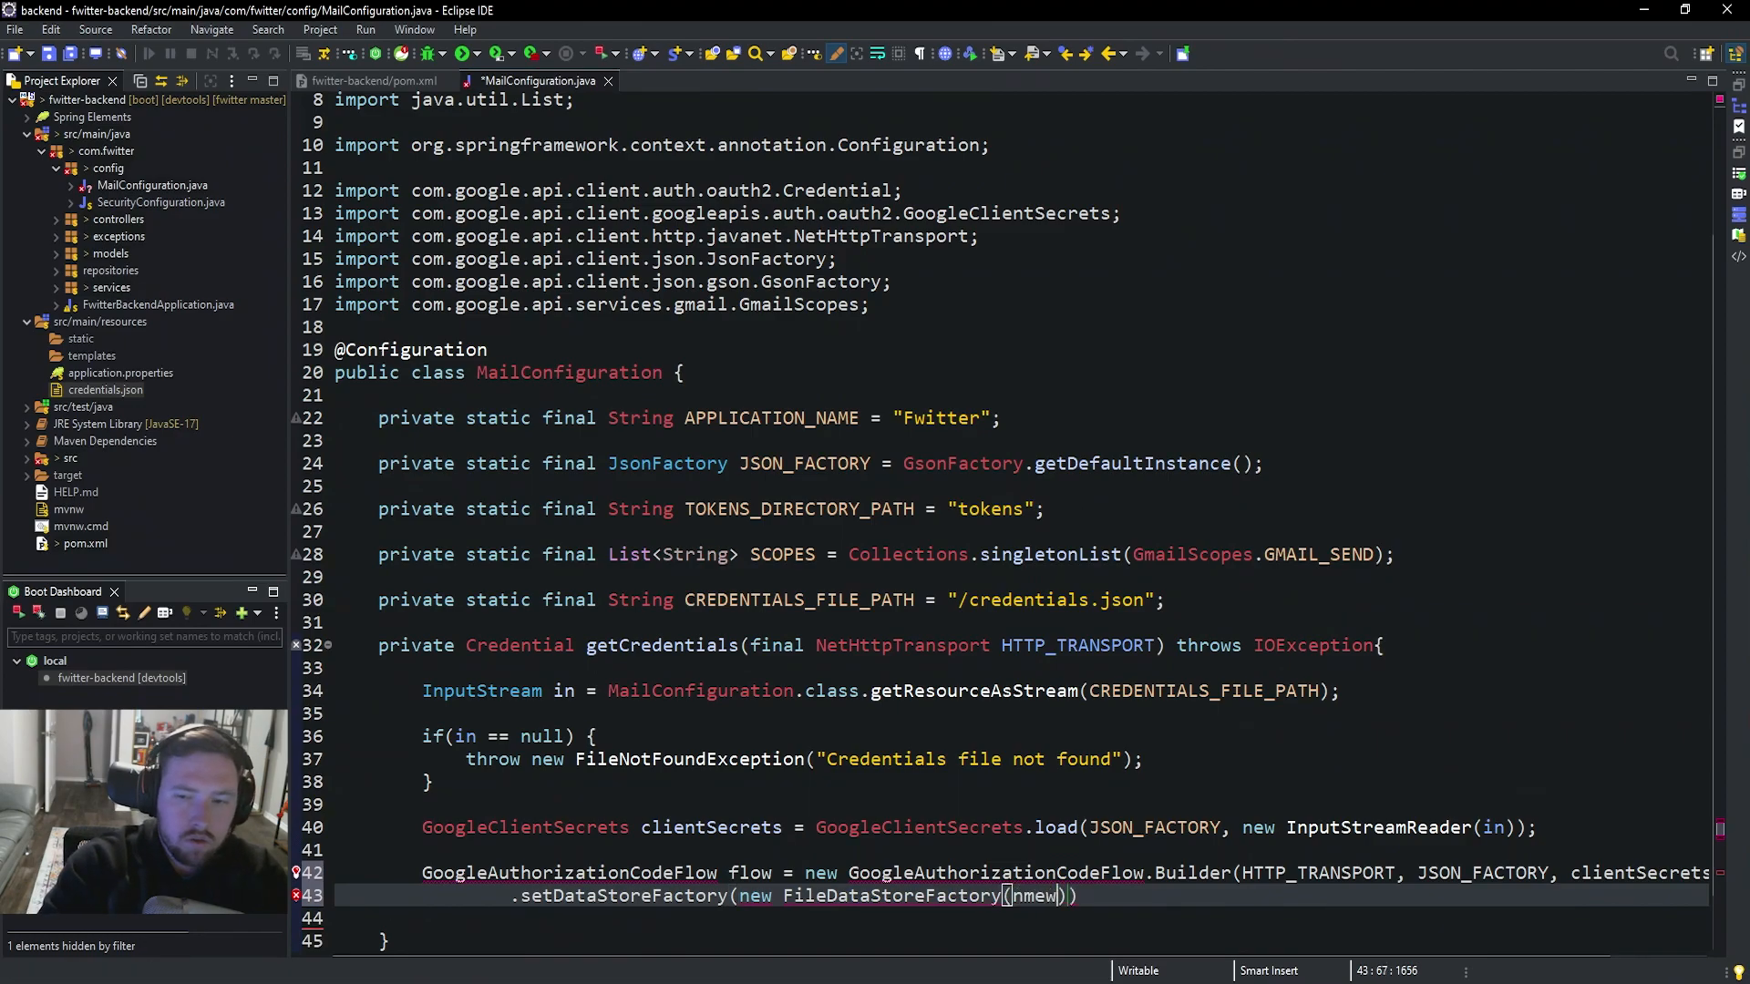
Pass a java.io.File on TOKENS_DIRECTORY_PATH as the data store directory
type("java.io.File(TOEK")
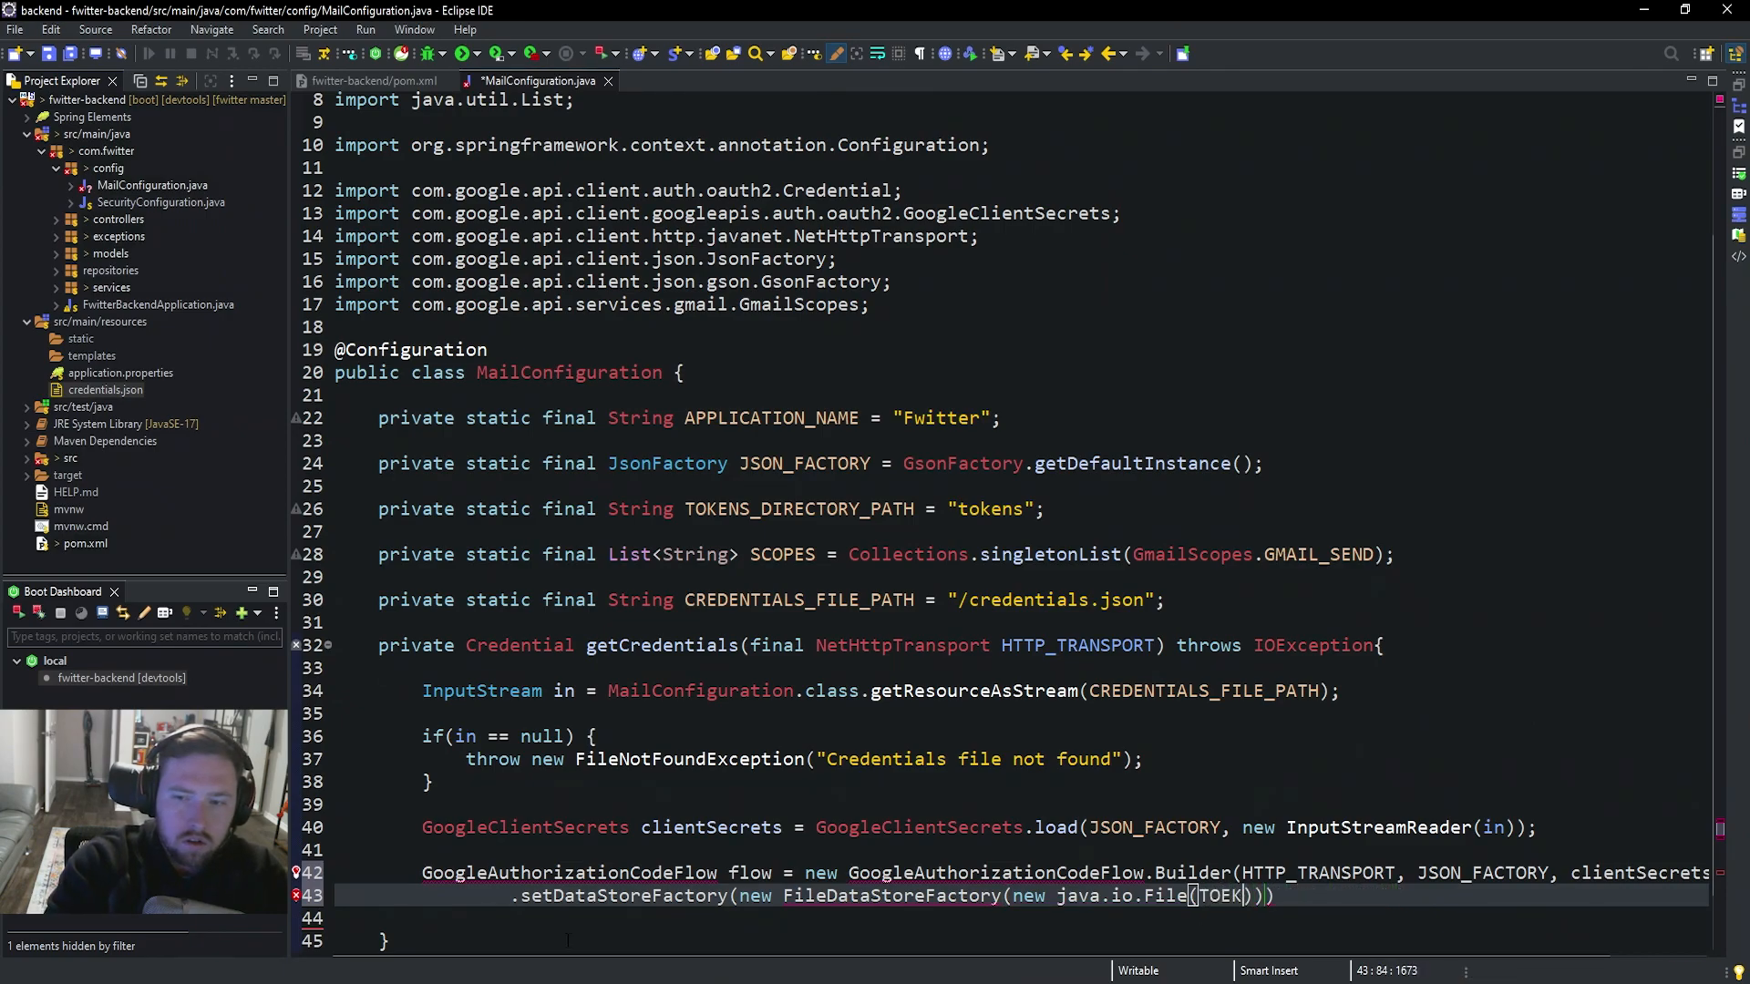
type("N")
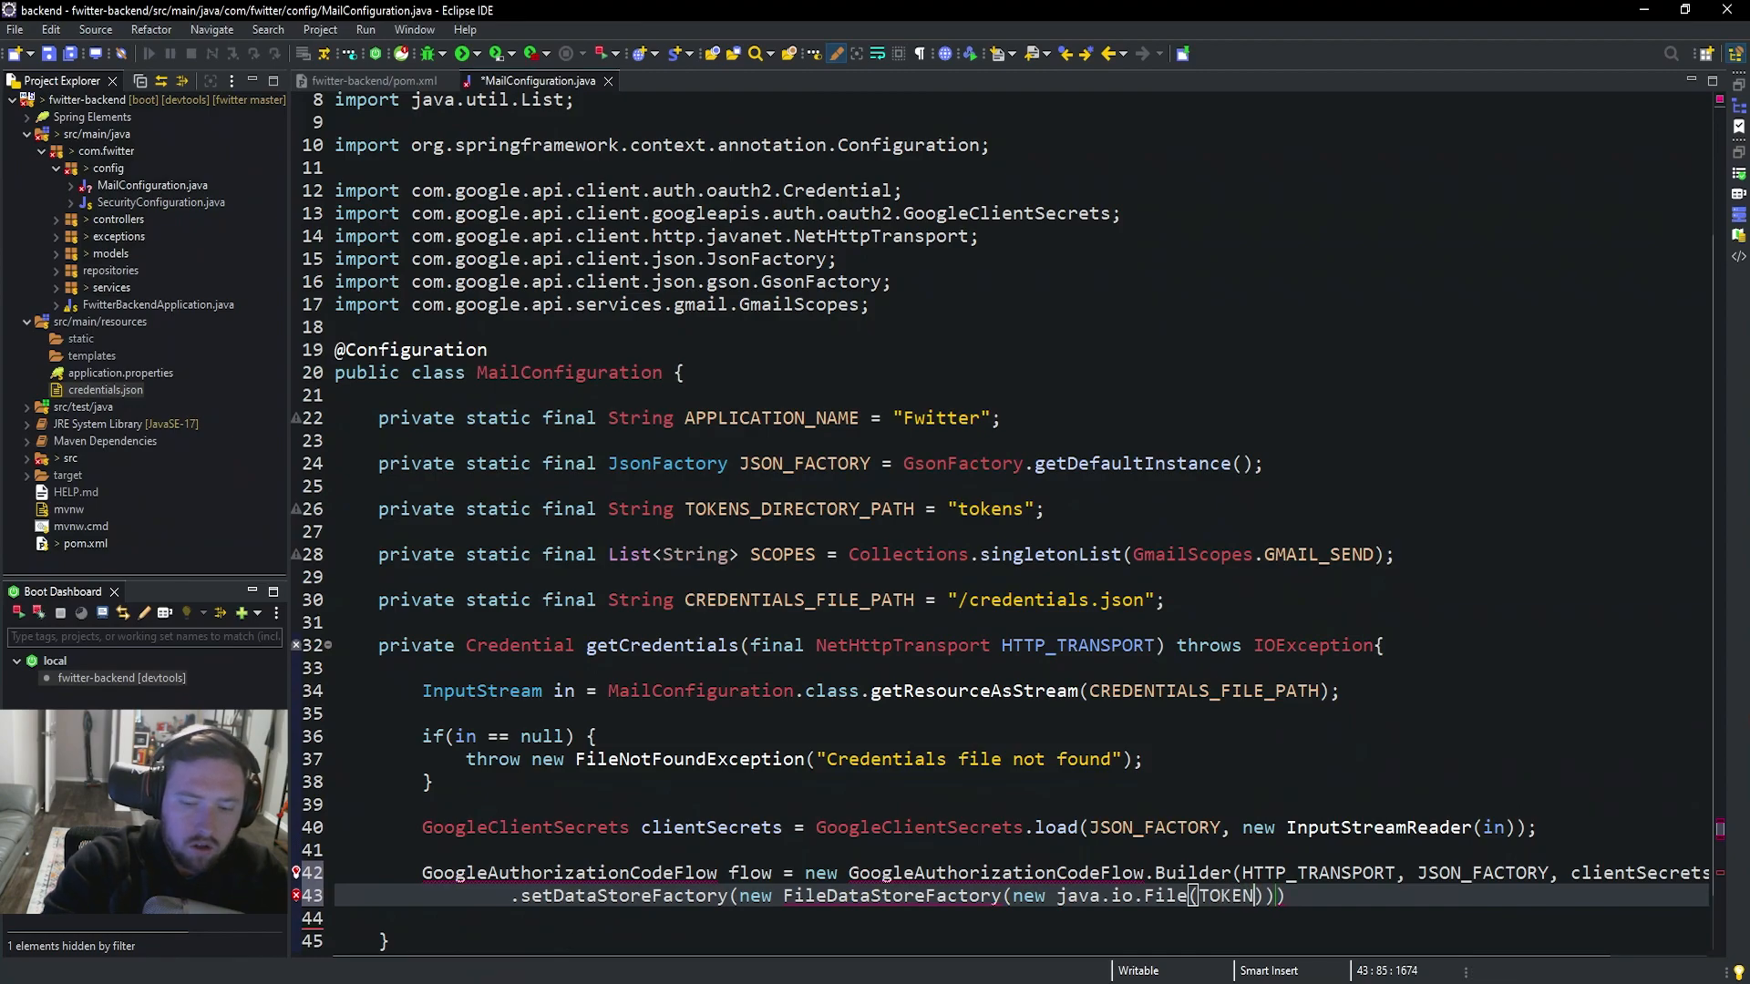
key("Insert")
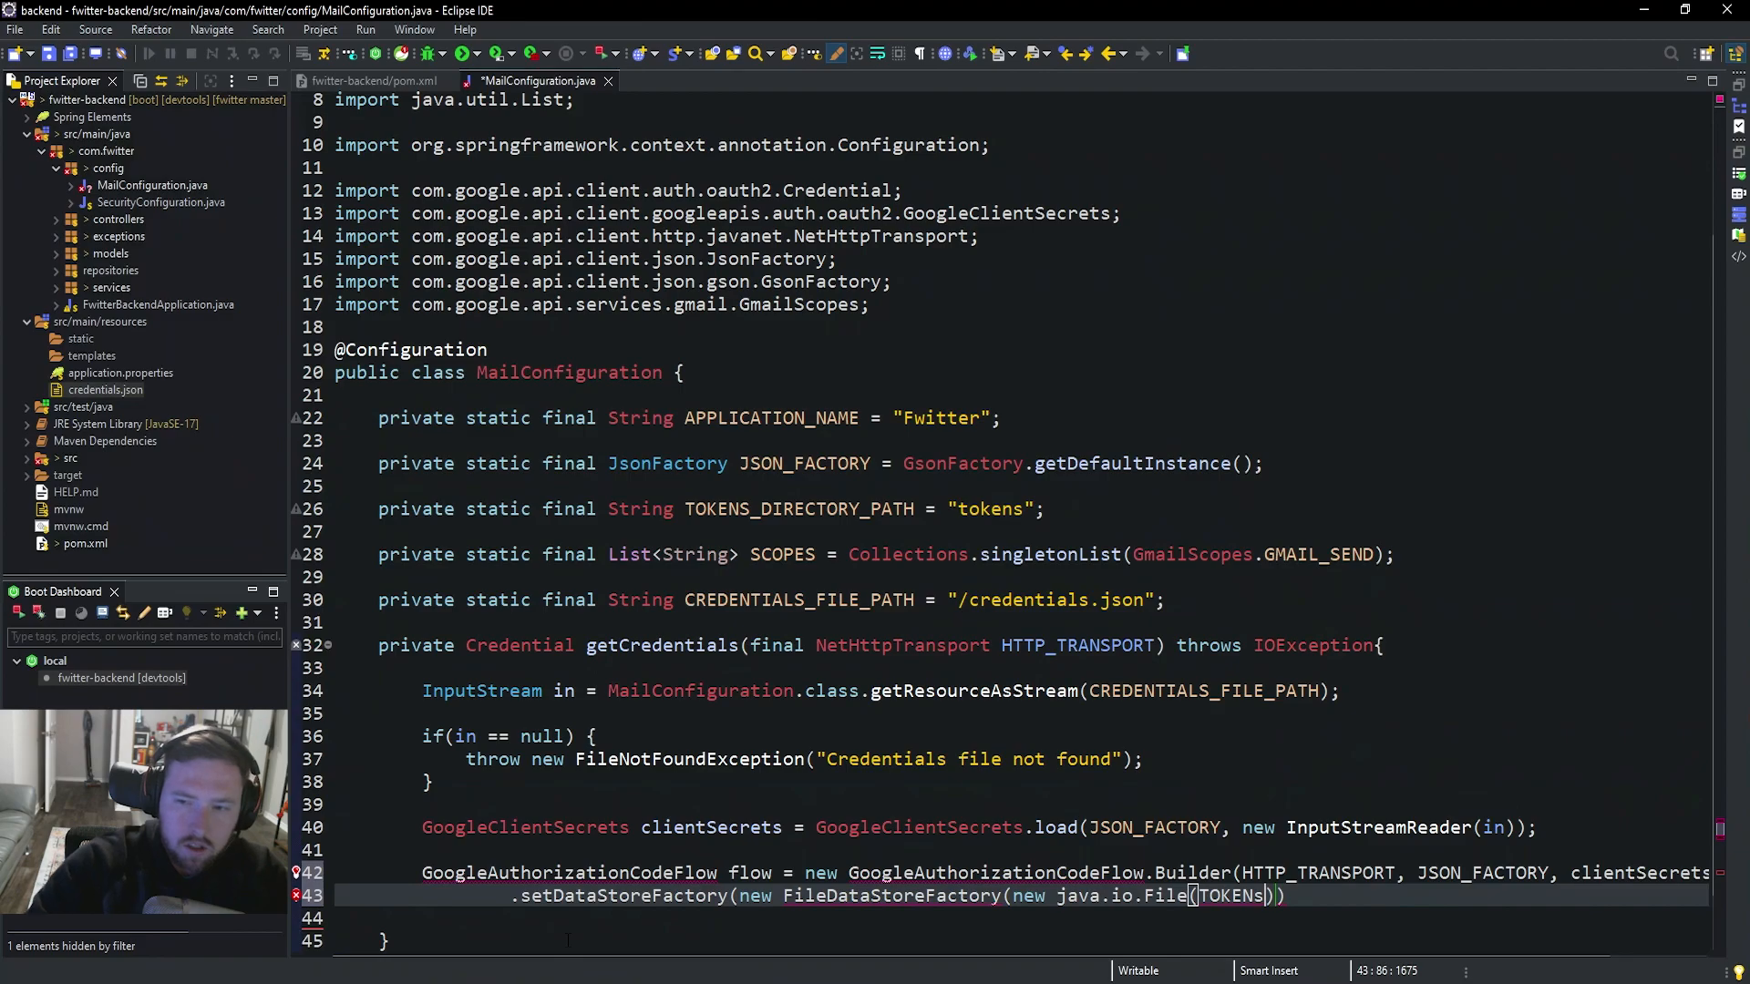
type("S_")
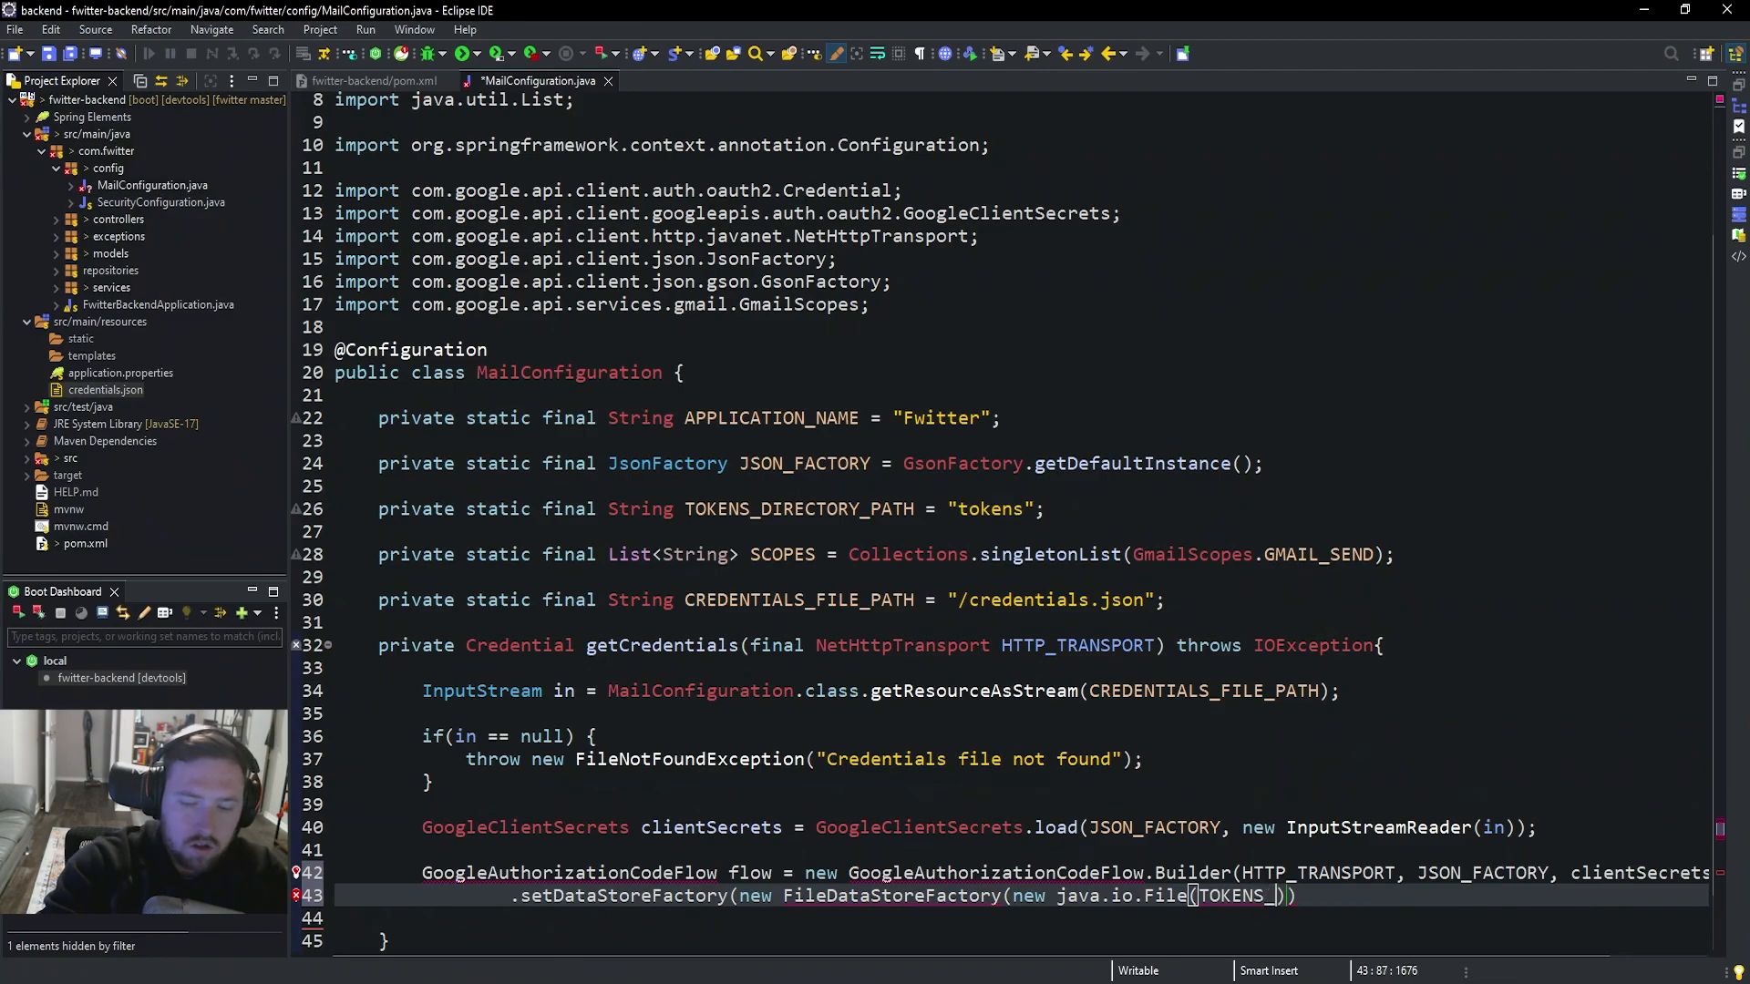
type("F")
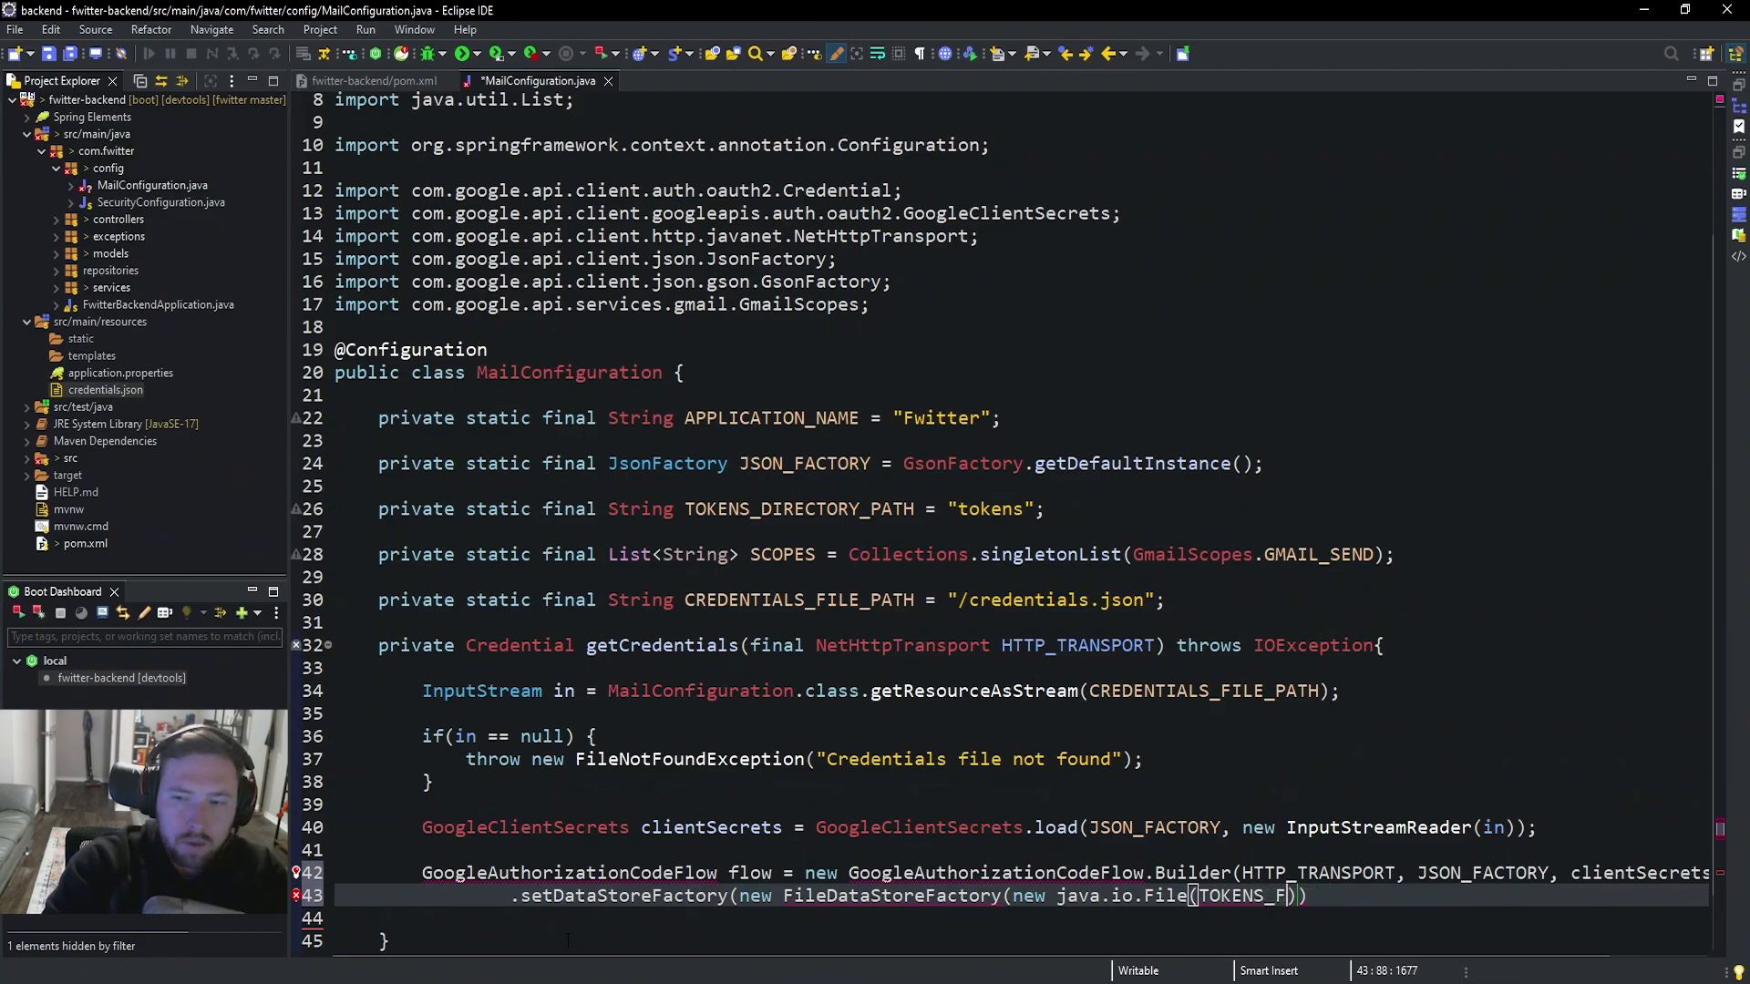
type("DIRECTORY_PATH")
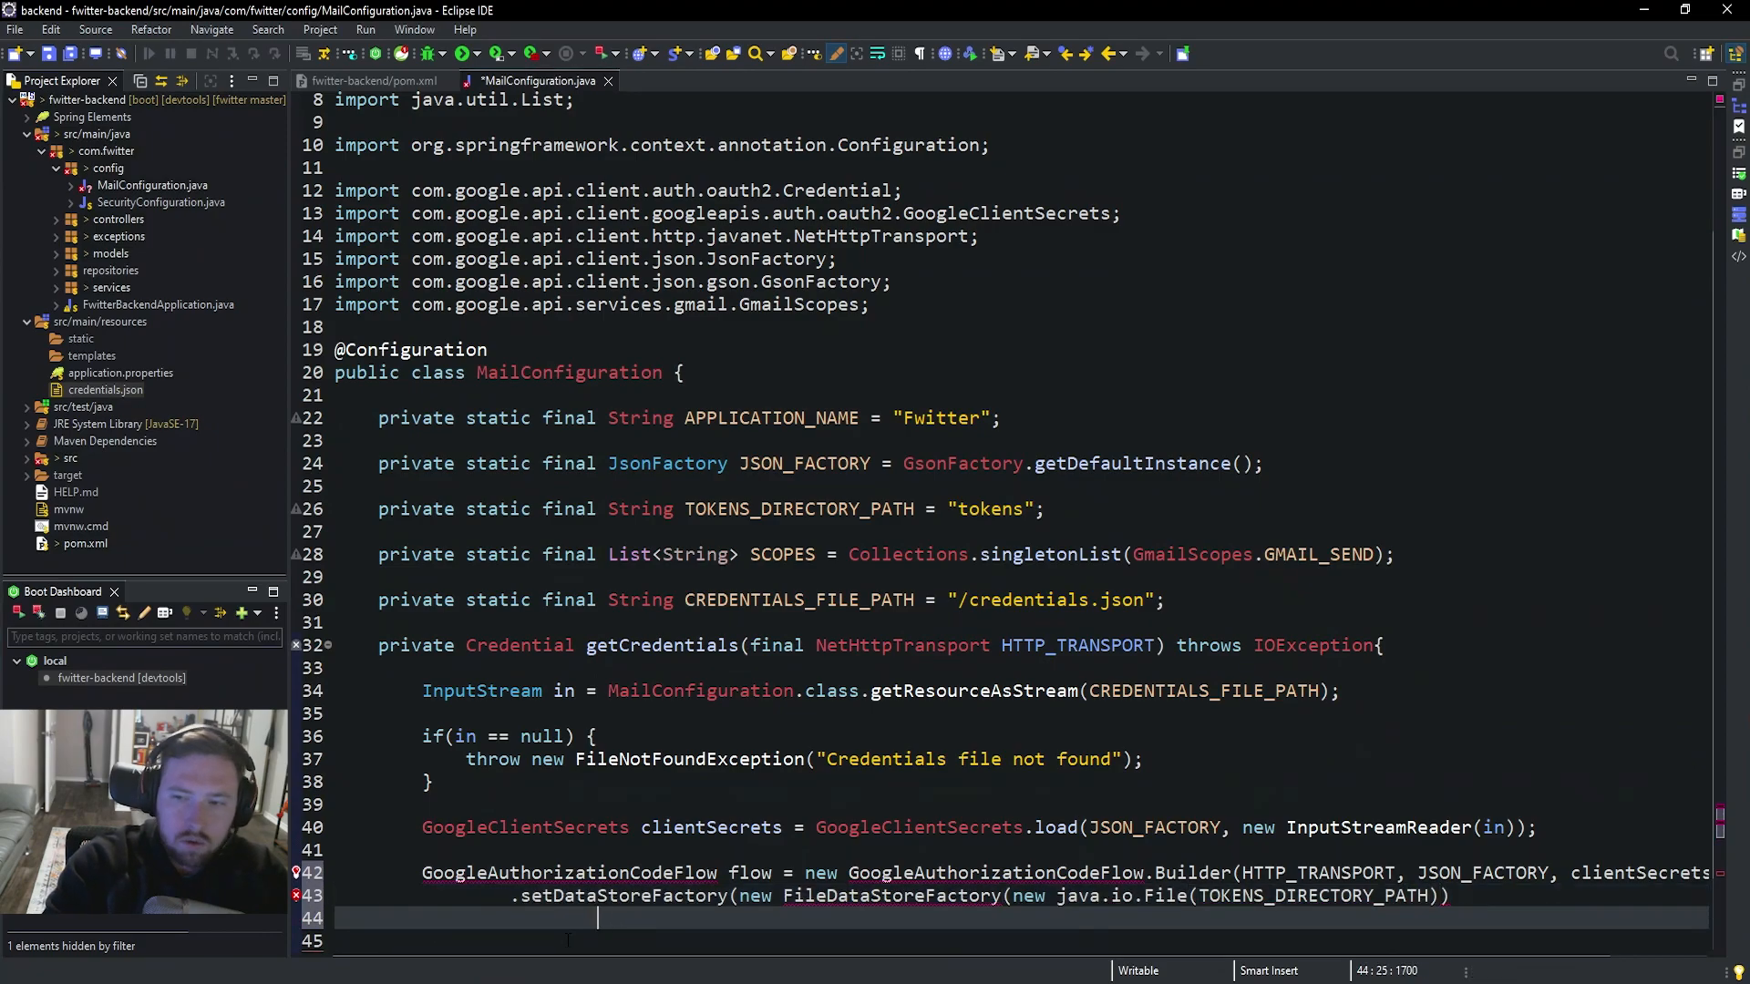
Chain setAccessType("offline") and build() onto the flow builder
type(".")
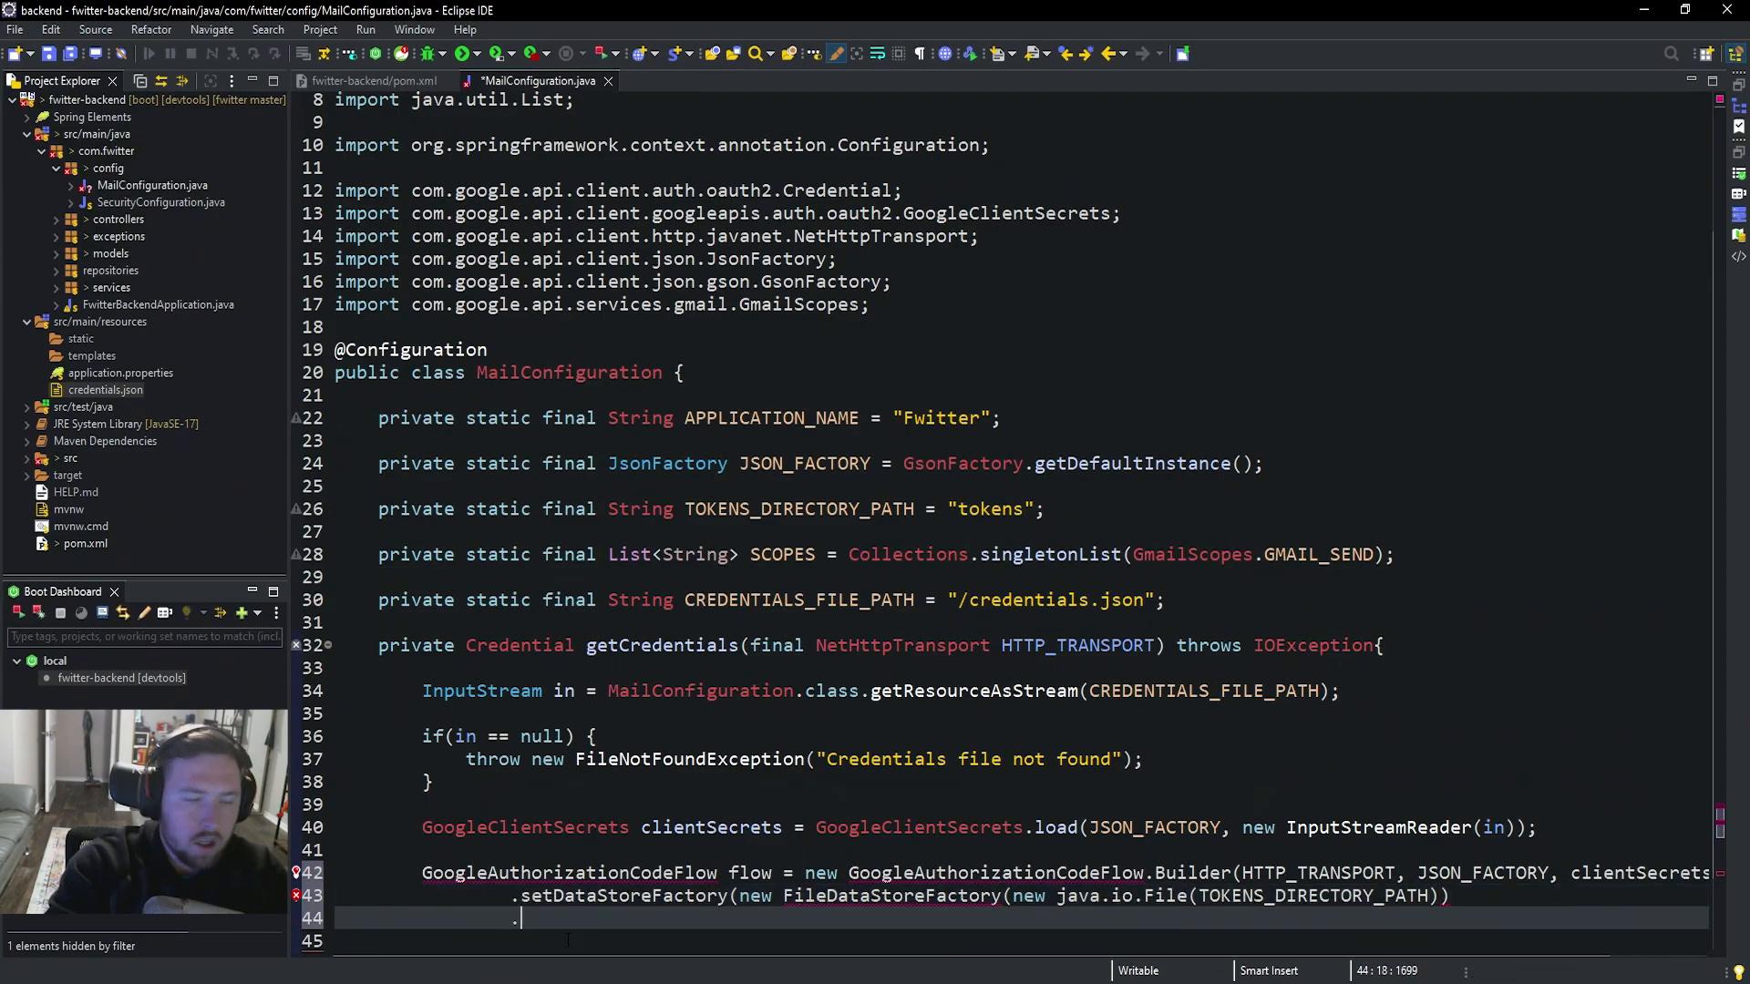
type(".setAccessTyop")
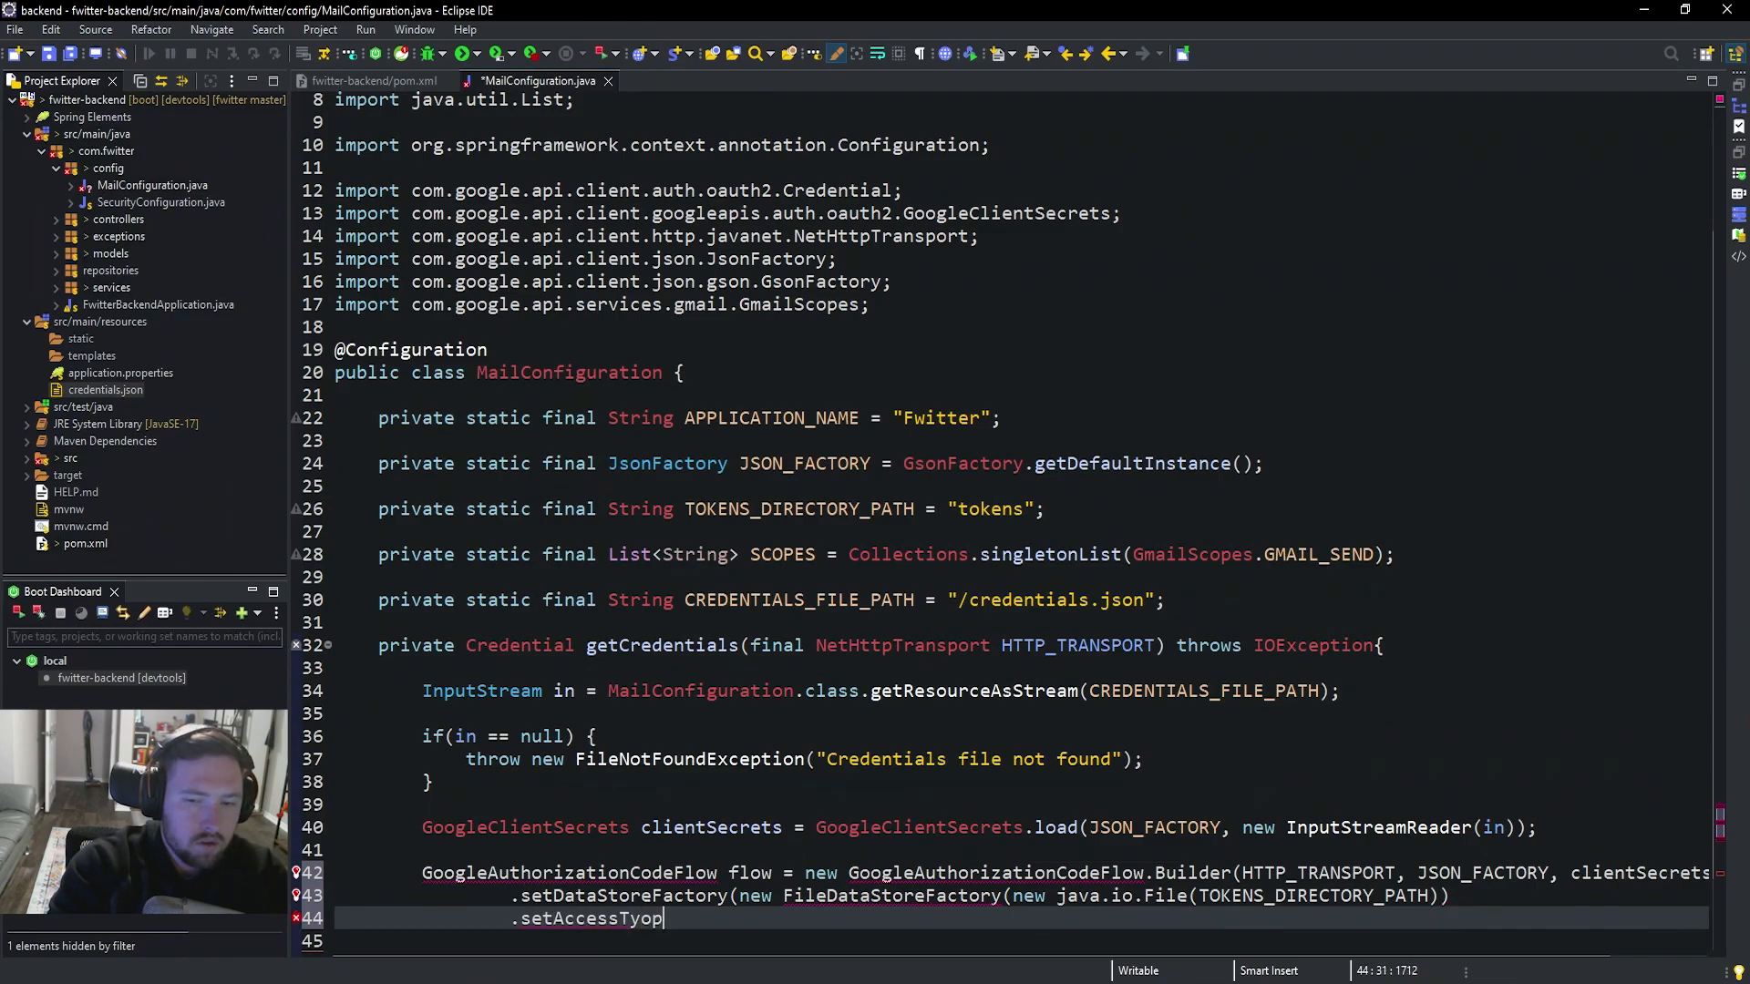
type("e()")
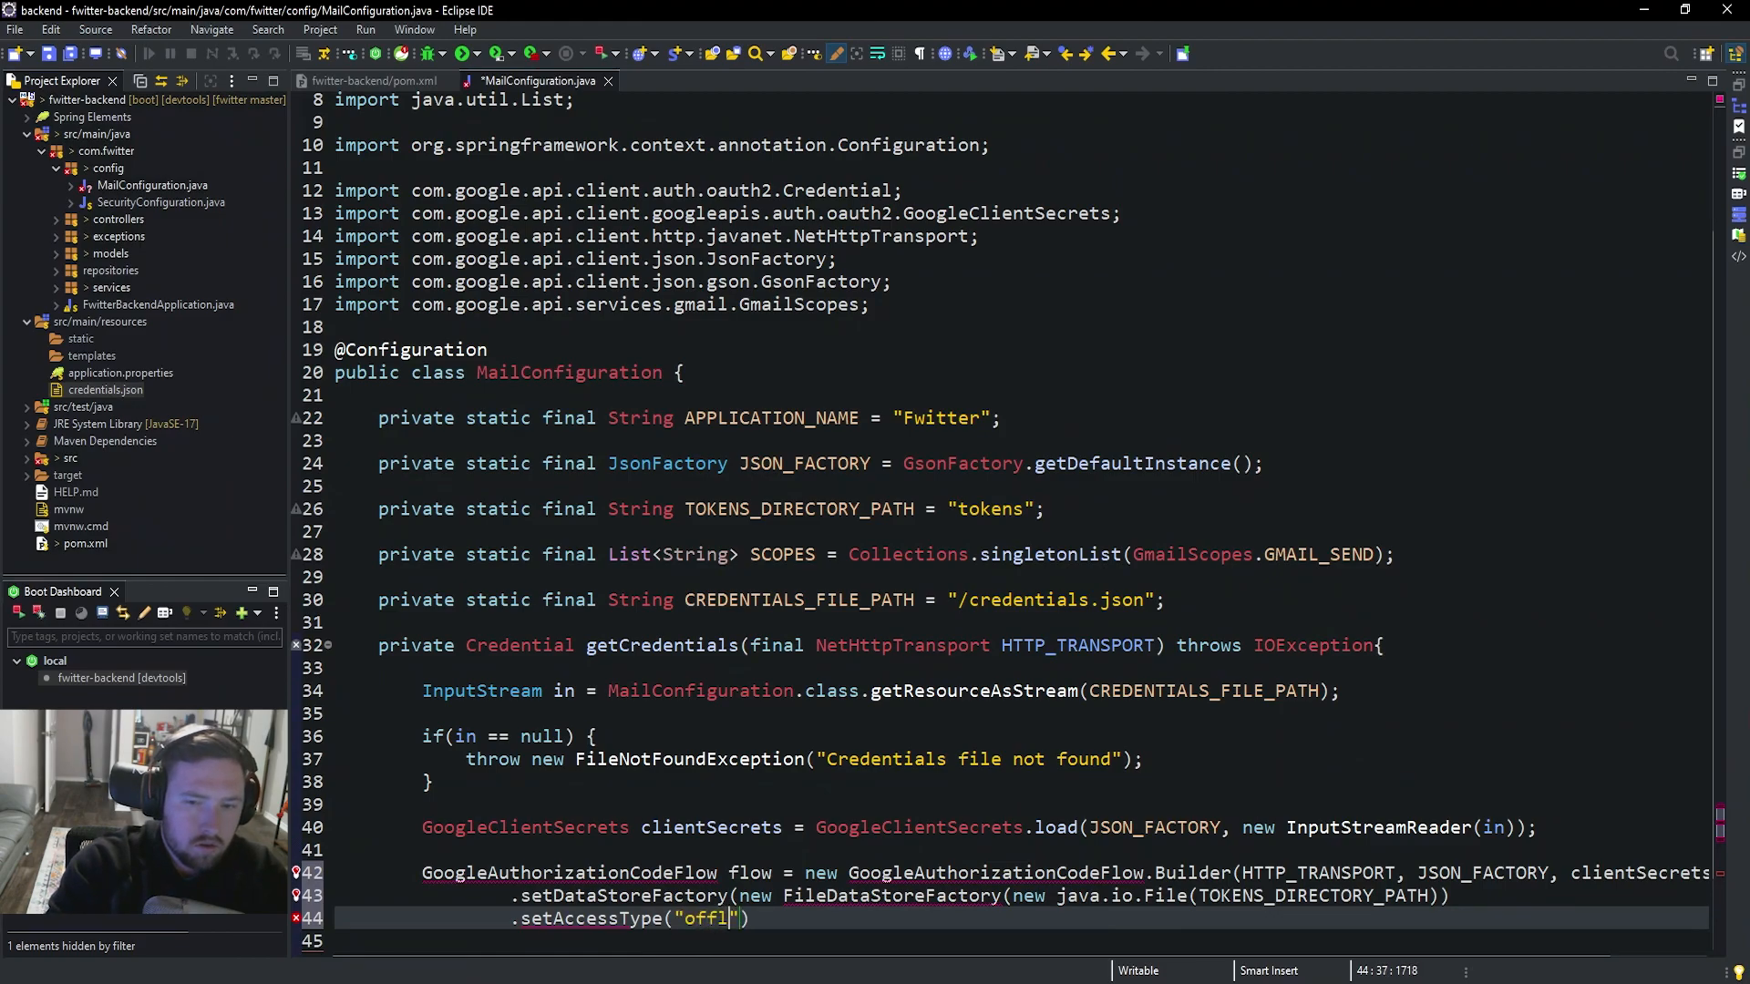
type("ine")
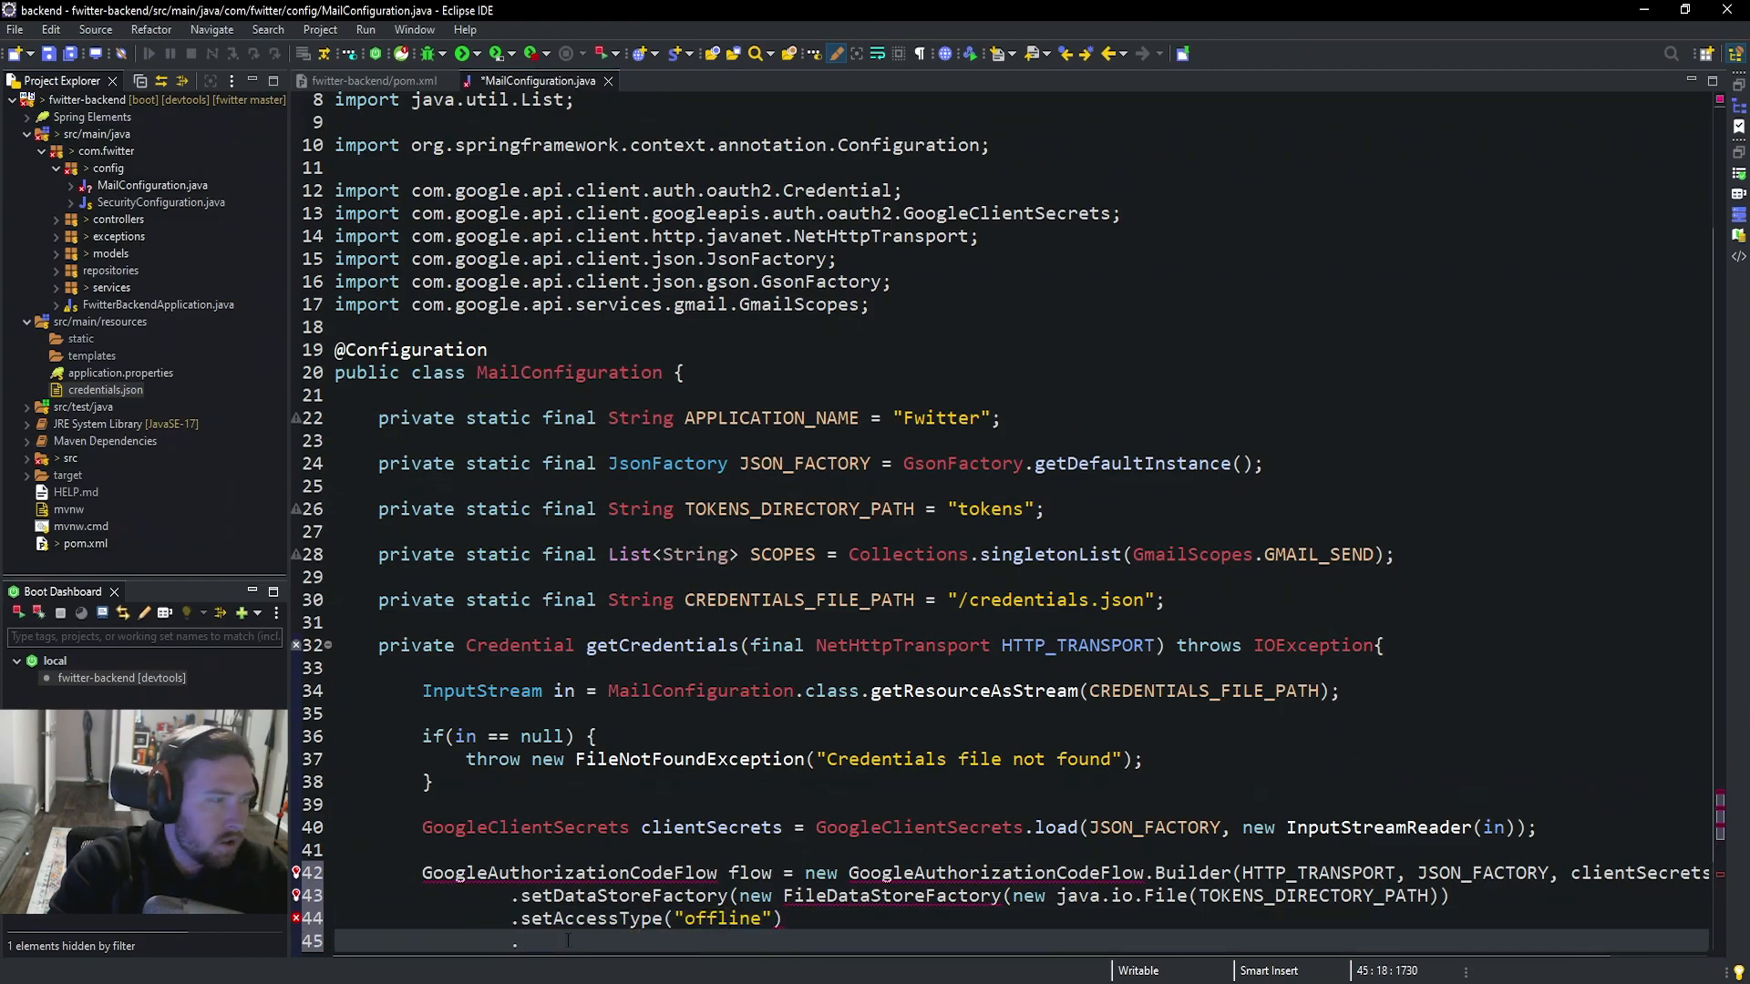
type(".build();")
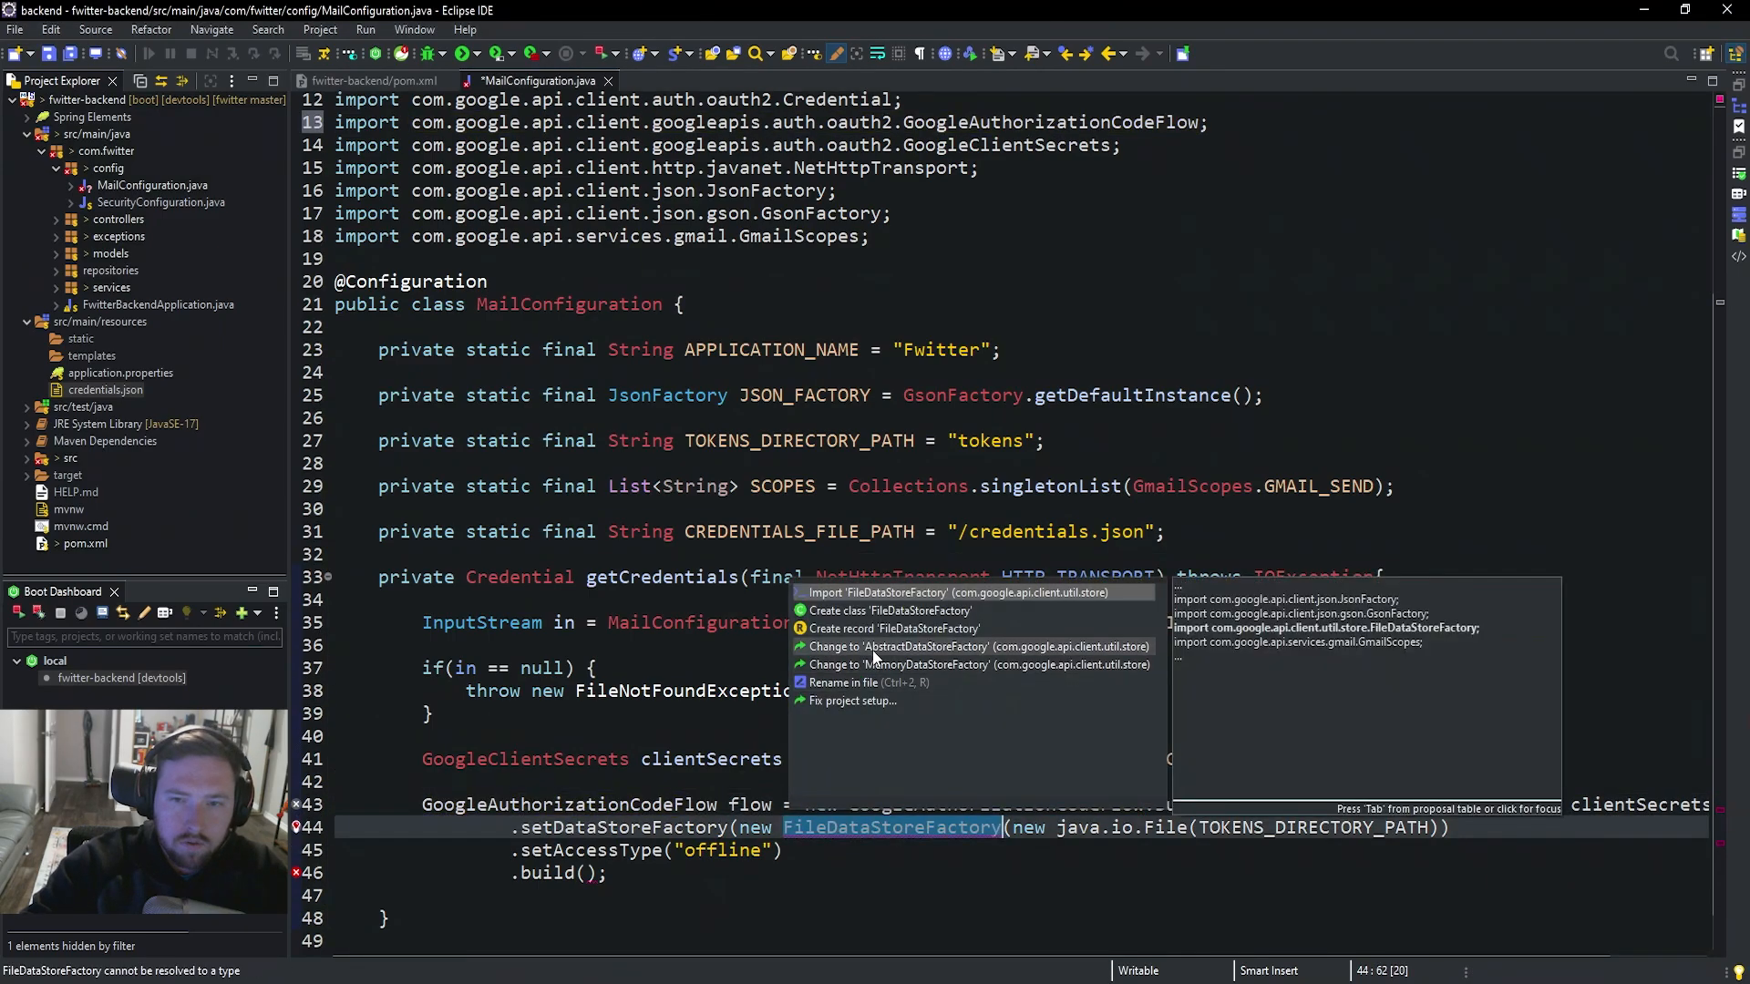
Import FileDataStoreFactory from com.google.api.client.util.store via the quick fix popup
left_click(946, 592)
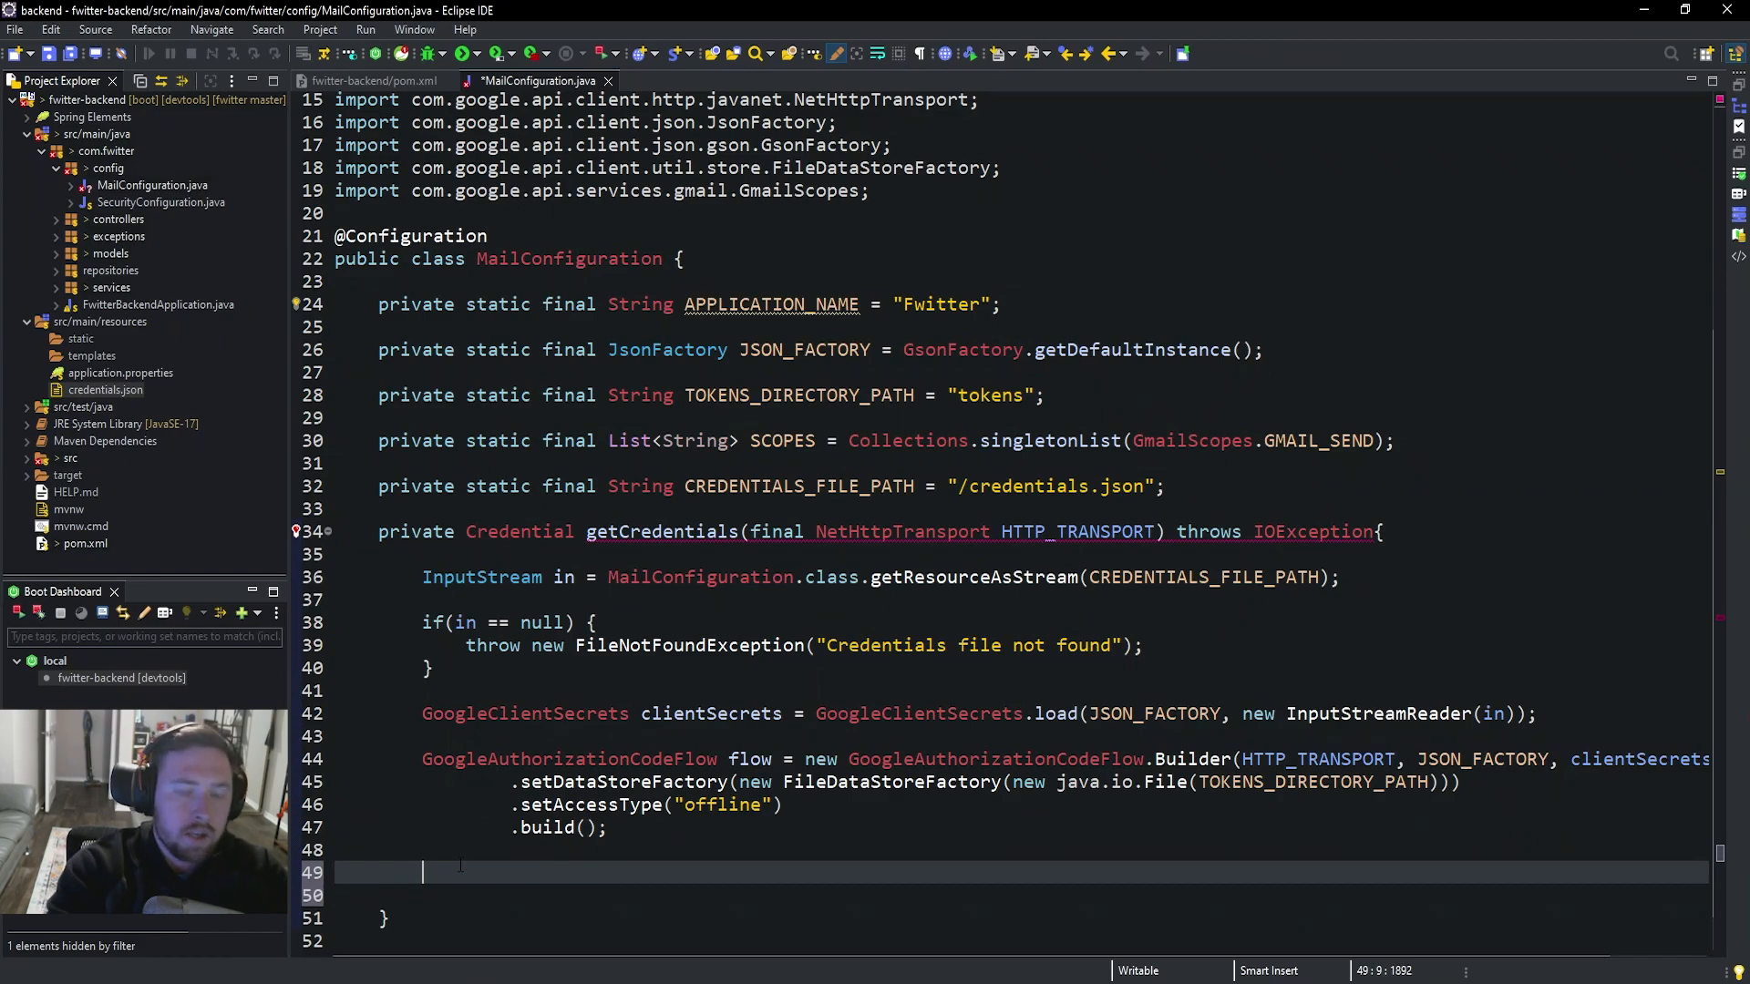
Declare a LocalServerReceiver using new LocalServerReceiver.Builder().setPort(8888).build()
type("Local")
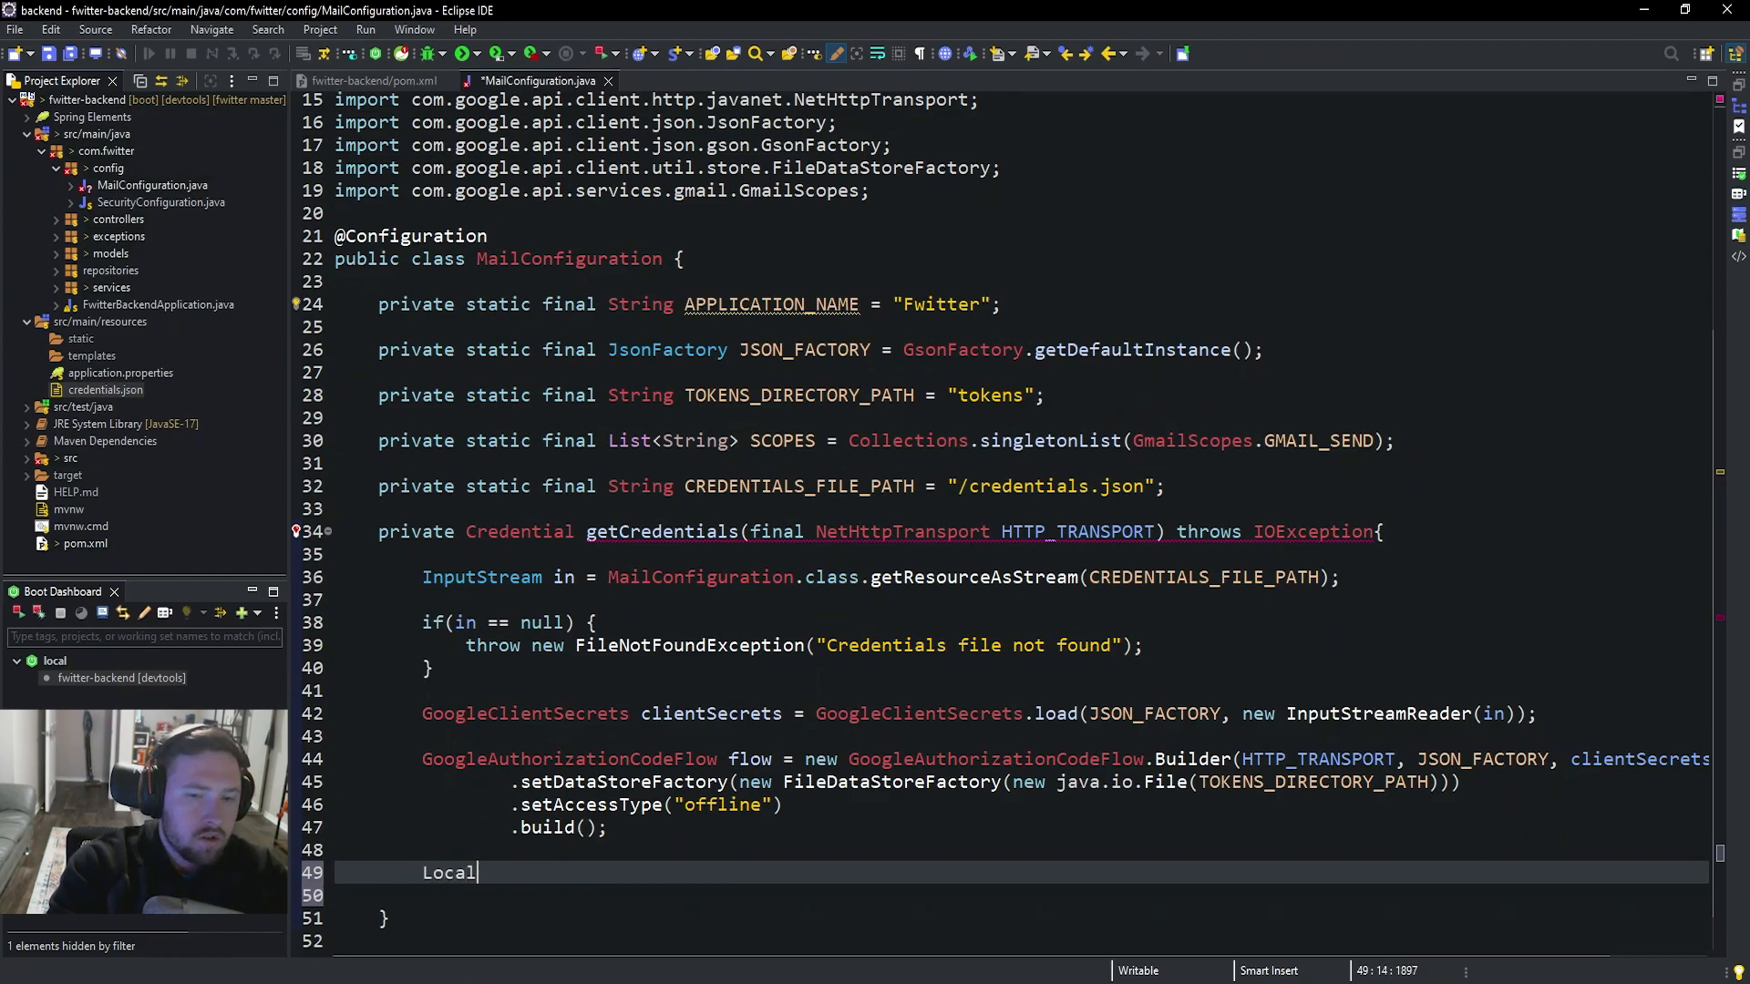
type("Server")
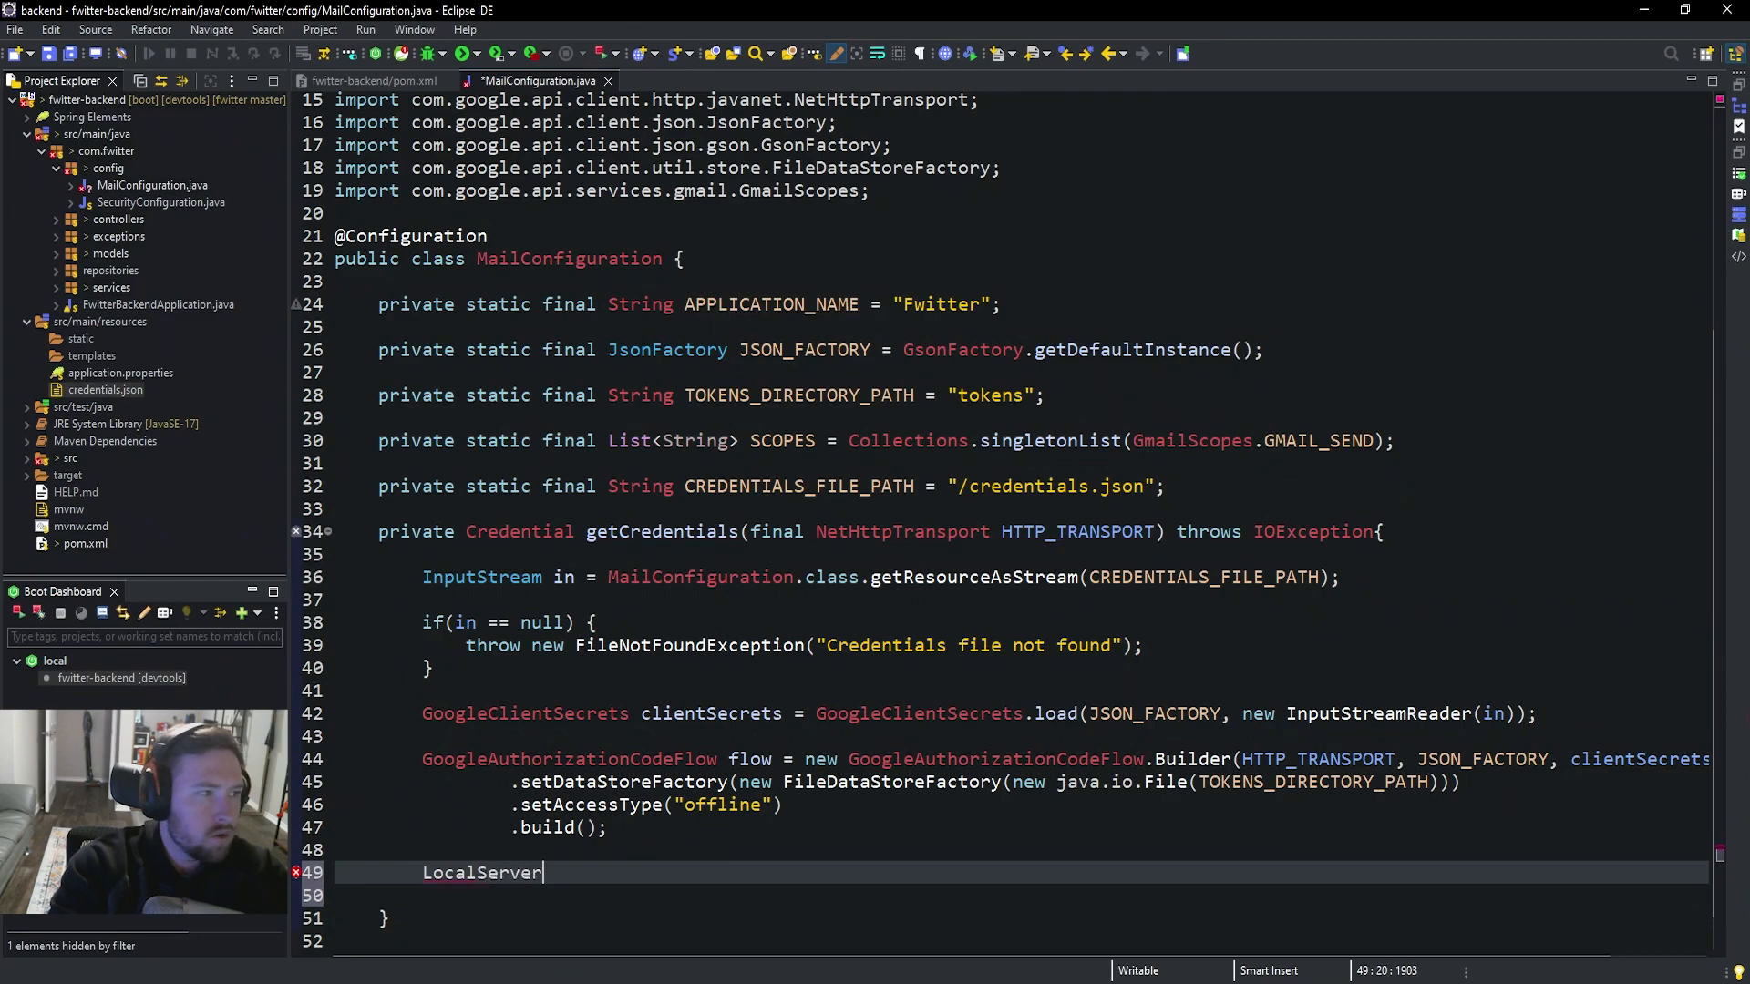
type("Receiver")
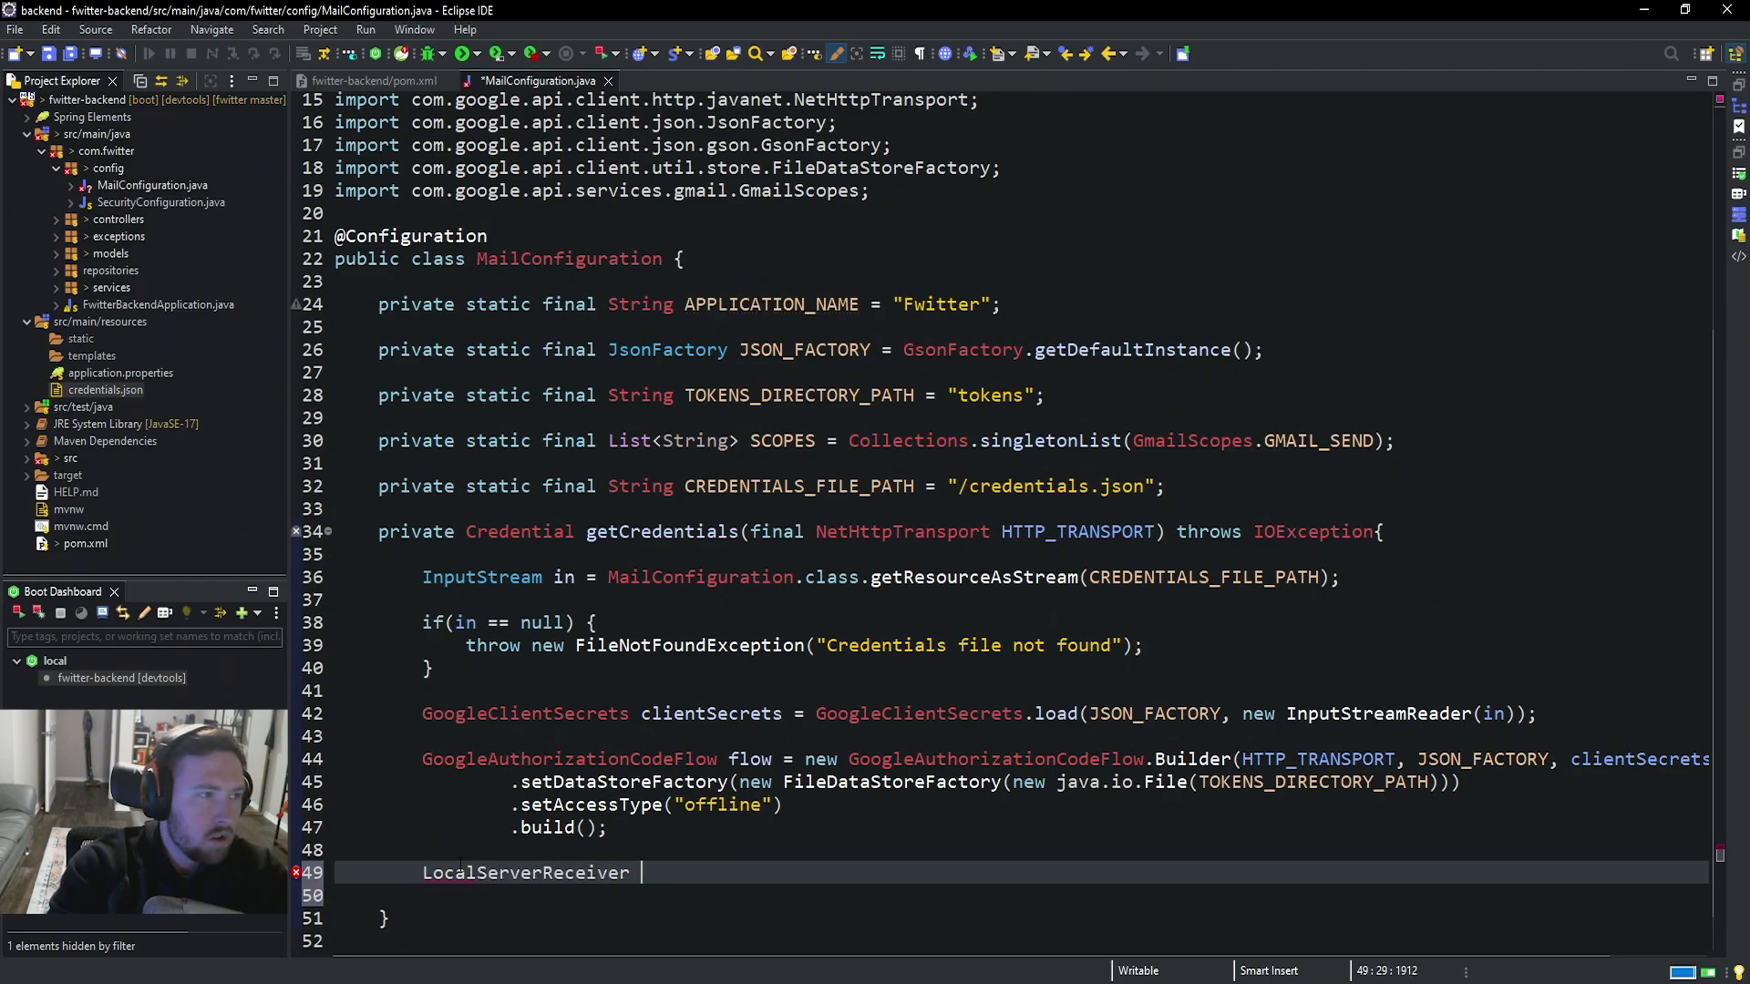
type("reciever = new L")
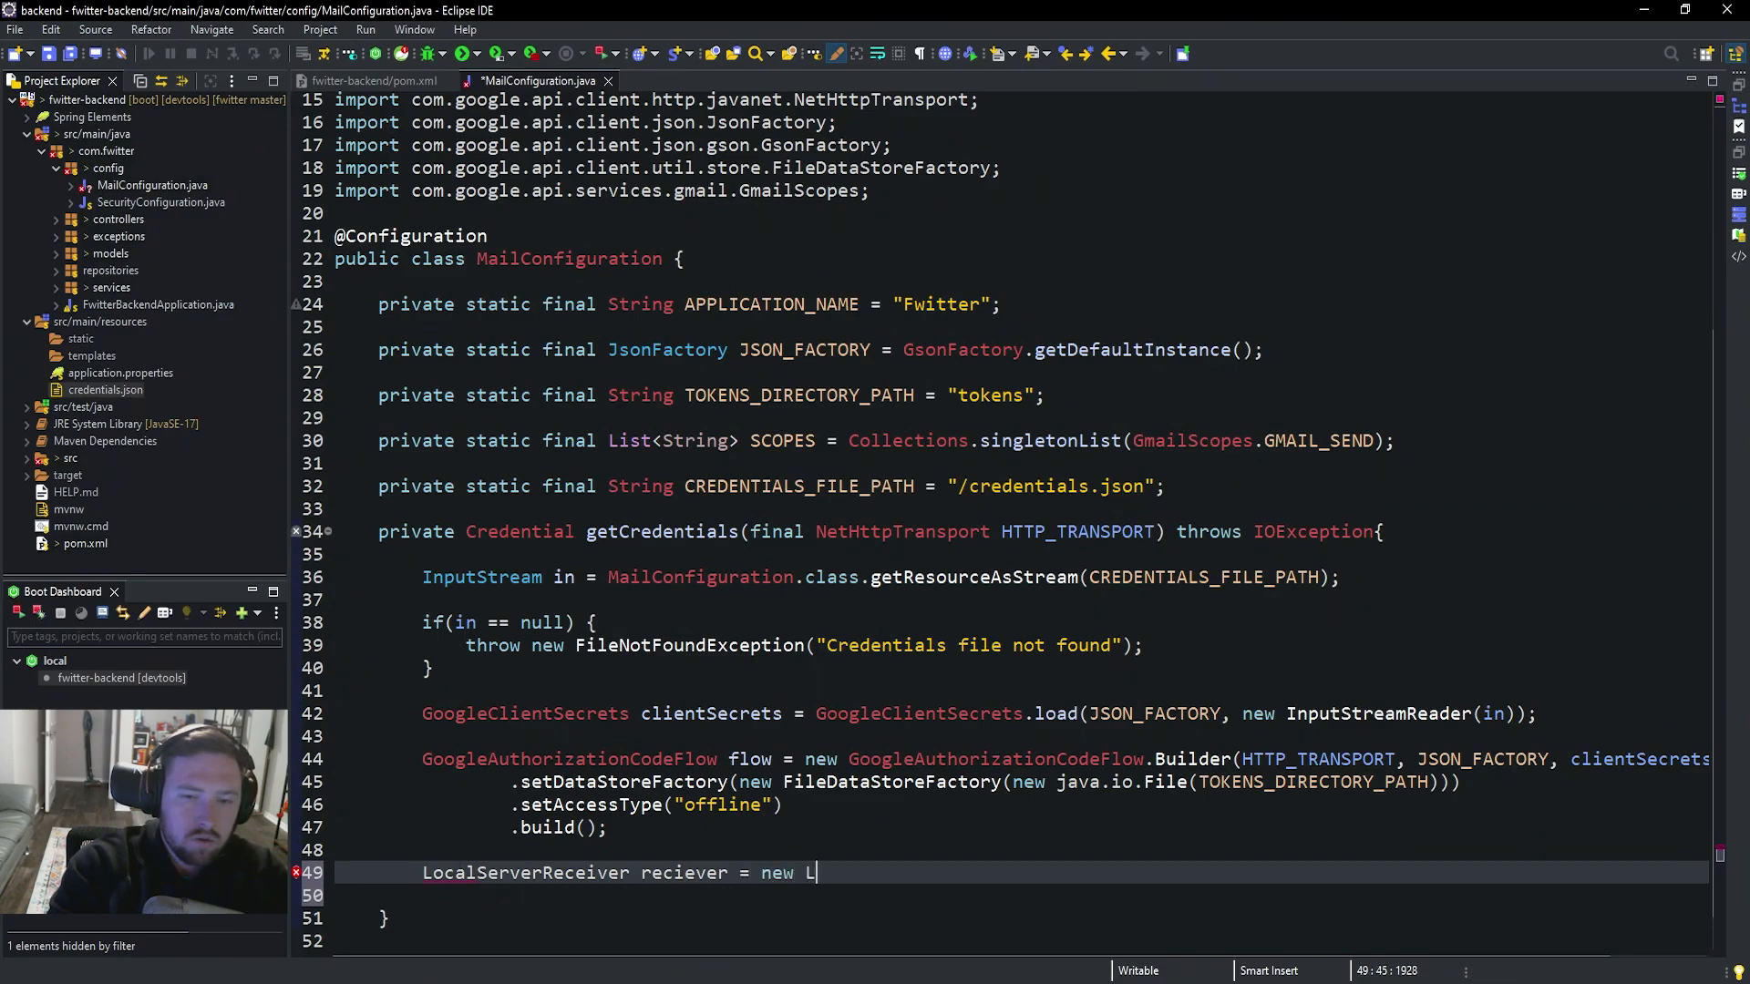
type("ocalServerRe")
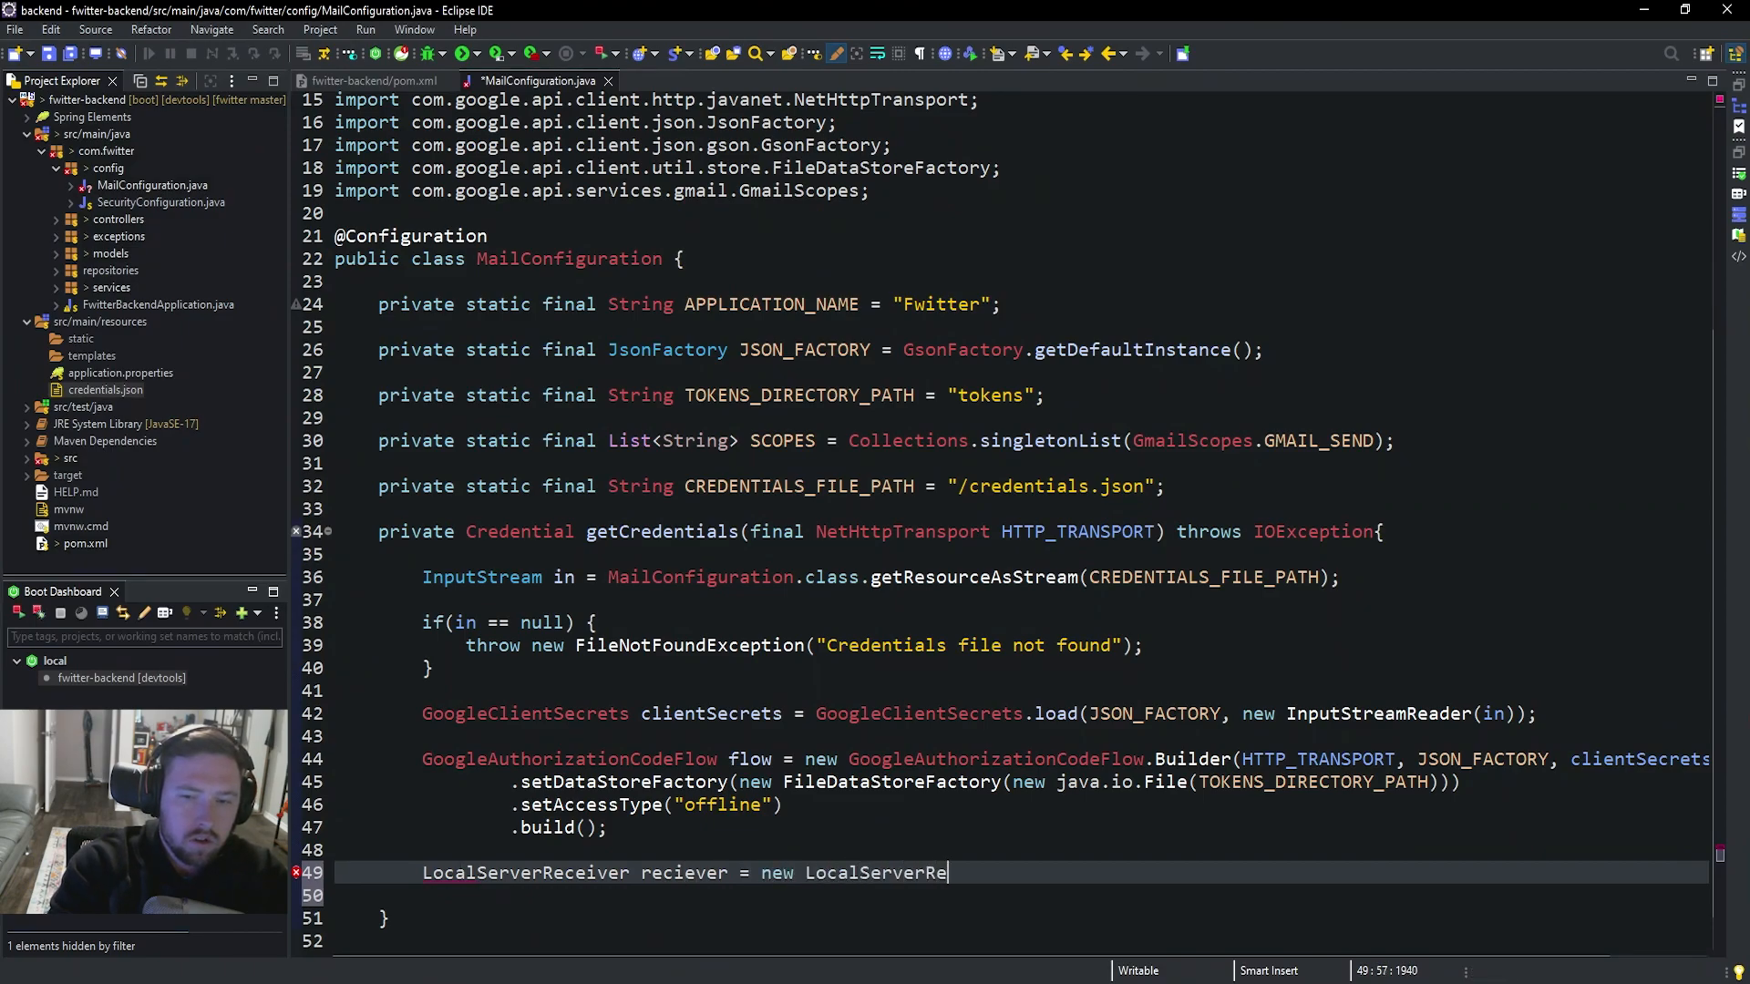
type("ce")
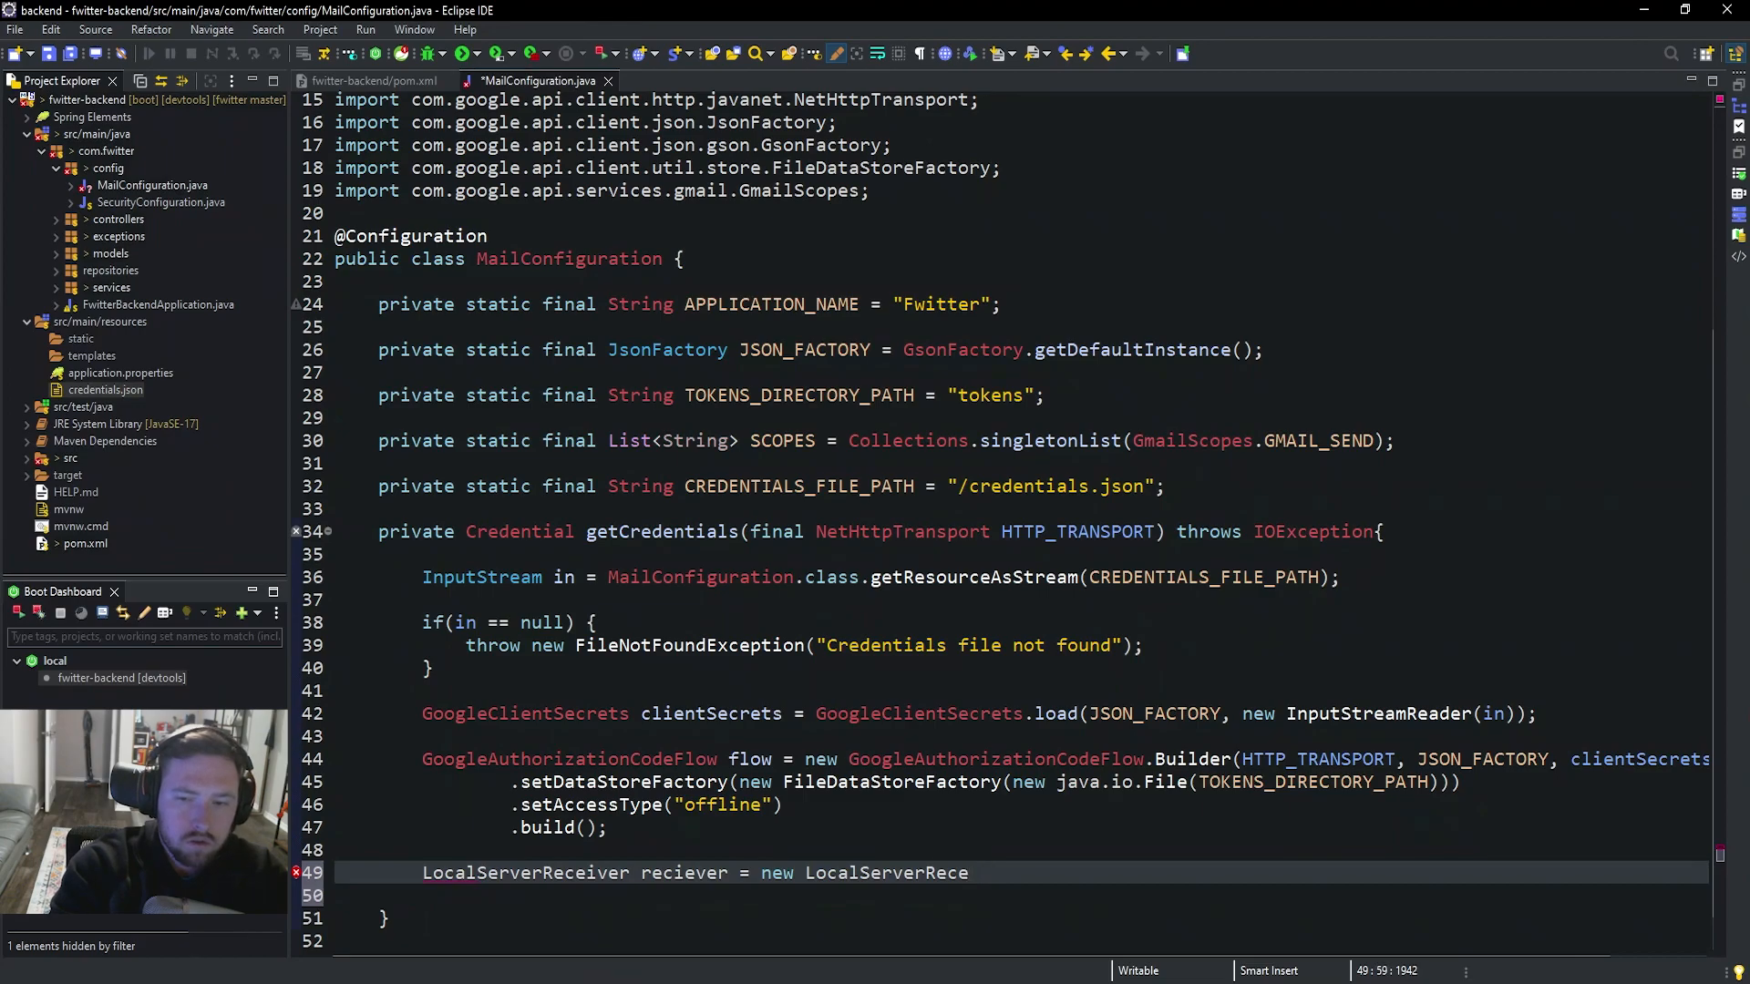
type("iver")
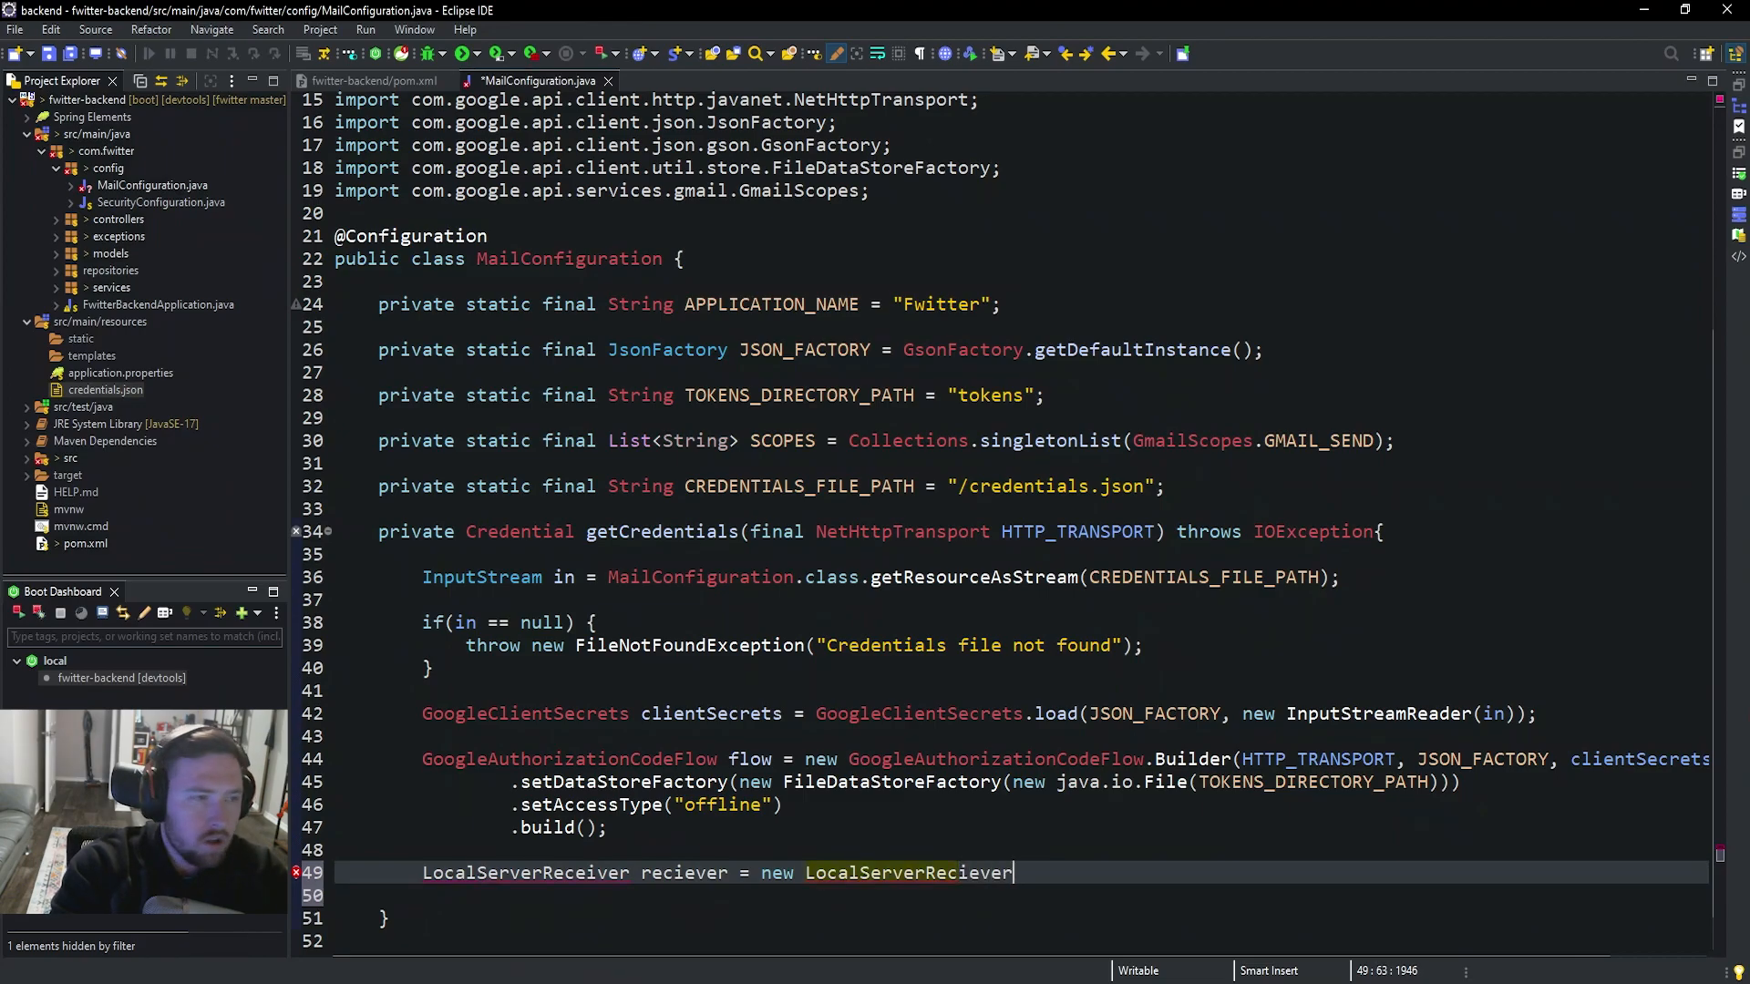
type(".Bui")
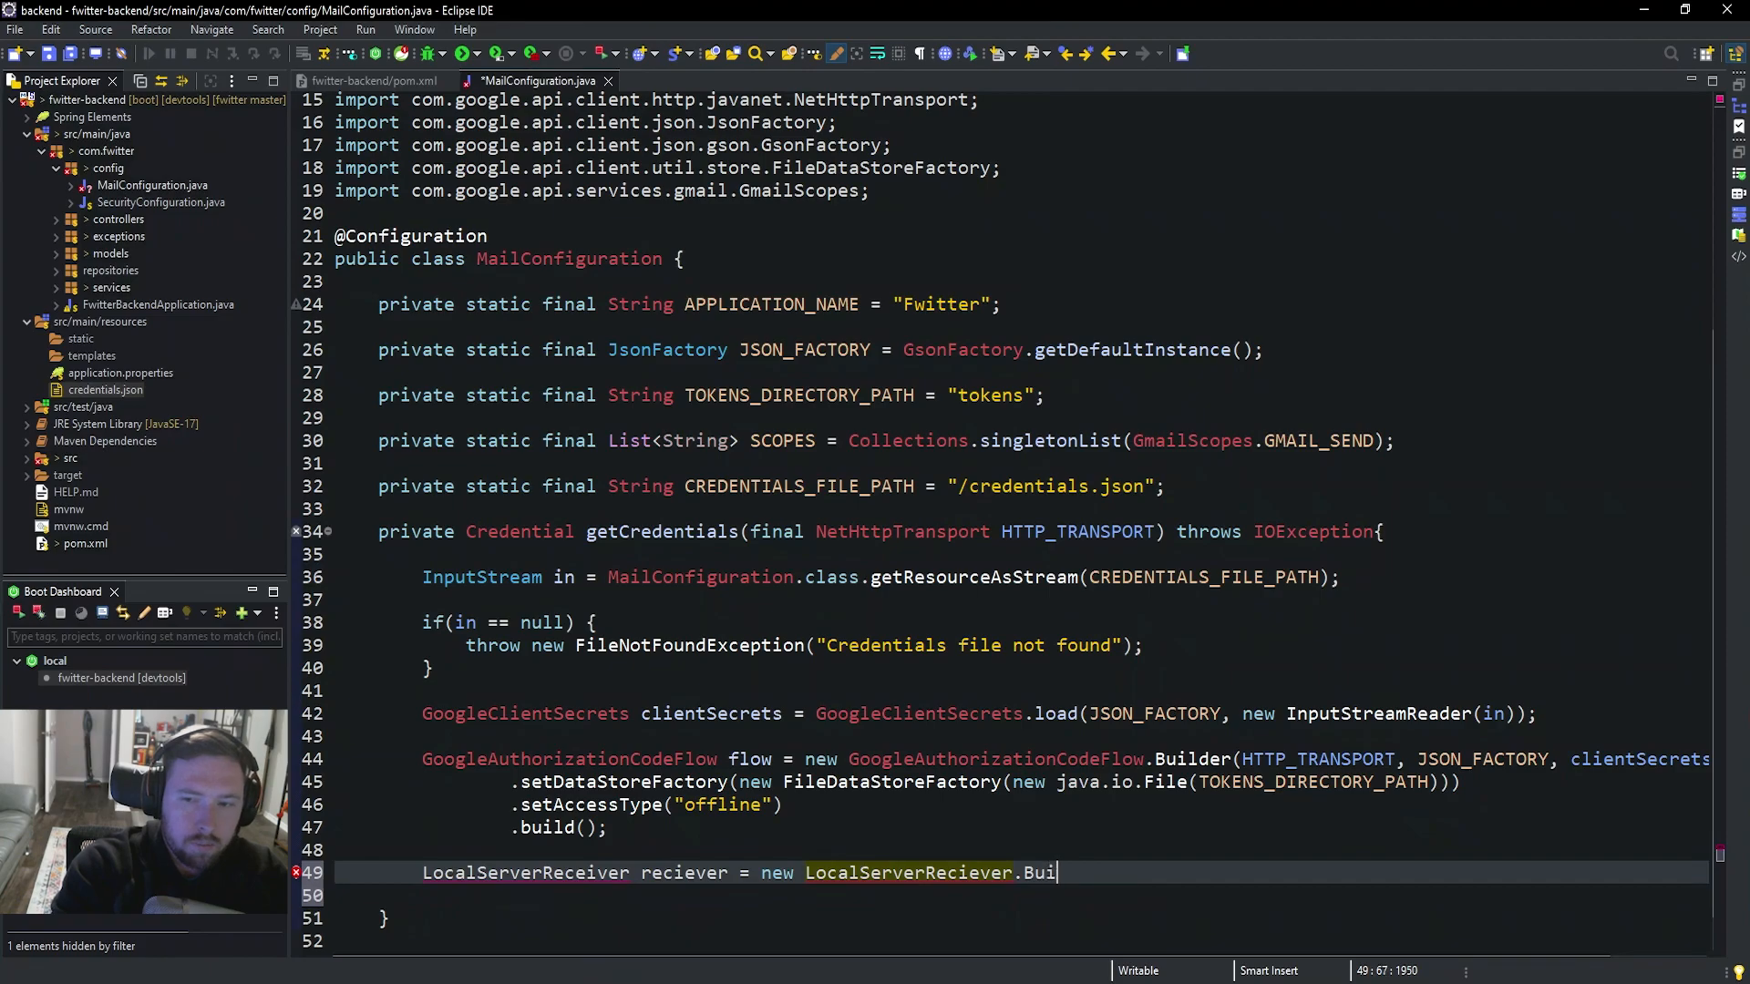
type("lder()")
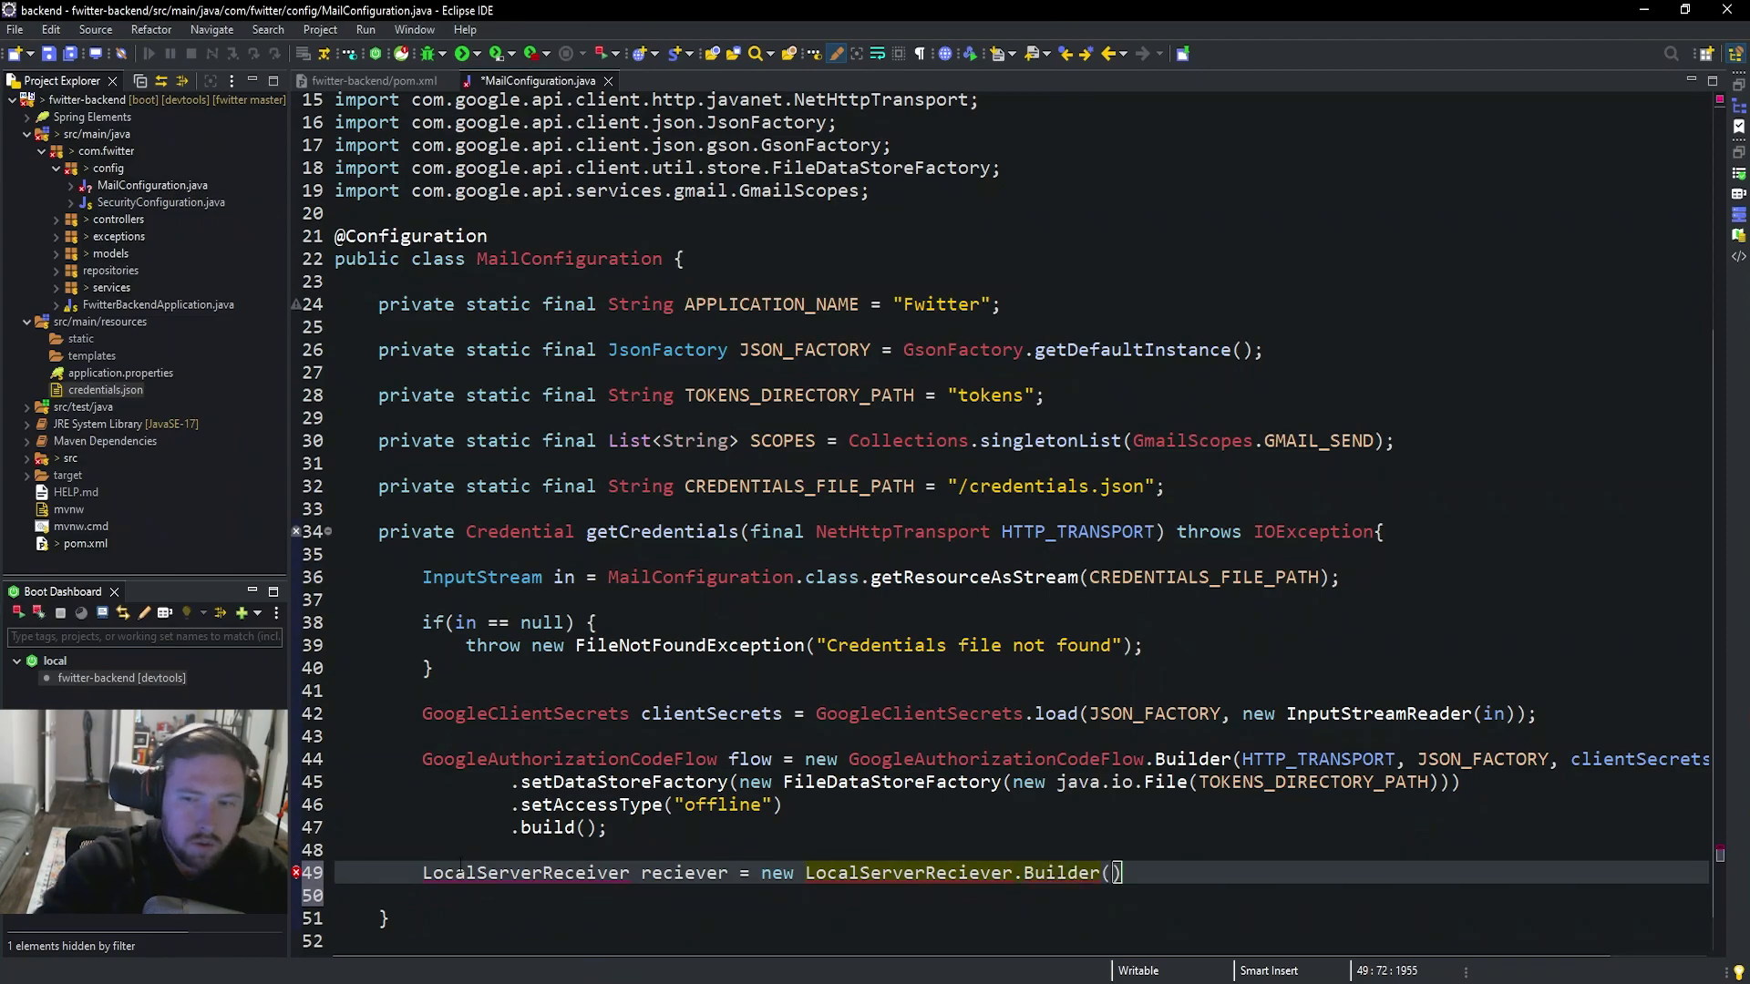
type(".ser")
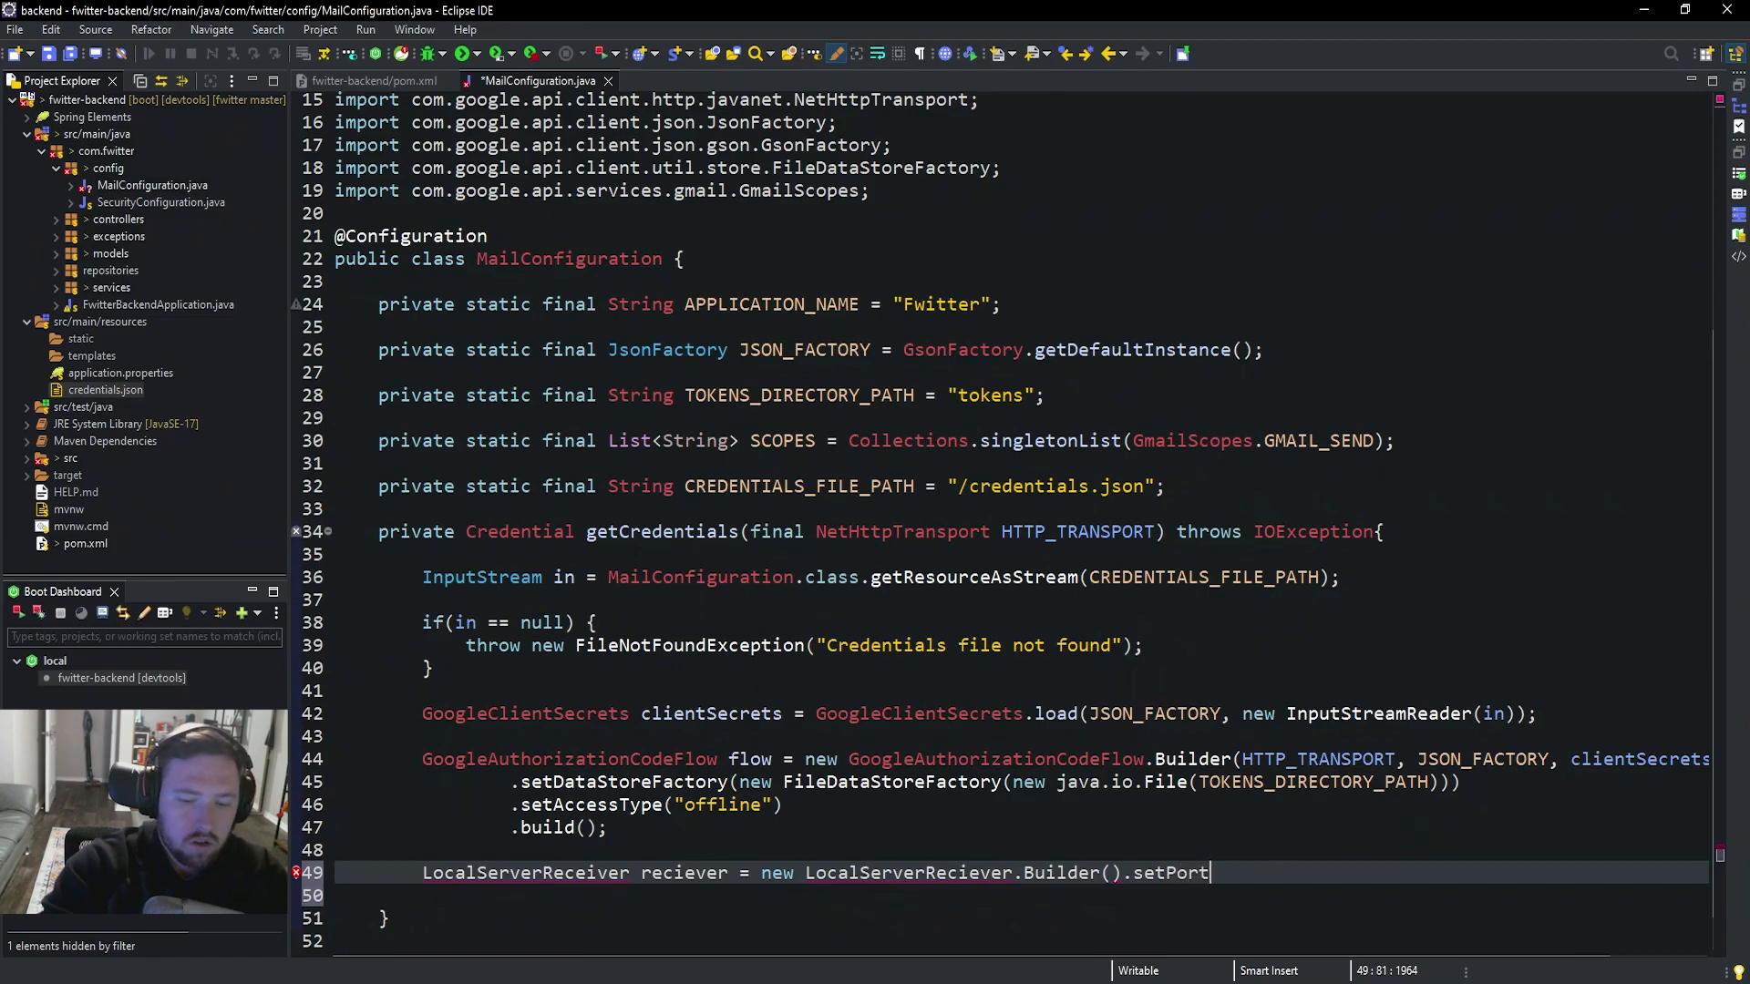
type("(888)")
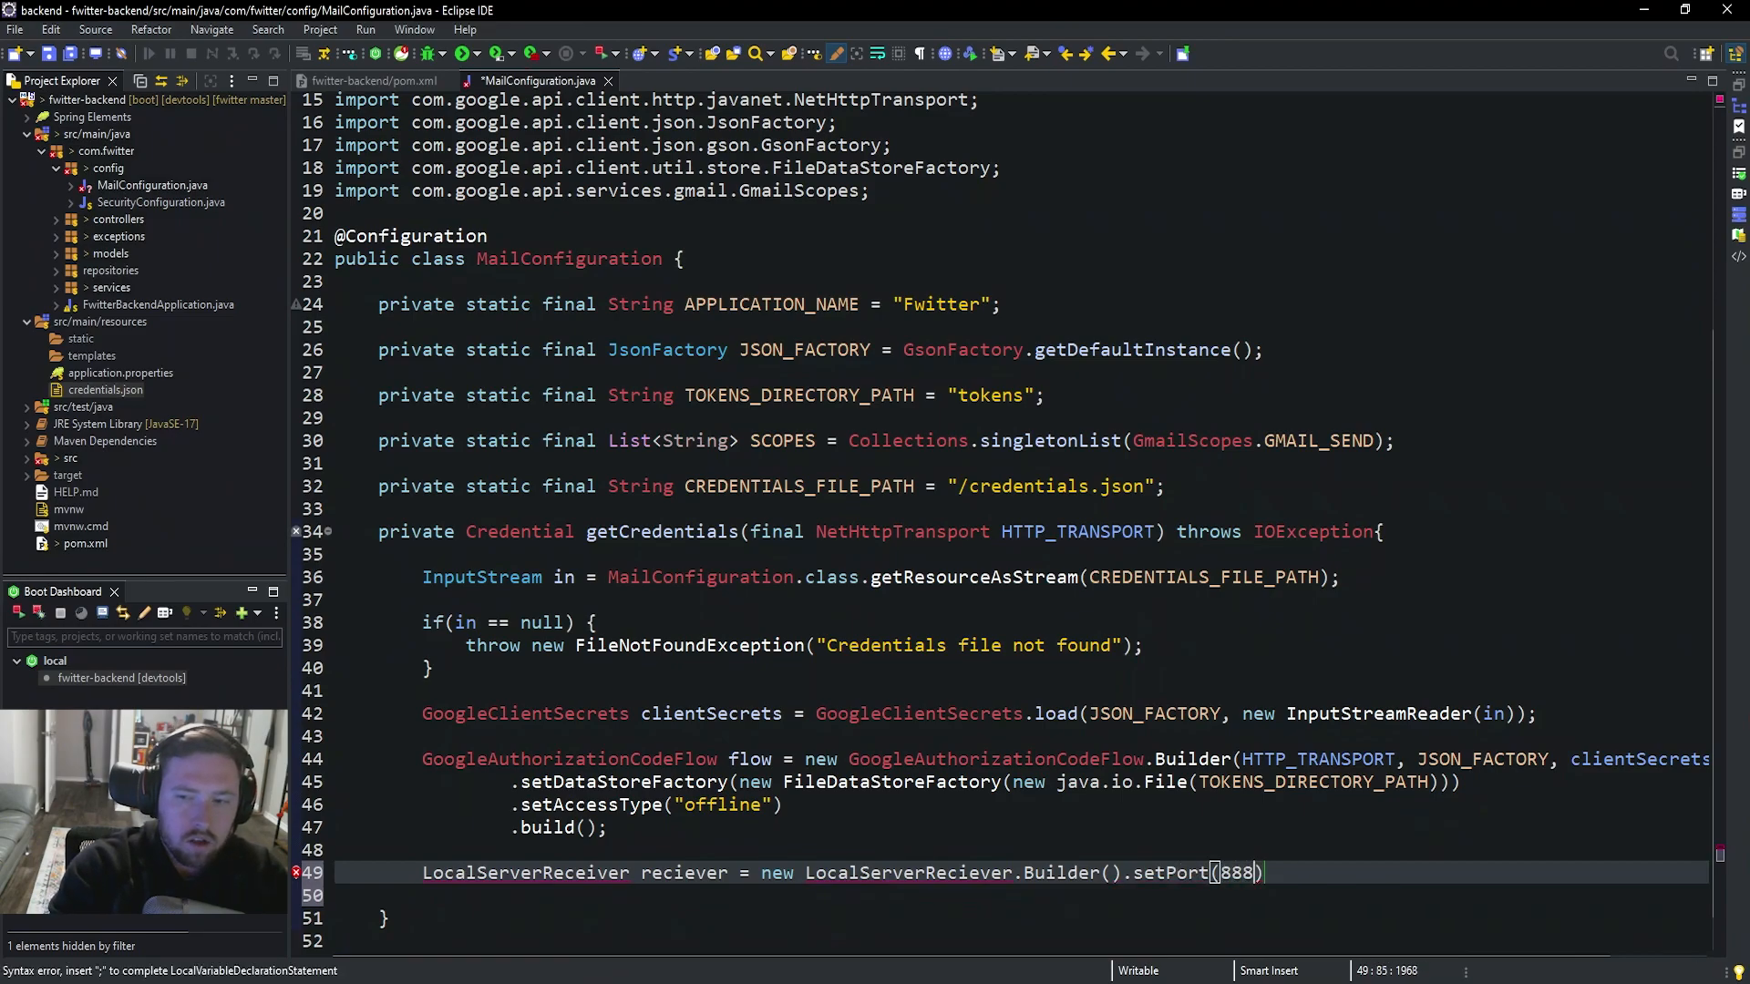
type("8.")
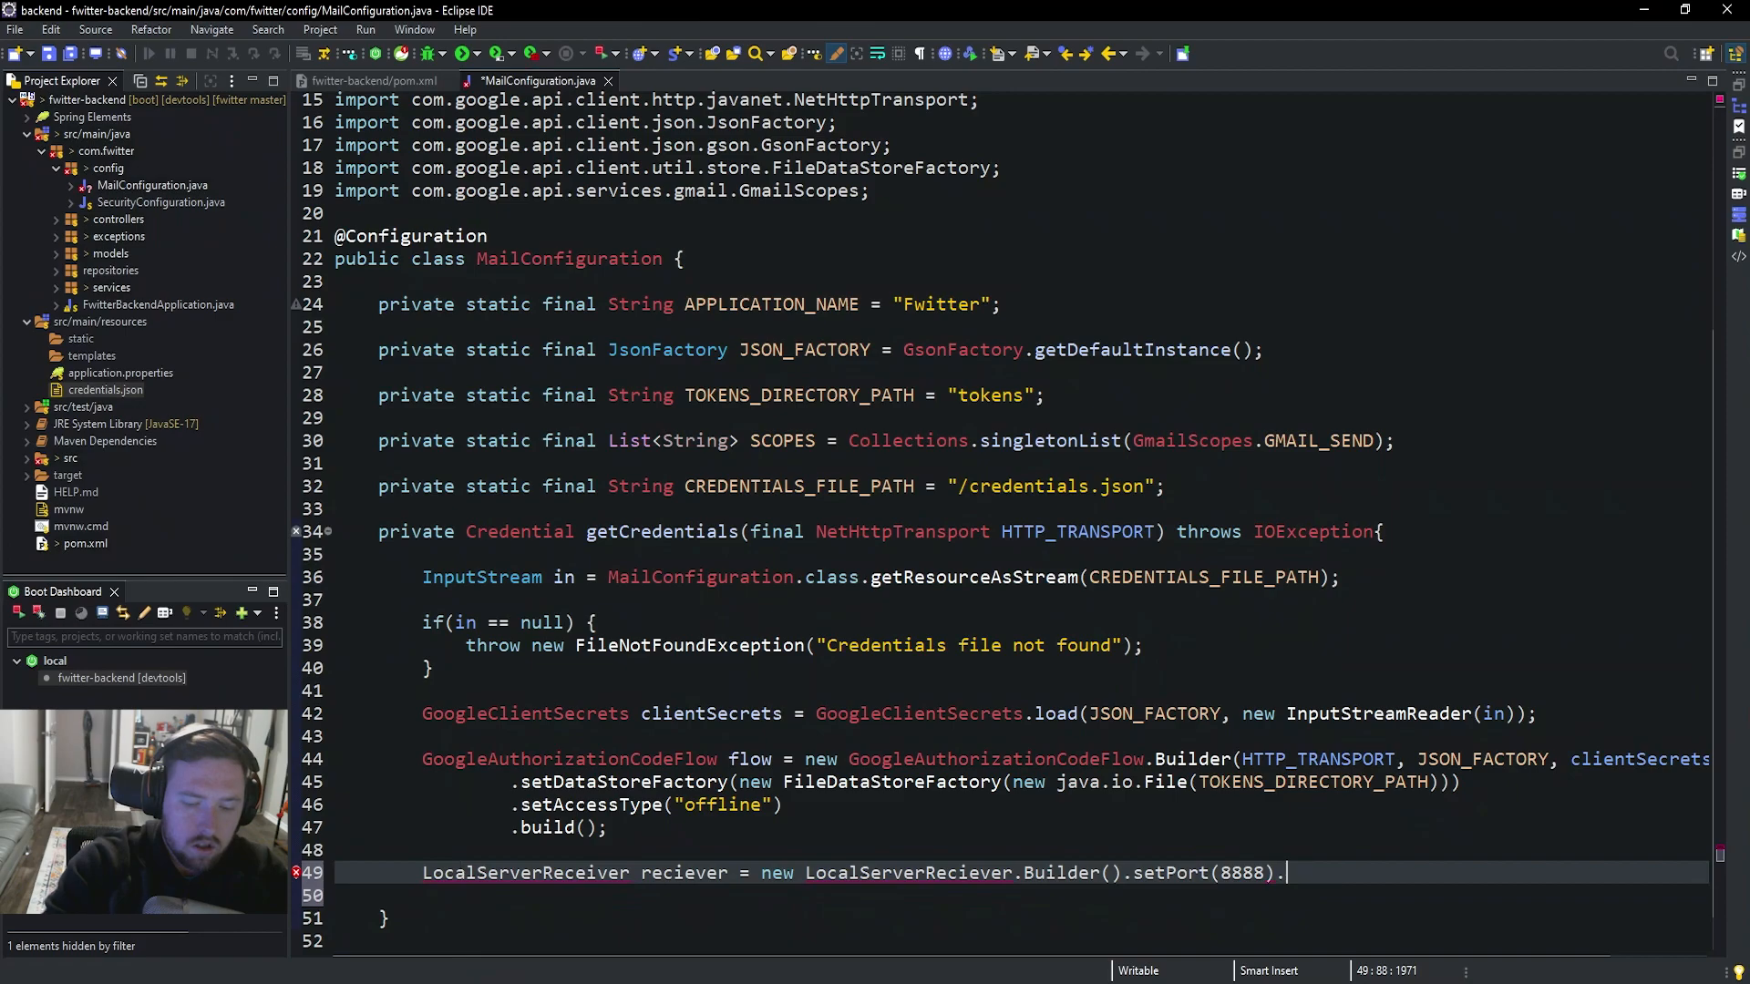
type("build()")
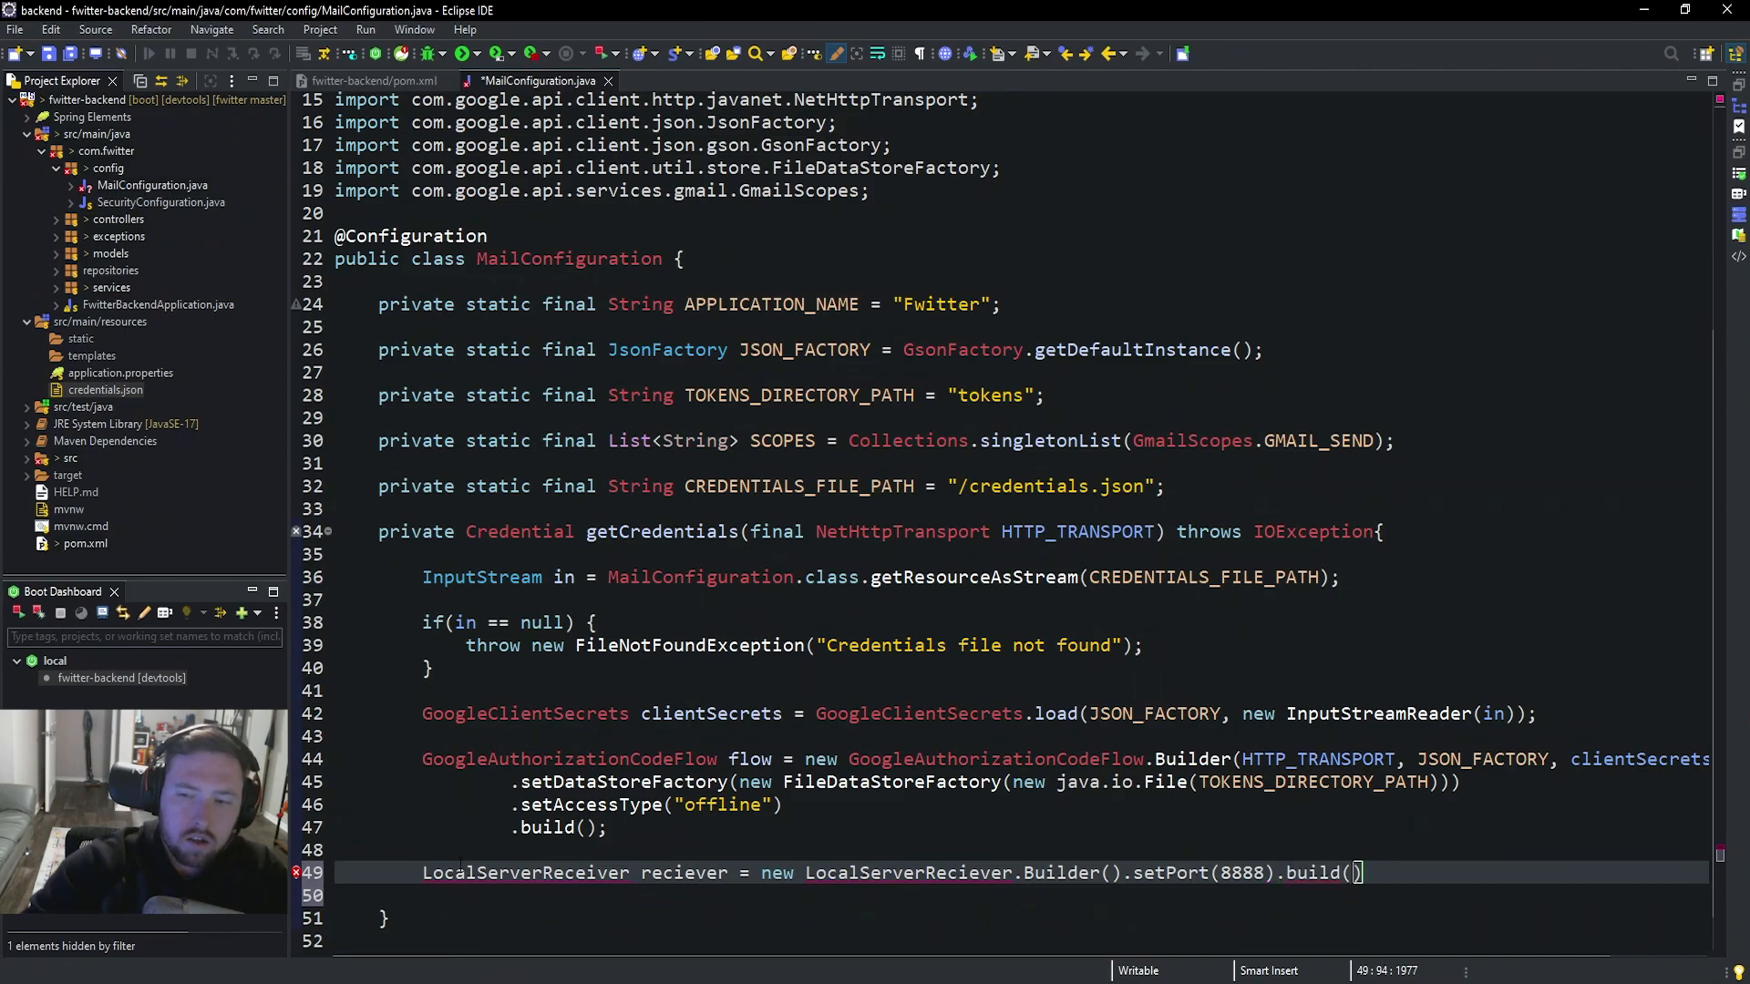
type(";")
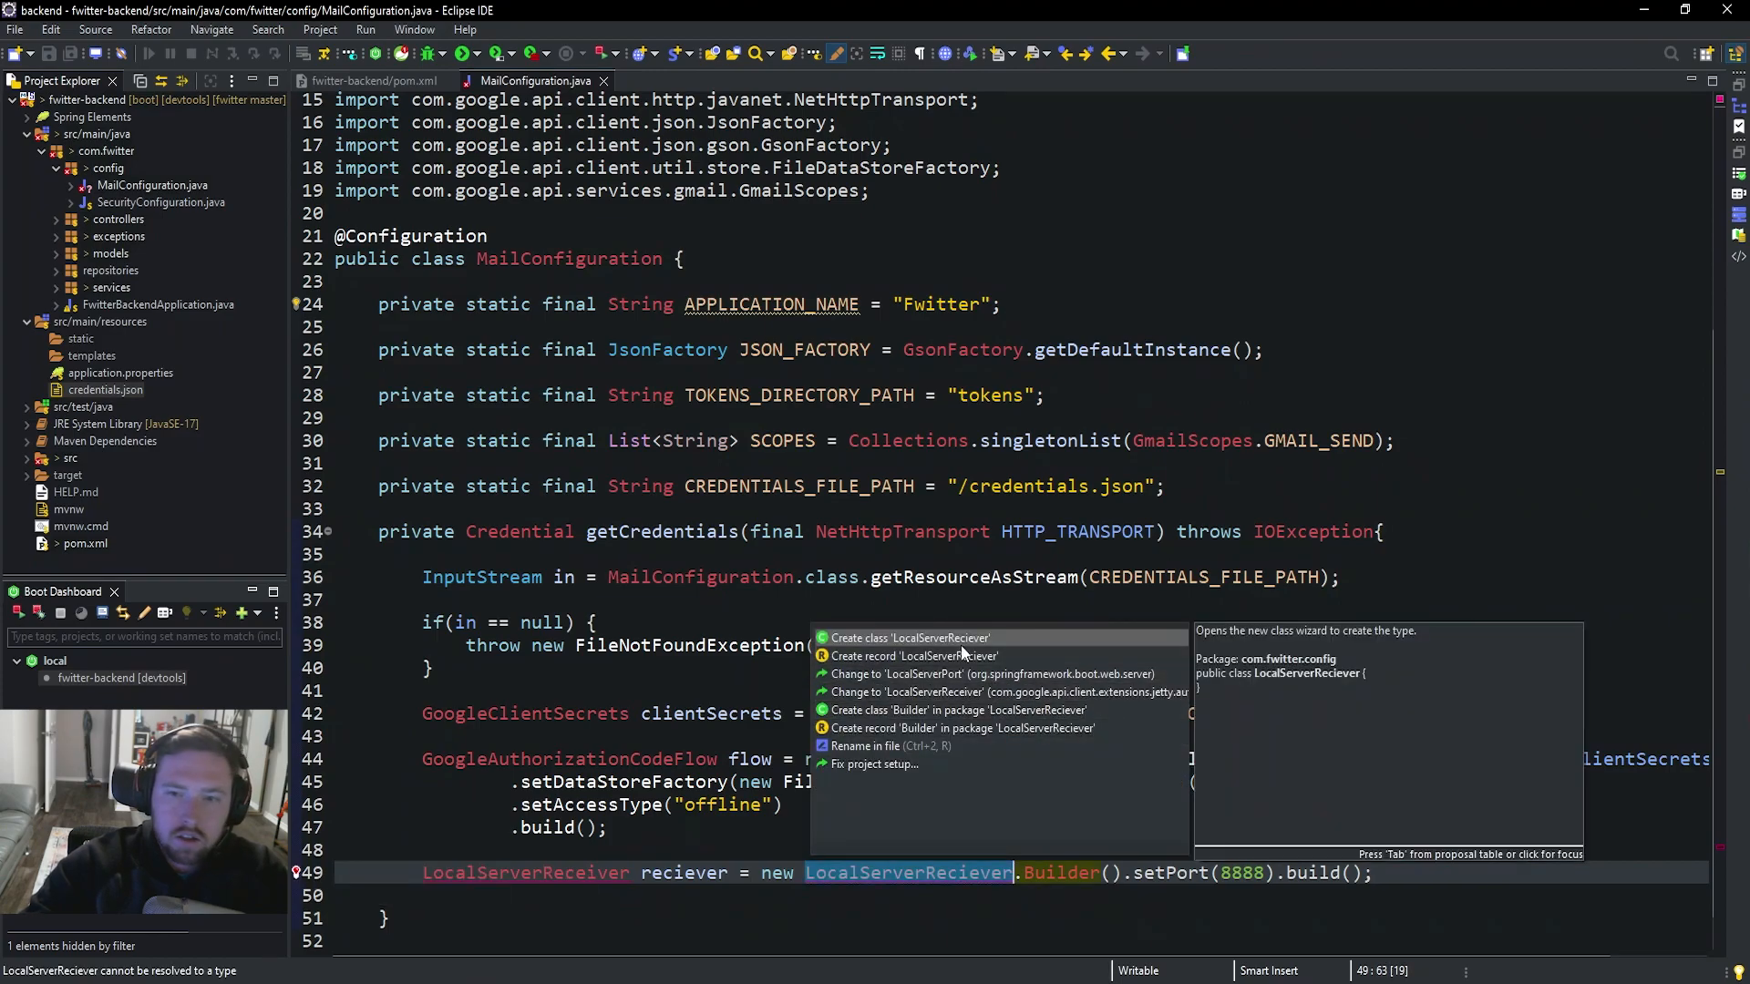
mouse_move(946, 692)
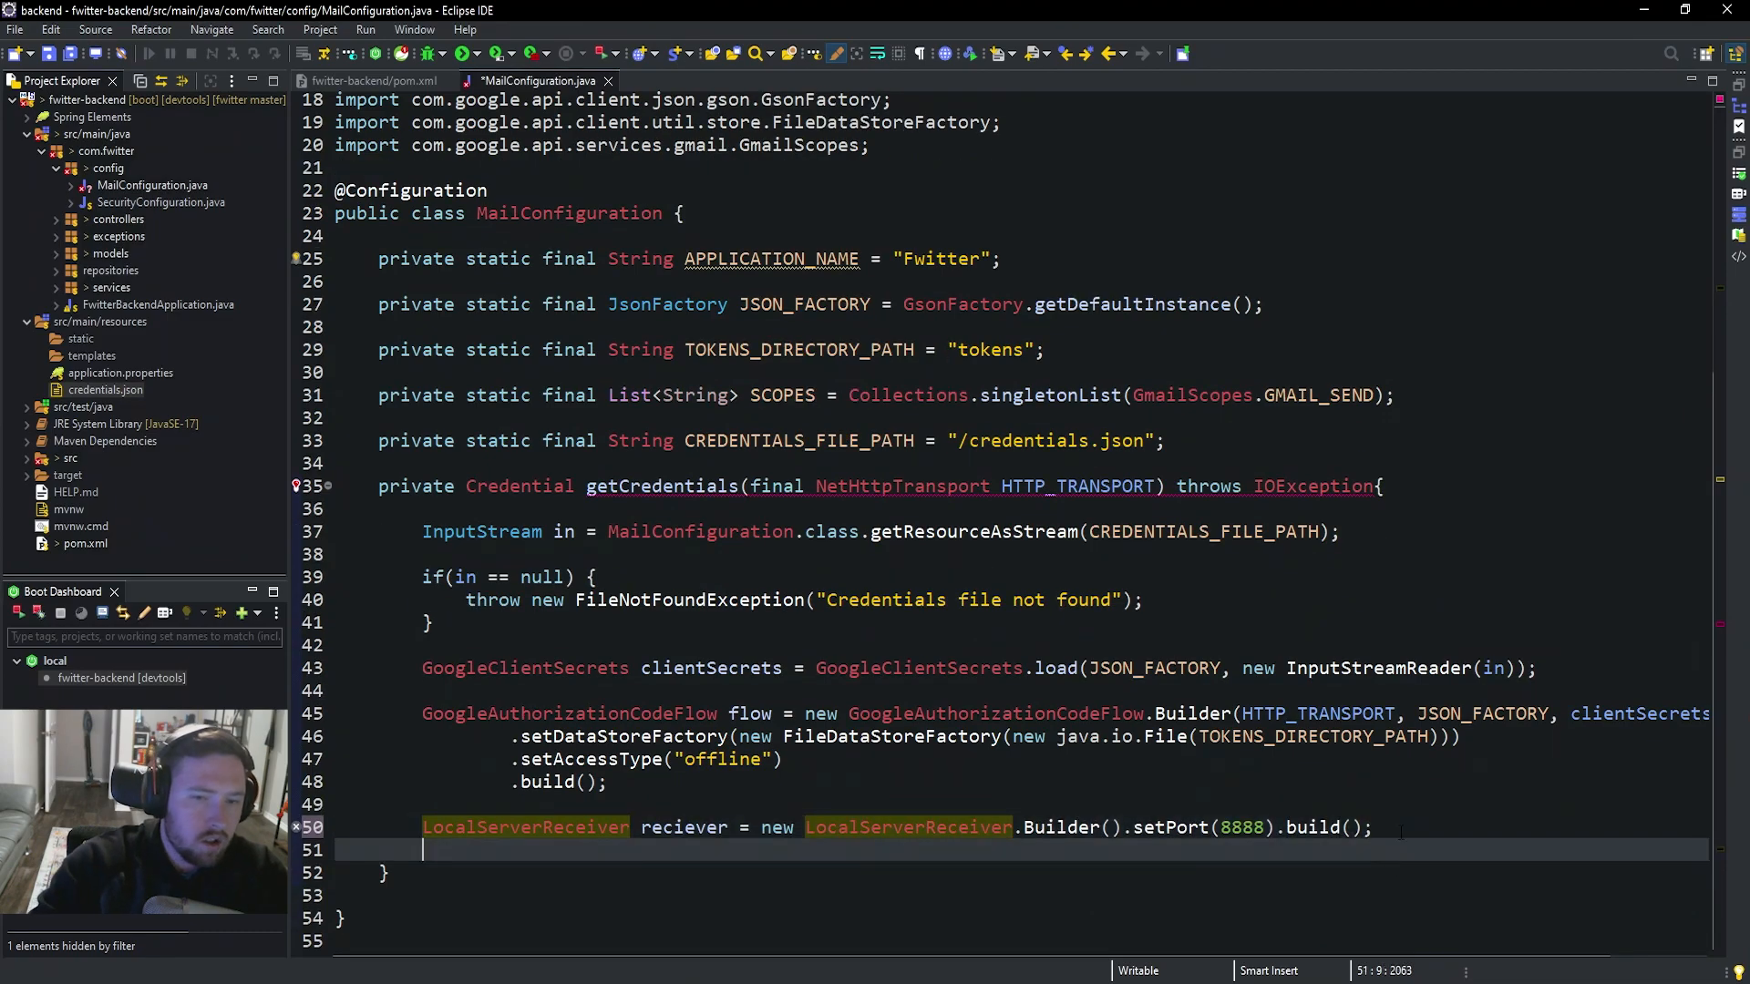
Authorize credential with new AuthorizationCodeInstalledApp(flow, reciever).authorize("user") and begin the return
type("C")
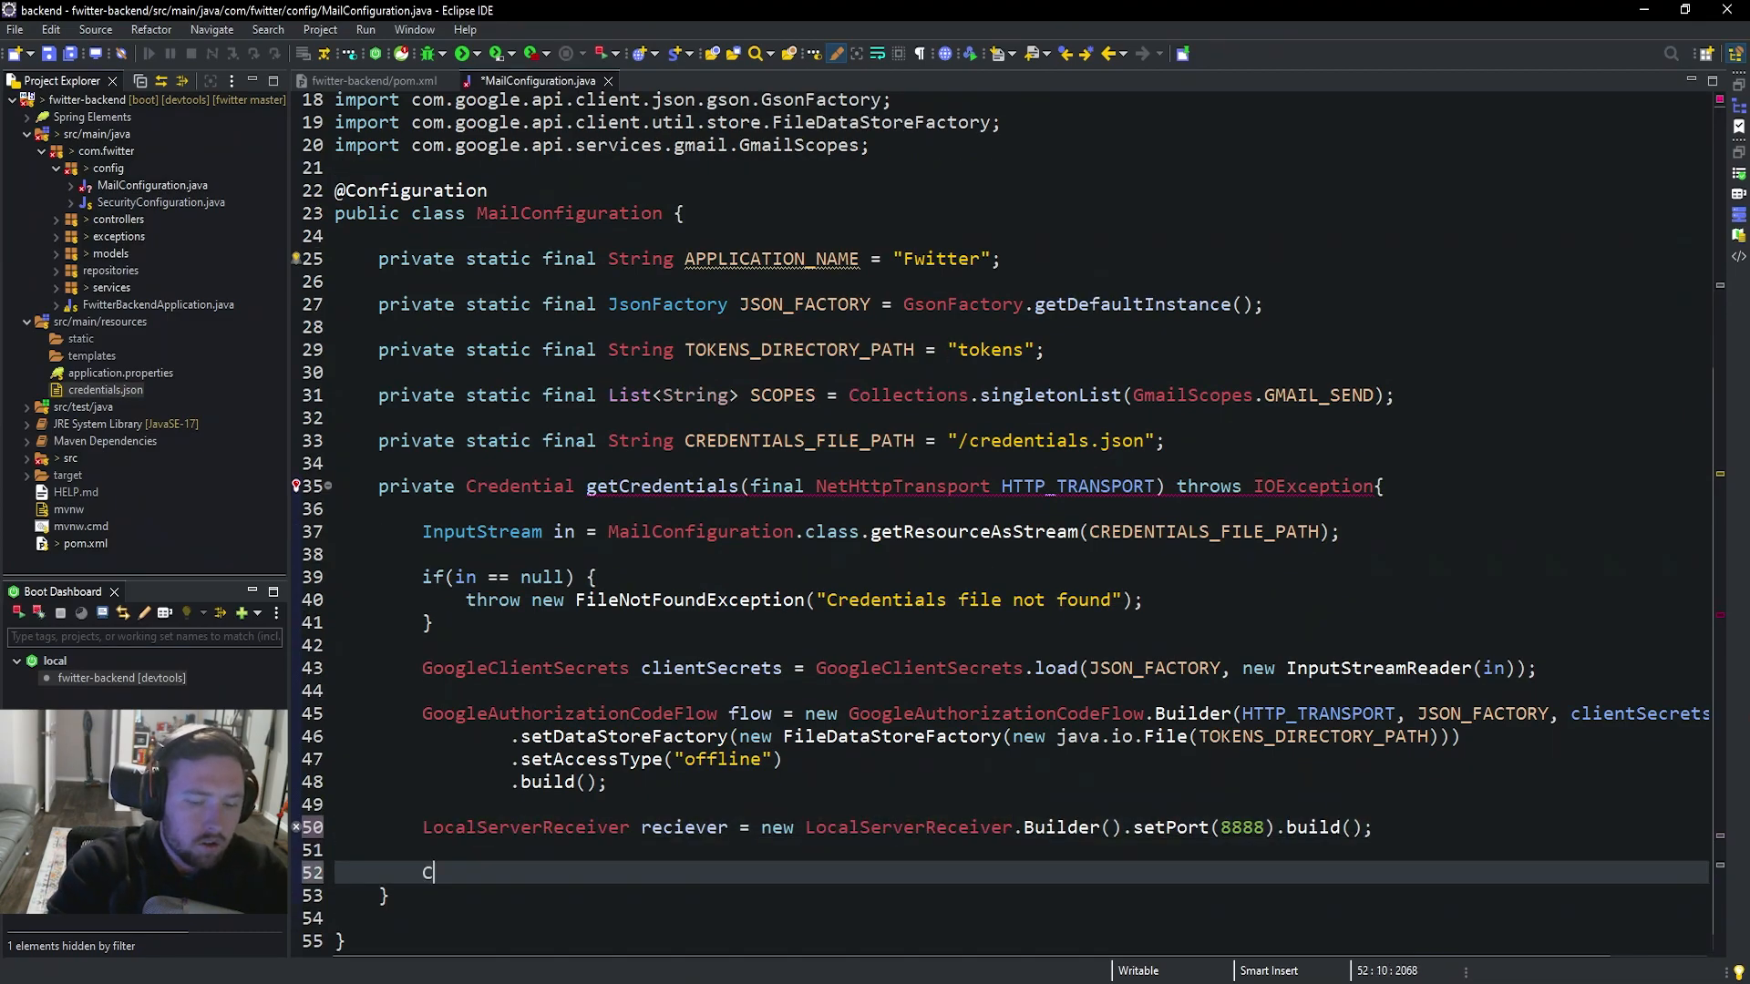
type("redentiu")
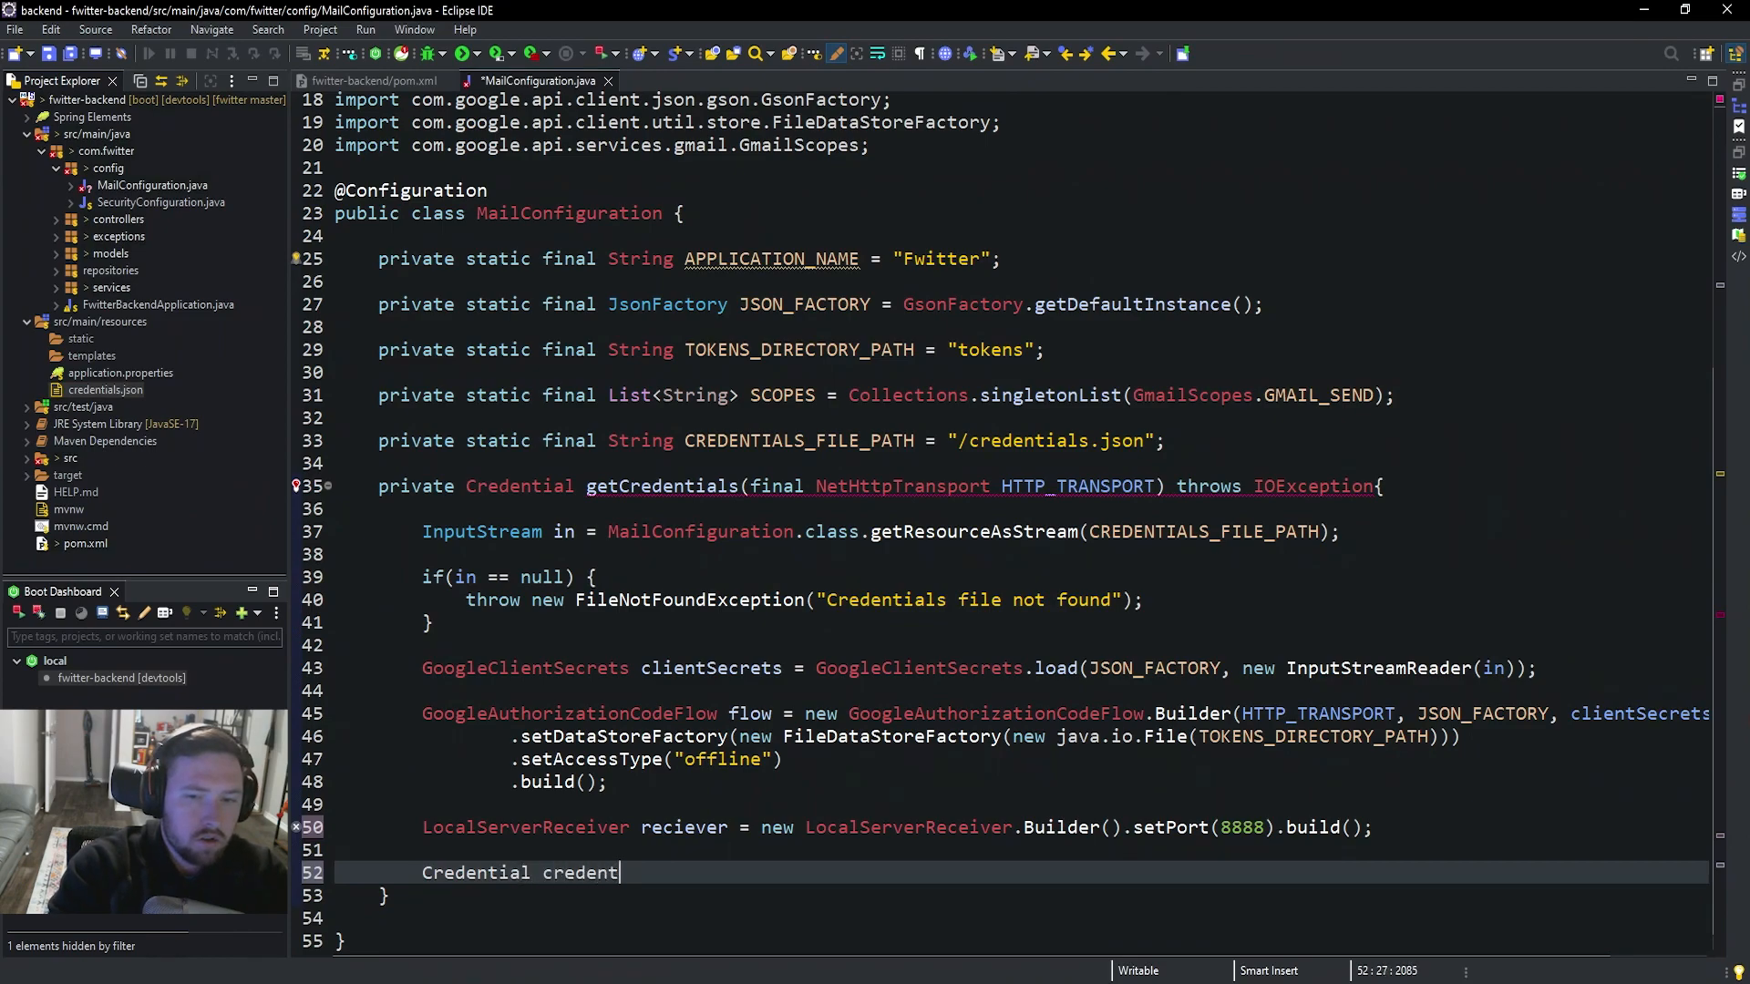
type("ial = new Aut")
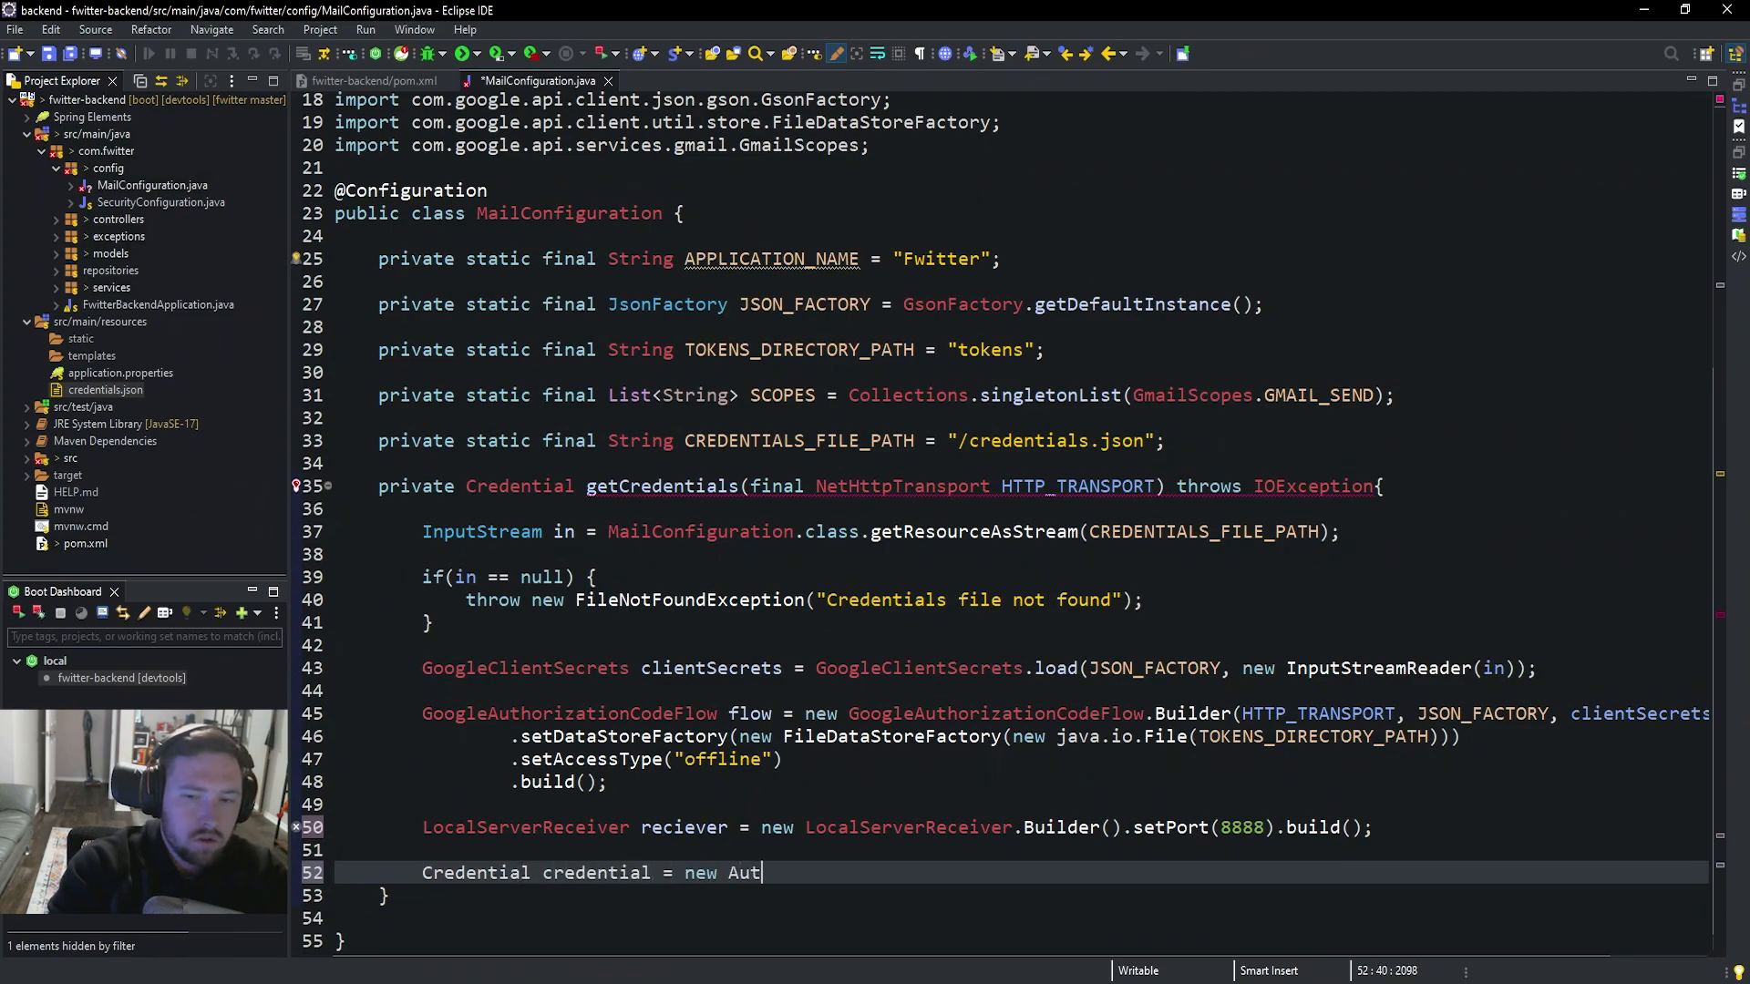
type("horization")
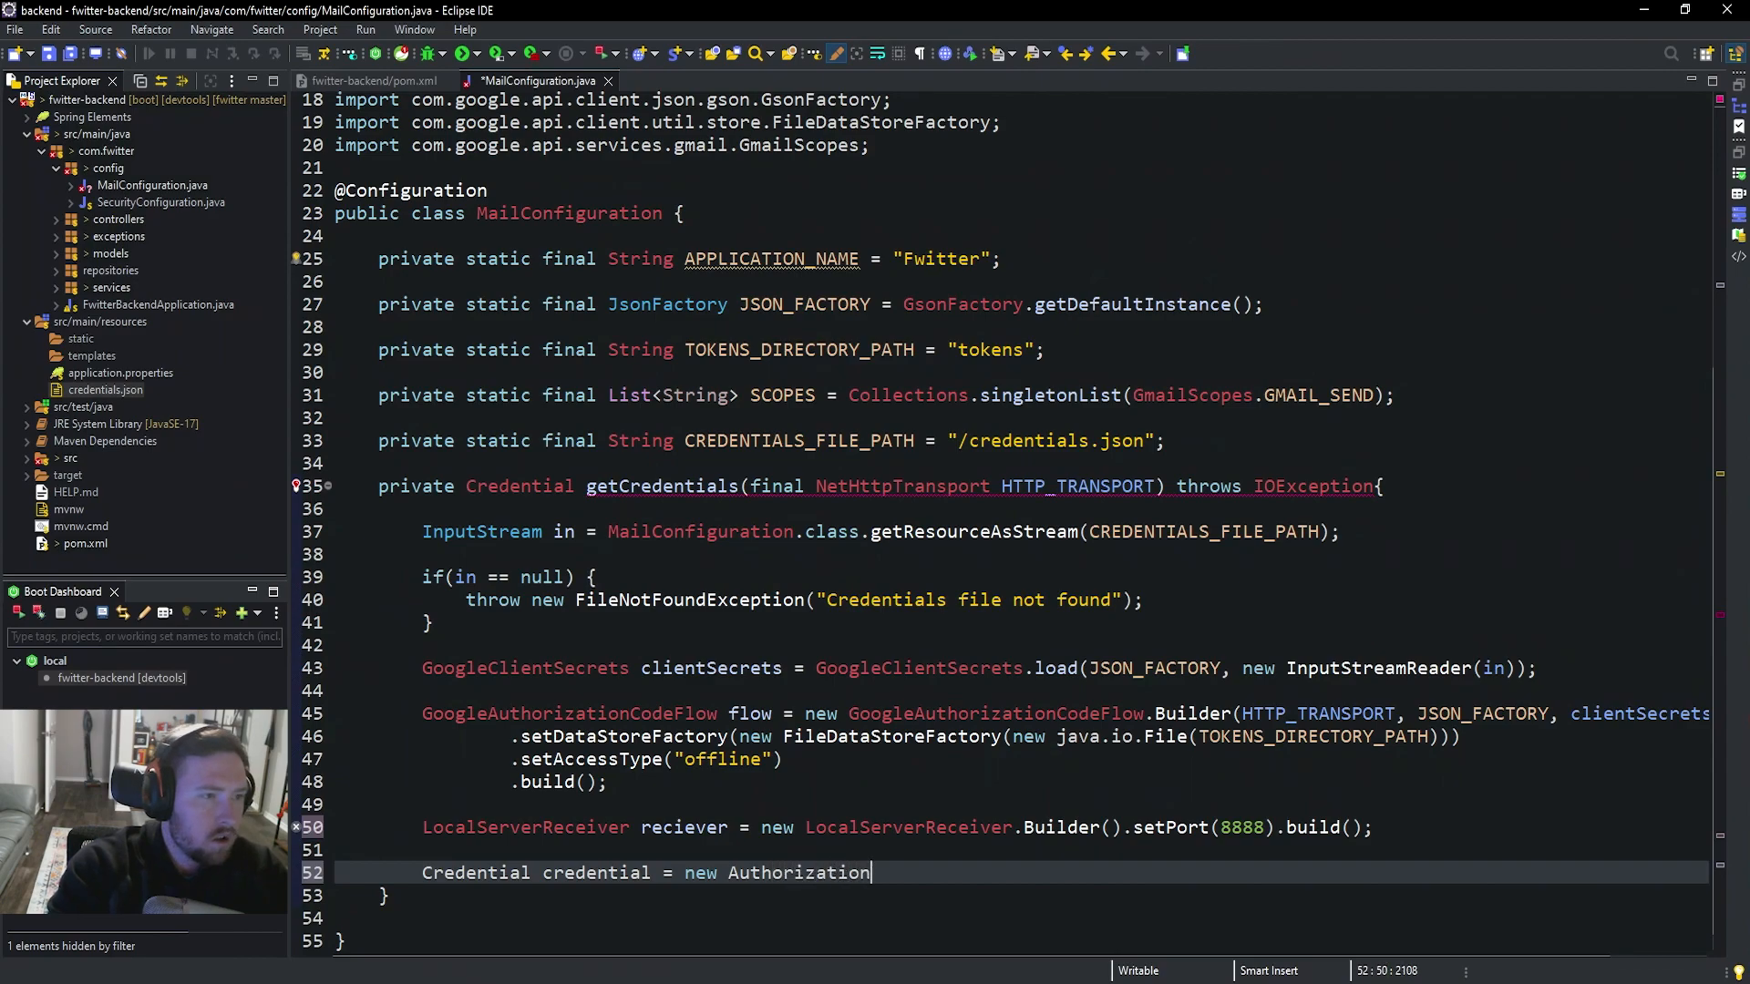
type("CodeInstall")
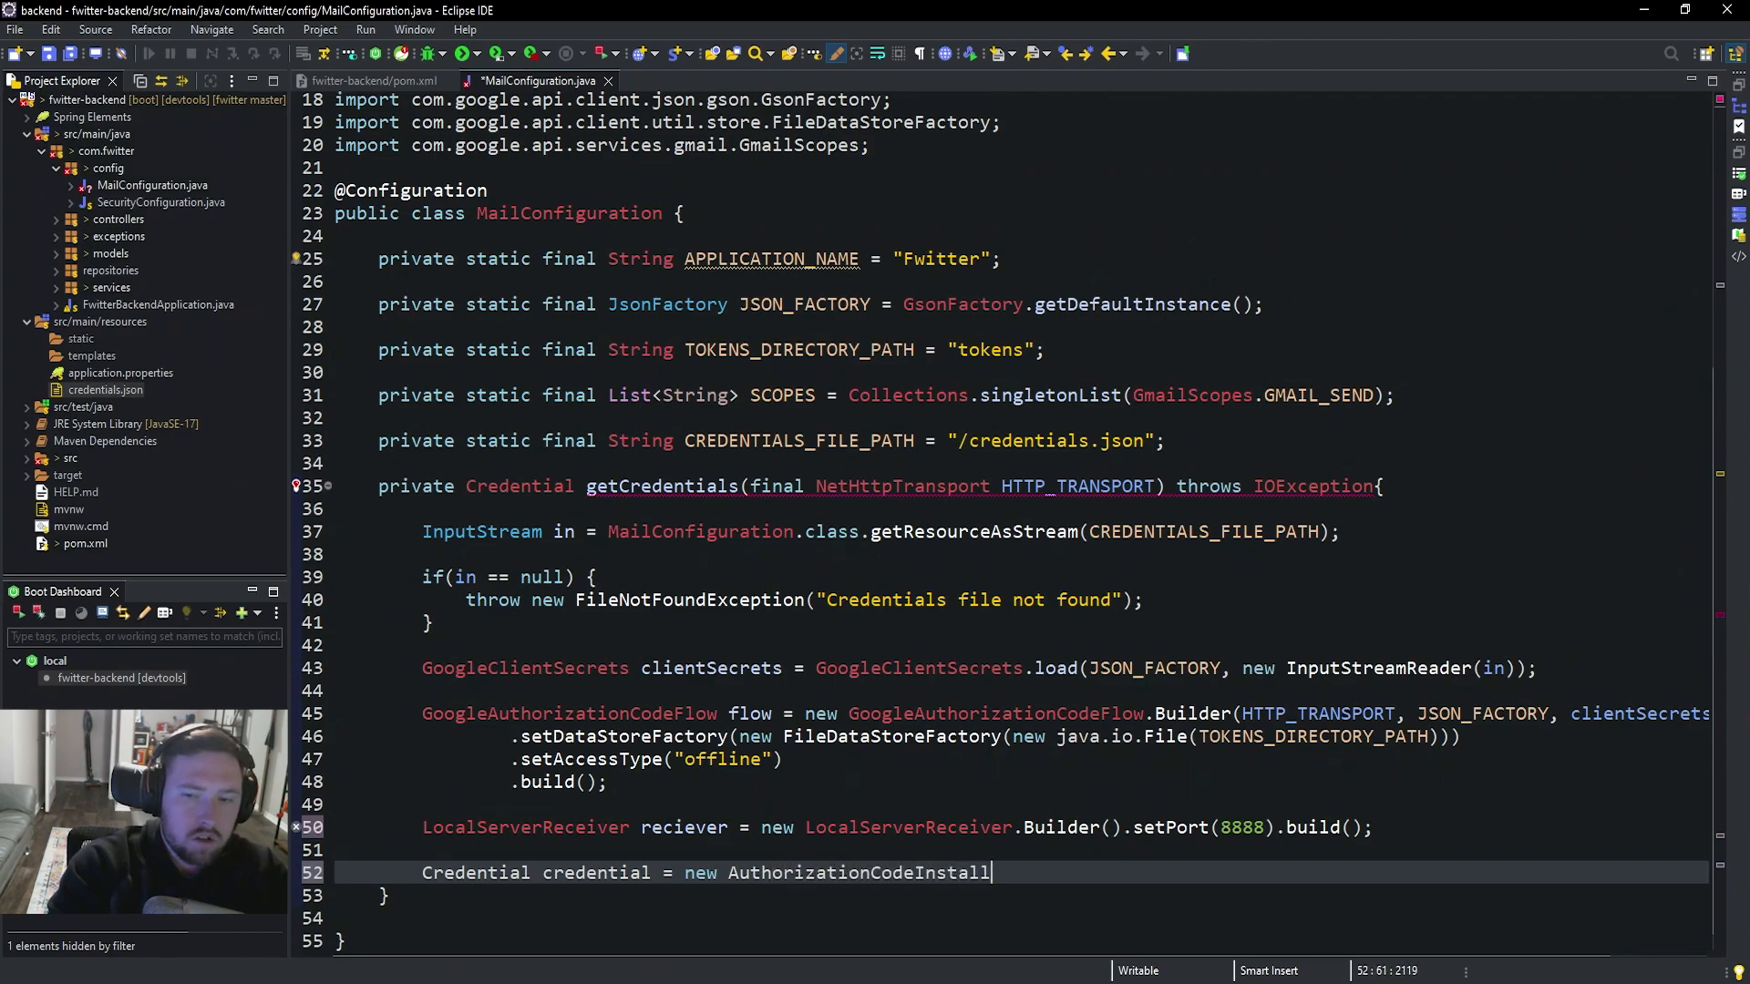
type("edApp")
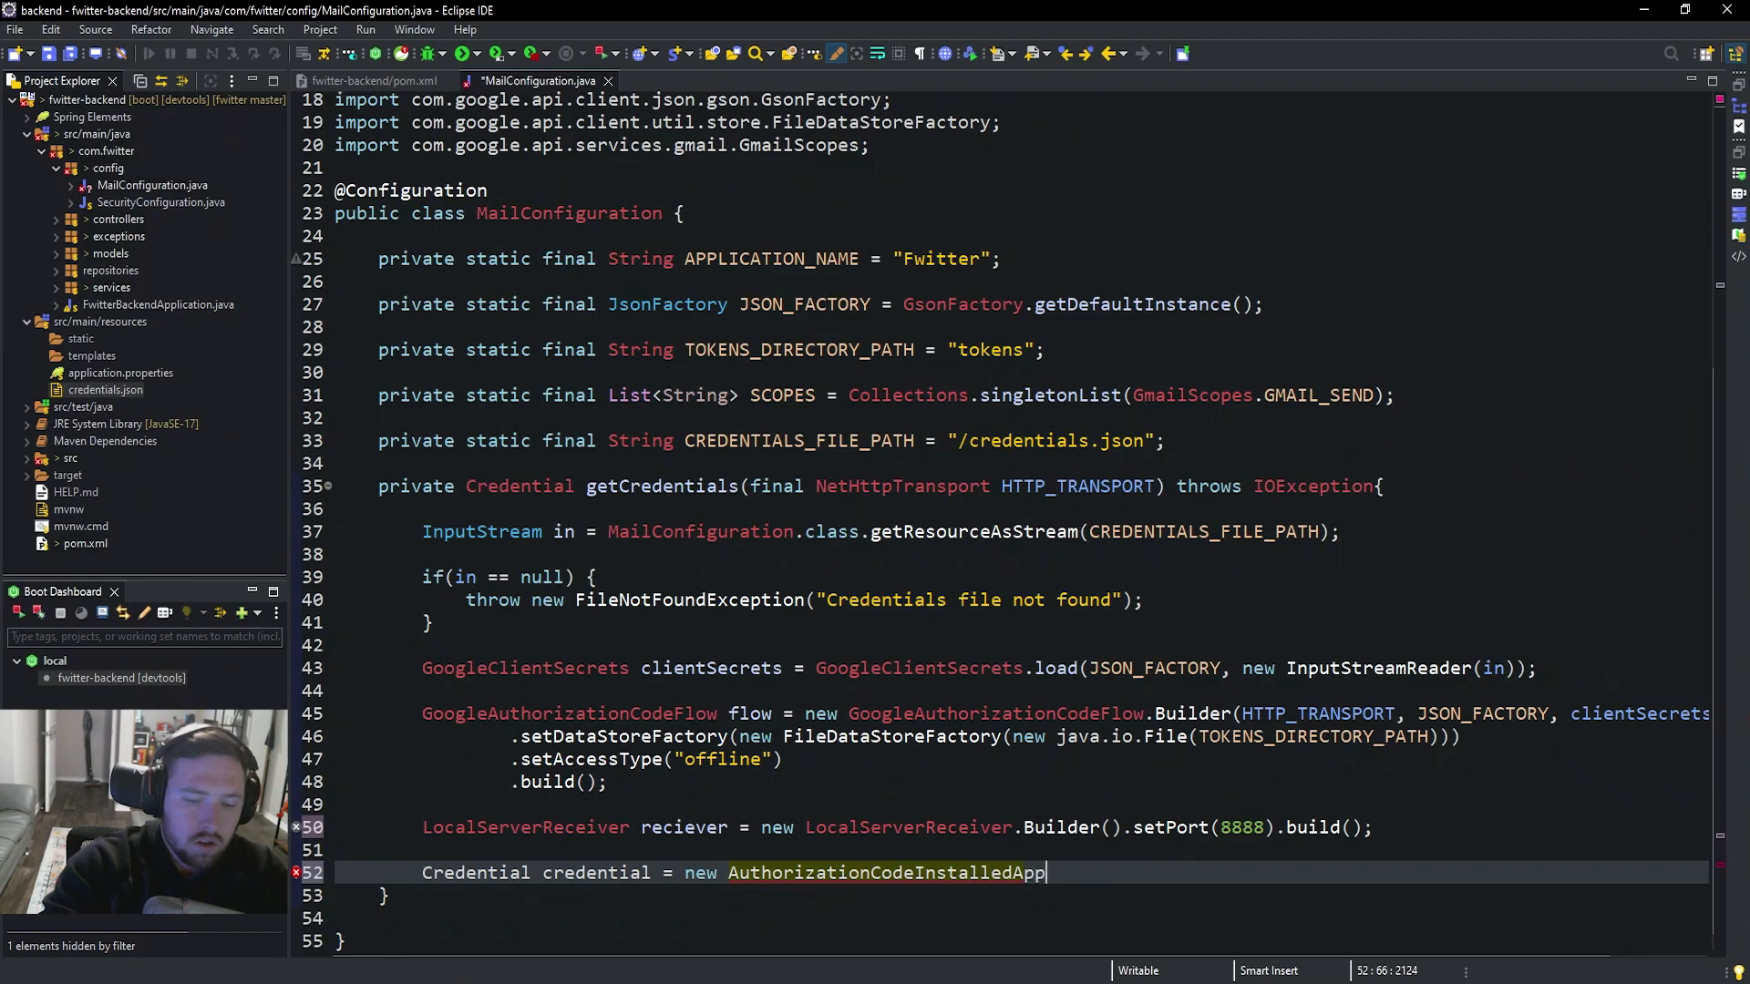
type("()")
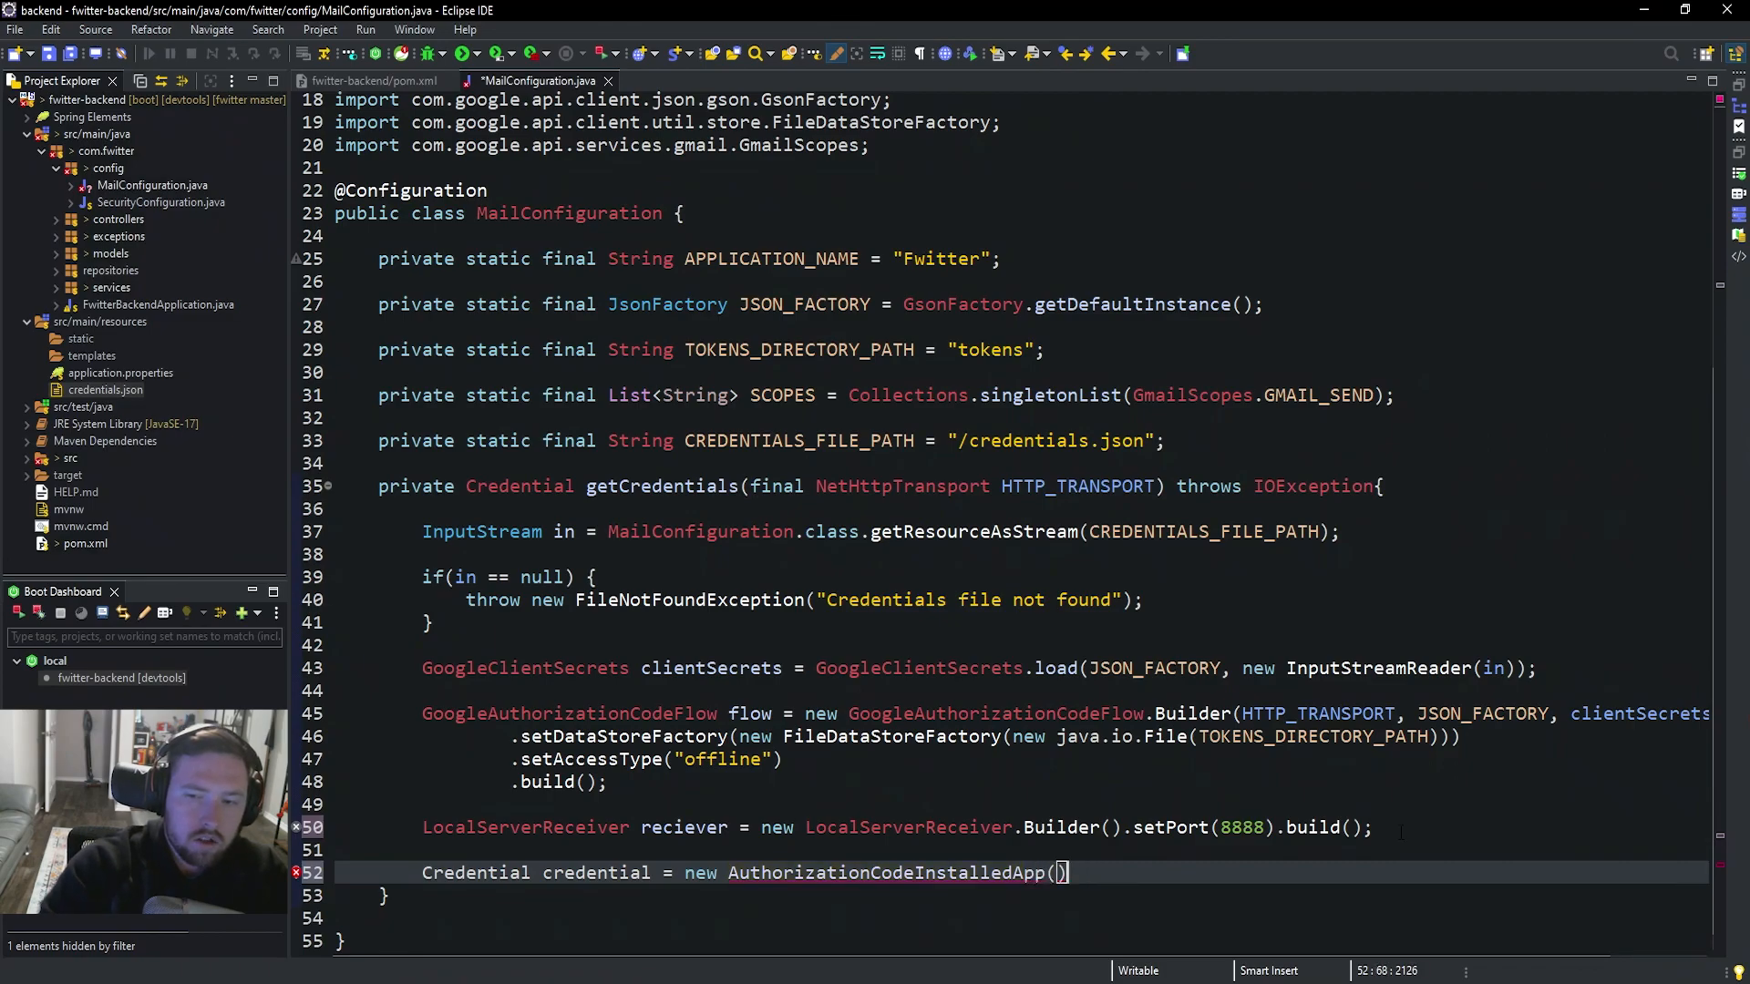
type("flow,")
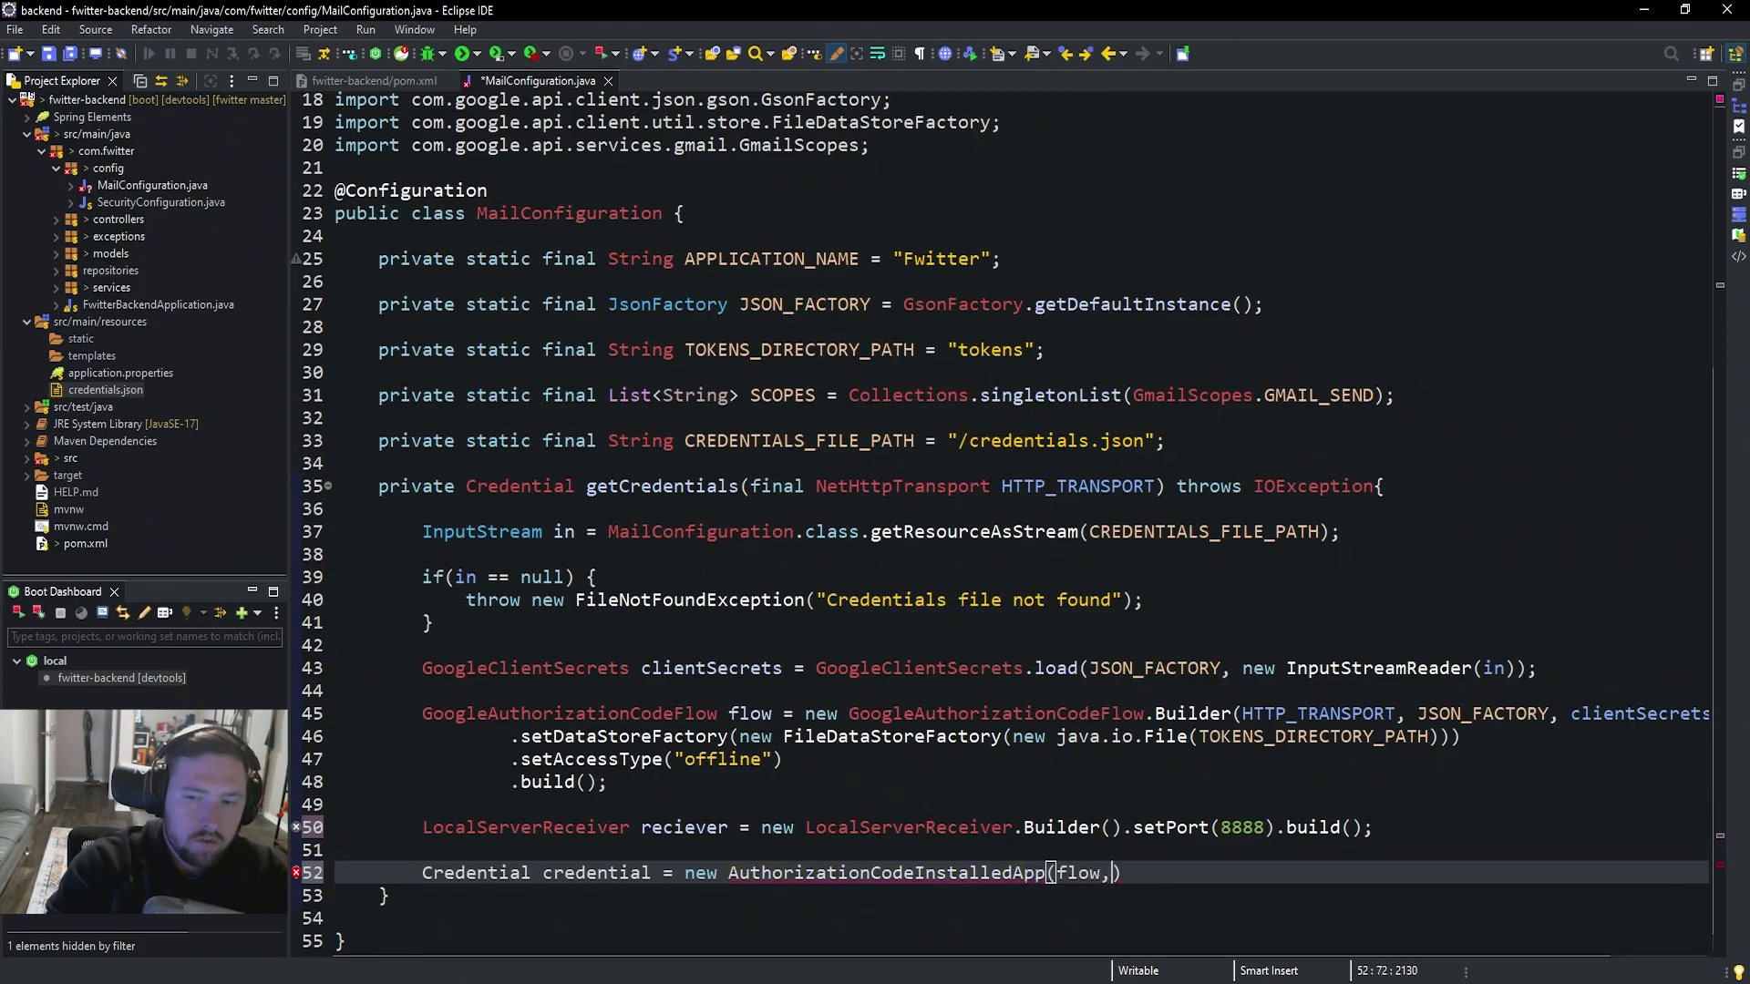
type("receiever")
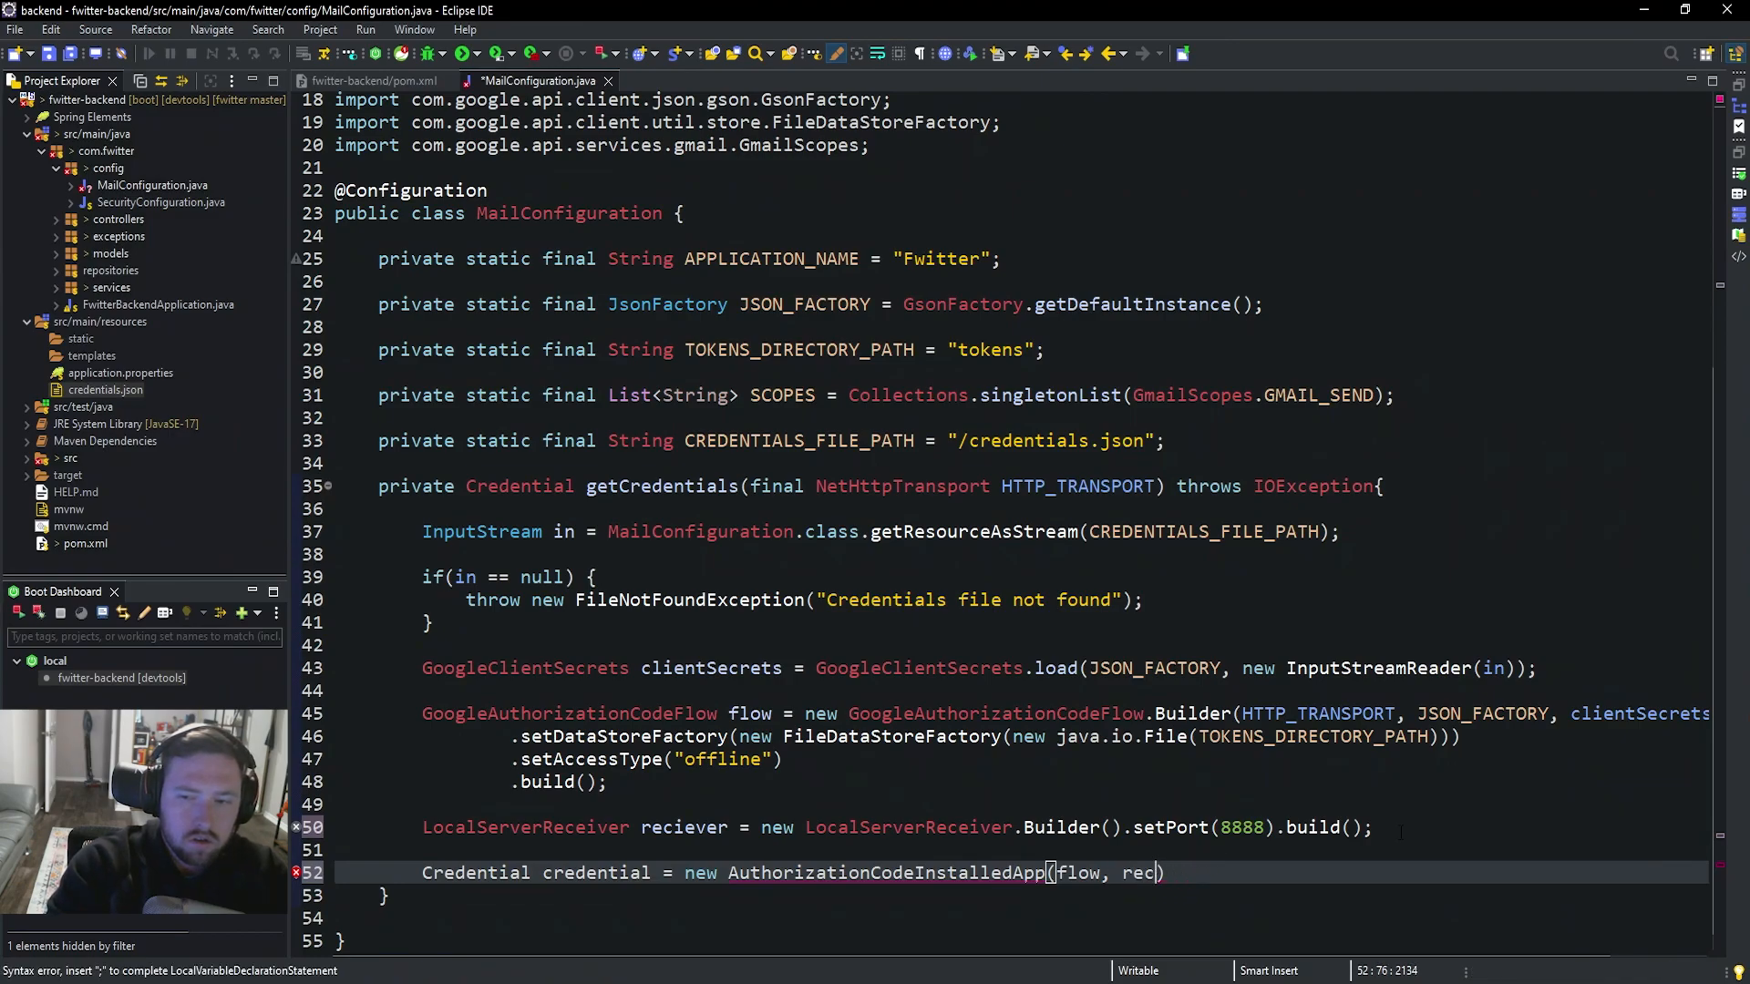
type("iever")
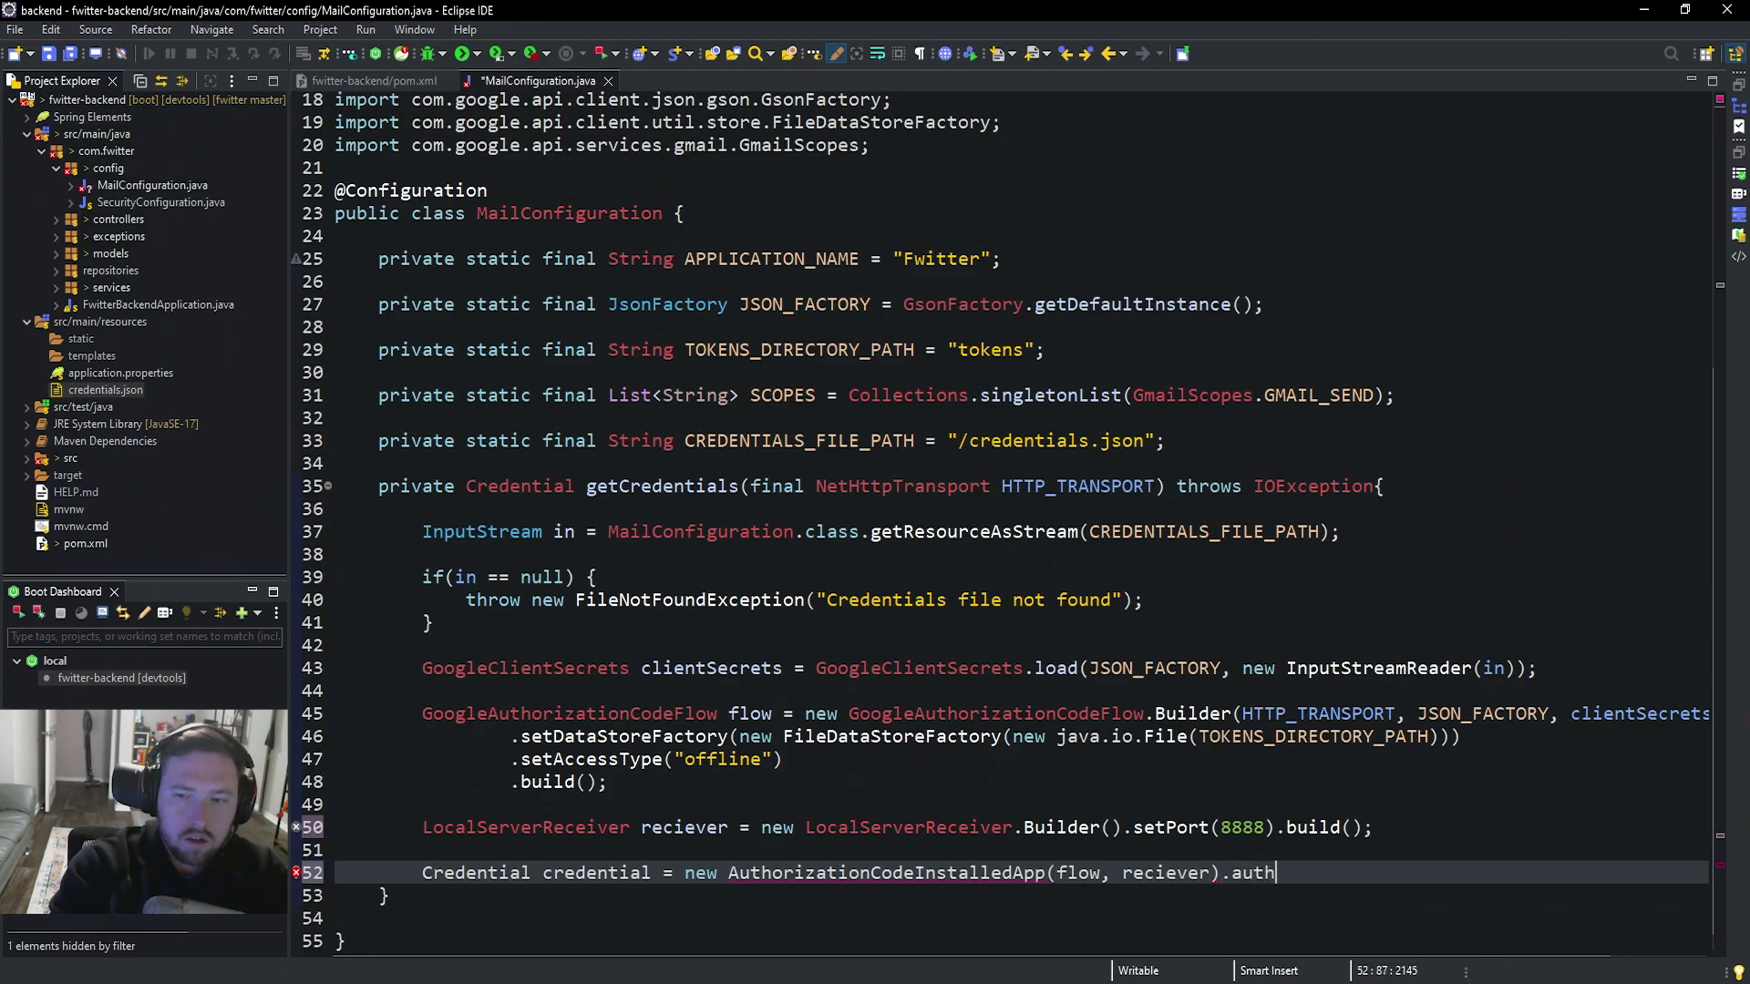
type("orize(\"\")")
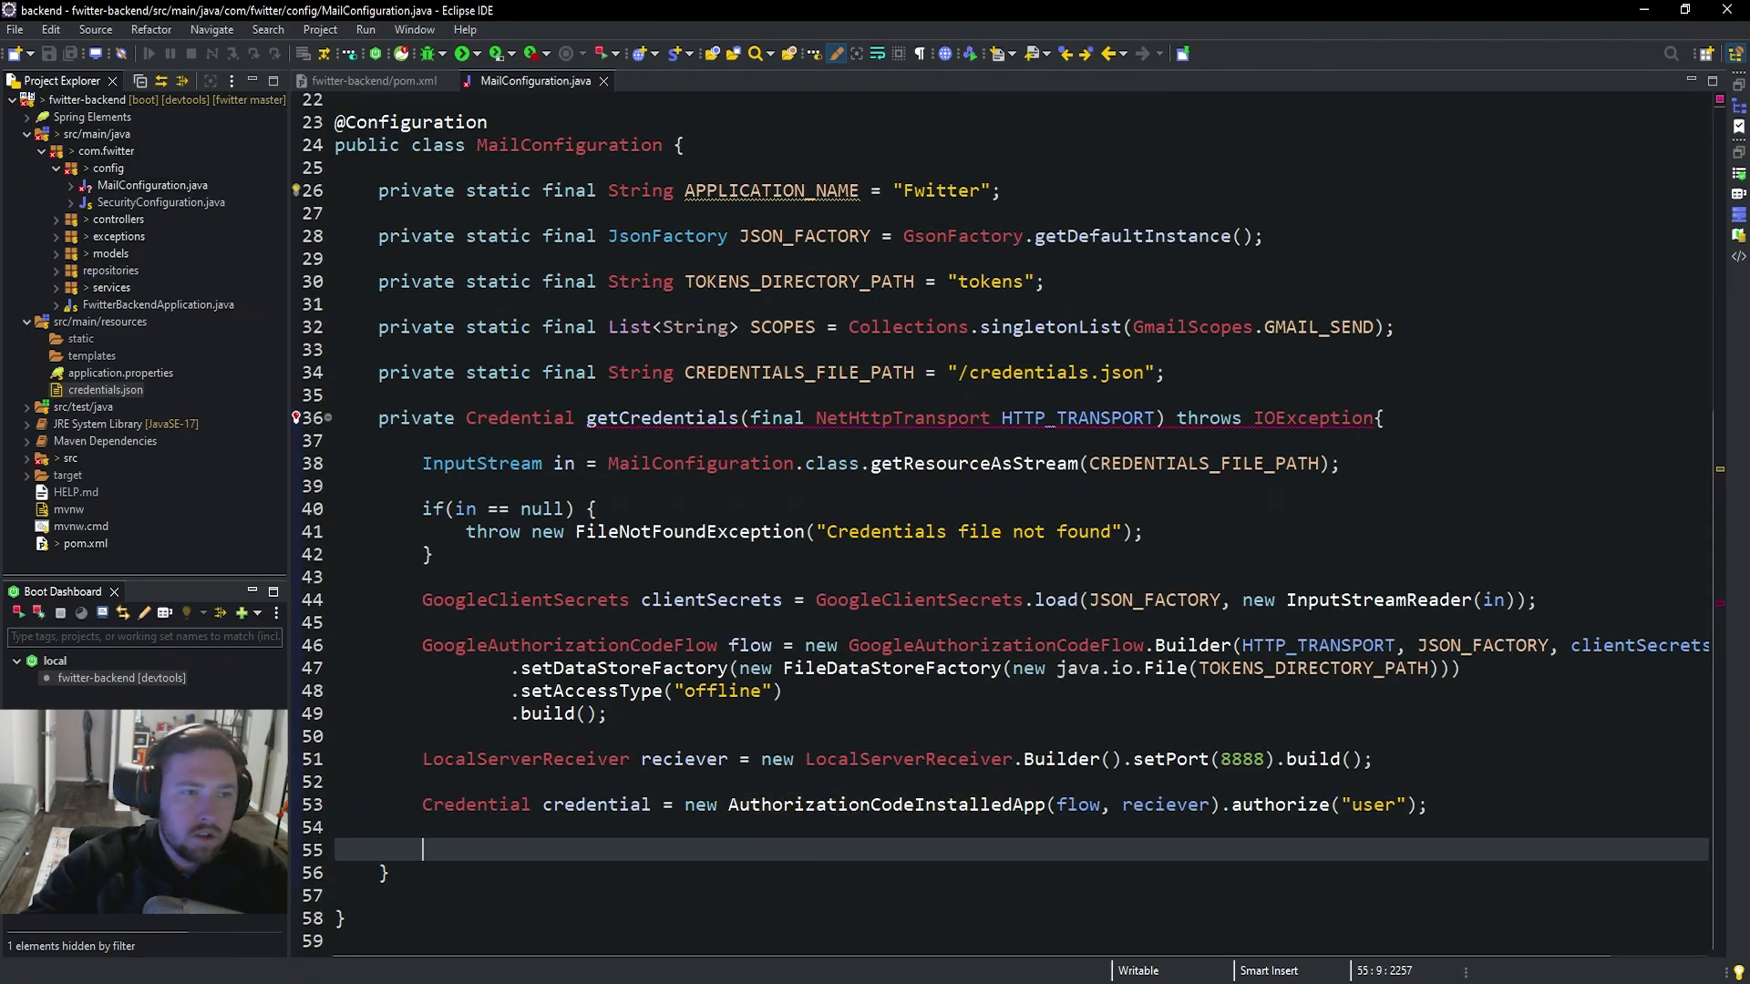
type("return")
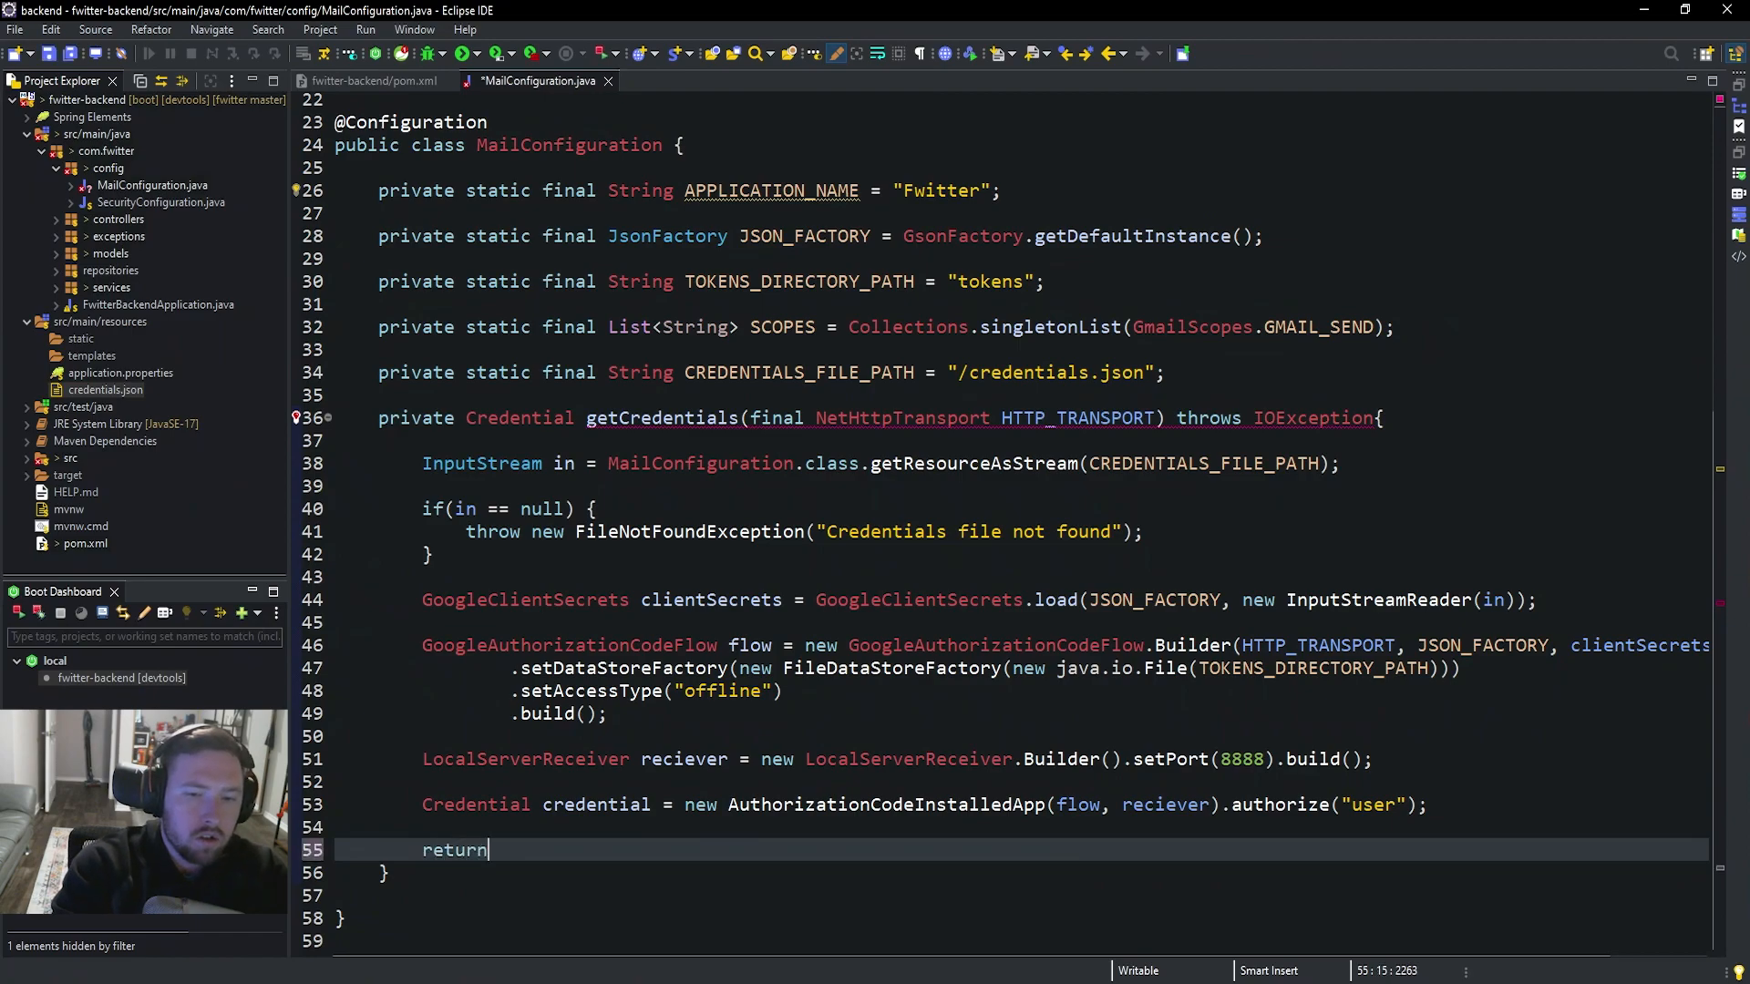
type("c")
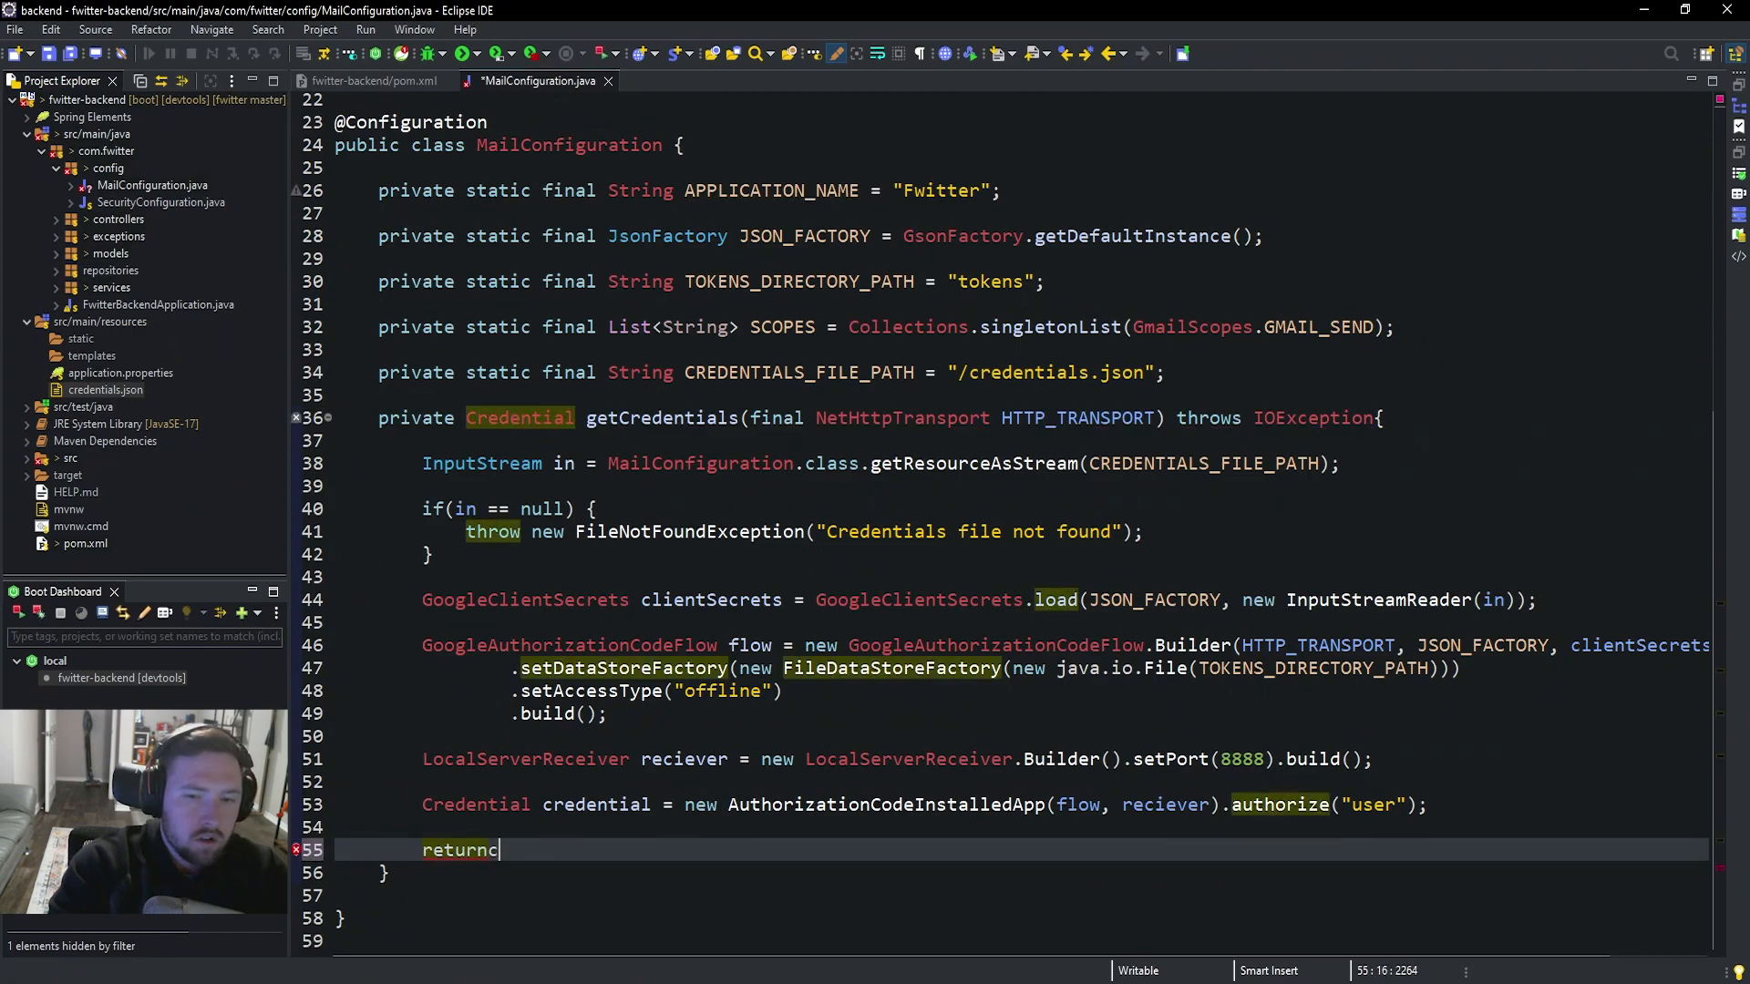